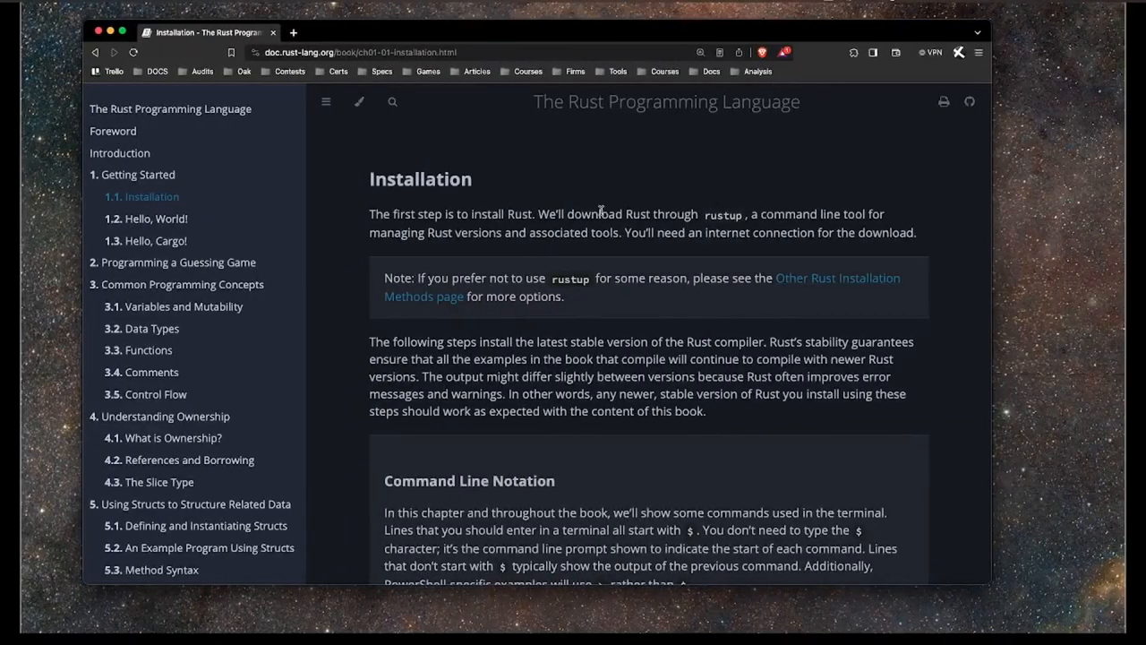
mouse_move(697, 105)
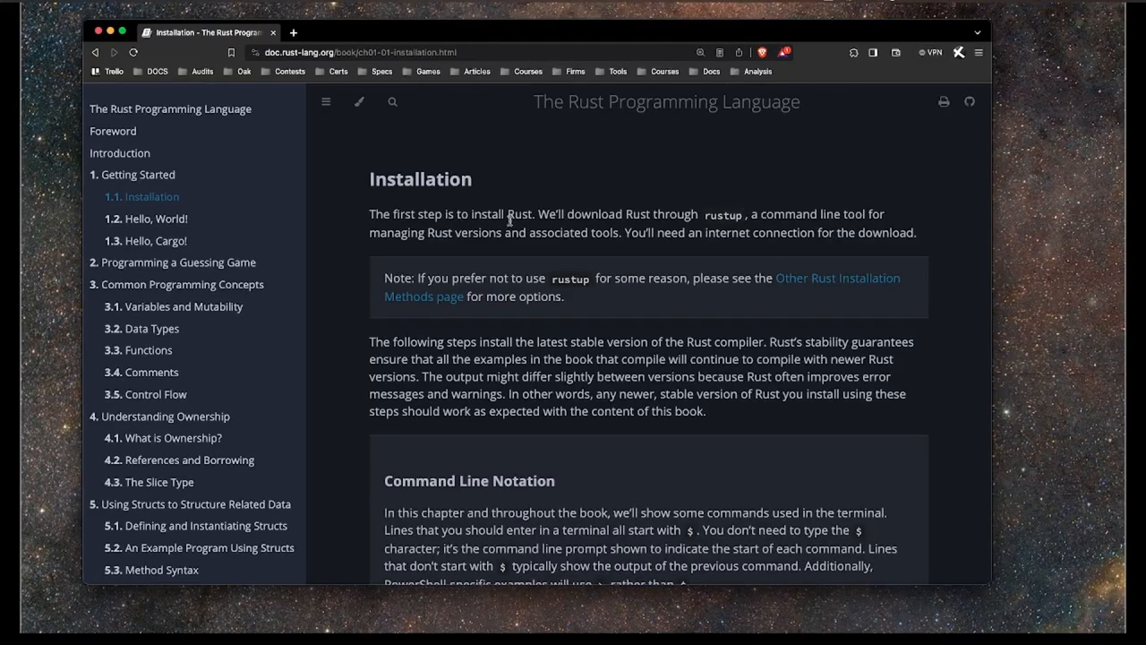
mouse_move(389, 277)
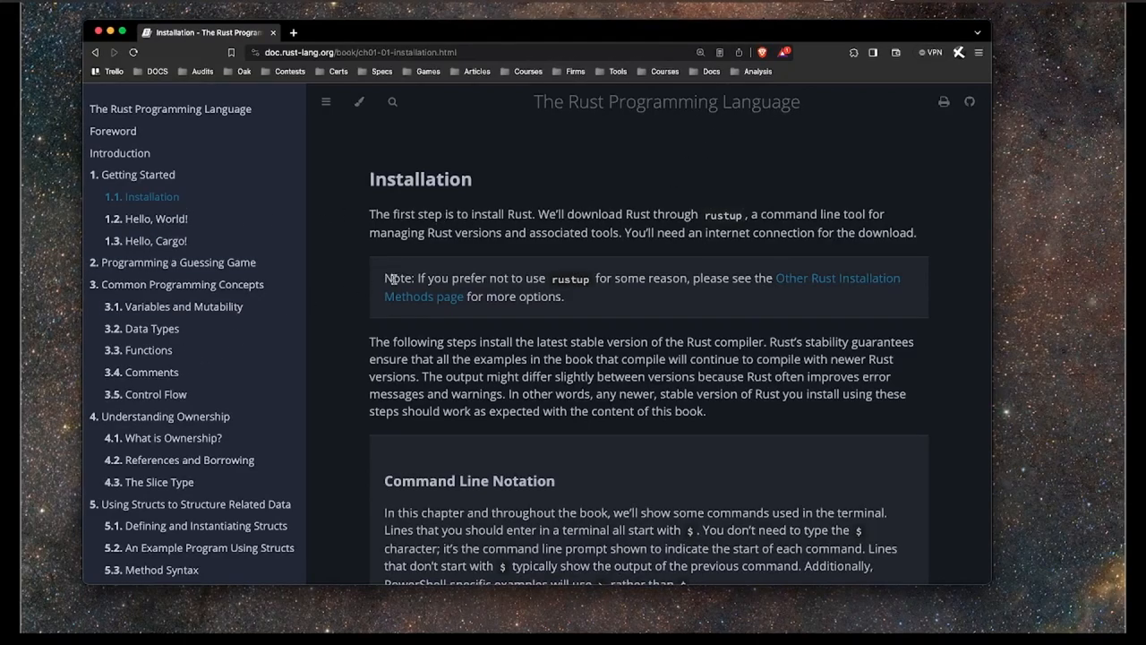
mouse_move(484, 233)
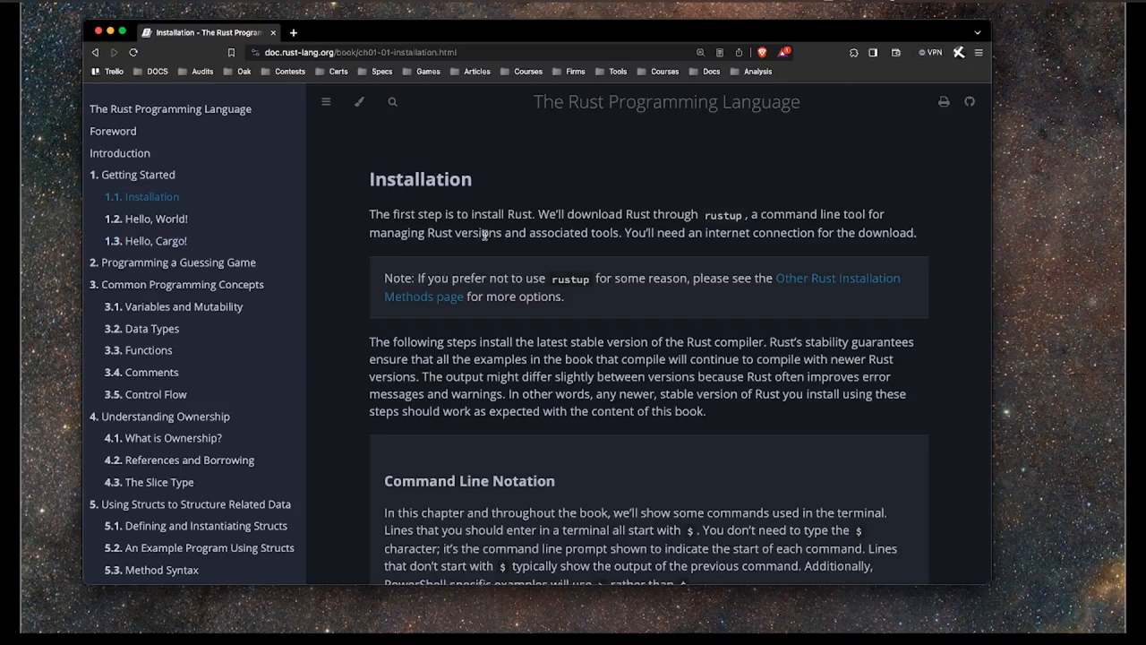
mouse_move(638, 345)
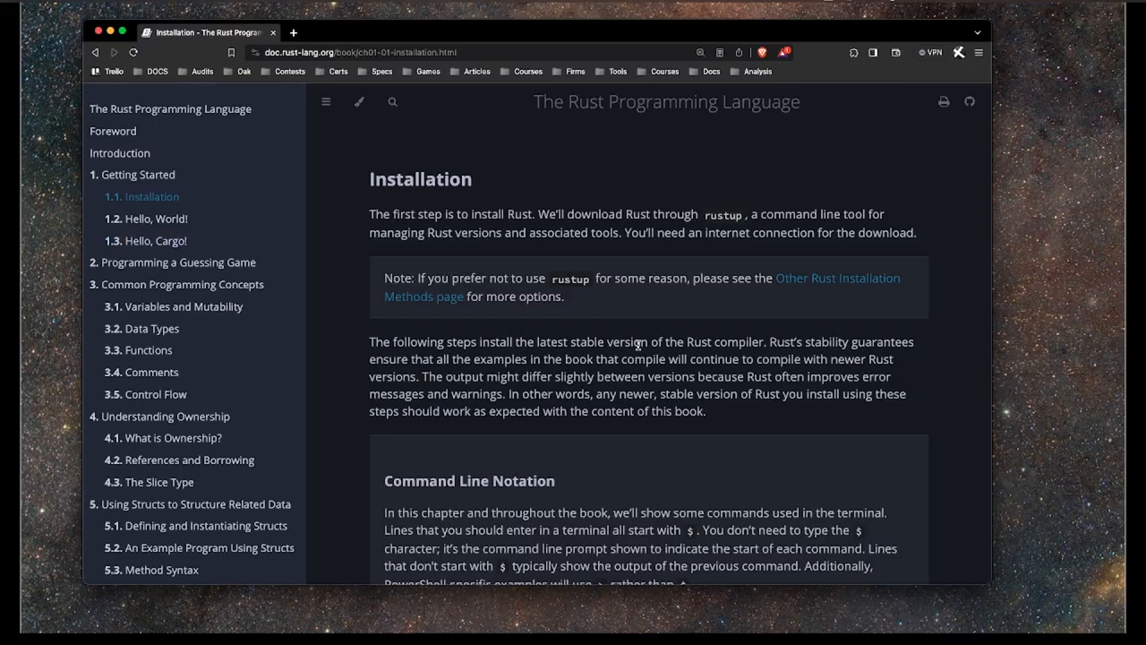
mouse_move(563, 391)
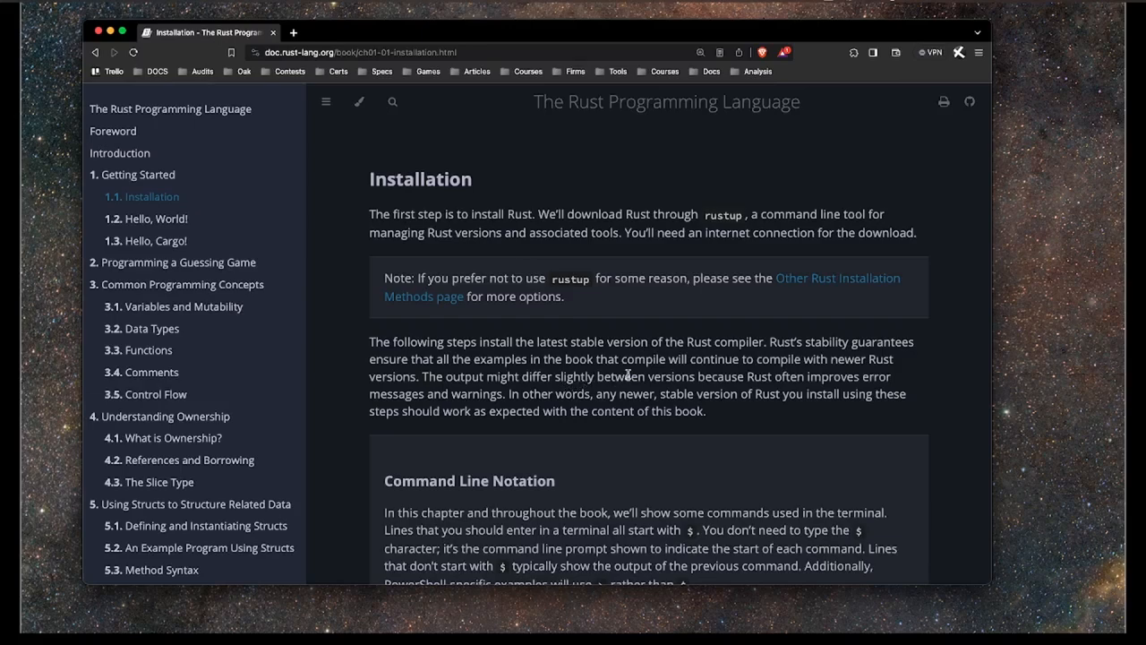
mouse_move(331, 172)
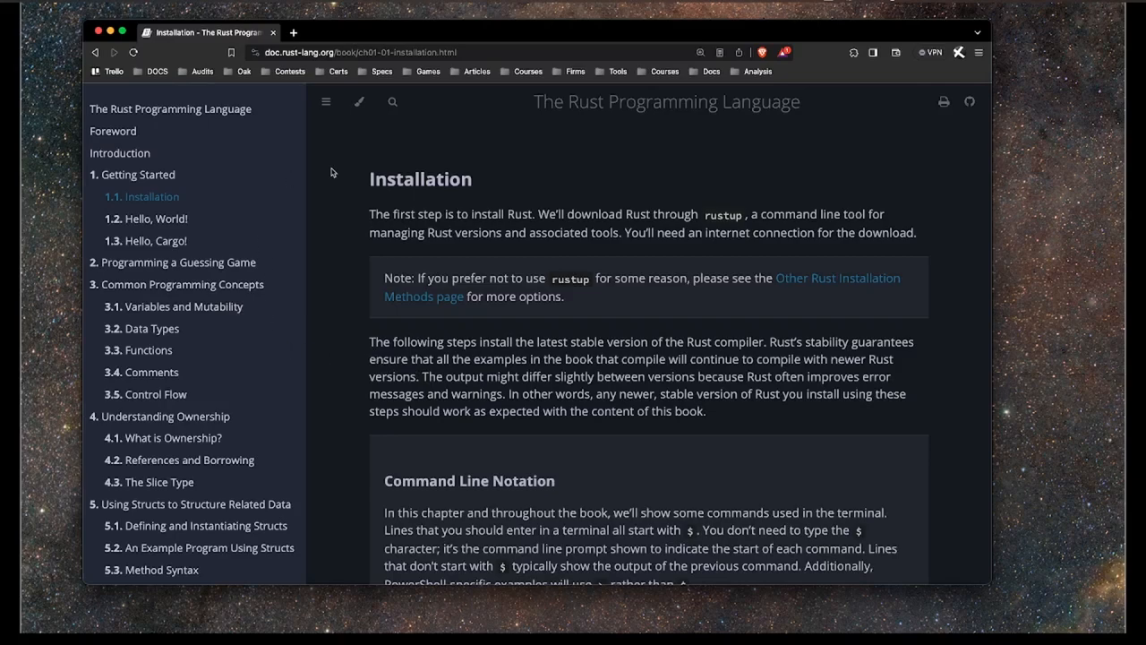
Scroll through the rustup-init.sh script, close it, and return to Brave's new tab.
click(358, 52)
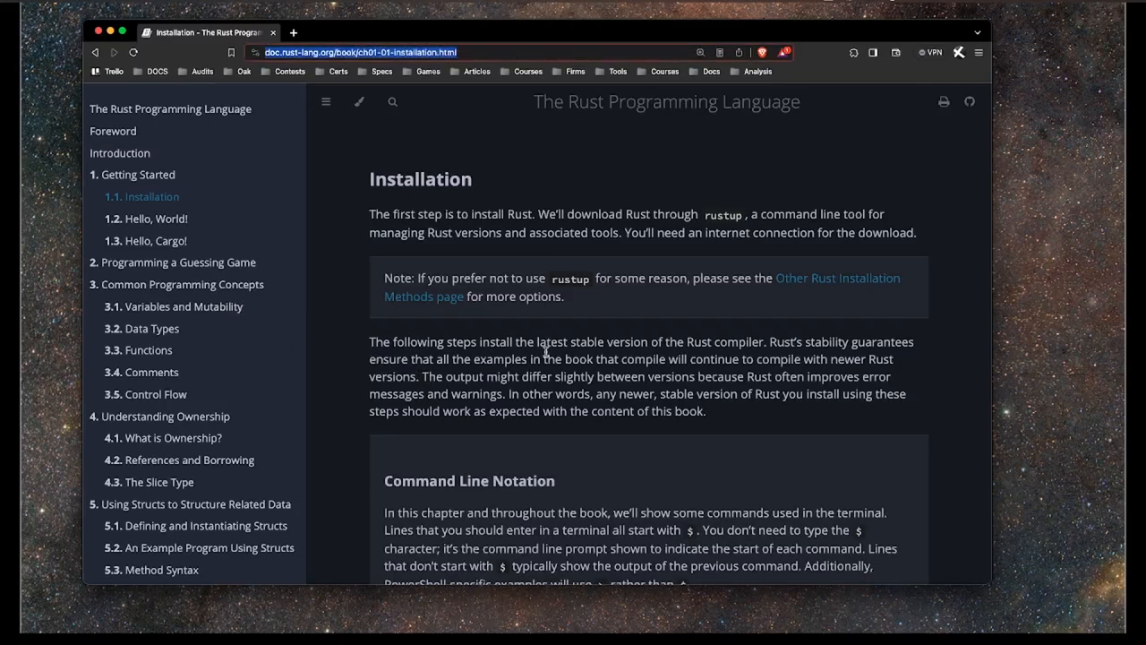
mouse_move(554, 353)
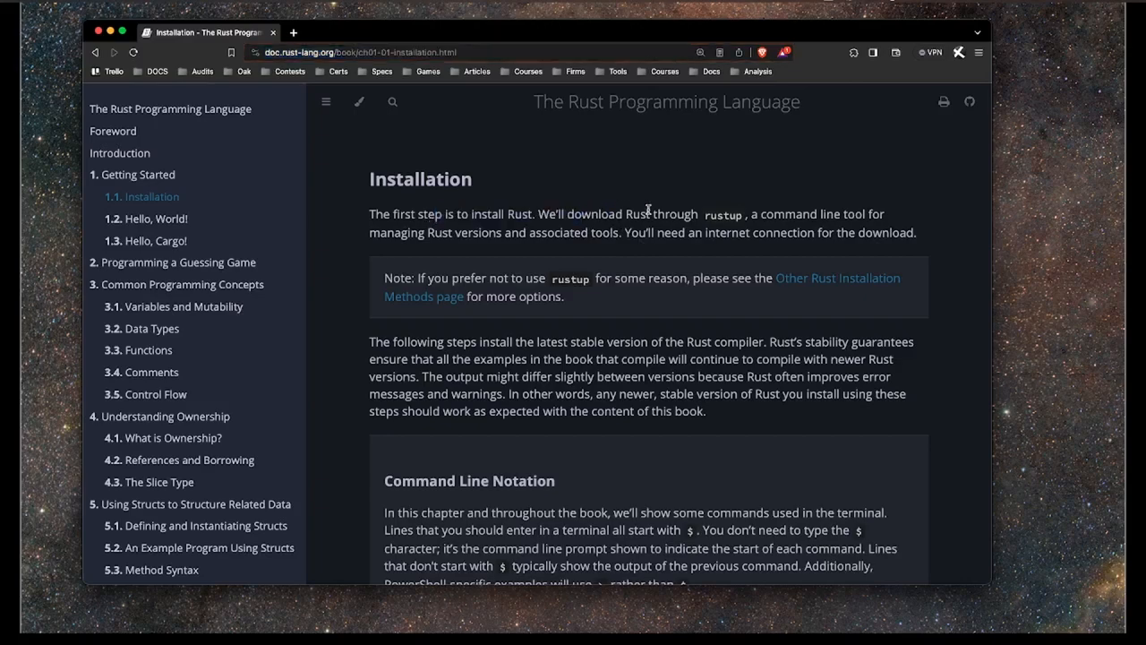
double_click(728, 215)
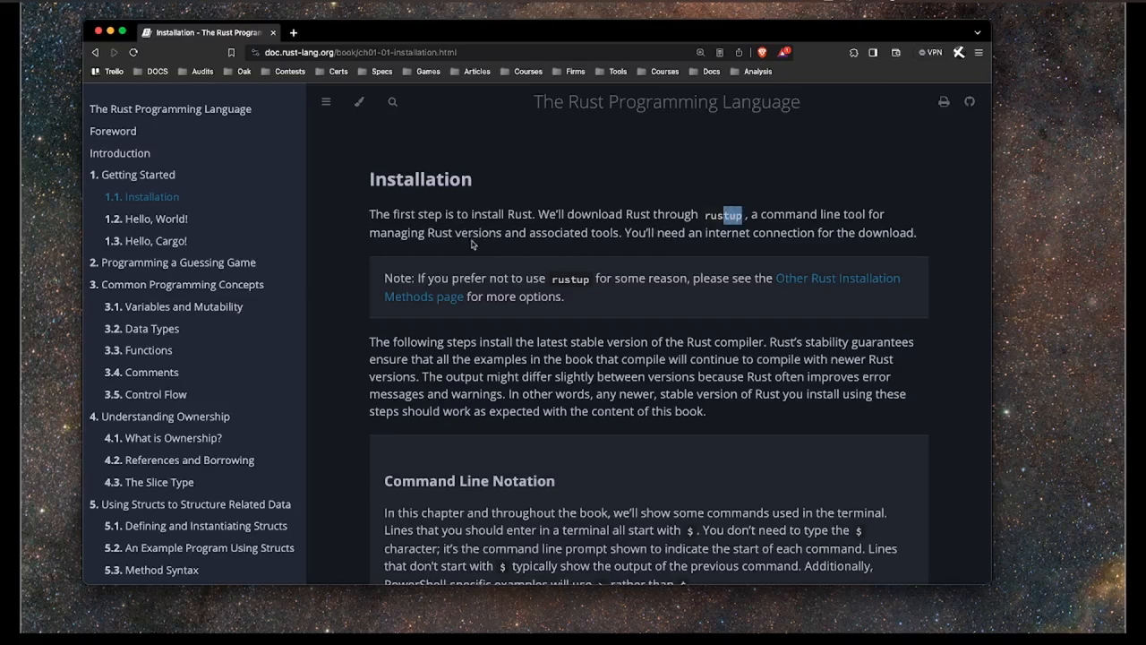
scroll(down, 3)
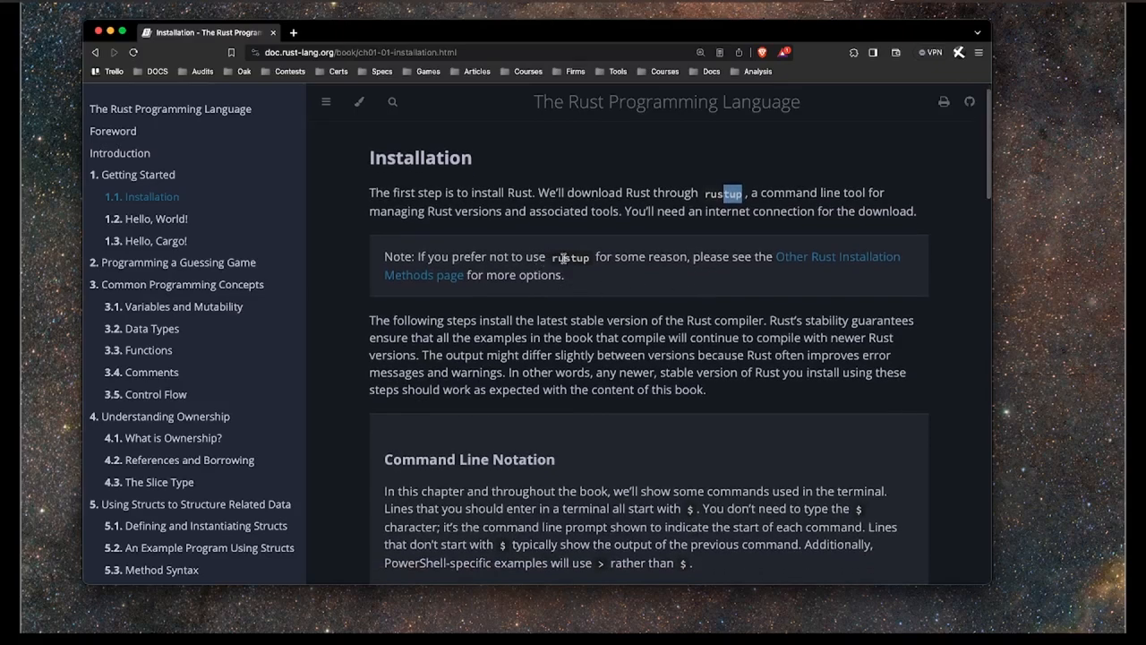
scroll(down, 3)
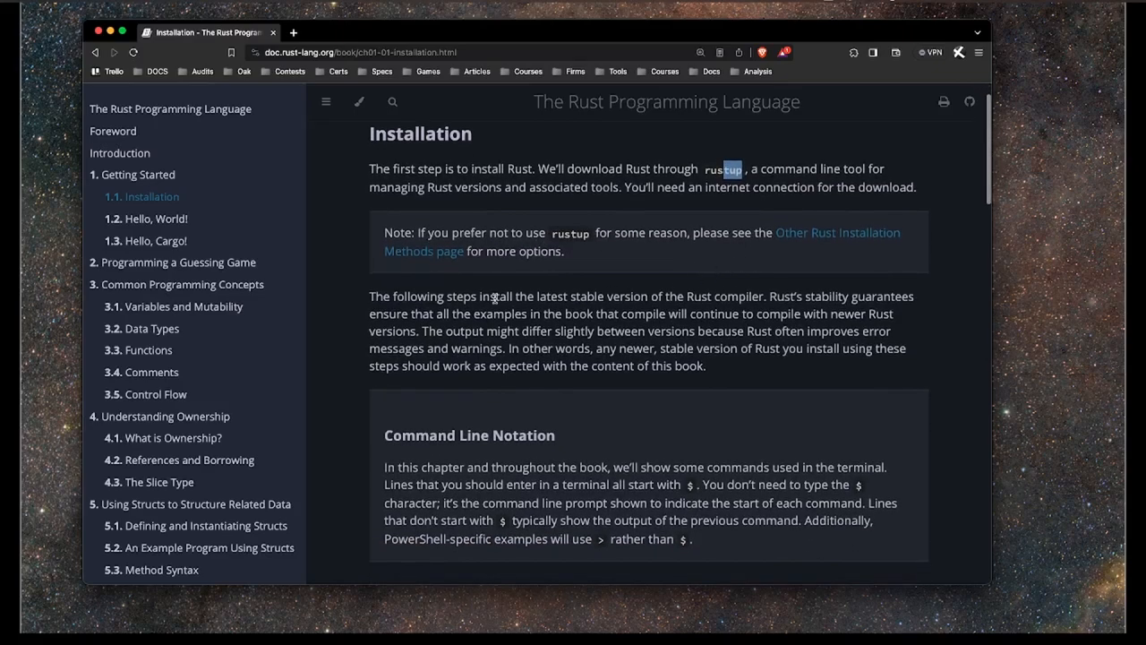
scroll(down, 3)
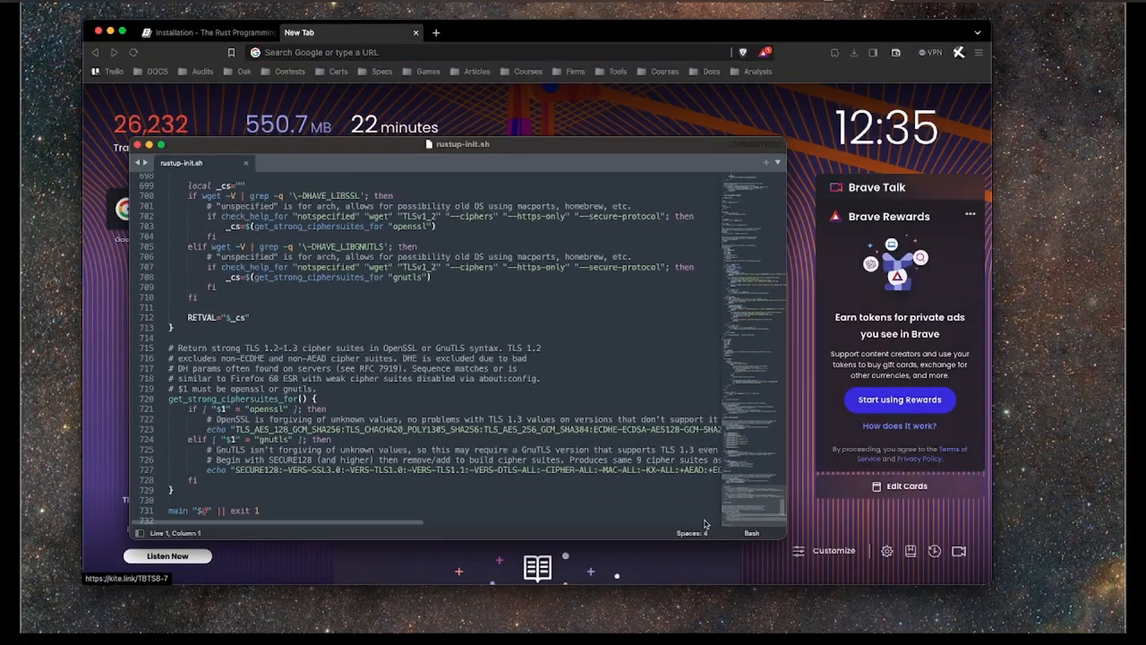
mouse_move(743, 502)
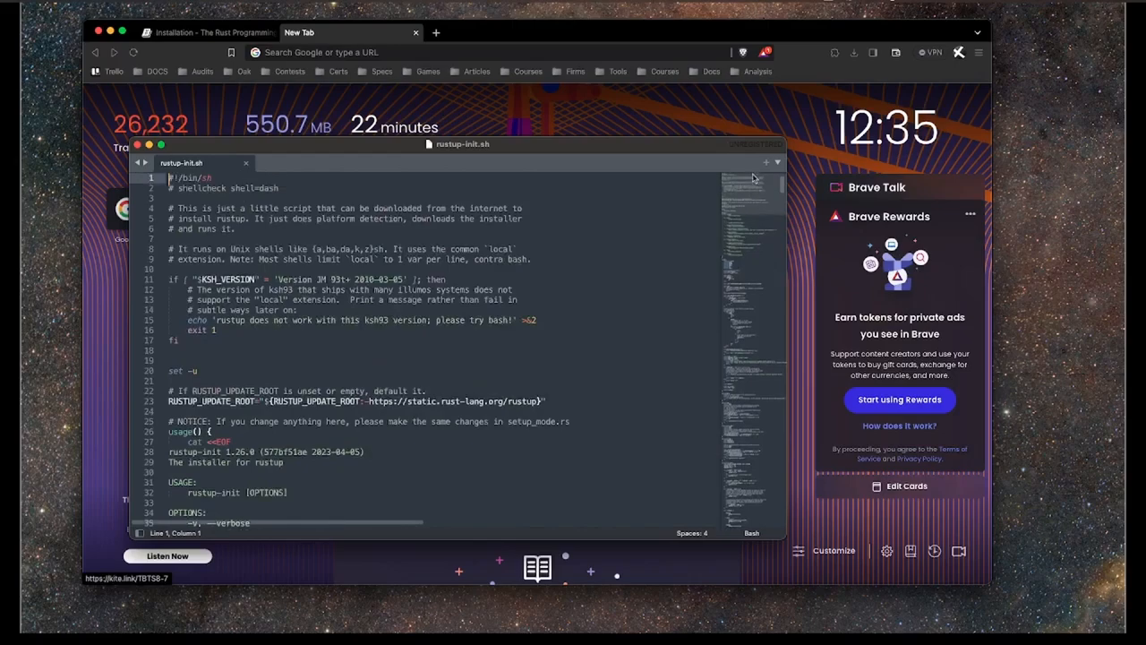
click(213, 178)
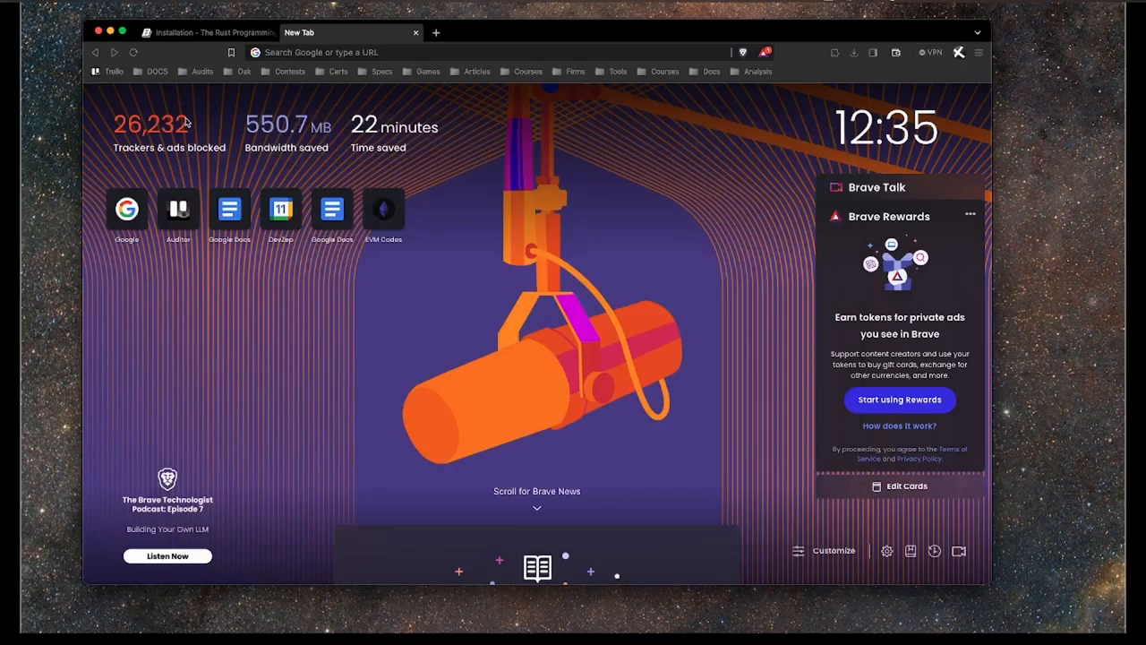
click(208, 32)
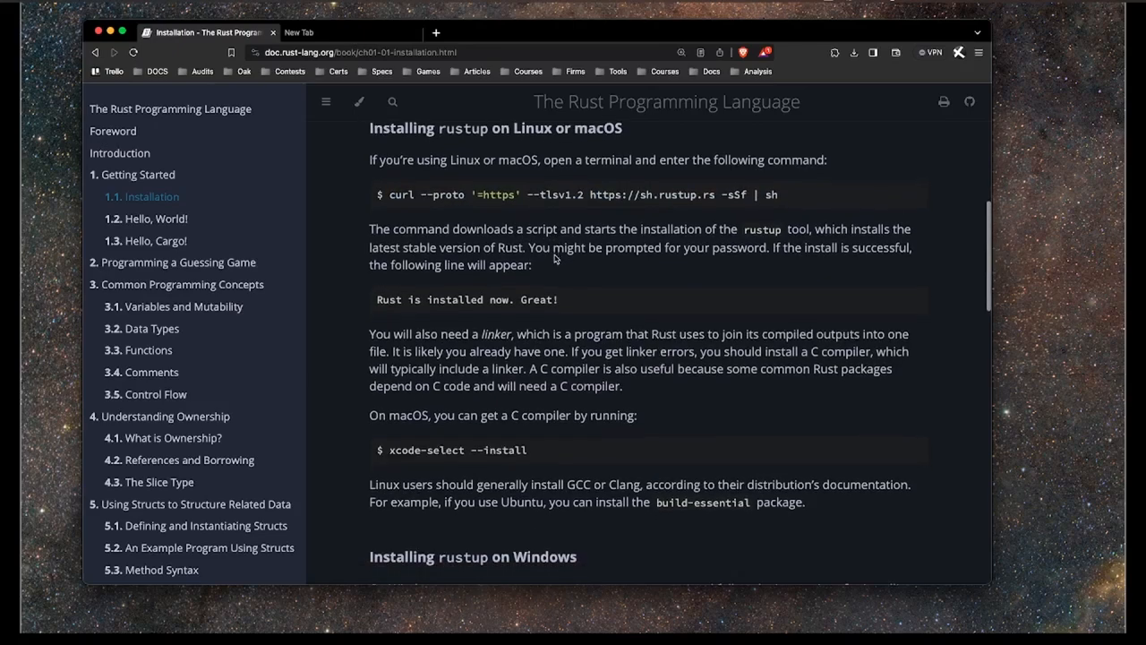
Scroll the Installation chapter down to 'Installing rustup on Linux or macOS'.
scroll(down, 3)
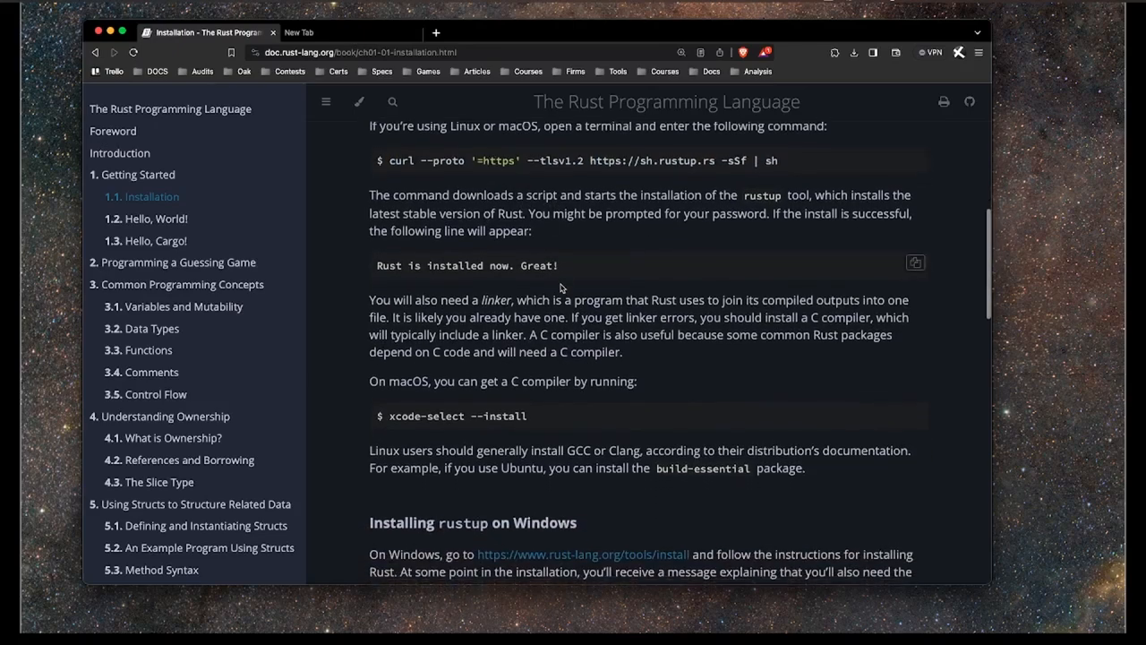
scroll(down, 3)
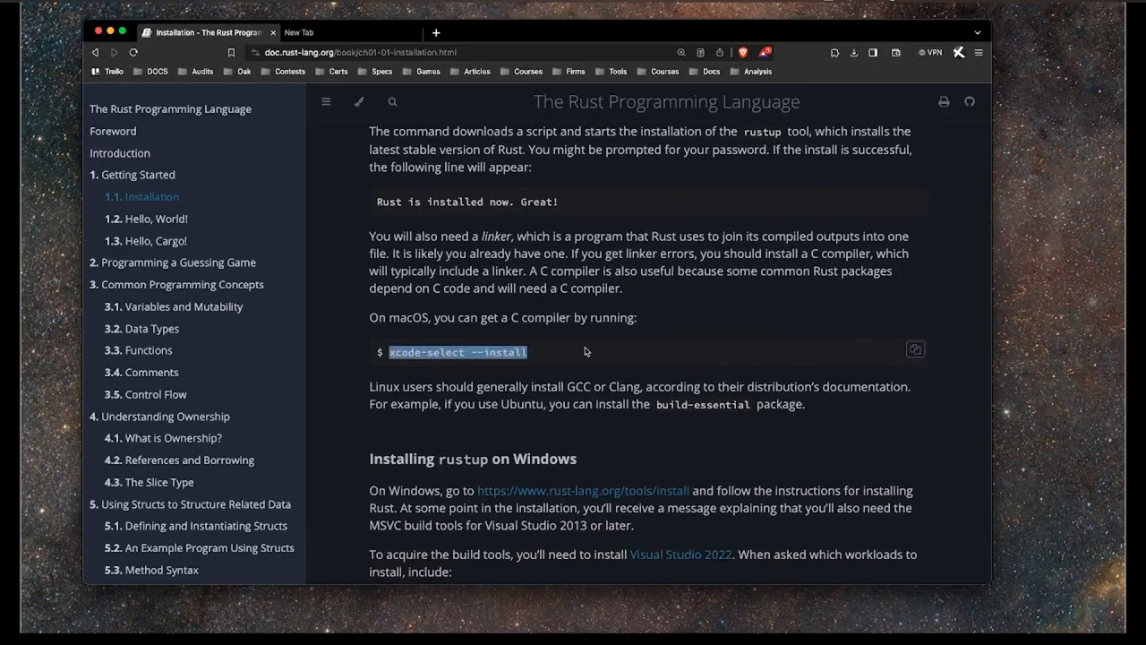
scroll(down, 3)
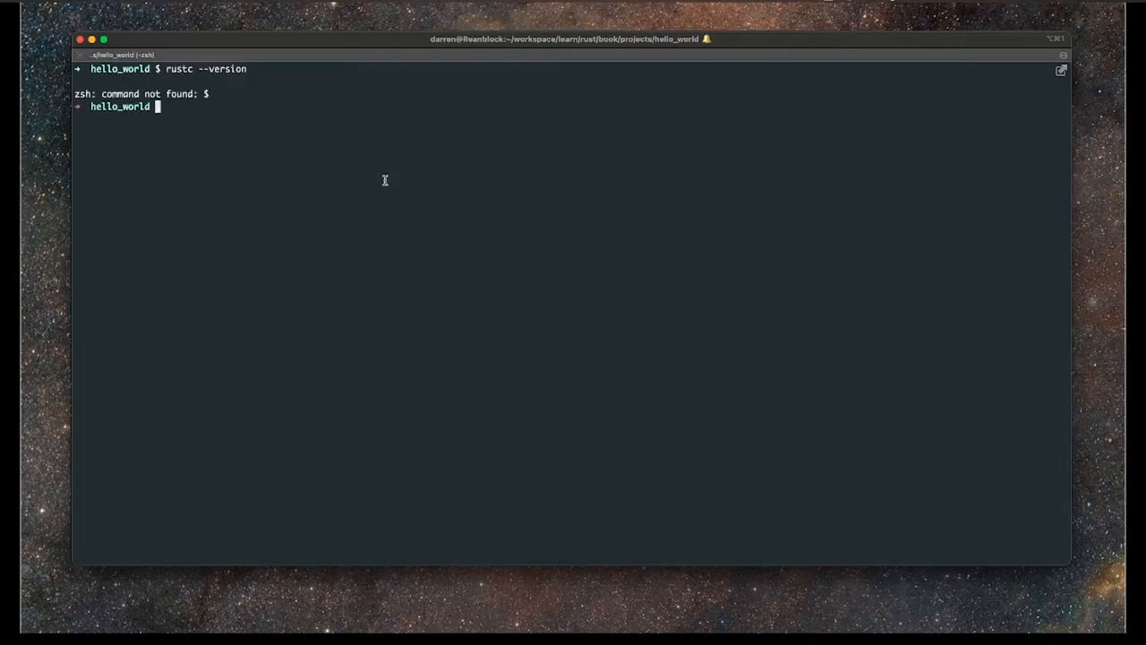
Enter rustc --version in the terminal without the leading $ prompt.
text(rustc --version)
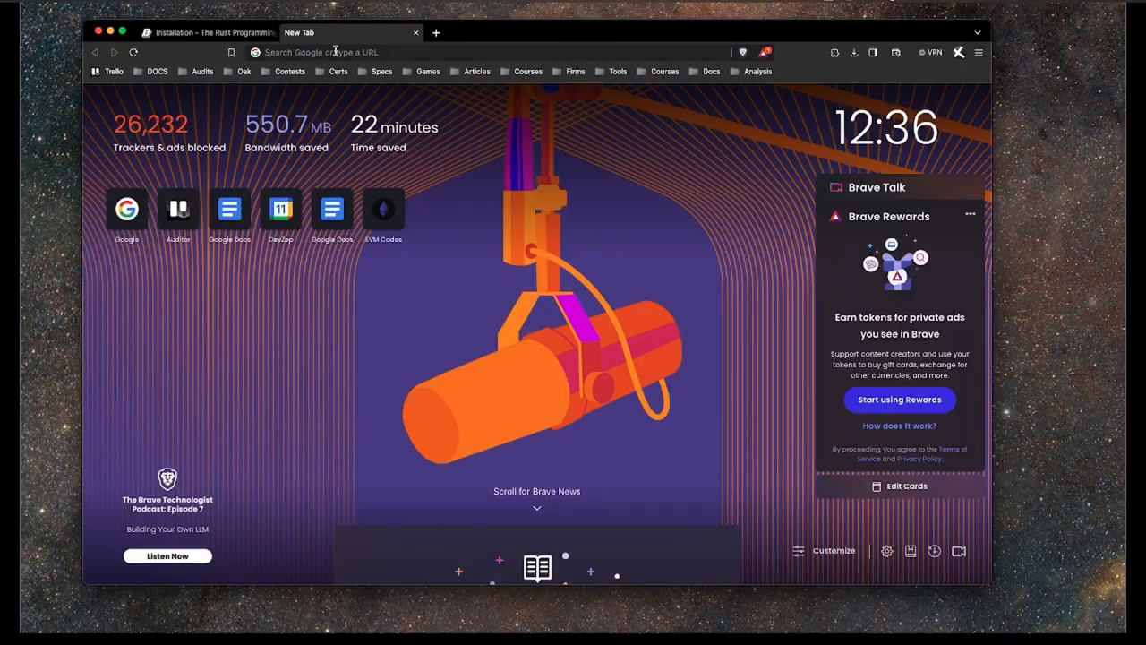
Confirm Rust 1.75.0 as newest in GitHub RELEASES.md, then return to the Installation tab.
text(google.com)
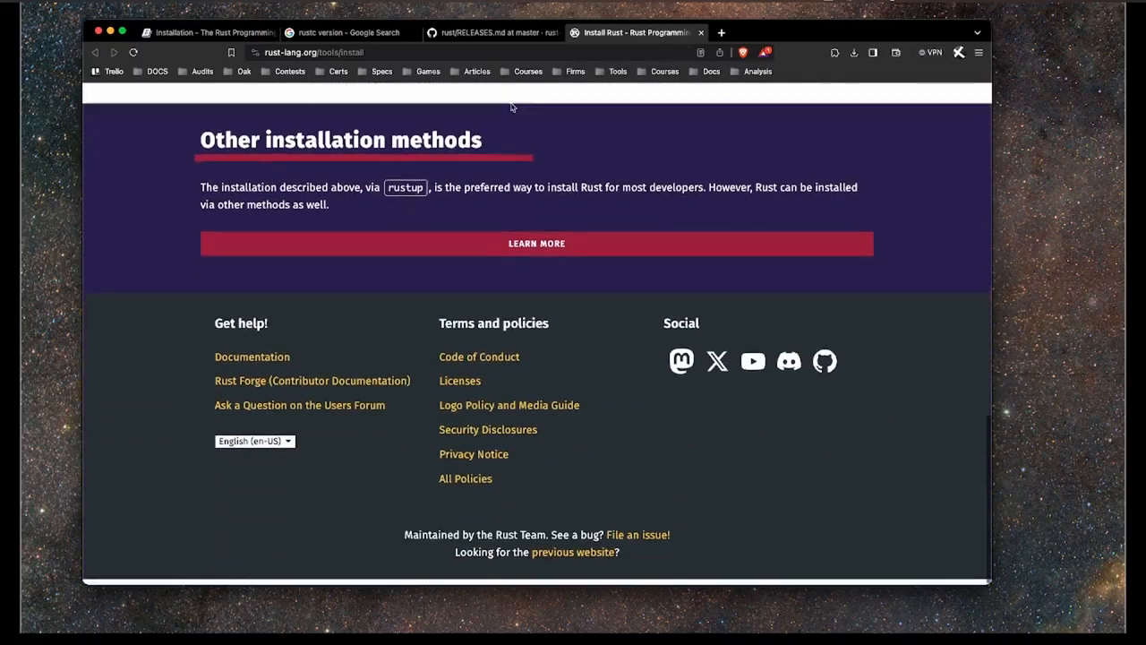
click(493, 33)
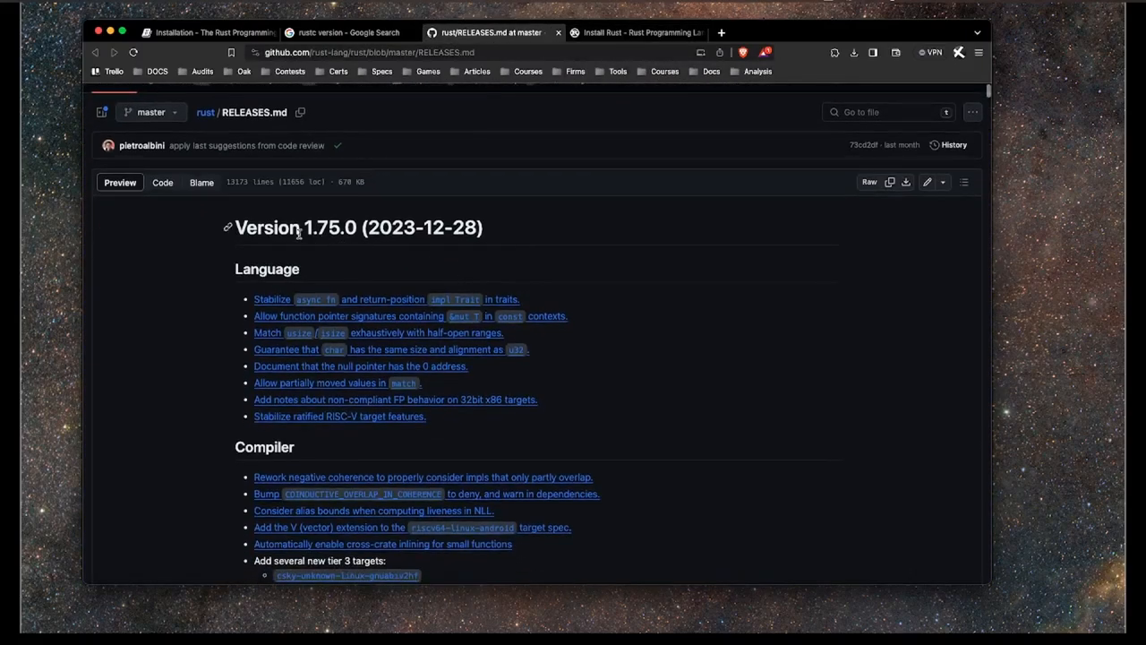
double_click(329, 227)
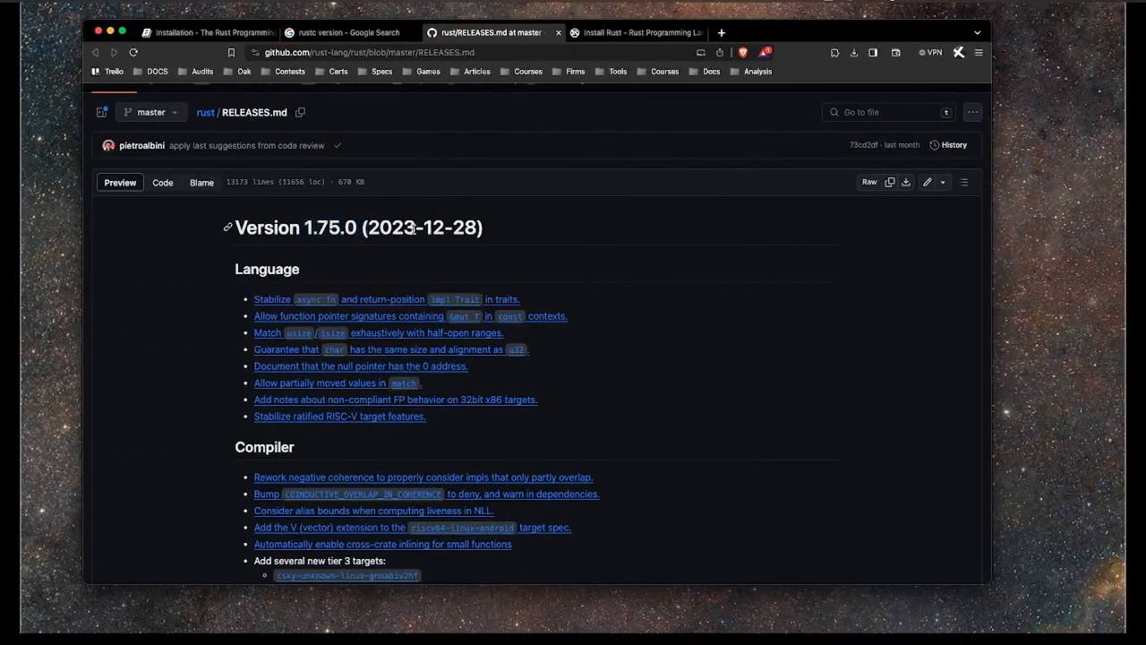
click(208, 32)
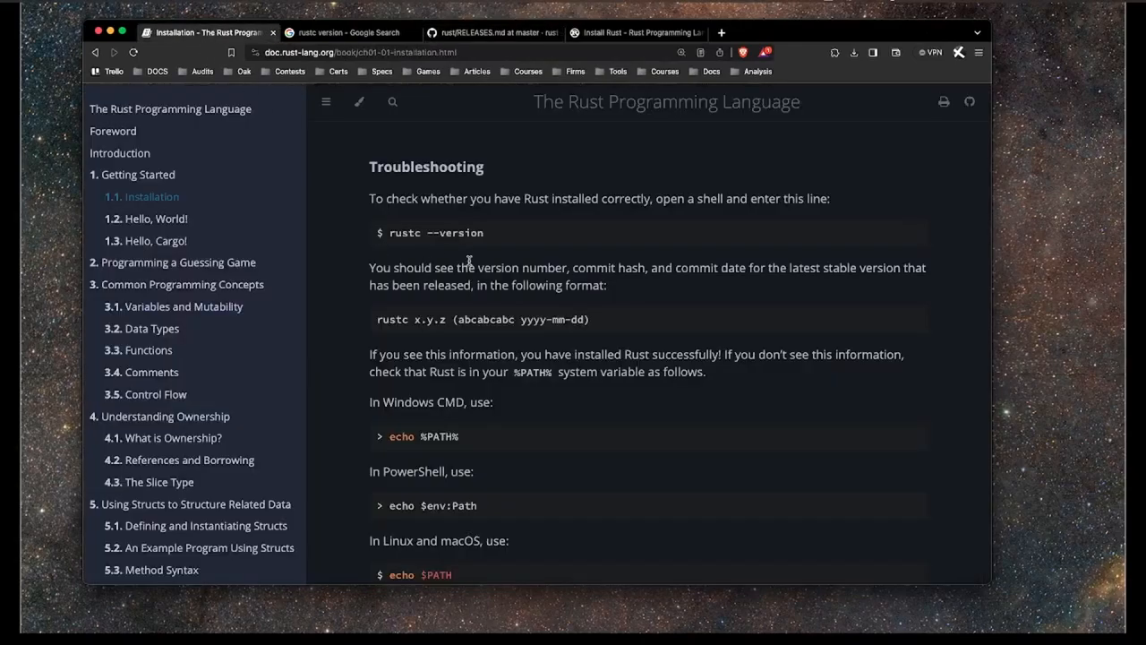
scroll(down, 3)
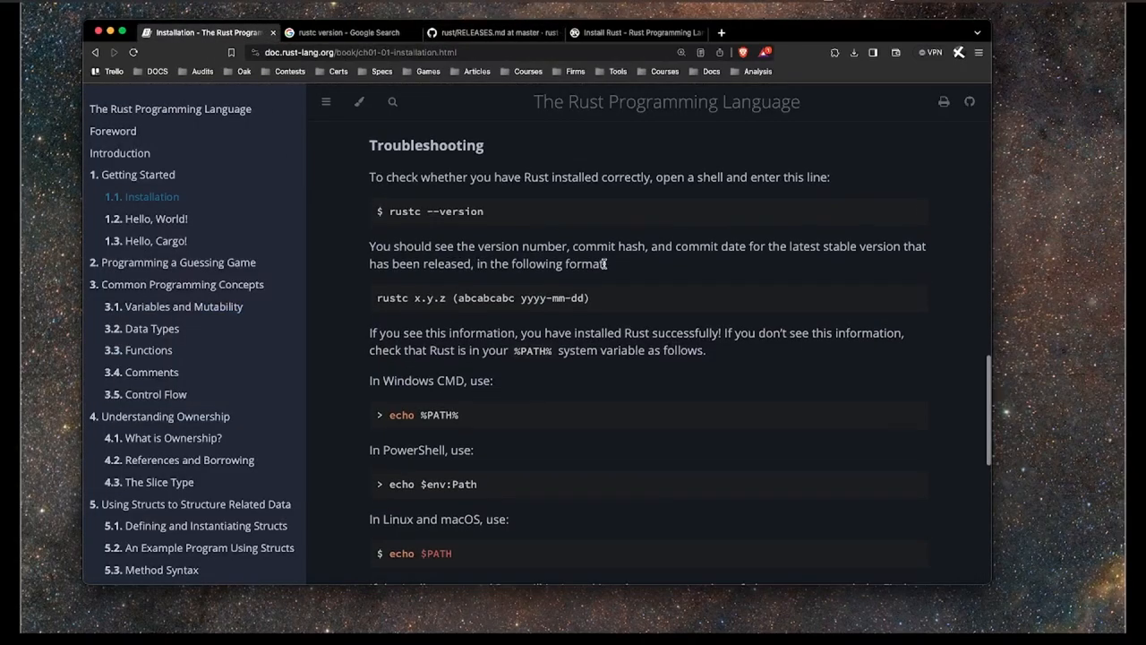
scroll(down, 3)
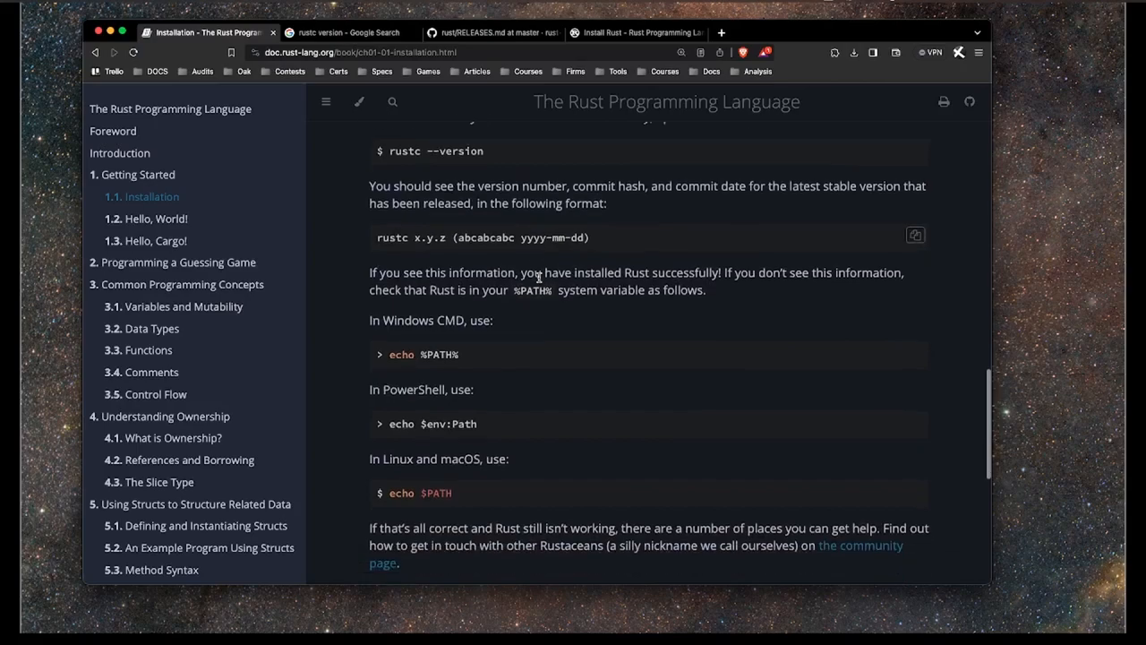
scroll(down, 3)
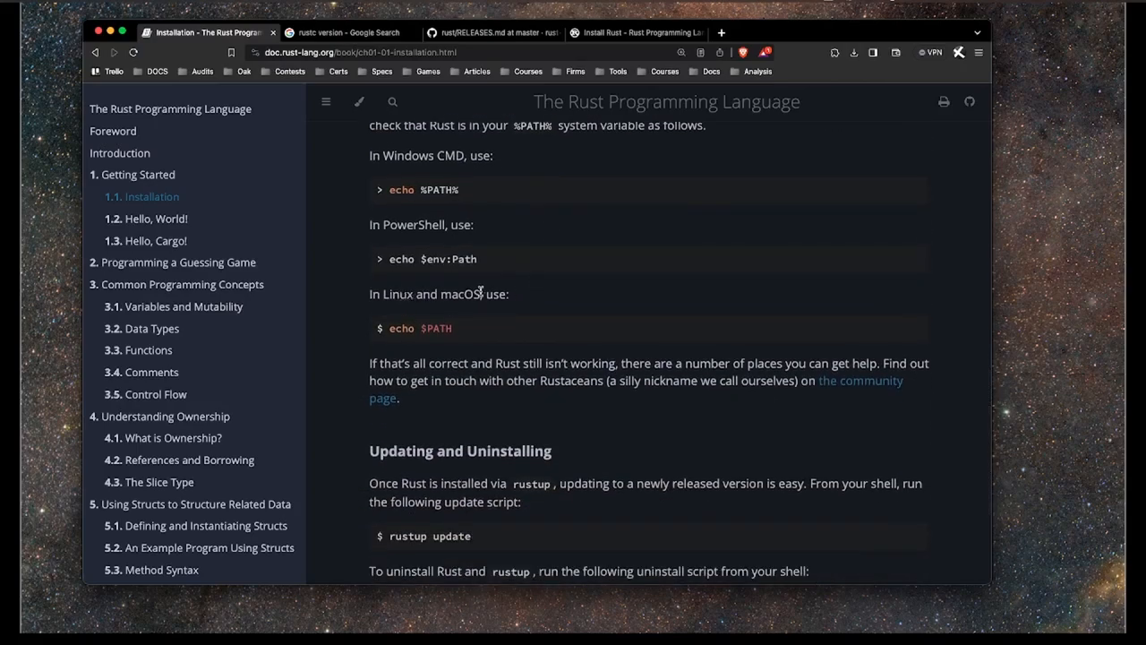
scroll(down, 3)
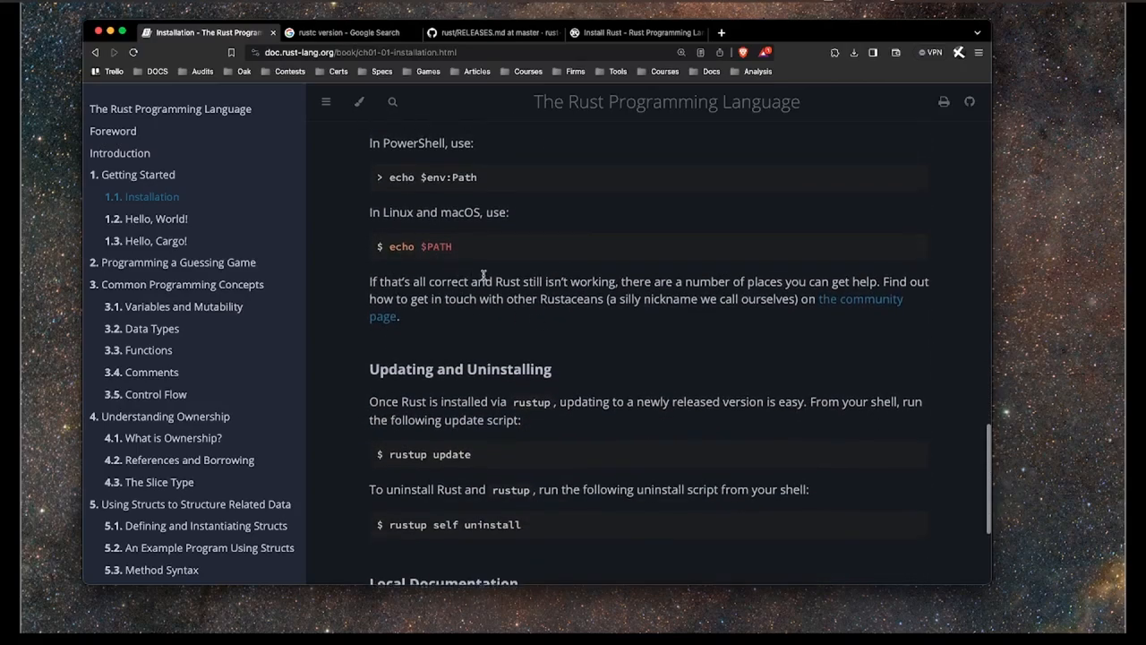
scroll(down, 3)
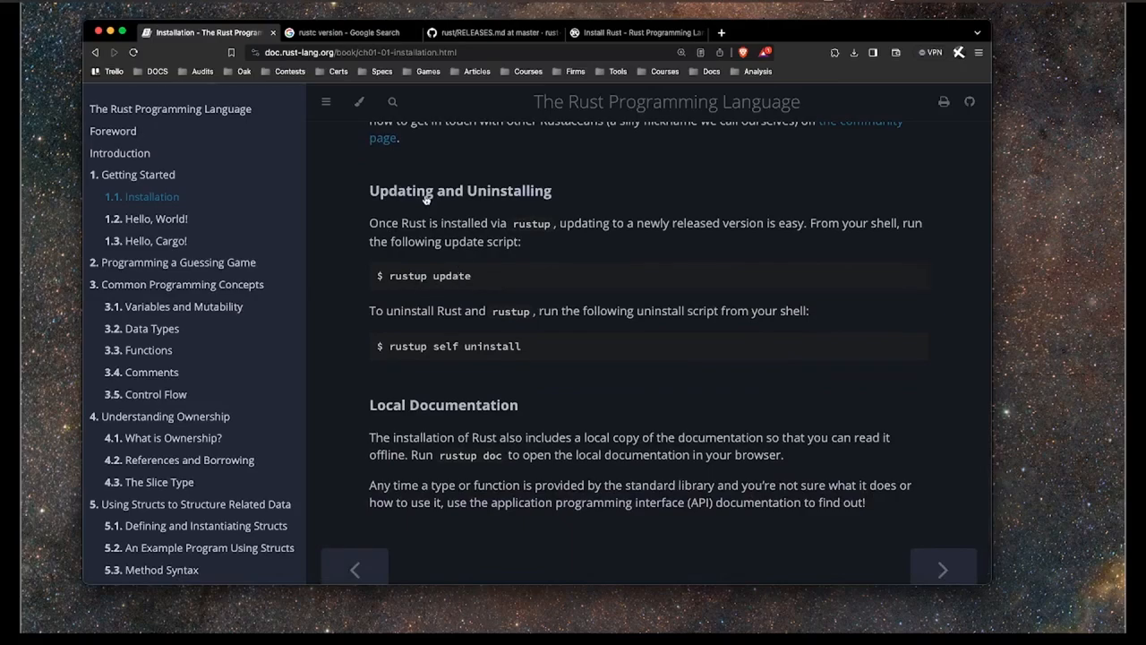
mouse_move(534, 223)
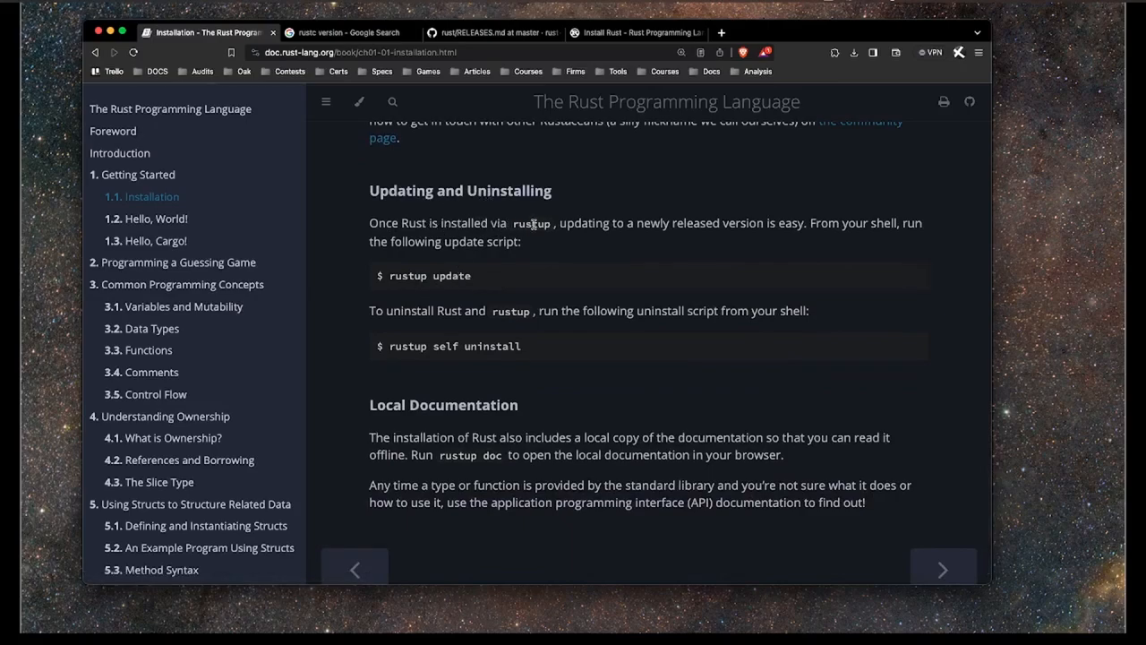
mouse_move(475, 281)
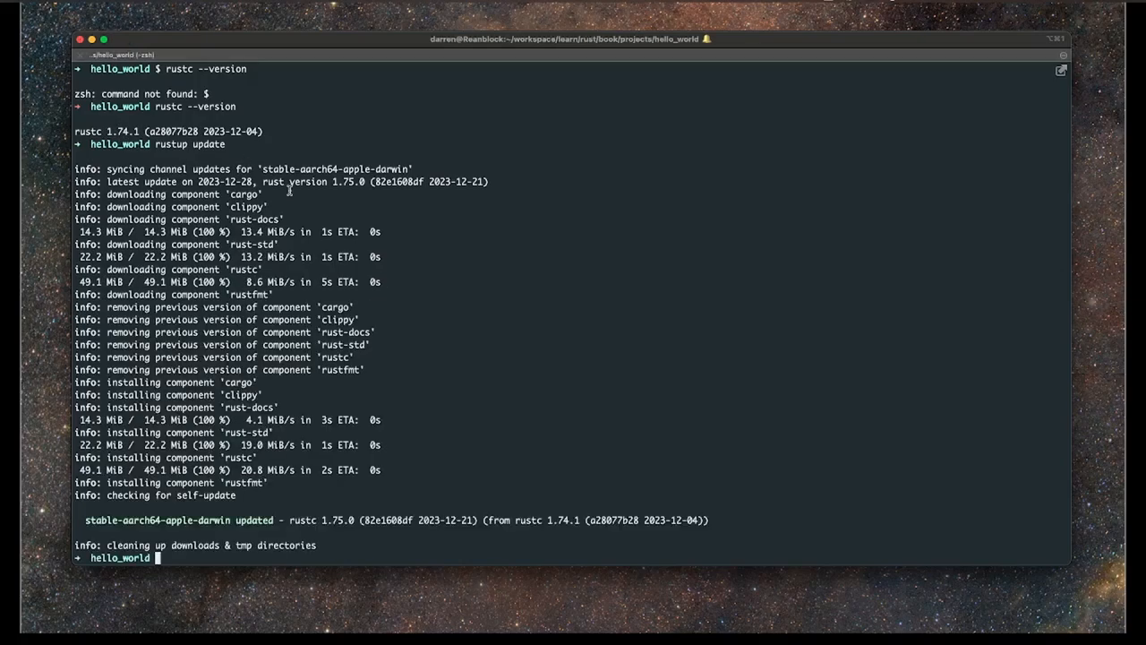
Run rustup update to move the stable toolchain from 1.74.1 to 1.75.0.
double_click(318, 520)
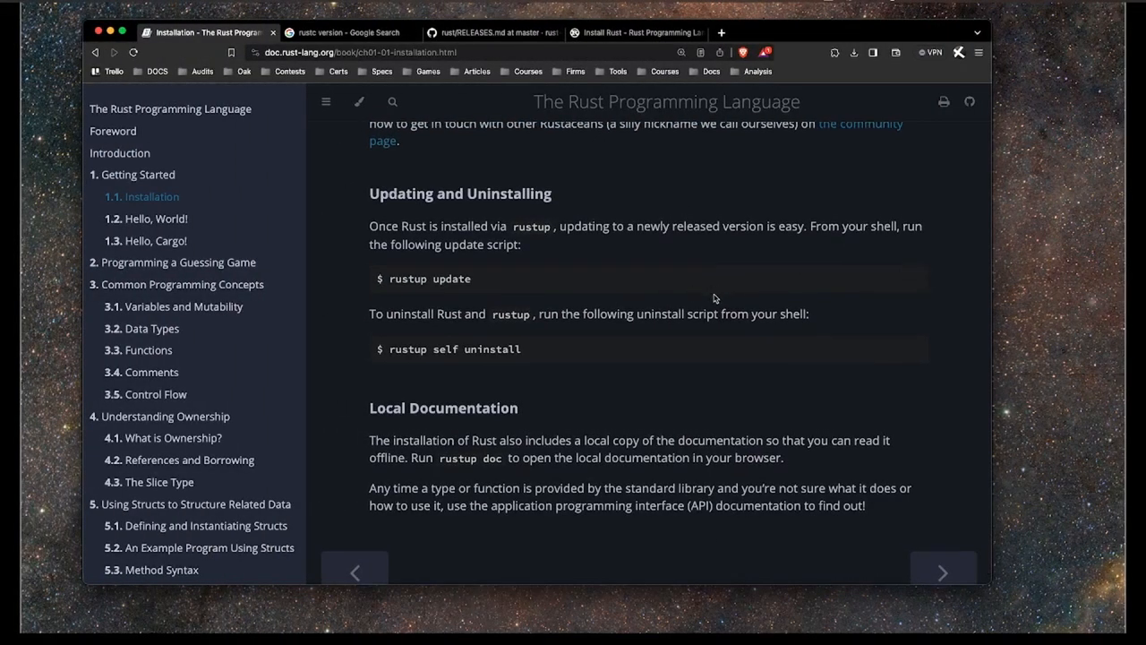
mouse_move(464, 326)
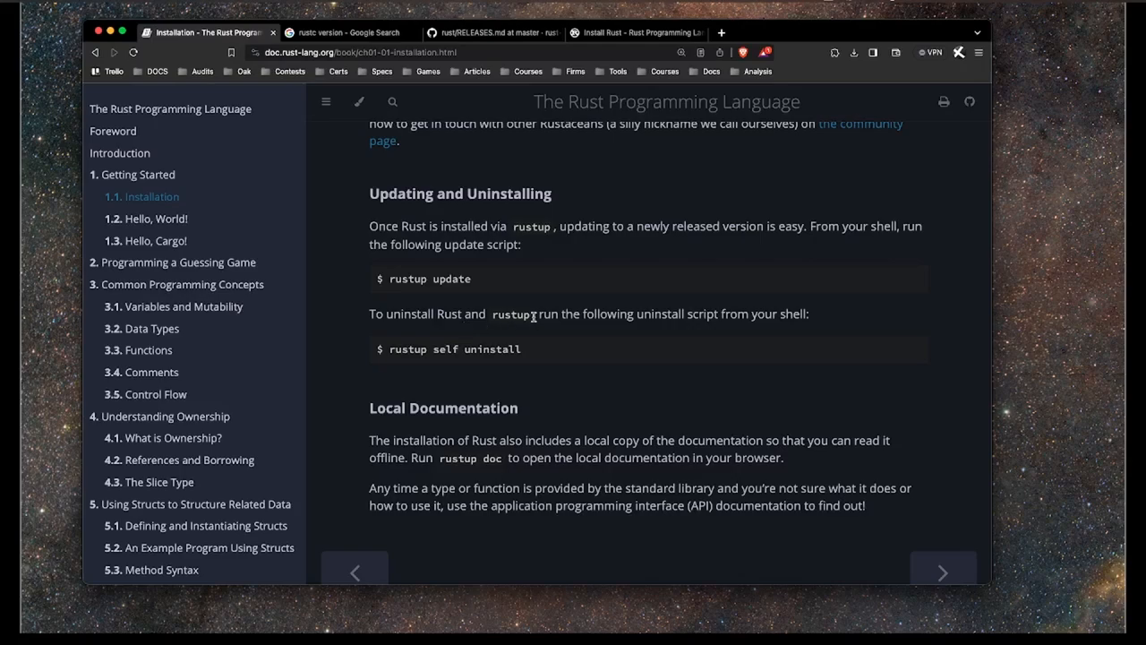
click(491, 32)
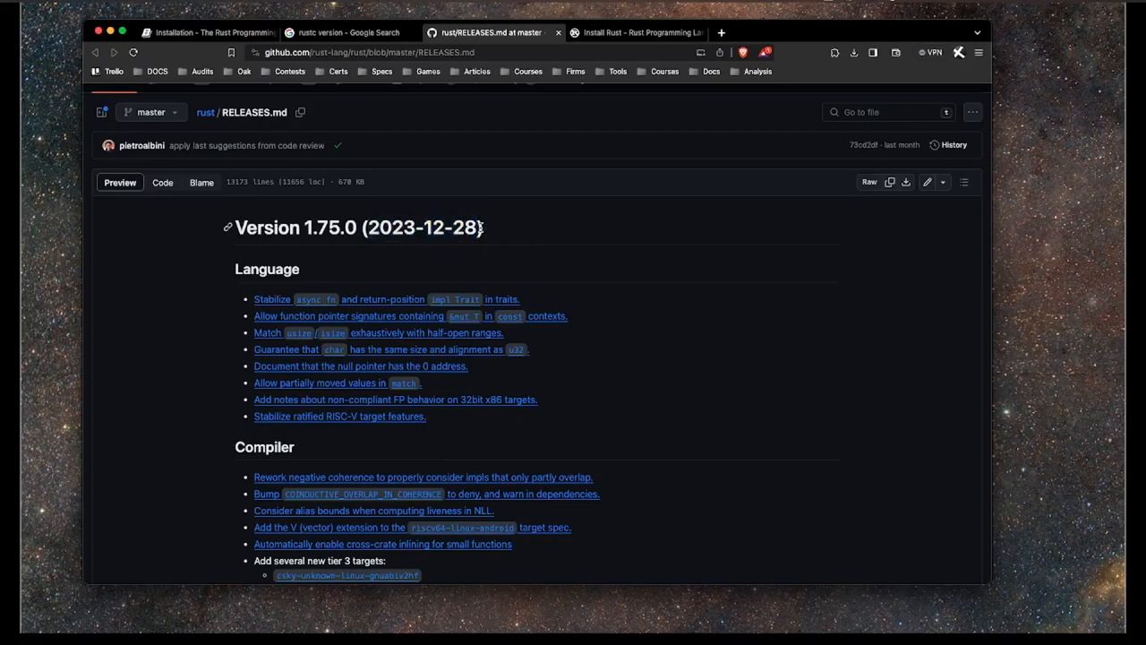
mouse_move(318, 276)
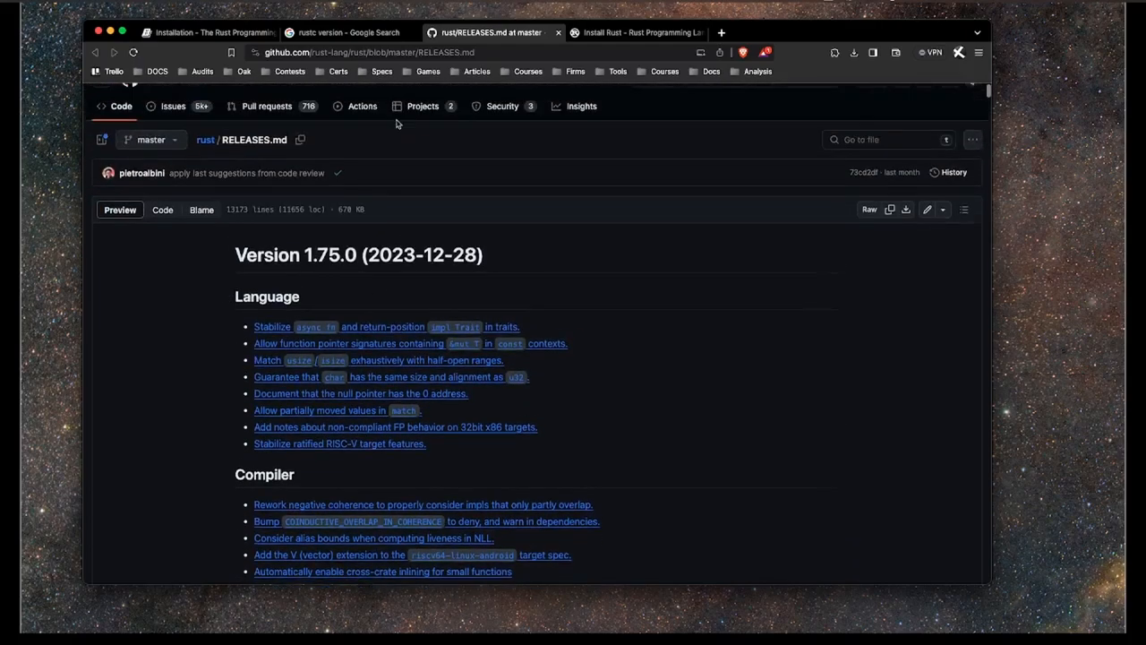
click(206, 33)
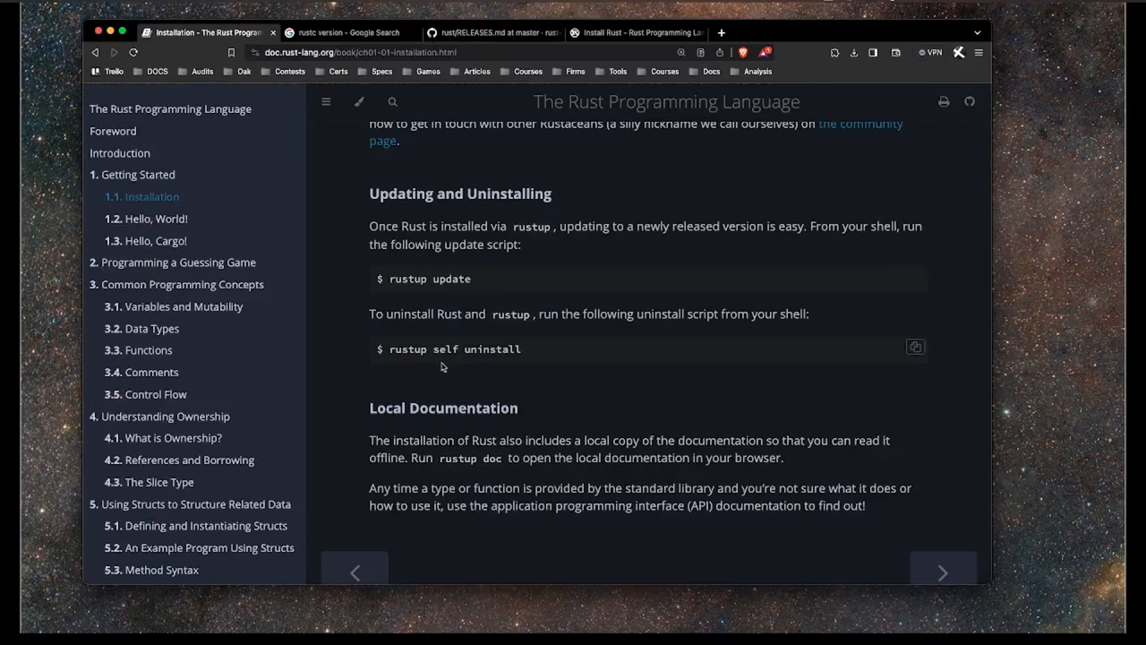
Select the rustup self uninstall command, check the local docs file path, and open Hello, World!
drag(400, 349, 521, 302)
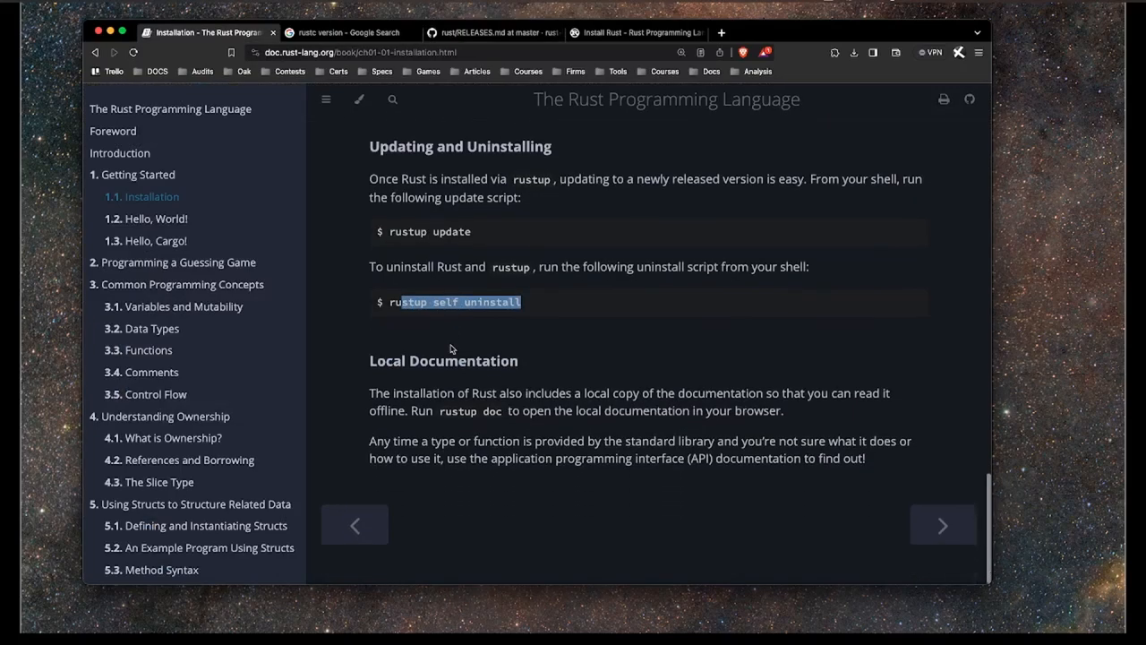
scroll(down, 3)
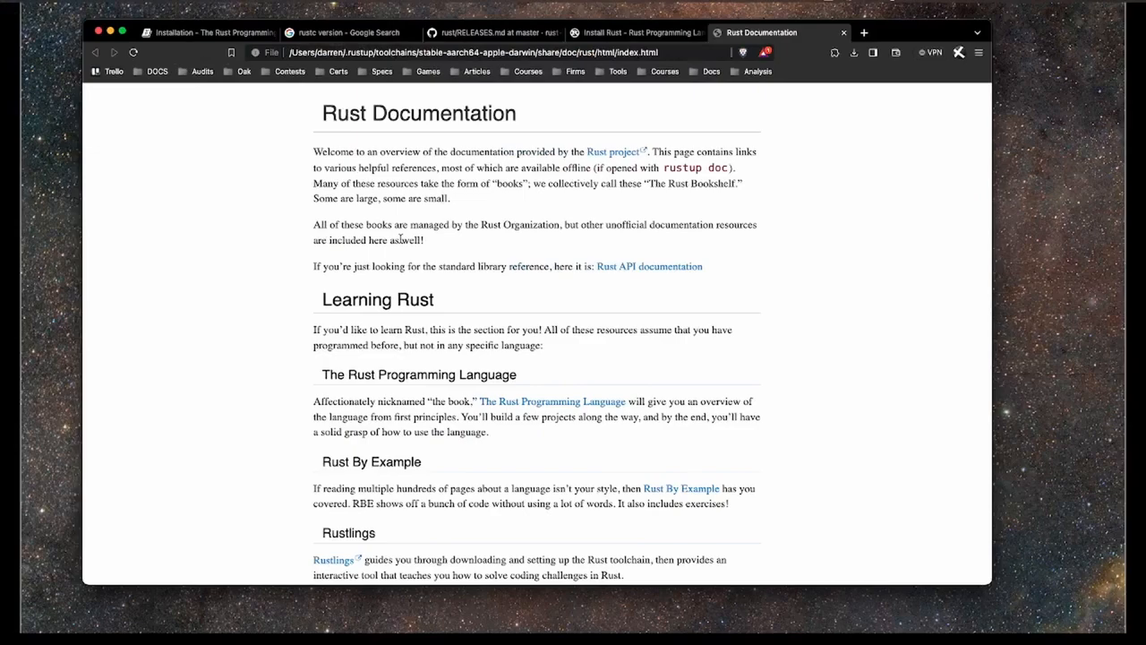
click(448, 52)
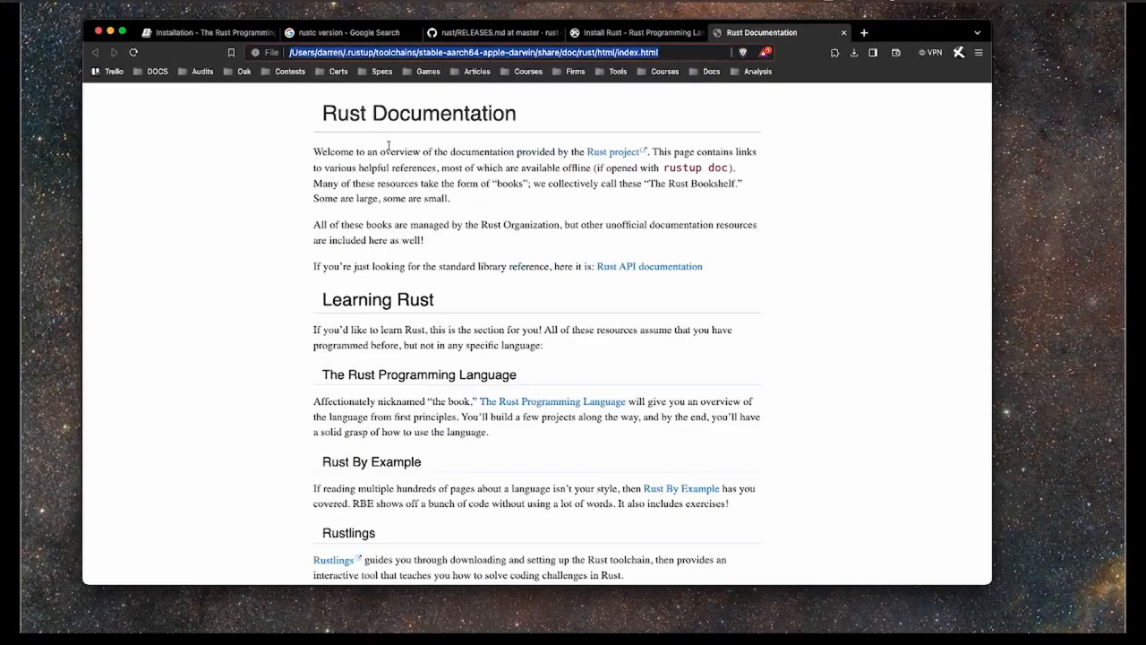
click(632, 52)
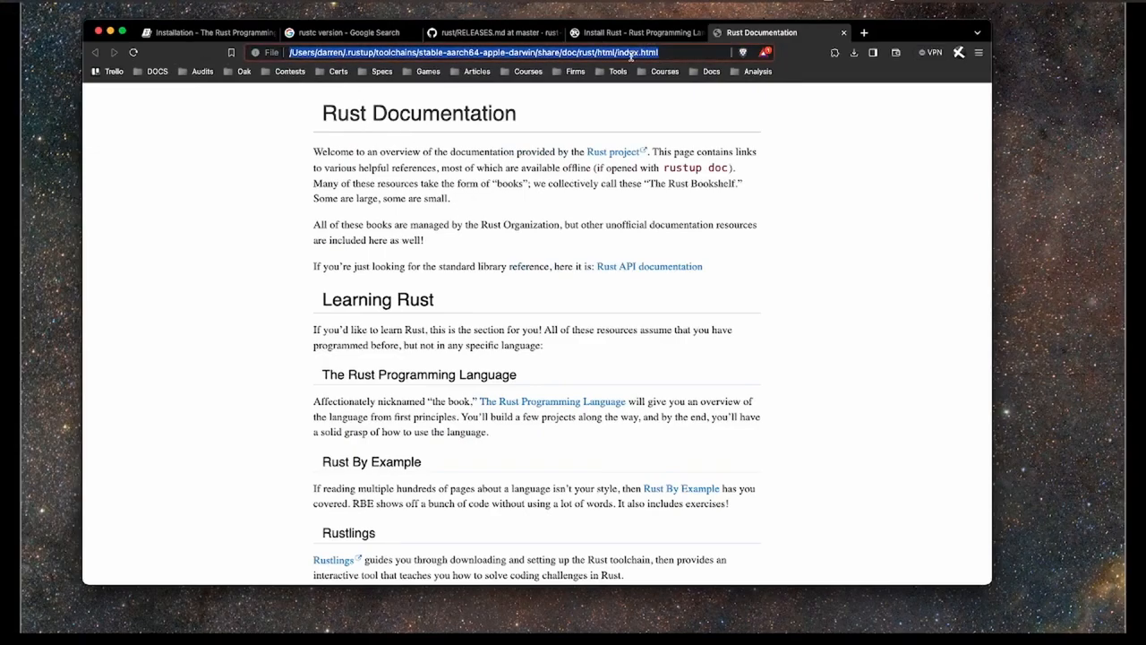
click(552, 401)
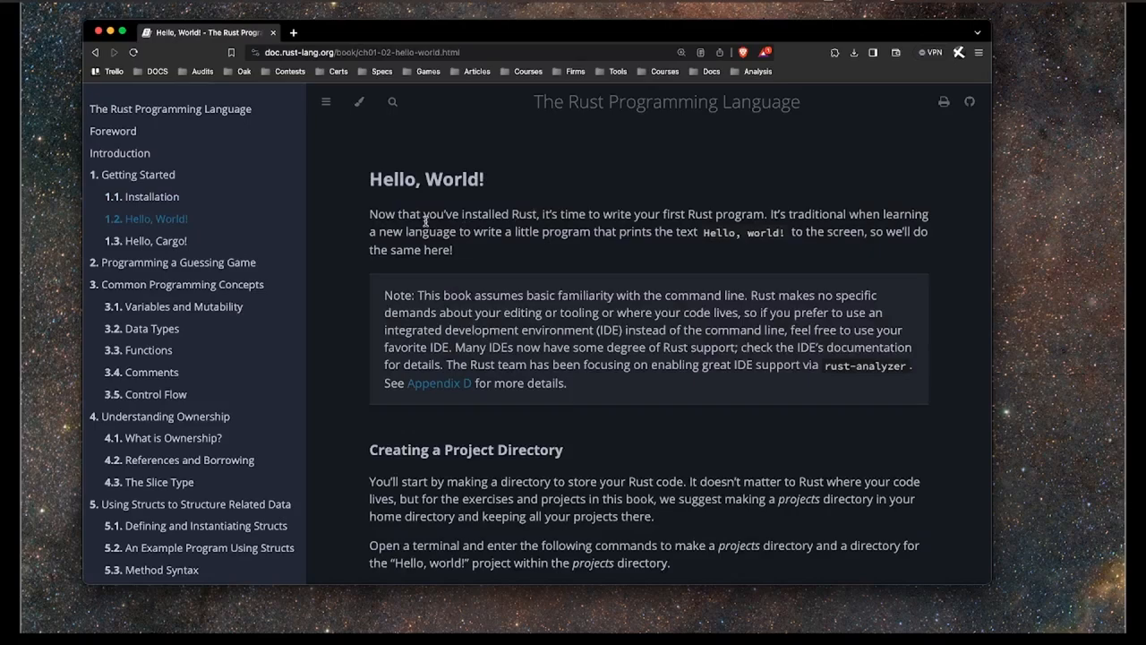
mouse_move(426, 222)
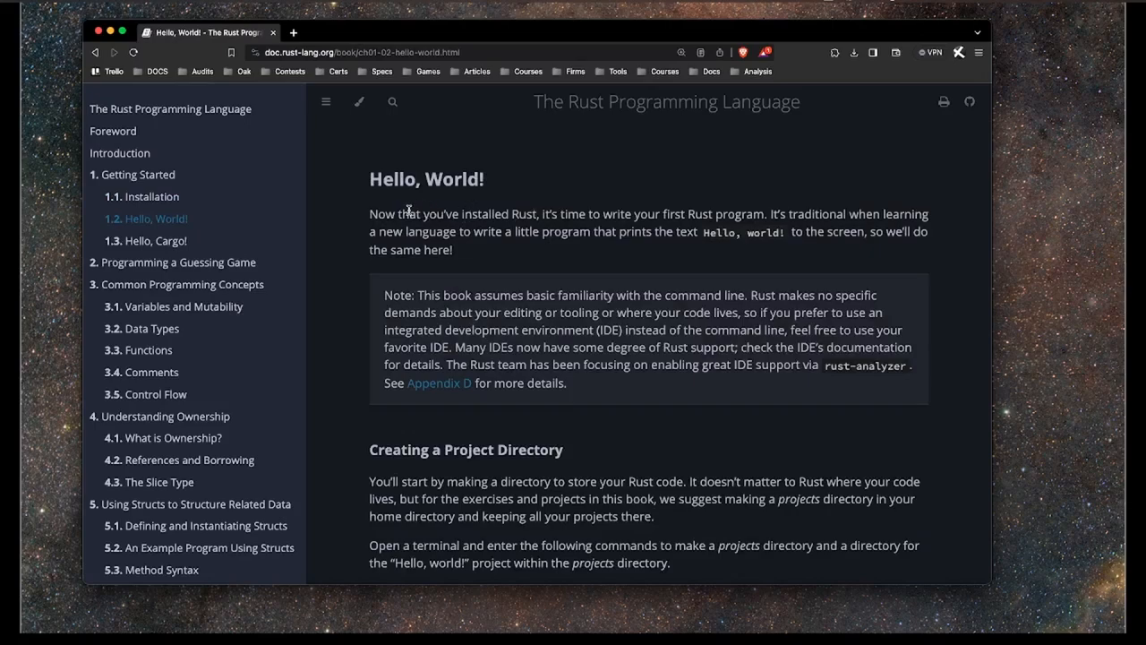
mouse_move(608, 273)
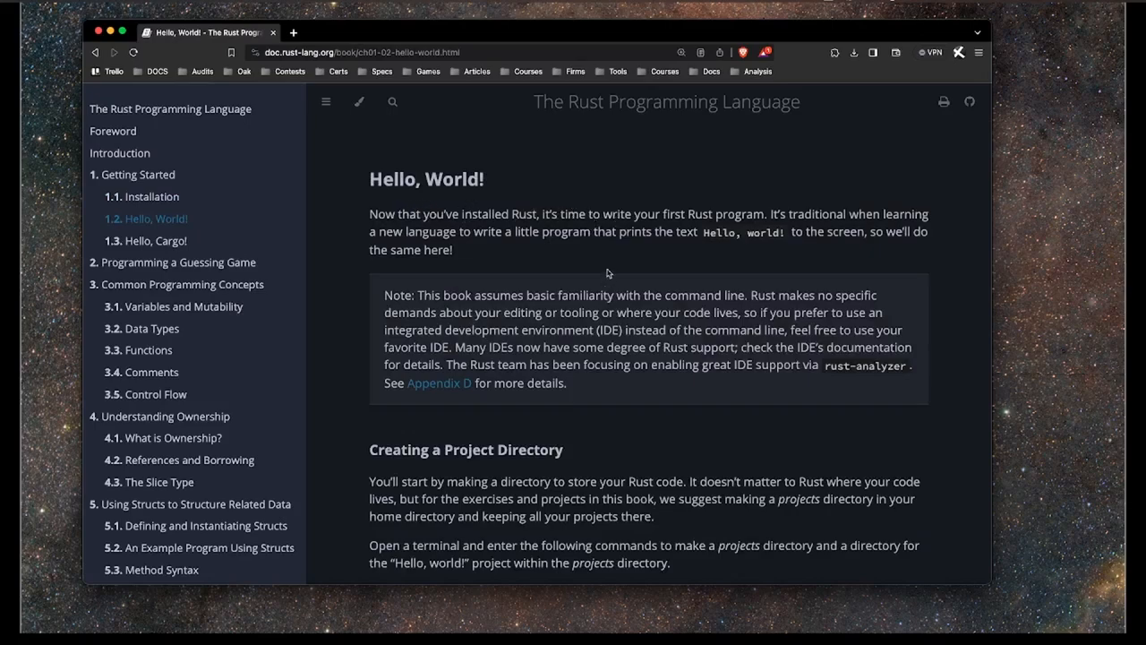
Read through the hello_world mkdir commands and the Listing 1-1 main.rs code.
scroll(down, 3)
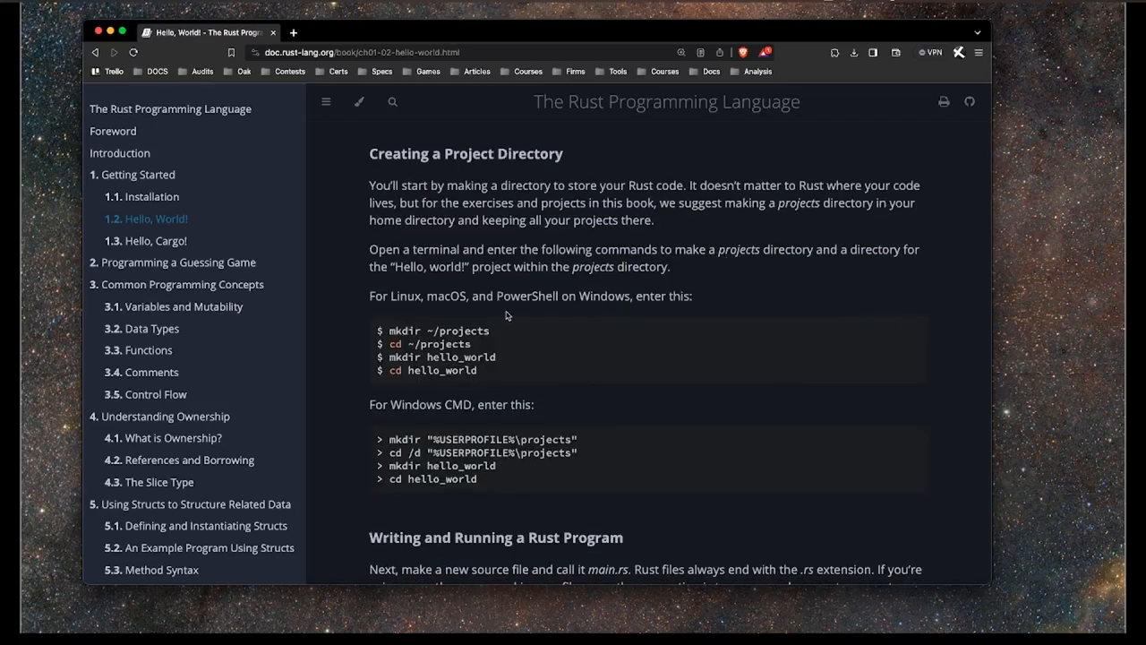
mouse_move(438, 358)
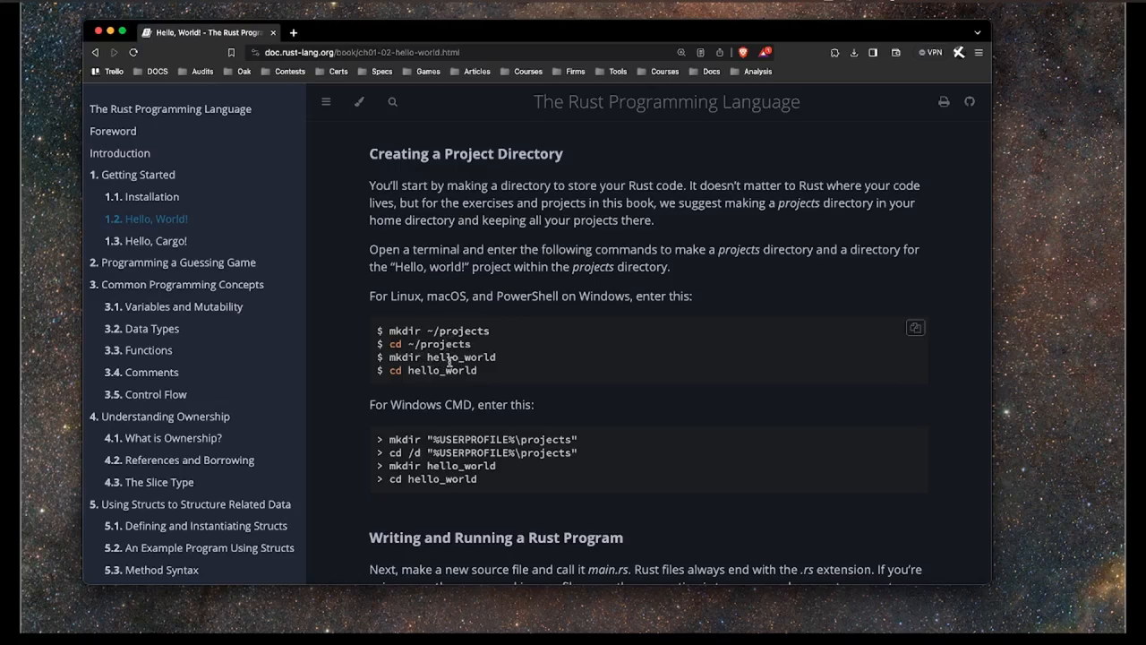
double_click(452, 357)
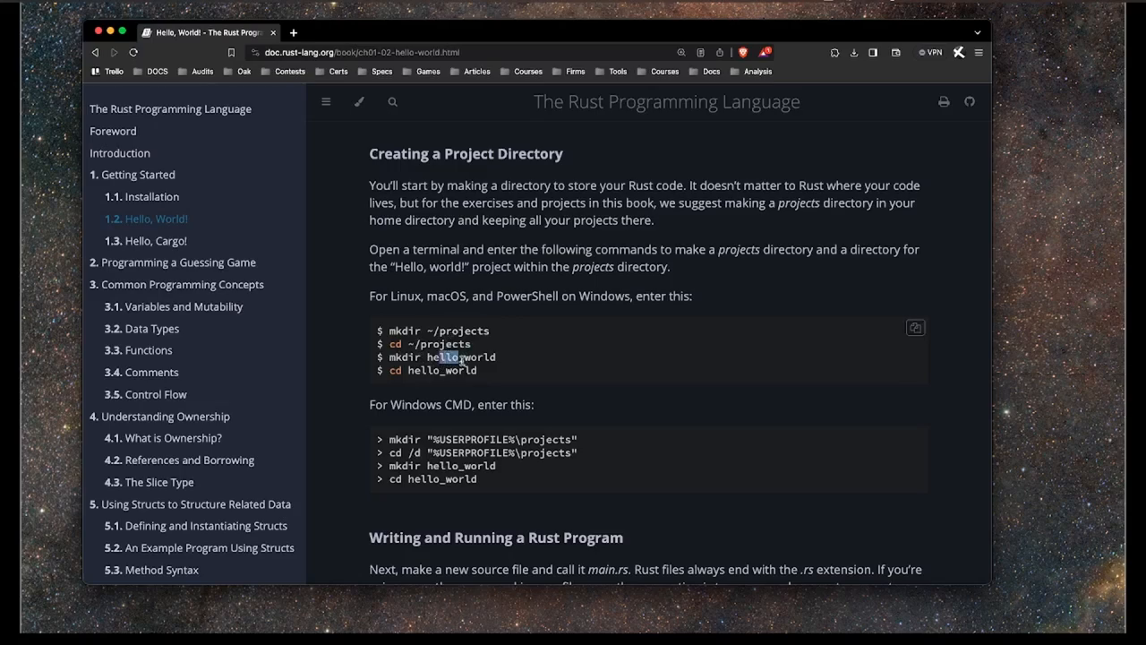
scroll(down, 3)
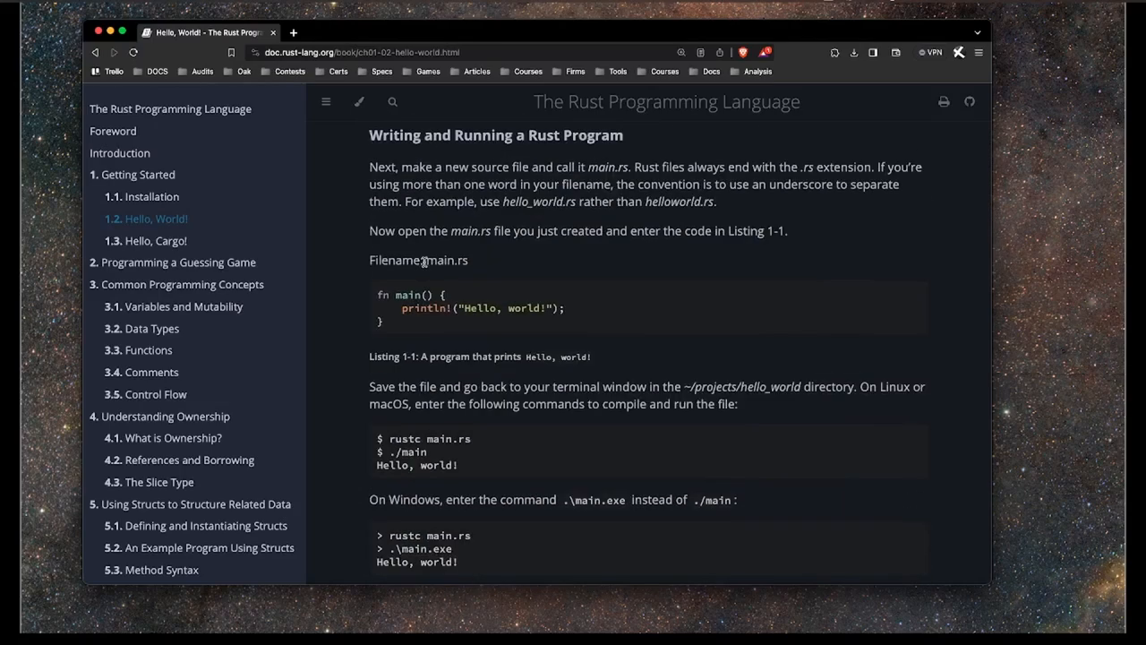
mouse_move(376, 300)
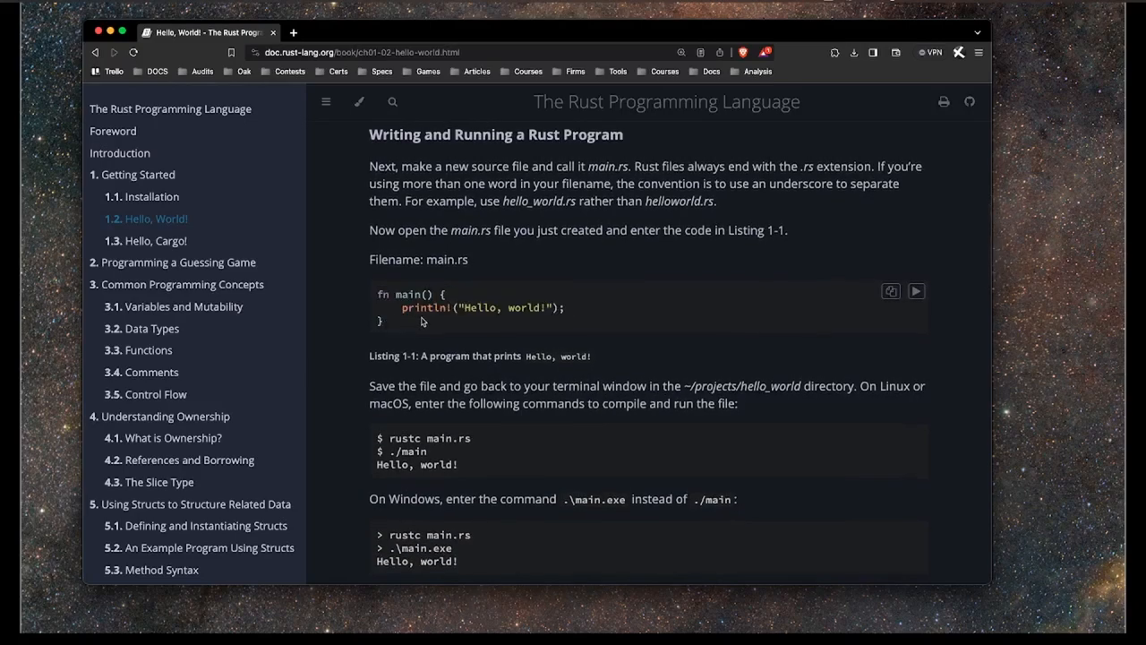
double_click(386, 293)
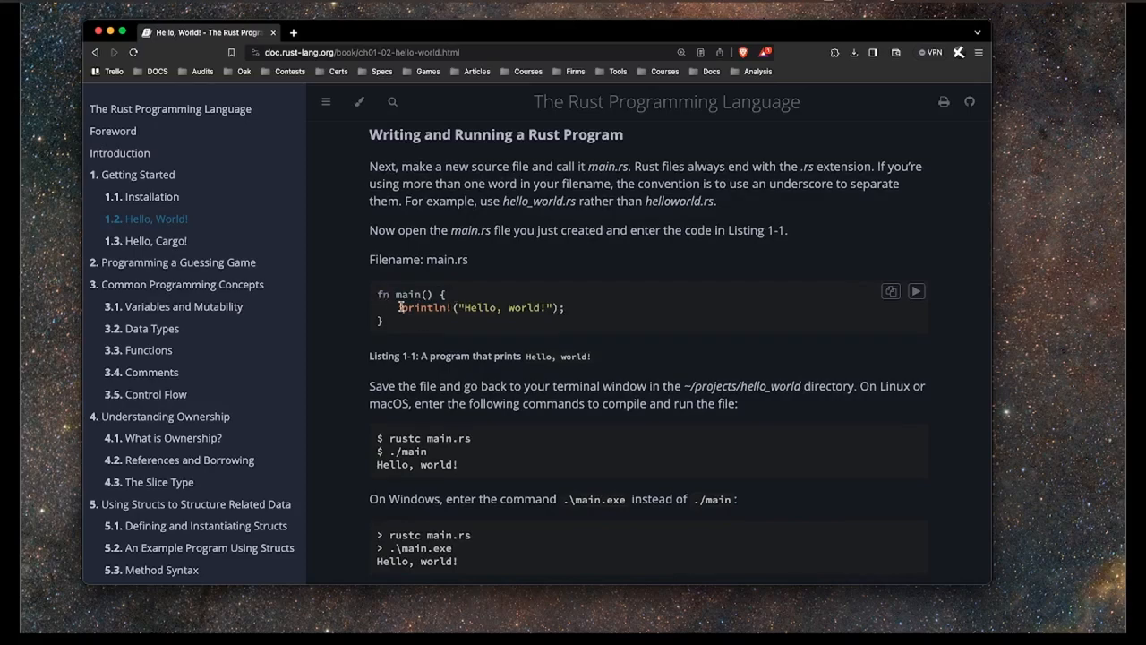
mouse_move(455, 318)
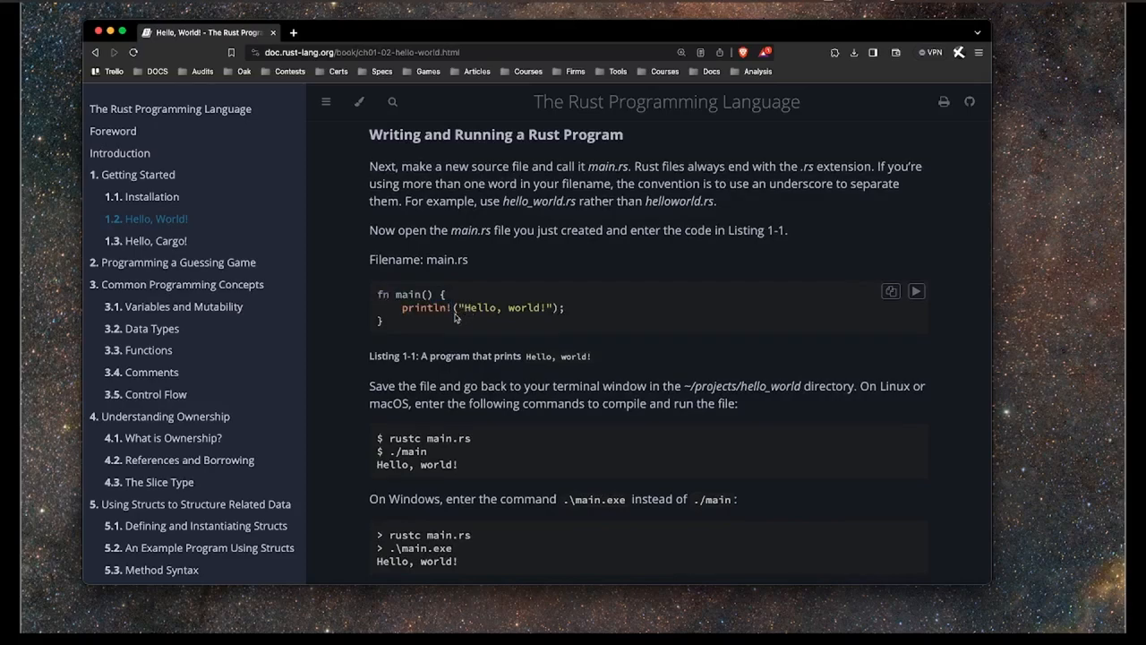
mouse_move(482, 321)
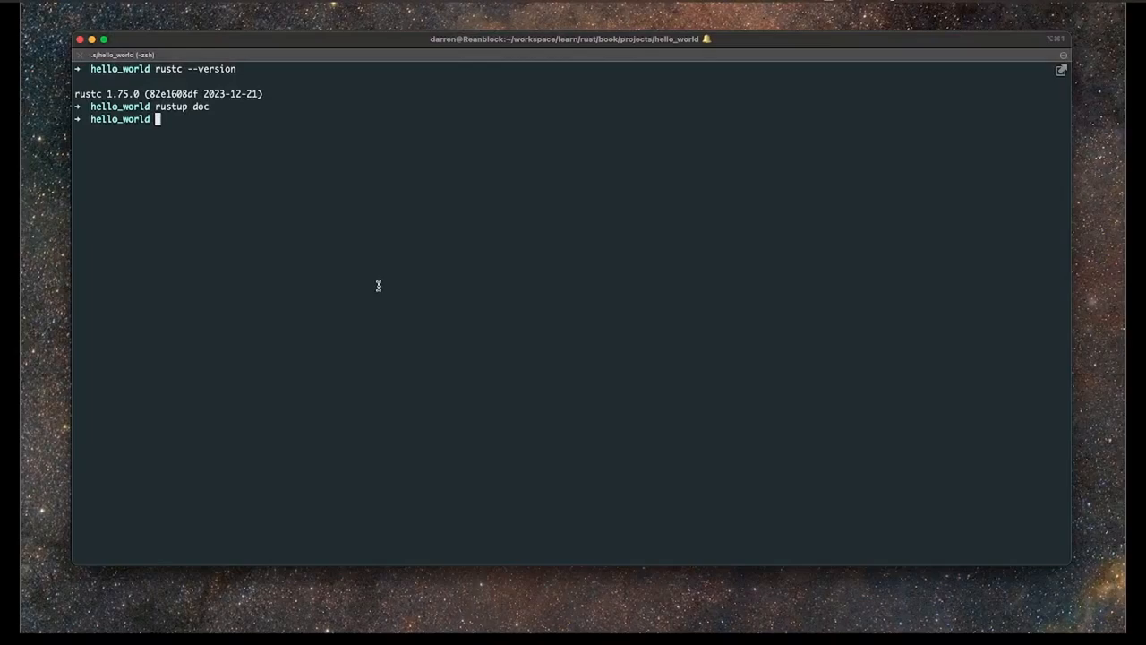
Run code at iTerm2's hello_world prompt to launch VS Code.
text(code)
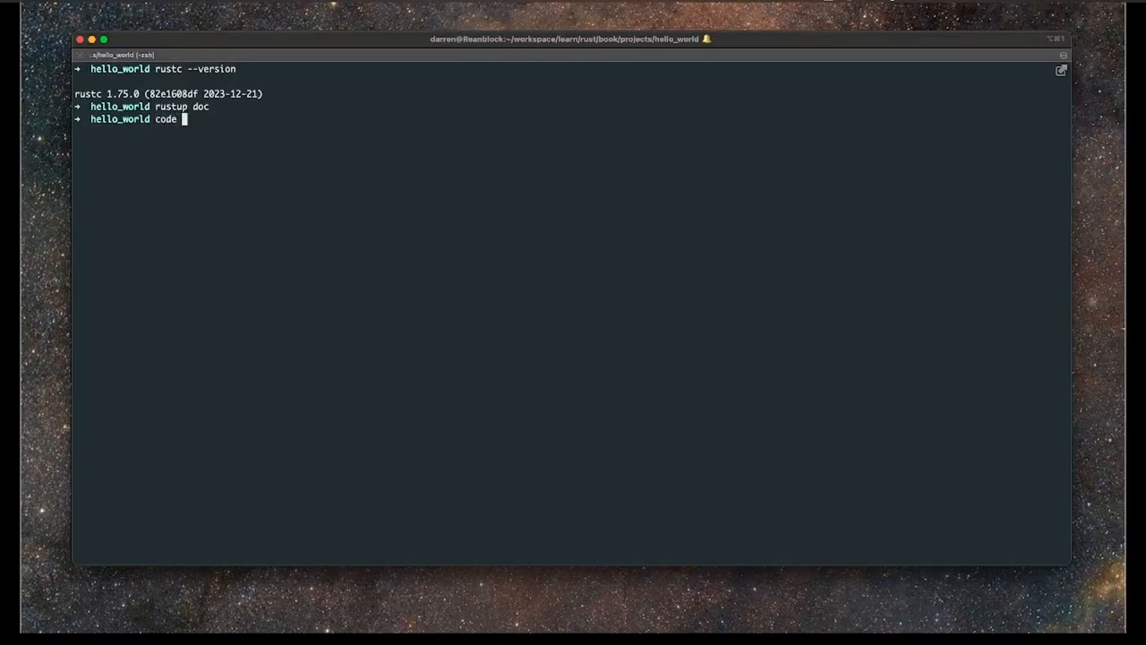
key(enter)
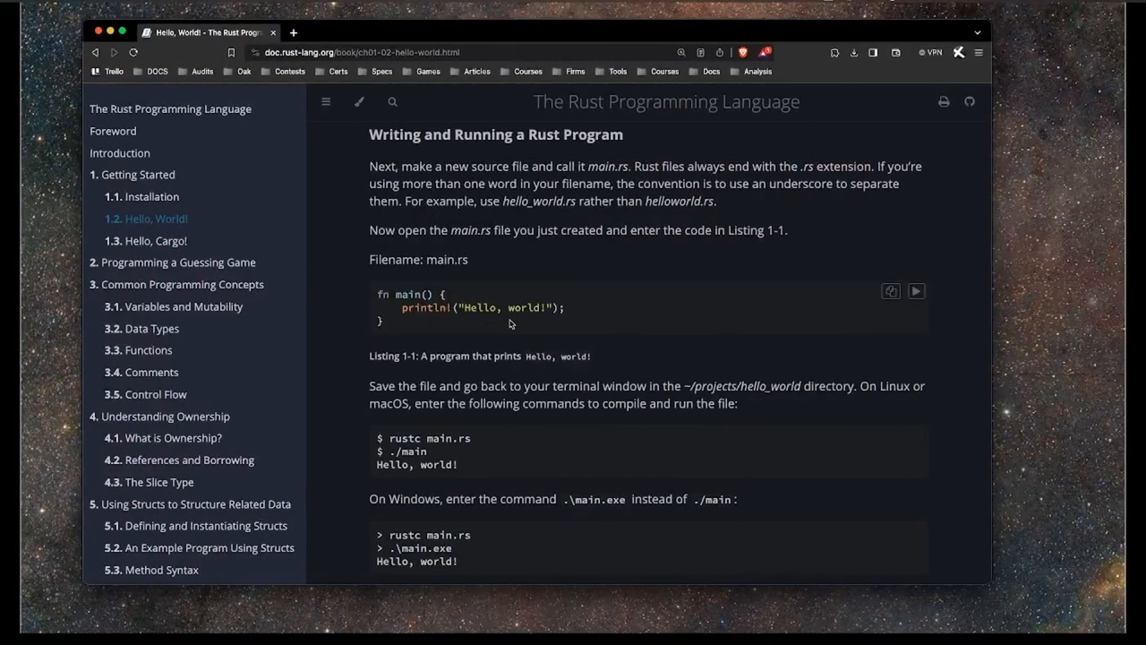
Scroll to the Linux/macOS compile commands and select the rustc command text.
scroll(down, 3)
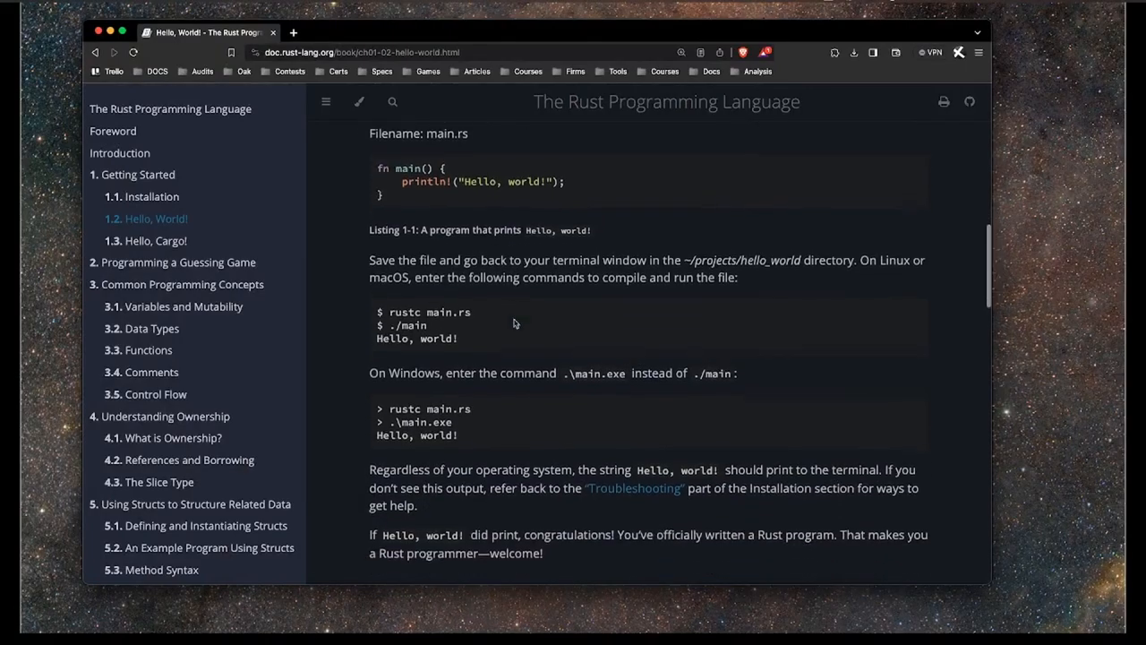
scroll(down, 3)
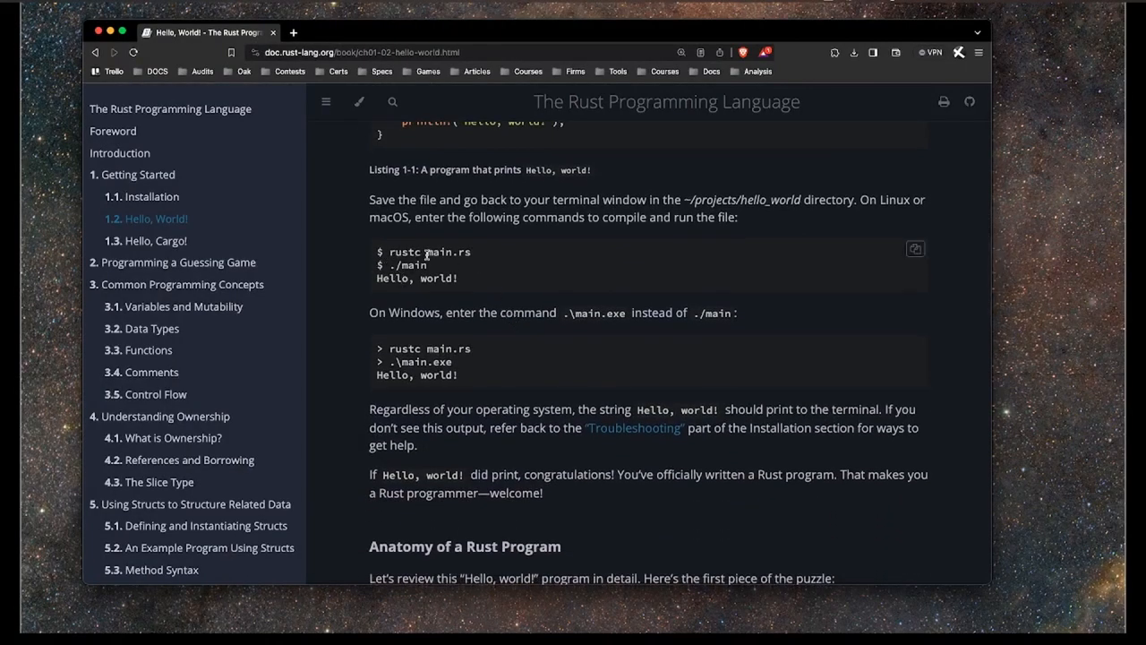
double_click(406, 252)
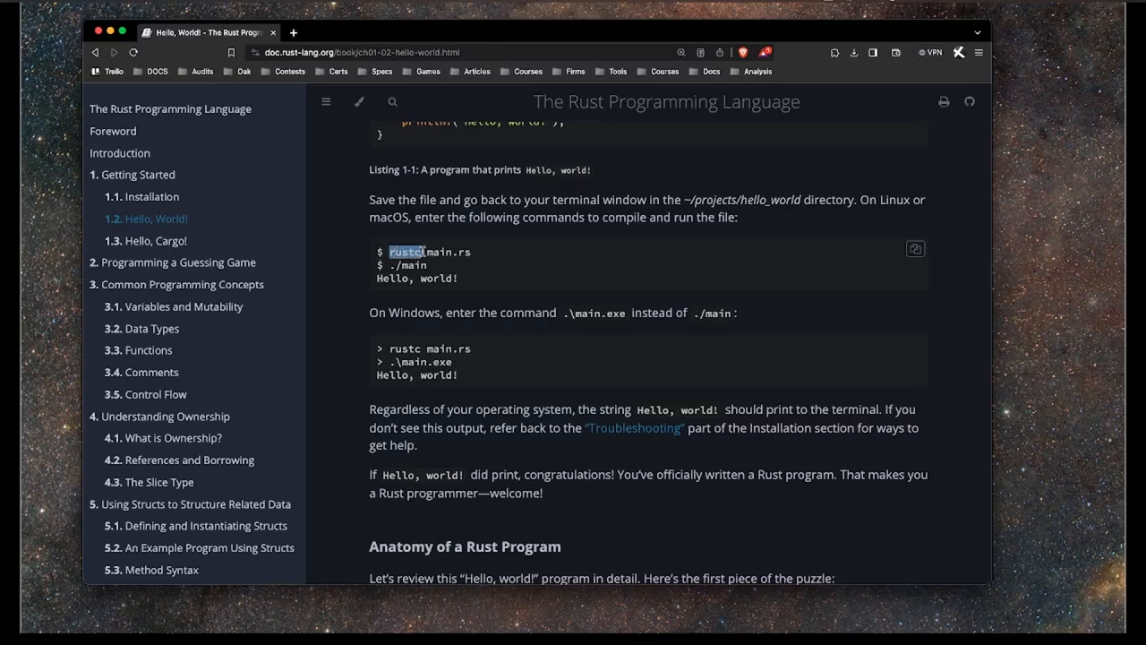
drag(389, 252, 472, 252)
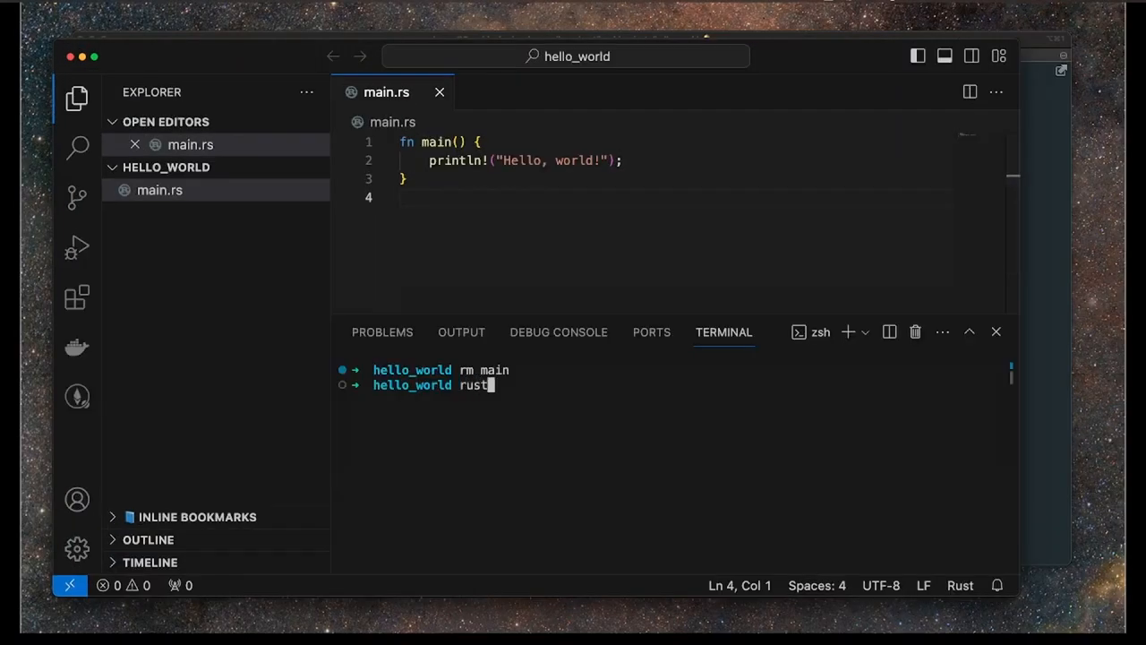
Compile main.rs in the integrated terminal and list files with ls -la to check main's size.
text(c)
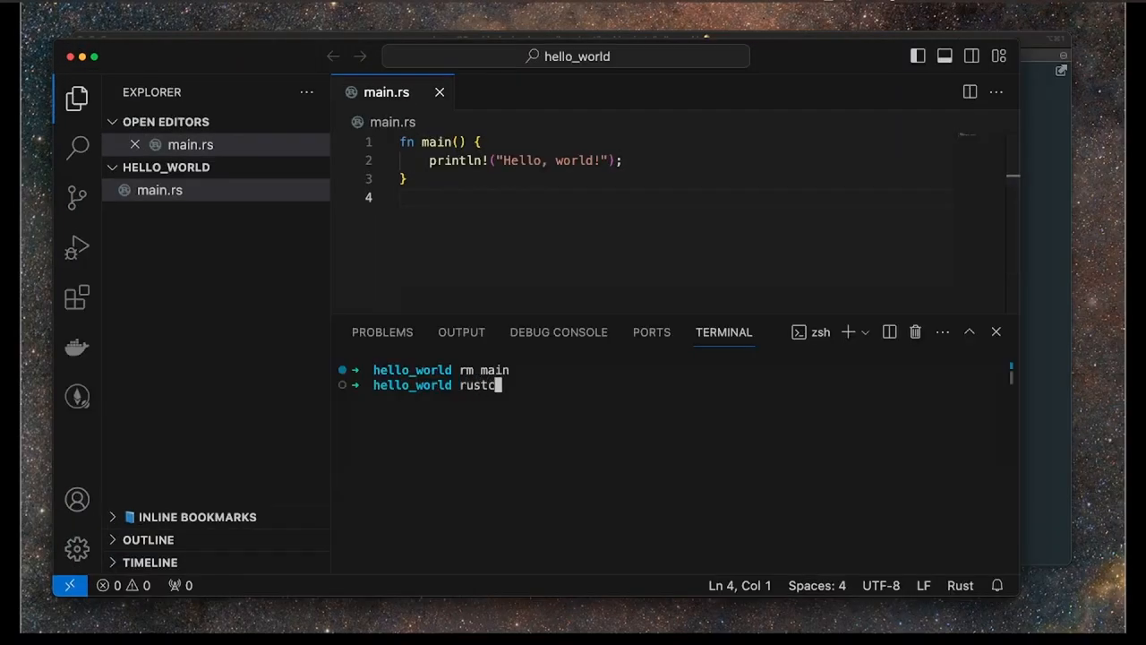
text(main.rs)
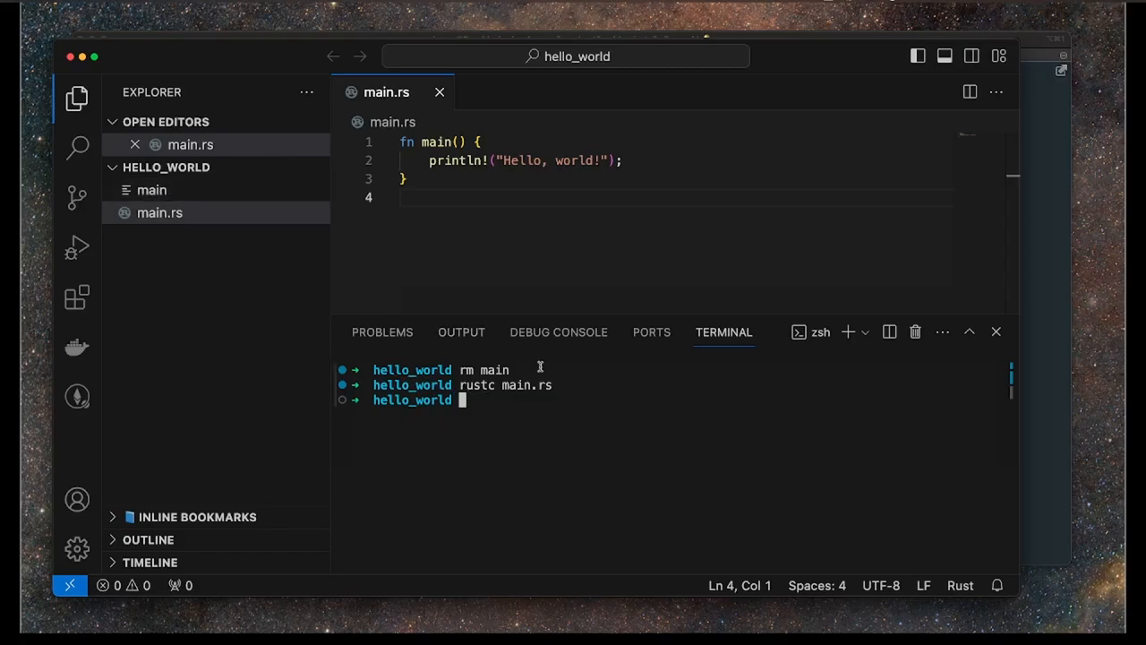
text(ls -la)
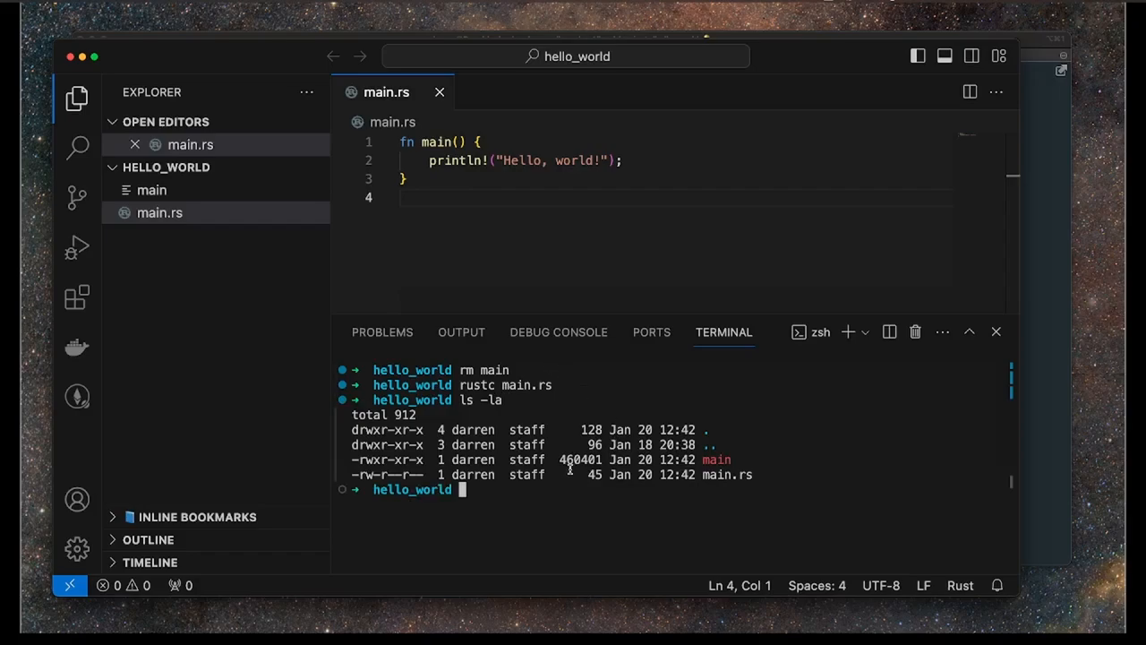
double_click(581, 459)
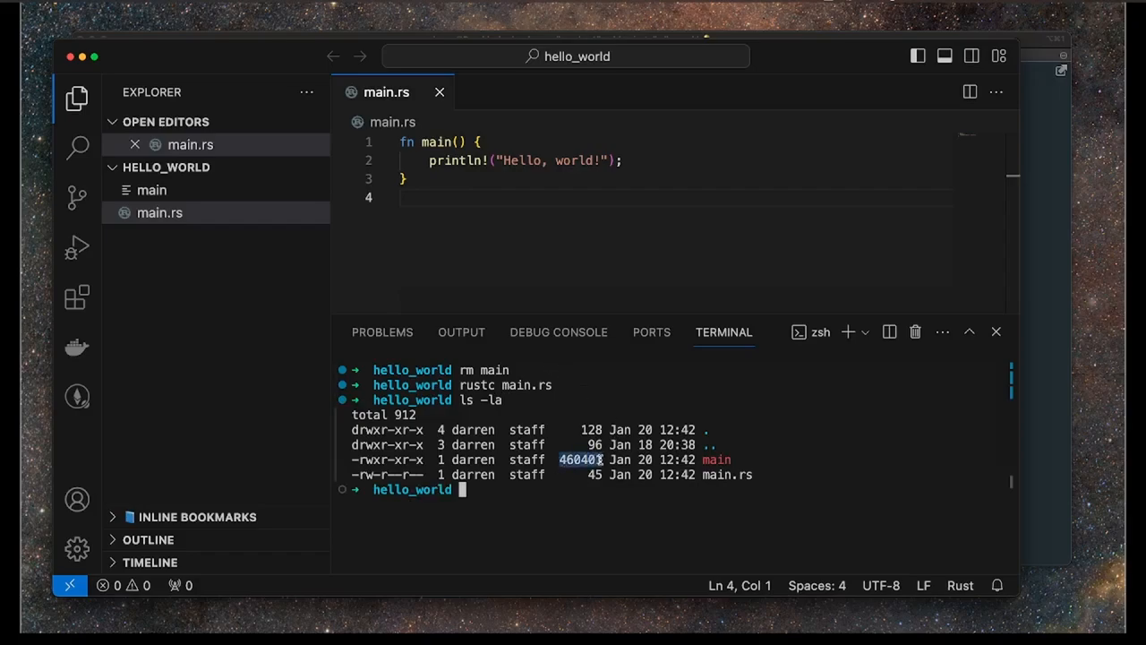
List files again, compare main.rs against the 450K main binary, and open main in a tab.
text(ls -la)
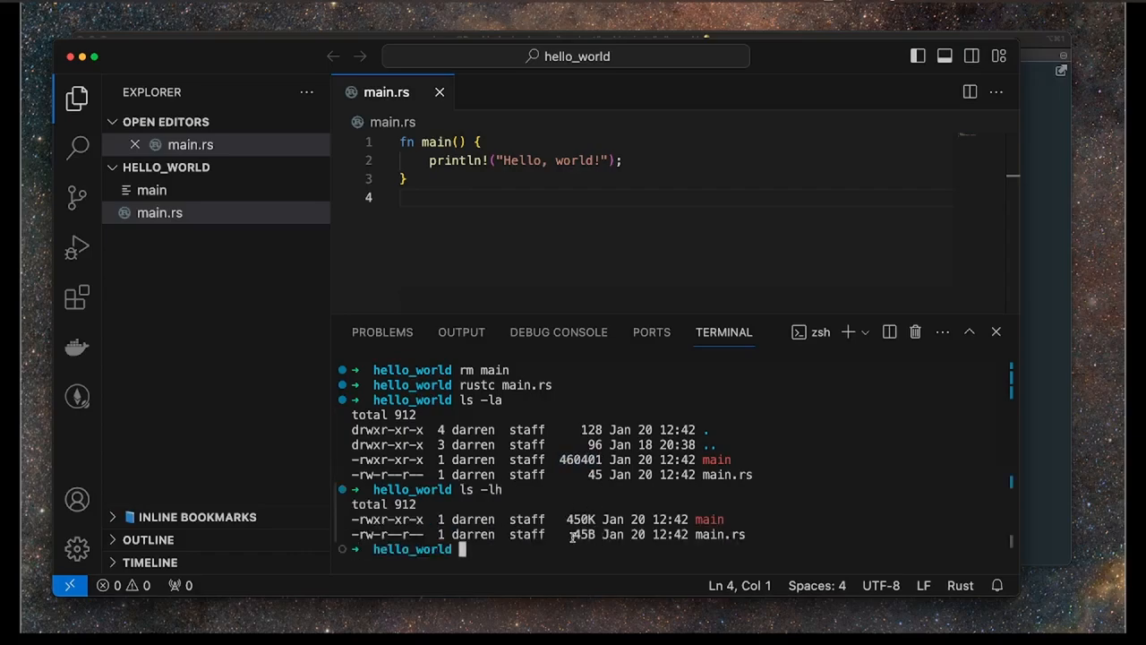
double_click(720, 534)
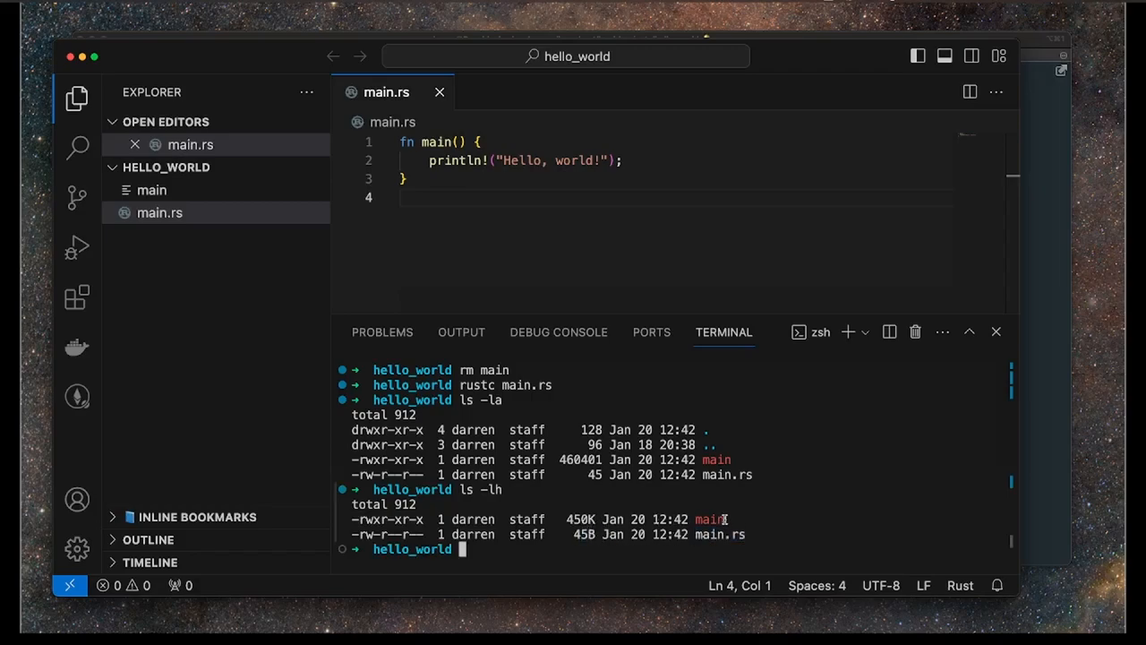
double_click(583, 520)
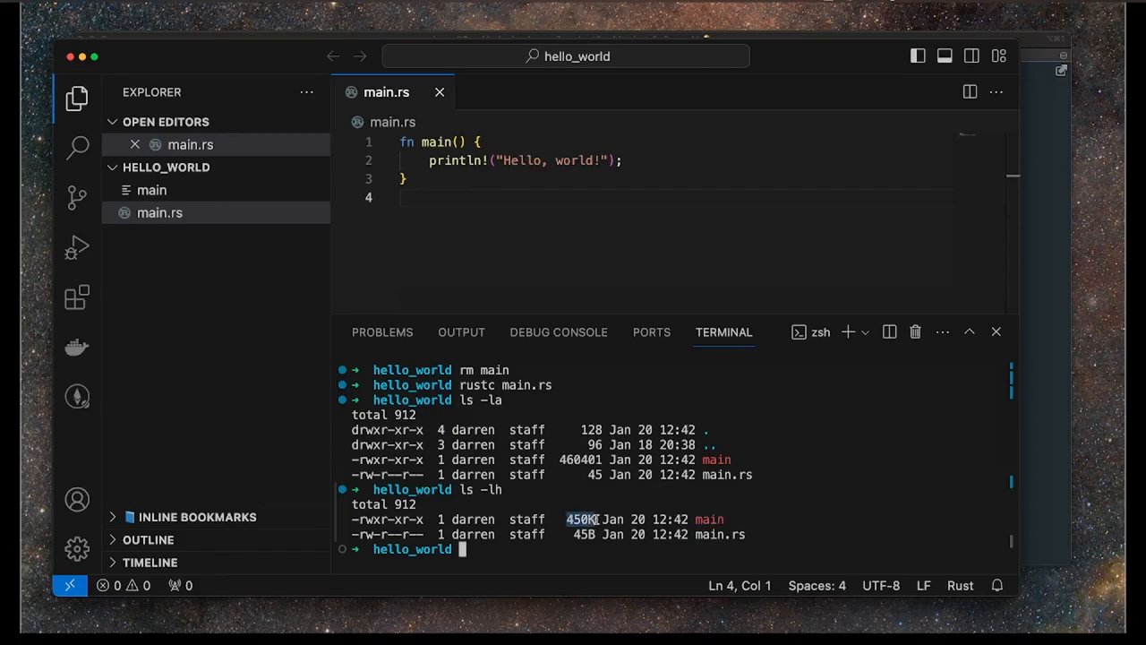
drag(566, 520, 730, 519)
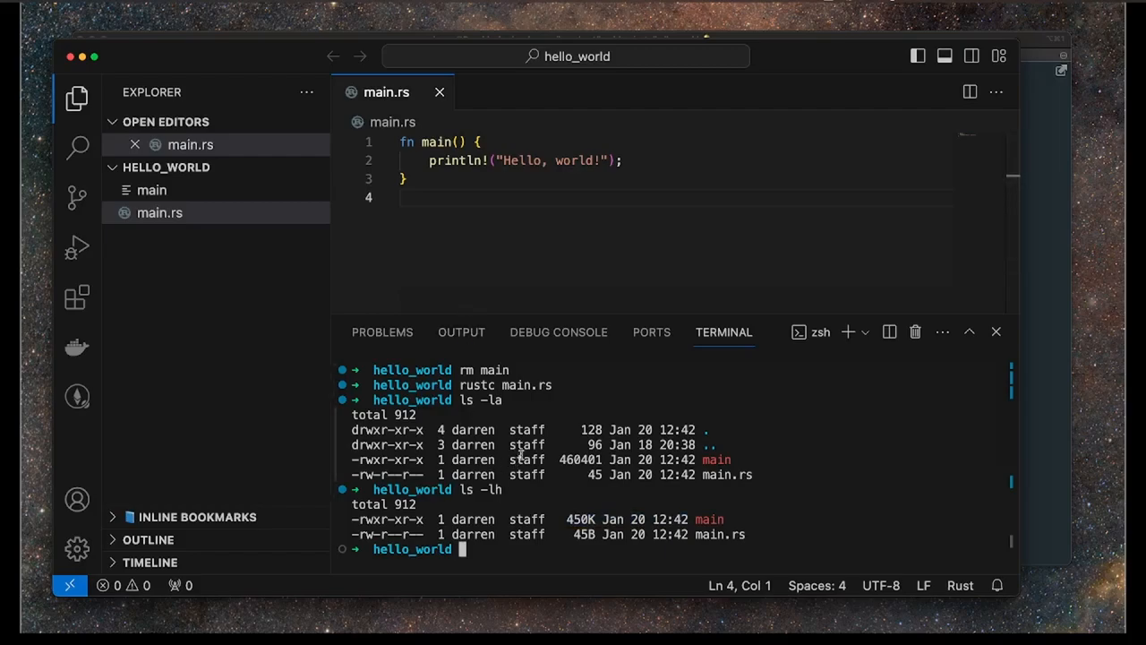
mouse_move(290, 278)
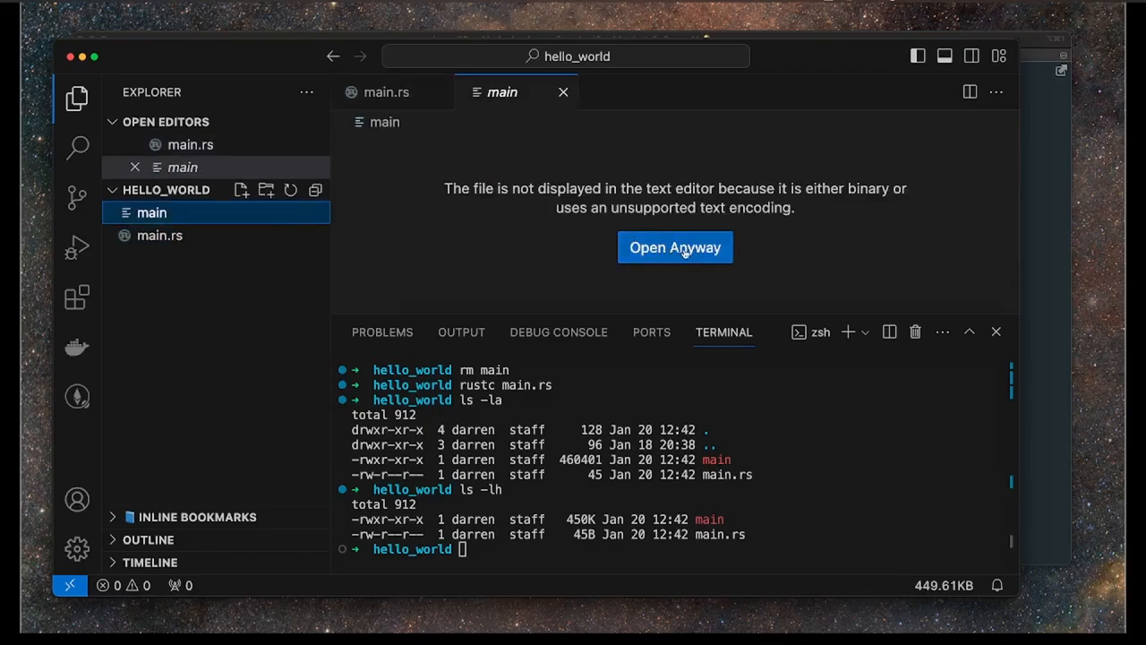
click(159, 212)
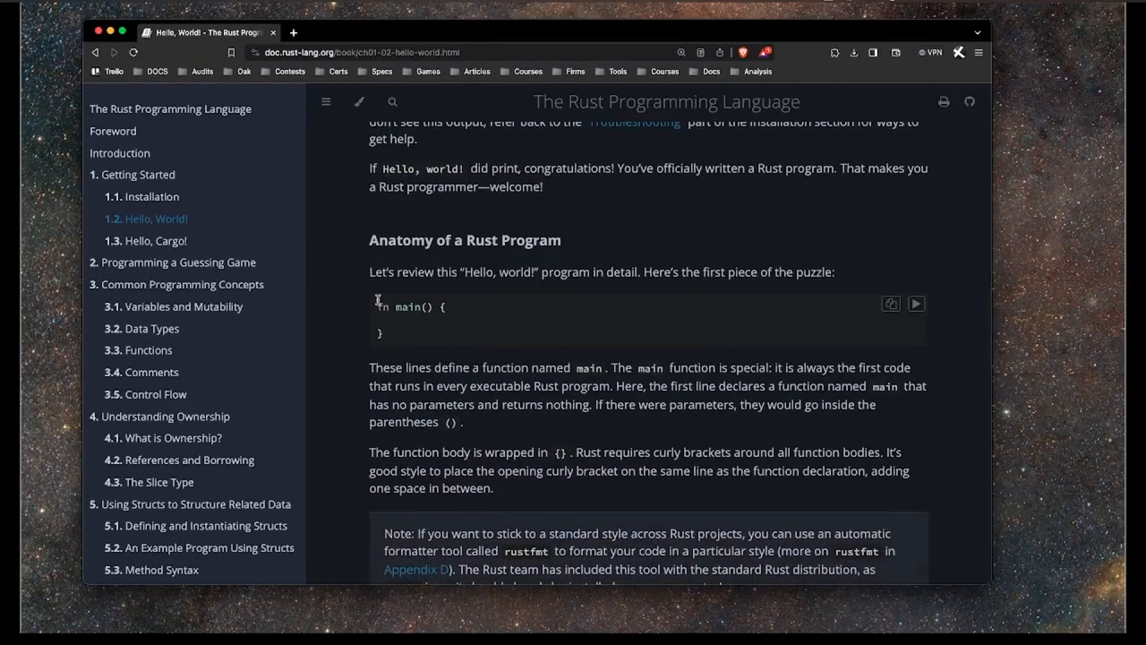
Scroll through the program's anatomy, highlighting println in the example code.
scroll(down, 3)
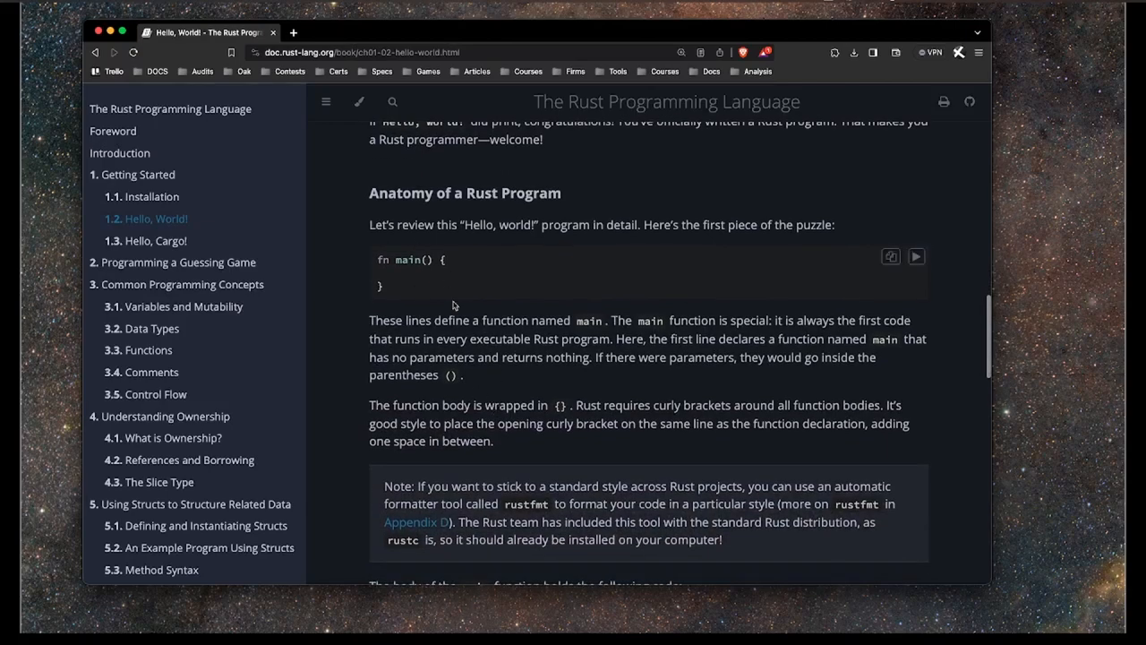
scroll(down, 3)
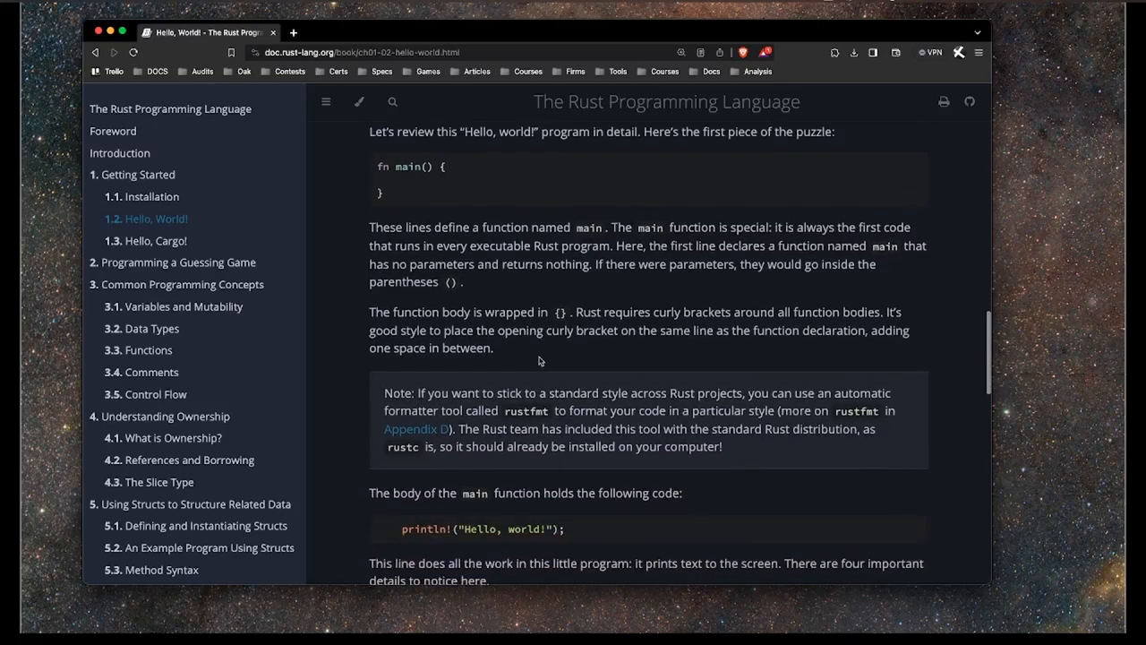
scroll(down, 3)
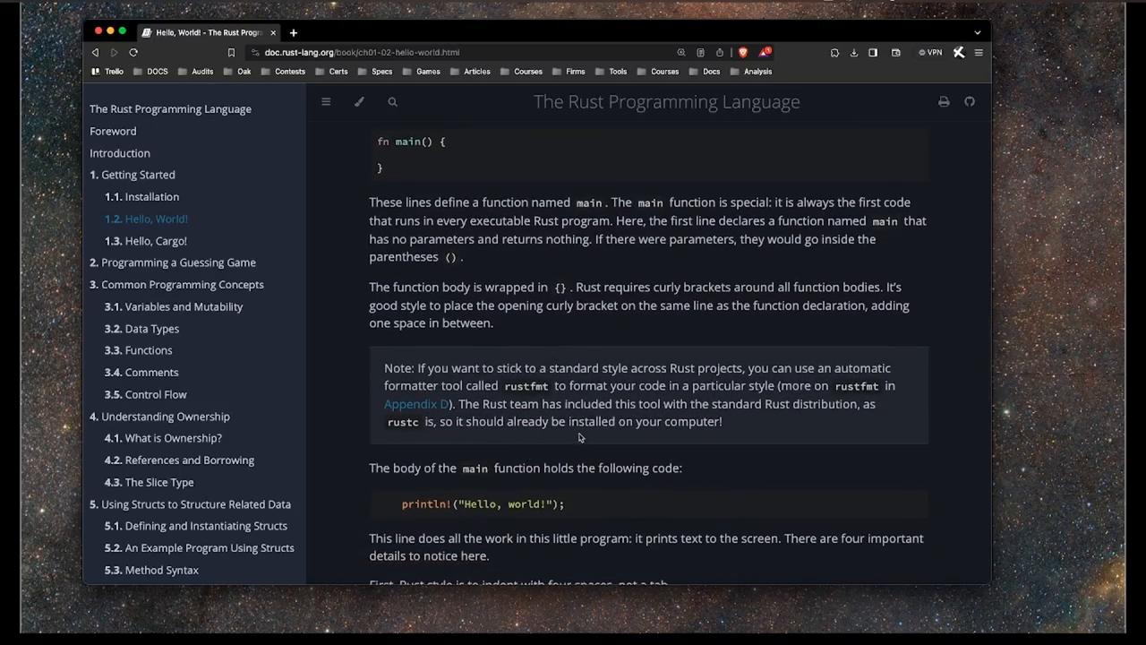
scroll(down, 3)
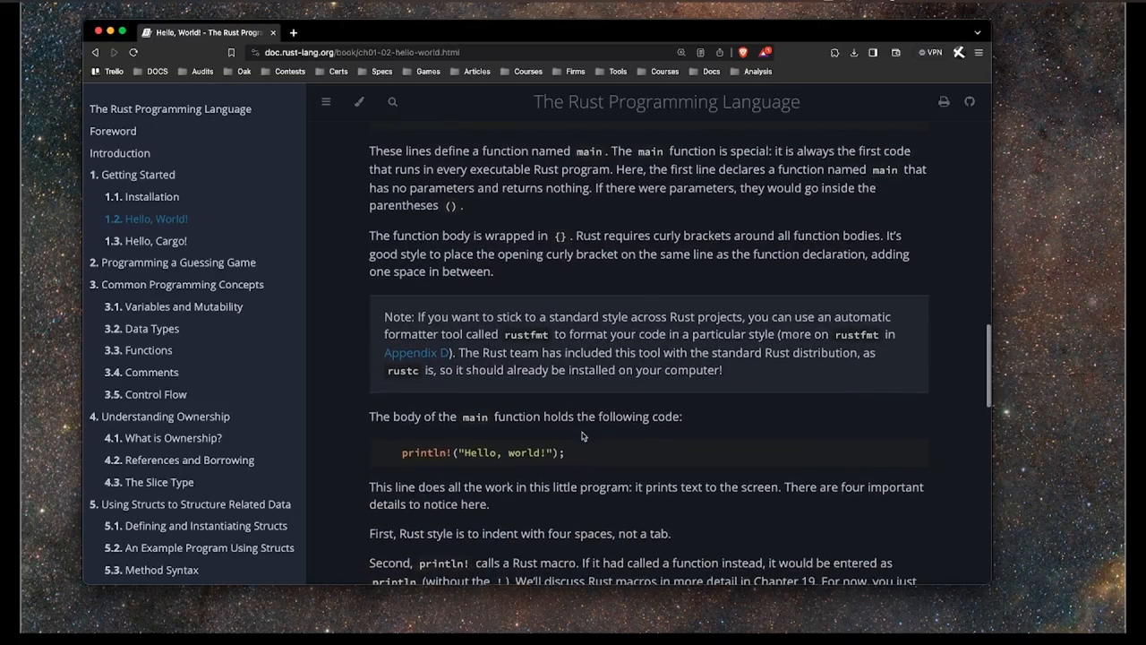
scroll(down, 3)
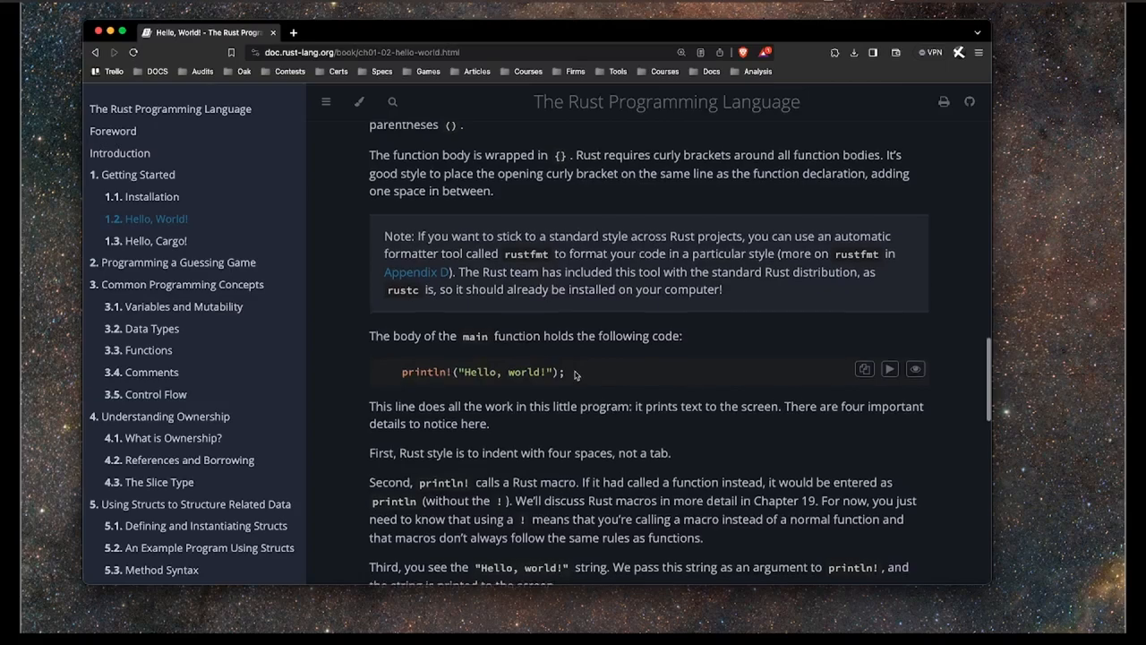
scroll(down, 3)
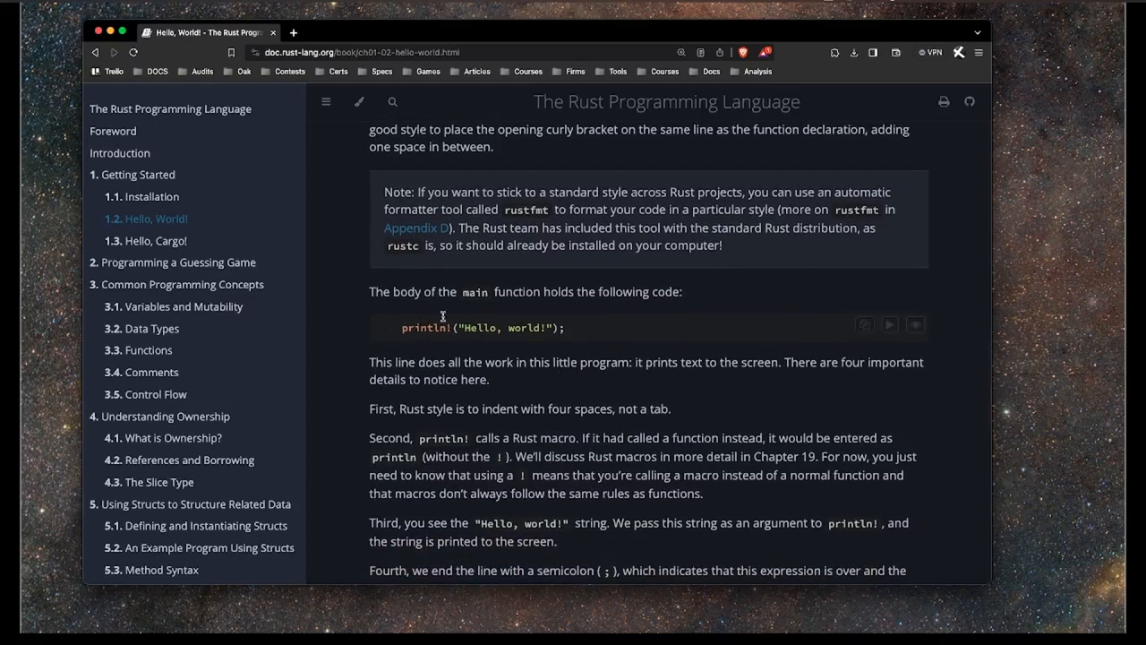
double_click(417, 327)
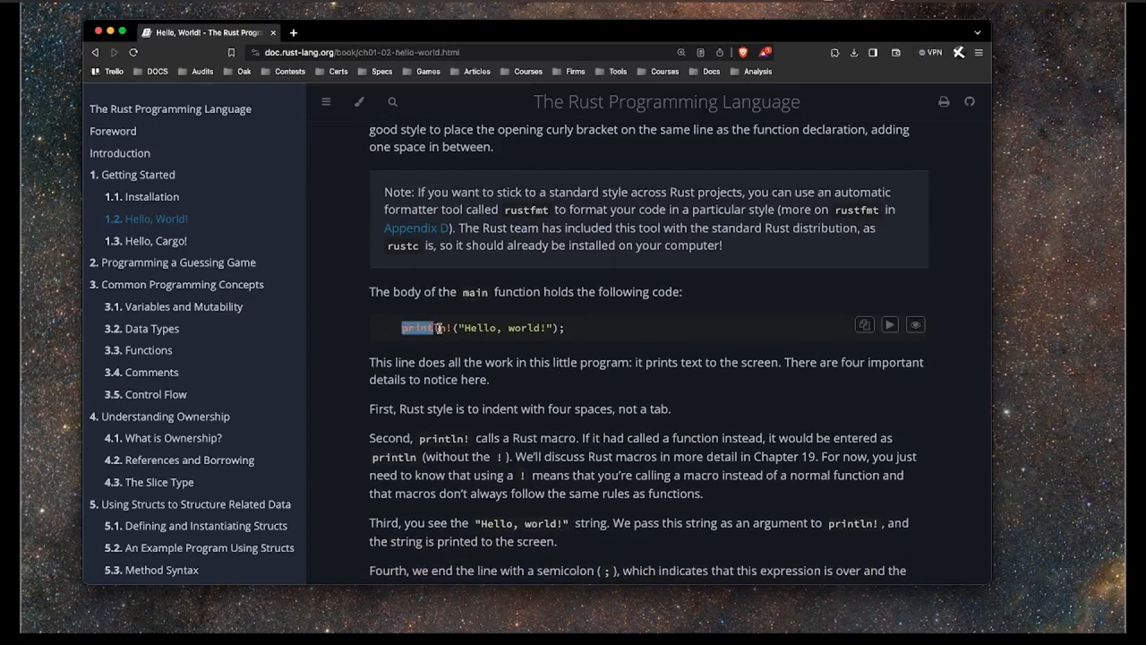
Scroll on to the Compiling and Running Are Separate Steps section.
scroll(down, 3)
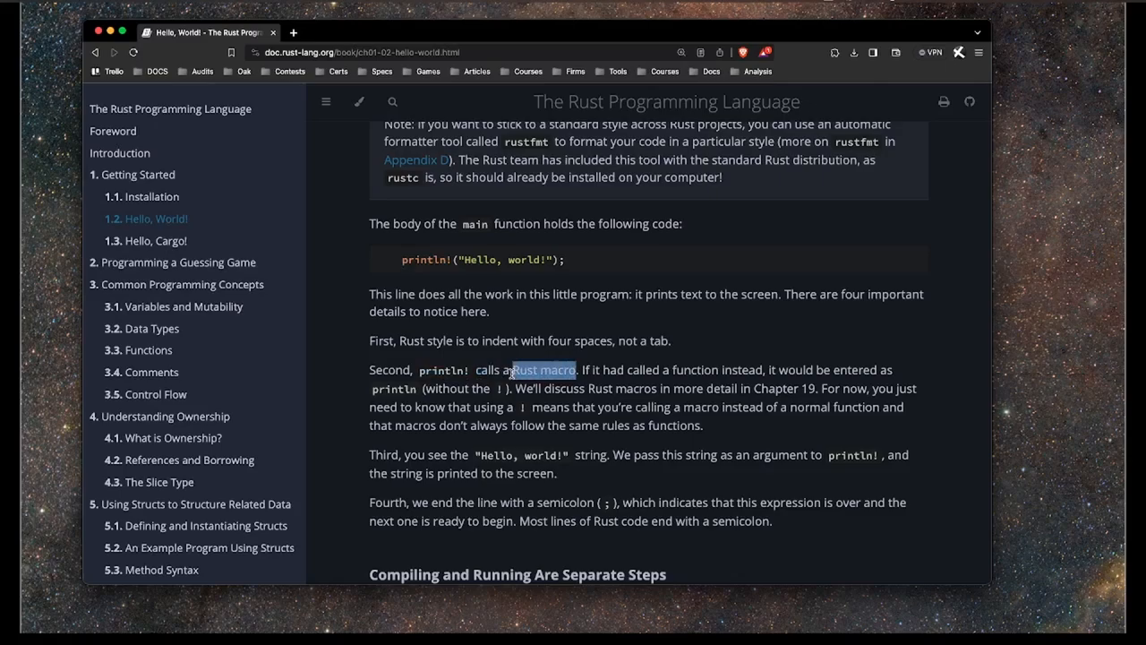
scroll(down, 3)
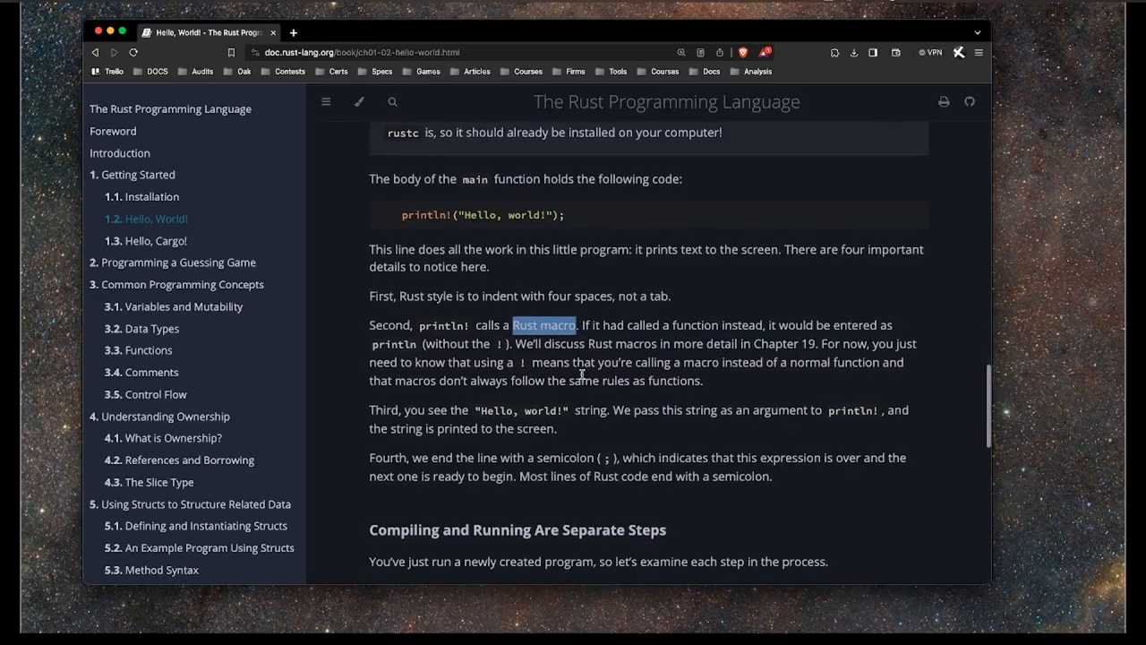
scroll(down, 3)
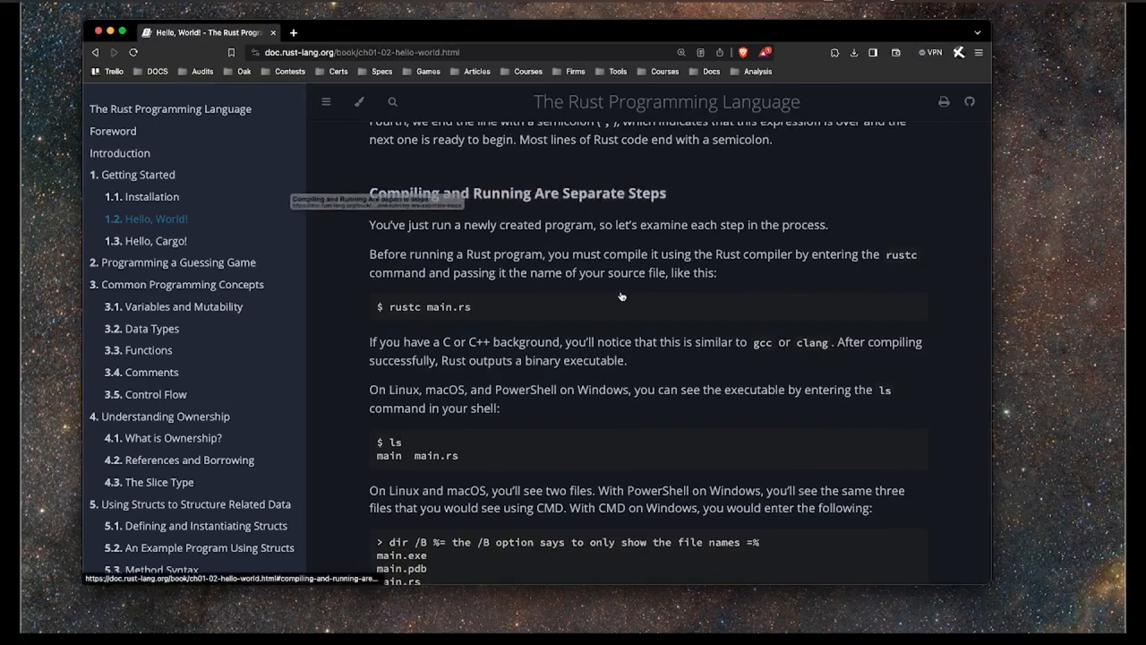
scroll(down, 3)
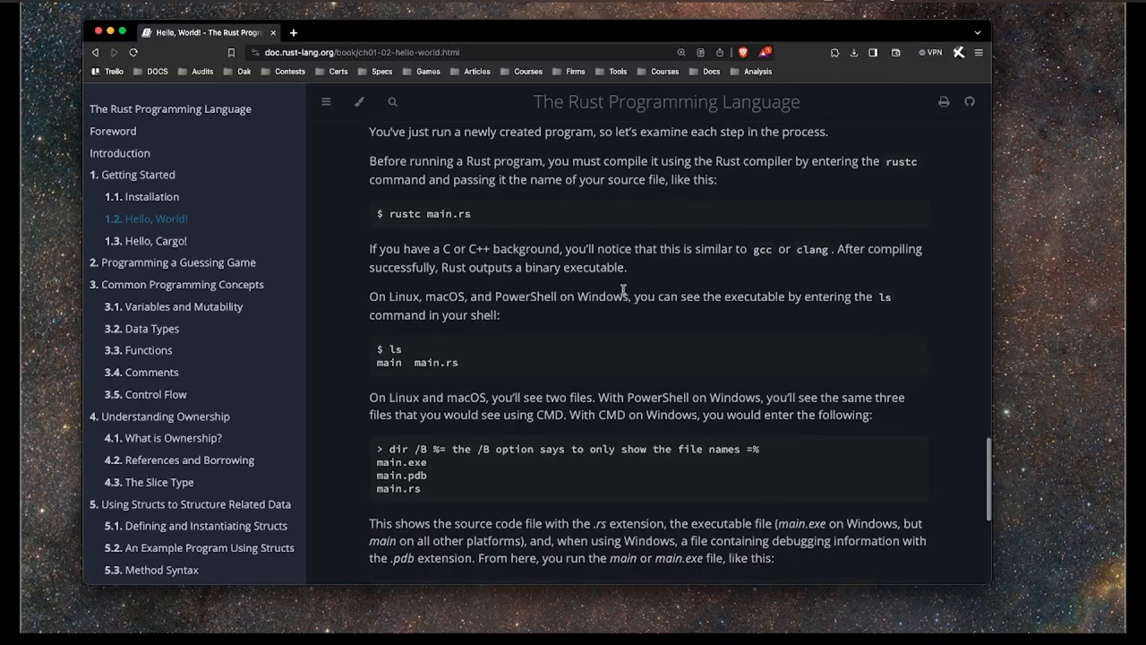
scroll(down, 3)
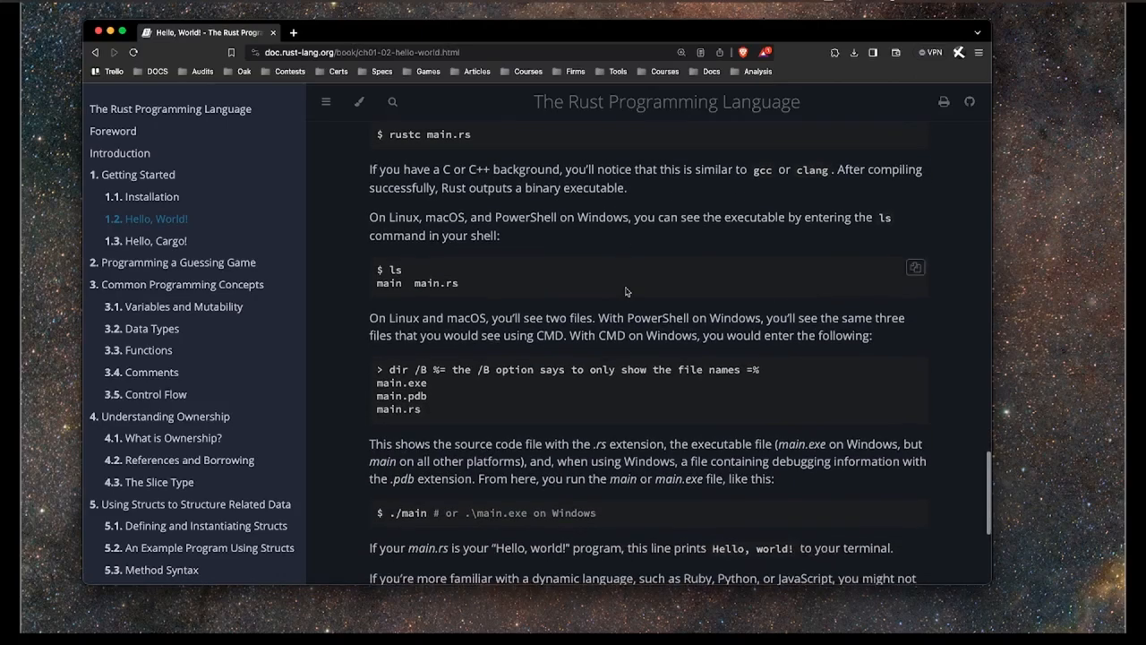
scroll(down, 3)
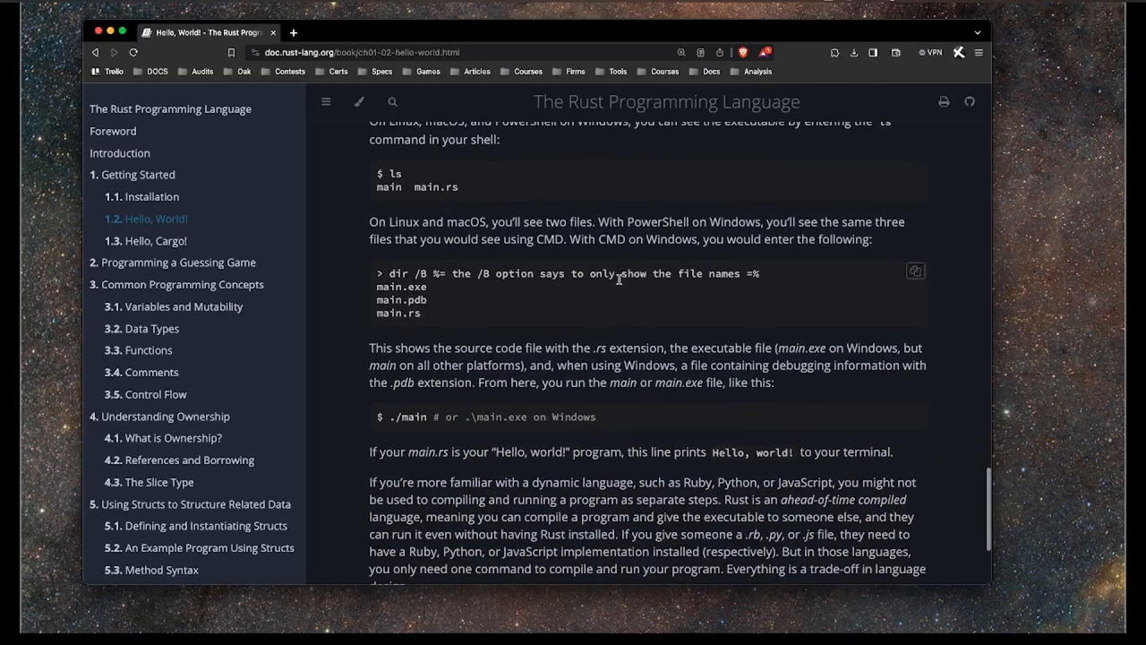
mouse_move(452, 314)
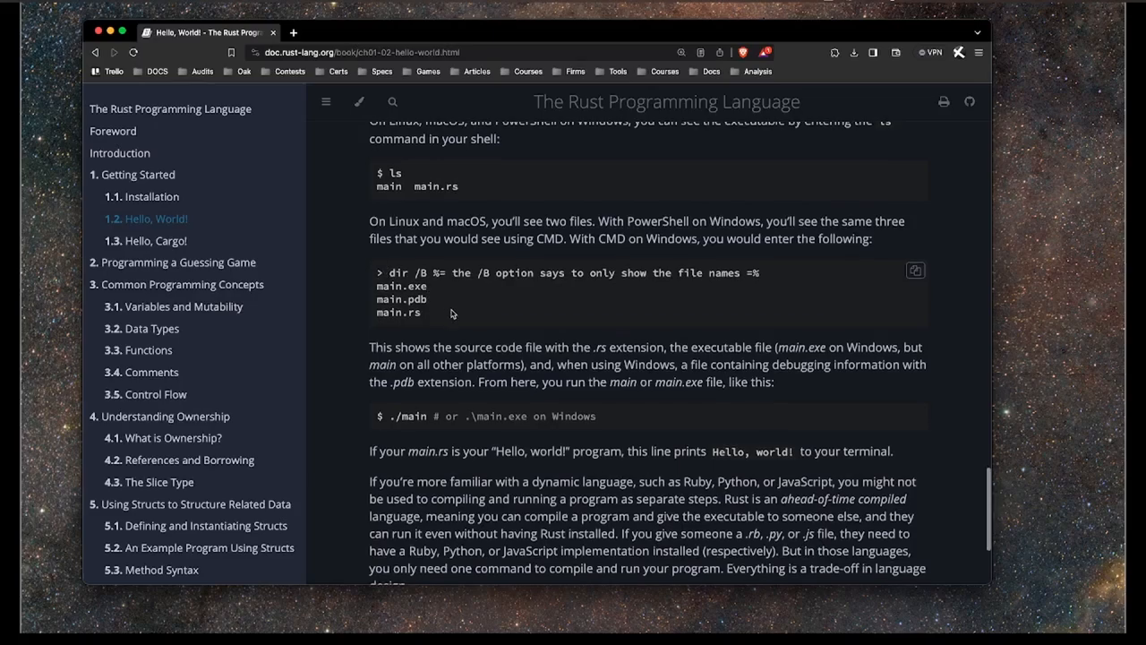
scroll(down, 3)
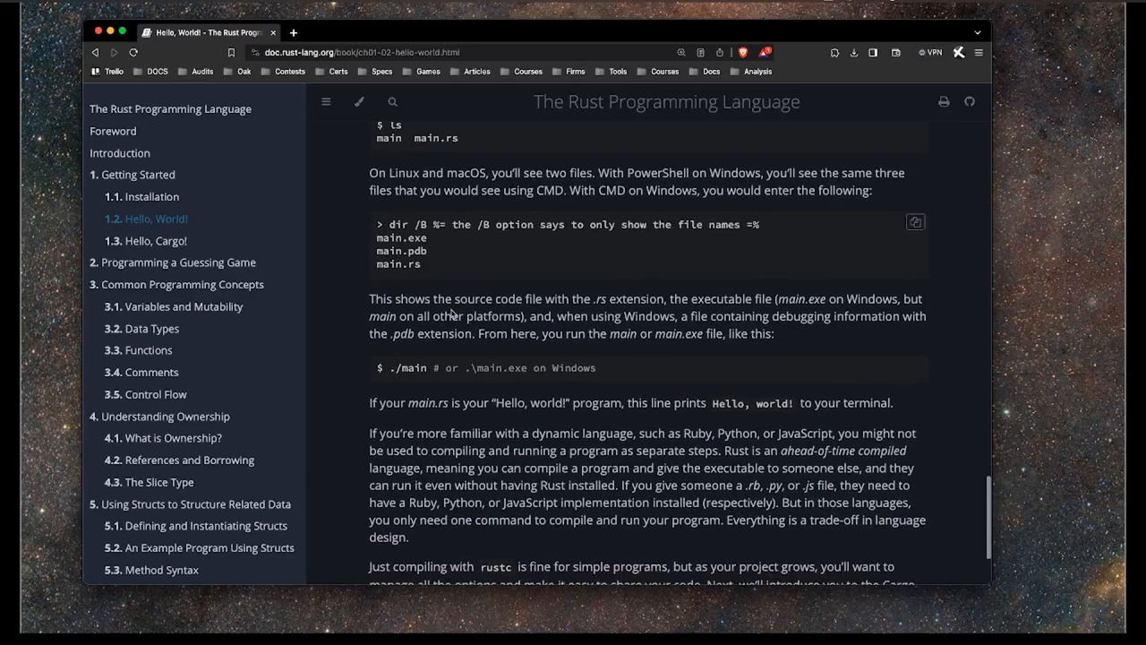
scroll(up, 3)
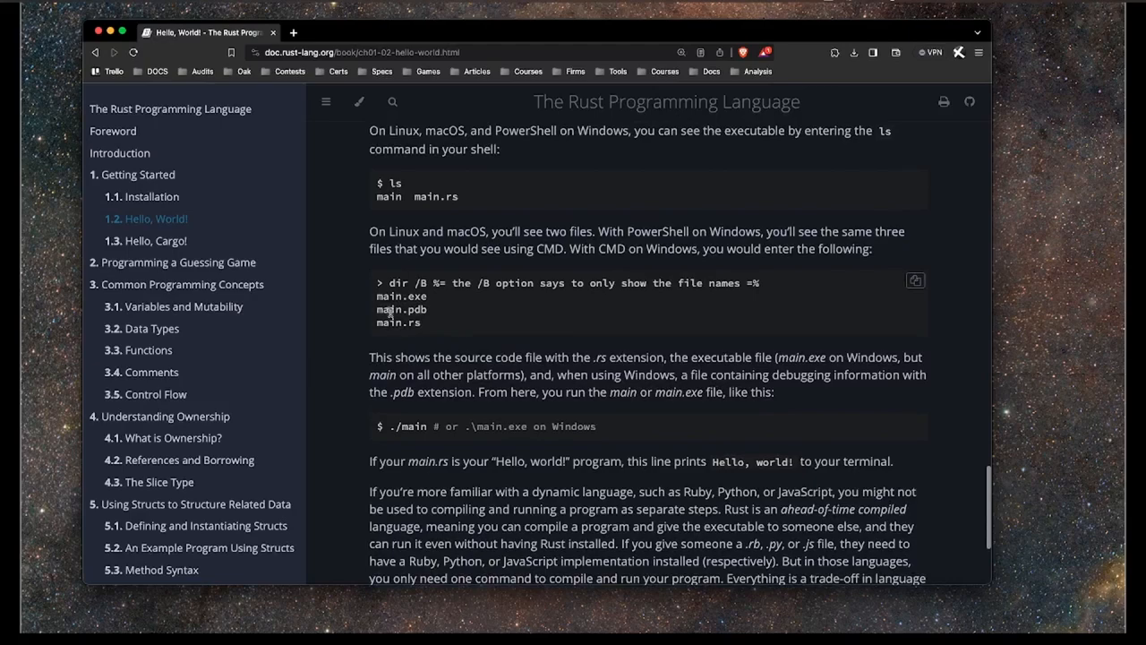
mouse_move(471, 392)
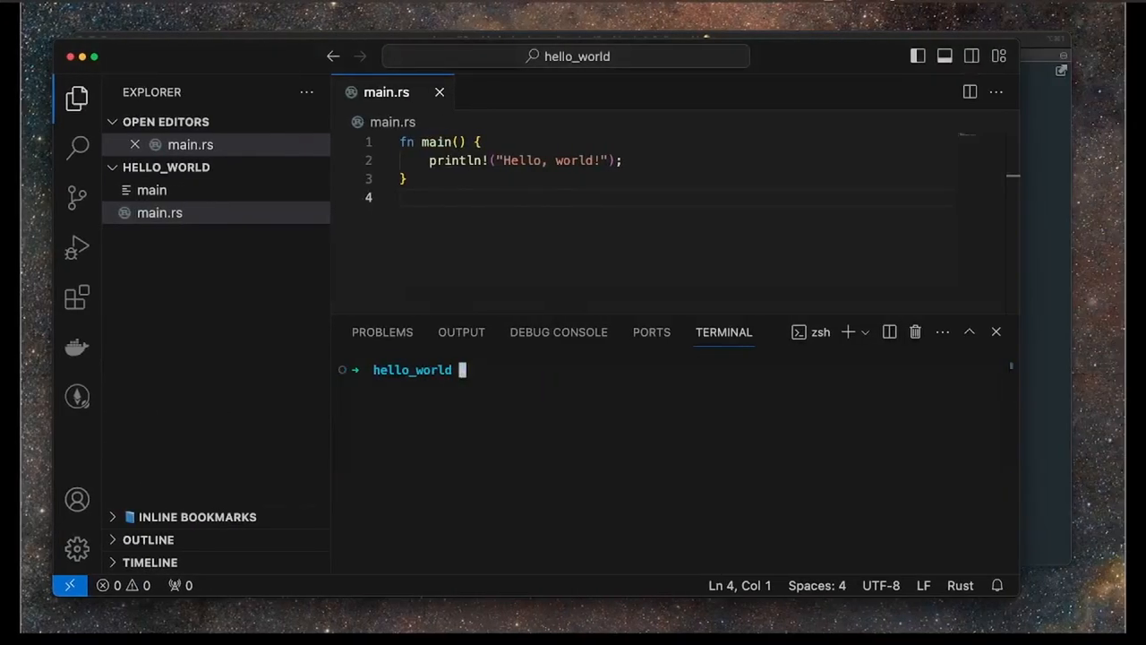
Run ./main to print Hello, world!, then ls -la, highlighting main's execute permission.
text(./main)
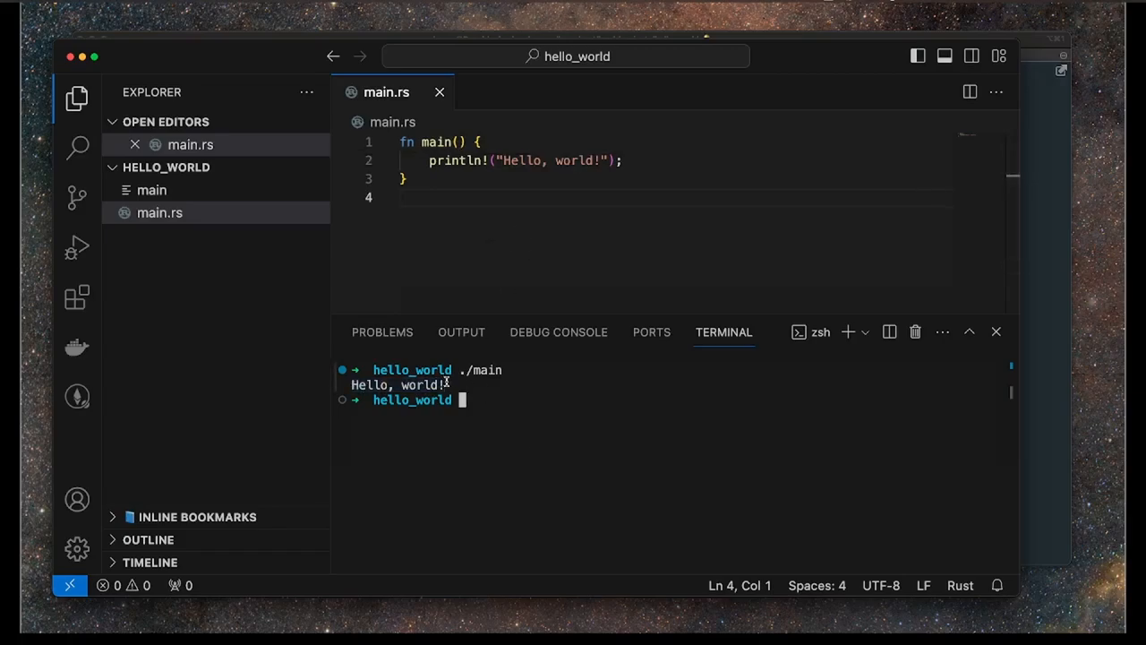
text(ls -la)
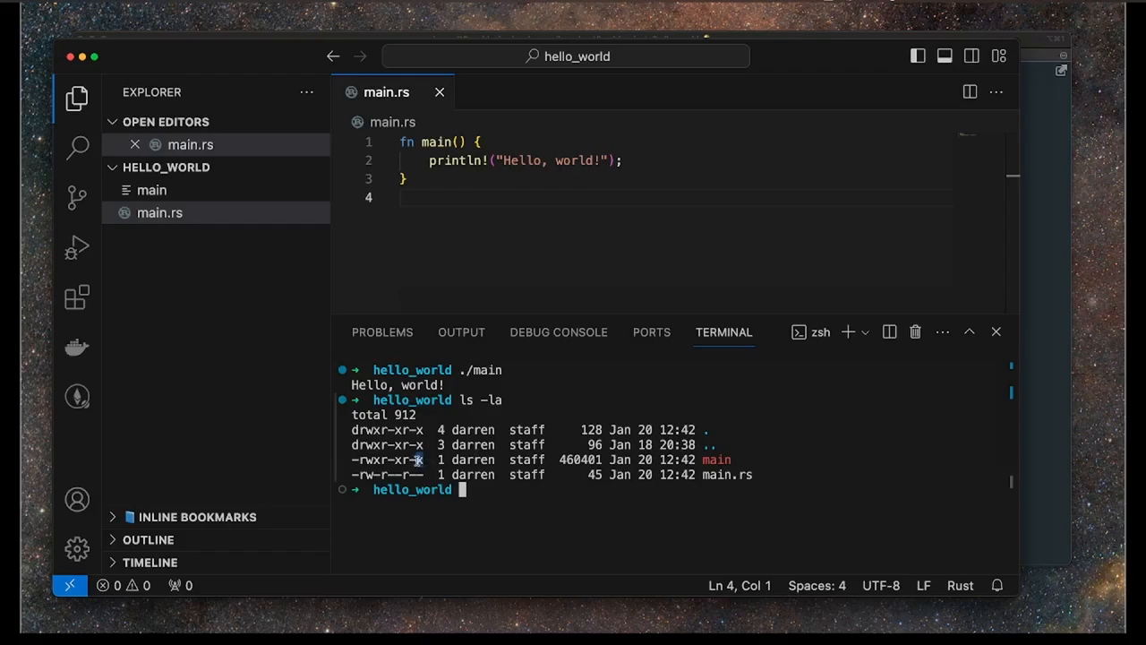
drag(580, 460, 738, 459)
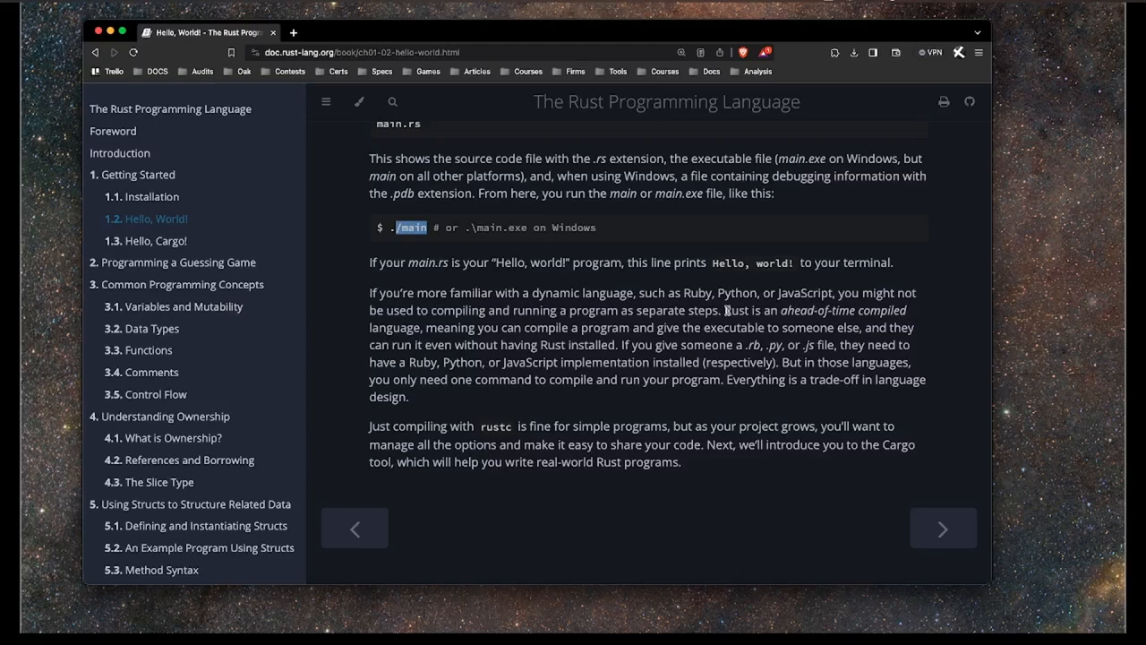
drag(725, 310, 906, 310)
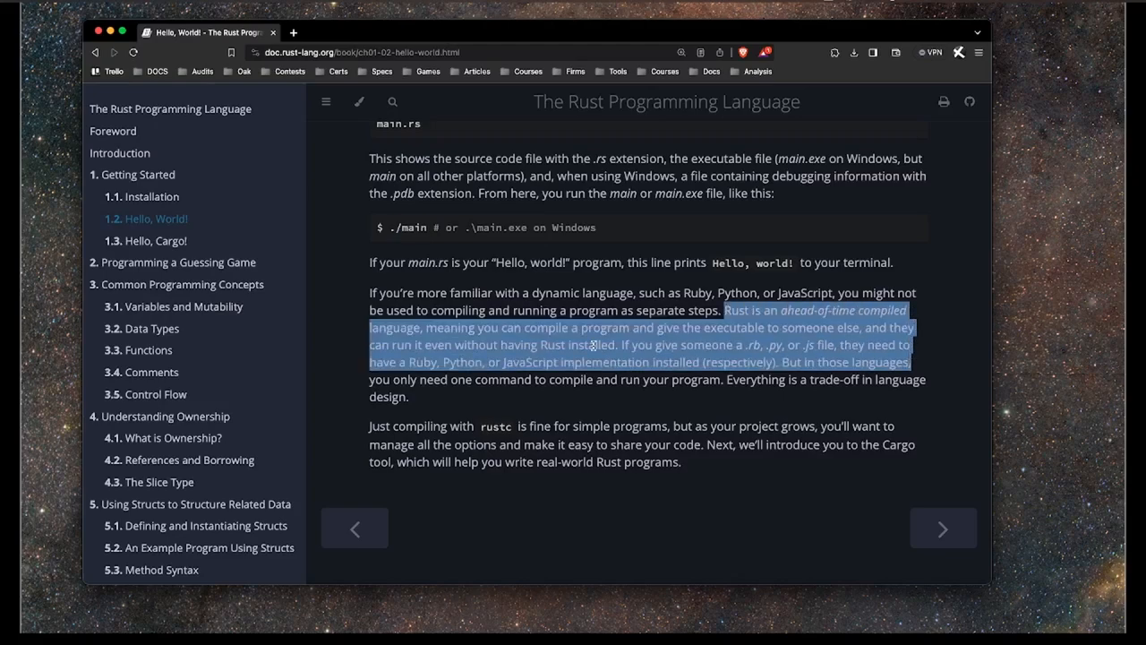
click(781, 327)
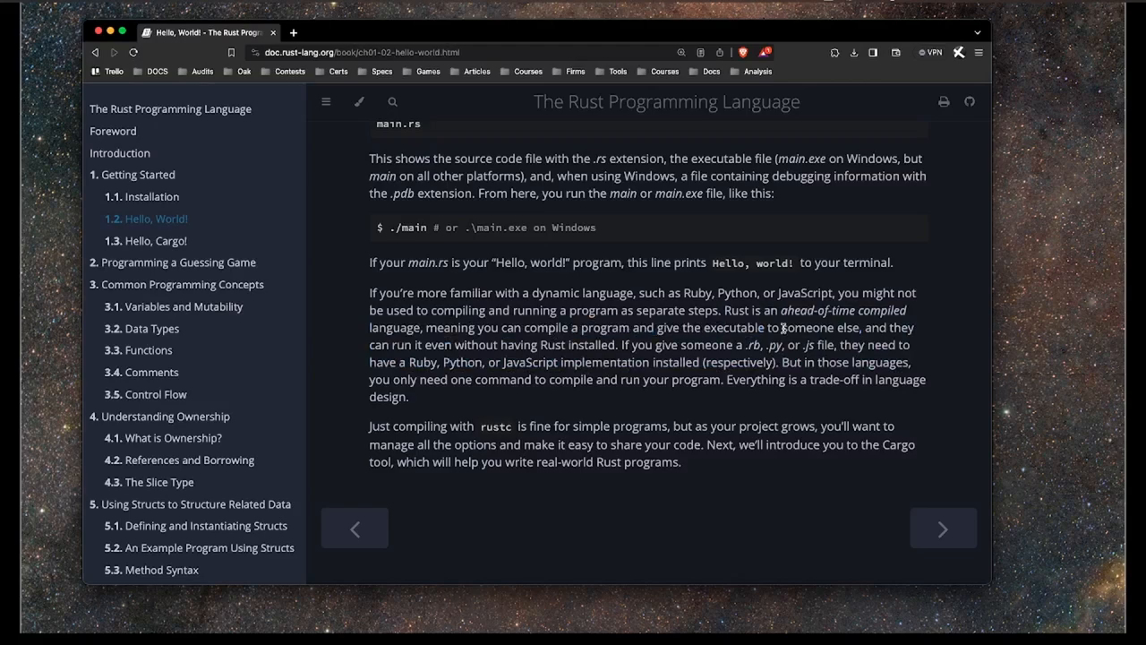
mouse_move(857, 327)
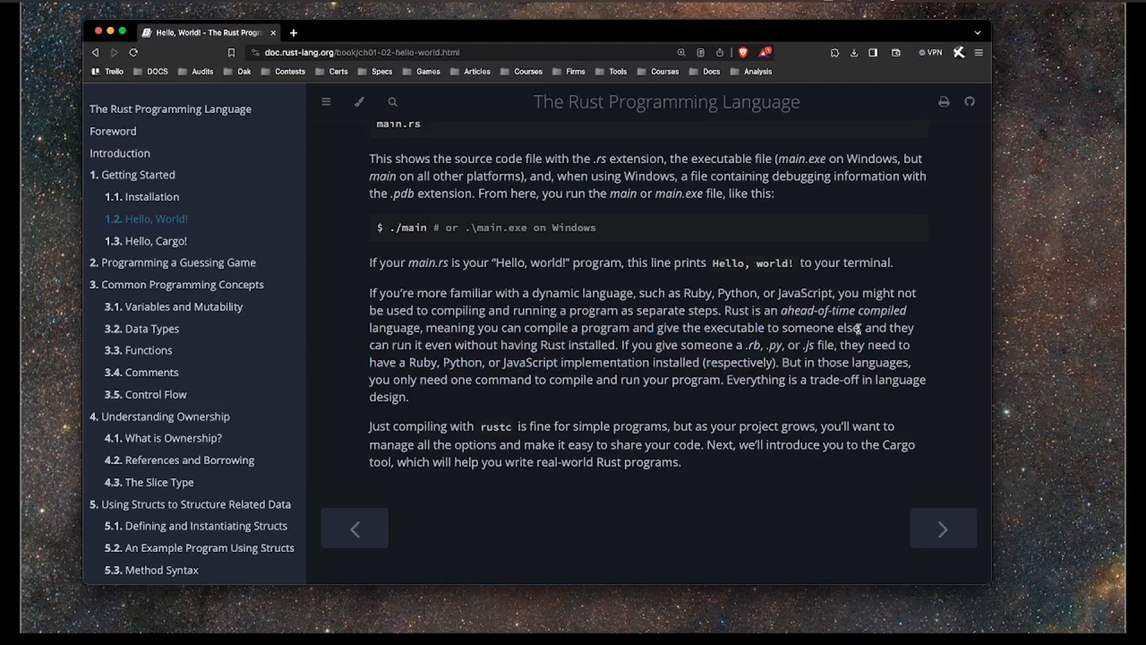
drag(402, 345, 607, 345)
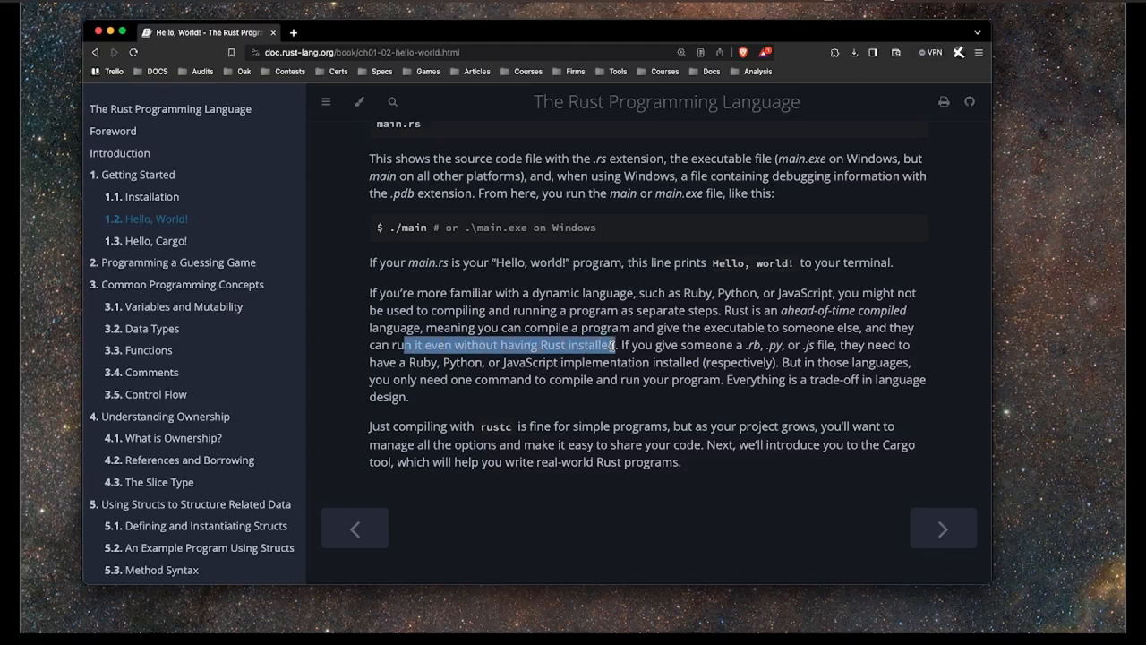
click(586, 395)
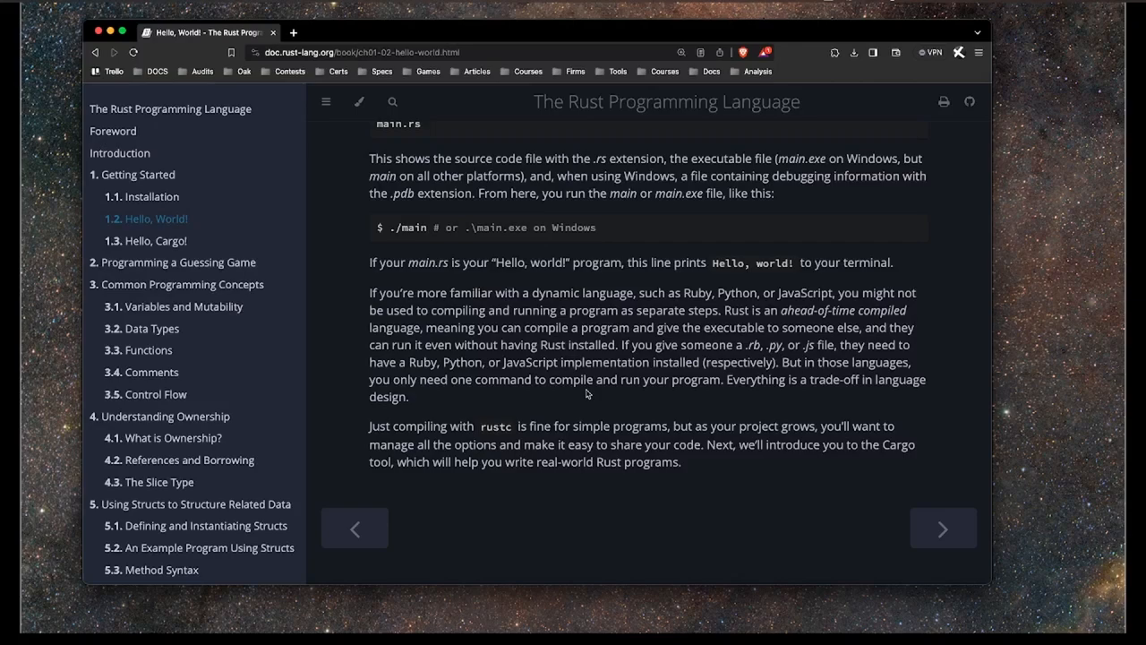
drag(529, 425, 605, 425)
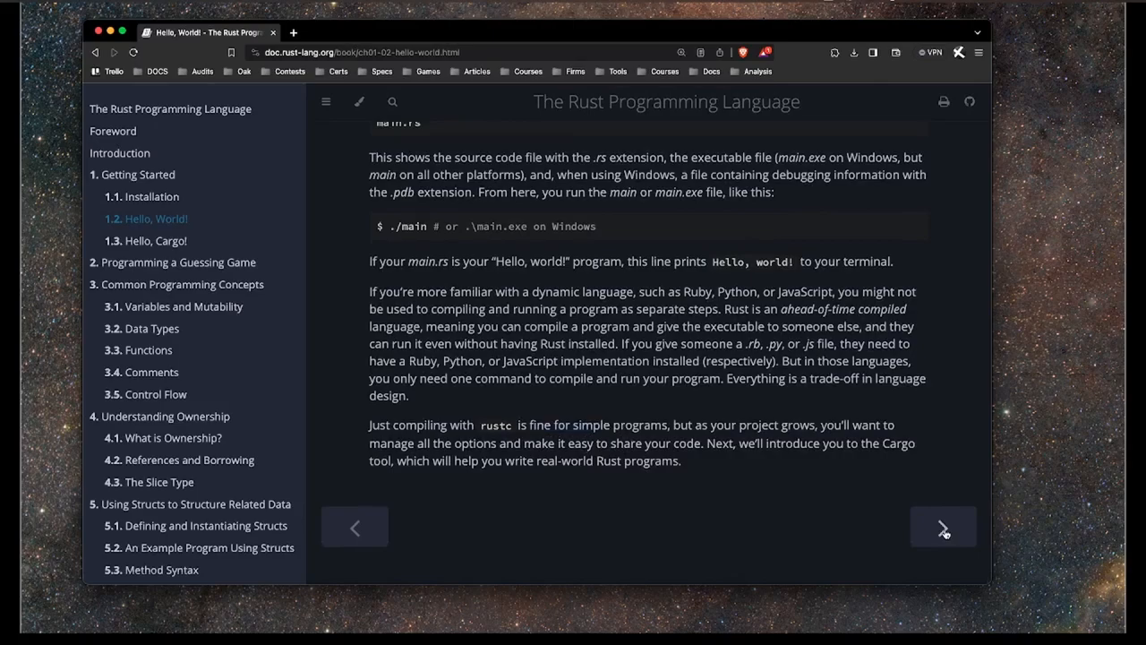
Open the Hello, Cargo! chapter and highlight its opening sentence and 'package manager'.
click(943, 527)
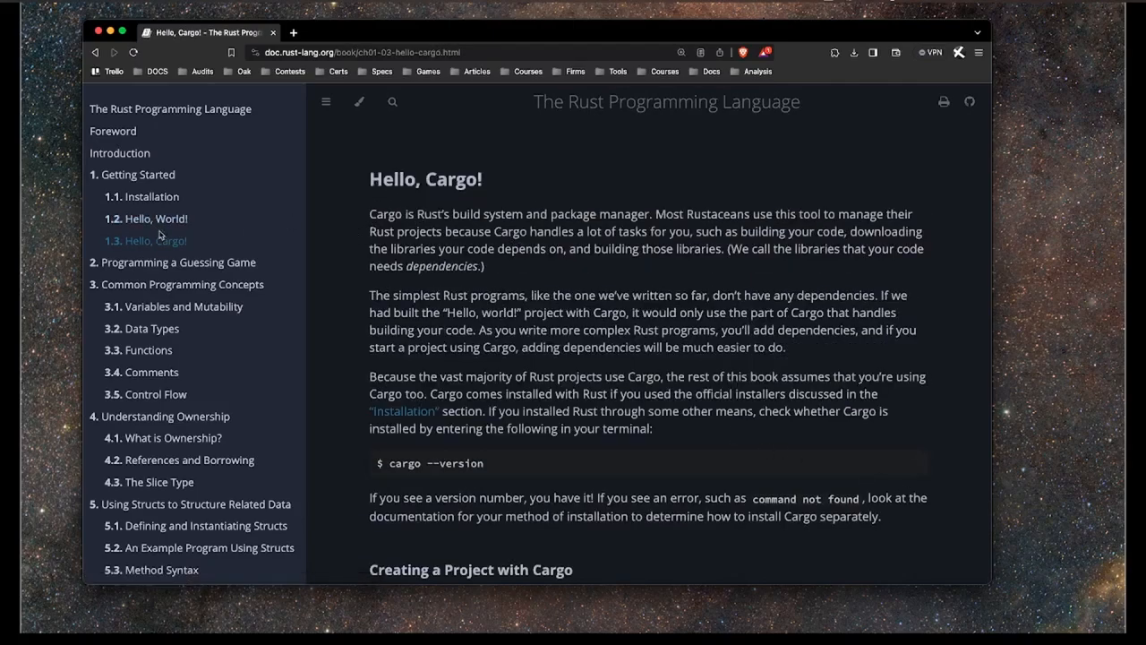
drag(369, 213, 500, 213)
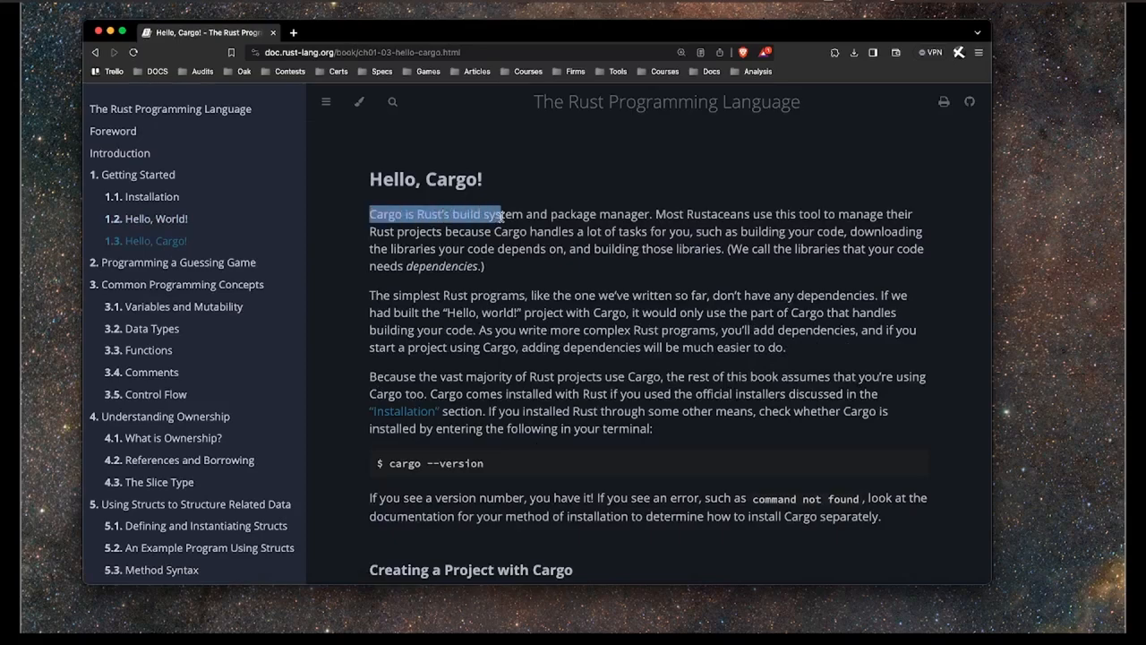
mouse_move(156, 219)
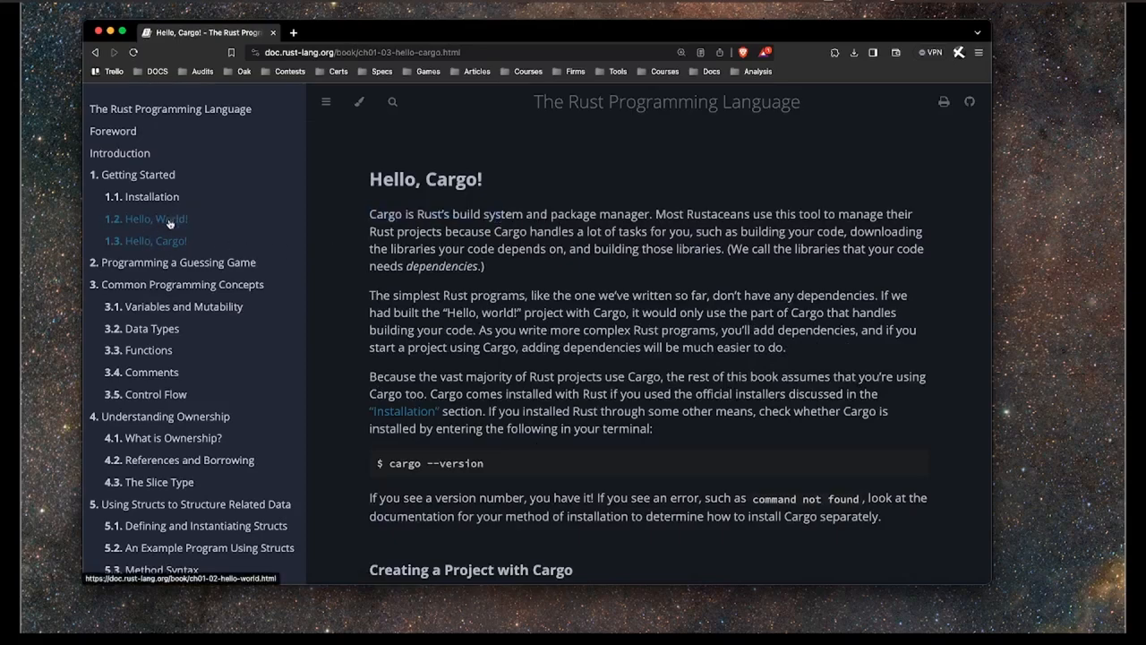
drag(370, 214, 446, 214)
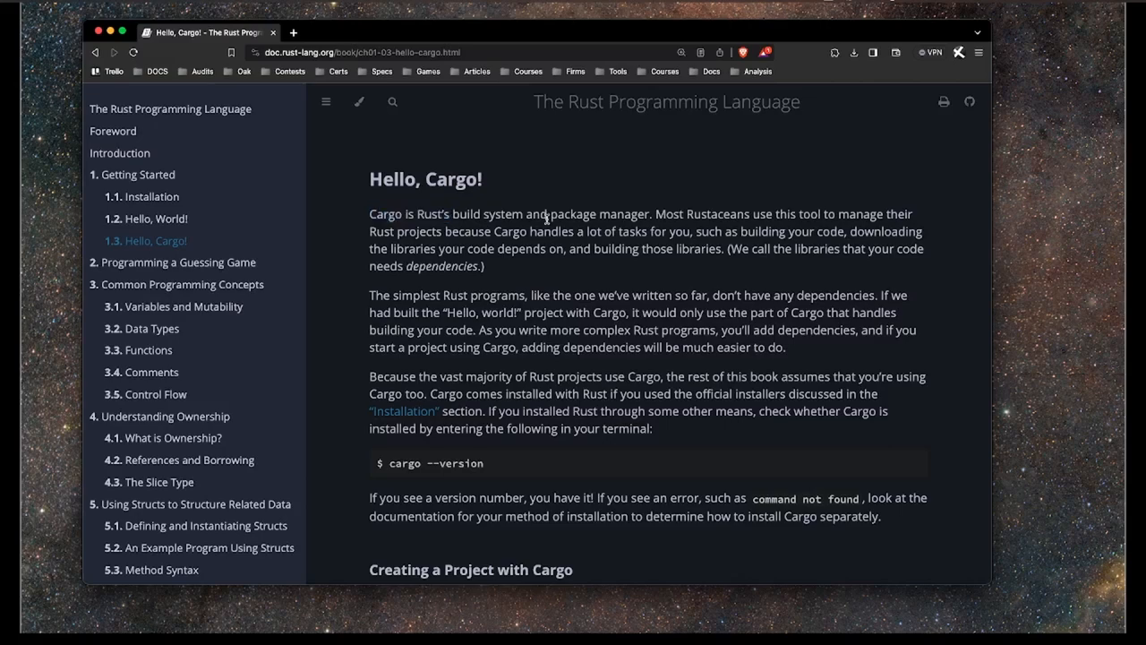
double_click(604, 211)
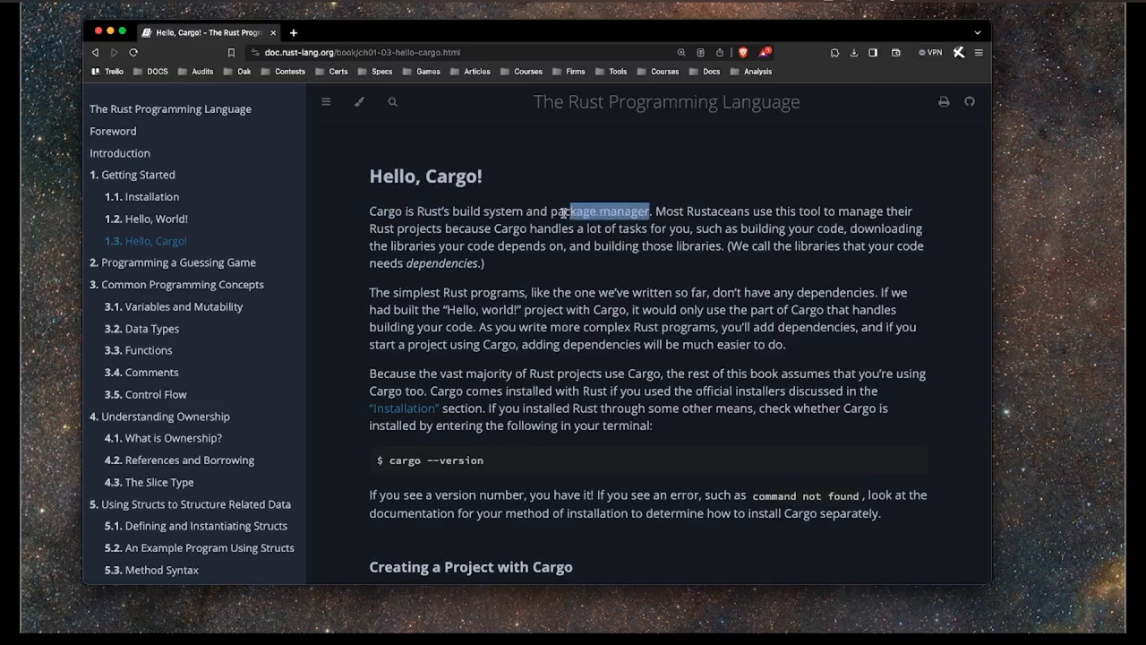
Scroll to Creating a Project with Cargo, highlighting 'Rustaceans' along the way.
scroll(down, 3)
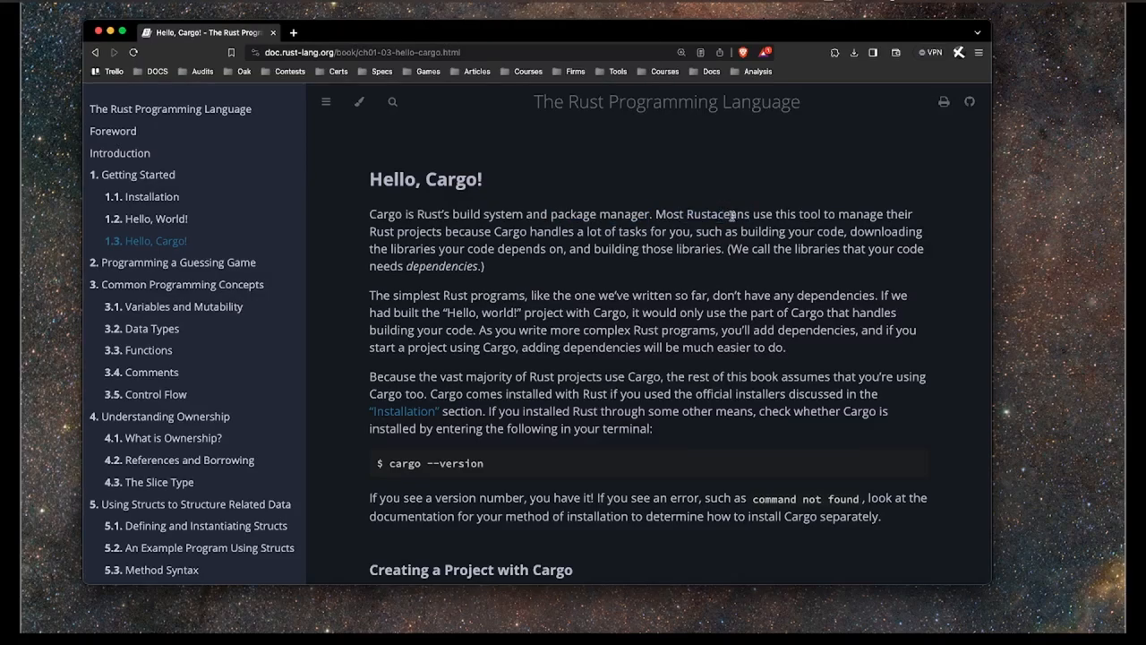
double_click(717, 214)
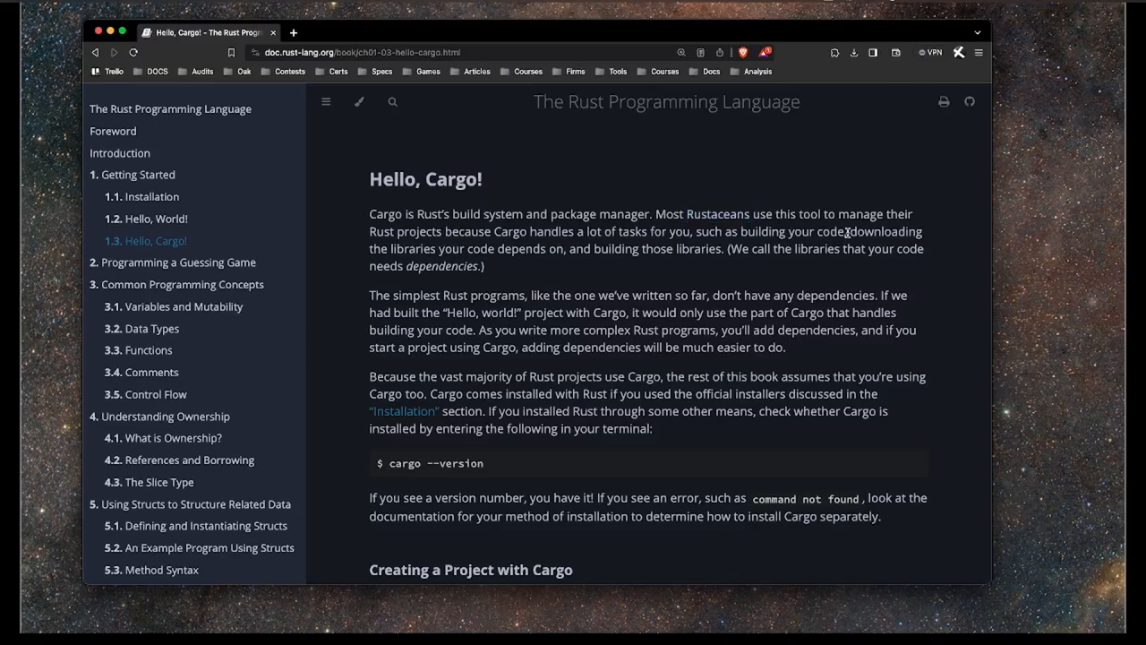
scroll(down, 3)
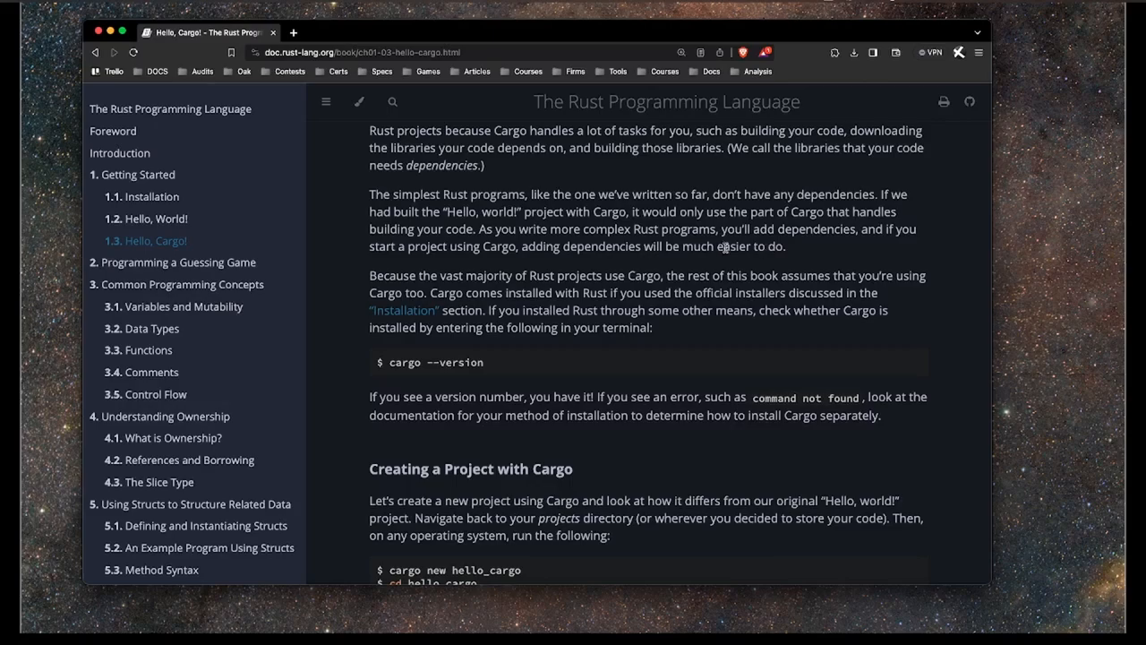
scroll(down, 3)
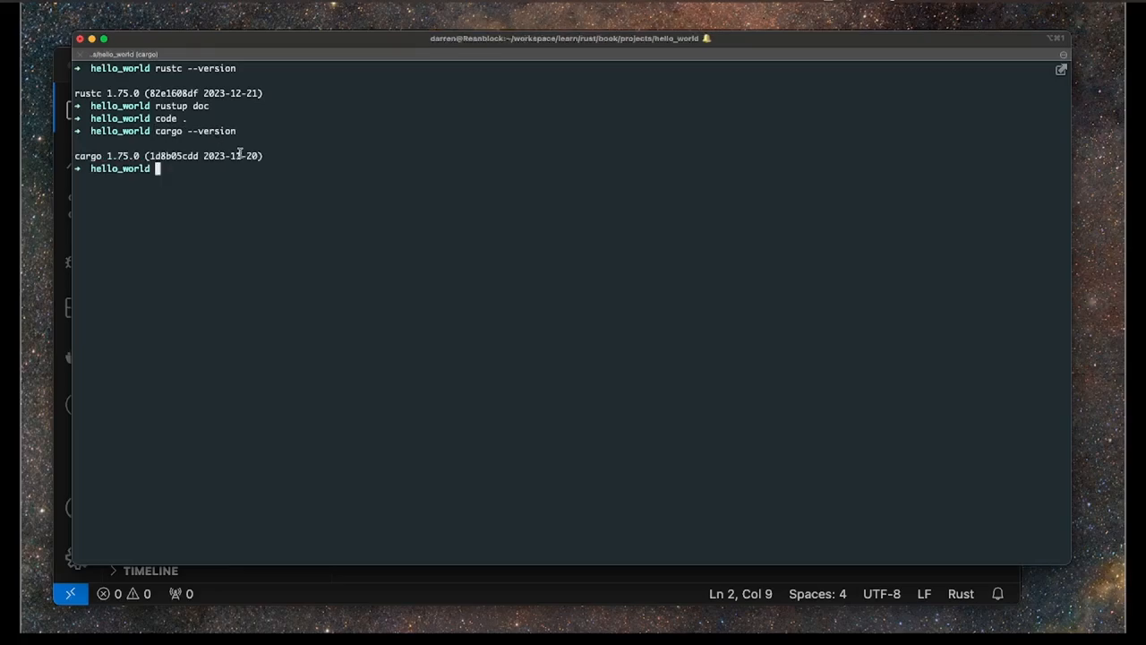
Select the cargo version output in the terminal, confirming Cargo 1.75.0.
double_click(120, 155)
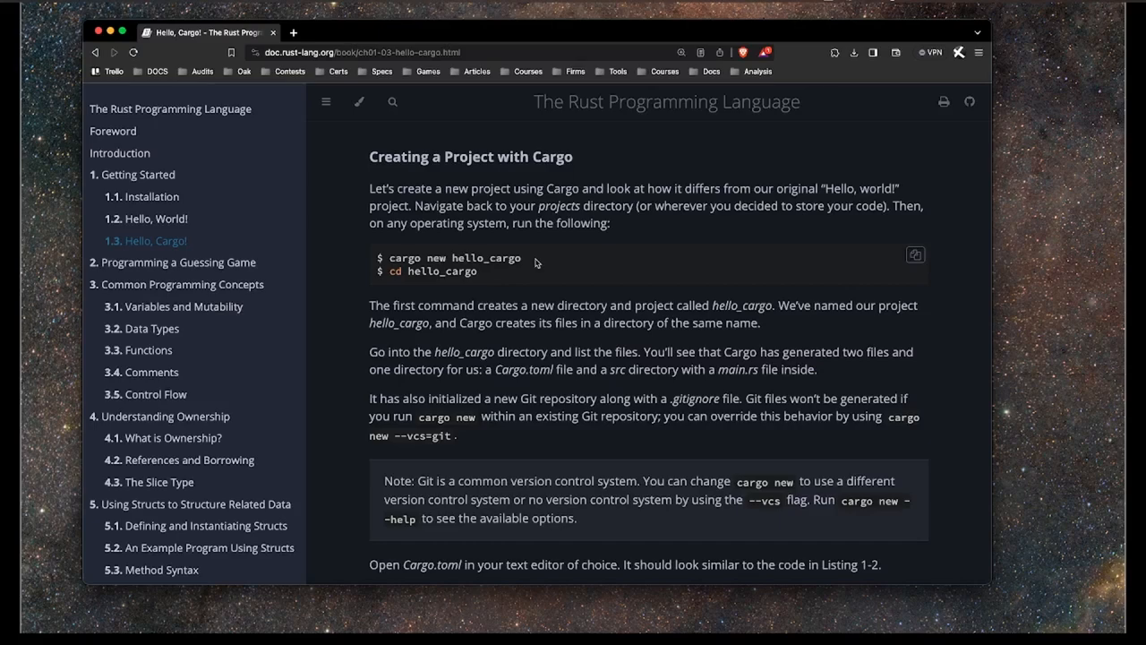
Highlight text in the book's cargo new hello_cargo and cd hello_cargo code block.
double_click(448, 258)
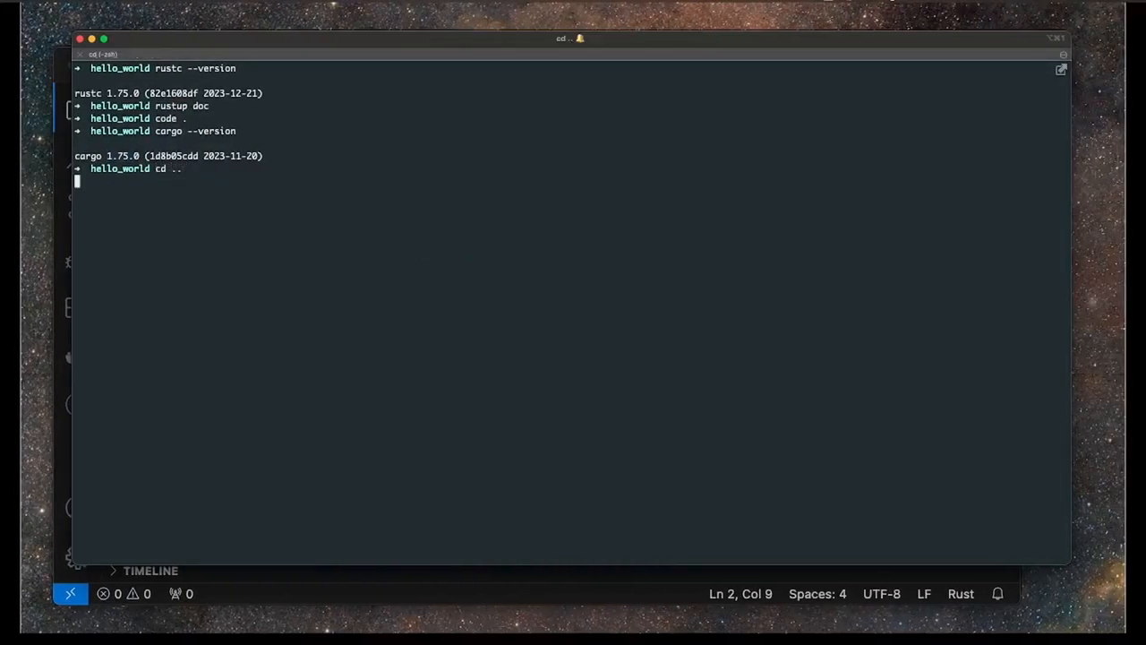
Run cargo new hello_cargo, cd into it, list files with ls -la, then run code.
text(cargo new hello_cargo)
text(ls -l)
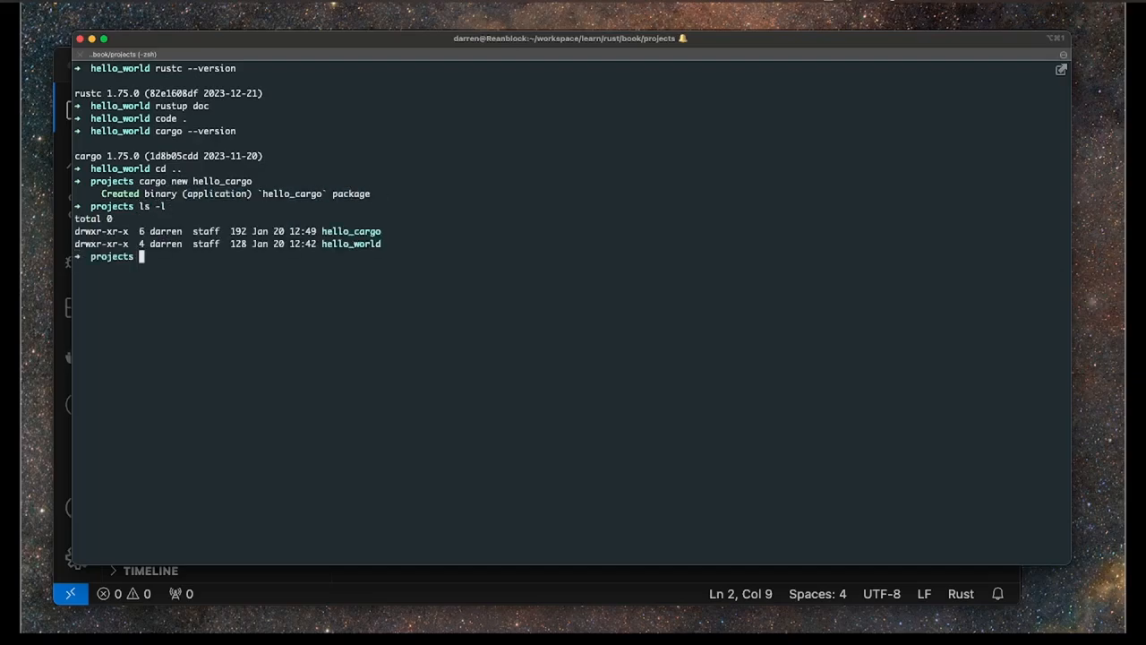
text(cd hello_cargo)
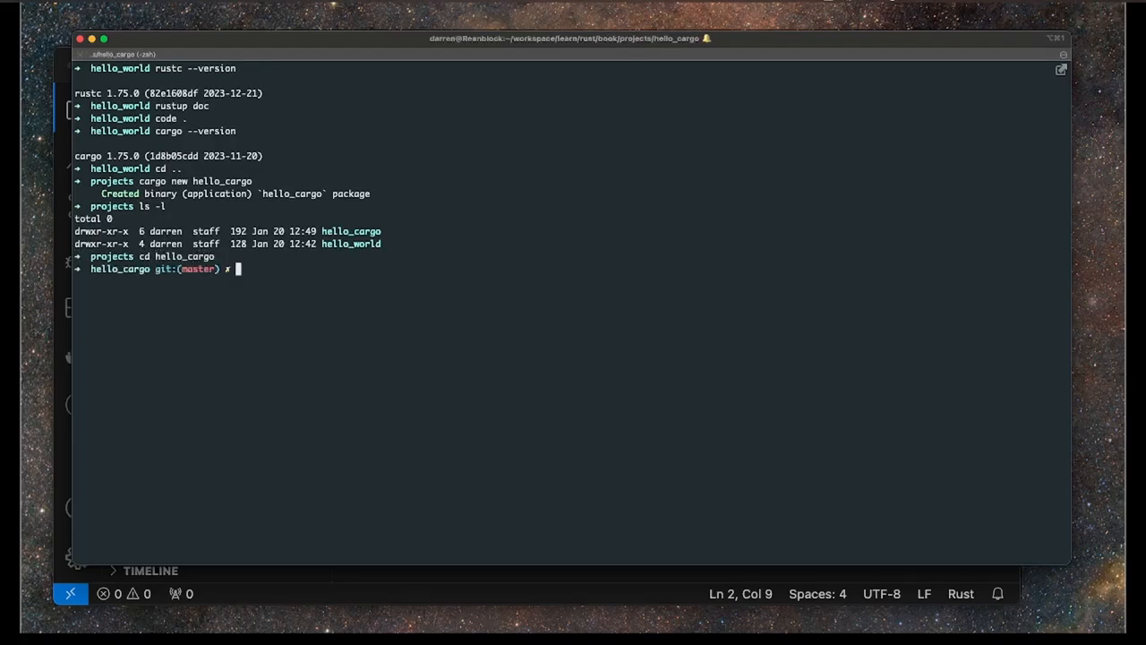
text(ls -)
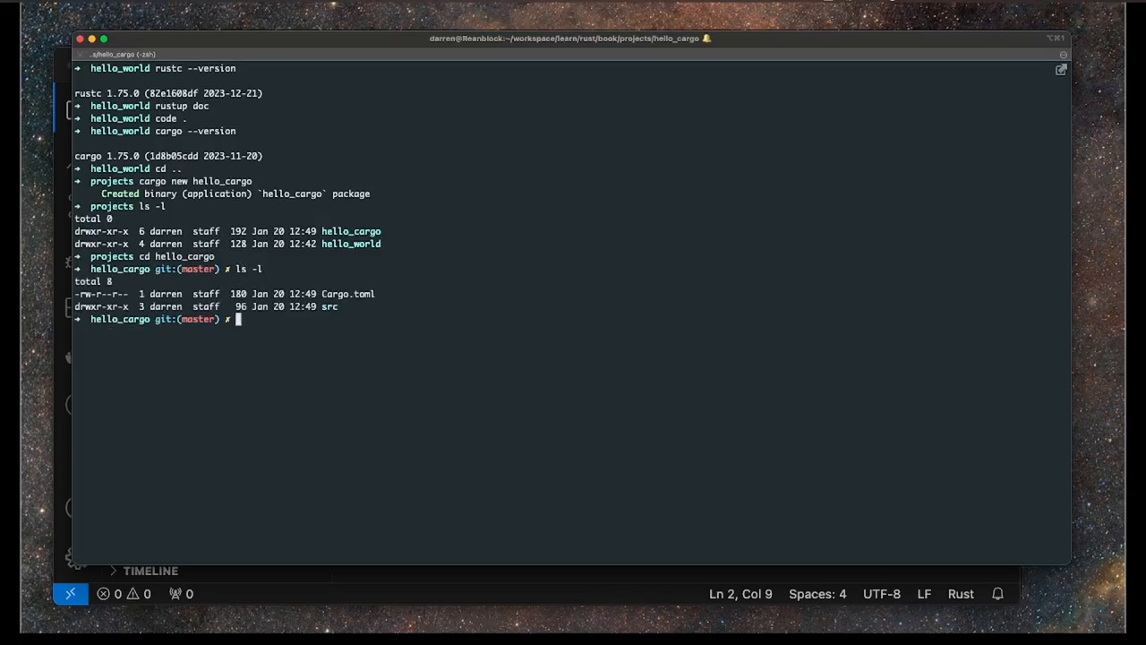
text(ls -la)
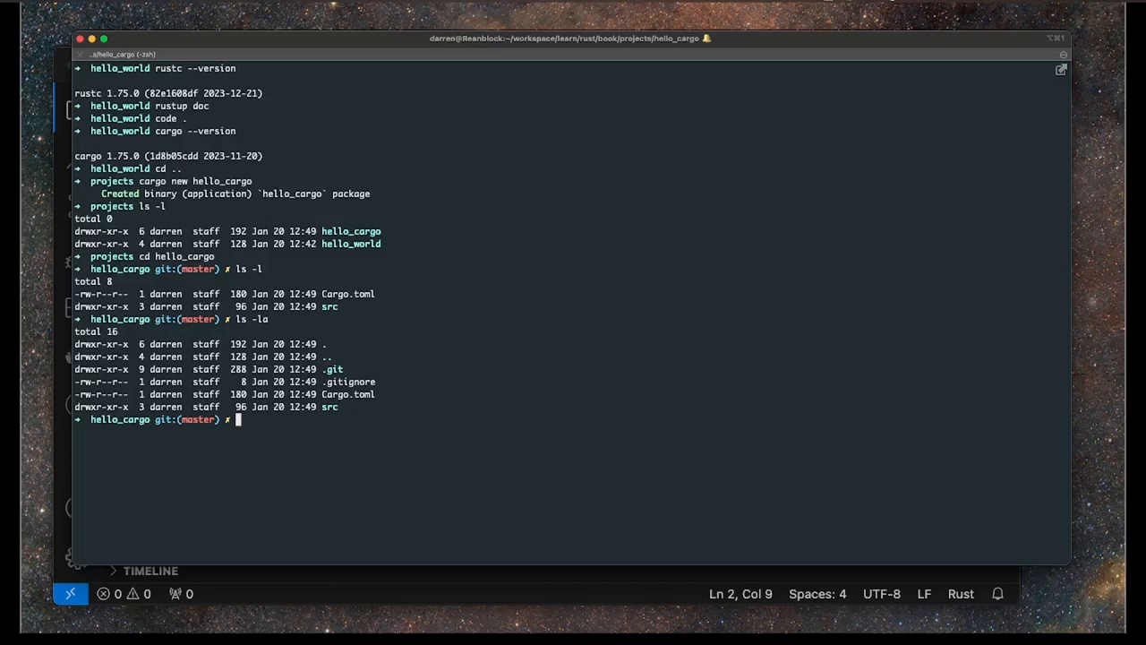
text(cod e)
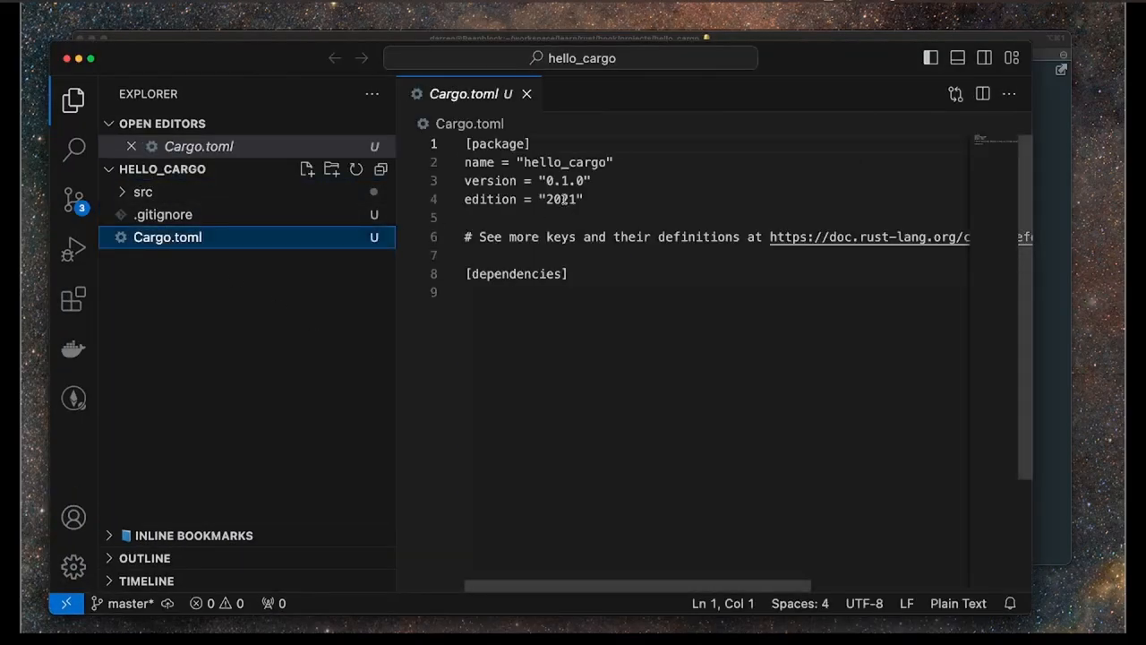
Review Cargo.toml's name line, open .gitignore, and open src/main.rs.
click(614, 162)
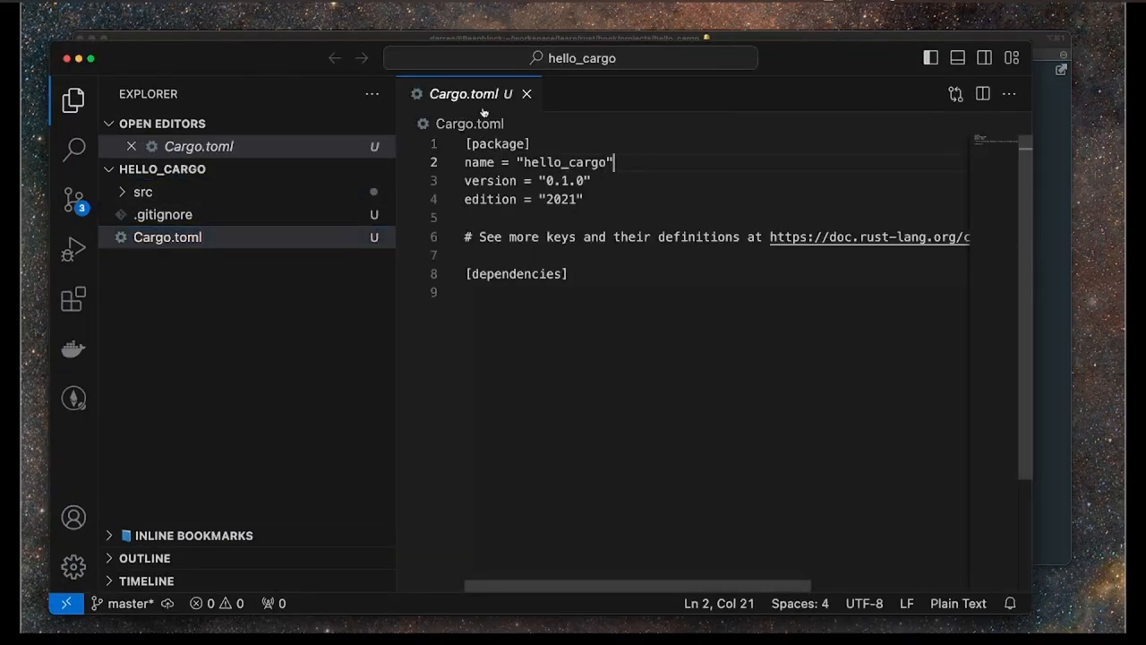
click(479, 162)
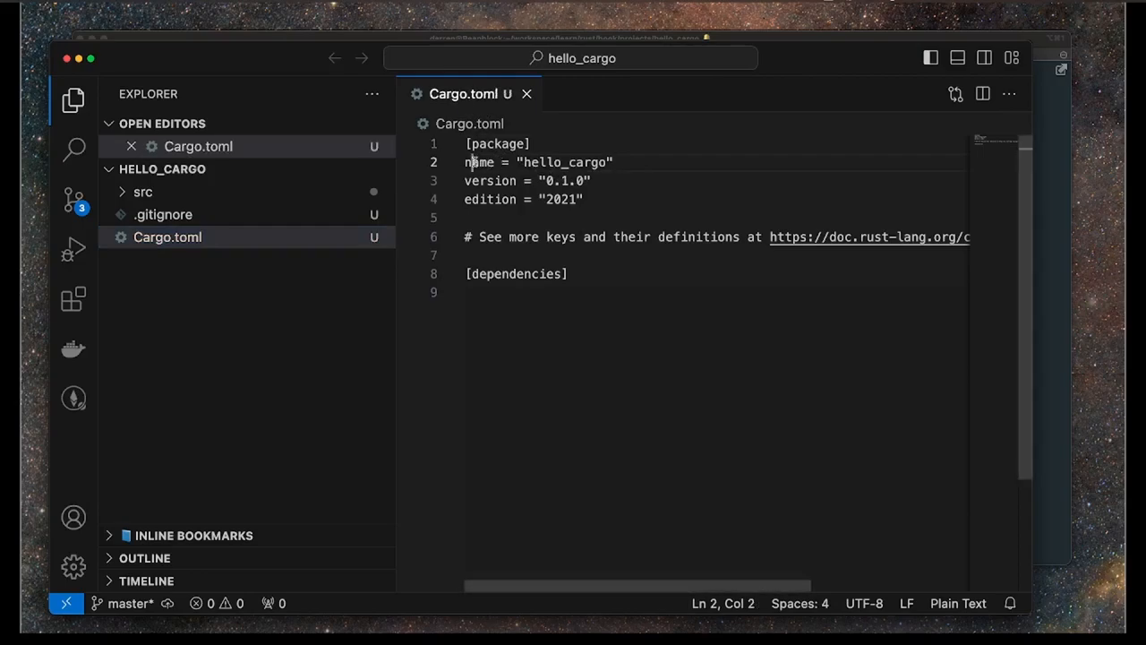
double_click(579, 180)
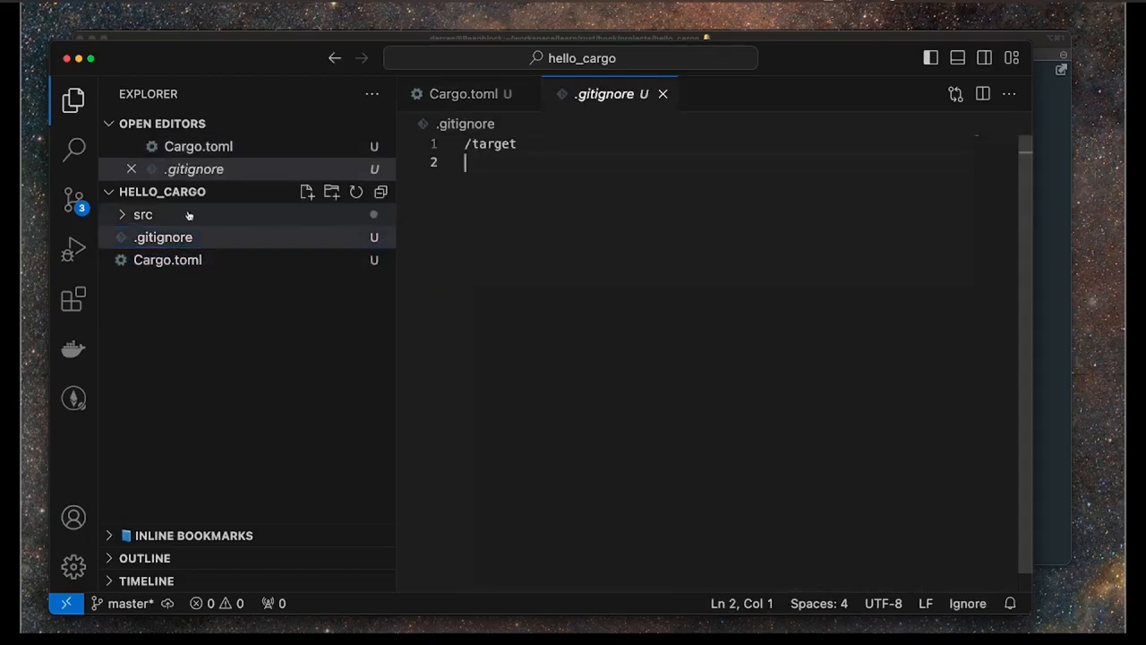
click(142, 214)
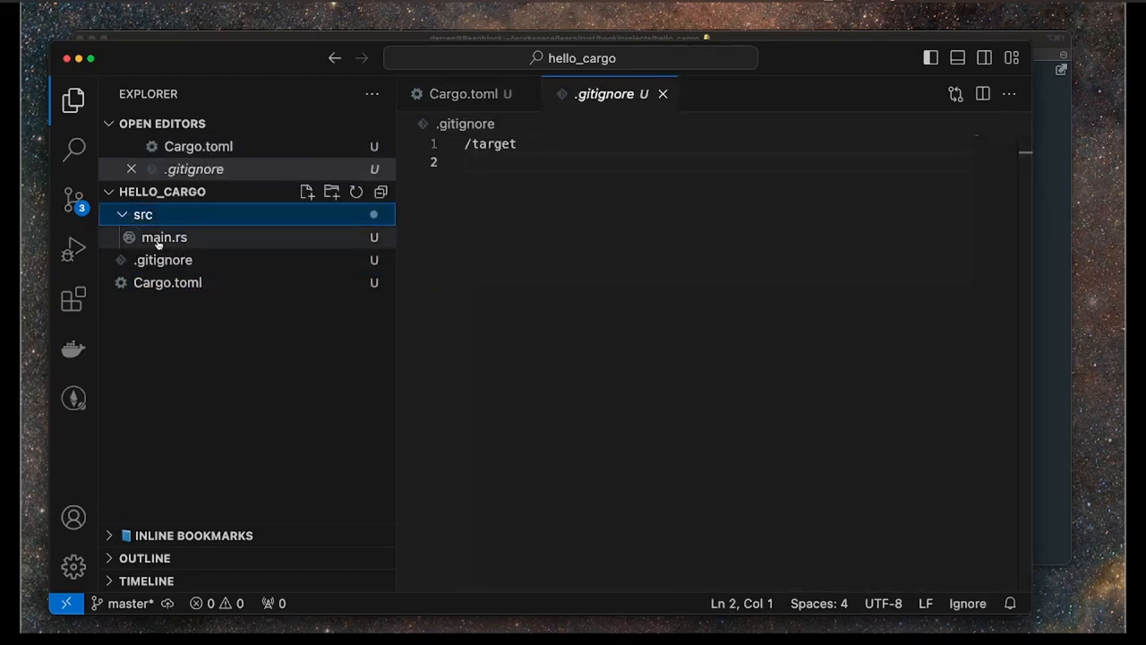
click(164, 237)
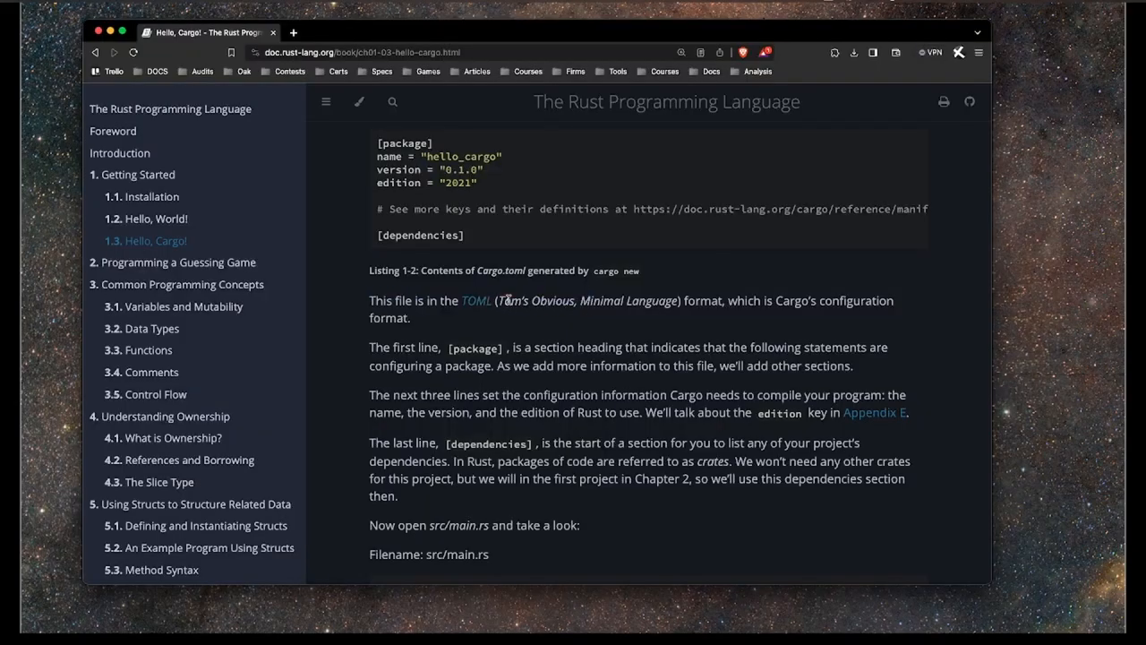
Open toml.io from the TOML link, then scroll Hello, Cargo! to Building and Running.
drag(504, 300, 667, 300)
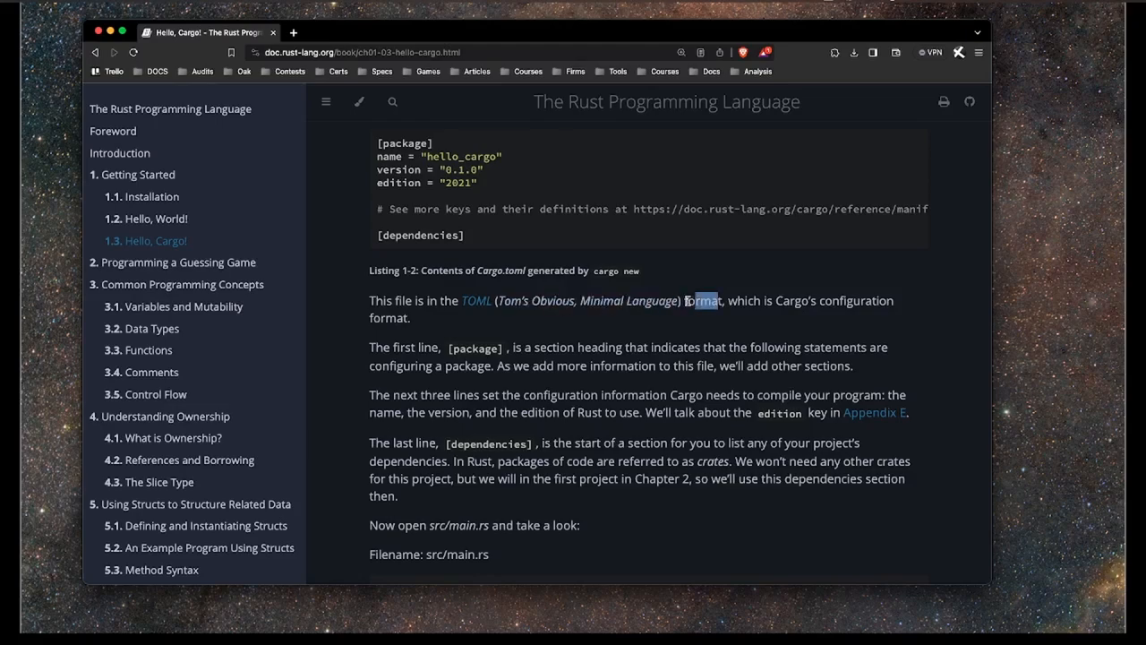
mouse_move(475, 300)
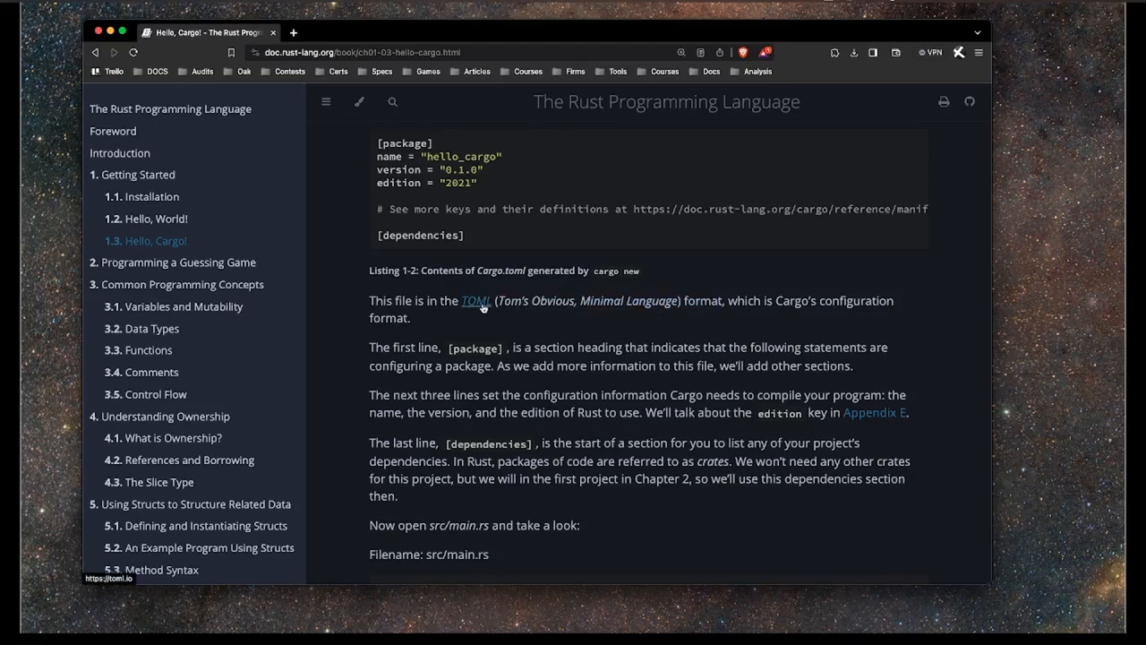
click(476, 300)
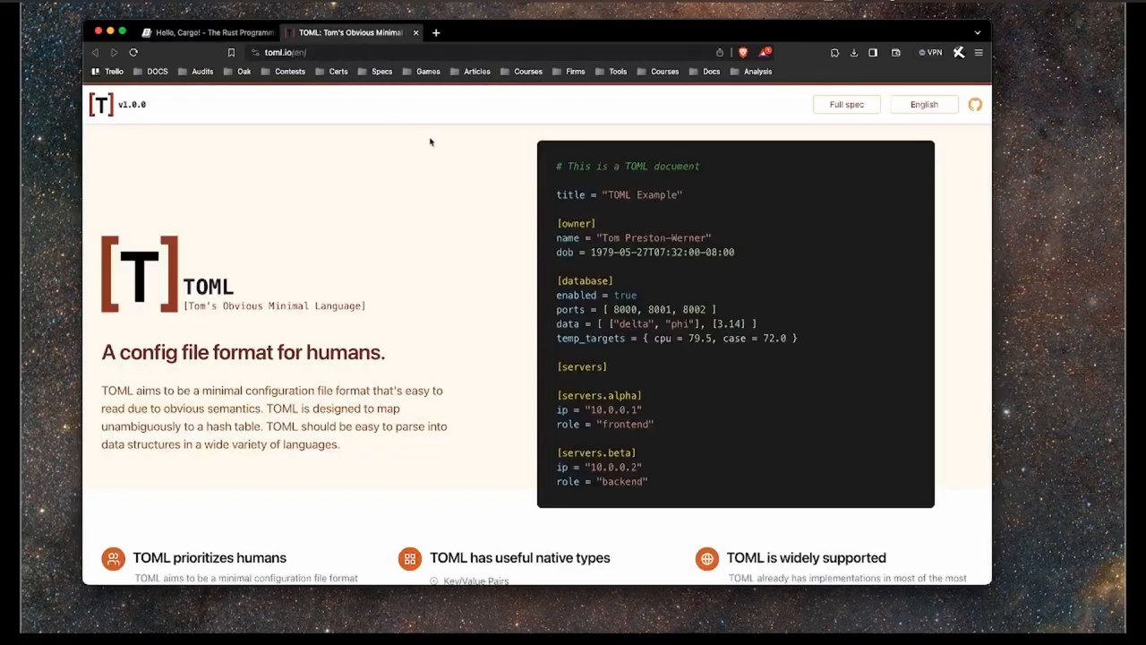
click(208, 32)
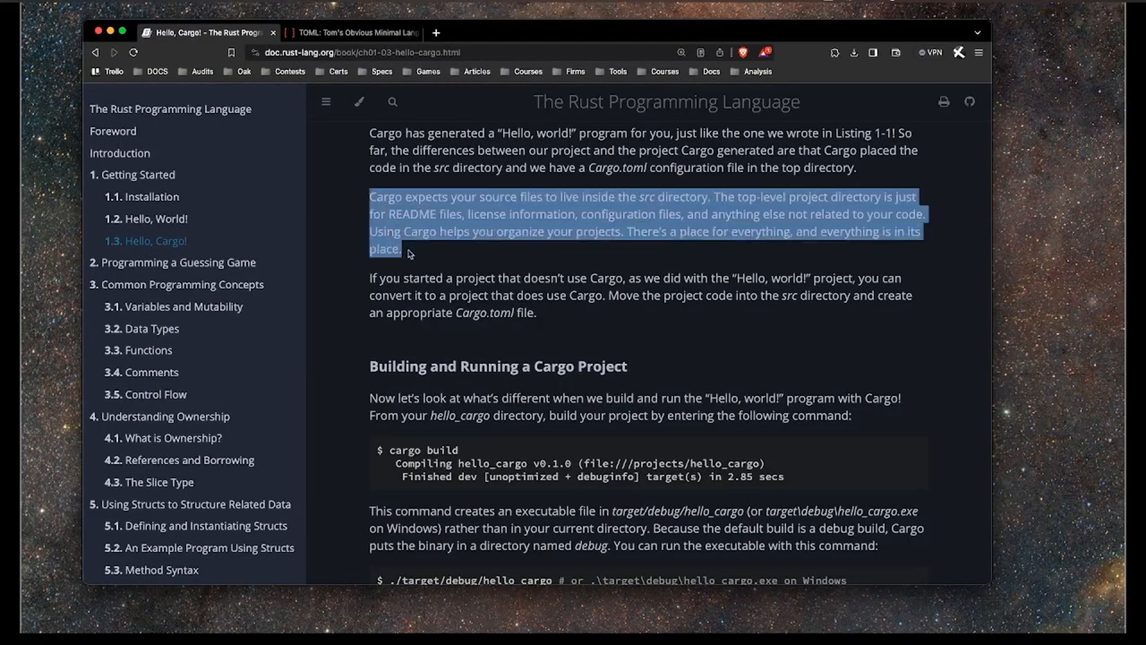
click(491, 246)
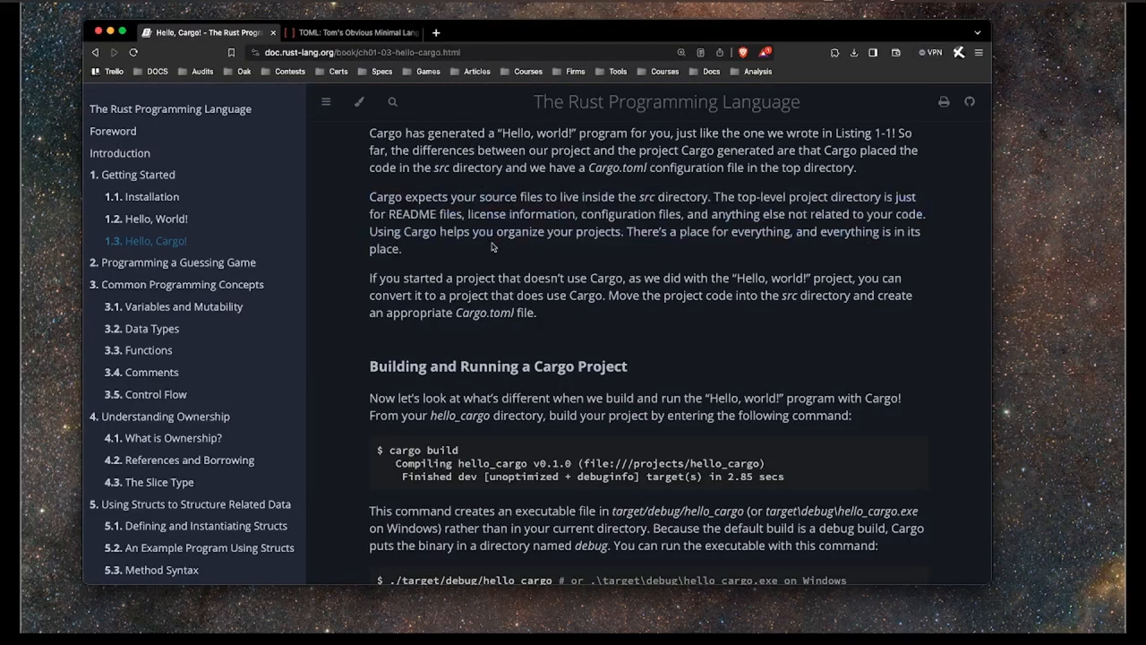
mouse_move(638, 202)
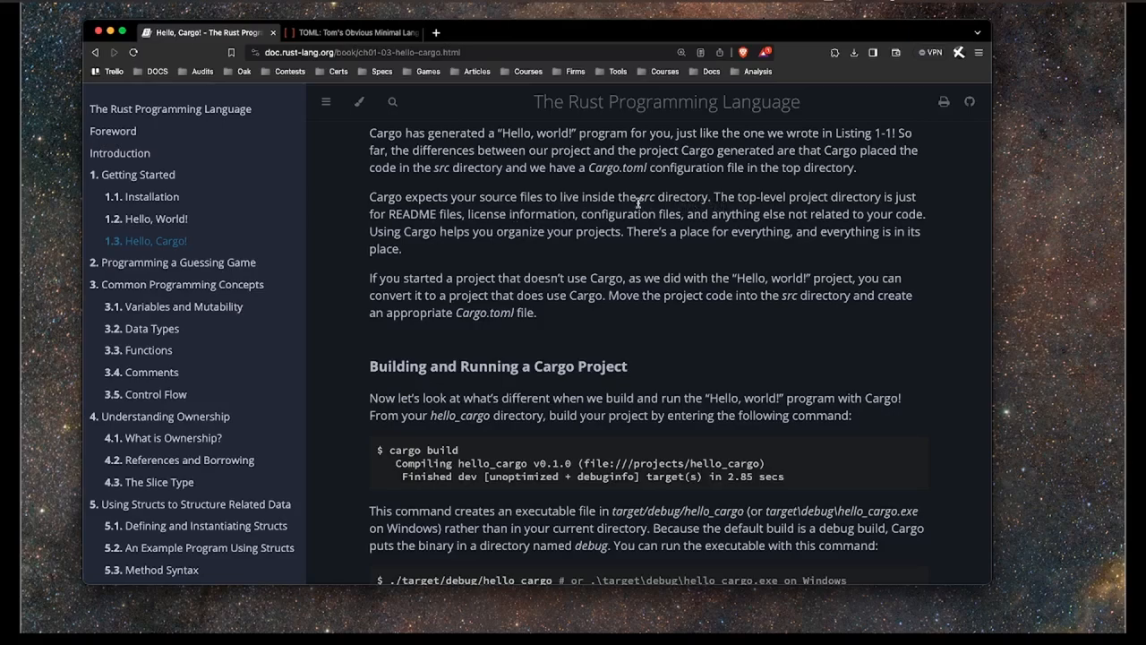
double_click(647, 197)
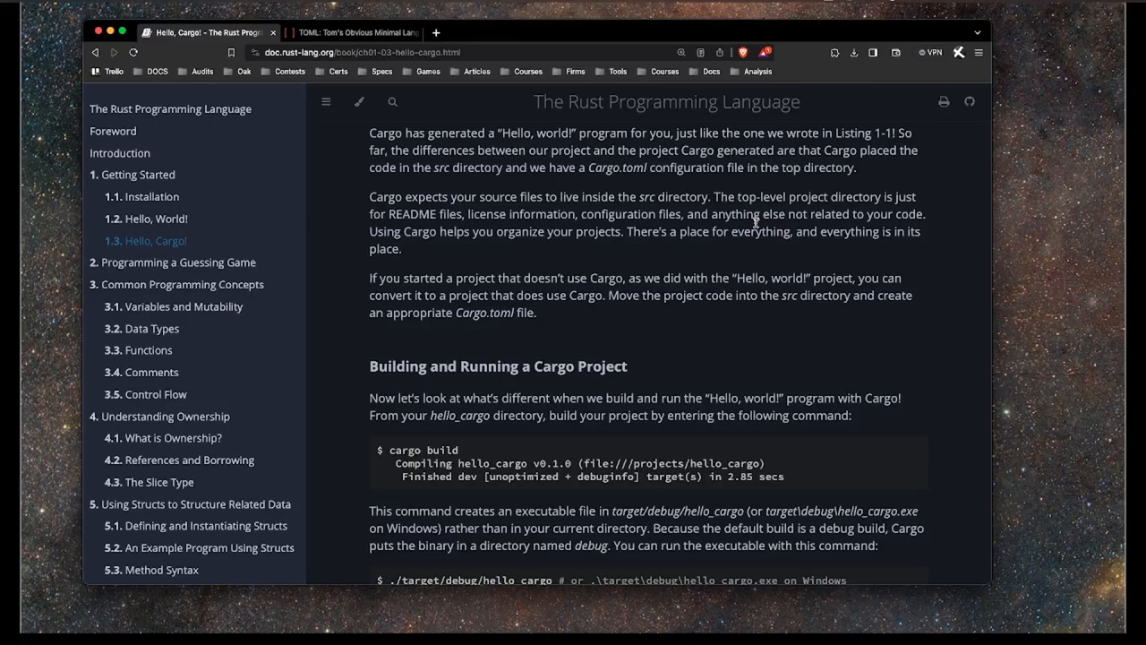
scroll(down, 3)
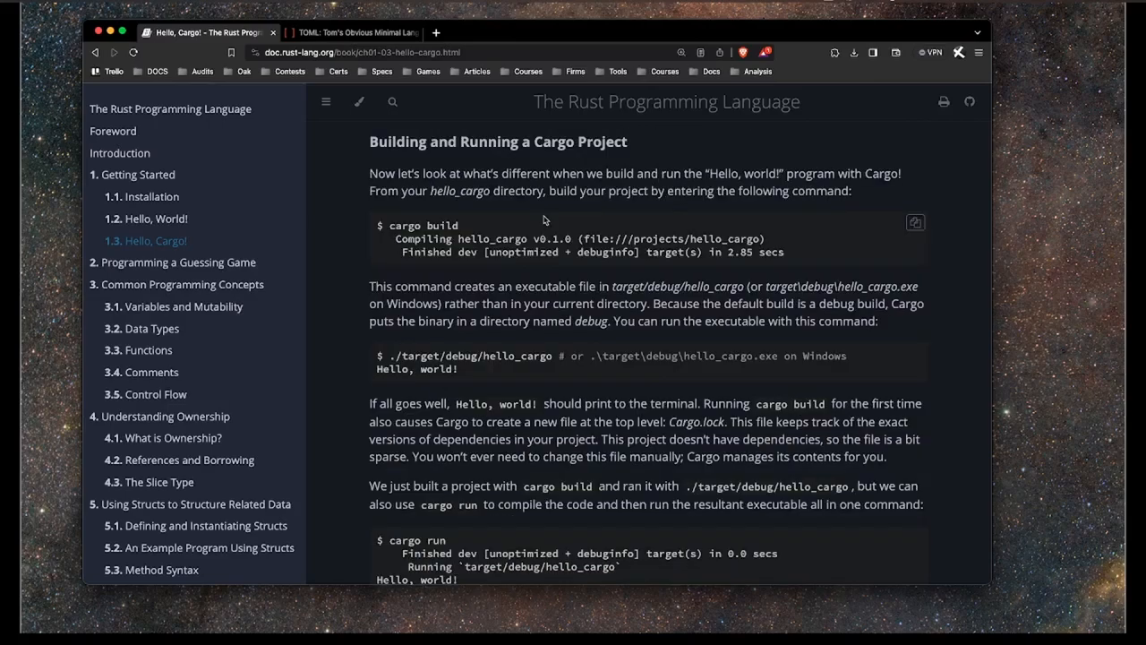
mouse_move(388, 147)
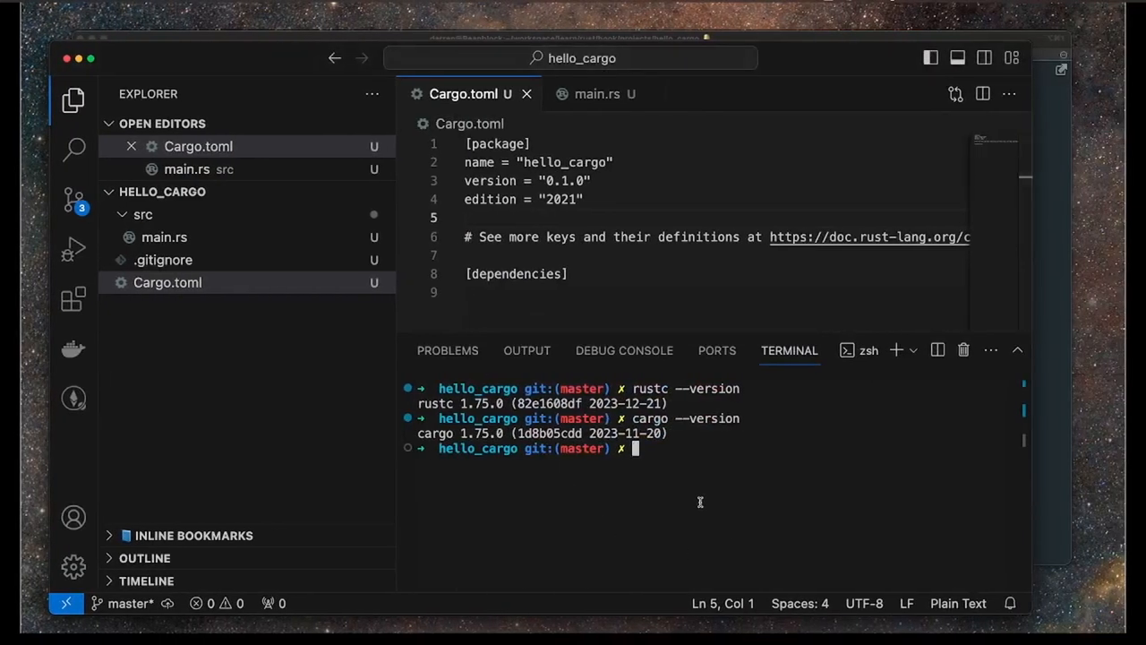
Build hello_cargo with cargo build, select 'dev' in the output, then enter cargo run.
text(cargo)
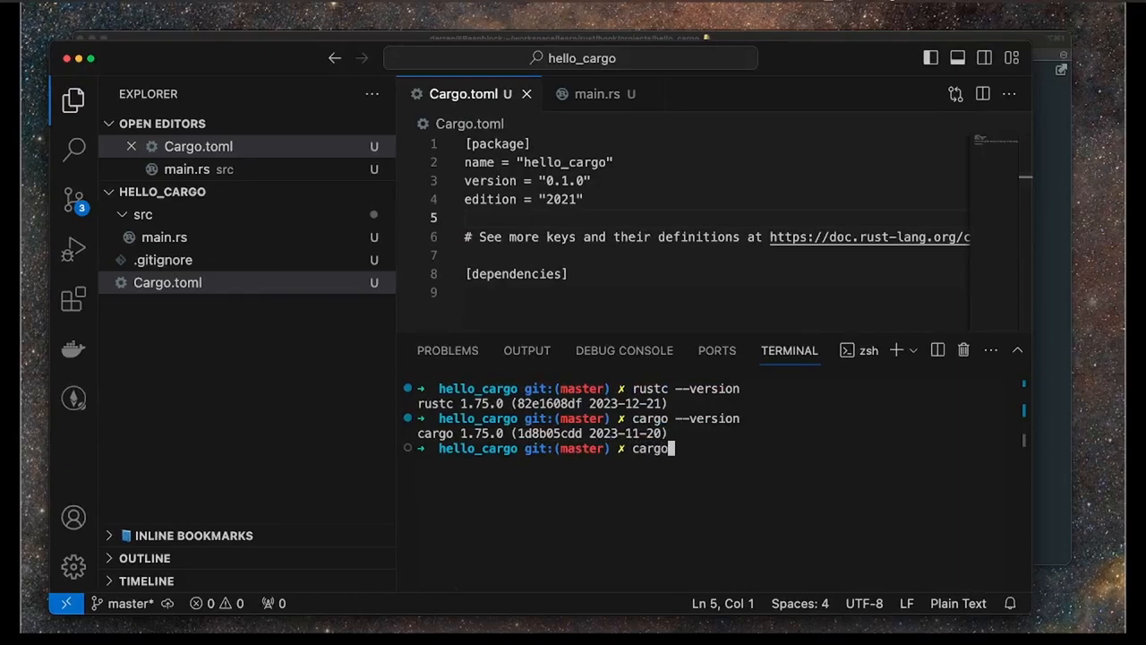
text(build)
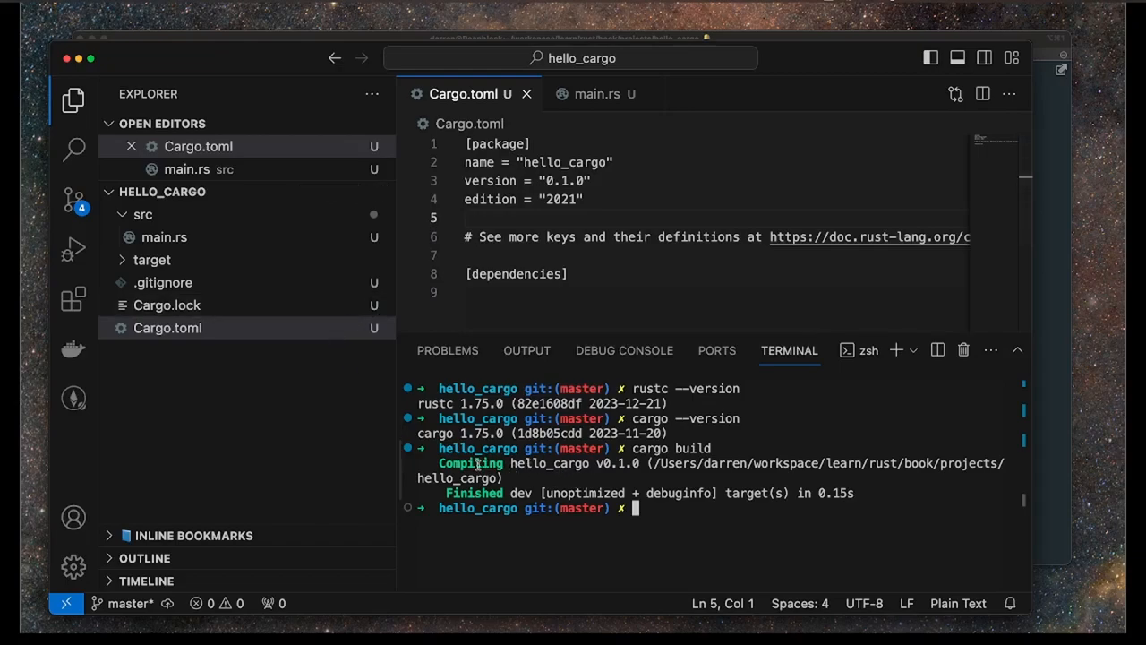
mouse_move(556, 463)
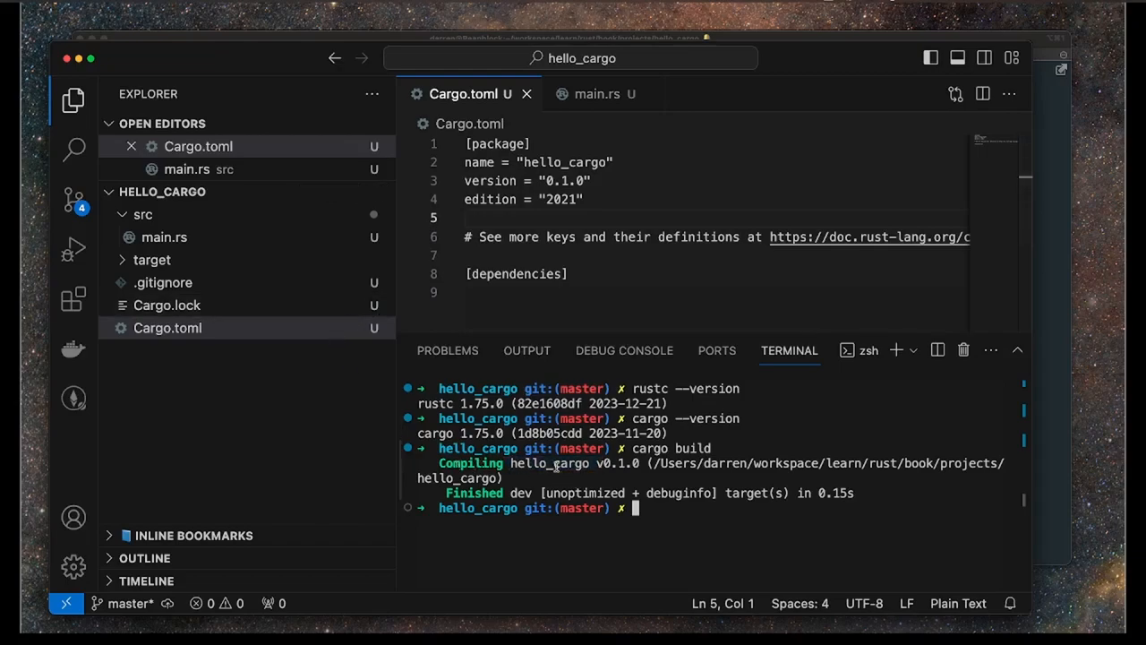
mouse_move(420, 463)
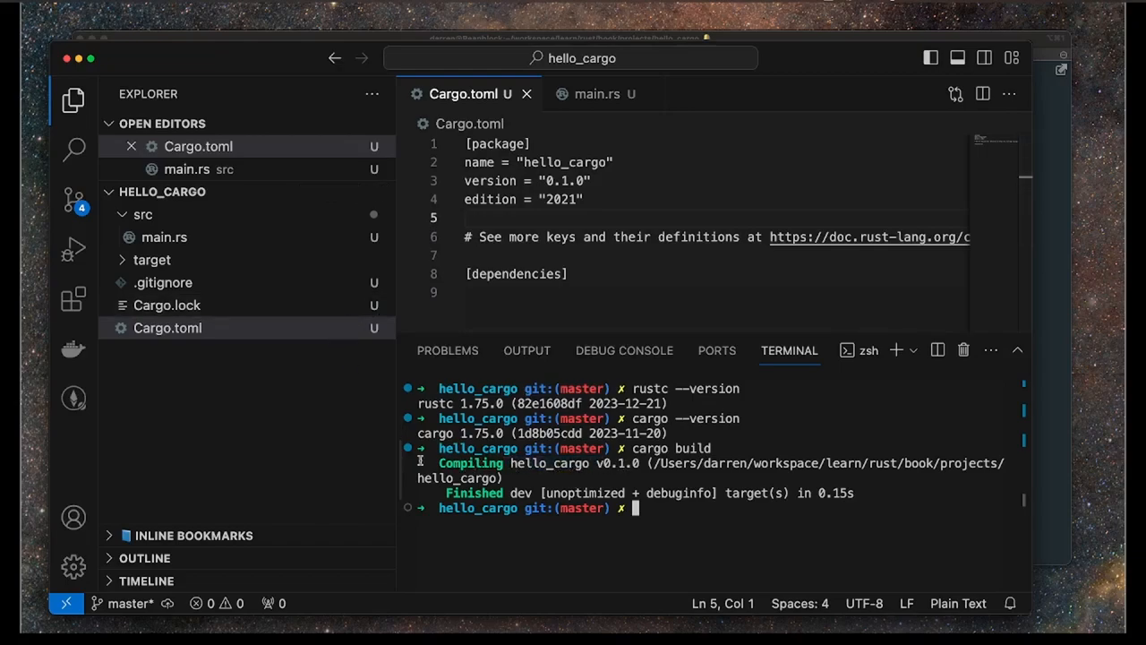
mouse_move(594, 465)
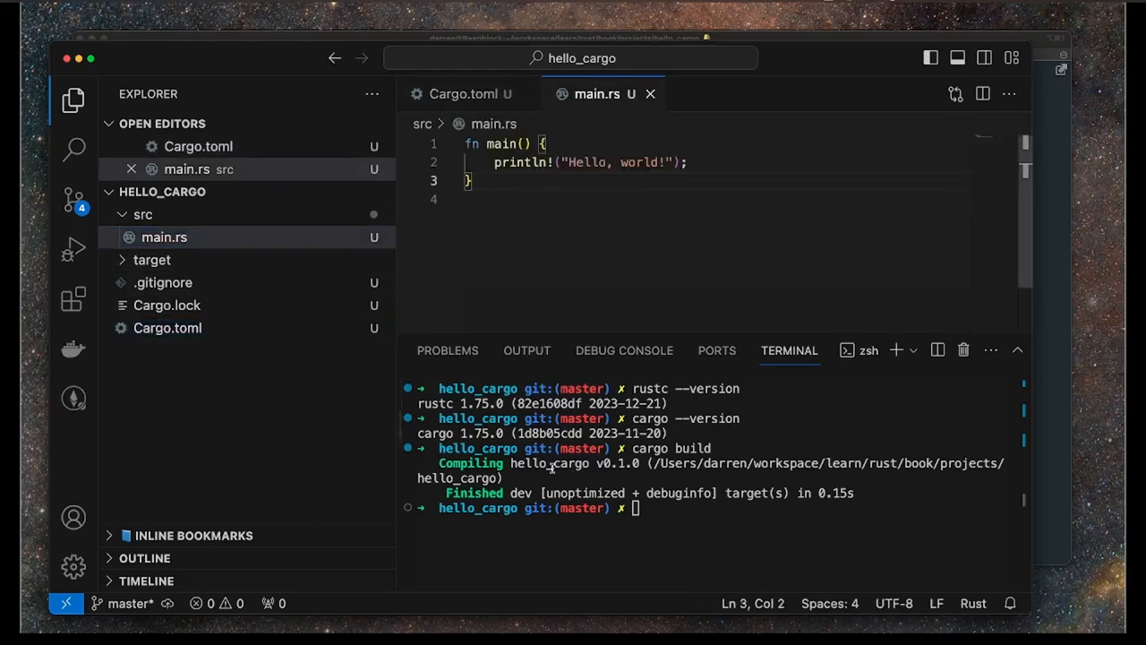
double_click(520, 493)
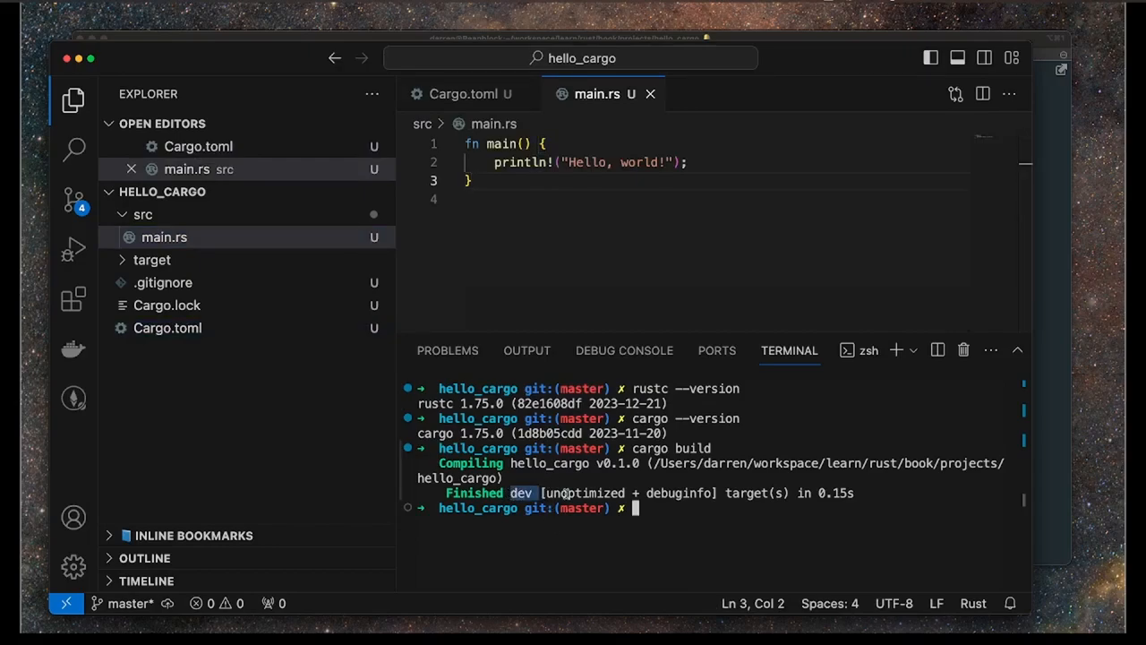
double_click(585, 492)
text(c)
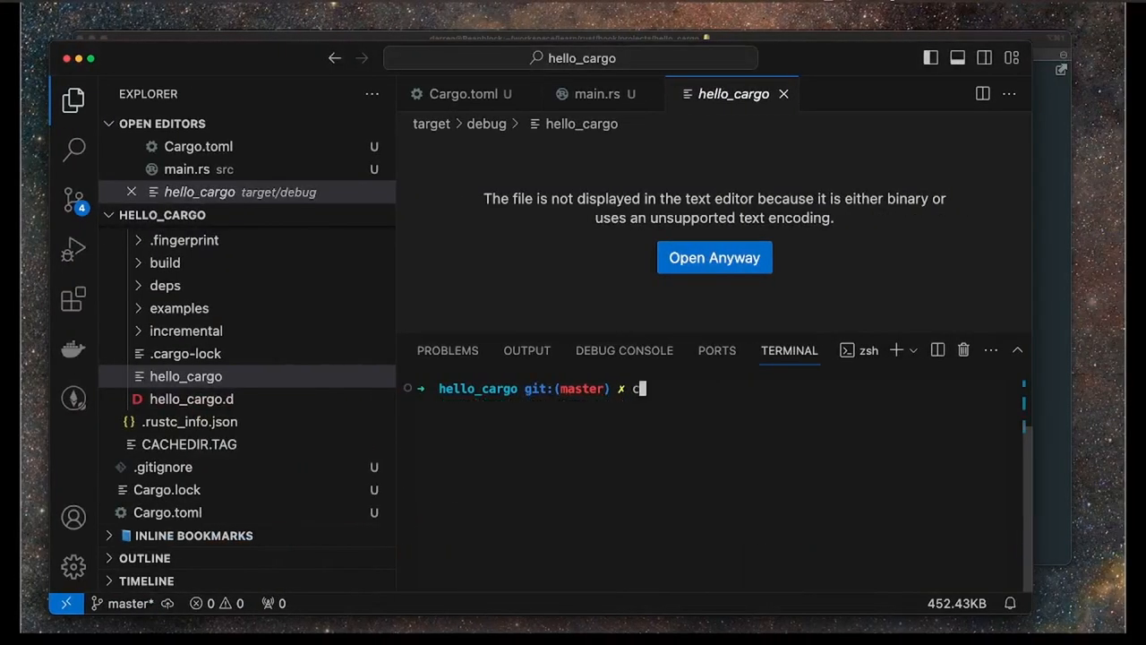
text(argo run)
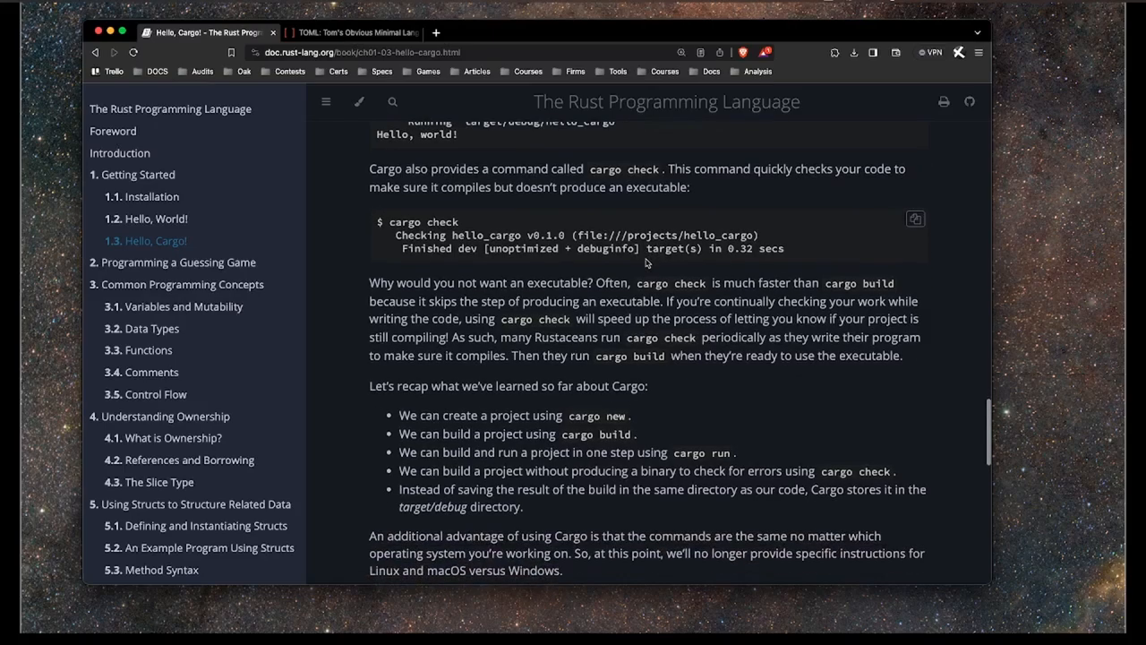
mouse_move(609, 224)
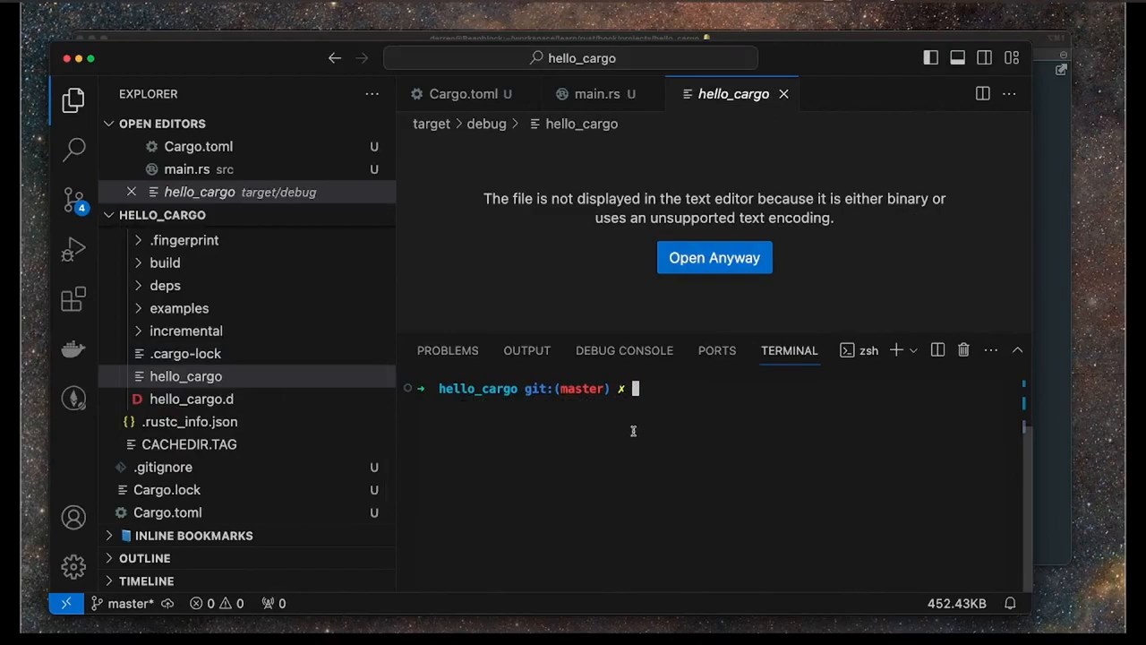
Run cargo check, then cargo run and cargo check after removing fn, showing the error.
text(co)
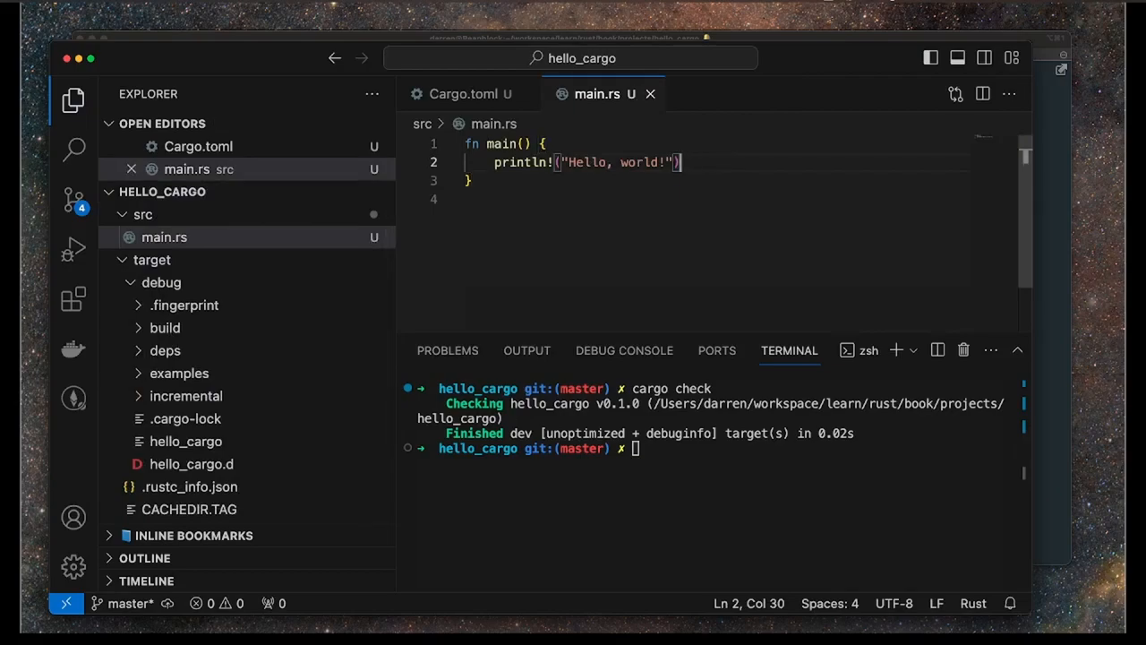
text(cargo check)
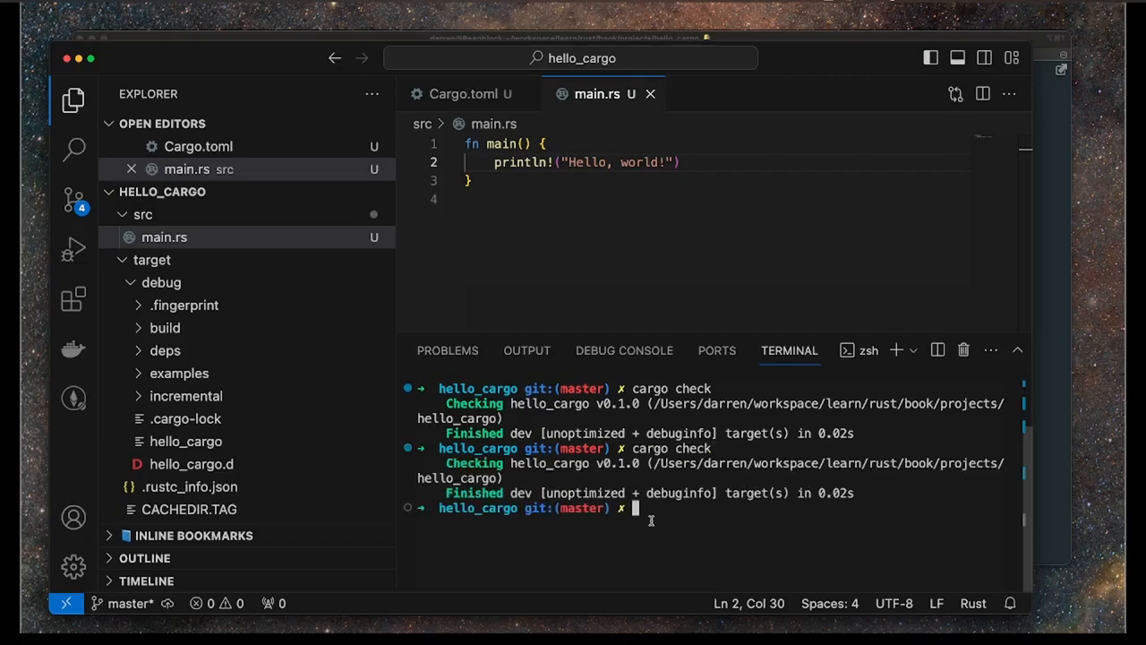
text(cargo run)
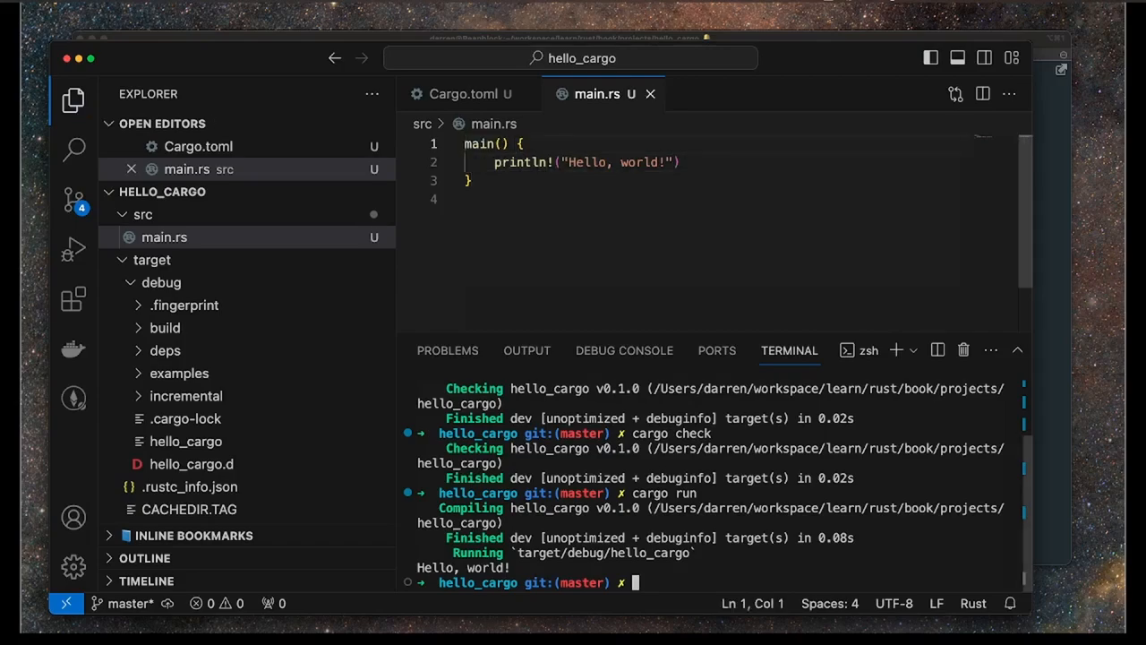
text(cargo ru)
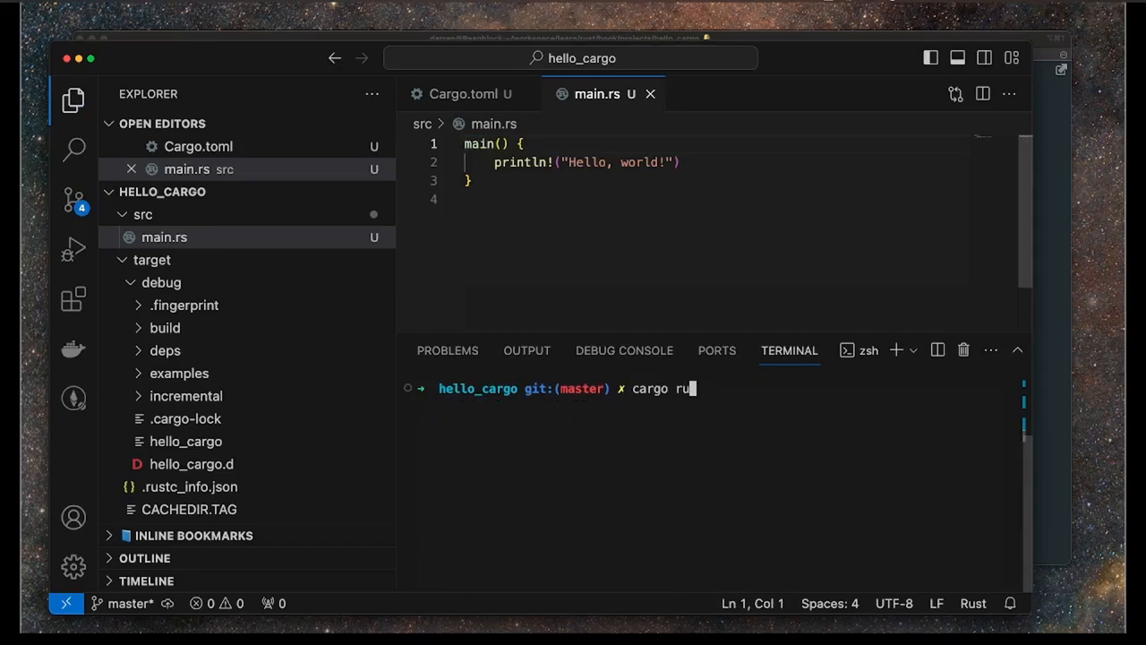
text(check)
key(Enter)
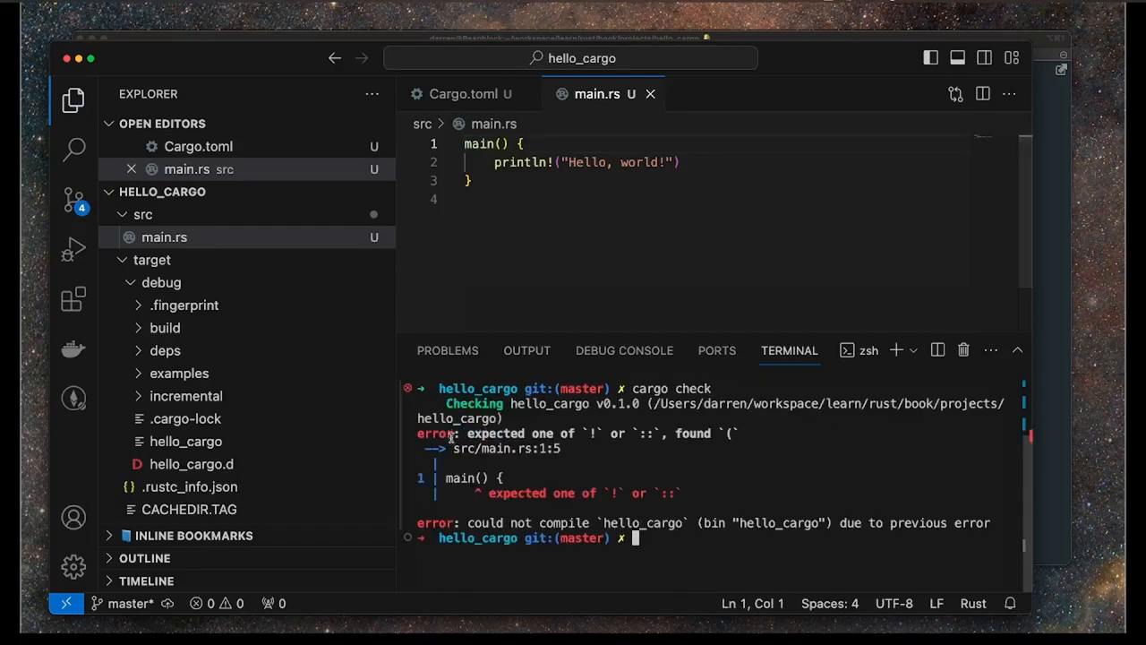
mouse_move(699, 494)
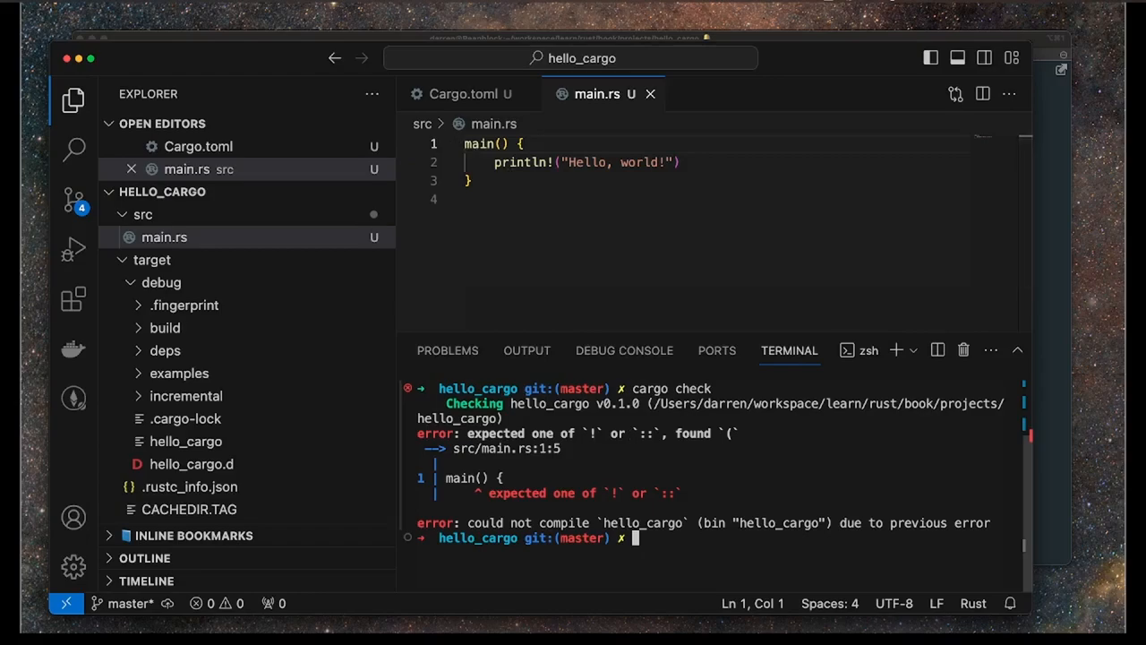
text(cargo run)
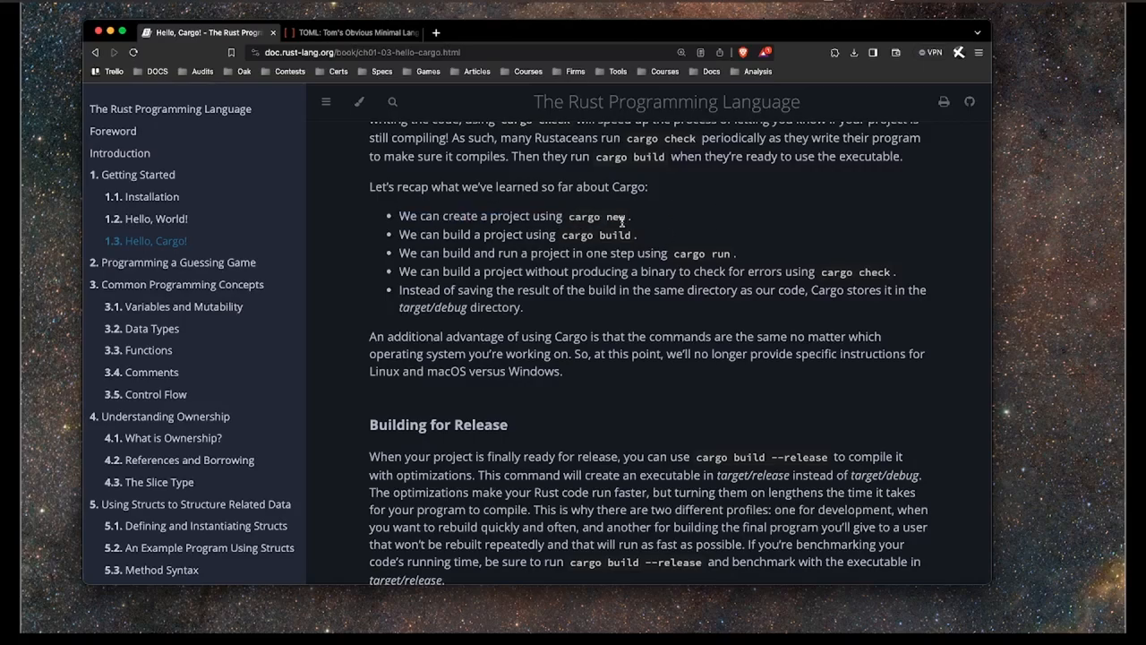
mouse_move(641, 219)
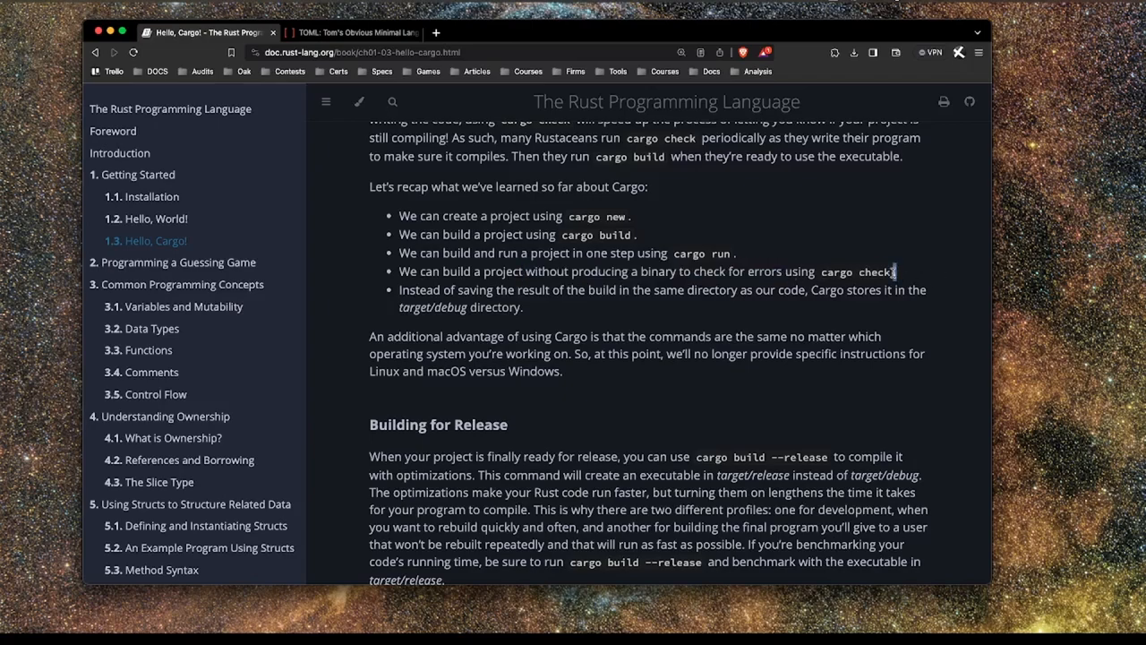
Scroll the Rust book down to Building for Release and select the cargo build --release command.
scroll(down, 3)
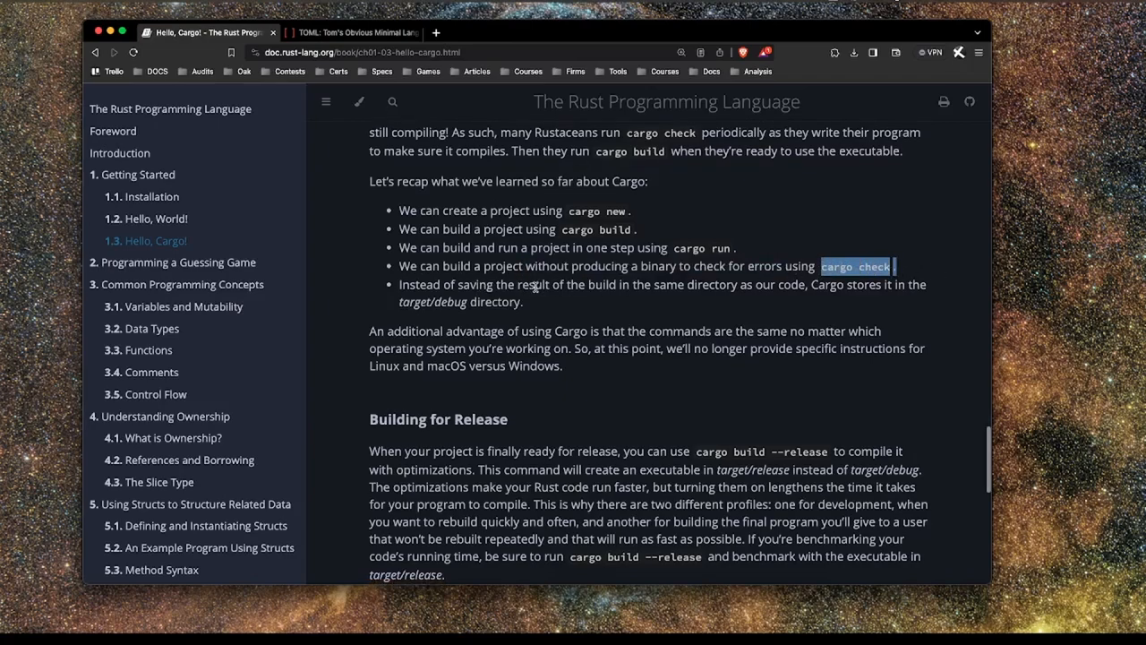
scroll(down, 3)
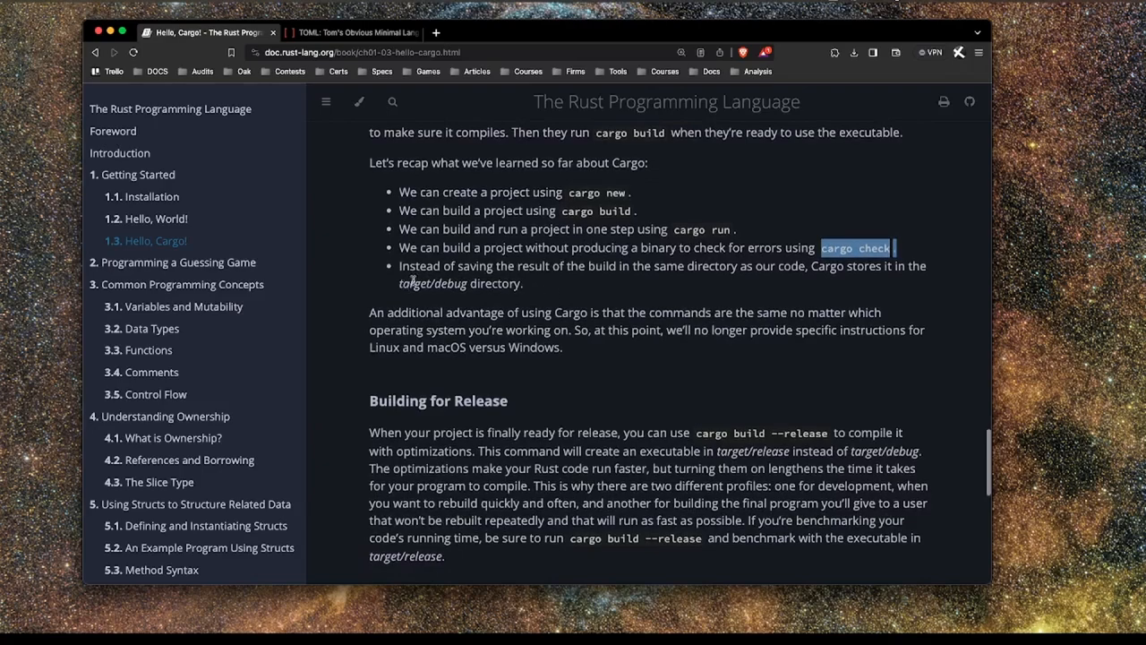
scroll(down, 3)
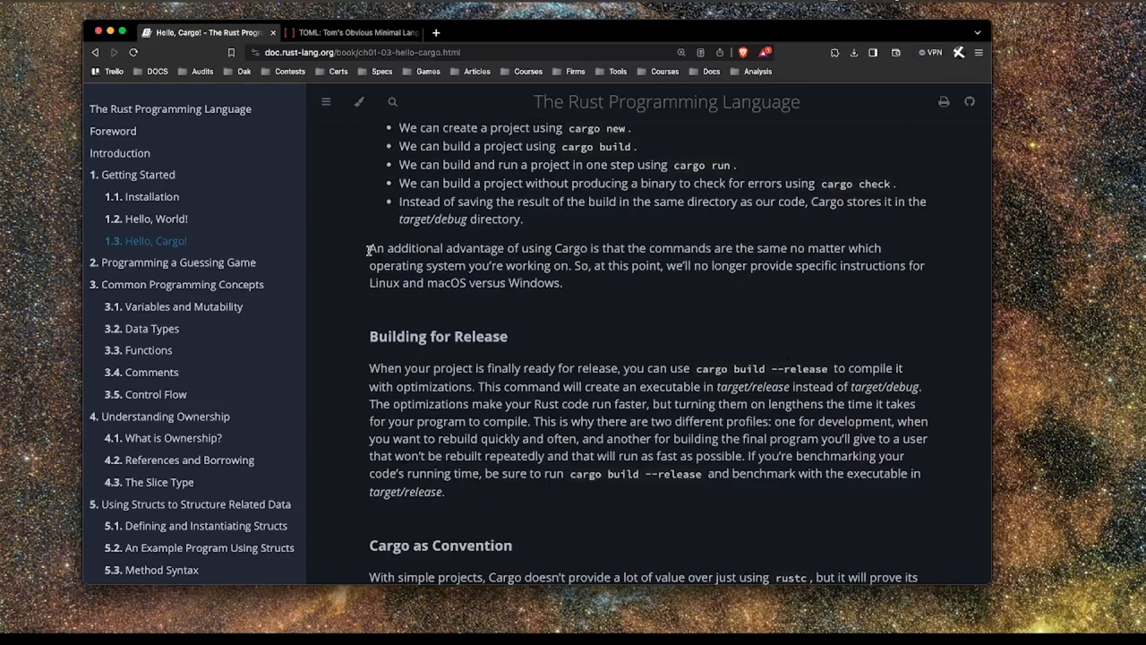
mouse_move(605, 285)
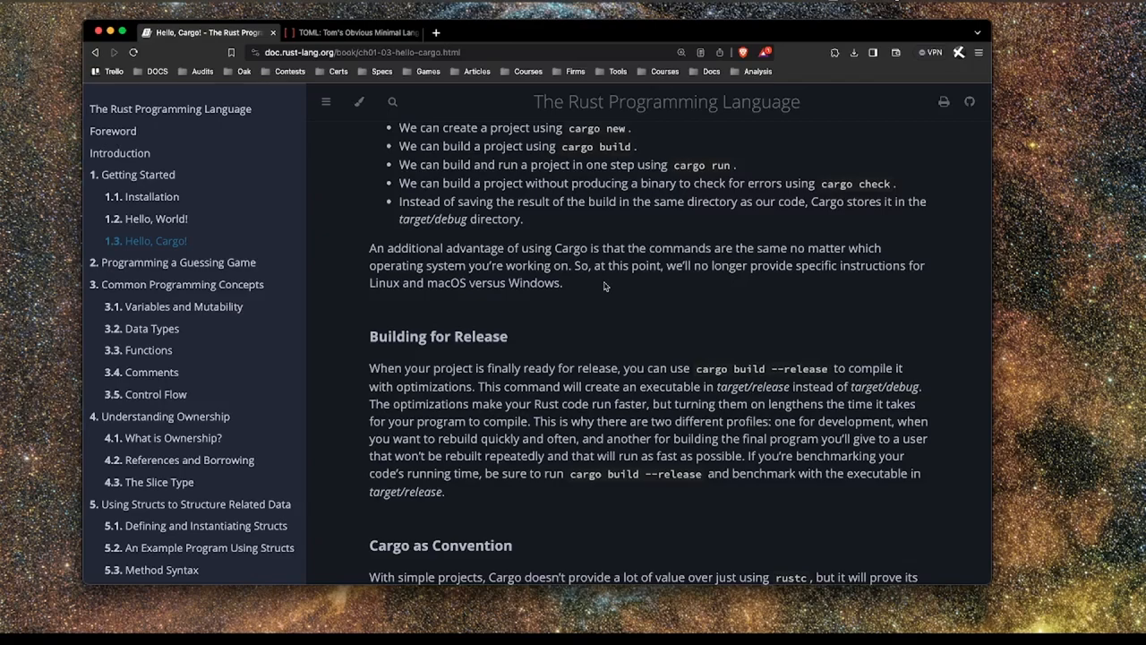
scroll(down, 3)
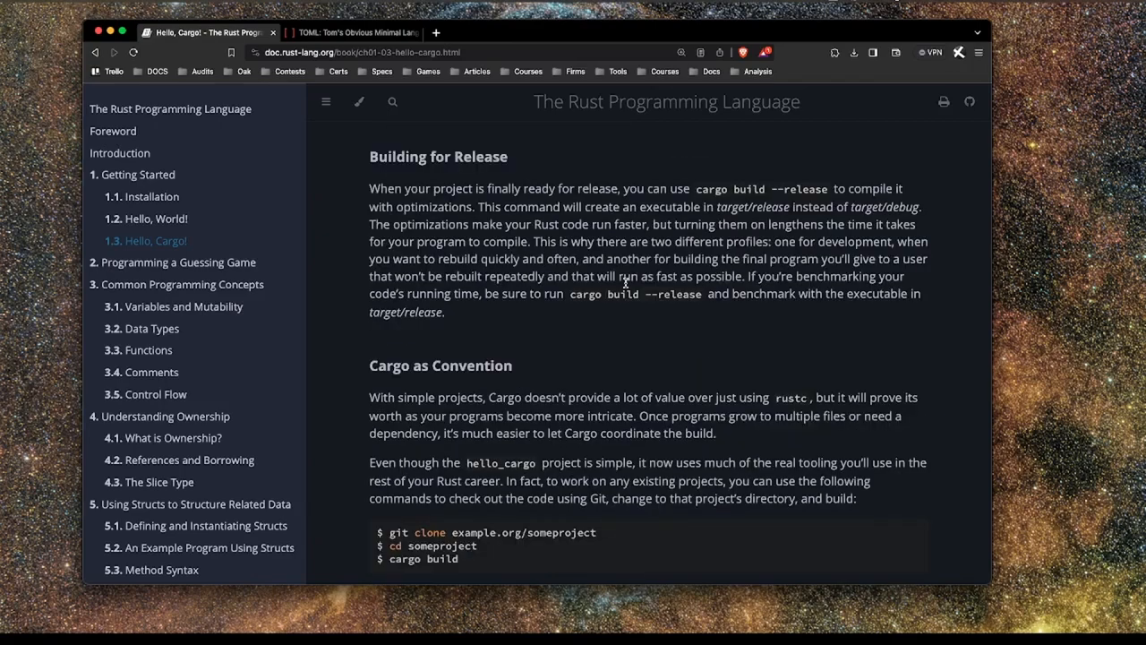
mouse_move(698, 190)
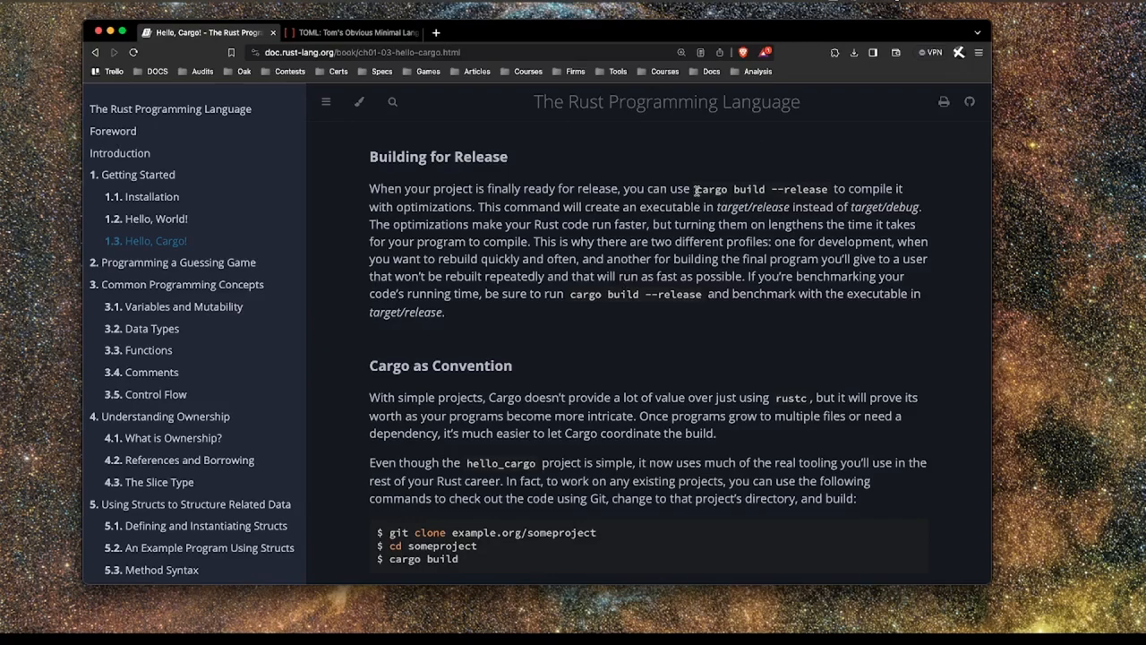
double_click(762, 189)
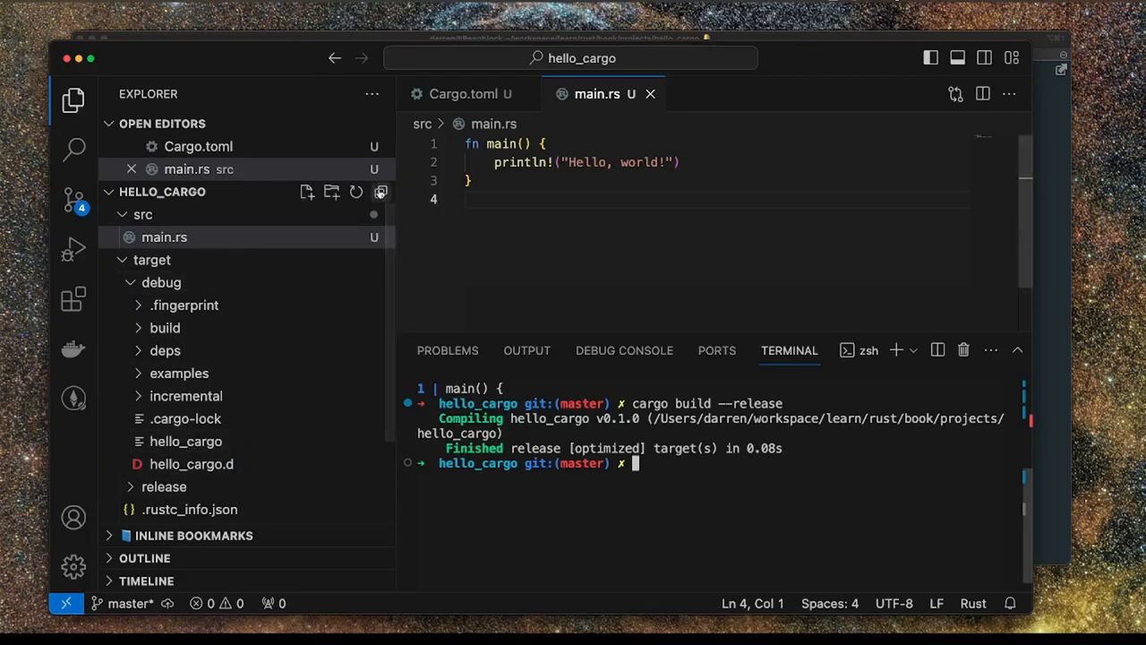
Collapse the Explorer folders to show the hello_cargo binary inside target/release.
click(143, 214)
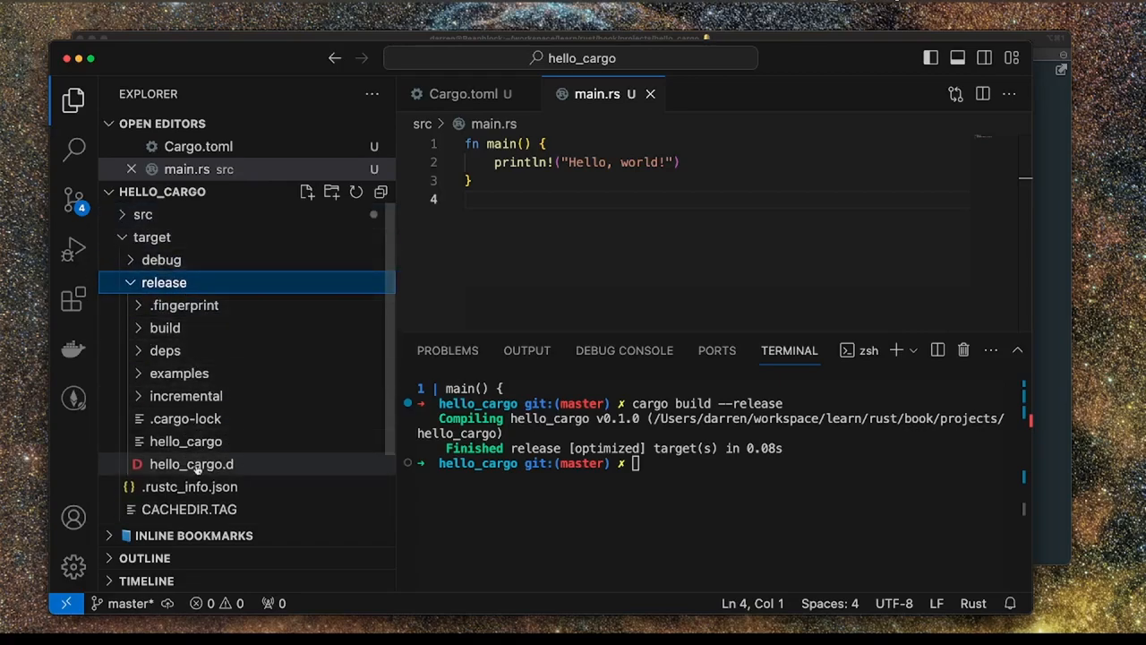
mouse_move(161, 259)
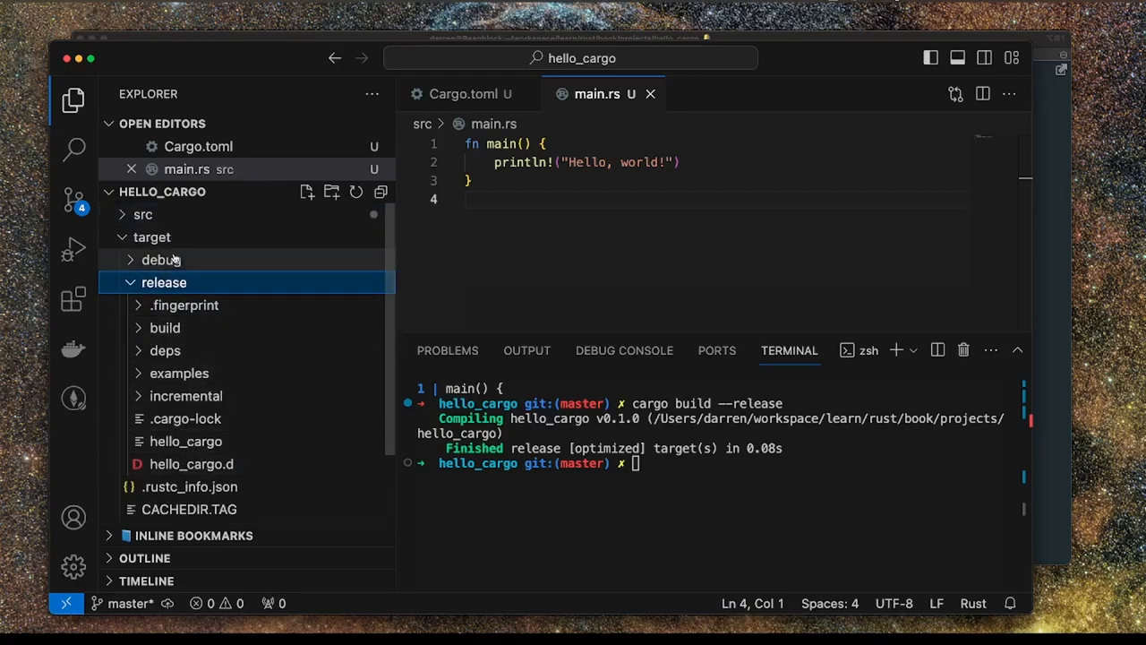
click(206, 32)
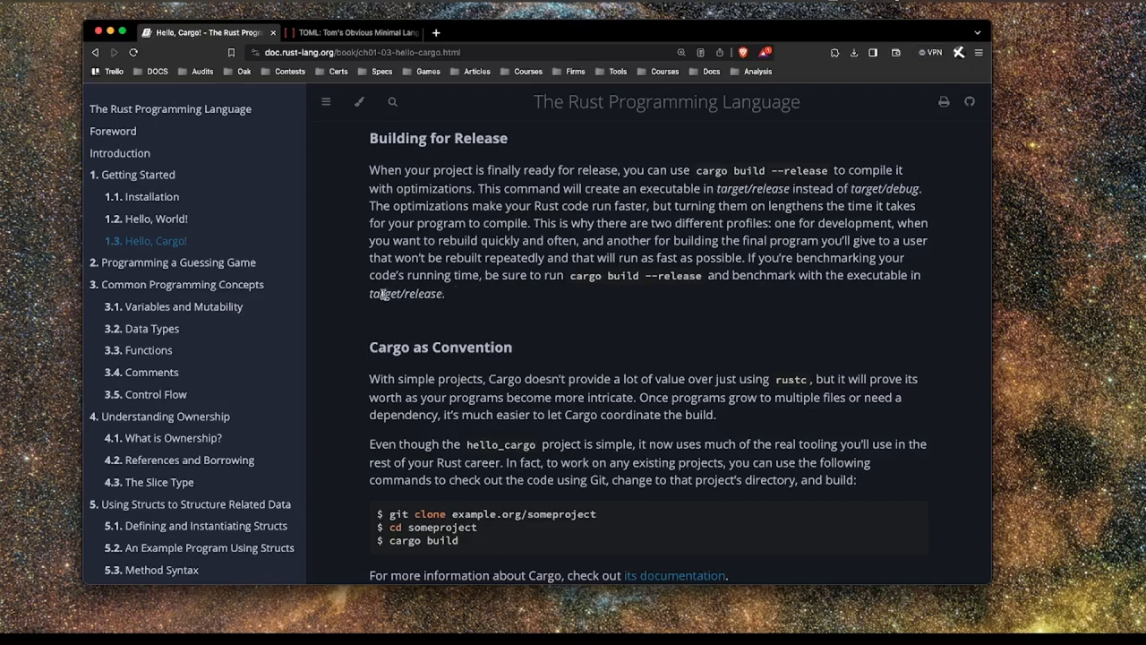
mouse_move(837, 261)
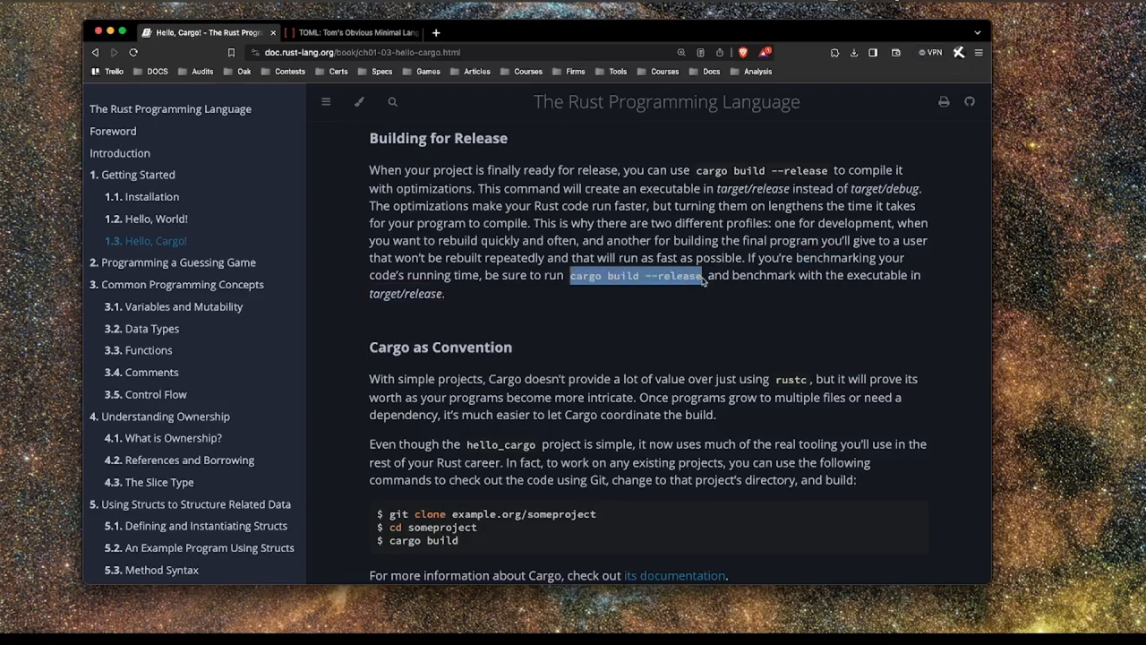
Scroll the Hello, Cargo! page past Cargo as Convention down to the Summary.
scroll(down, 3)
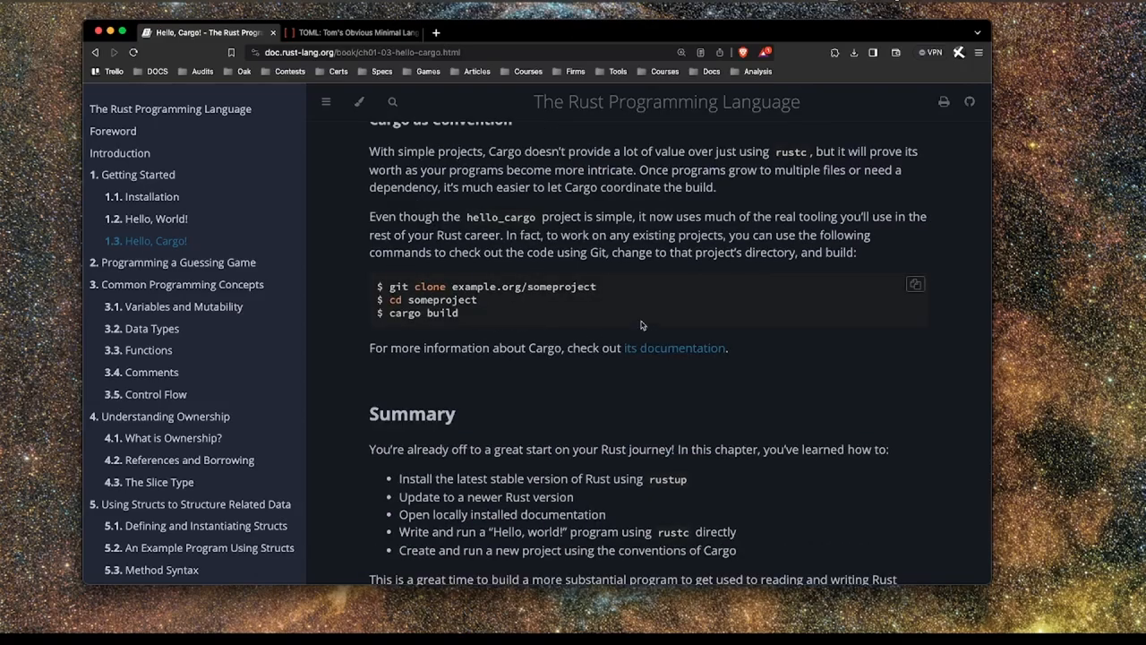
mouse_move(343, 307)
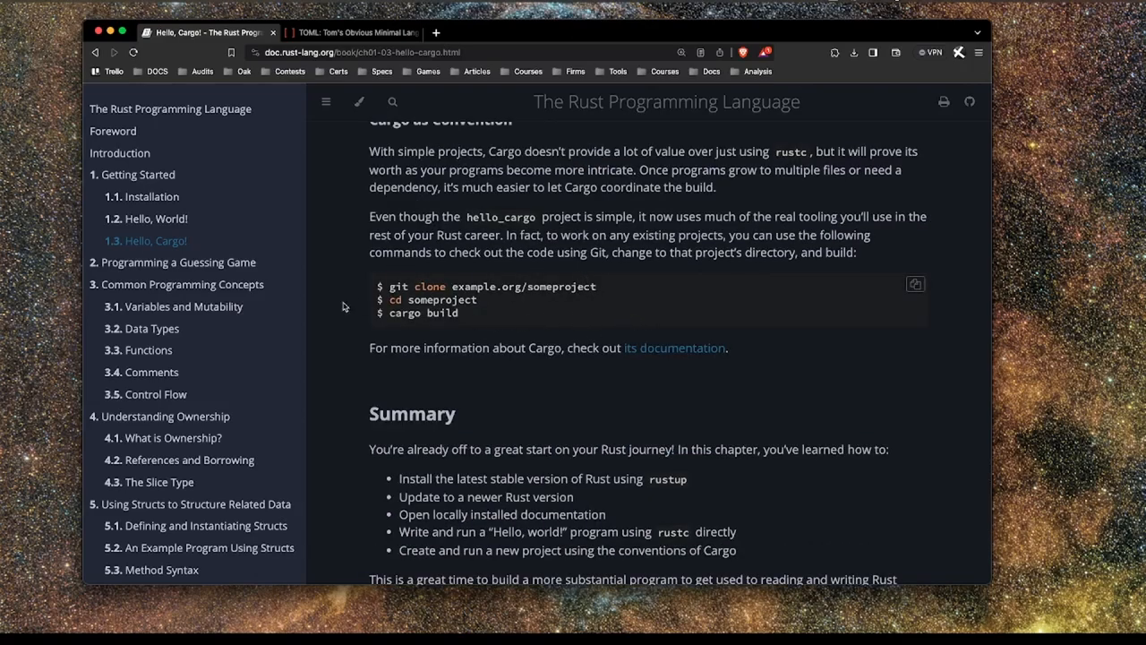
scroll(down, 3)
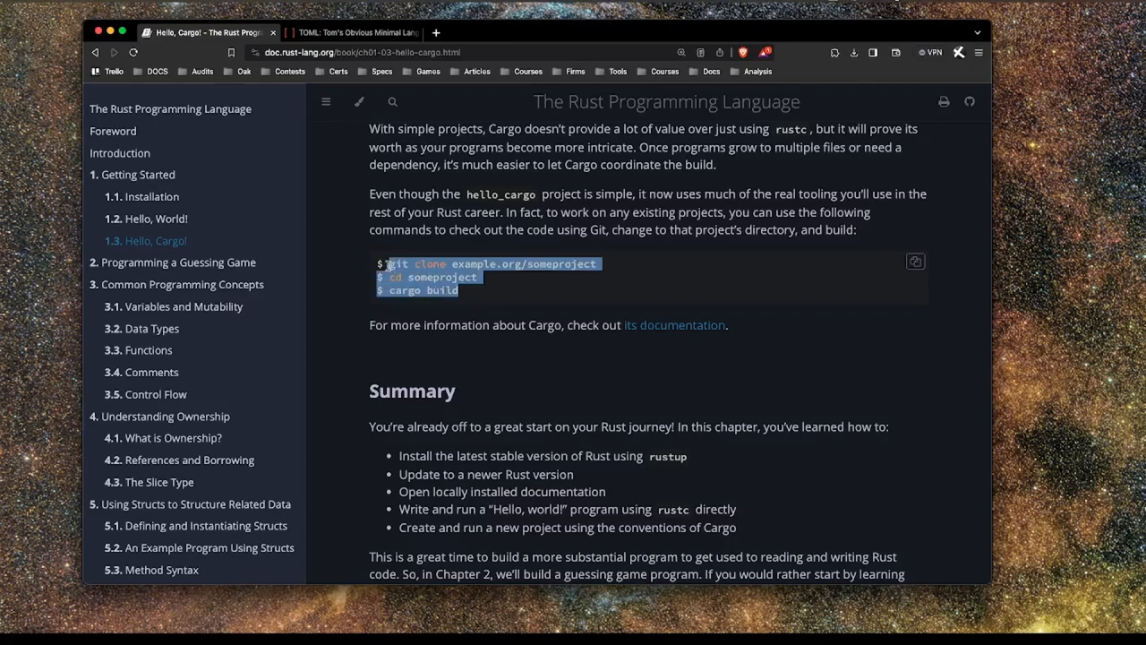
click(472, 317)
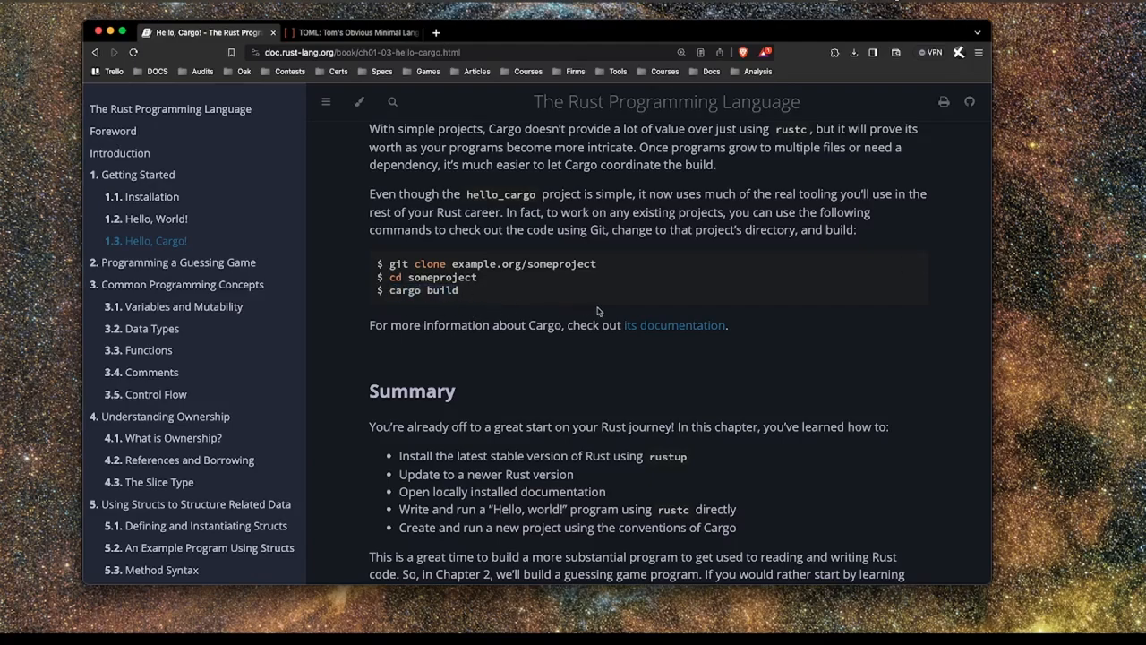
scroll(down, 3)
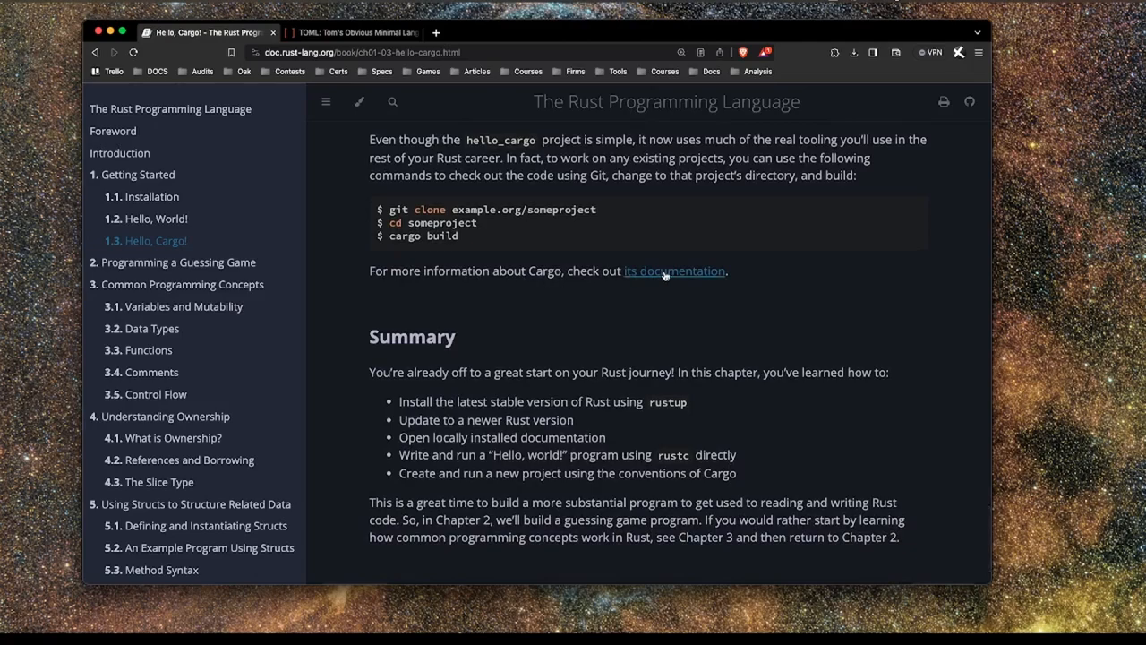
Open 'its documentation' in a new tab and scroll through the Cargo Book introduction.
click(674, 270)
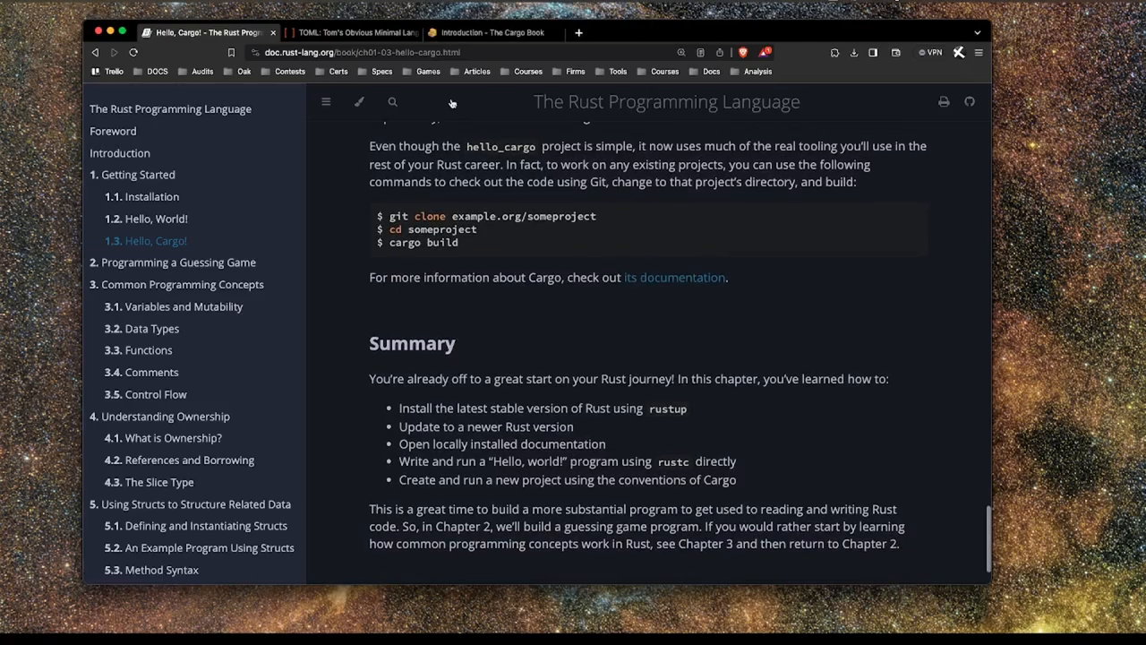
click(493, 32)
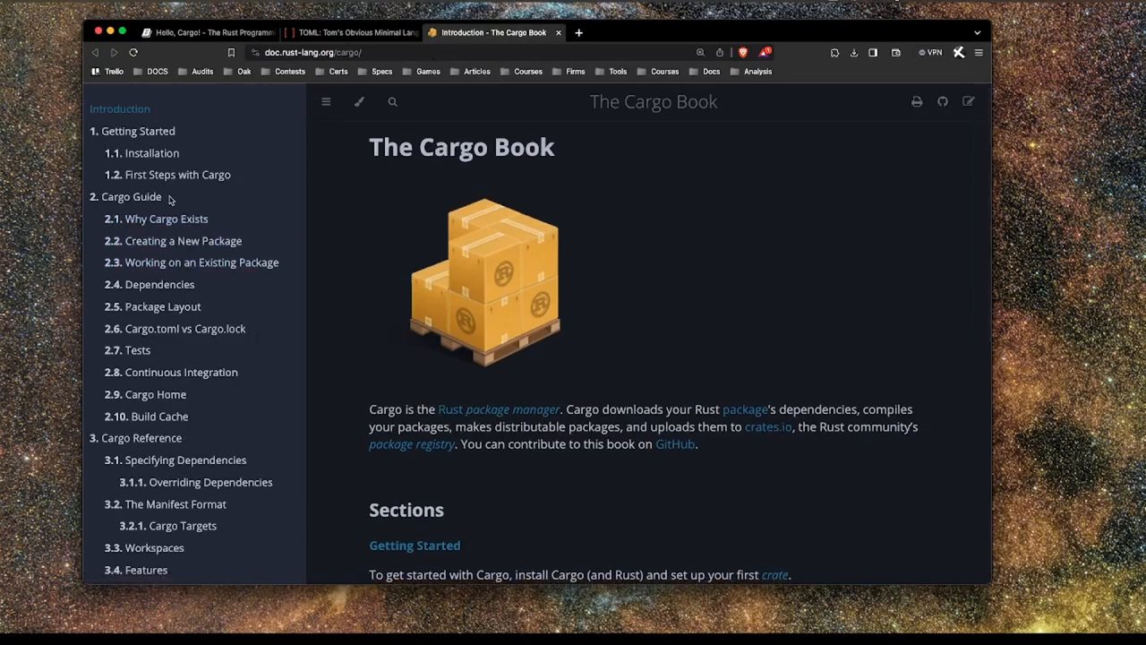
scroll(down, 3)
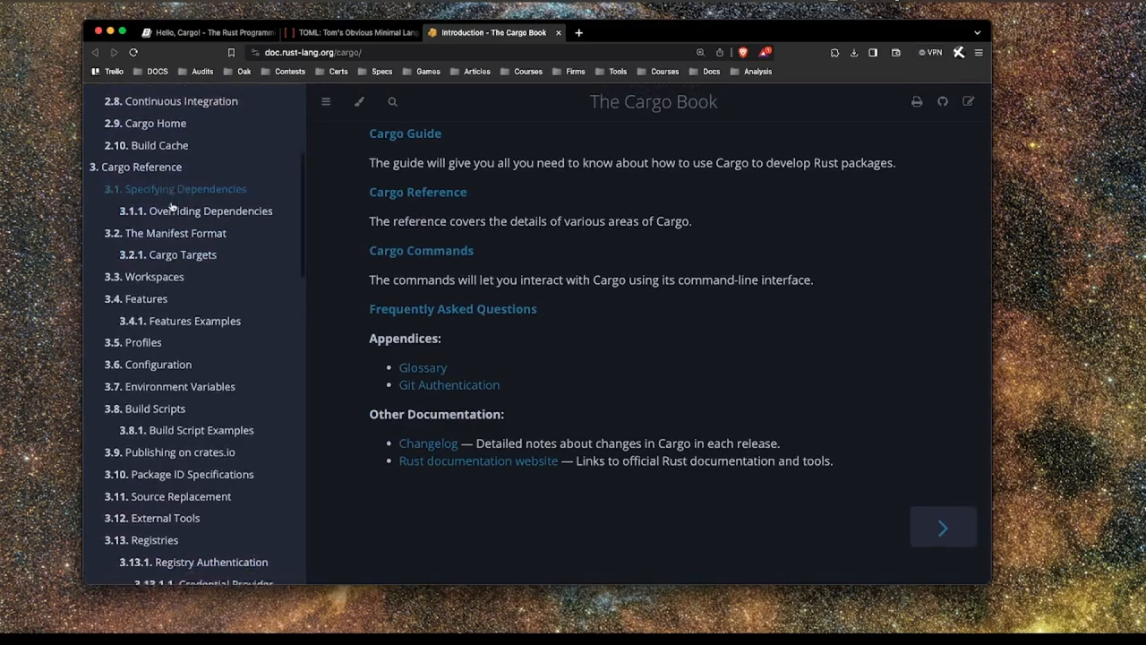
scroll(down, 3)
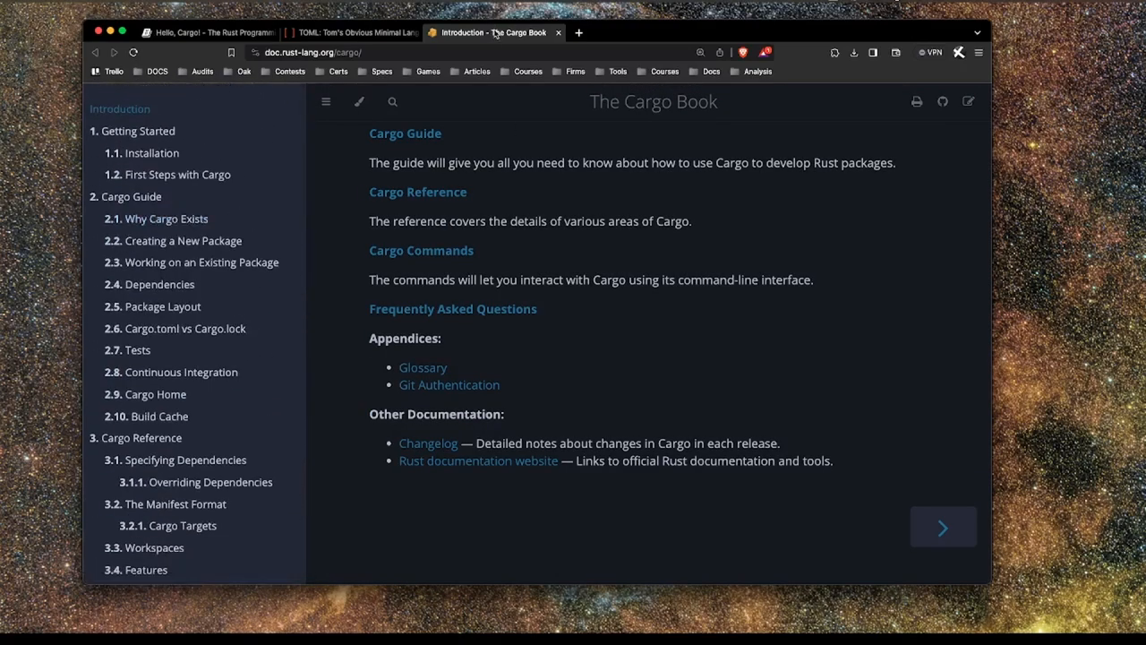
Go from Hello, Cargo! to Chapter 2 and read down to Setting Up a New Project.
click(210, 32)
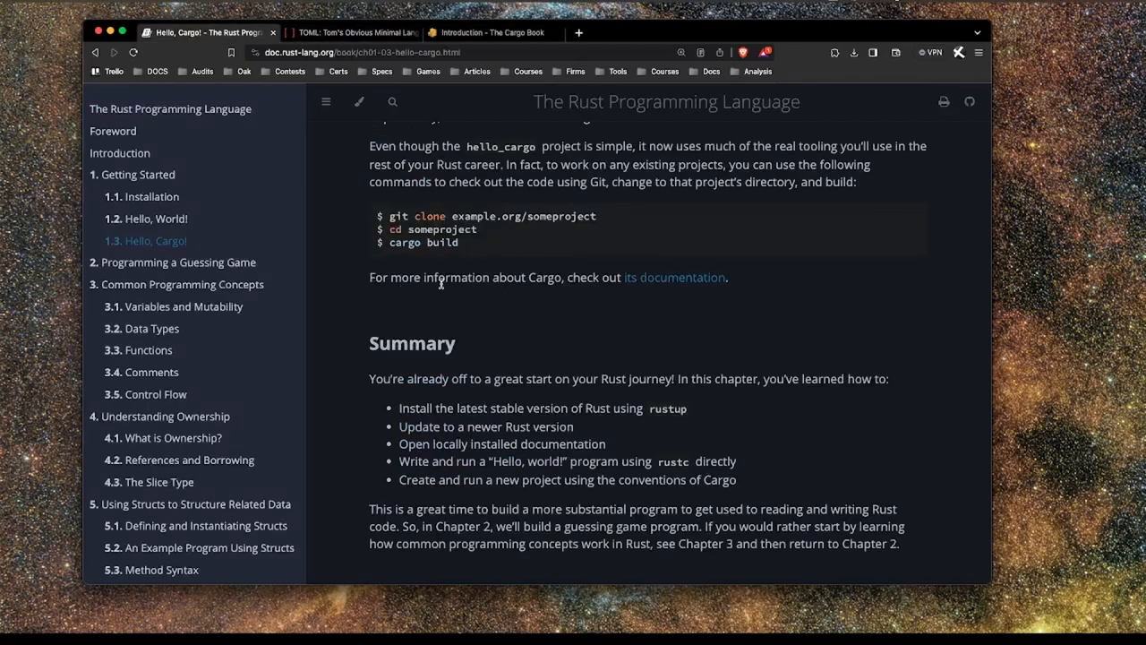
scroll(down, 3)
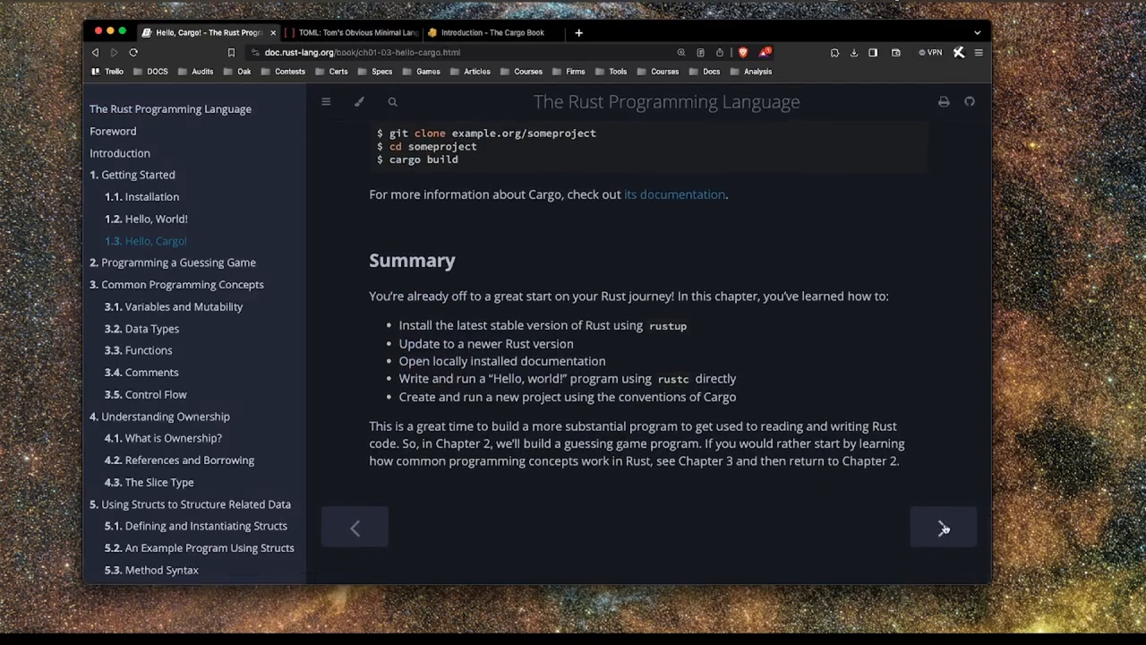
click(943, 526)
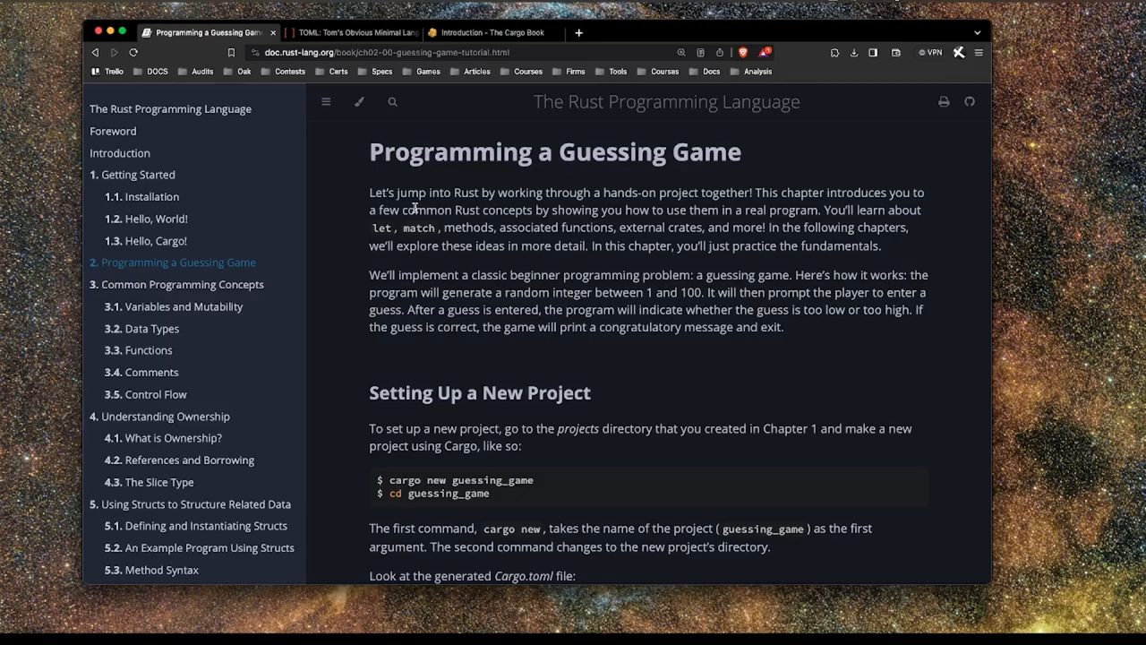
scroll(down, 3)
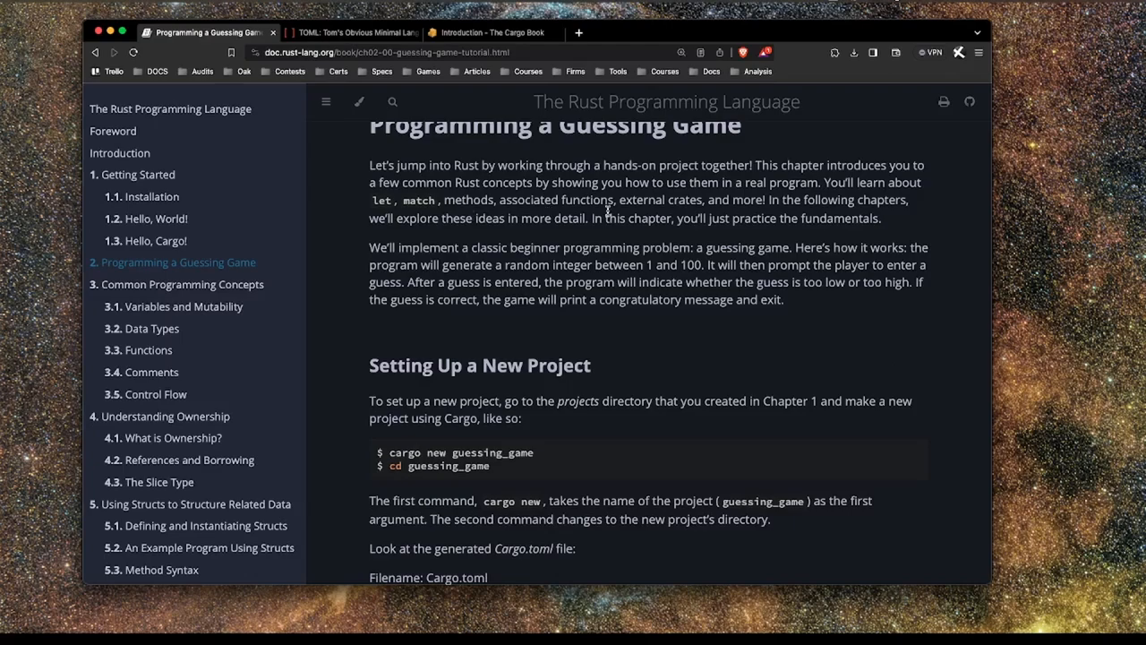
scroll(up, 3)
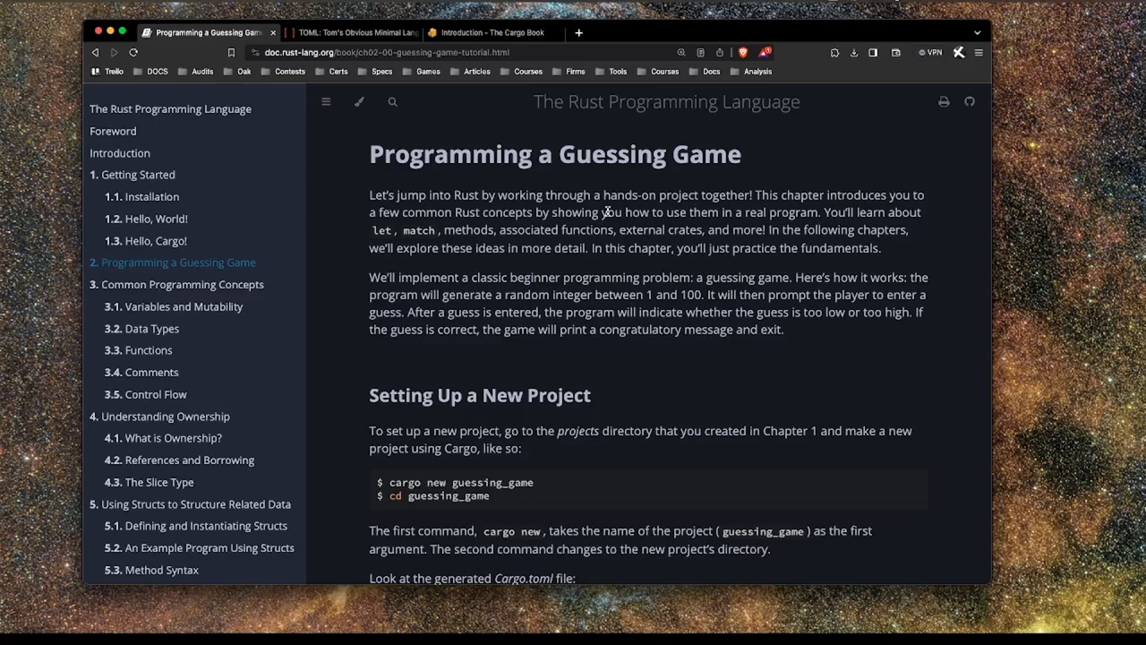
scroll(down, 3)
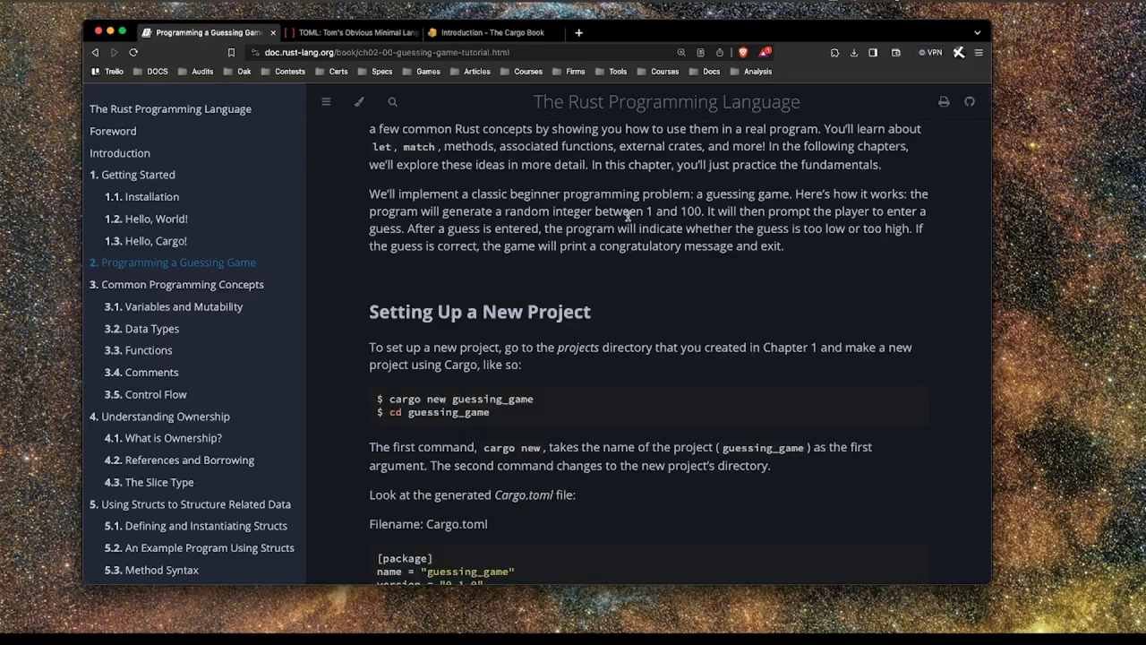
double_click(689, 210)
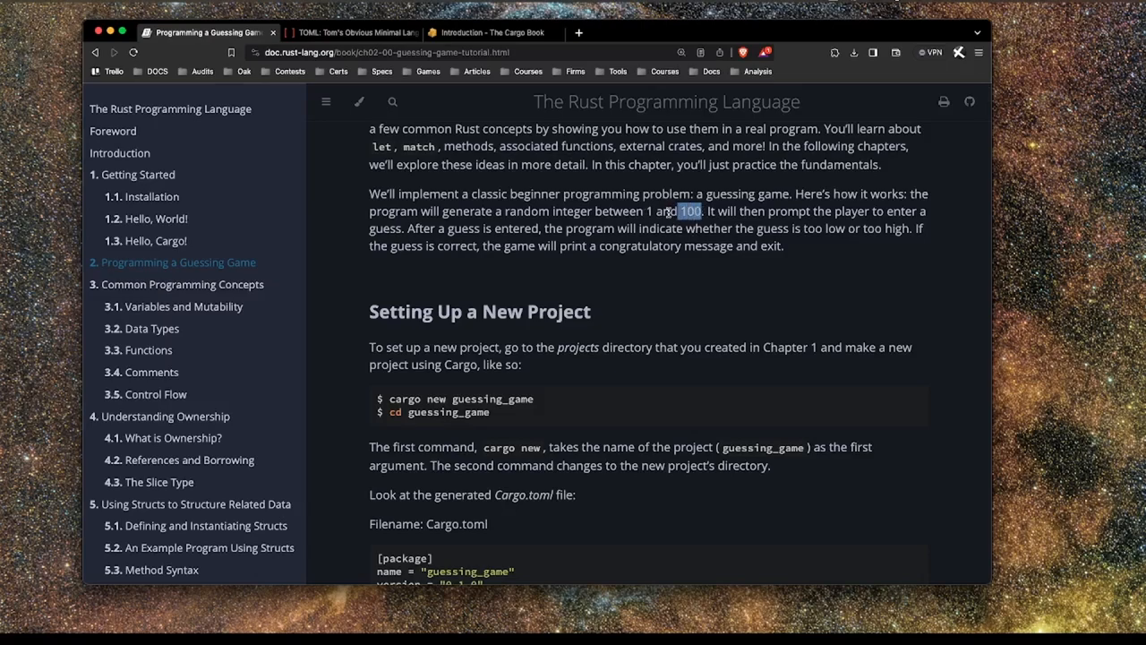
scroll(down, 3)
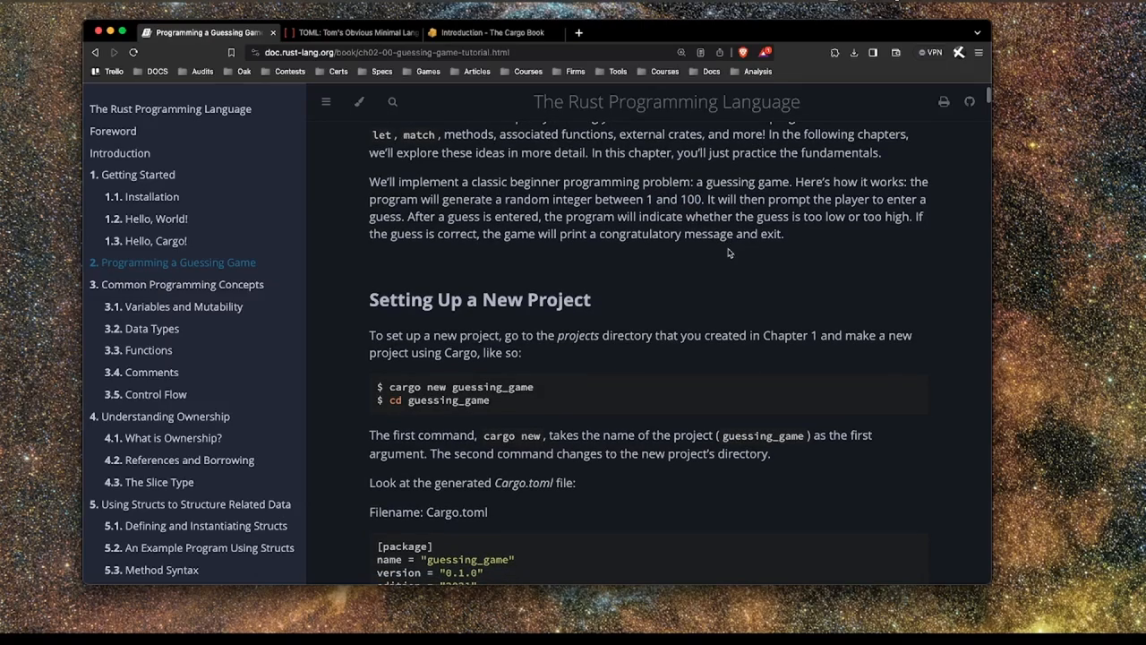
mouse_move(600, 247)
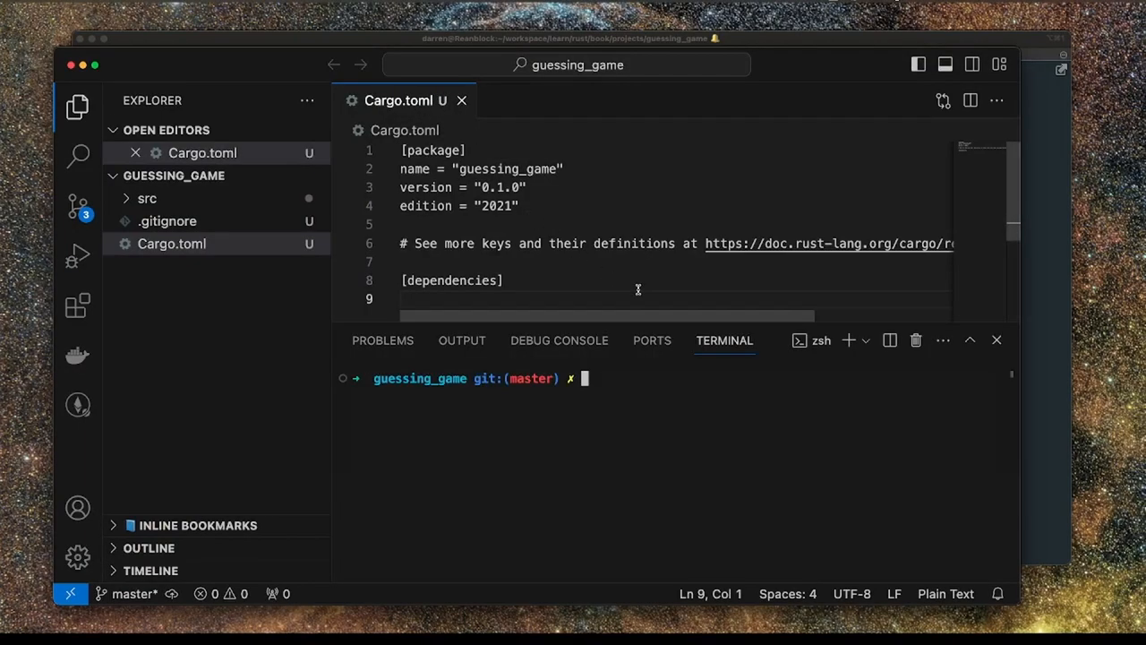
Run 'cargo run' in the terminal for the guessing_game project.
text(c)
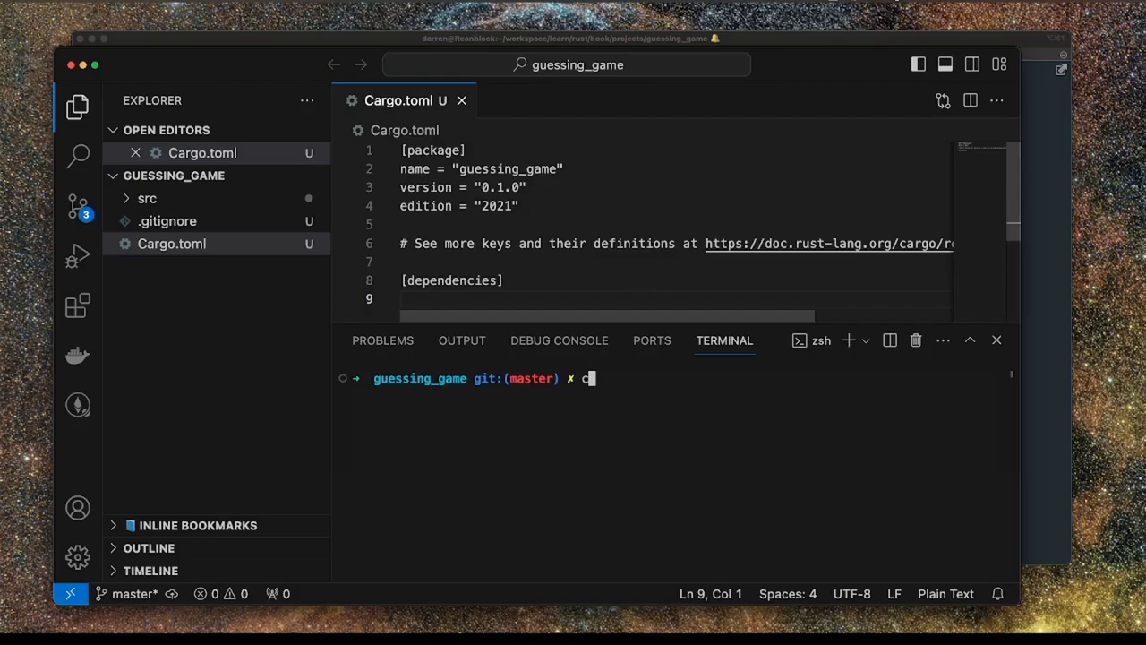
text(argo run)
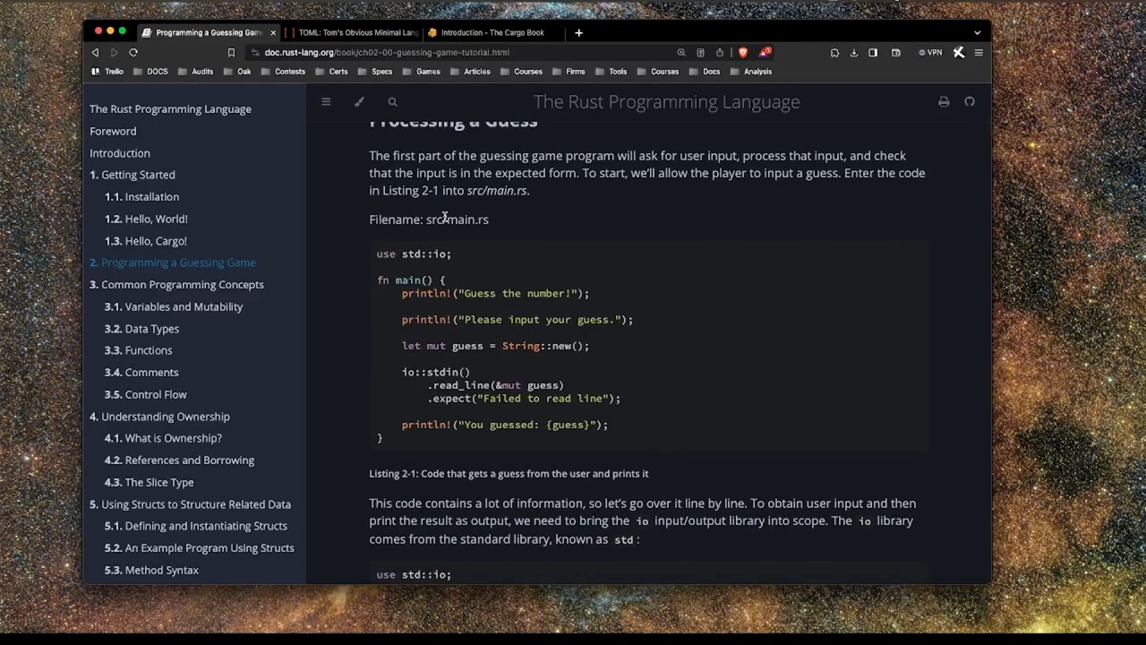
Select and copy the Listing 2-1 code block from Processing a Guess.
drag(377, 253, 407, 392)
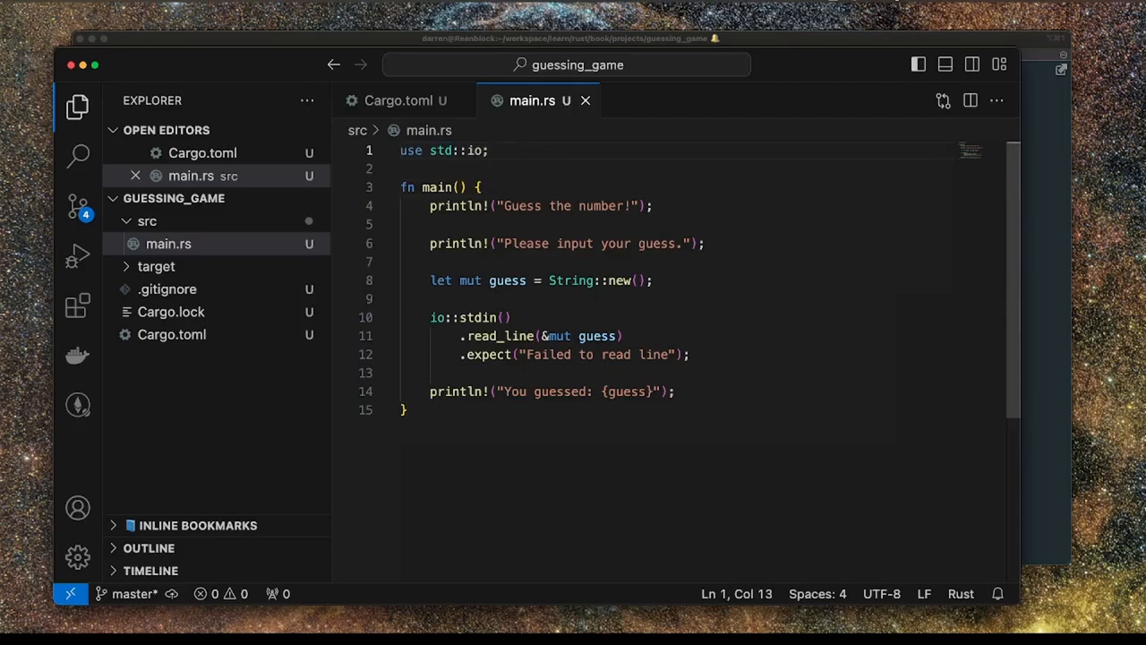
Review the use std::io import and the guess variable declaration in main.rs.
click(473, 150)
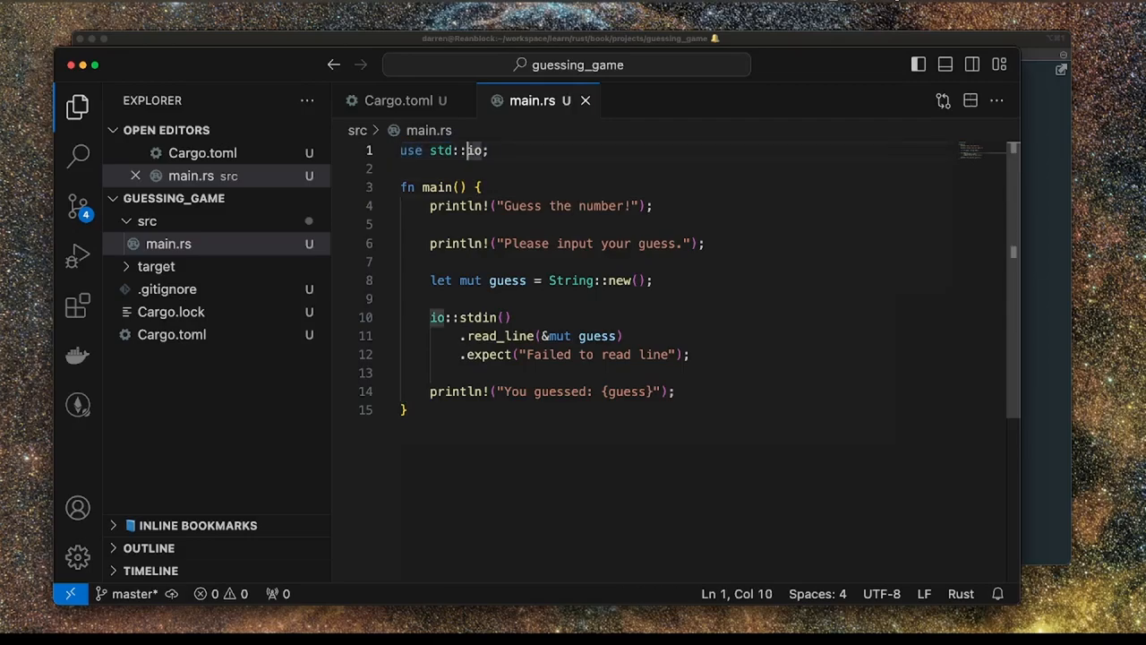
double_click(440, 151)
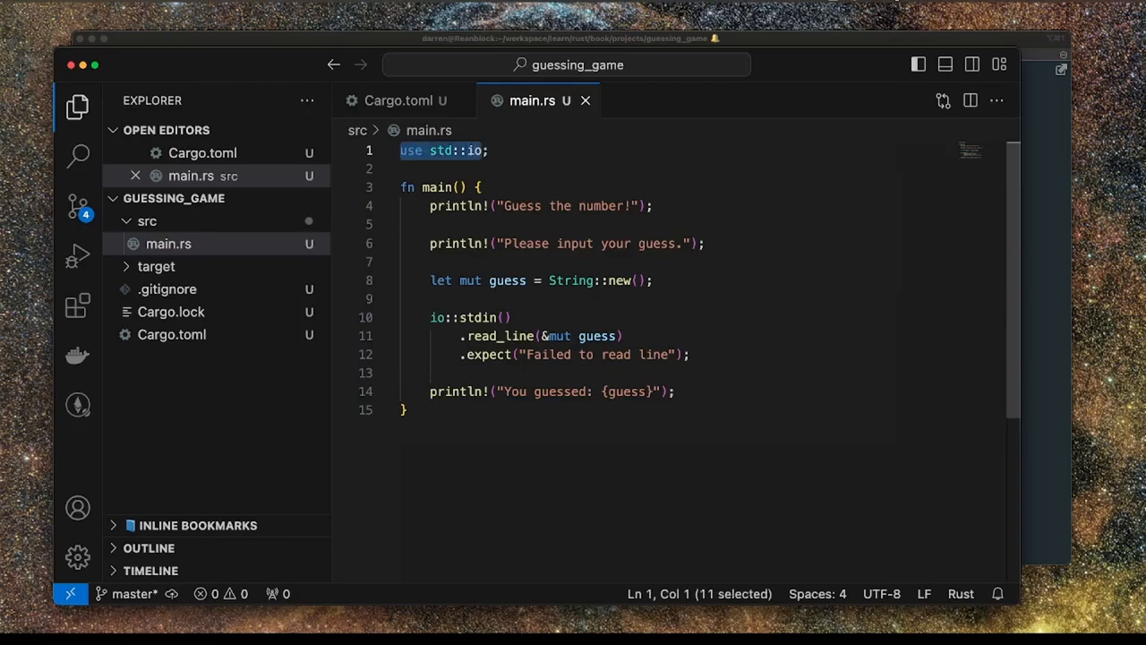
click(466, 206)
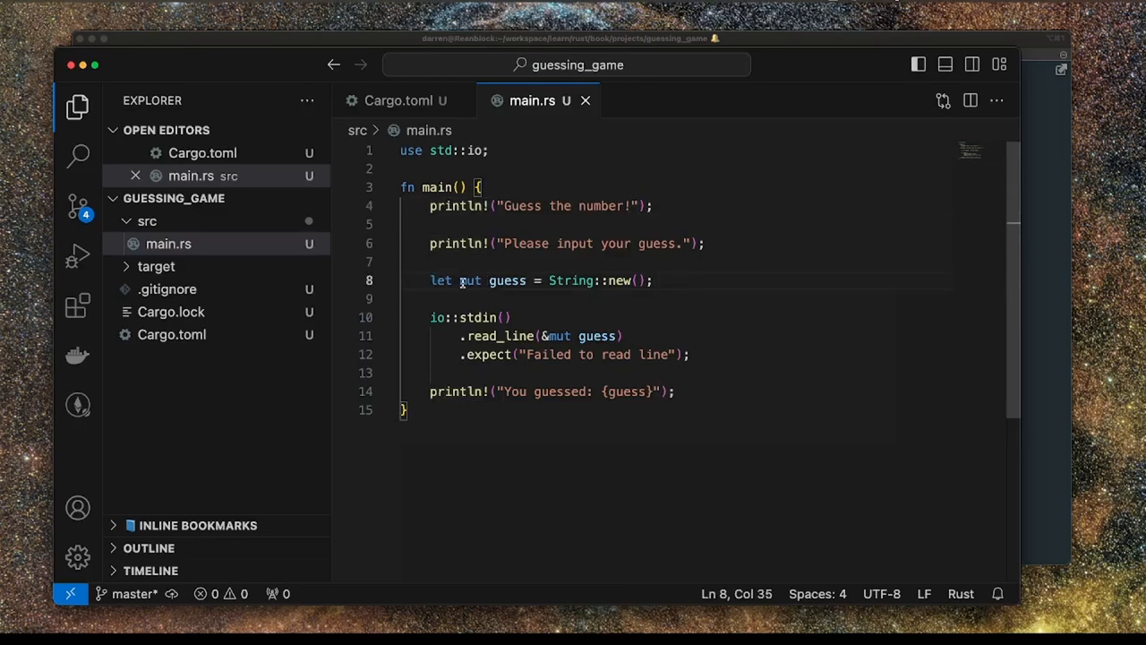
double_click(440, 280)
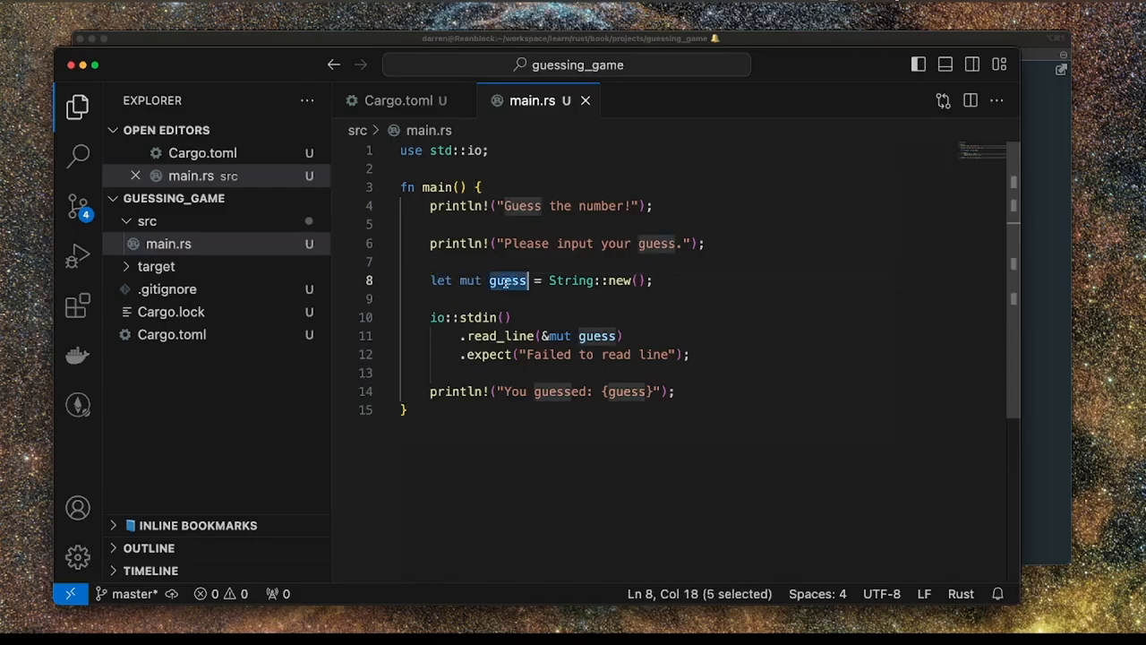
double_click(470, 280)
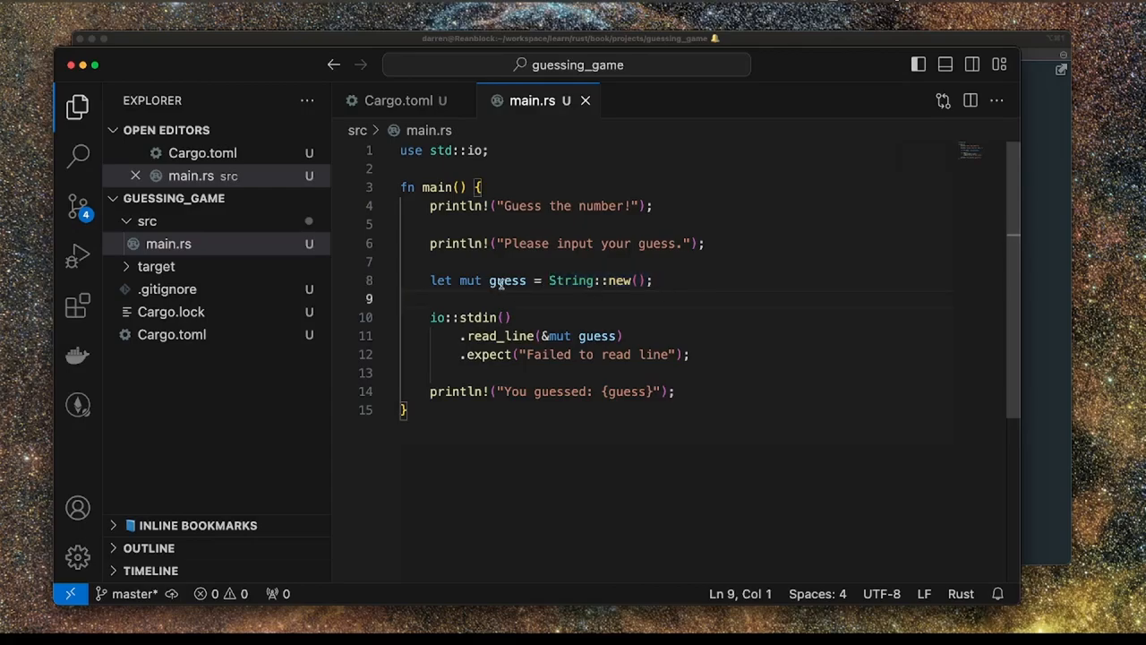
Go through the io::stdin().read_line(&mut guess) call and the println! printing the guess.
double_click(507, 281)
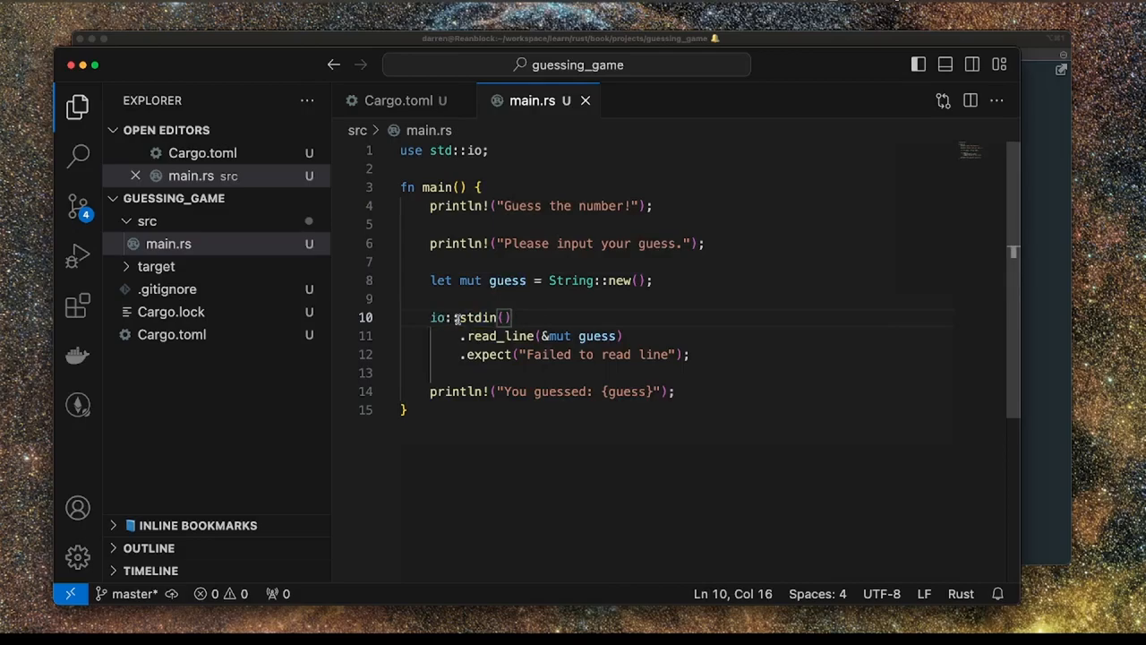
double_click(476, 317)
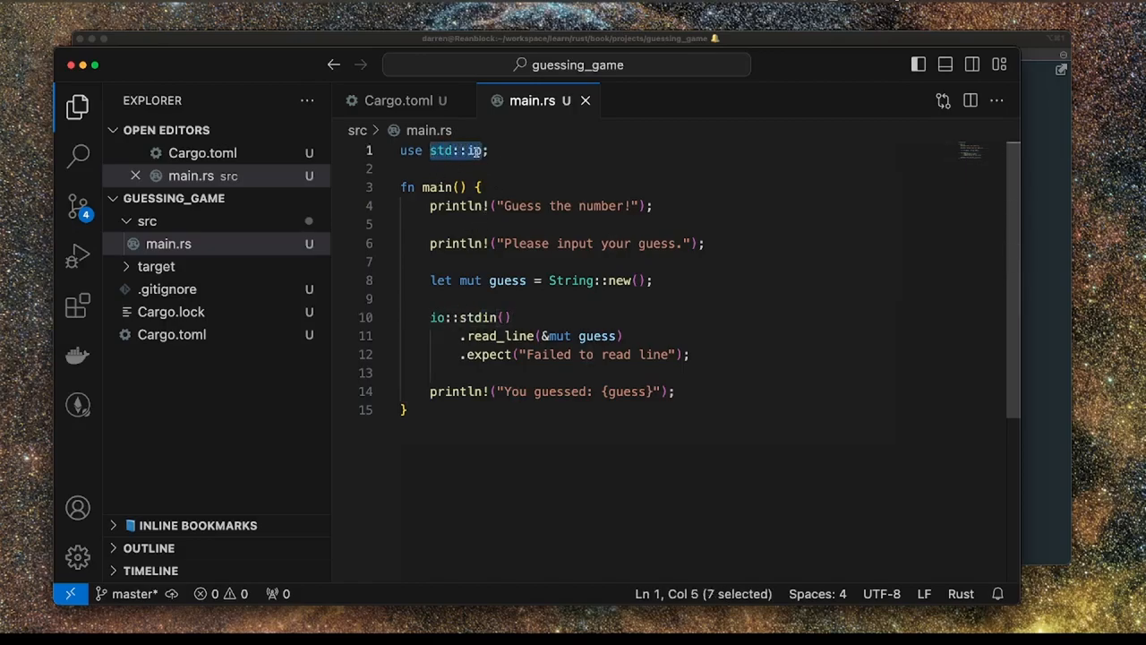
double_click(477, 317)
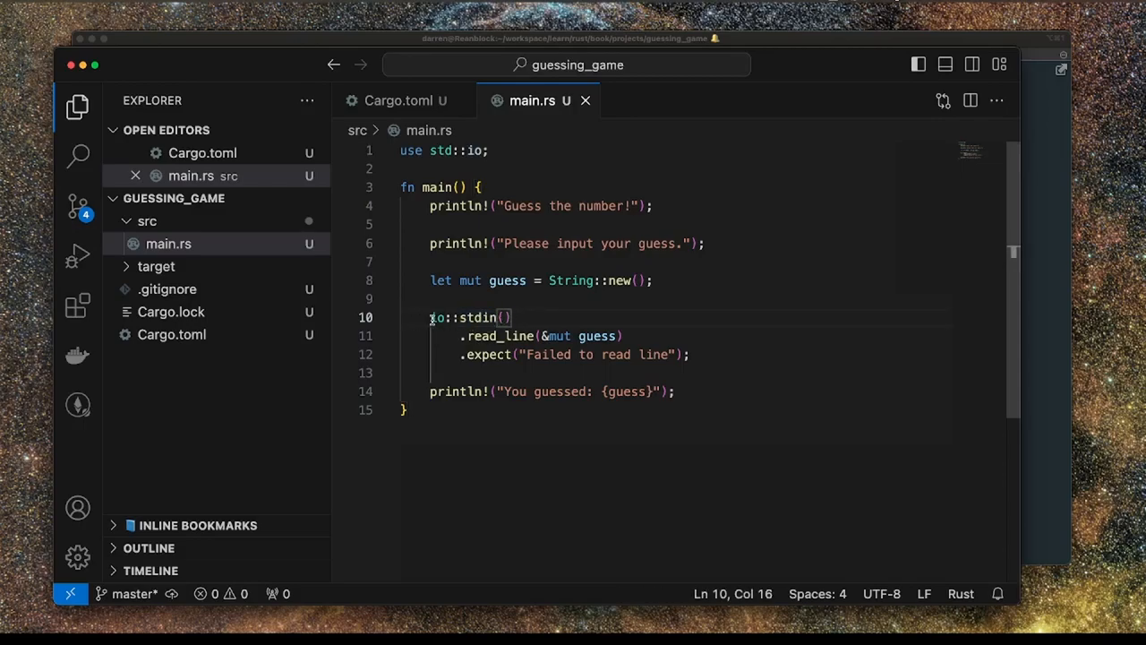
drag(430, 317, 513, 317)
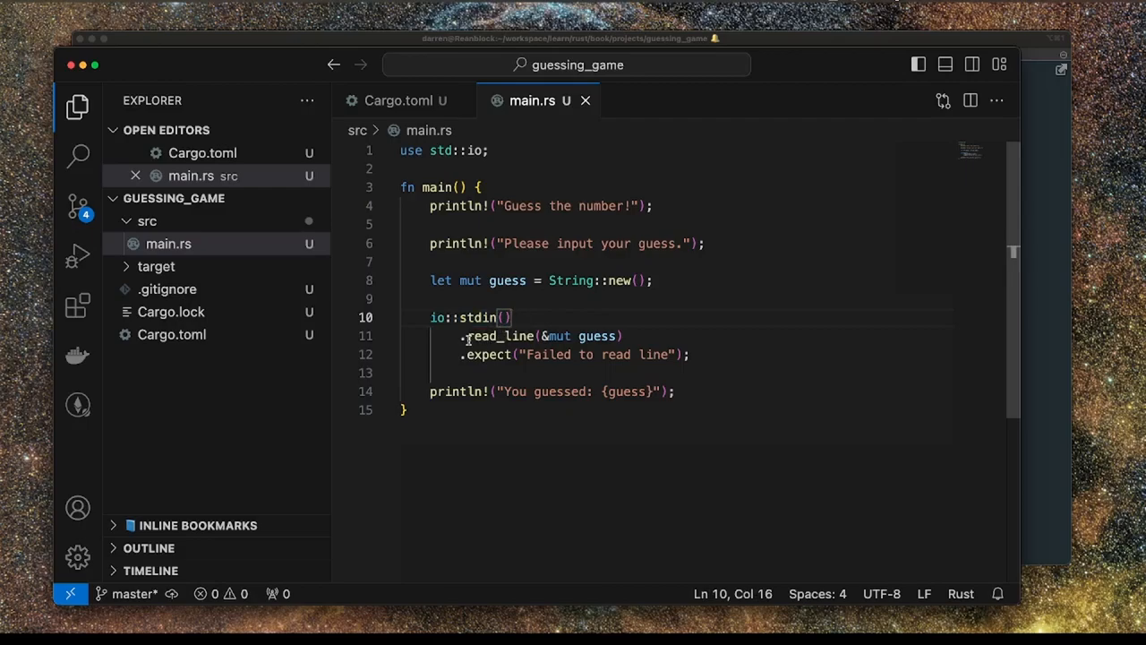
double_click(500, 336)
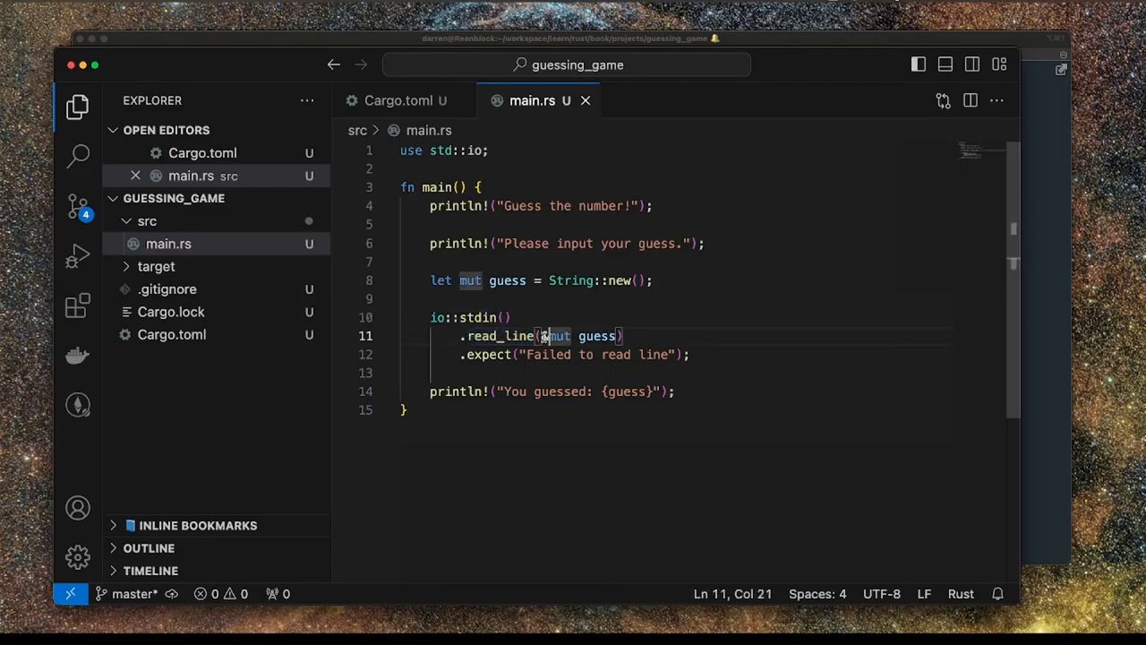
double_click(595, 336)
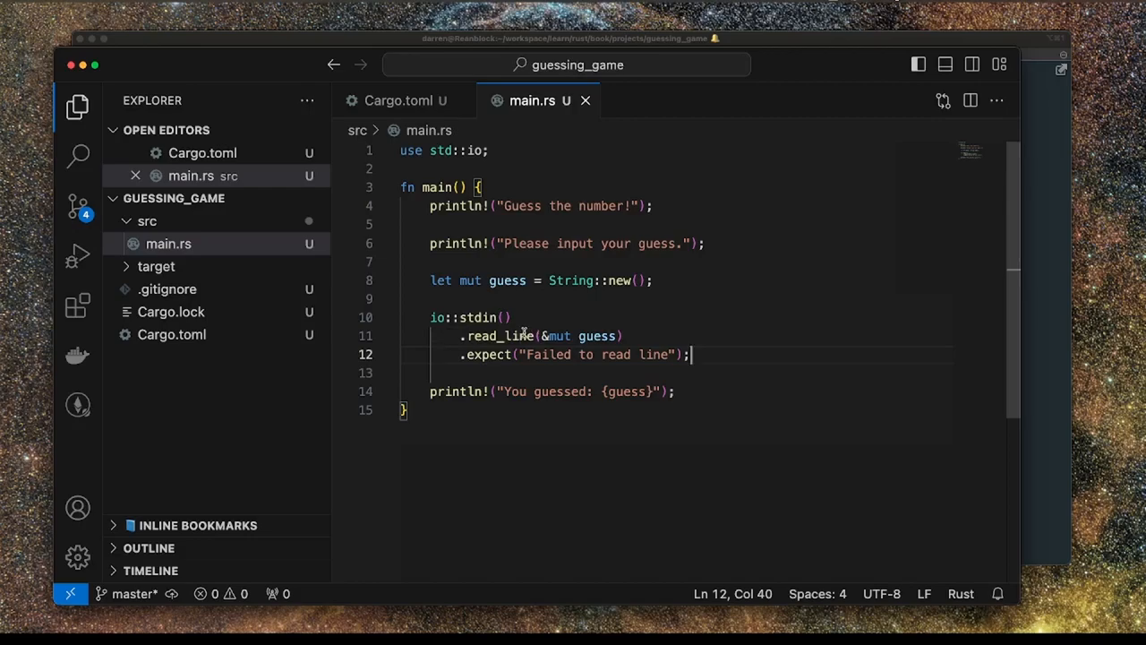
double_click(501, 336)
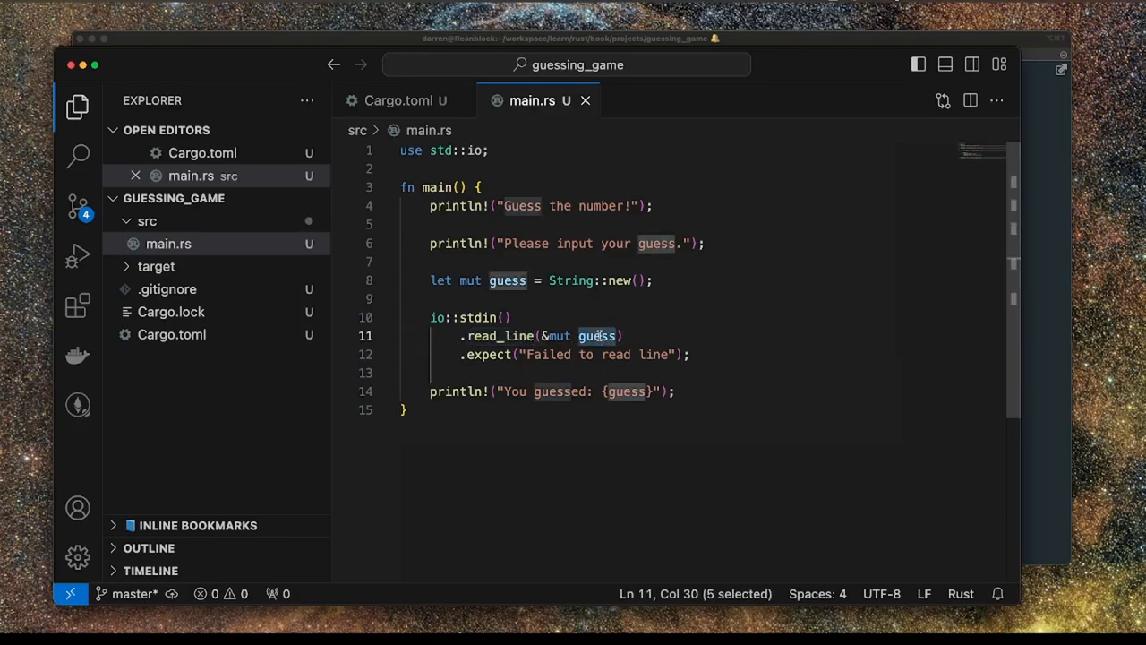
mouse_move(565, 353)
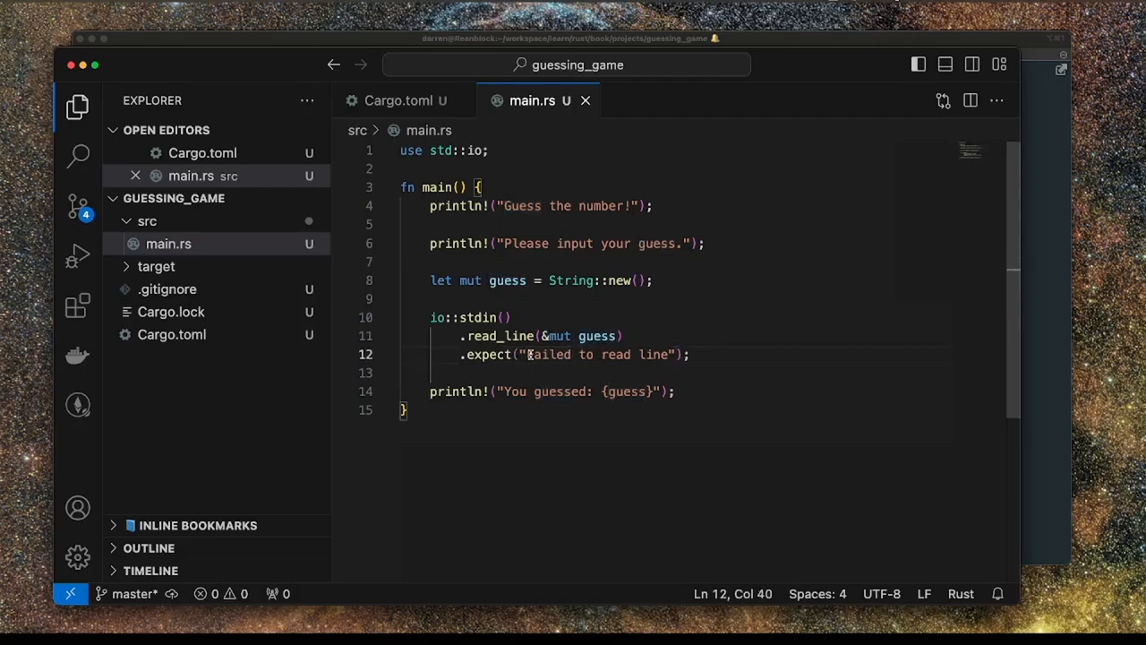
double_click(655, 354)
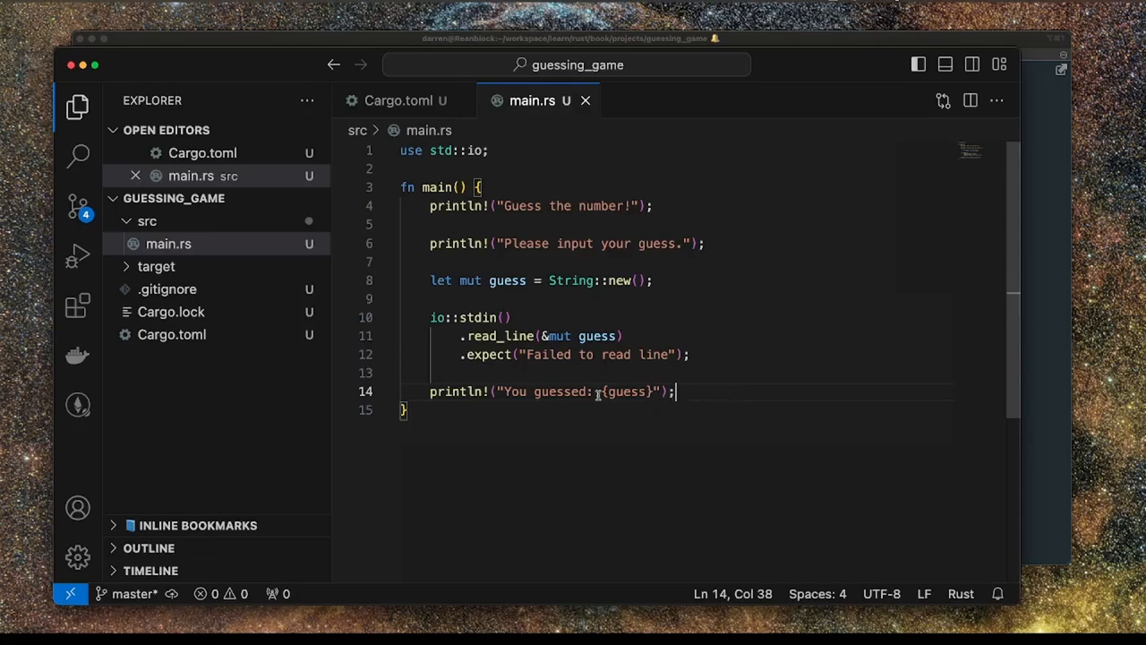
click(627, 391)
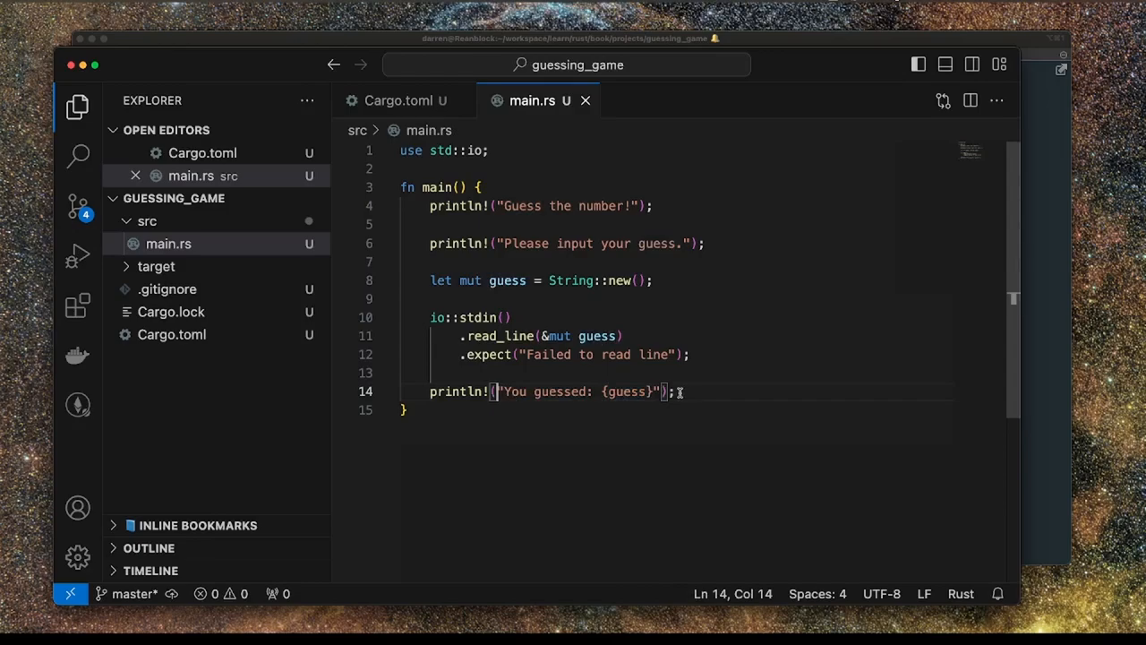
double_click(626, 391)
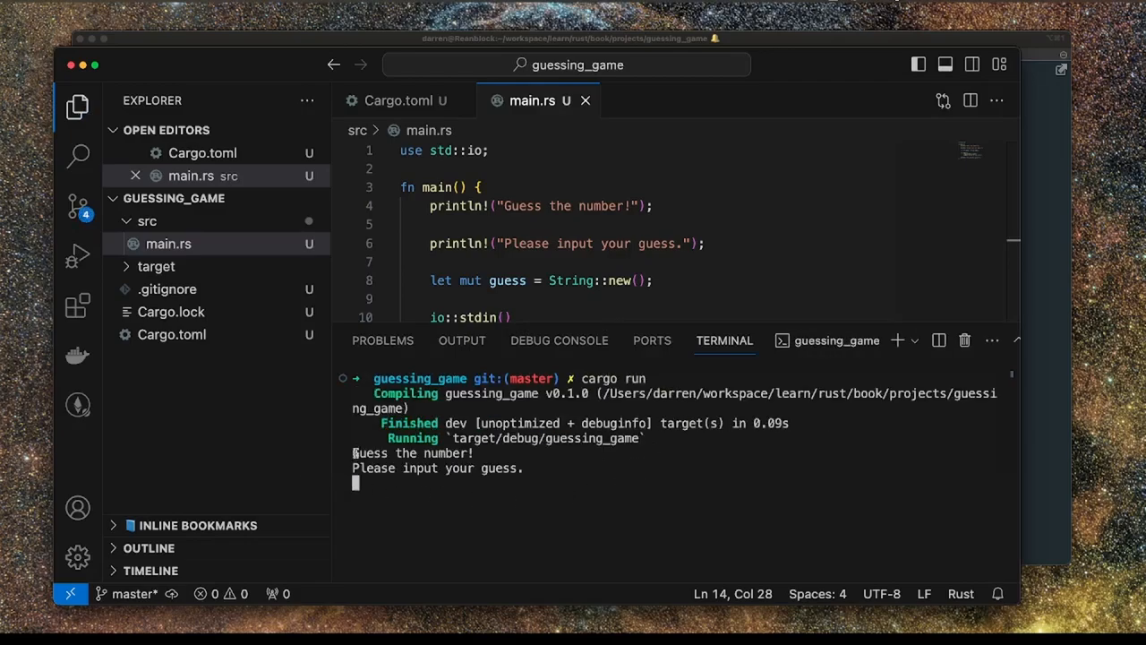
Enter 10 as the guess at the game's prompt.
text(10)
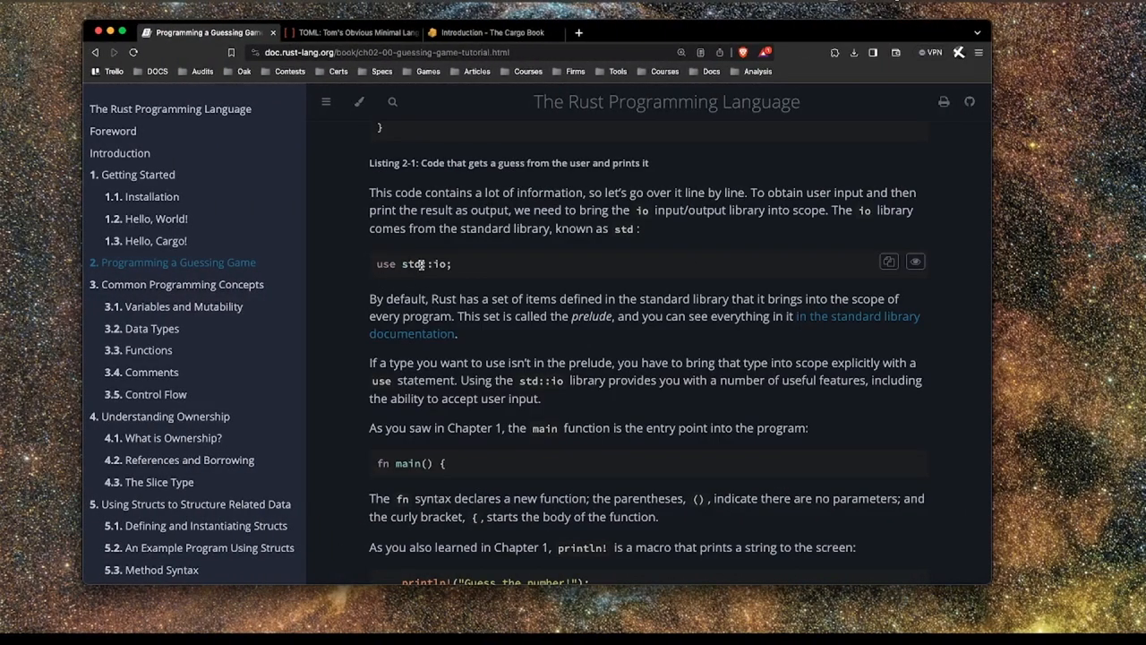
Highlight 'standard library' in the paragraph and search the web for it.
drag(459, 228, 562, 229)
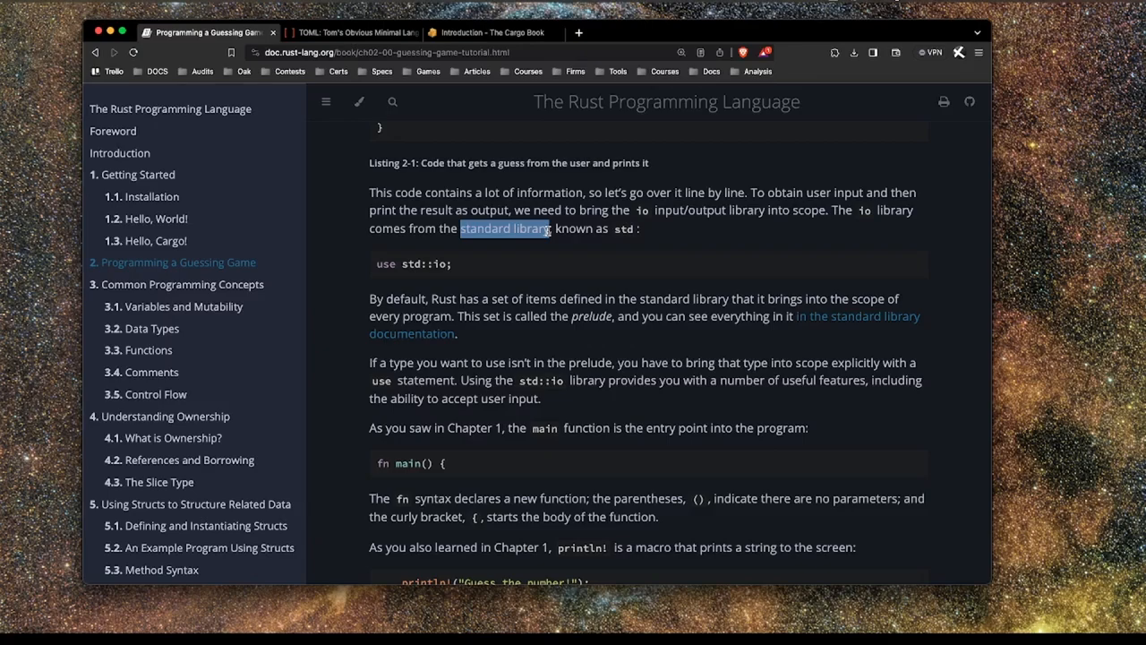
click(722, 33)
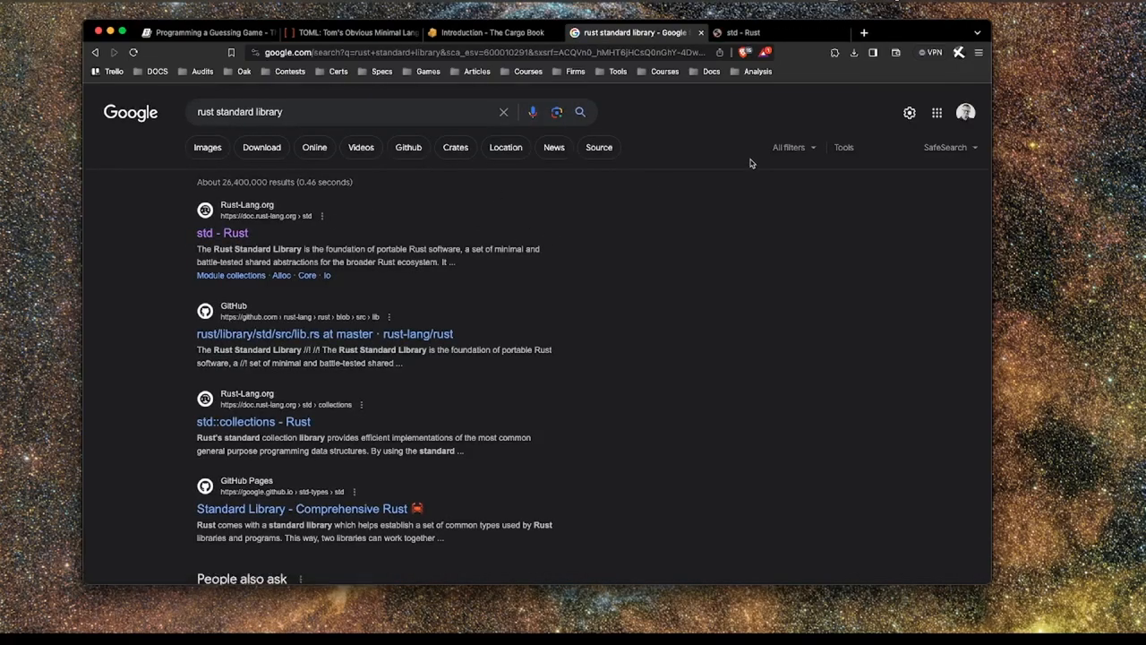
Open the 'std - Rust' standard library page on doc.rust-lang.org and scroll it.
click(744, 32)
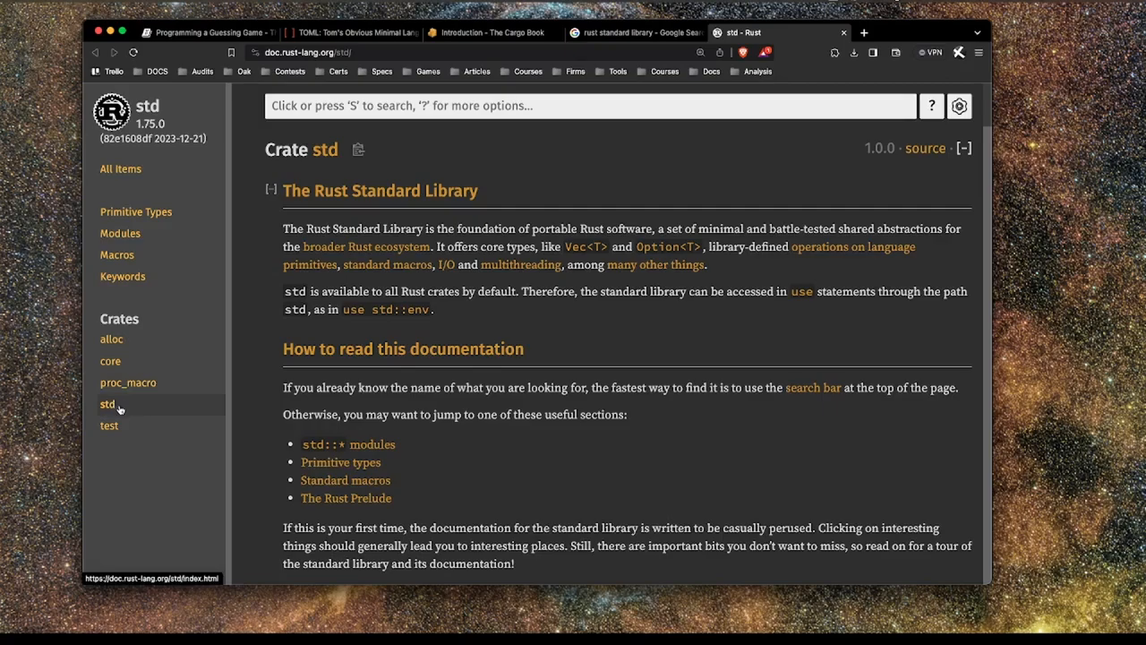
scroll(down, 3)
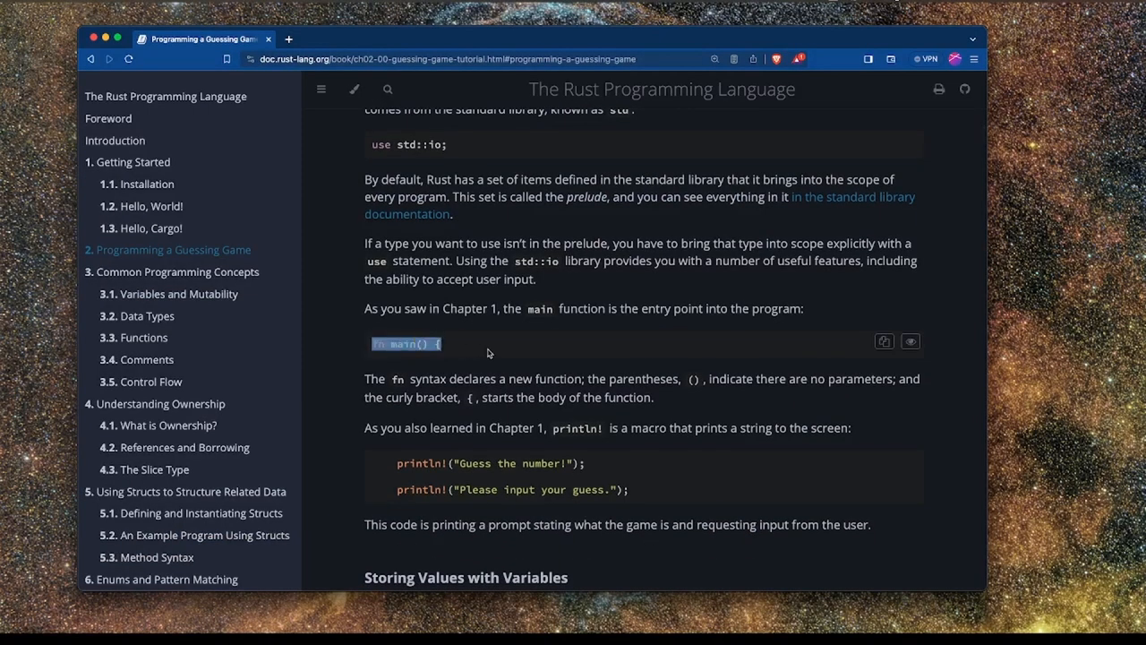
Scroll the guessing-game chapter down to the code that reads user input.
scroll(down, 3)
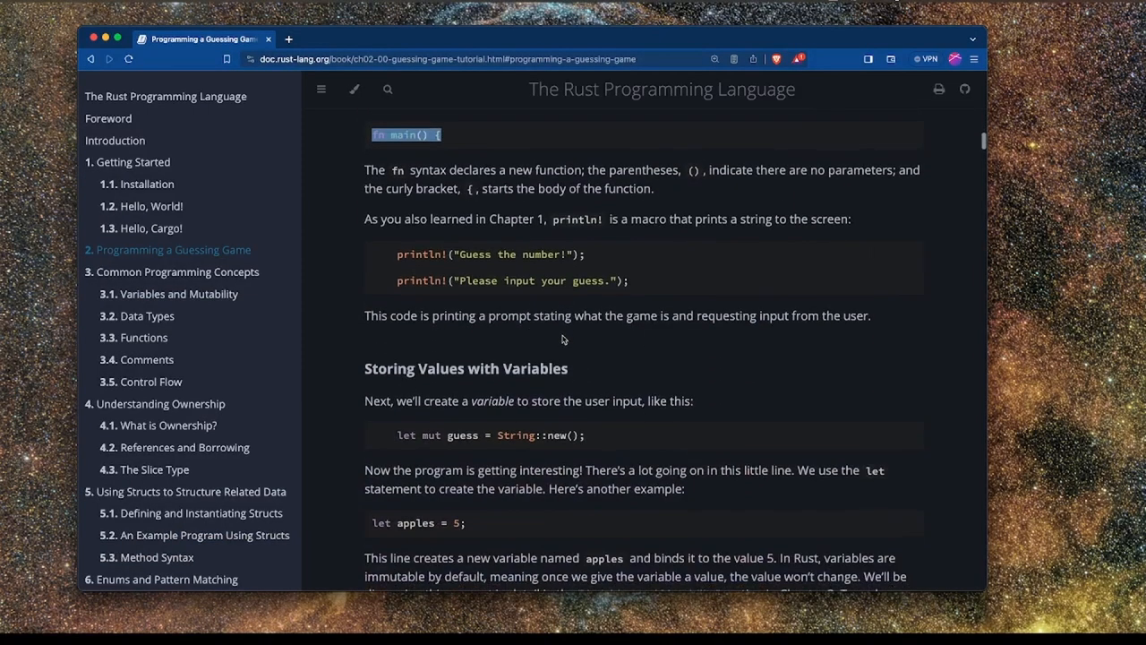
scroll(down, 3)
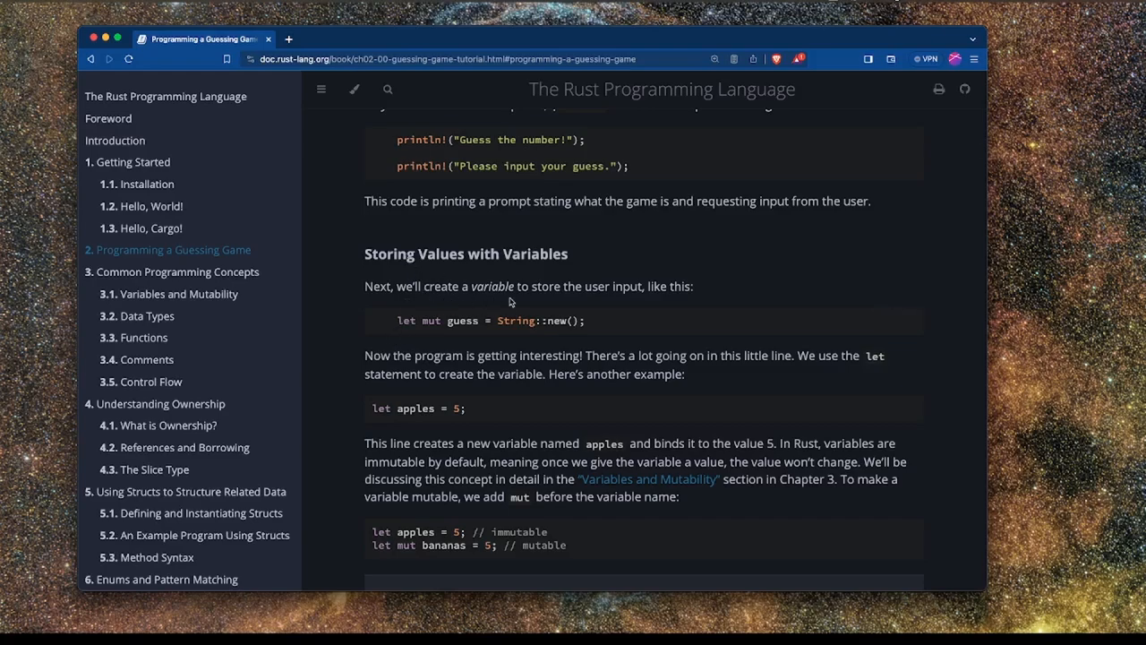
scroll(down, 3)
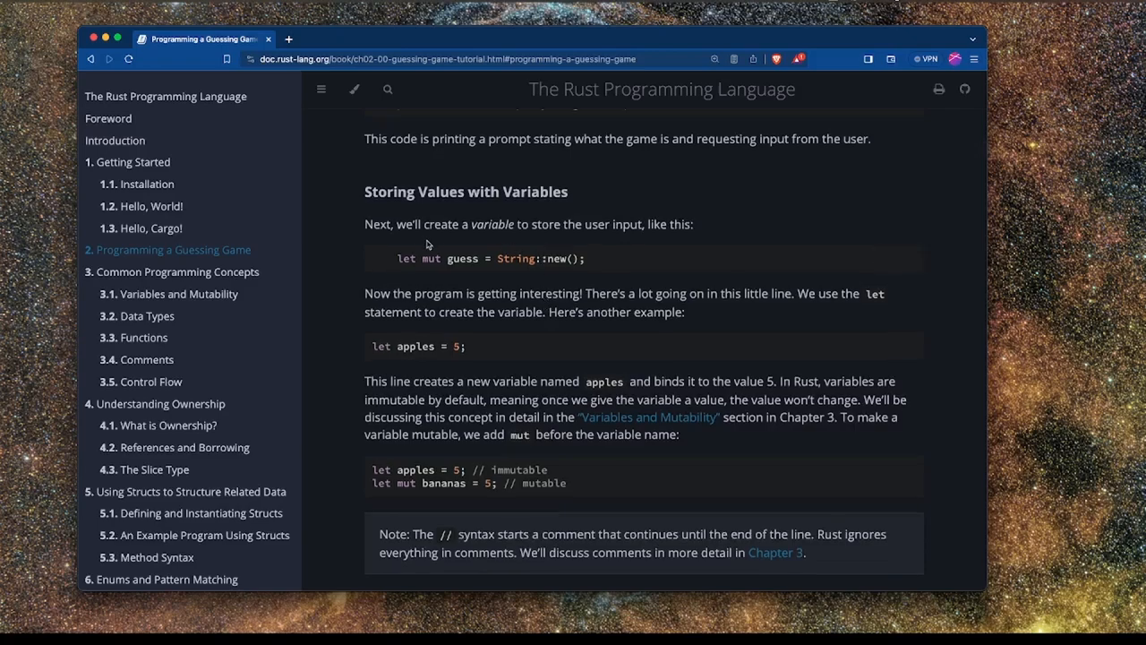
scroll(down, 3)
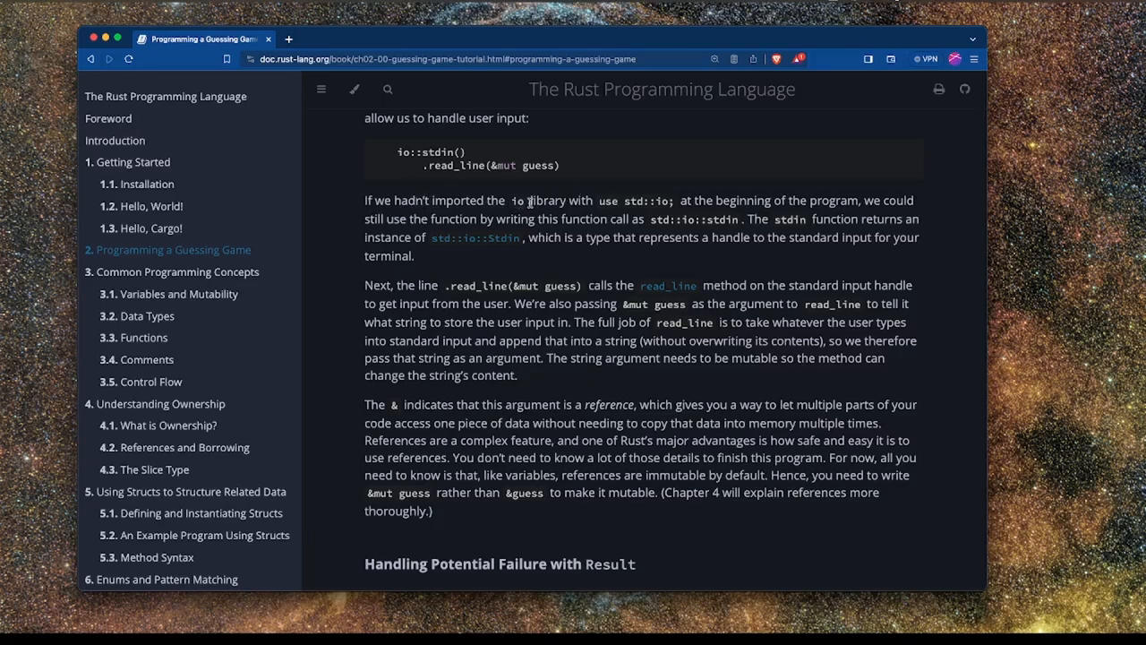
Highlight io, io::stdin and std::io::stdin in the chapter, then continue toward read_line.
double_click(641, 201)
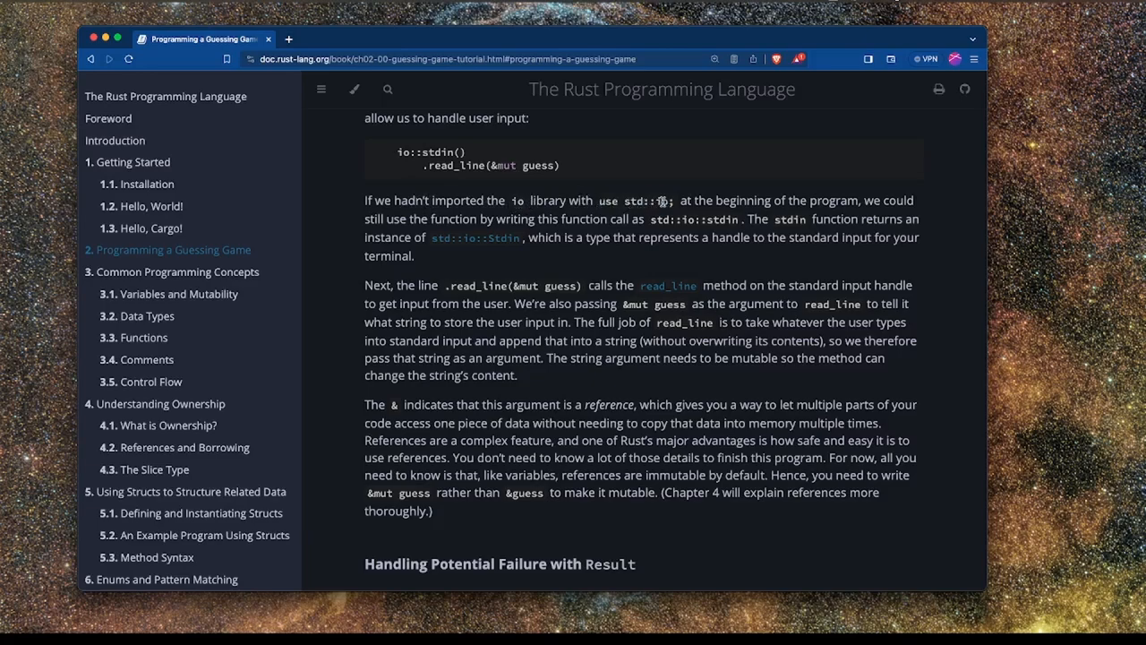
double_click(662, 200)
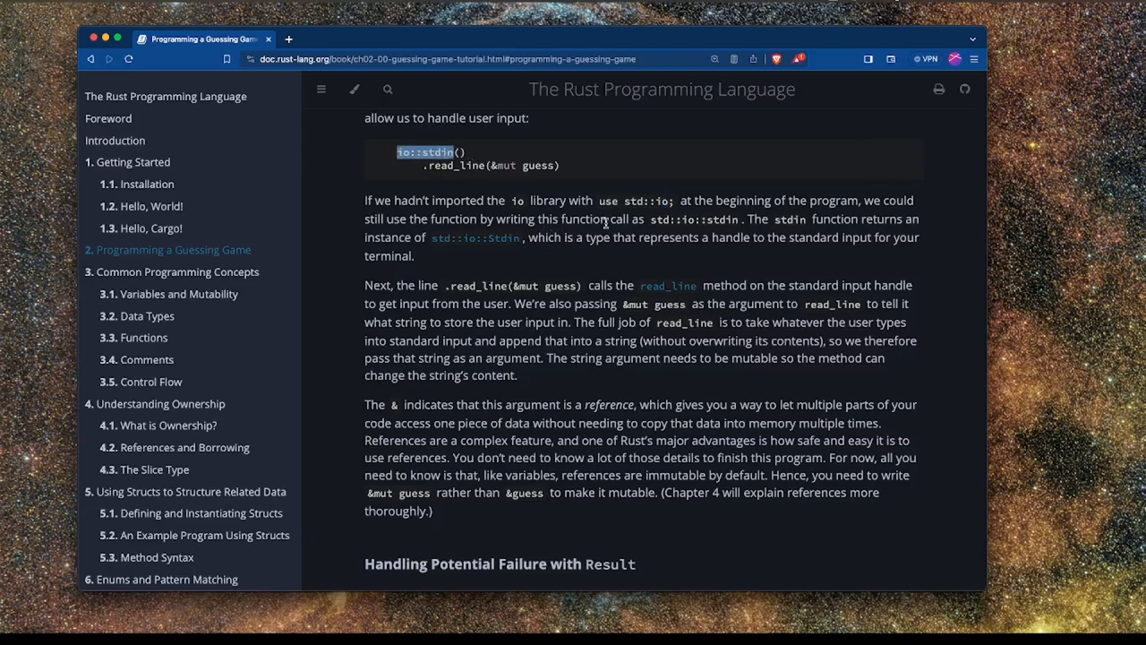
double_click(698, 219)
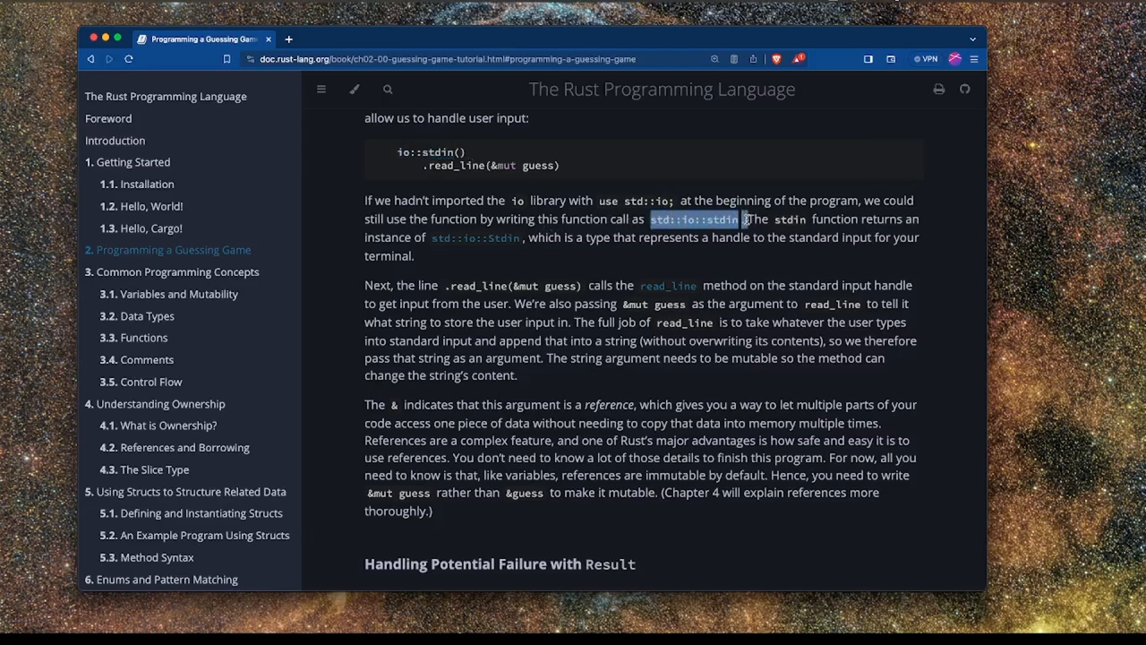
scroll(down, 3)
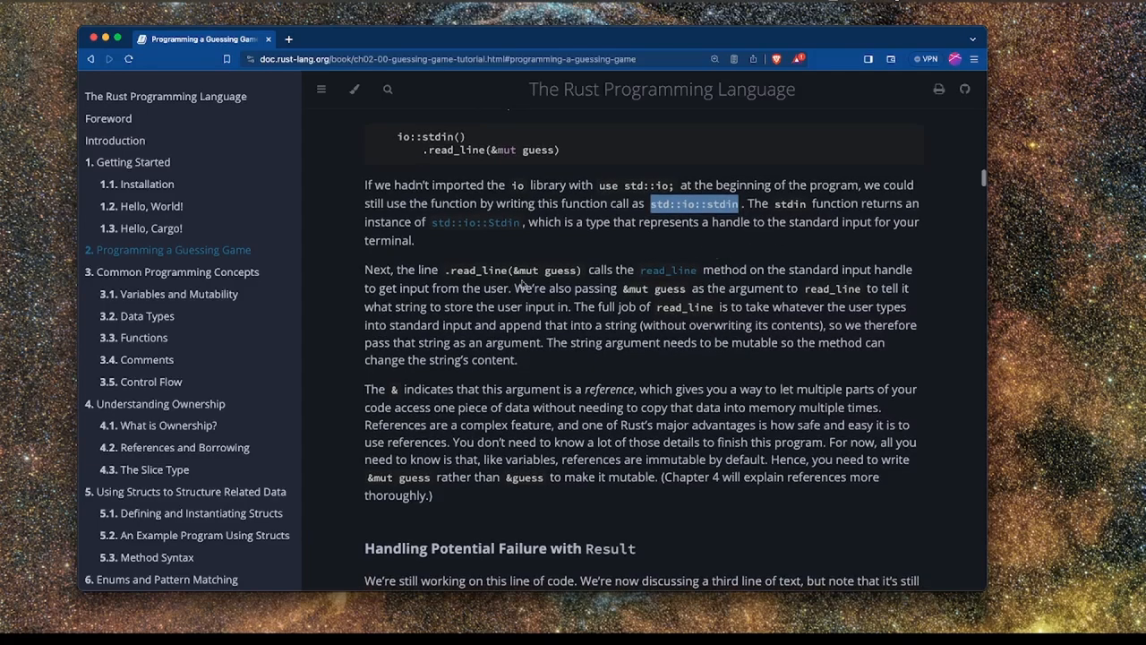
scroll(down, 3)
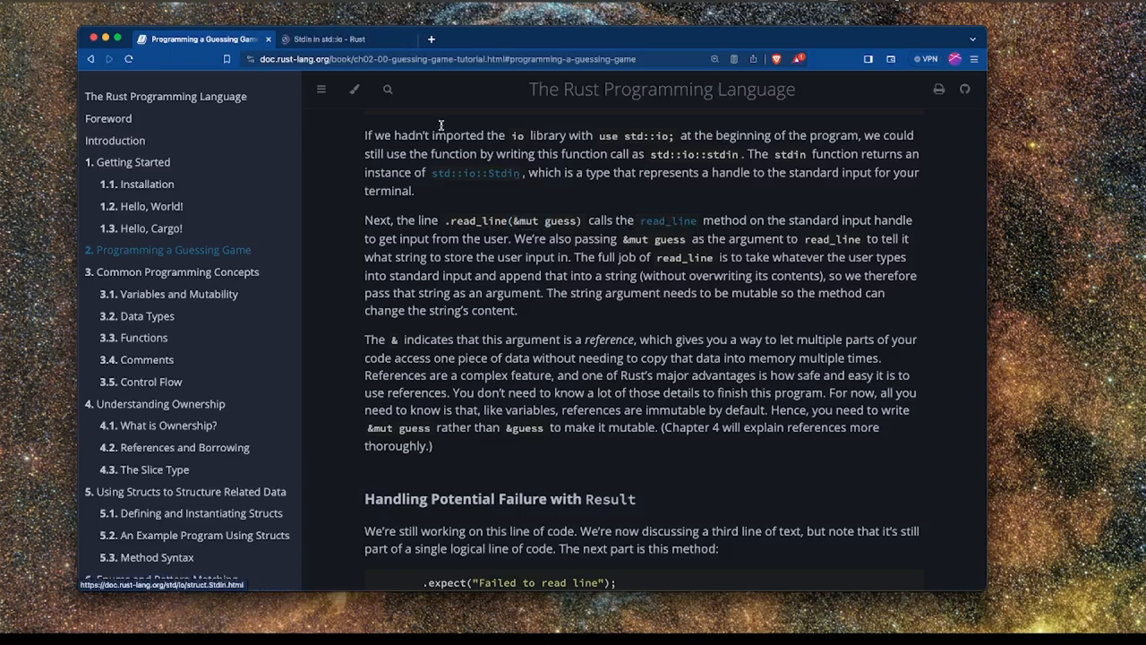
Switch to the 'Stdin in std::io' tab and scroll to read_line returning Result<usize>.
click(322, 39)
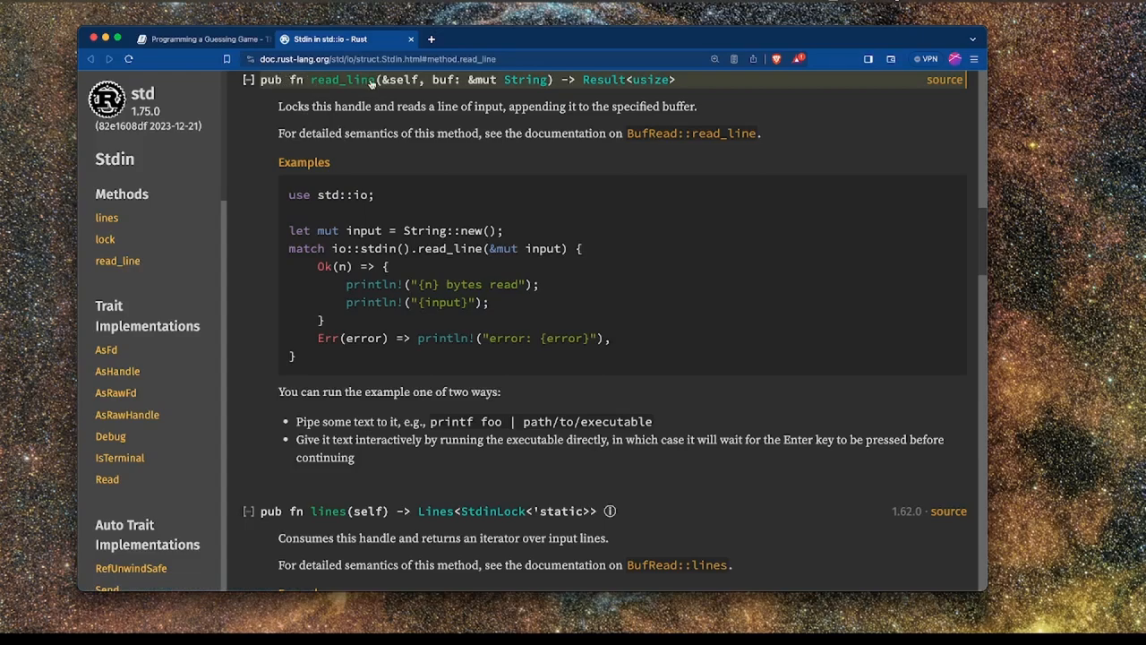
mouse_move(364, 314)
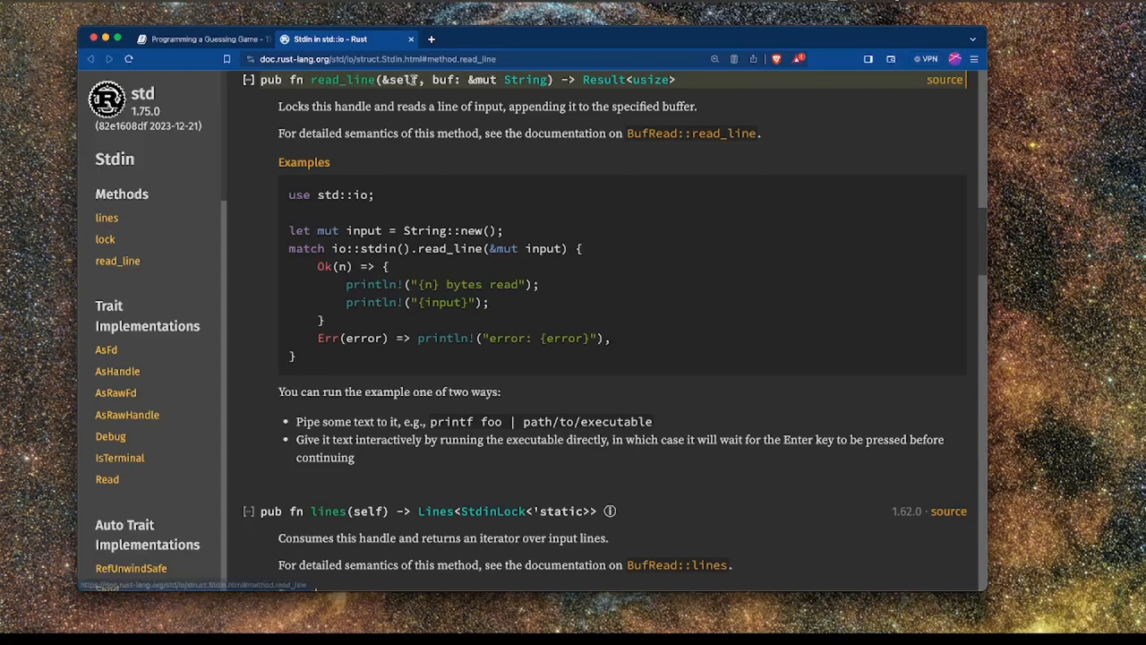
scroll(down, 3)
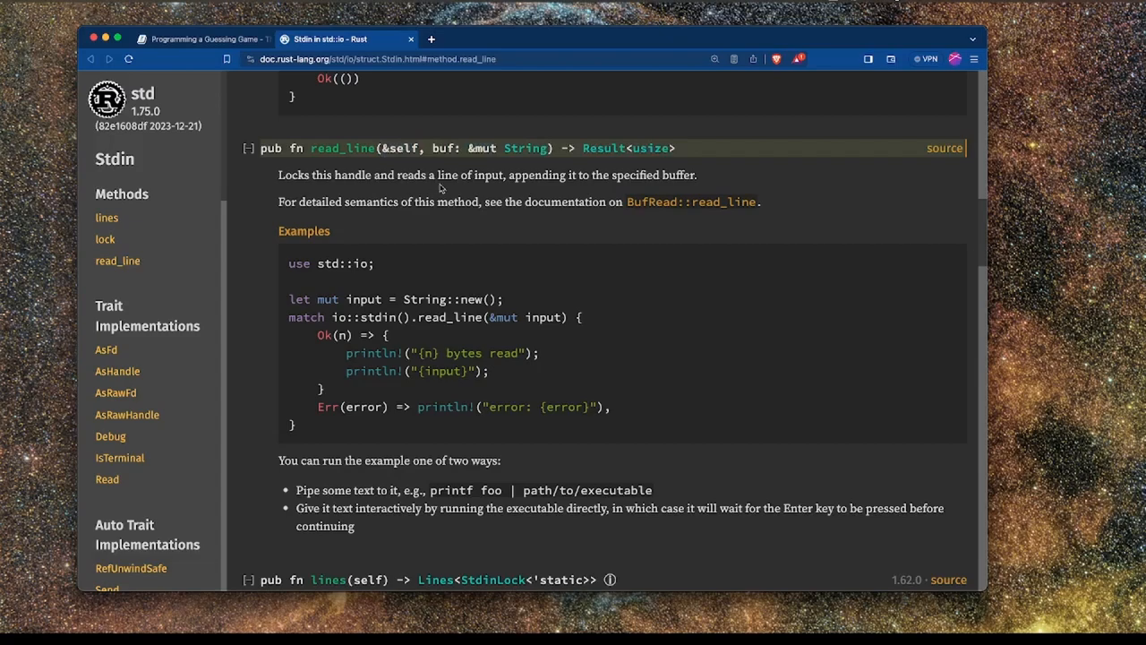
scroll(down, 3)
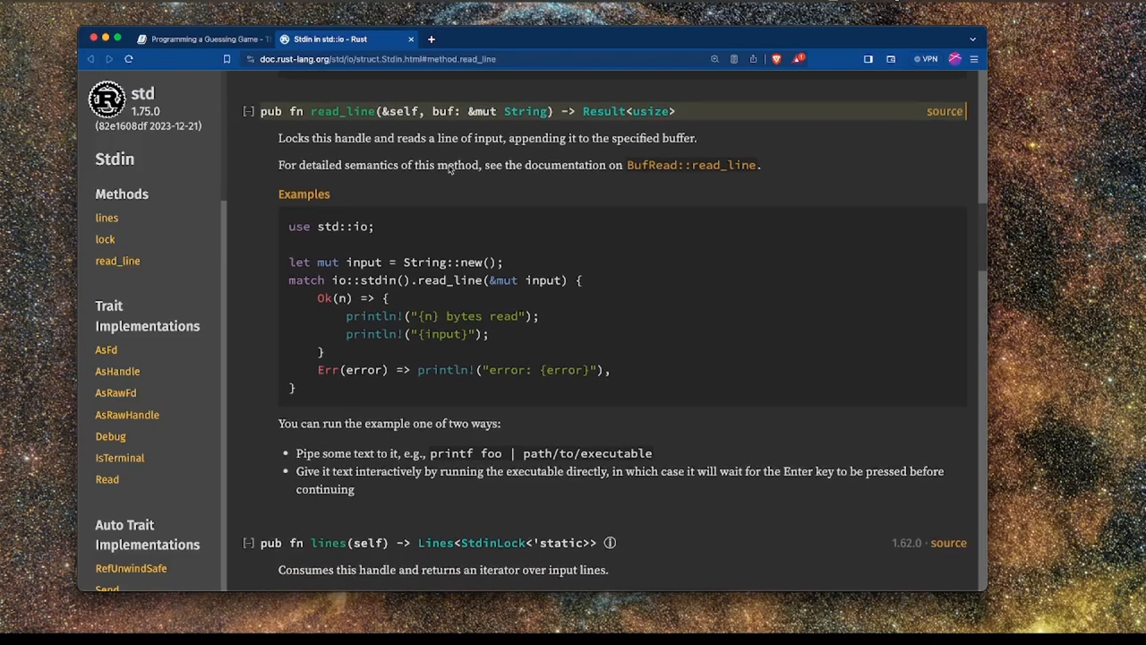
scroll(down, 3)
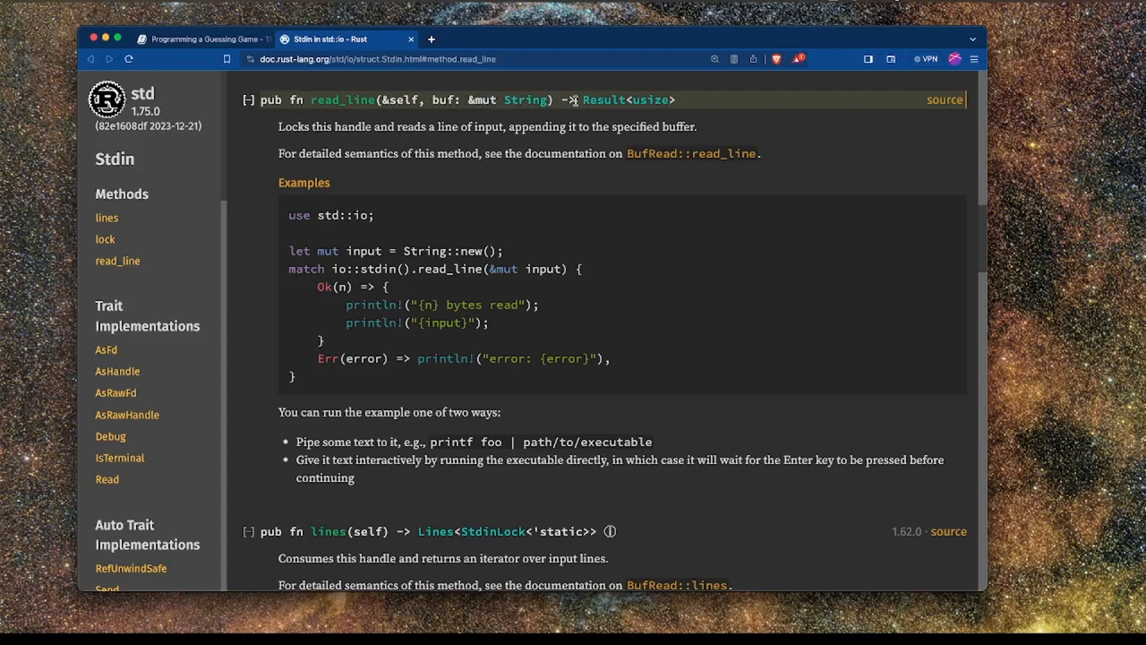
mouse_move(377, 248)
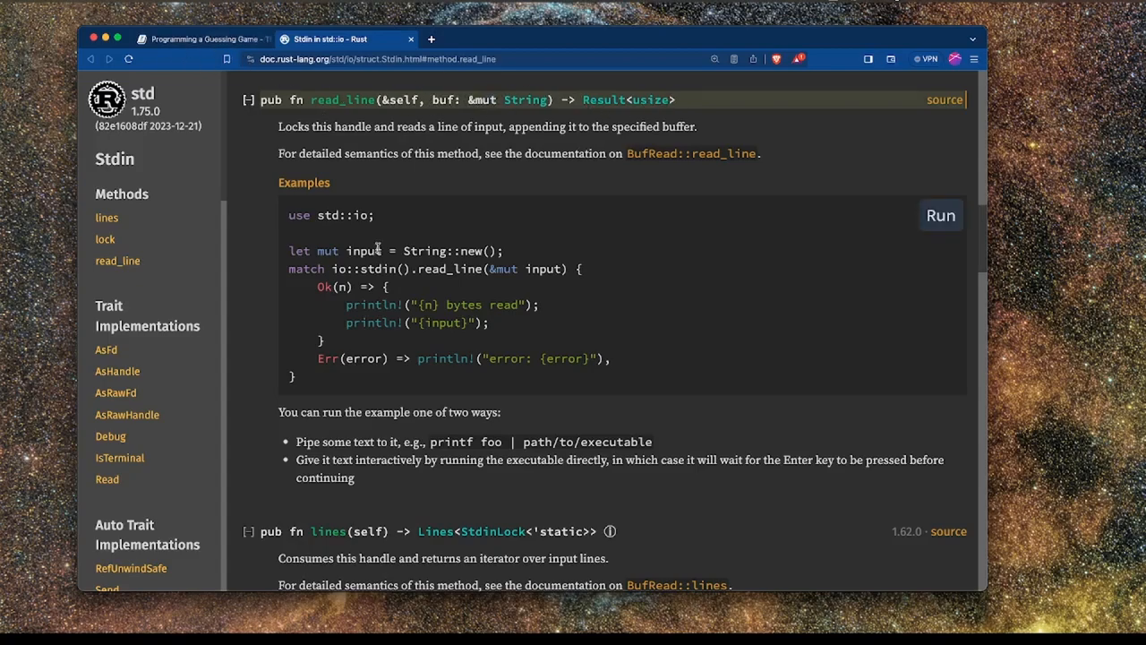
Return to the book tab and scroll past references to 'Handling Potential Failure with Result'.
click(197, 38)
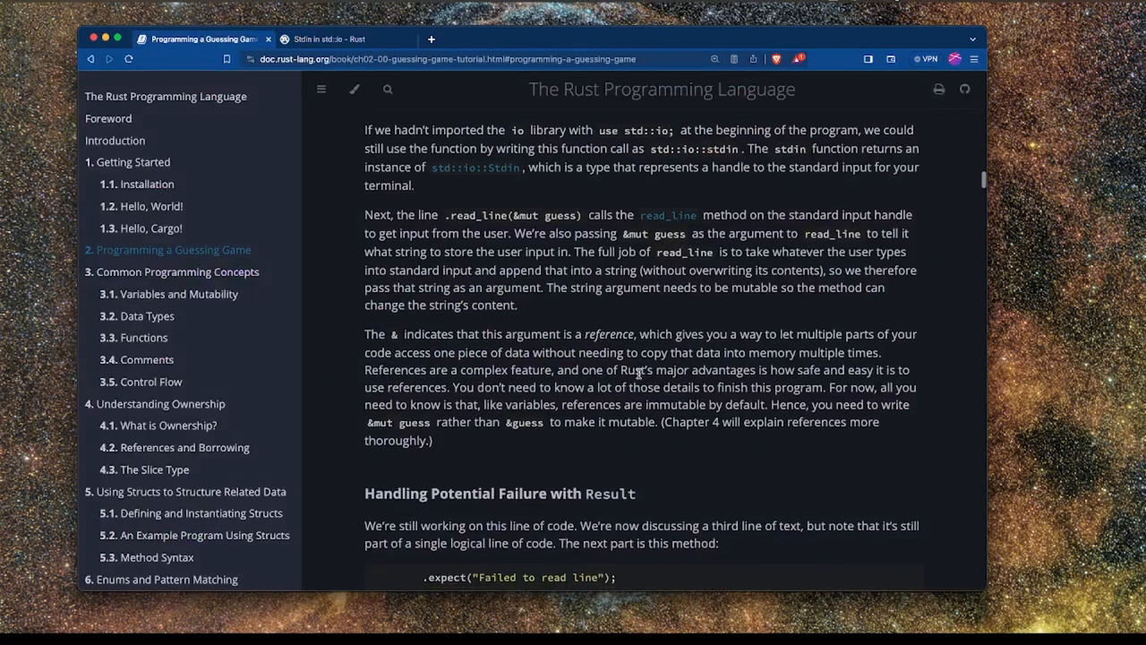
scroll(down, 3)
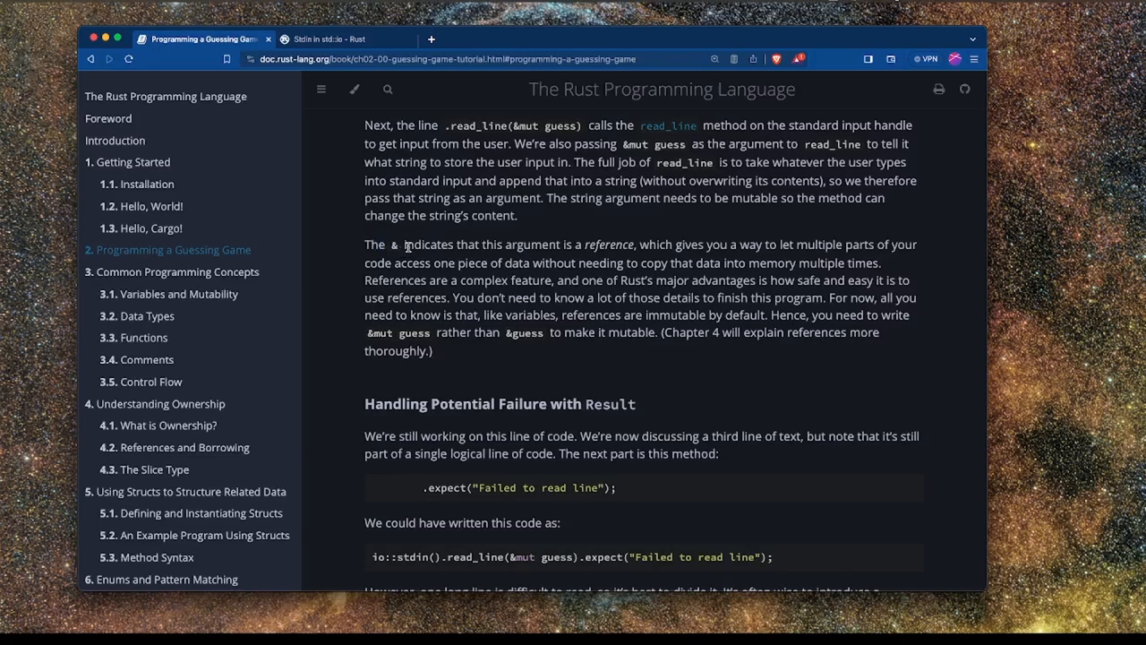
mouse_move(421, 249)
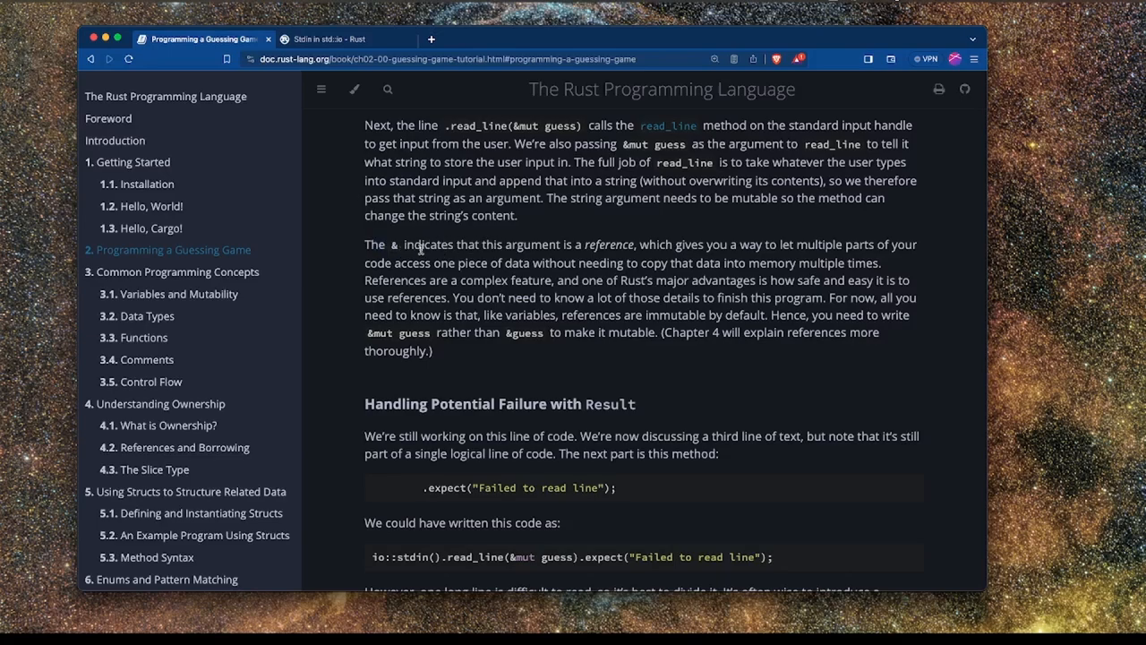
mouse_move(634, 243)
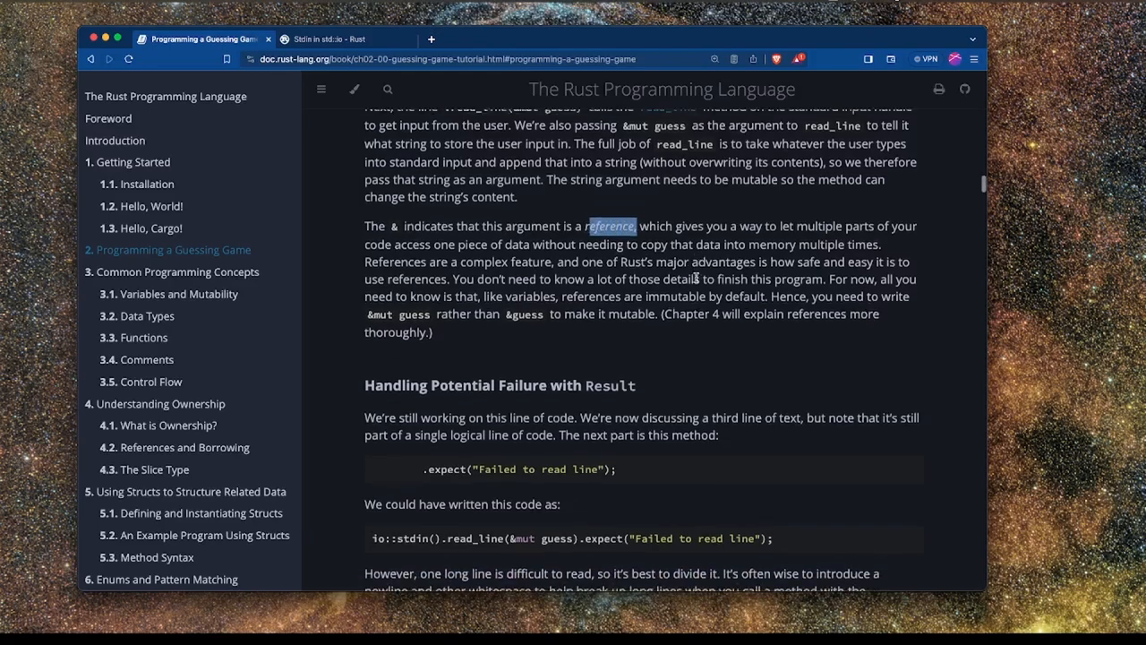
scroll(down, 3)
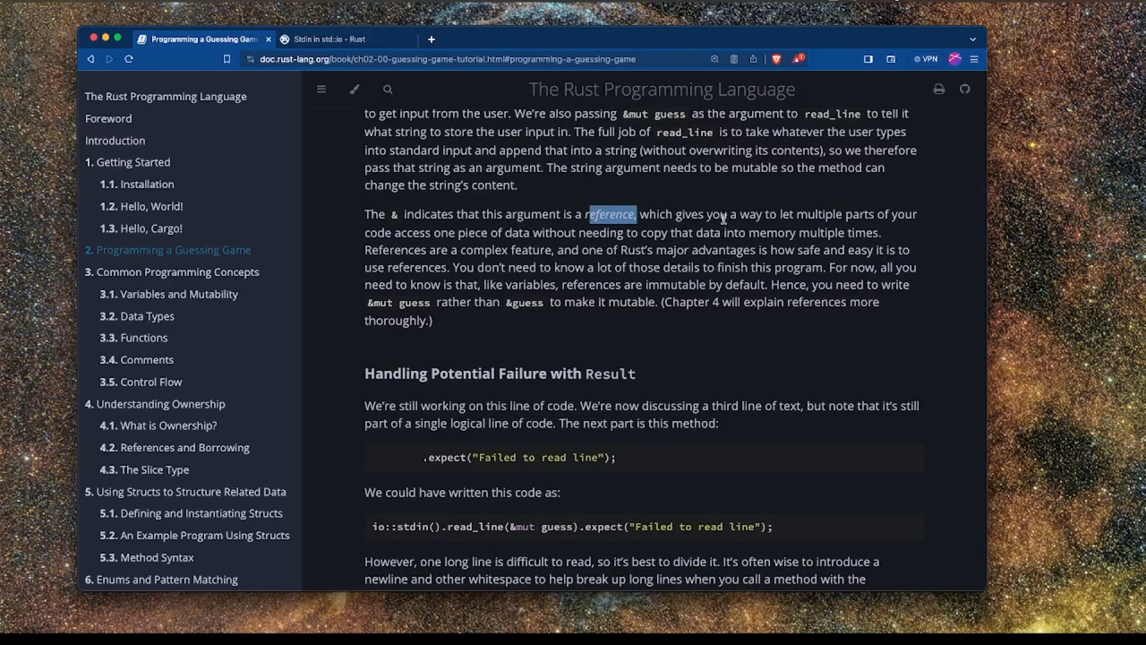
scroll(down, 3)
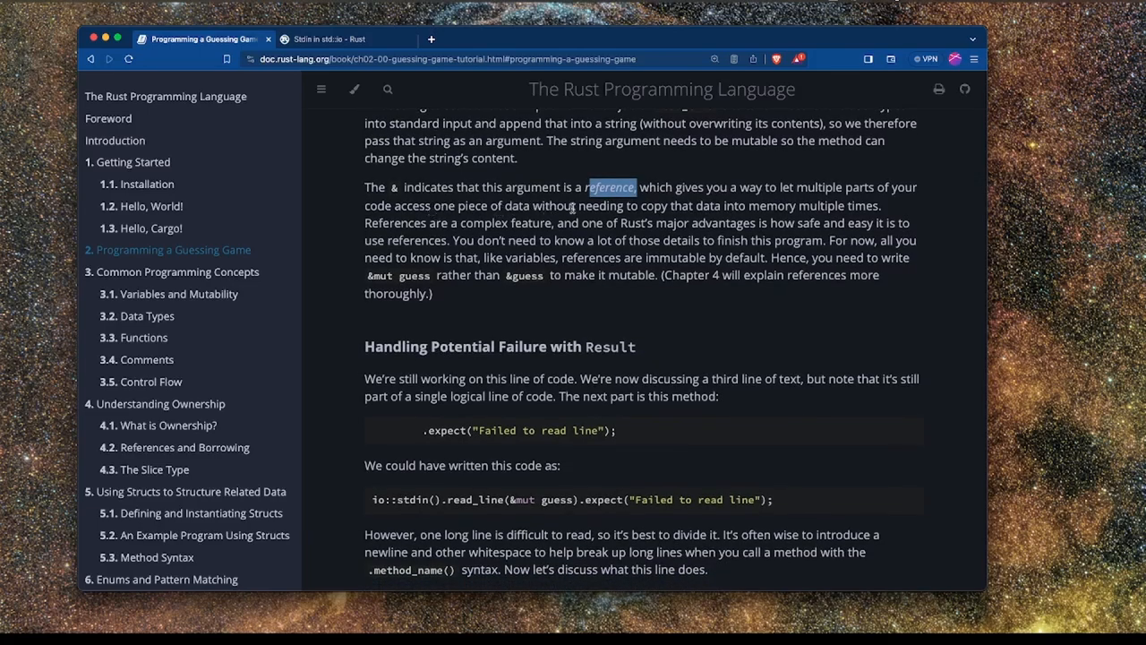
mouse_move(869, 206)
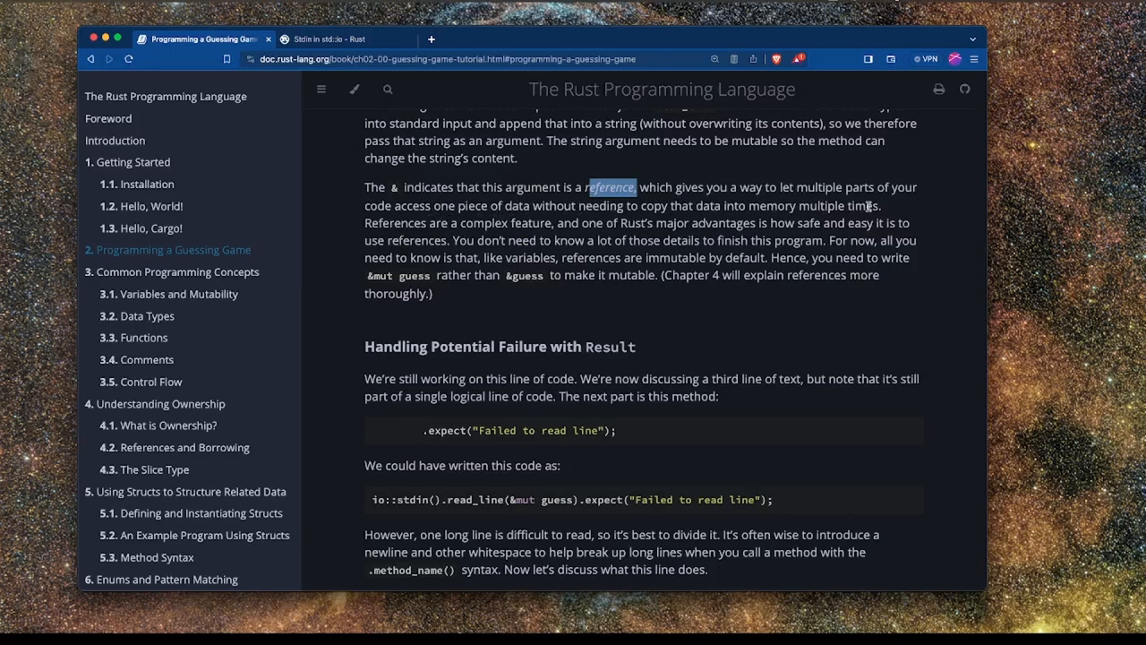
mouse_move(463, 233)
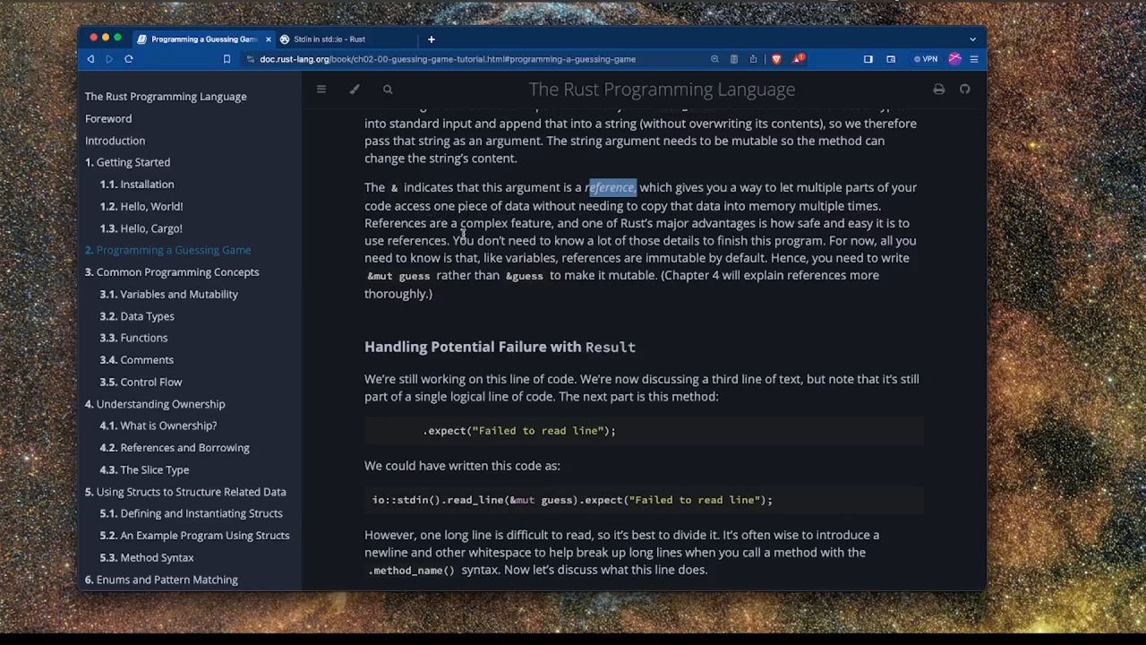
scroll(down, 3)
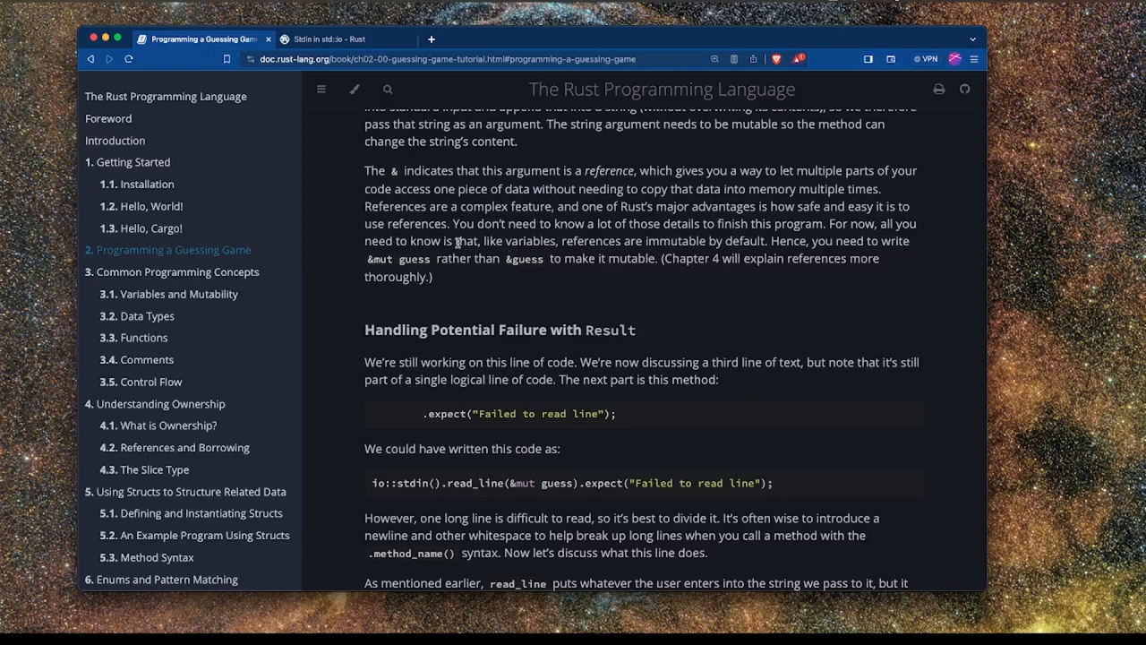
mouse_move(689, 240)
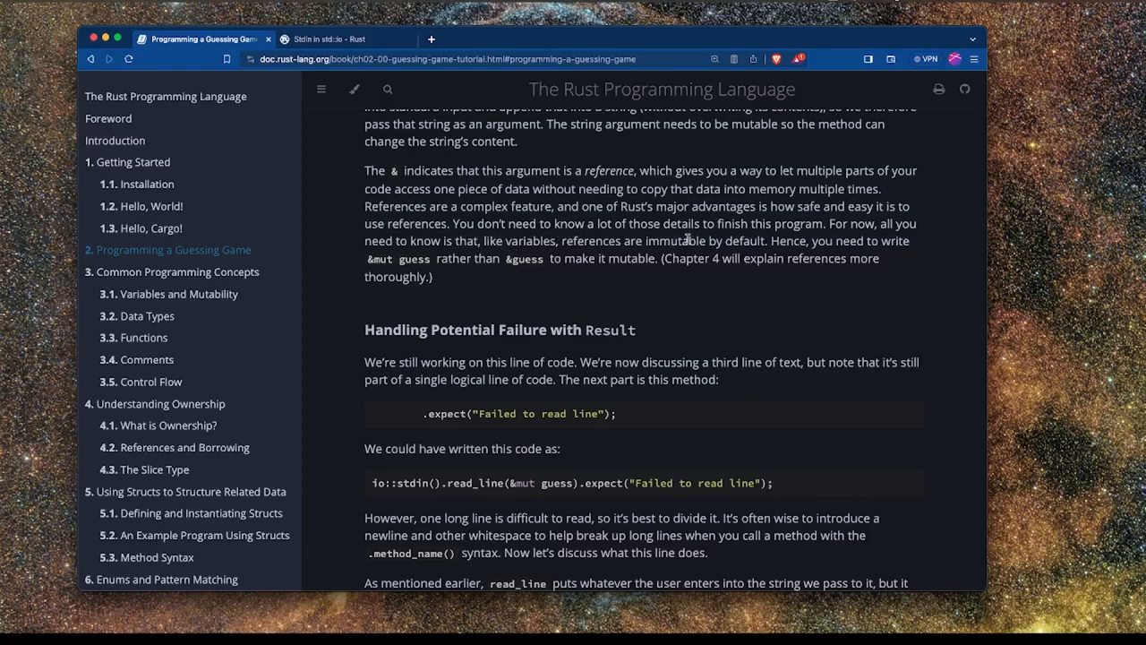
drag(562, 241, 757, 241)
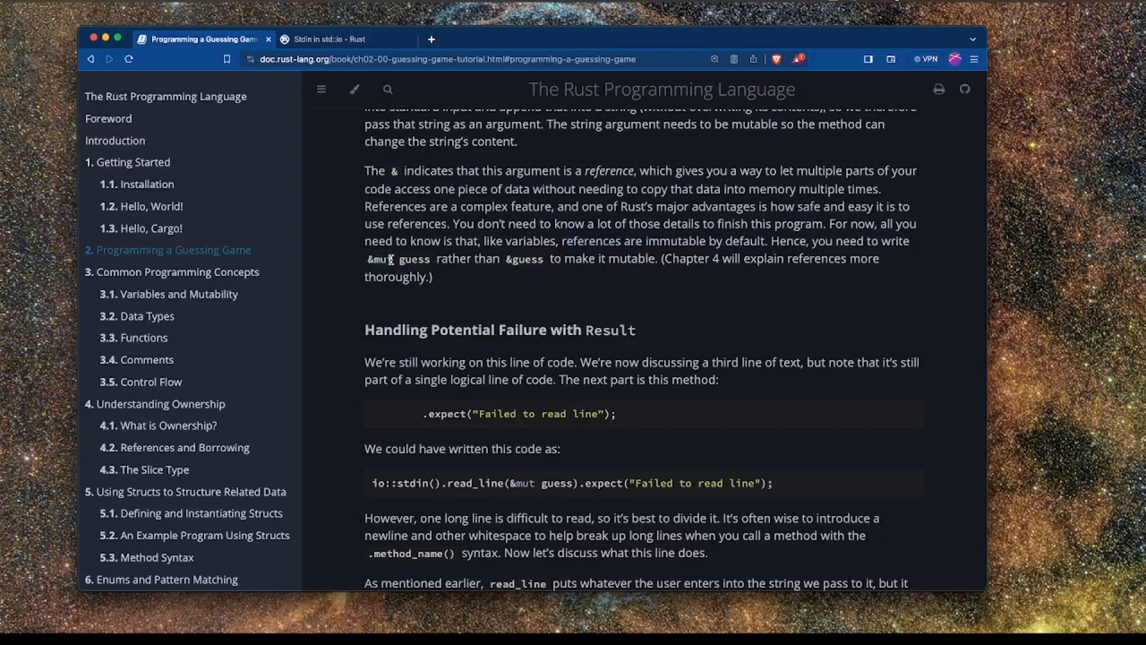
Highlight the stdin, read_line and expect parts of the one-line example, then scroll on.
scroll(down, 3)
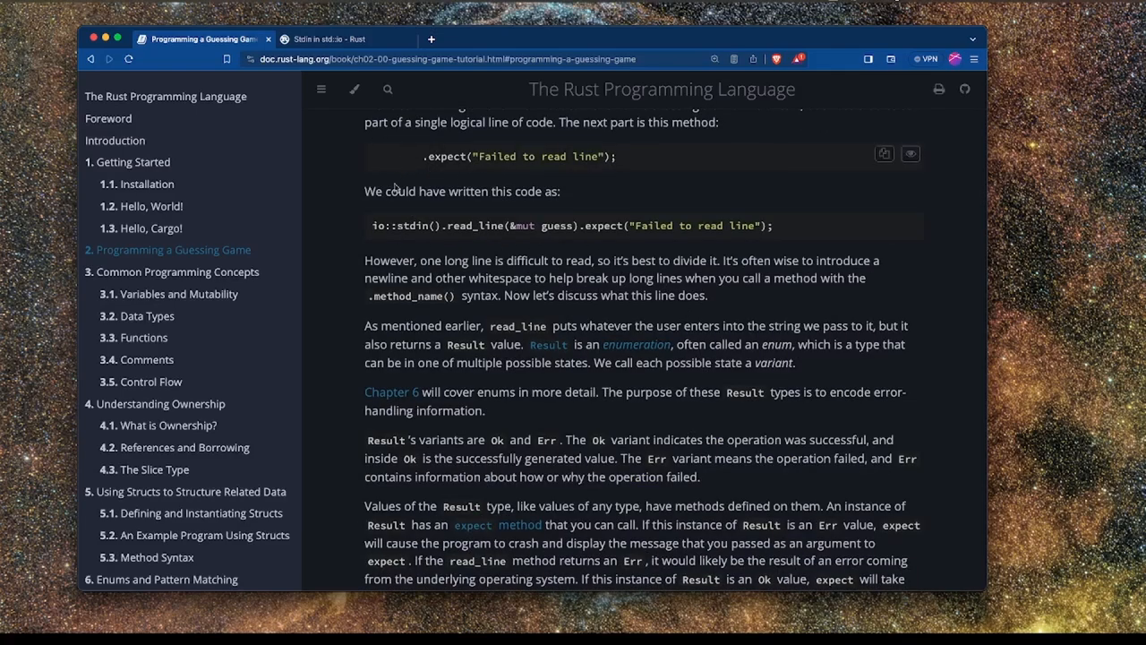
triple_click(573, 225)
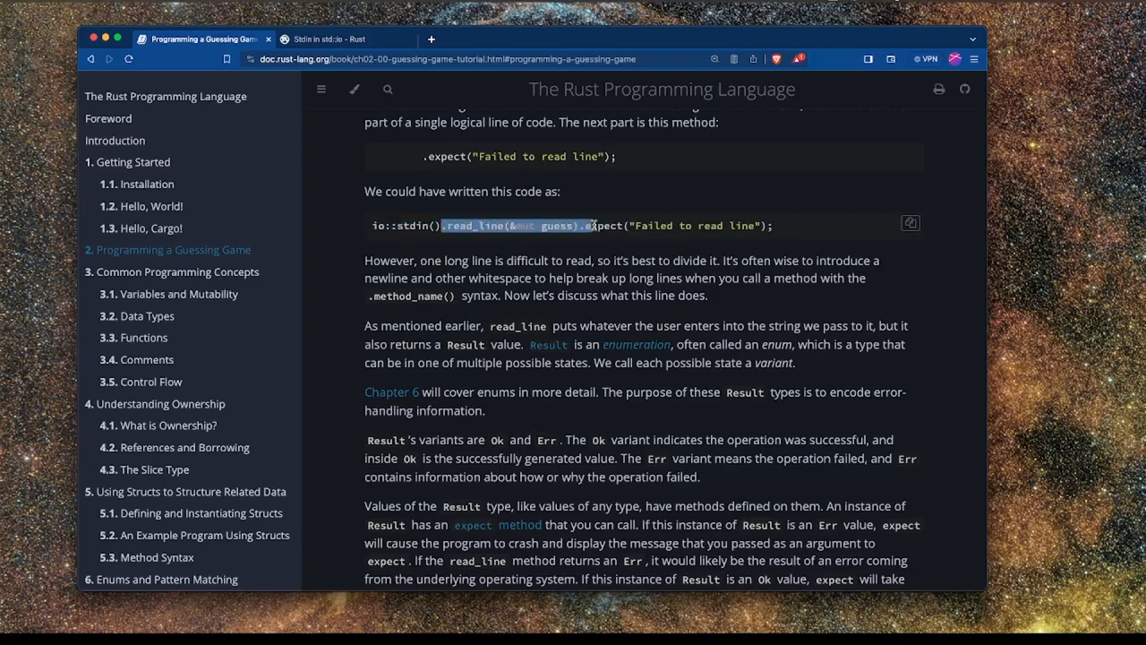
click(457, 224)
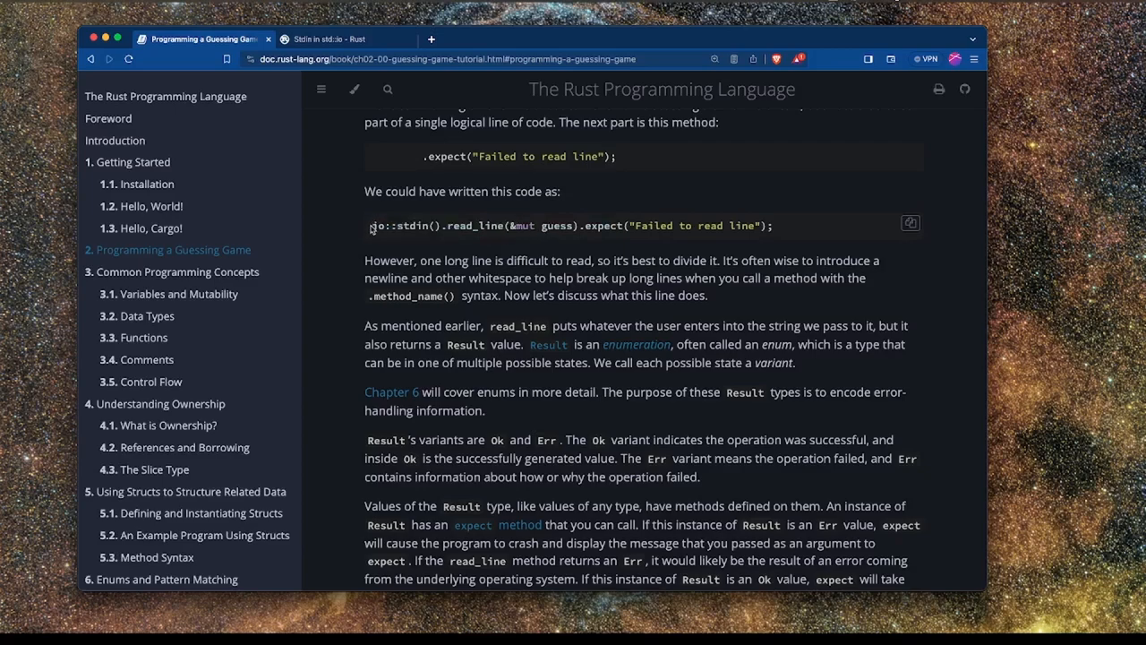
drag(371, 225, 575, 226)
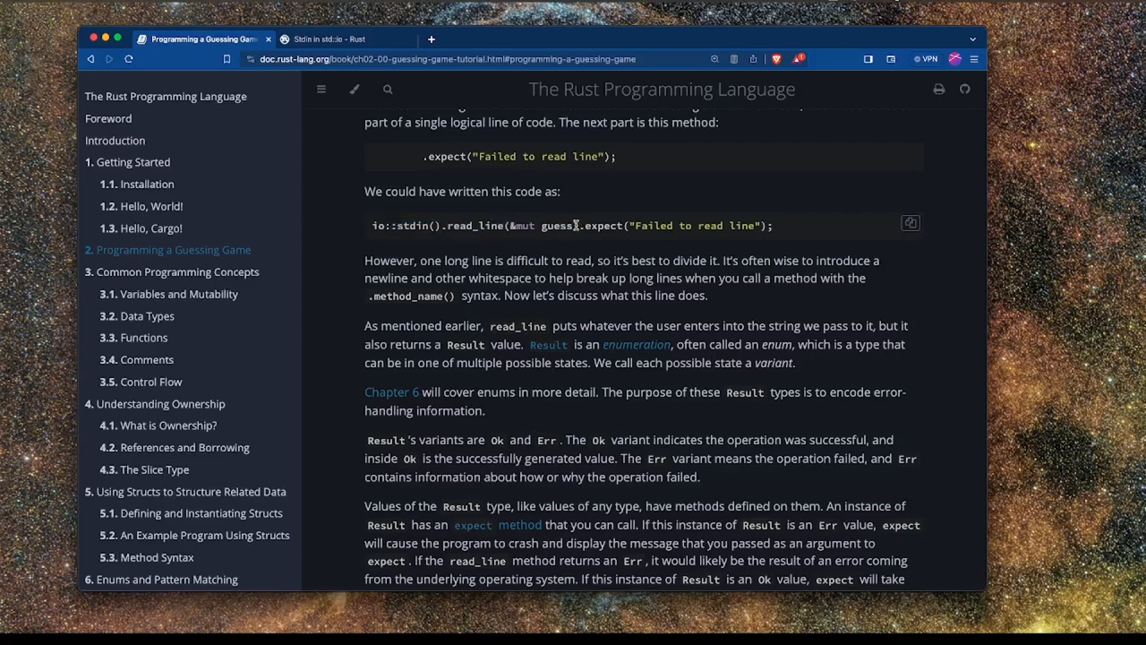
drag(440, 225, 581, 224)
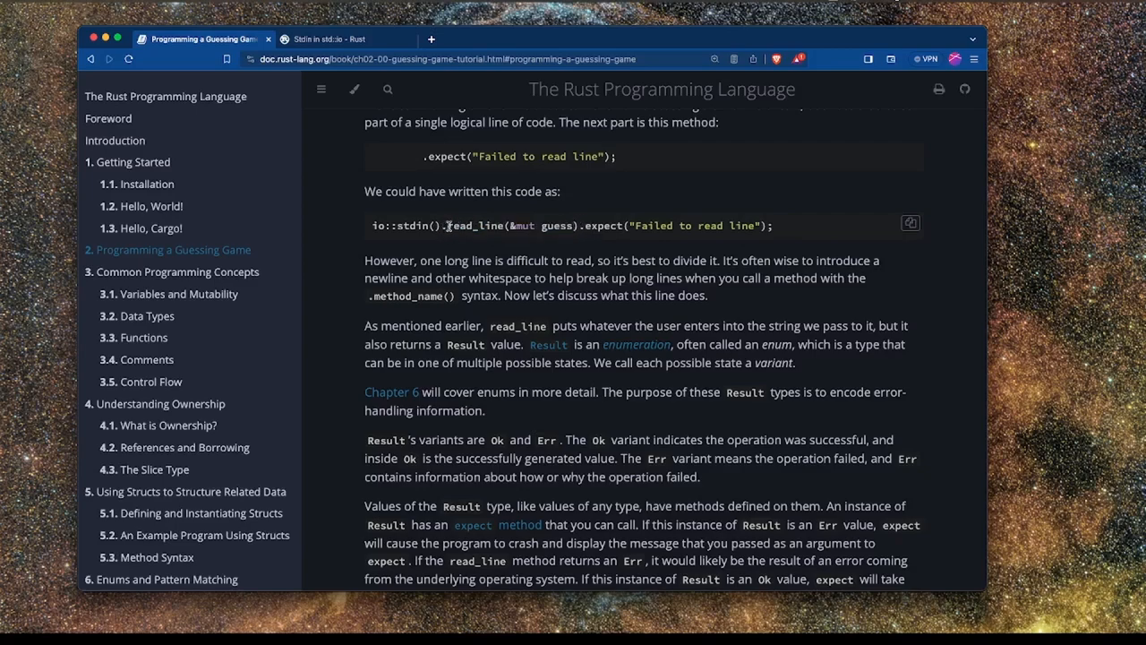
drag(582, 224, 778, 225)
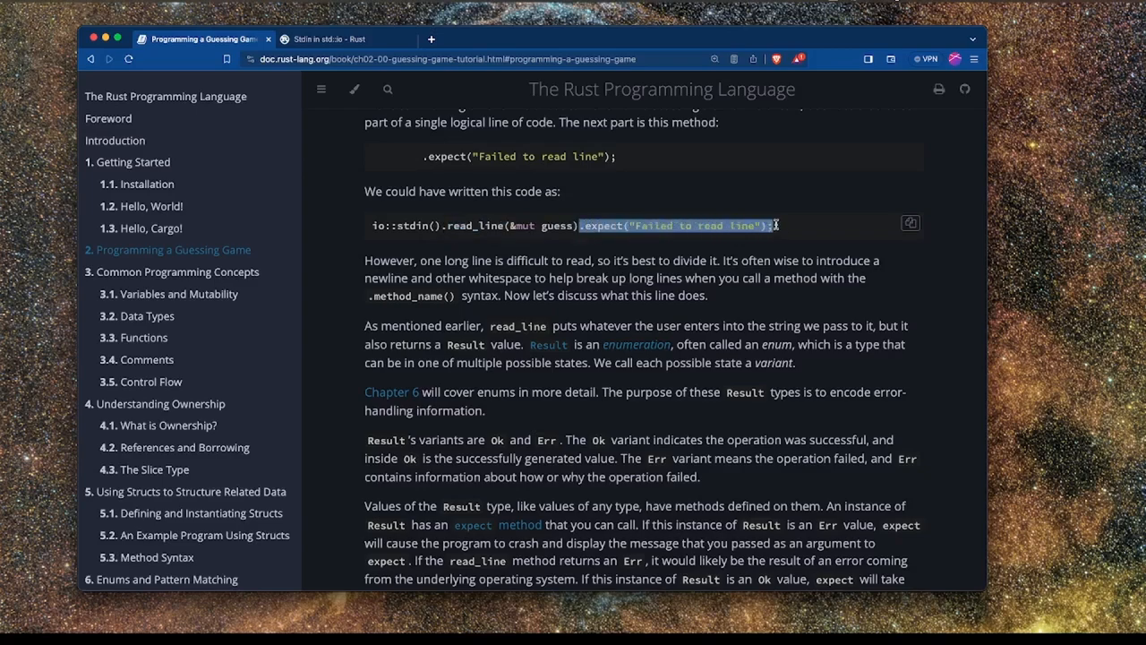
scroll(down, 3)
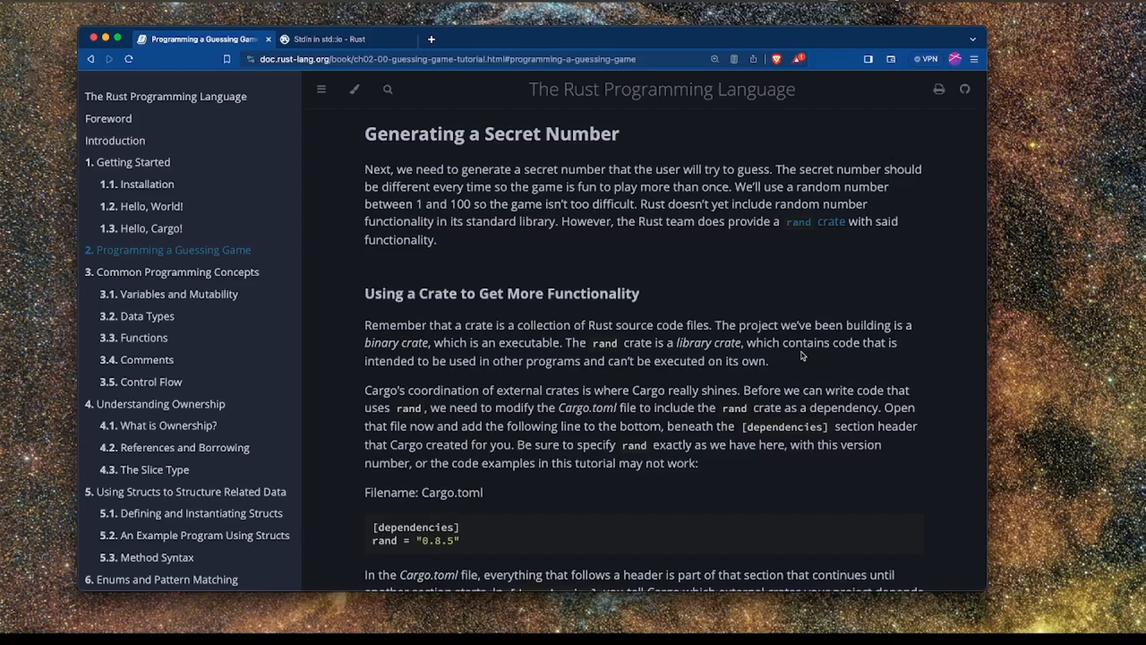
mouse_move(540, 326)
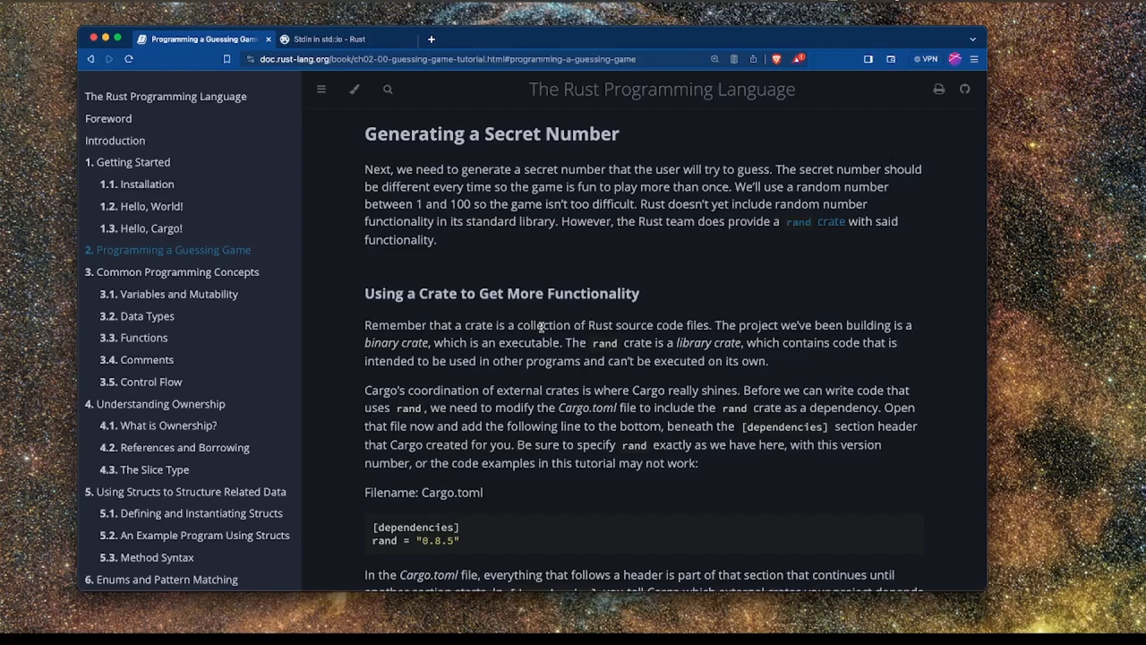
Open the 'rand crate' link from Generating a Secret Number in a new tab and view it.
scroll(down, 3)
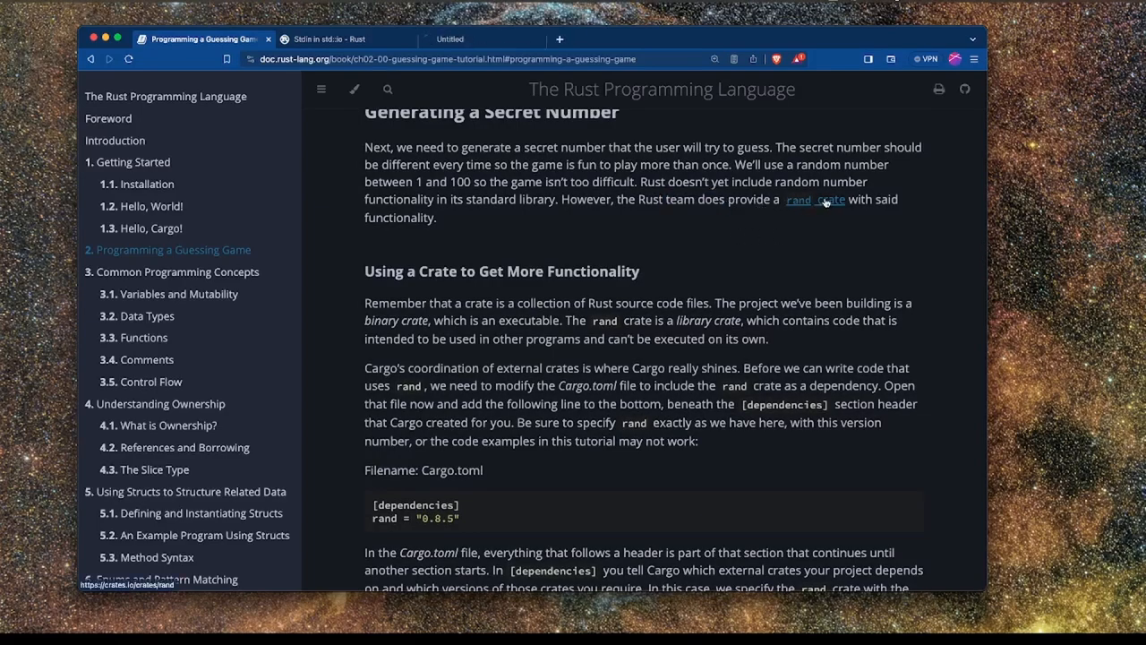
click(829, 198)
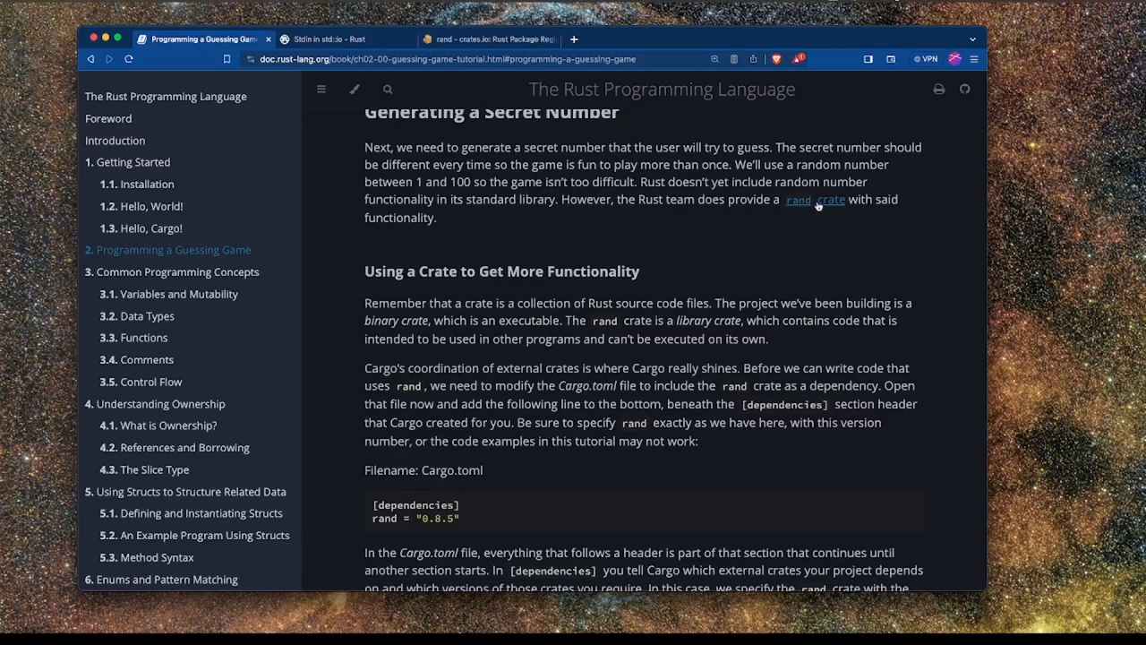
click(490, 38)
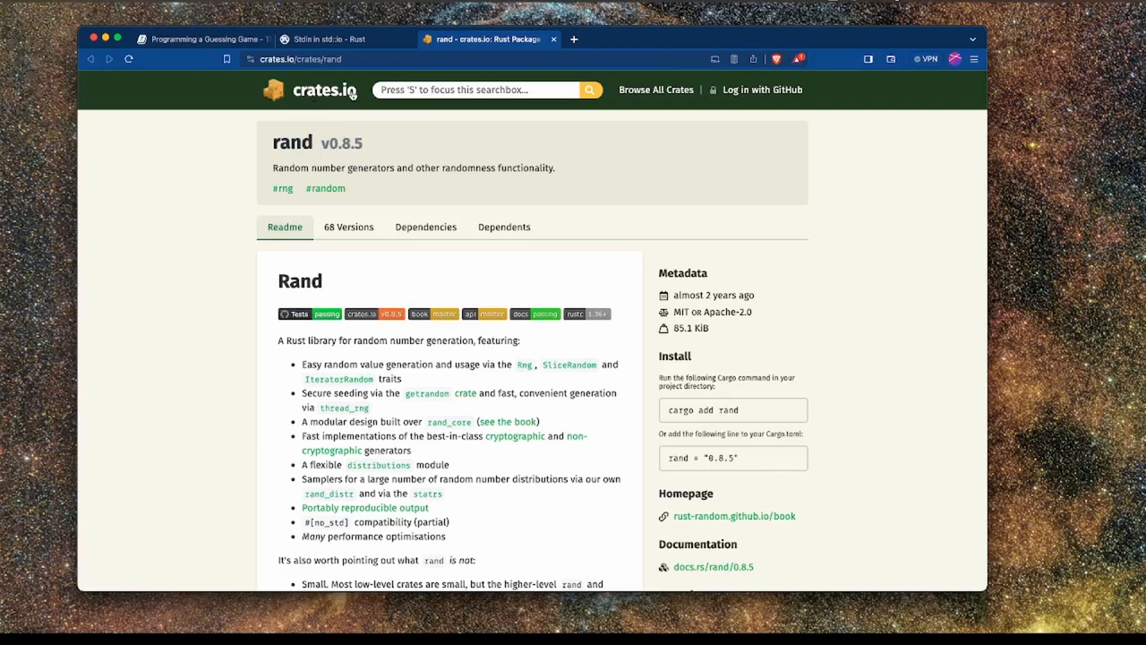
mouse_move(520, 256)
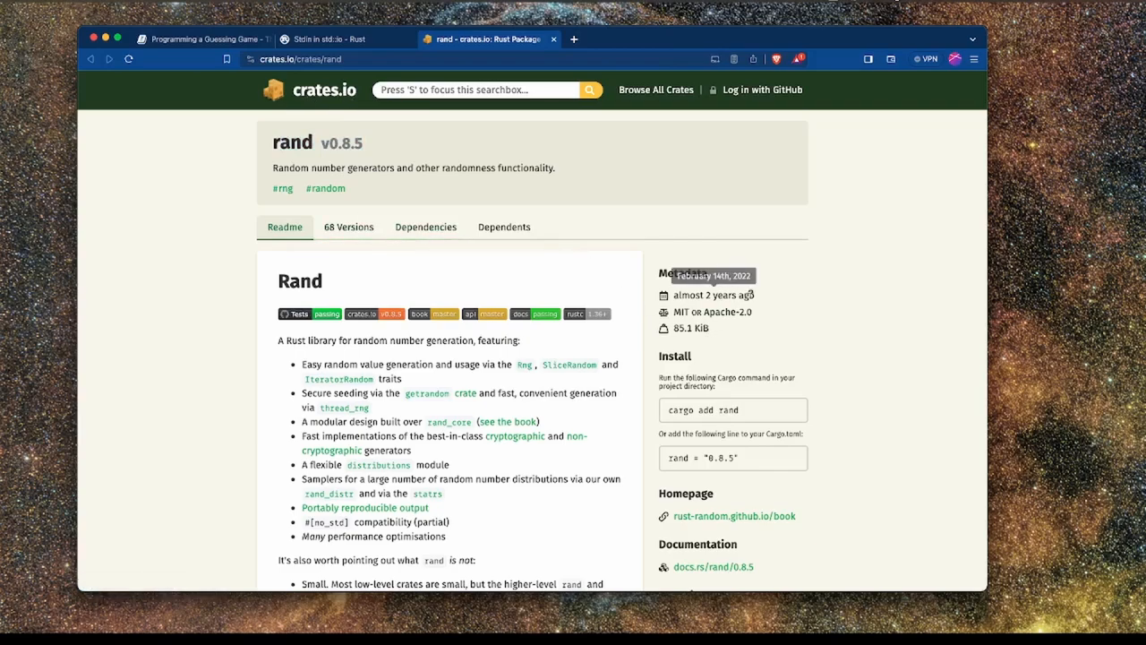
mouse_move(654, 287)
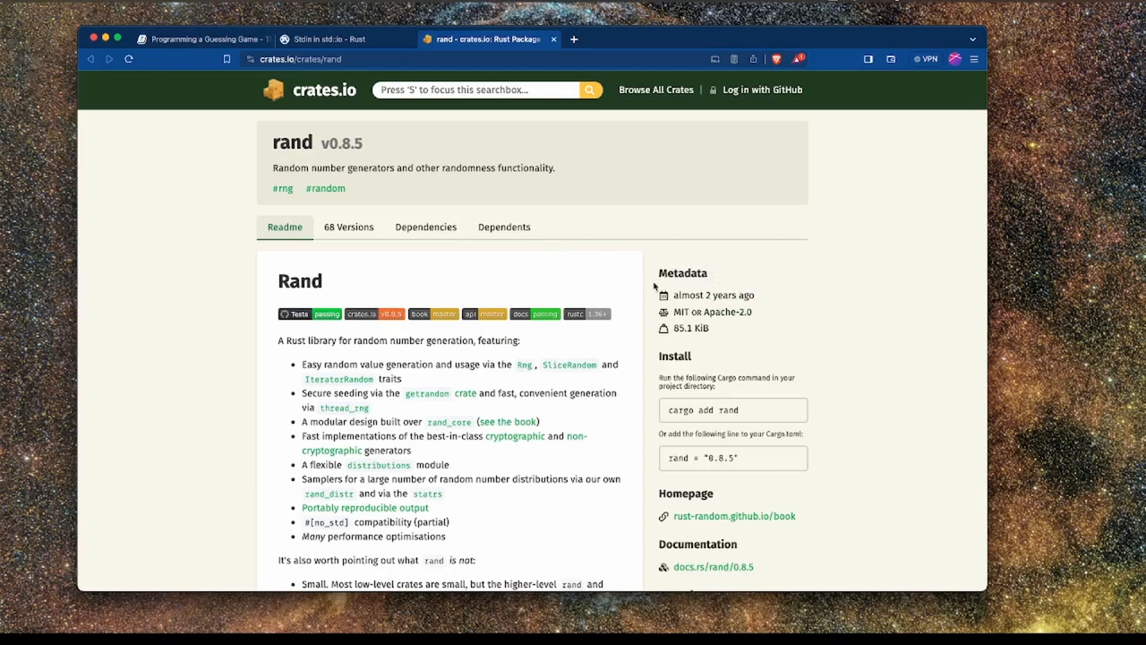
Leave the rand 0.8.5 crates.io page and return to the Rust Book tab.
click(202, 38)
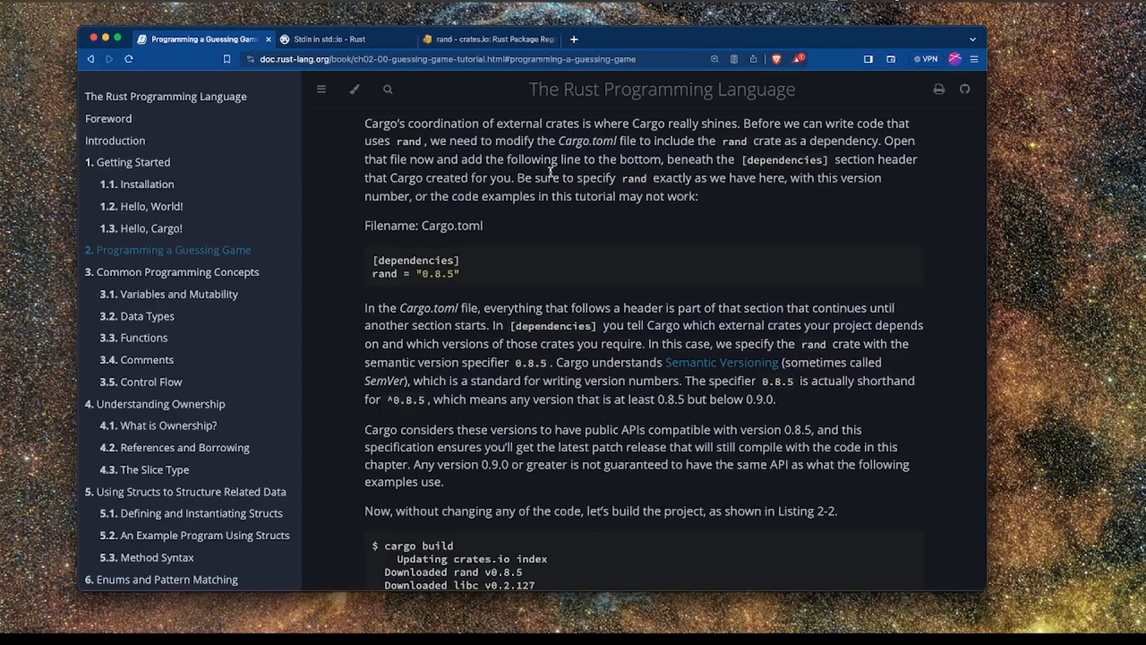
Highlight text in the book's Cargo.toml rand dependency snippet.
double_click(412, 260)
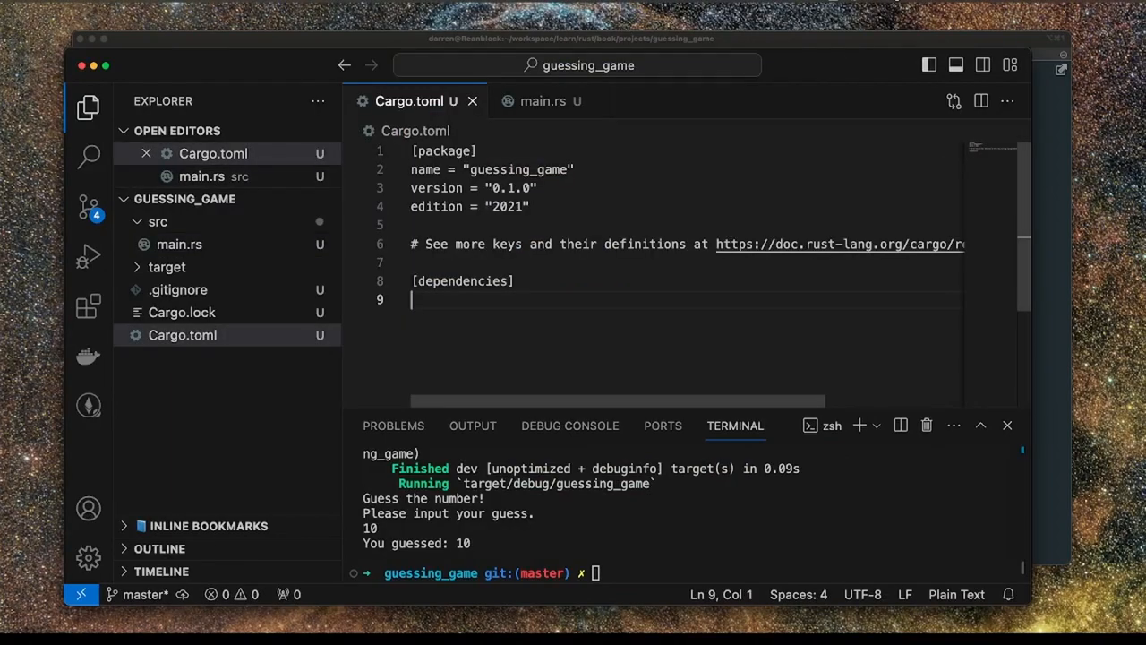
Add rand = "0.8.5" under [dependencies] and run cargo build.
text([dependencies])
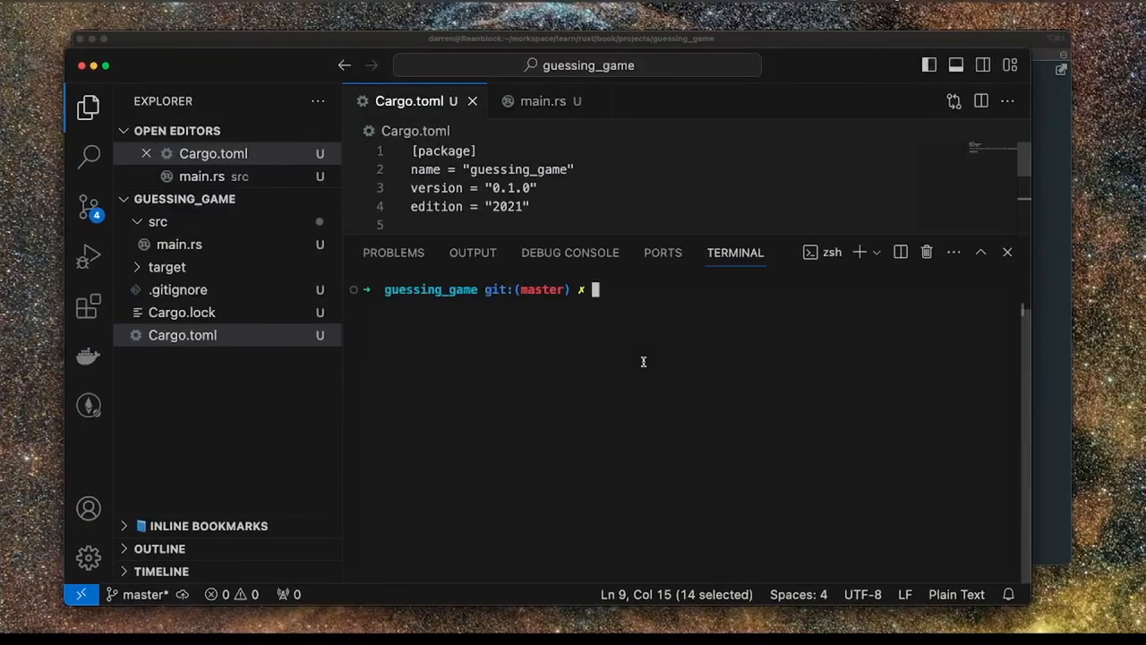
text(cargo build)
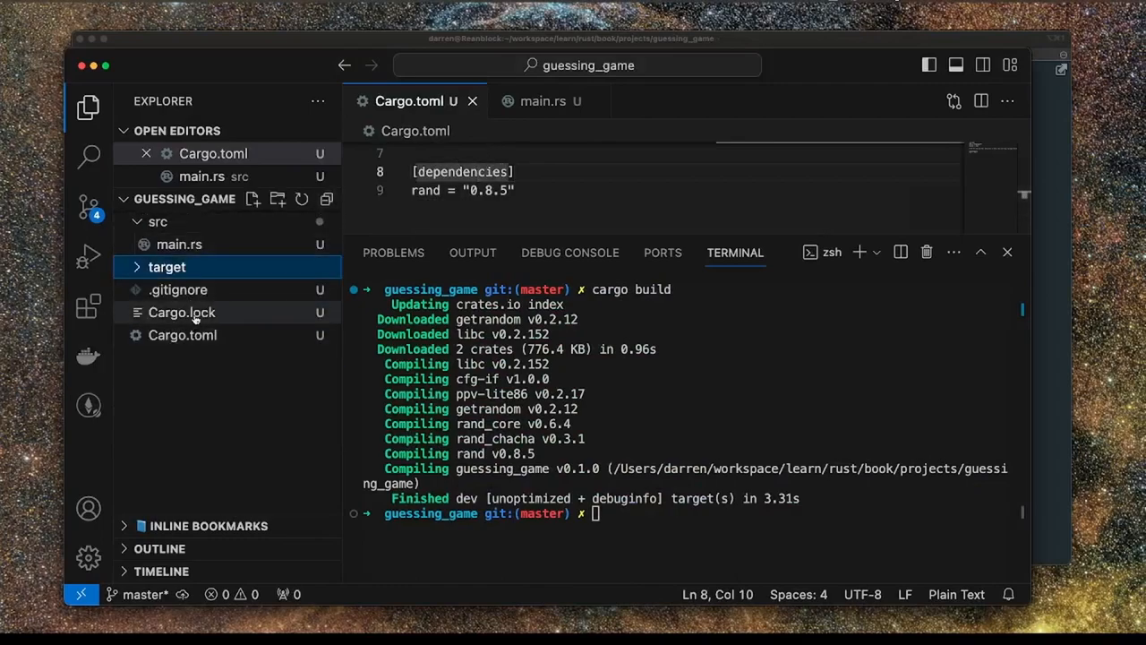
Open Cargo.lock from the Explorer and scroll through its locked rand-related packages.
click(182, 311)
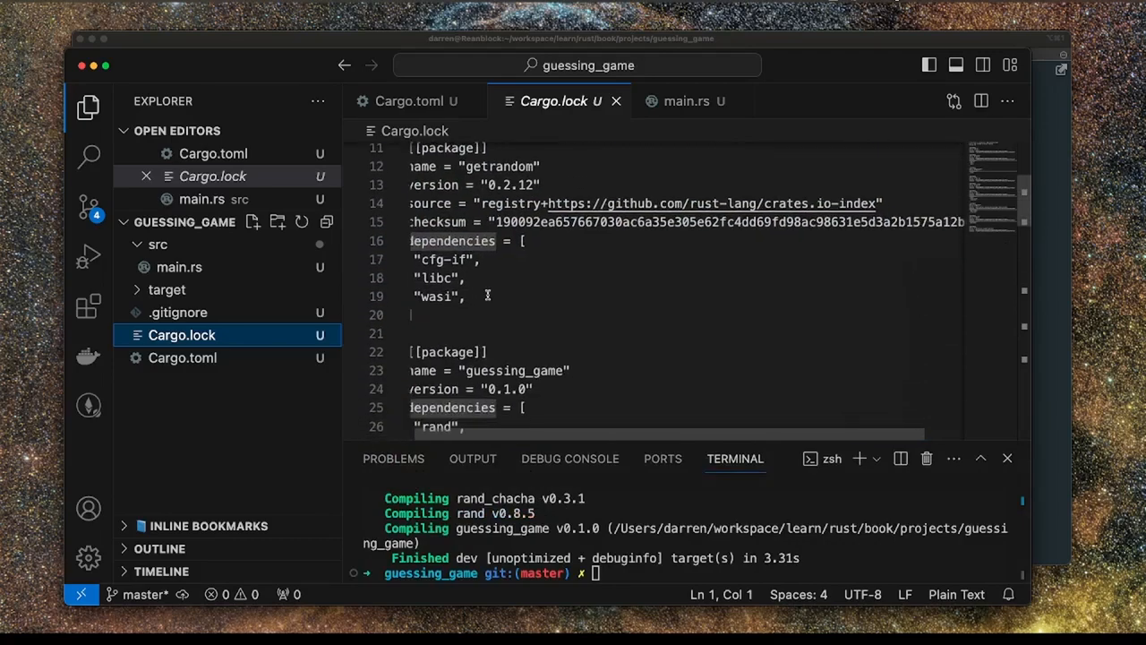
scroll(down, 3)
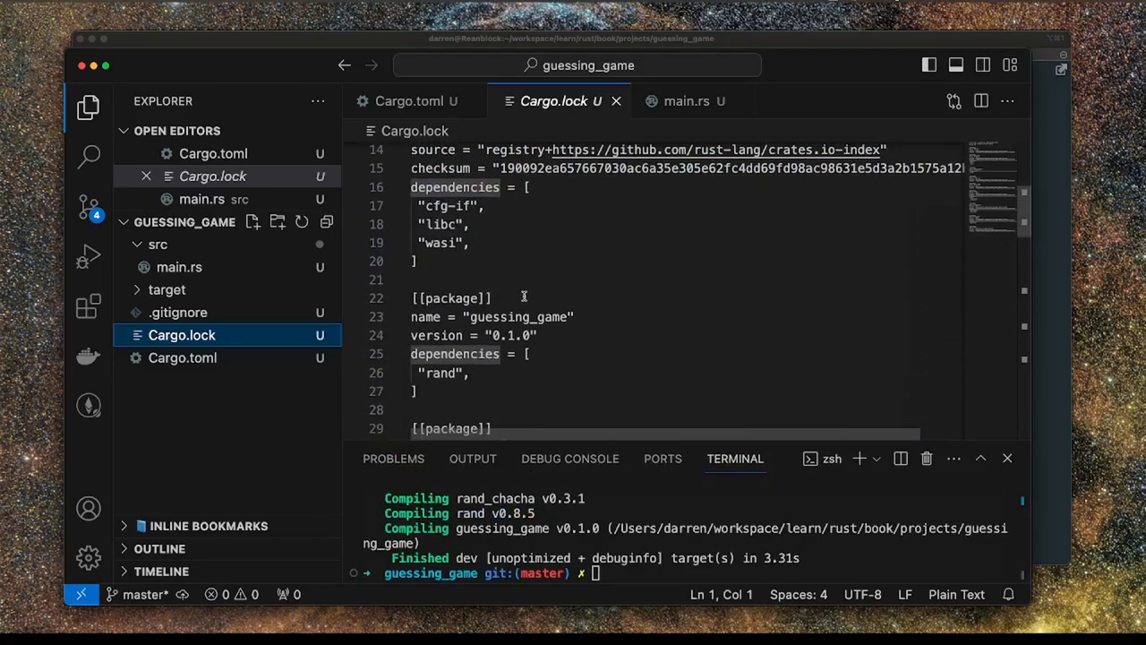
scroll(down, 3)
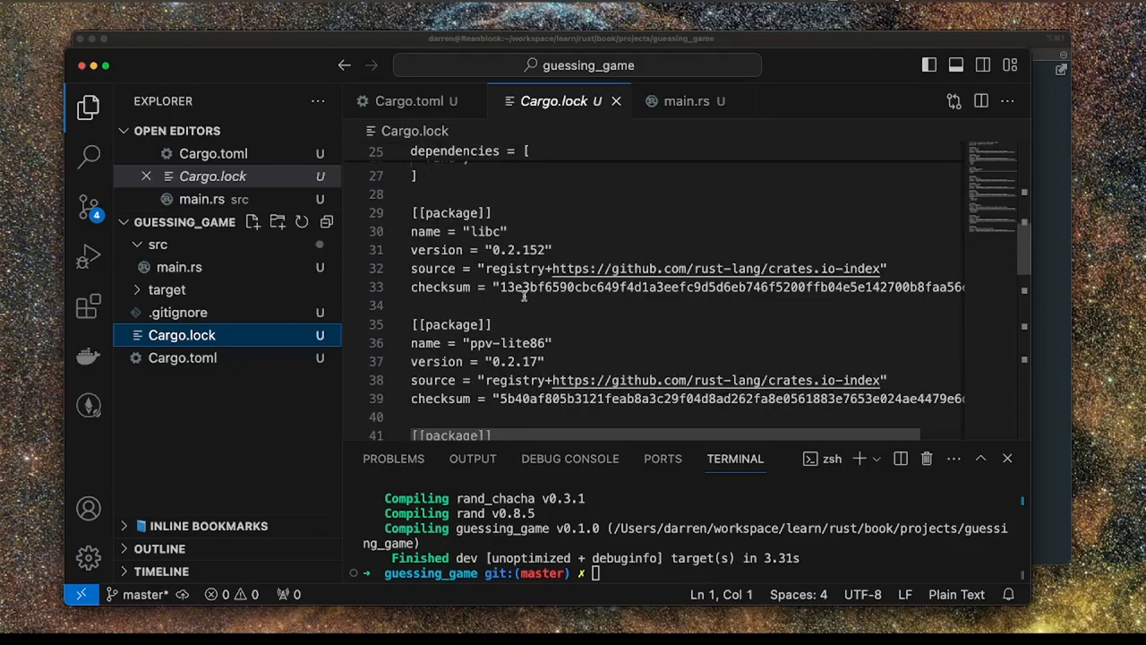
scroll(down, 3)
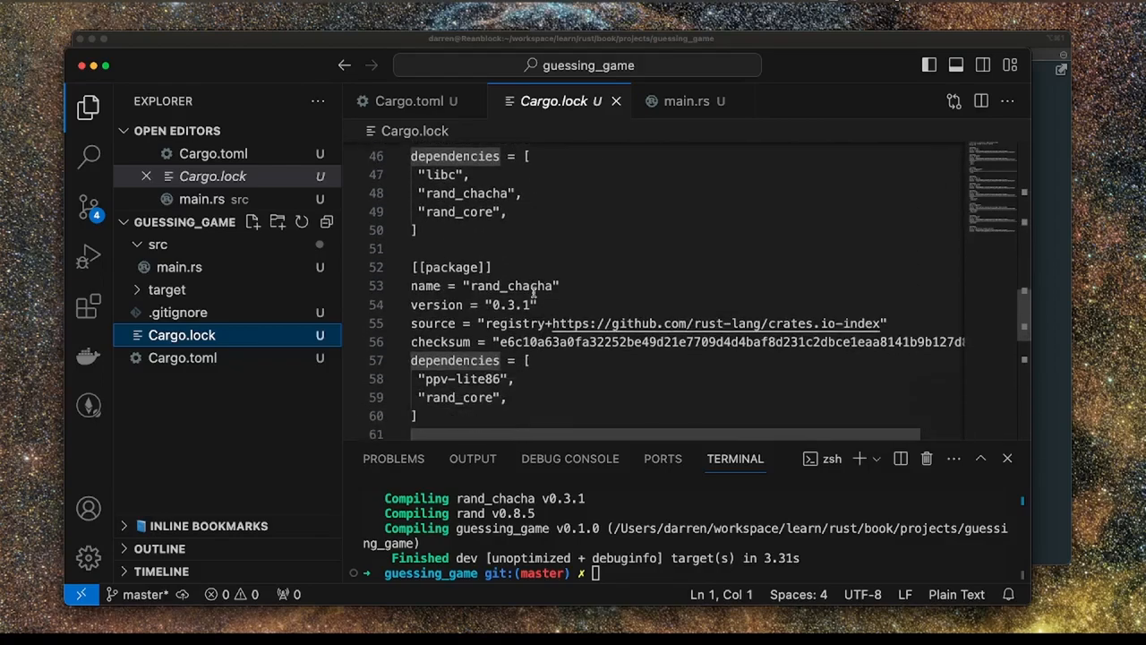
scroll(down, 3)
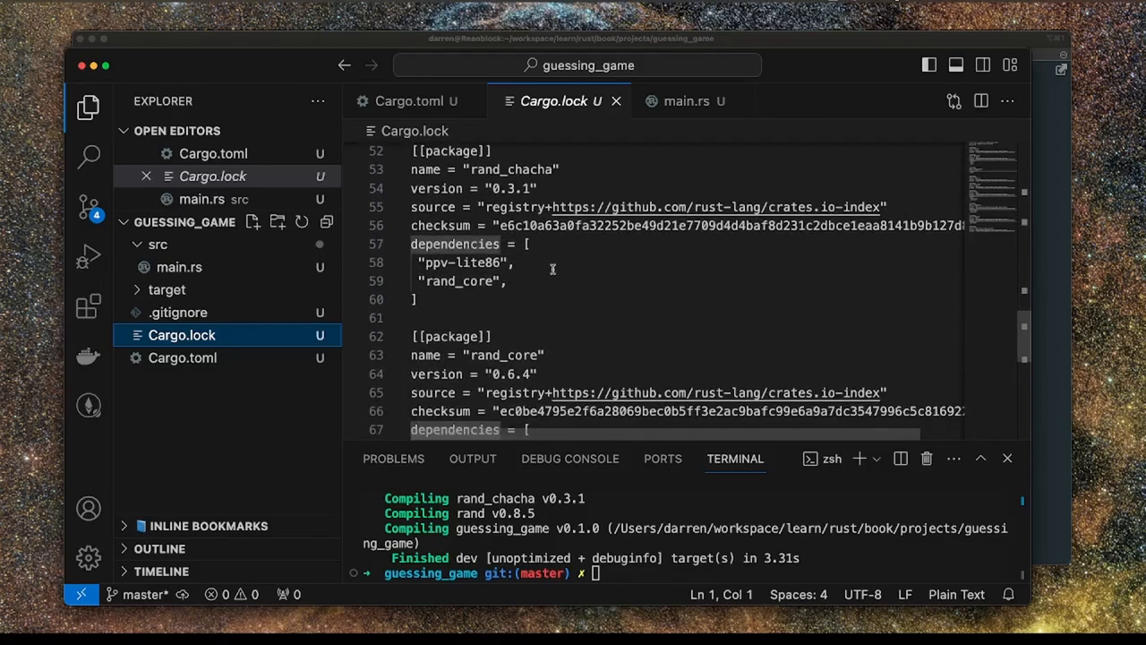
scroll(down, 3)
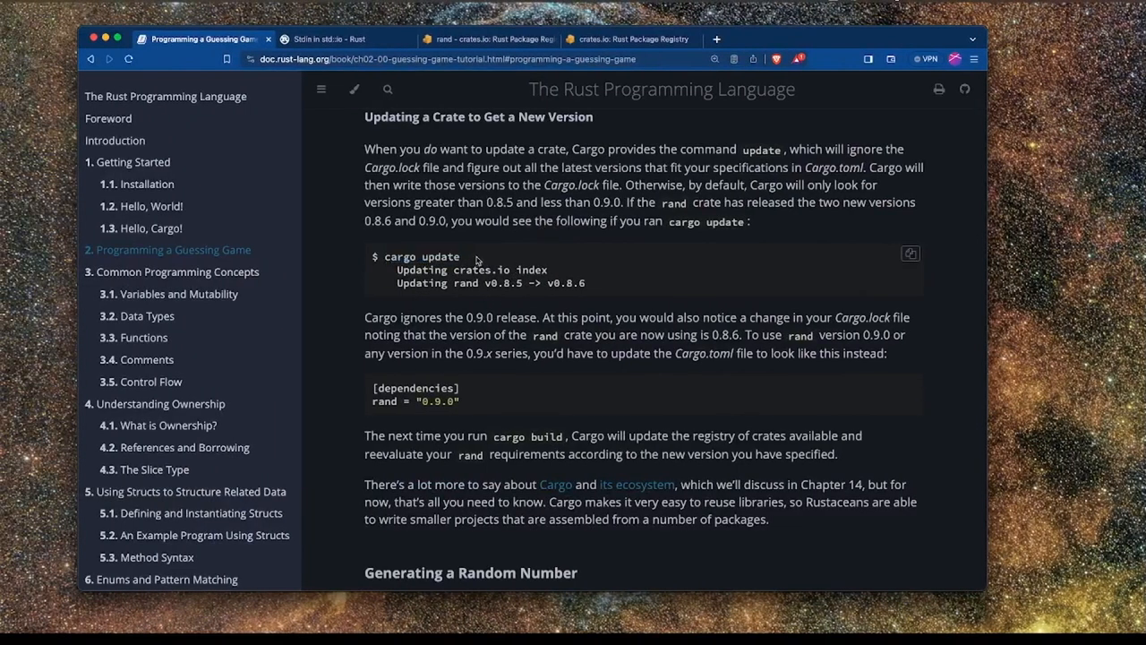
scroll(down, 3)
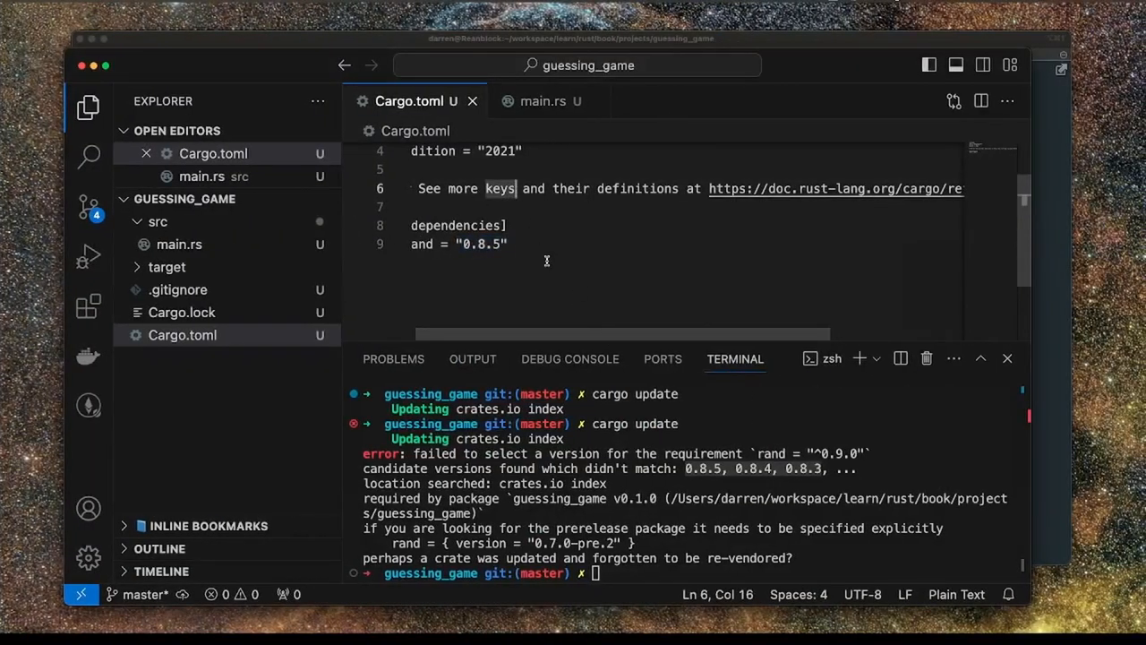
Leave Cargo.toml at rand 0.8.5 and bring main.rs into the editor.
click(1007, 359)
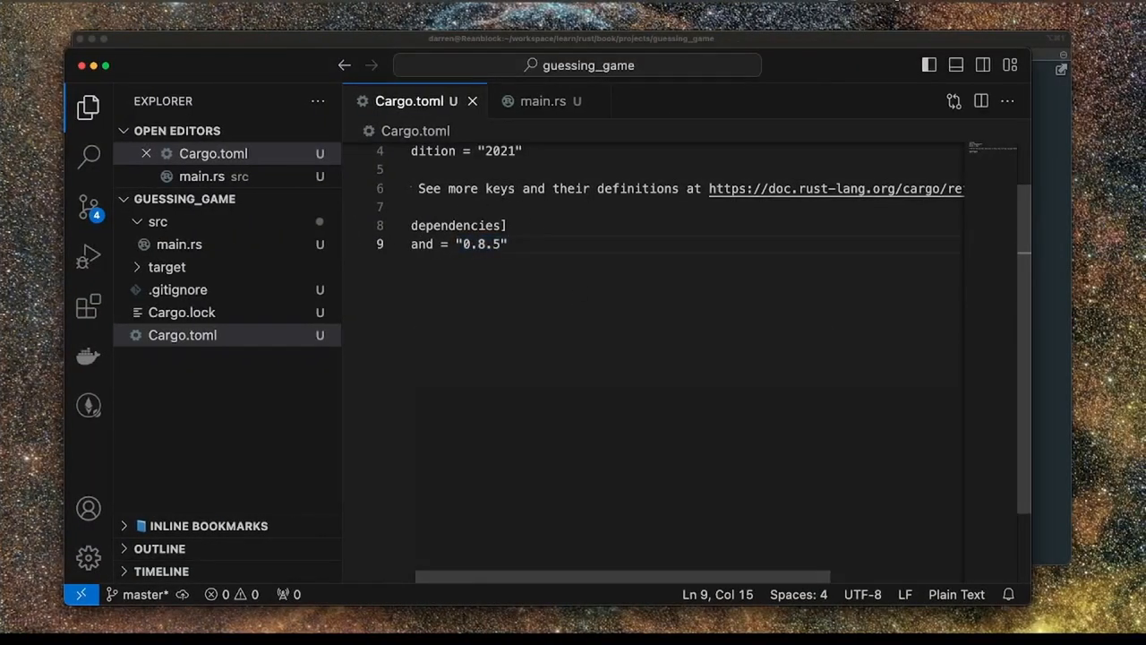
click(544, 100)
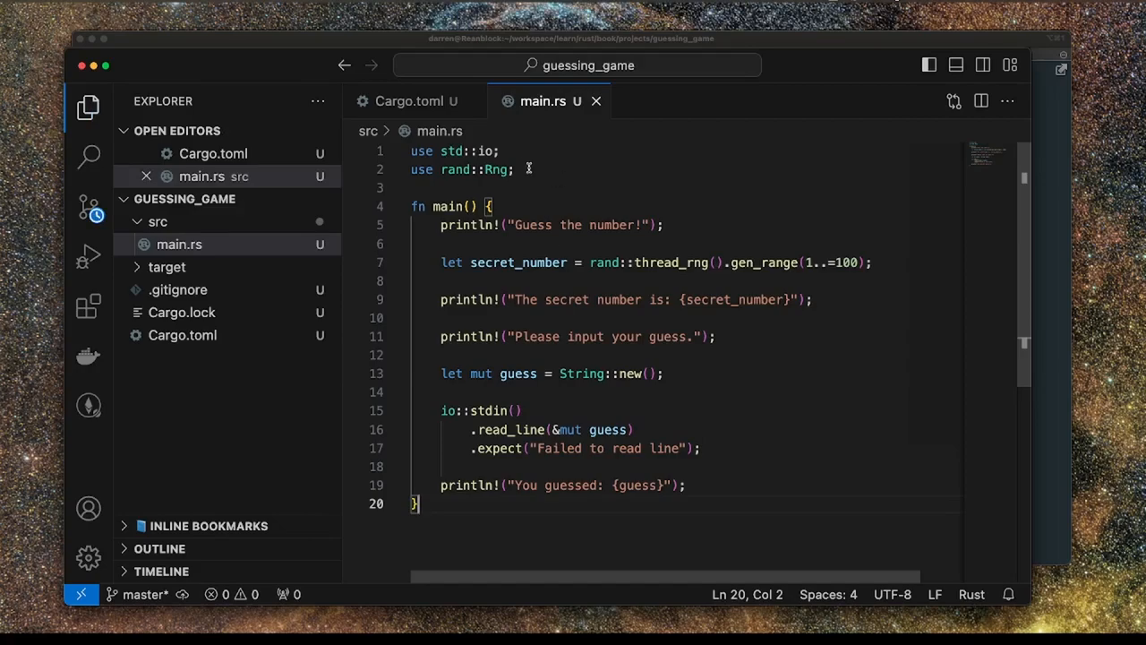
Highlight the use rand::Rng import line and its rand and Rng words.
triple_click(462, 169)
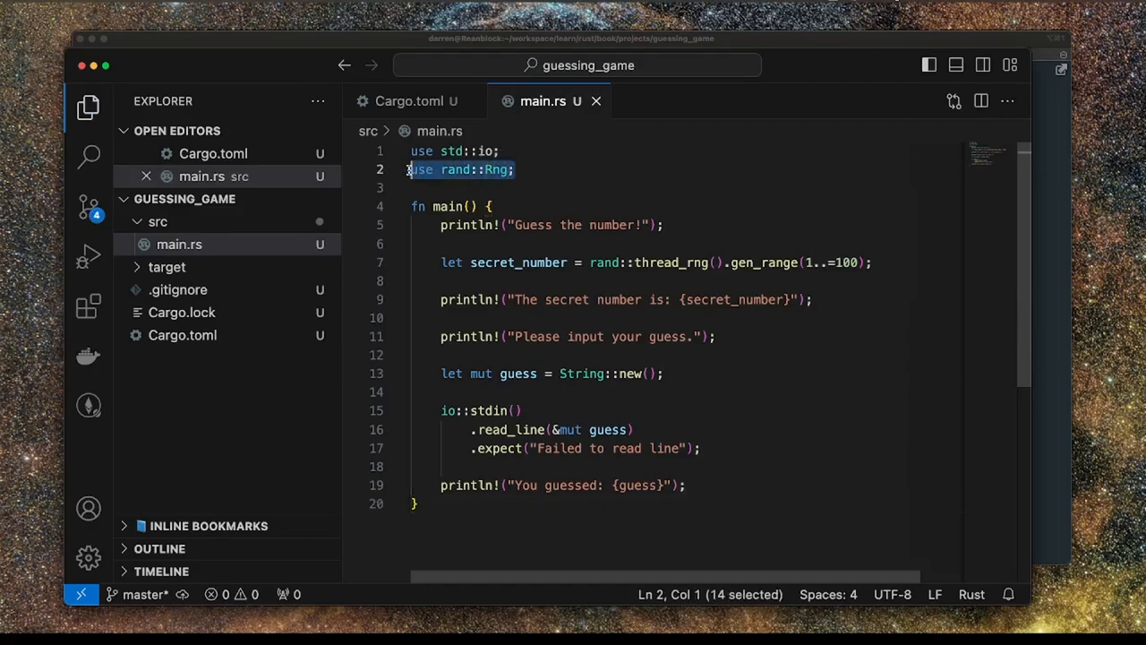
double_click(495, 169)
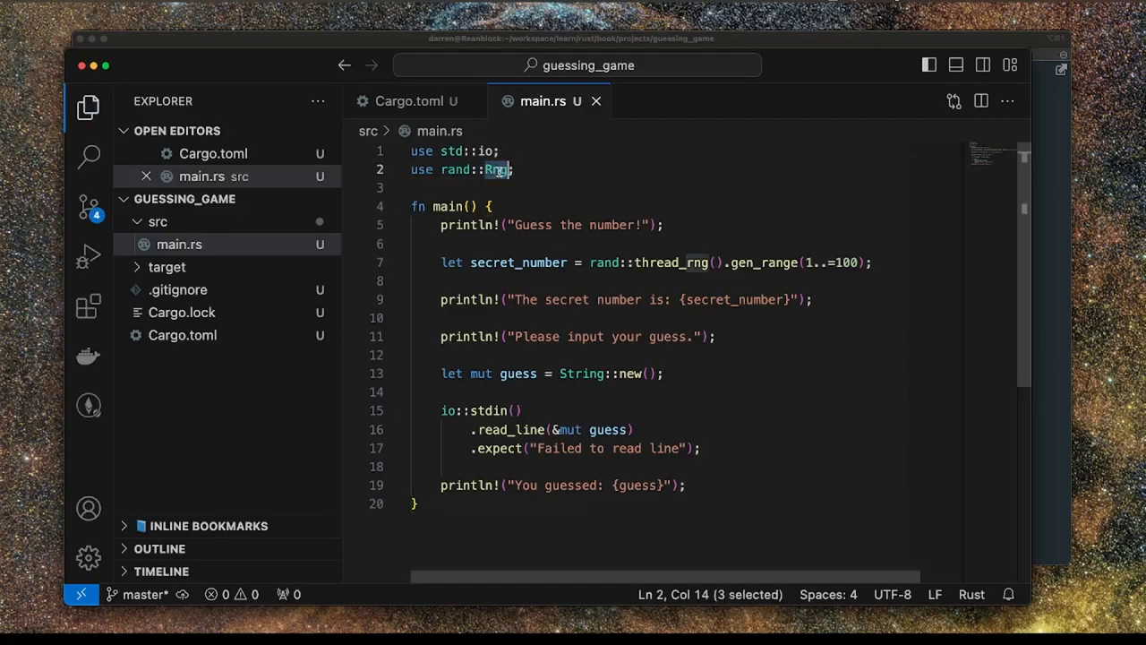
click(439, 169)
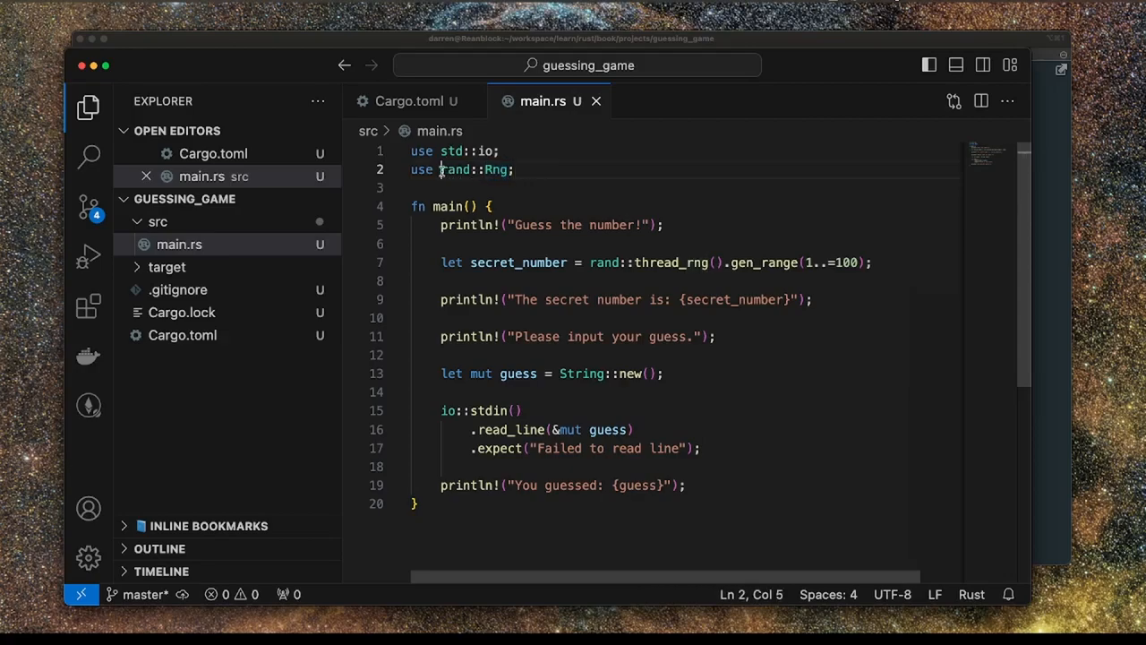
double_click(496, 169)
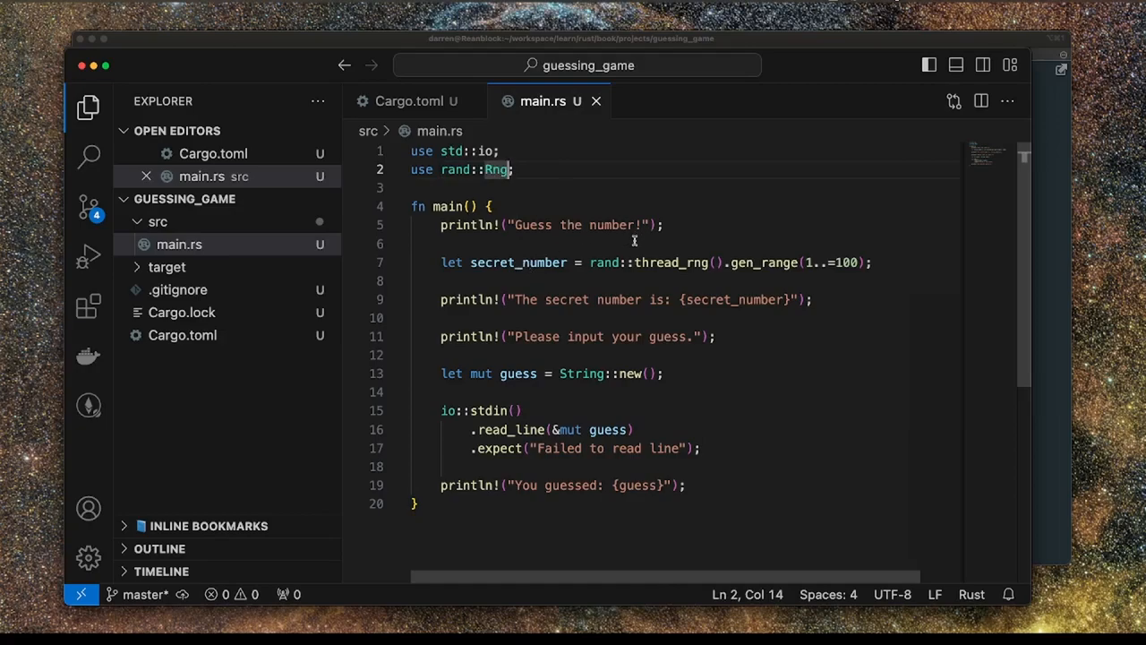
mouse_move(603, 262)
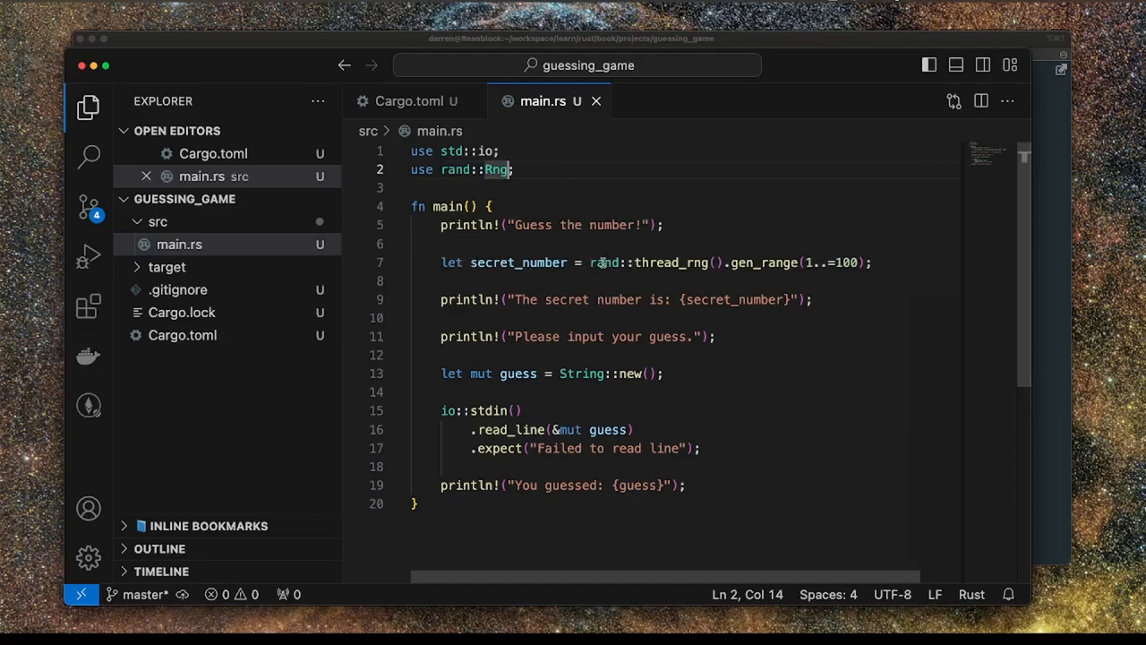
Highlight gen_range and its 1..=100 range on the secret_number line.
click(873, 262)
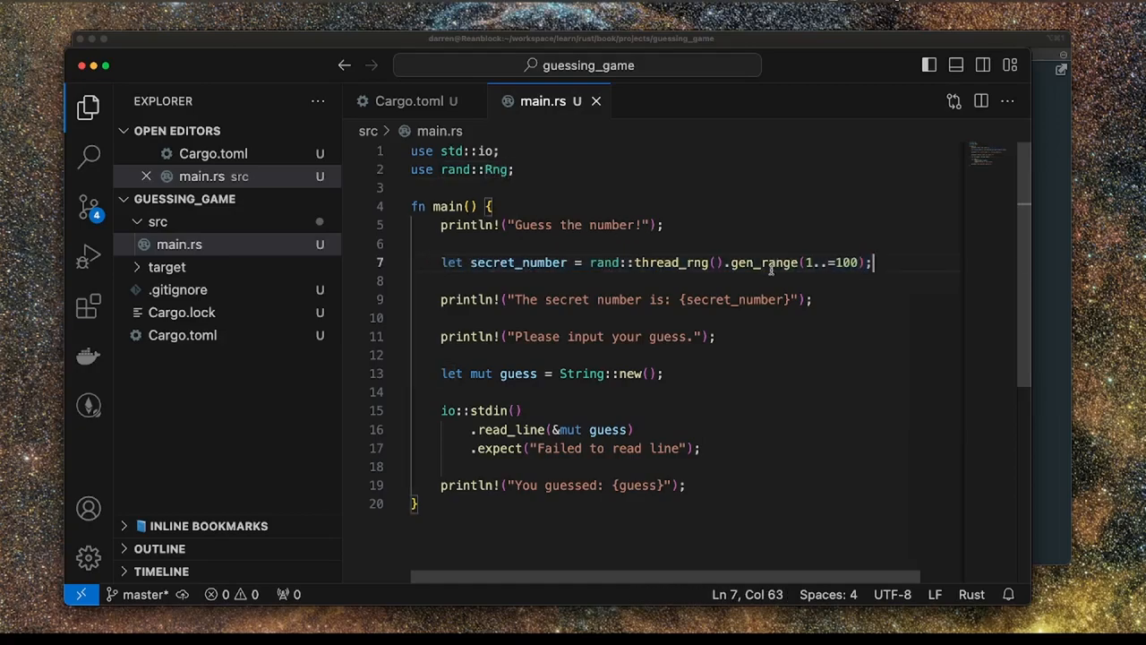
double_click(670, 262)
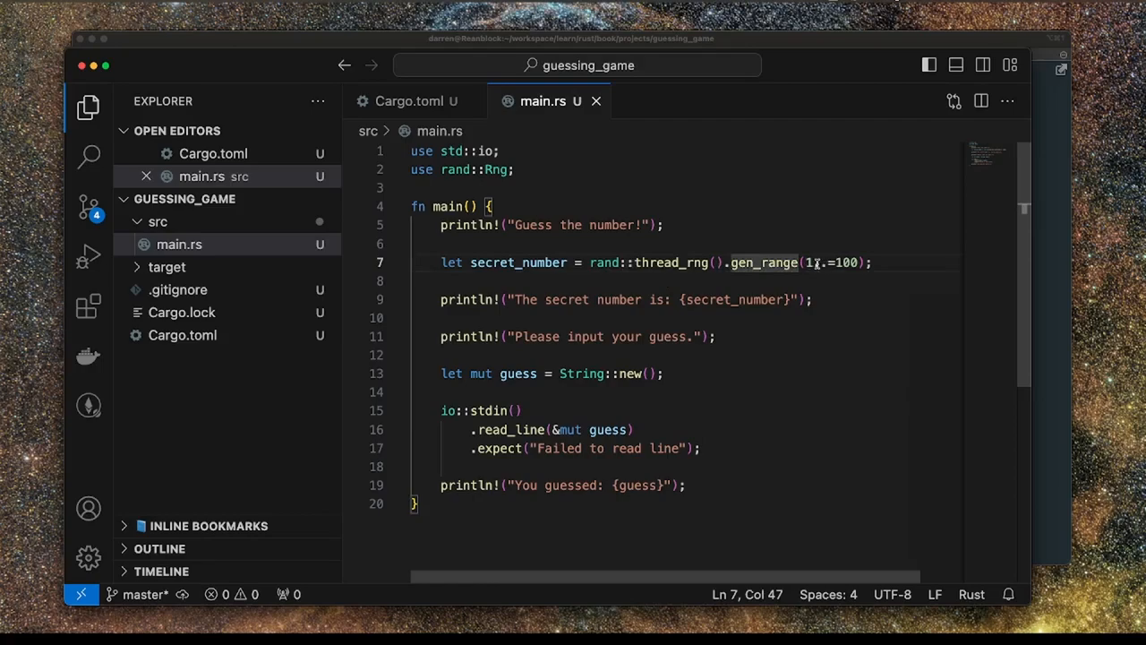
drag(802, 263, 873, 262)
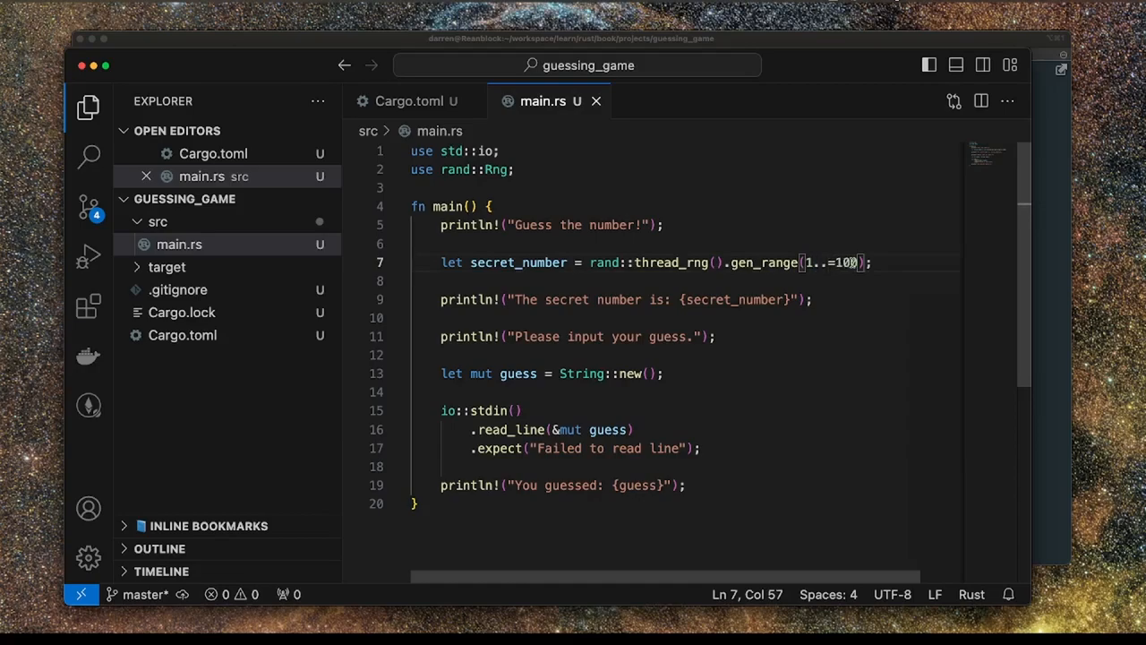
scroll(down, 3)
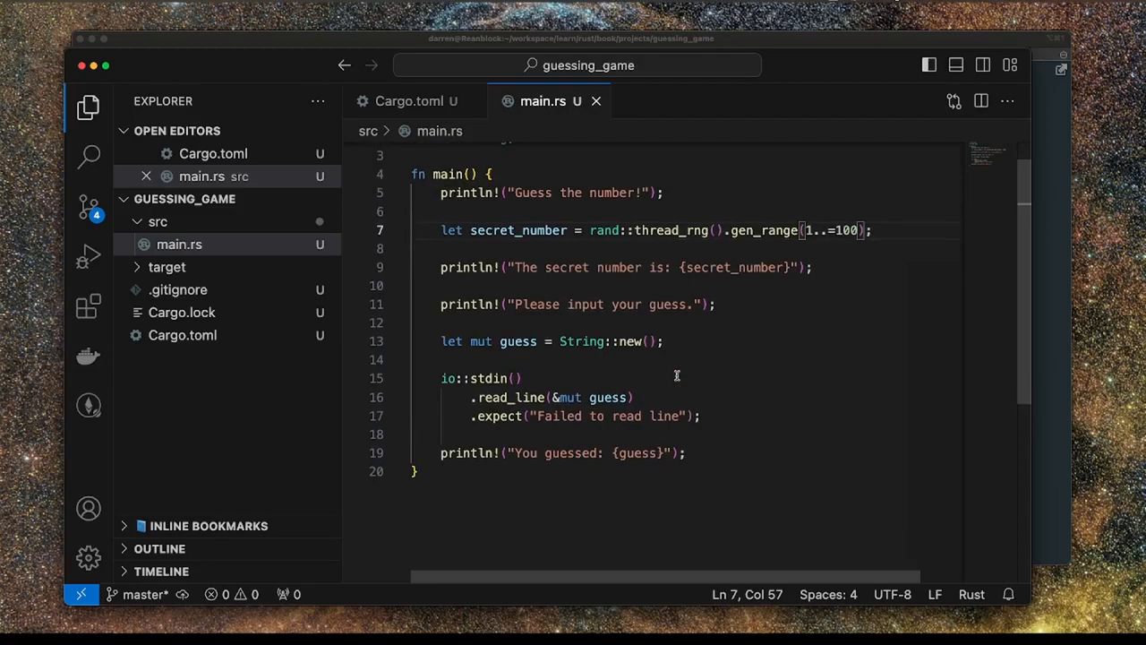
mouse_move(679, 452)
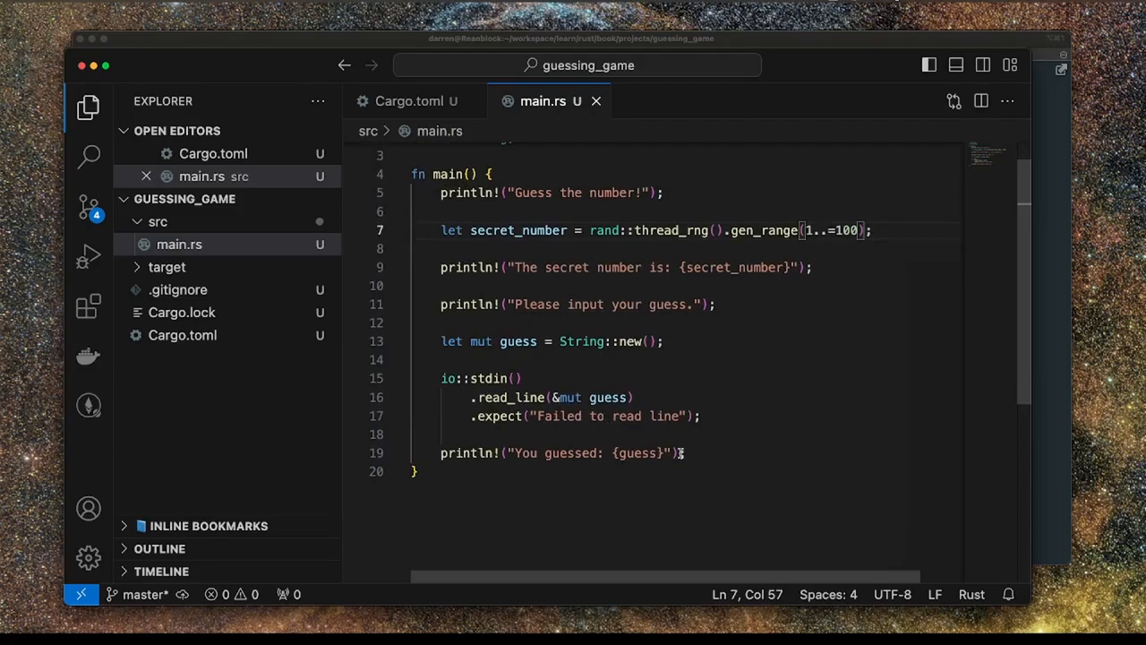
click(644, 286)
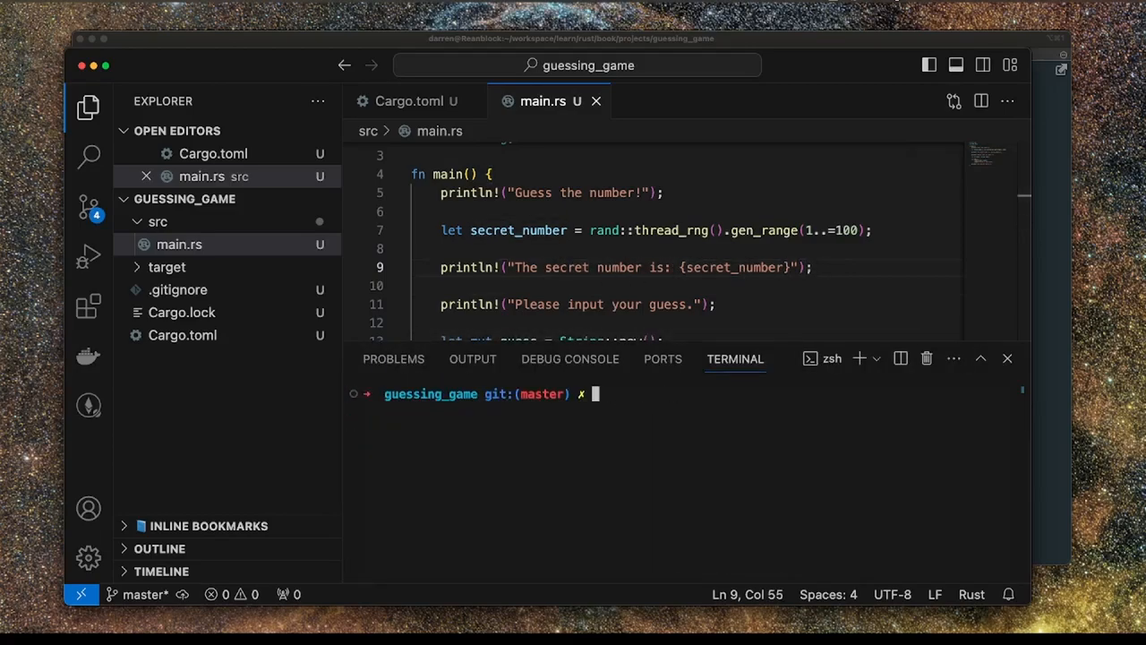
Run cargo run and enter 51, the printed secret number, as the guess.
text(cargo)
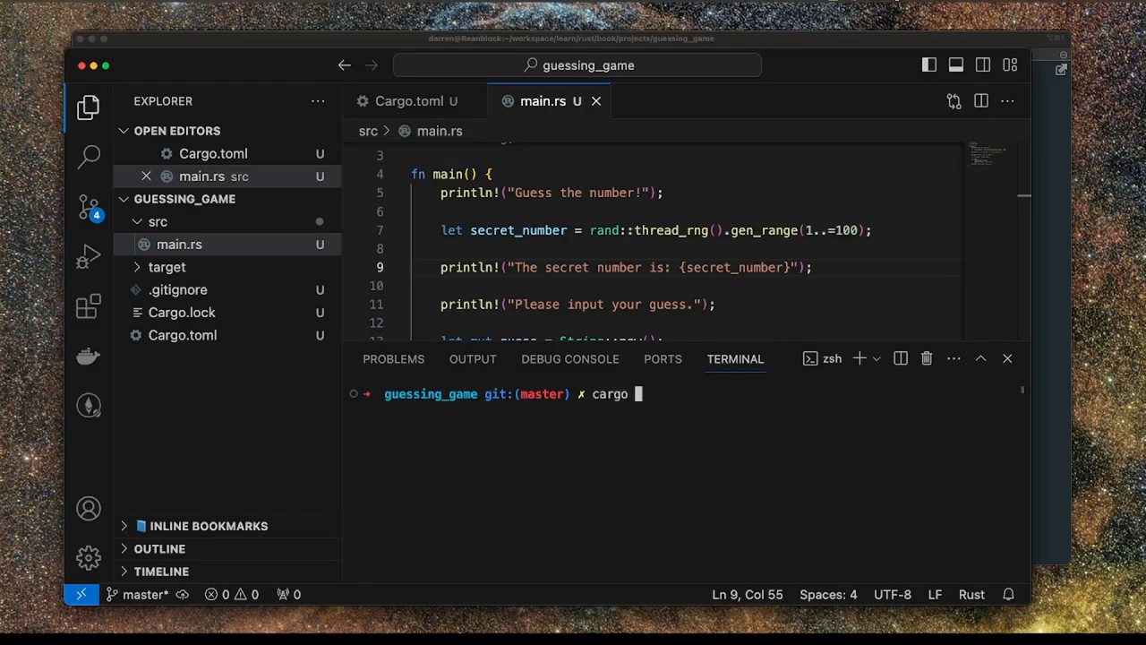
text(run)
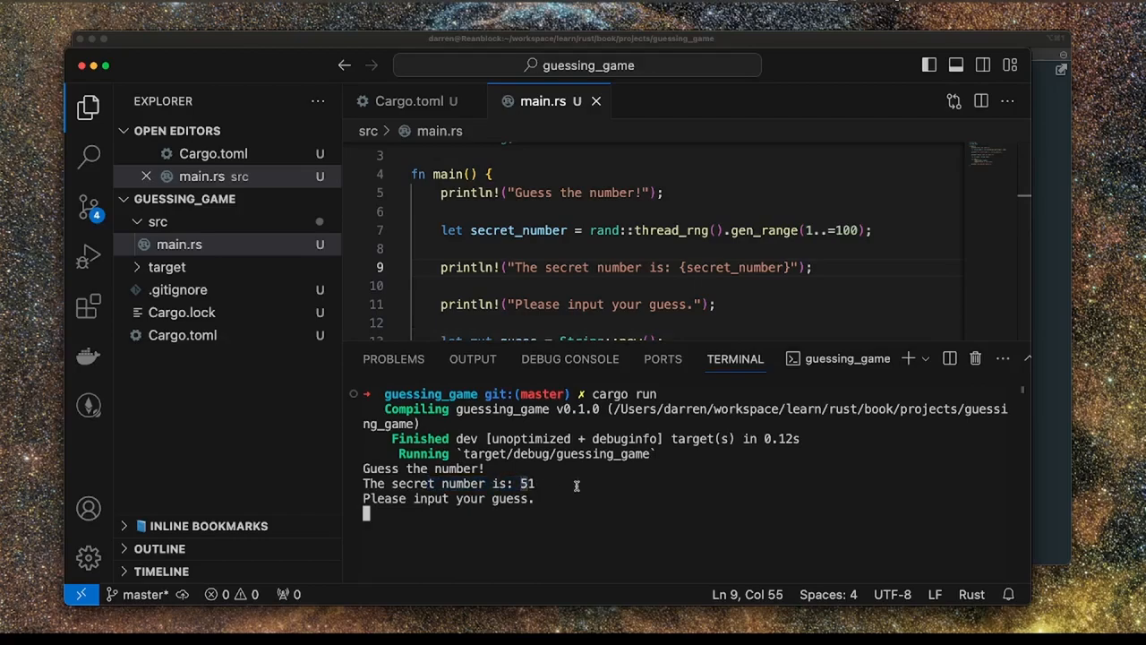
text(51)
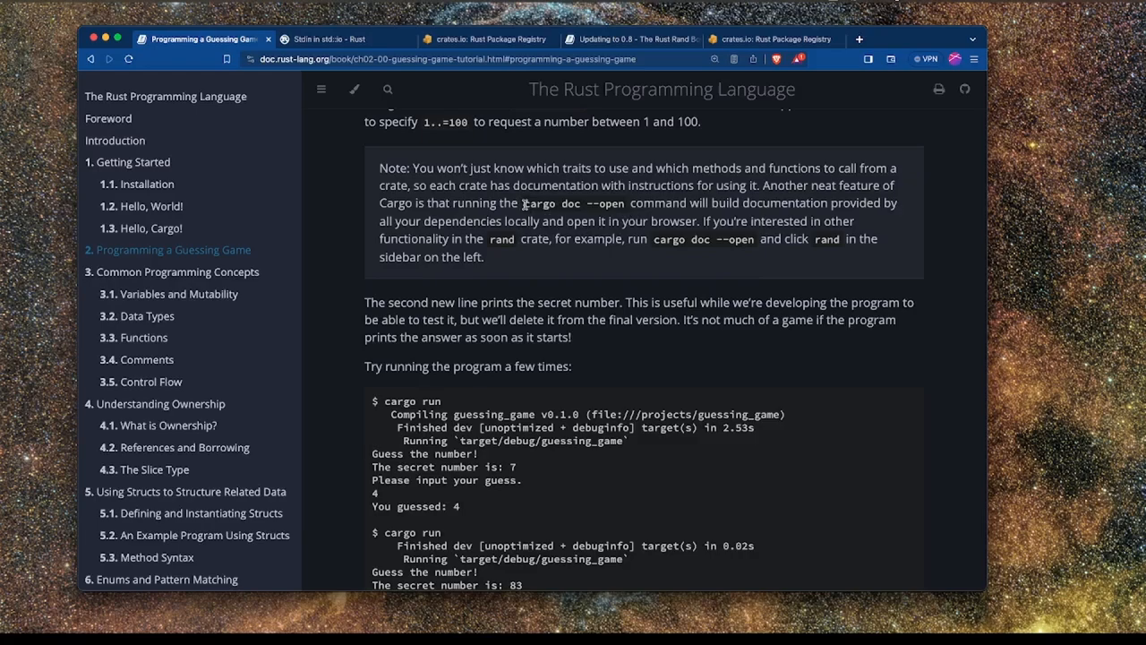
Select the 'cargo doc --open' command in the Rust Book's note.
double_click(539, 203)
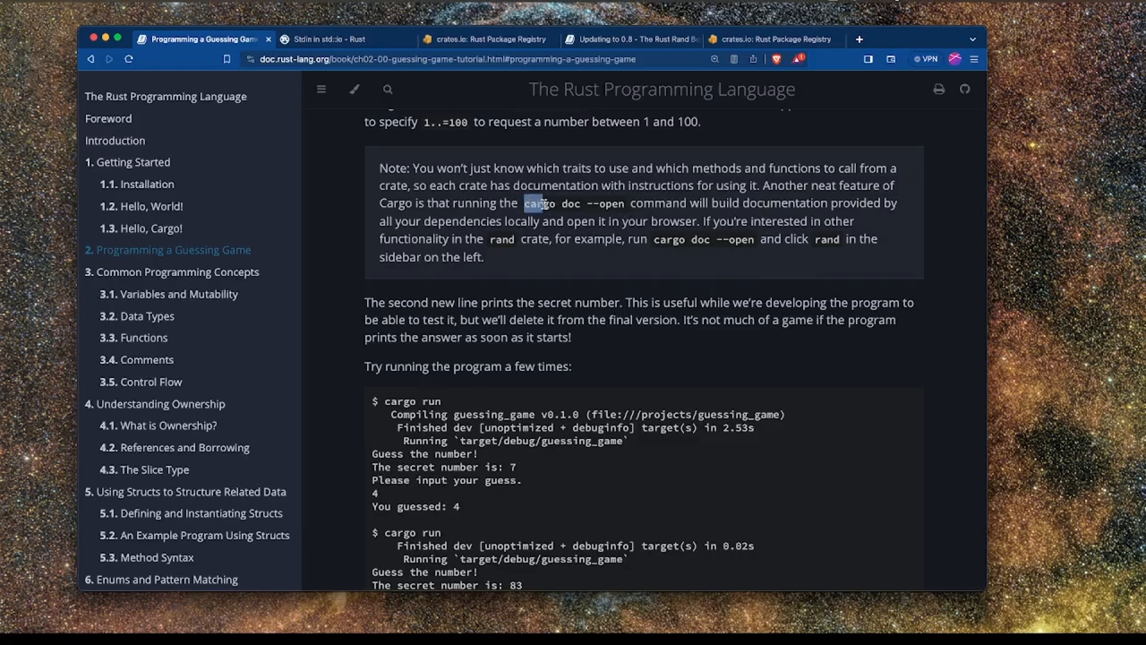
drag(529, 204, 627, 204)
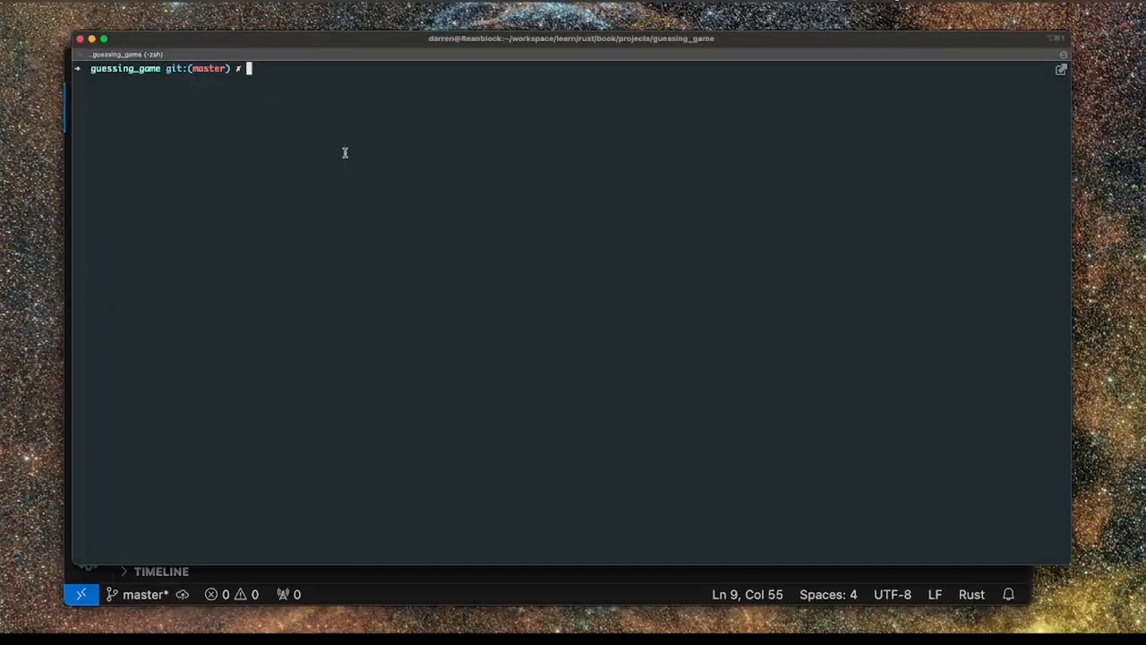
Run cargo doc --open for the guessing_game project.
text(cargo doc --open)
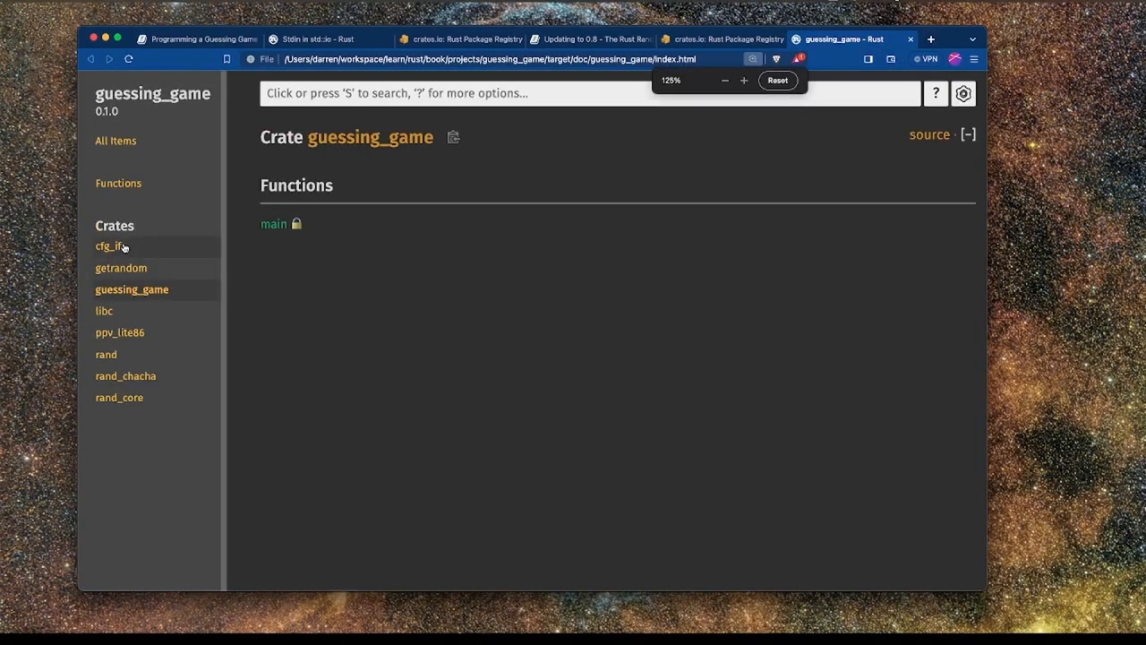
click(121, 268)
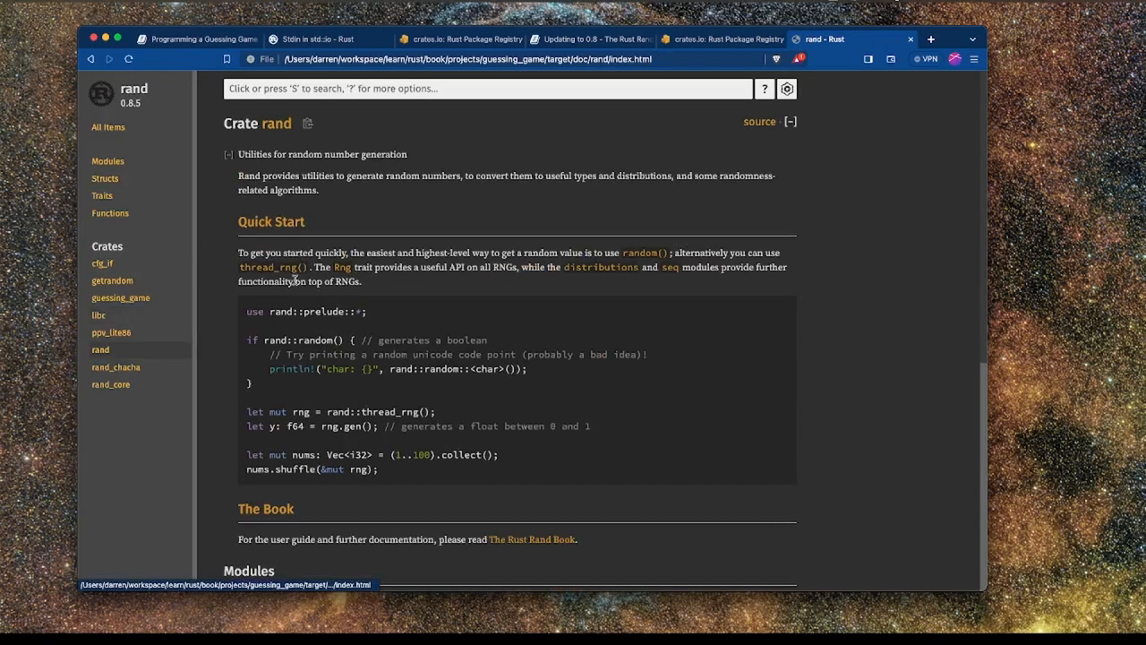
scroll(down, 3)
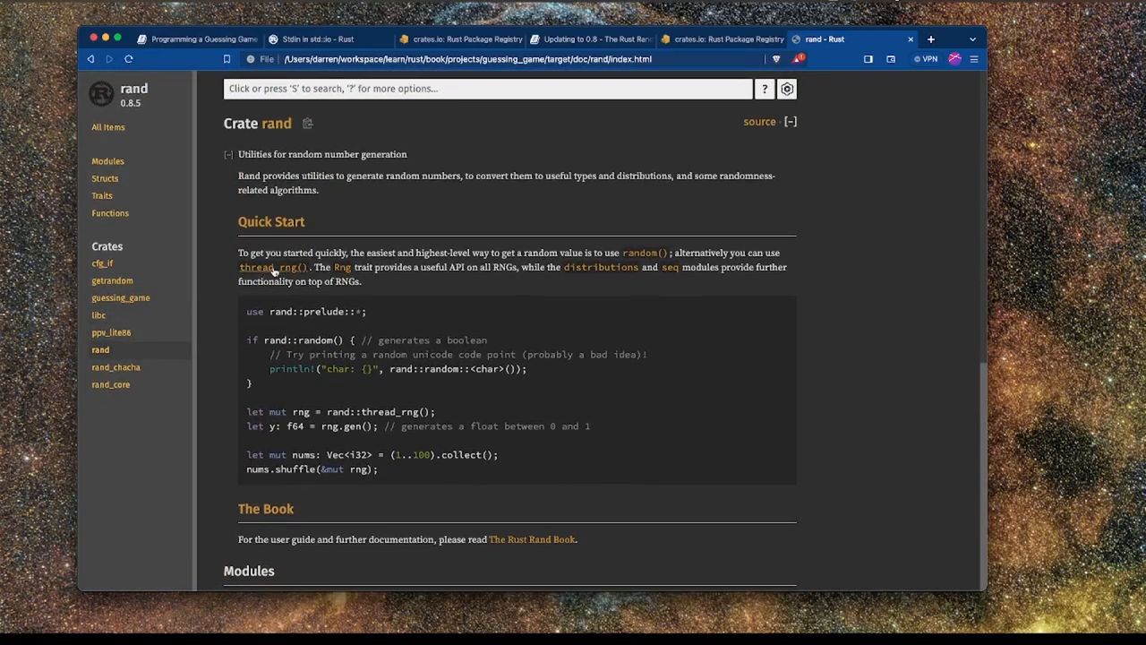
drag(252, 252, 336, 252)
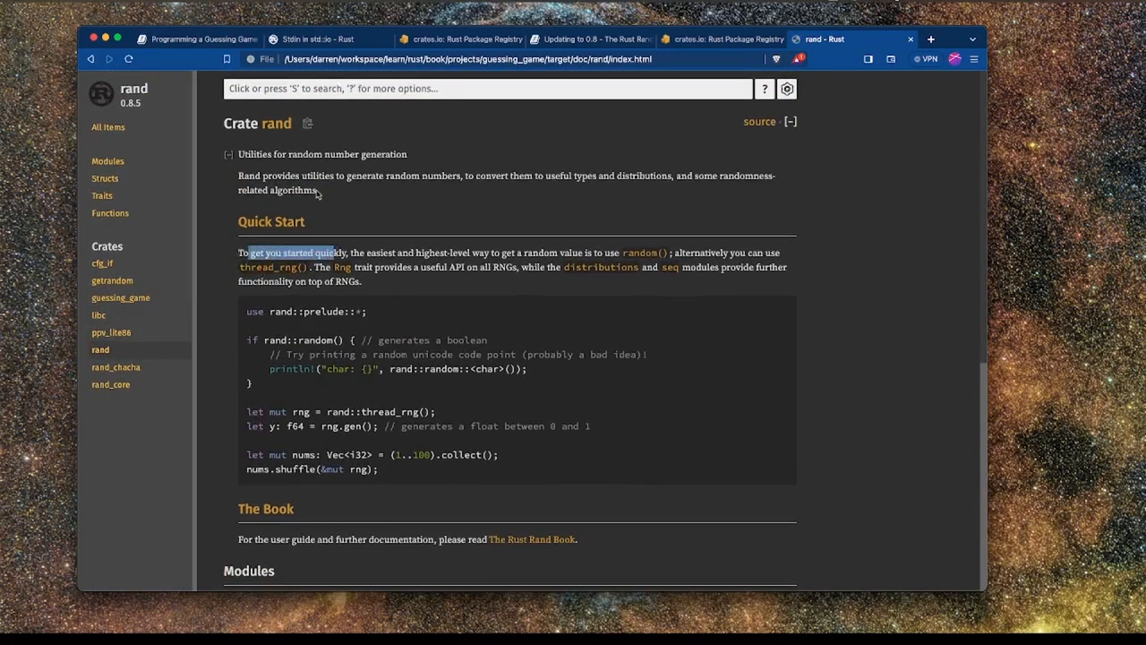
scroll(down, 3)
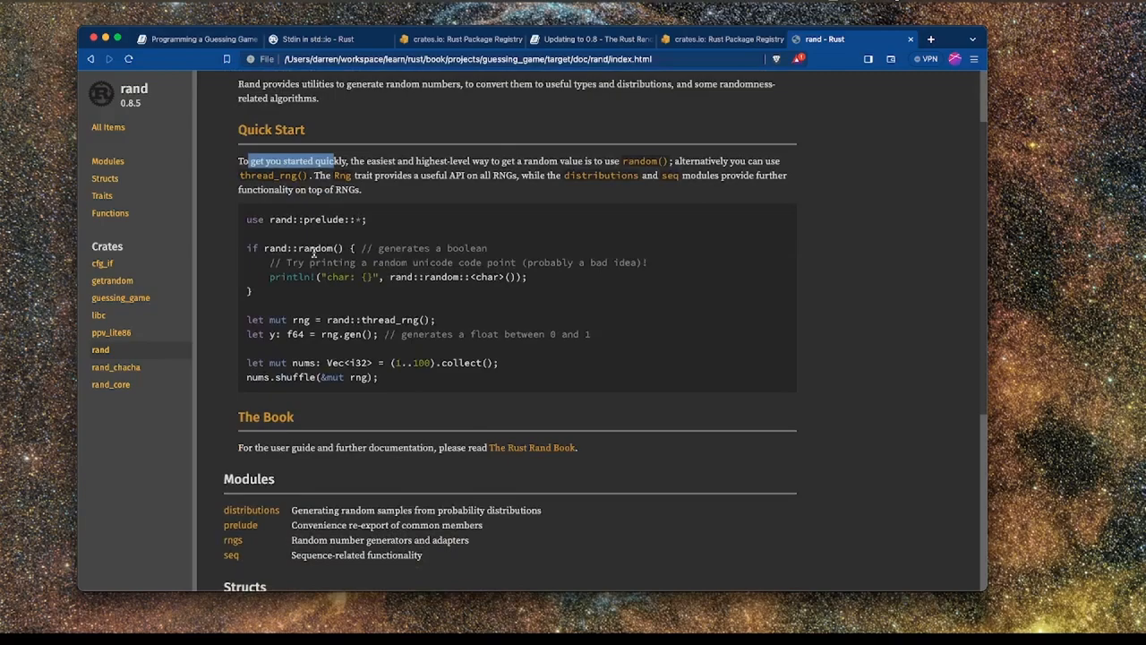
scroll(down, 3)
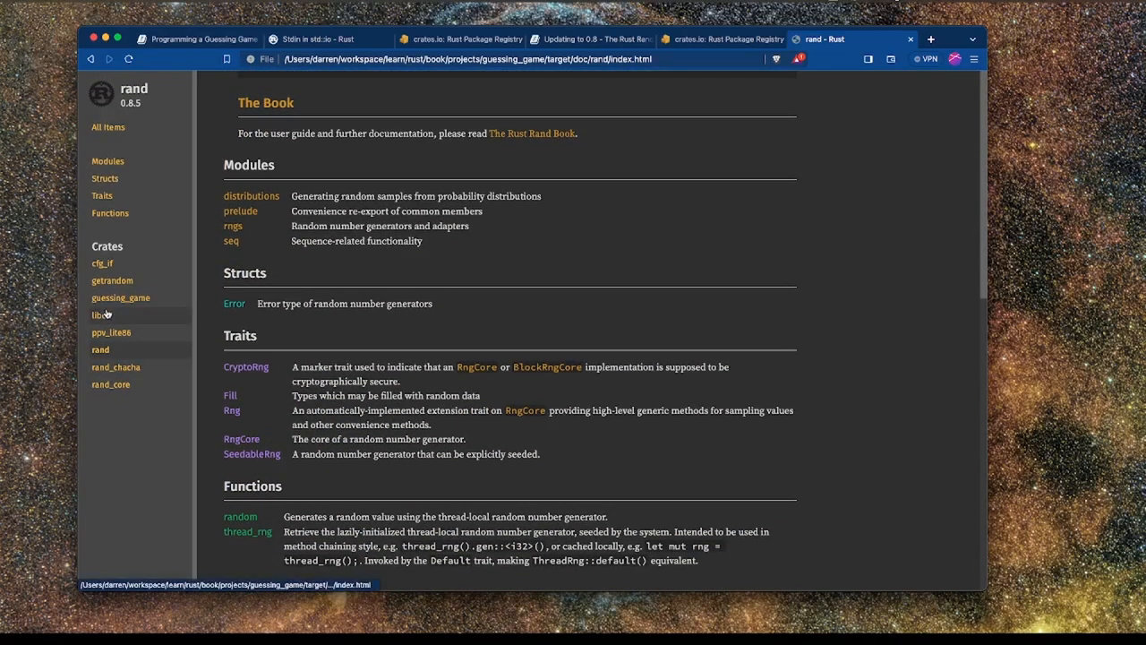
click(120, 297)
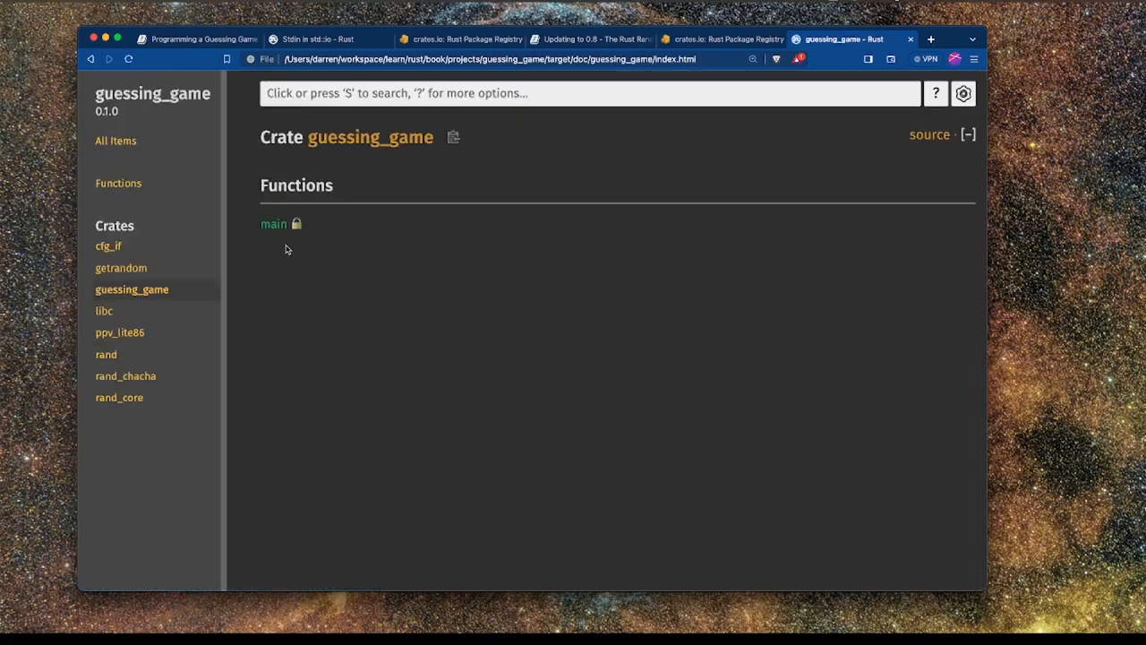
click(274, 223)
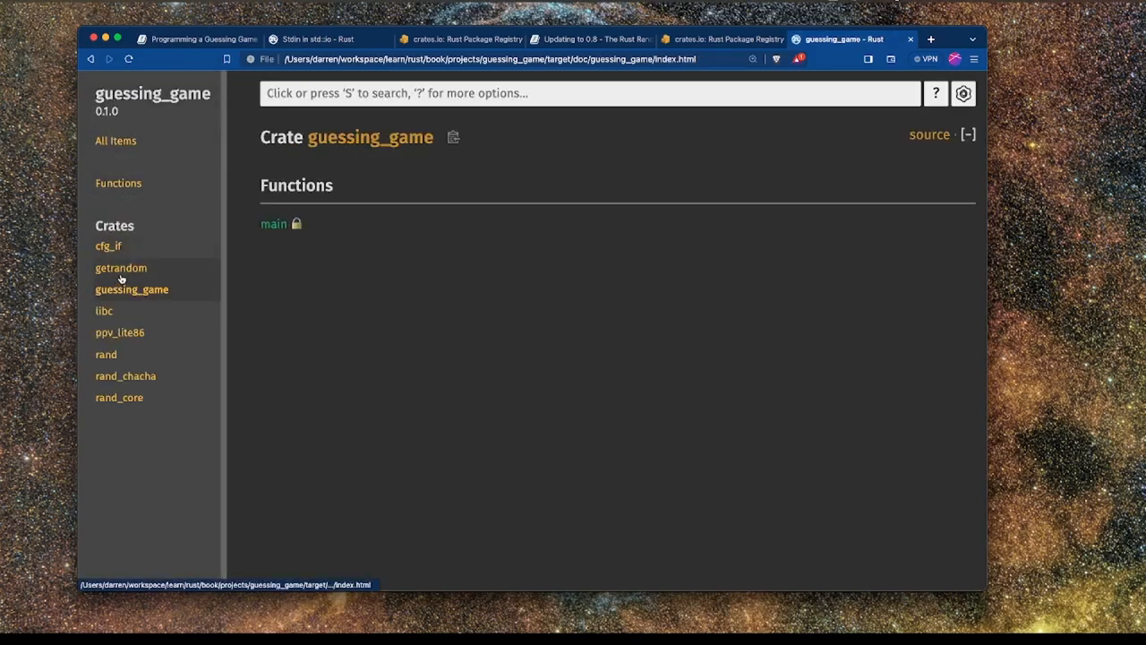
Open getrandom docs in a new tab and highlight guess.cmp(&secret_number) in Listing 2-4.
click(197, 39)
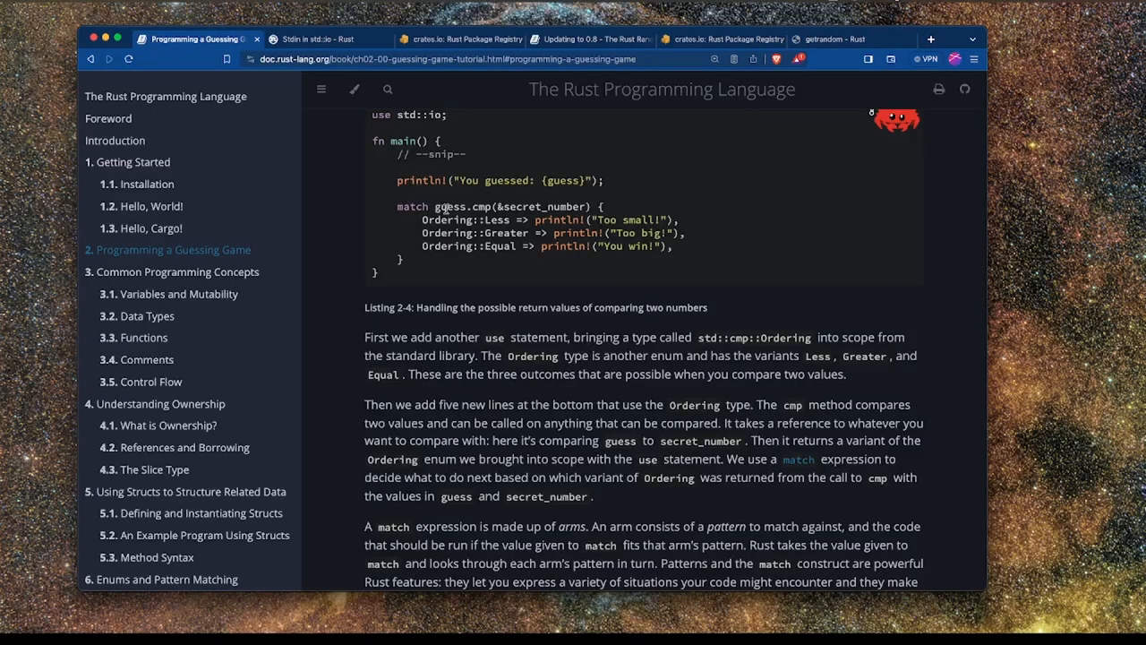
double_click(448, 206)
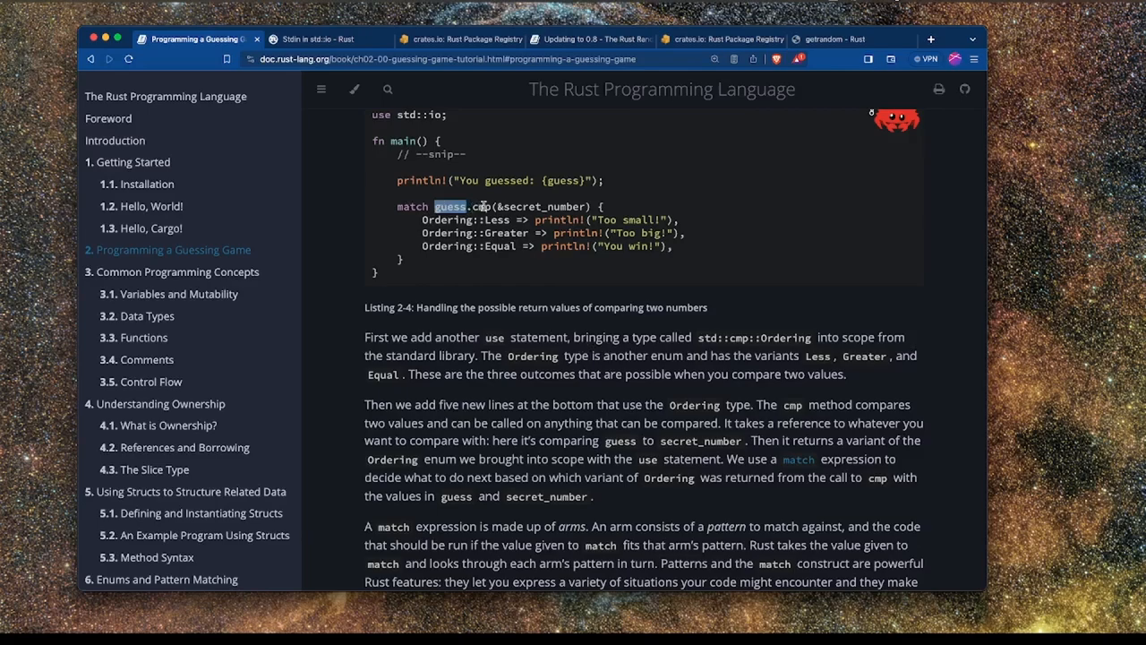
double_click(481, 206)
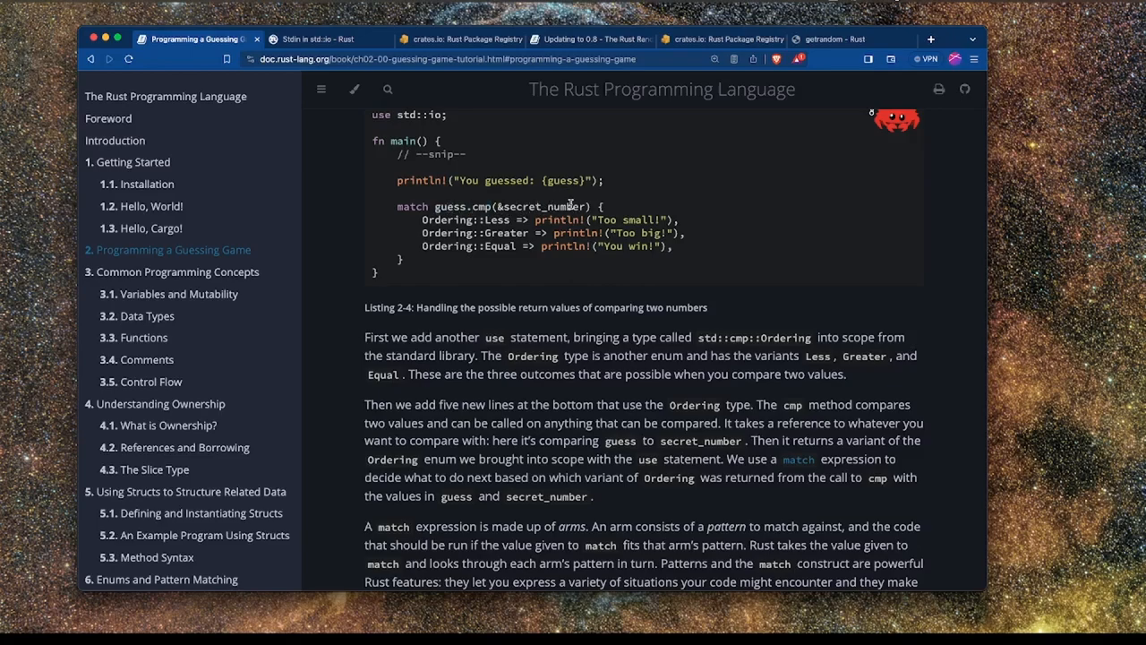
double_click(538, 206)
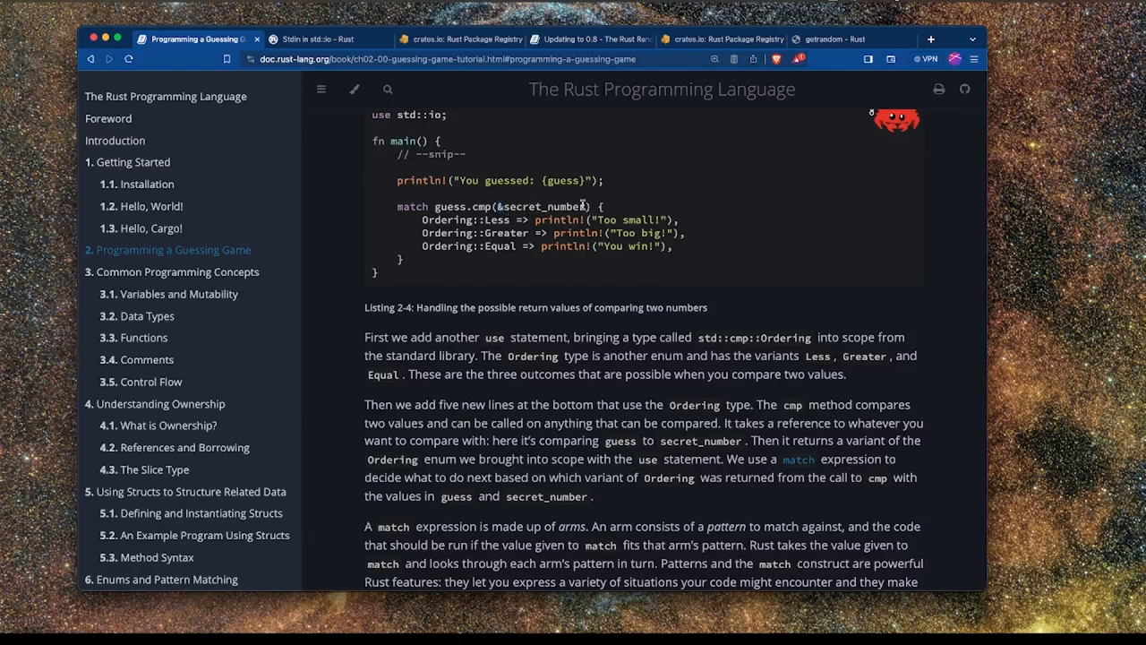
double_click(542, 205)
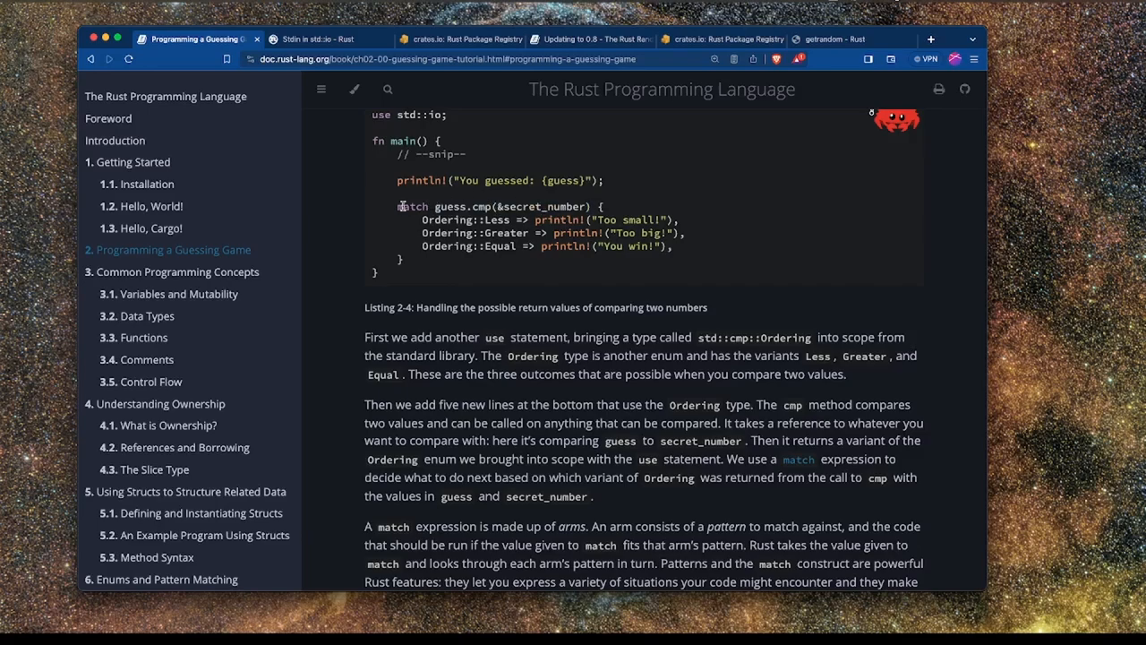
mouse_move(434, 206)
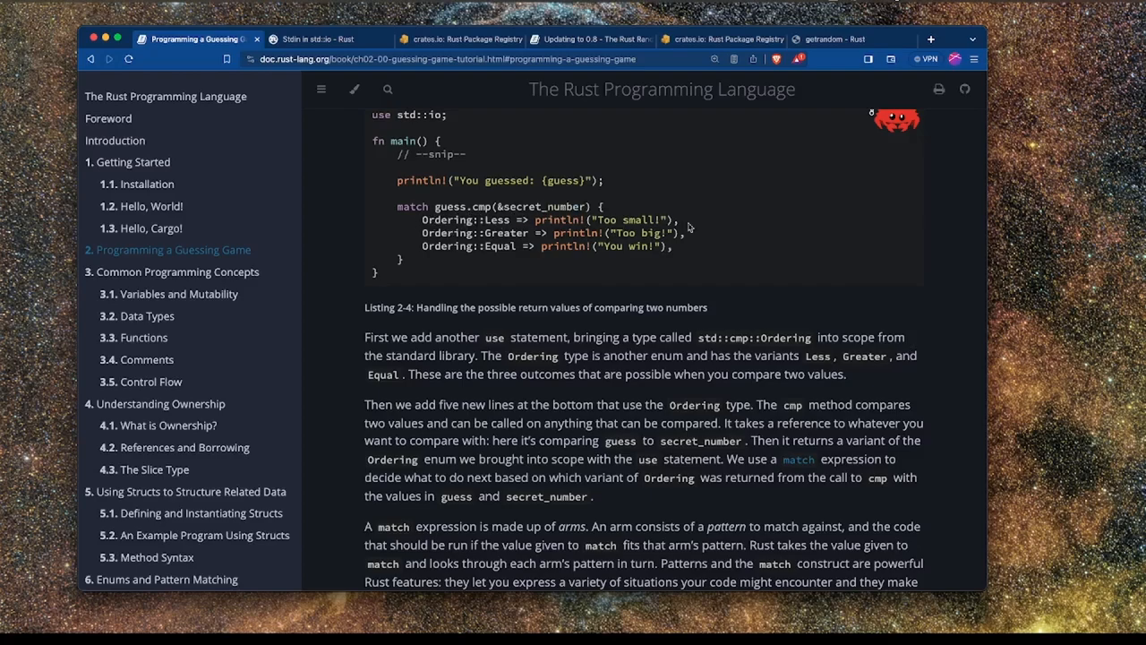
Scroll to the match arms and highlight Ordering::Less, then clear the selection.
scroll(down, 3)
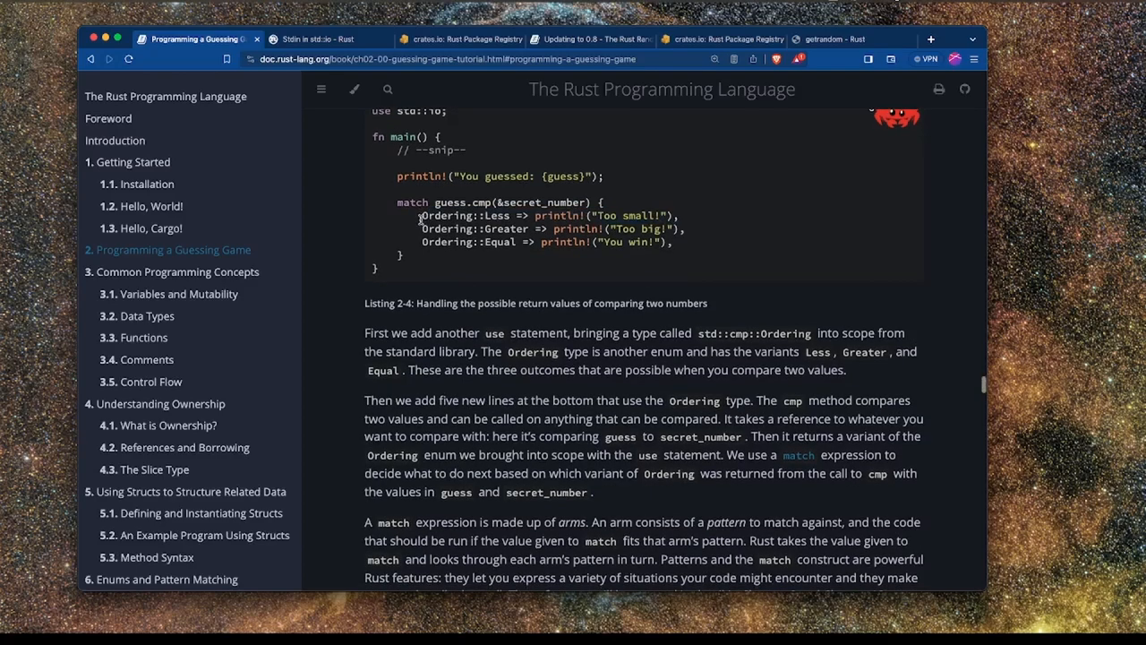
double_click(459, 215)
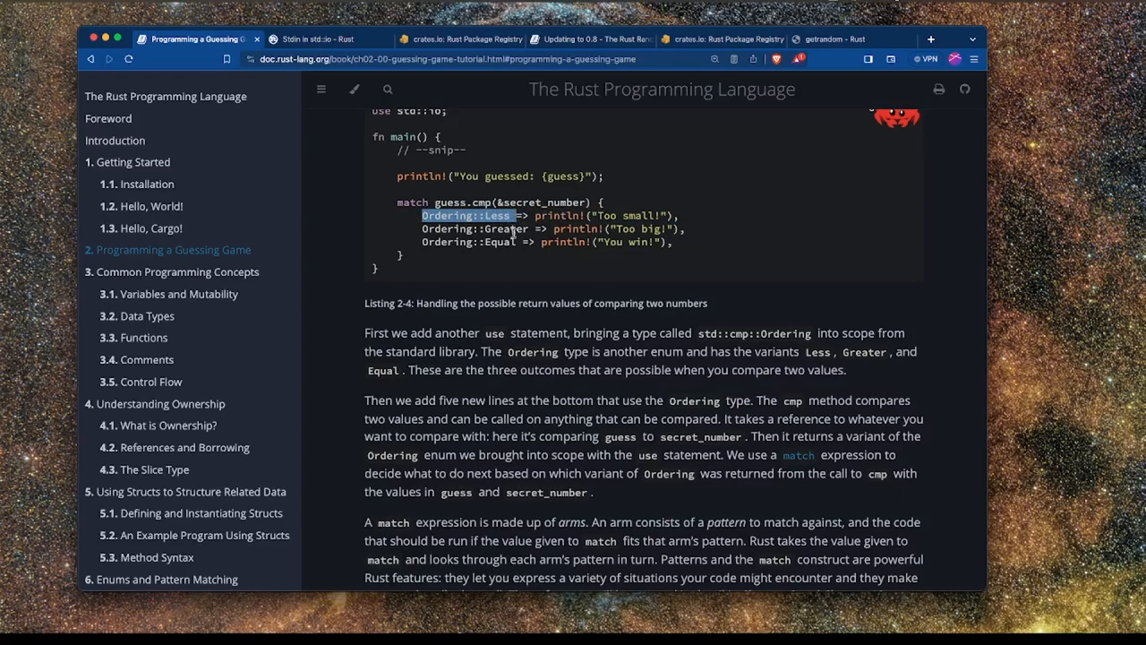
click(694, 219)
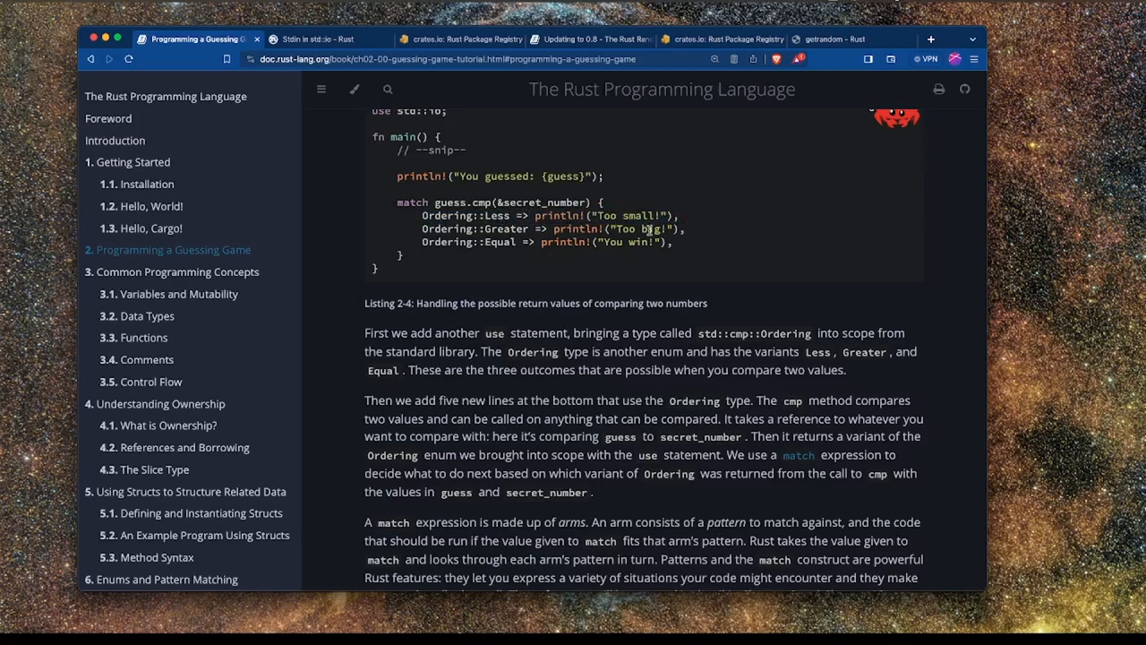
mouse_move(711, 240)
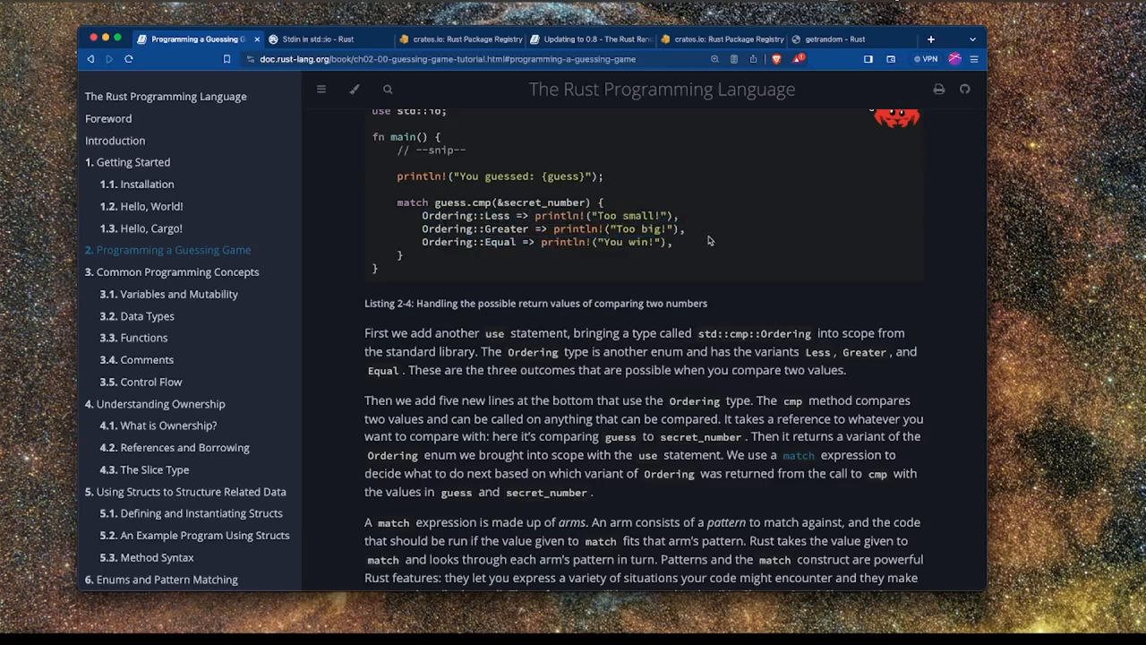
Highlight, then clear, the sentence introducing Listing 2-4's match expression.
scroll(down, 3)
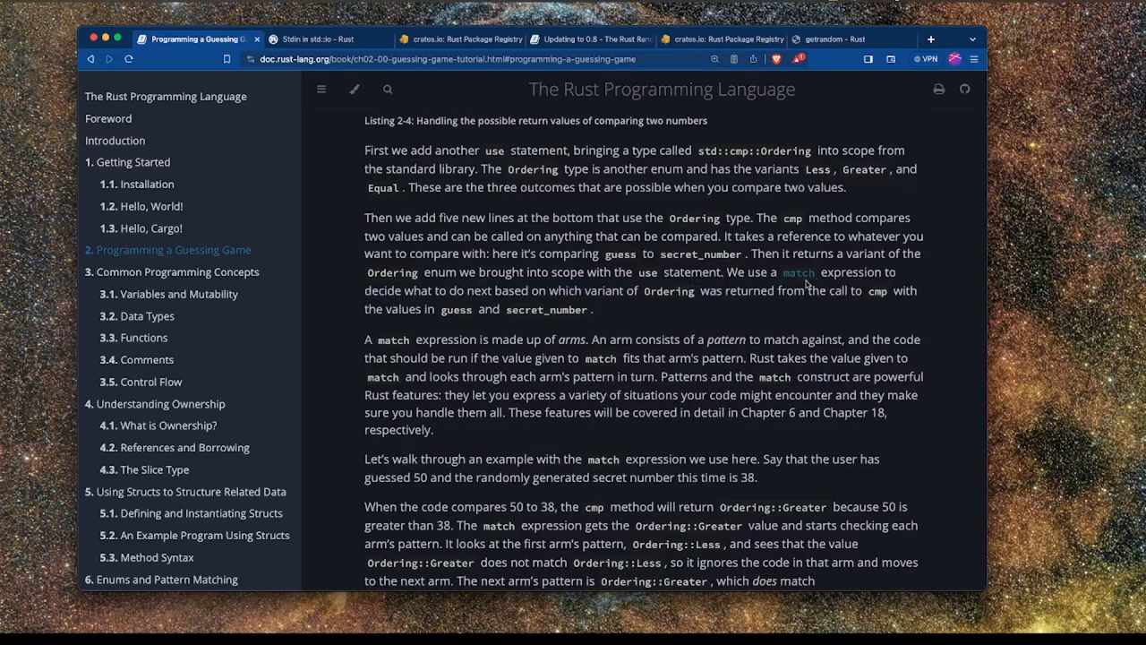
mouse_move(798, 272)
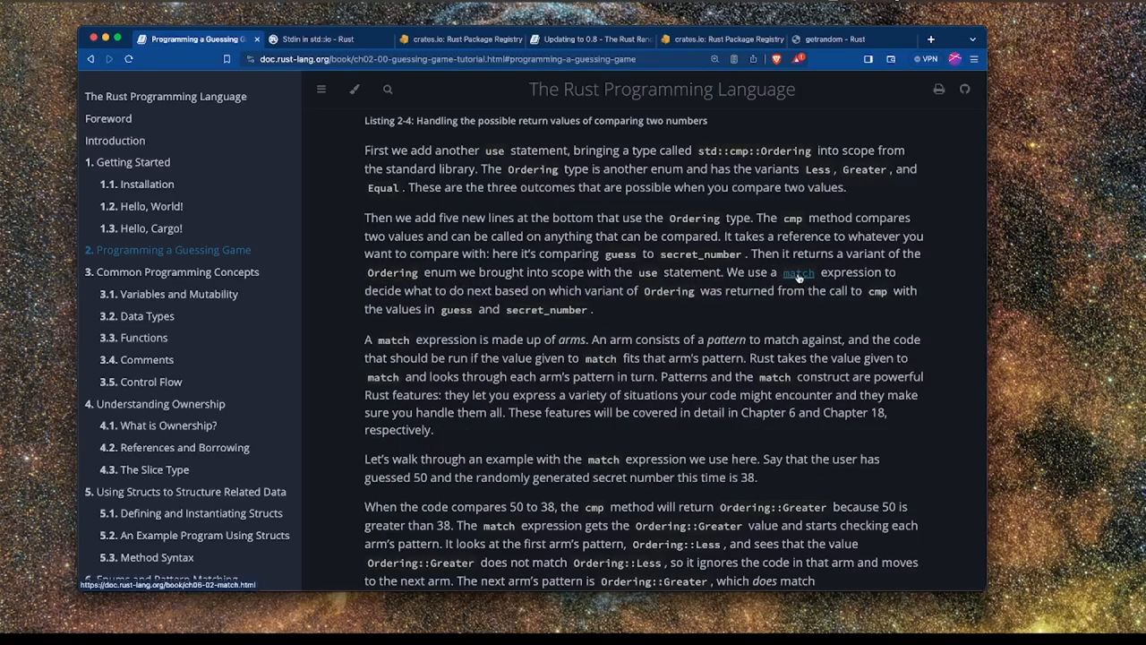
drag(728, 272, 895, 267)
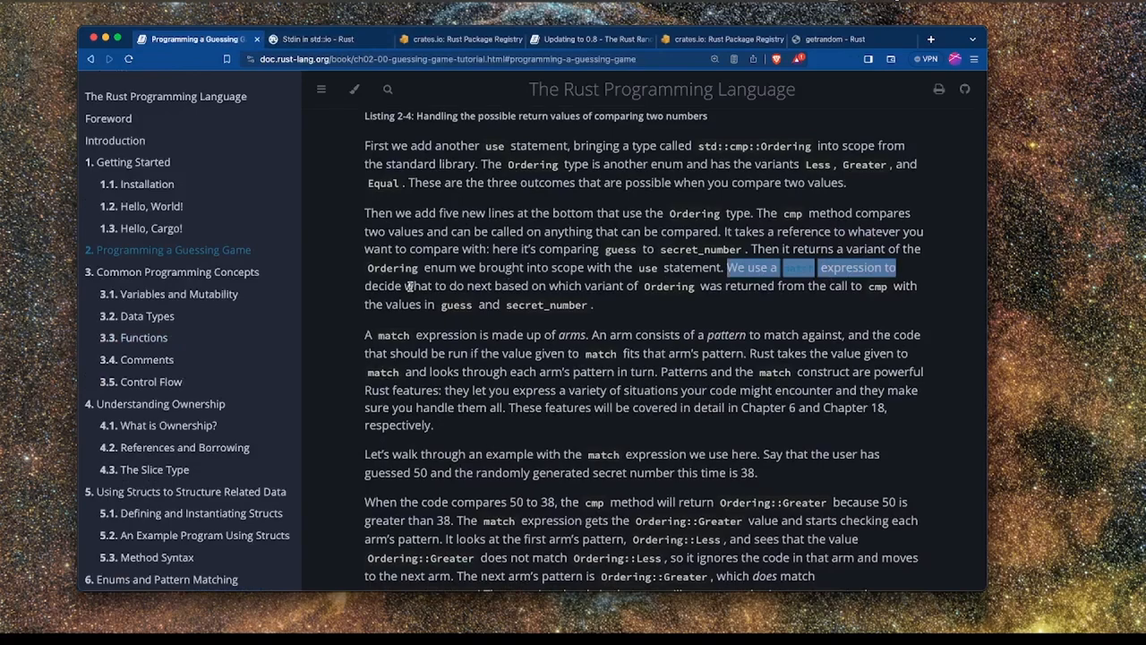
click(592, 285)
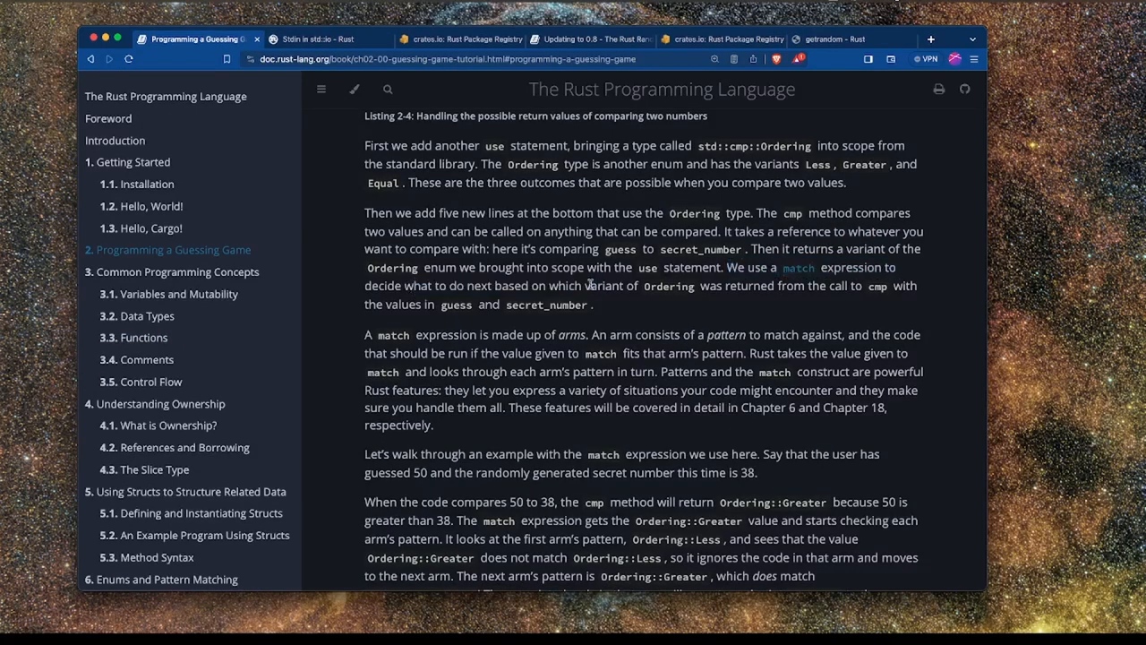
double_click(669, 286)
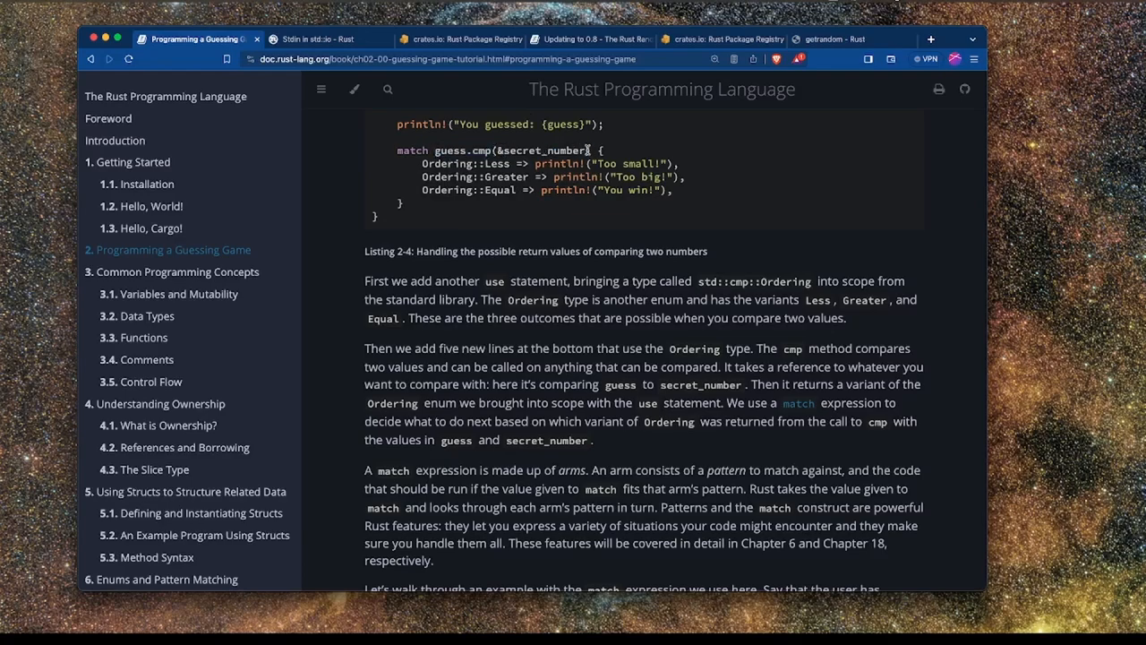
double_click(510, 149)
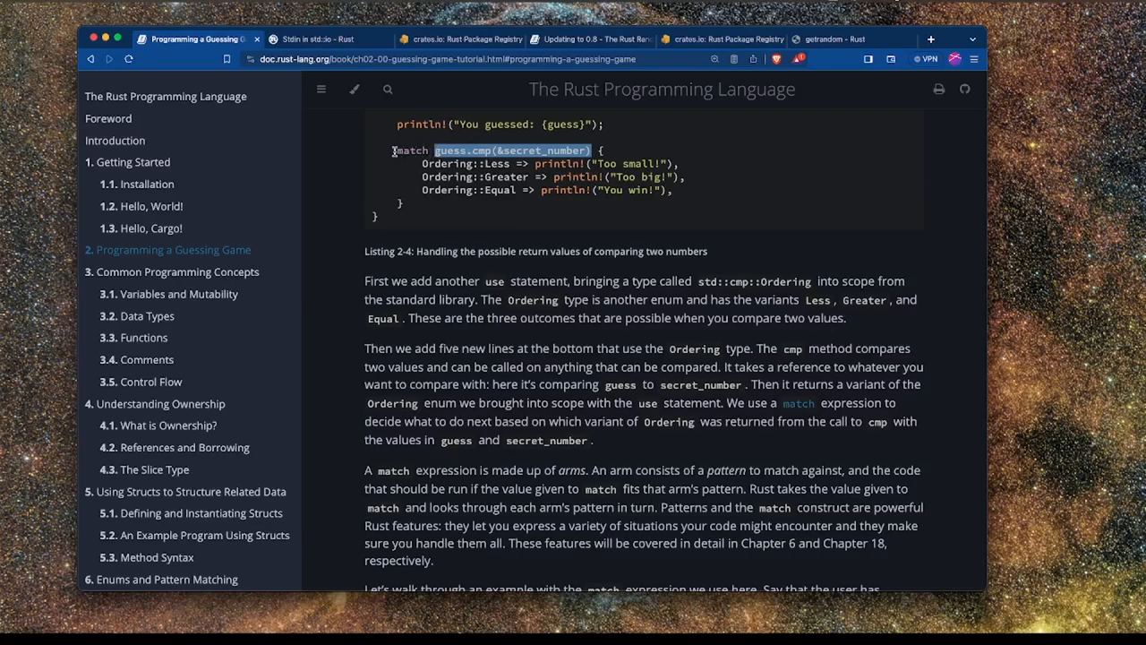
click(410, 151)
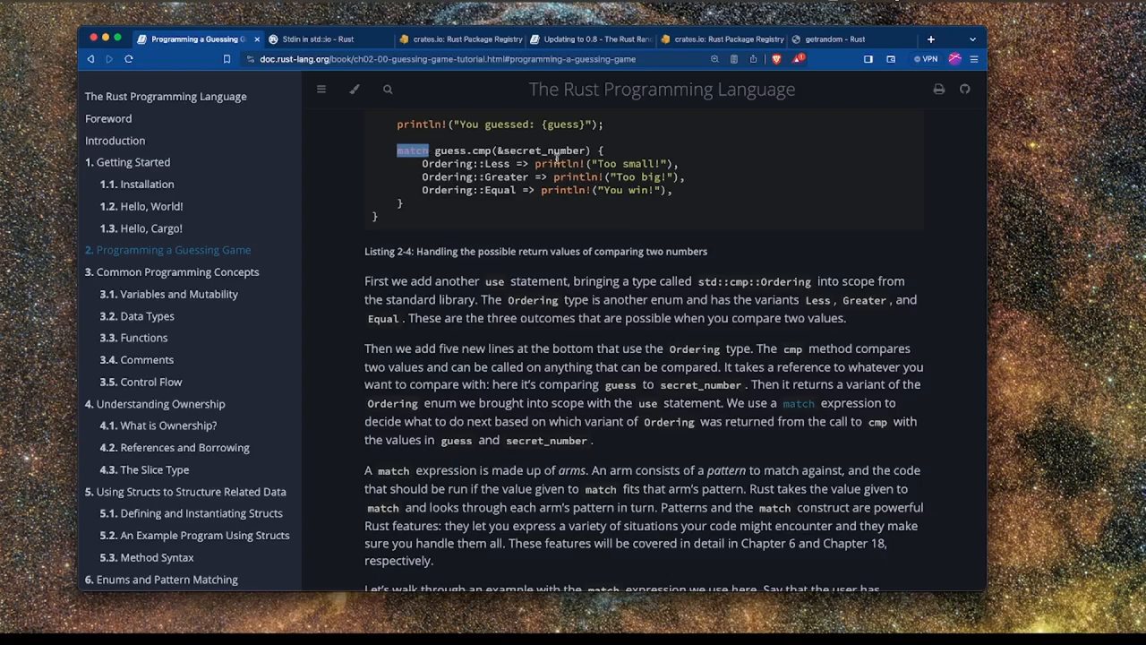
drag(435, 150, 591, 150)
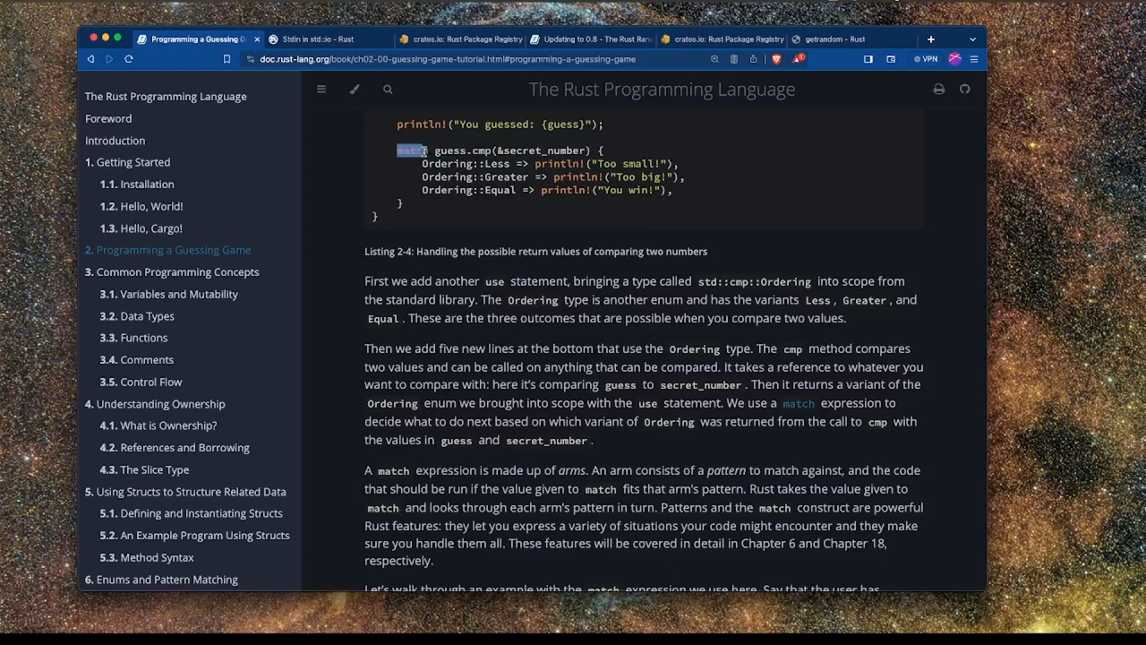
drag(434, 150, 564, 150)
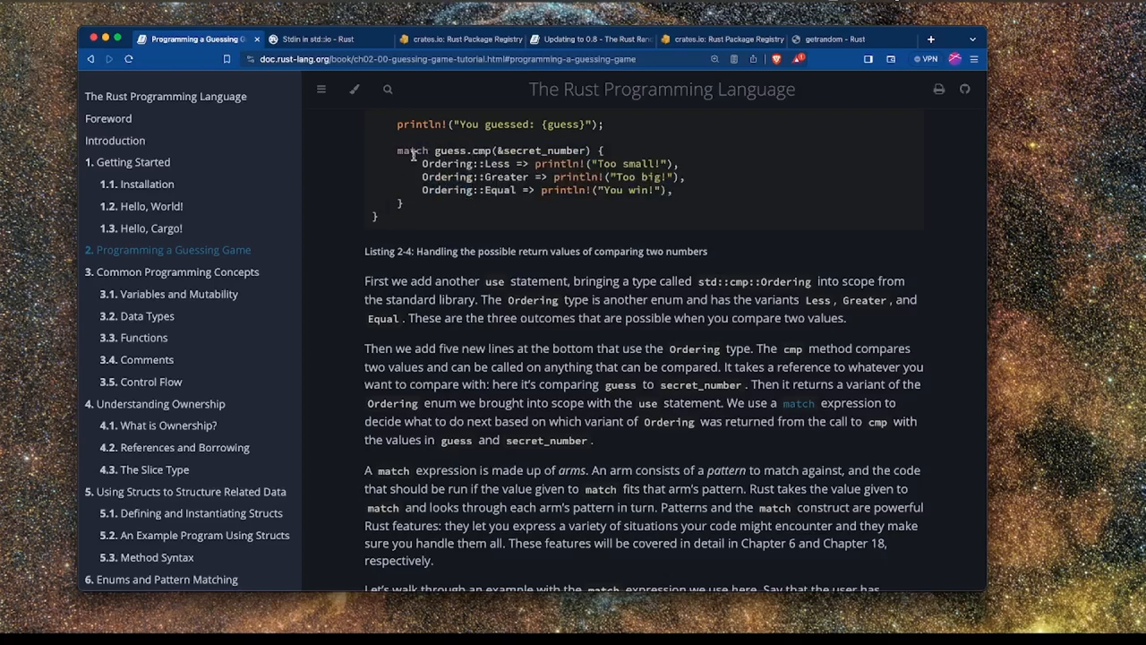
double_click(412, 150)
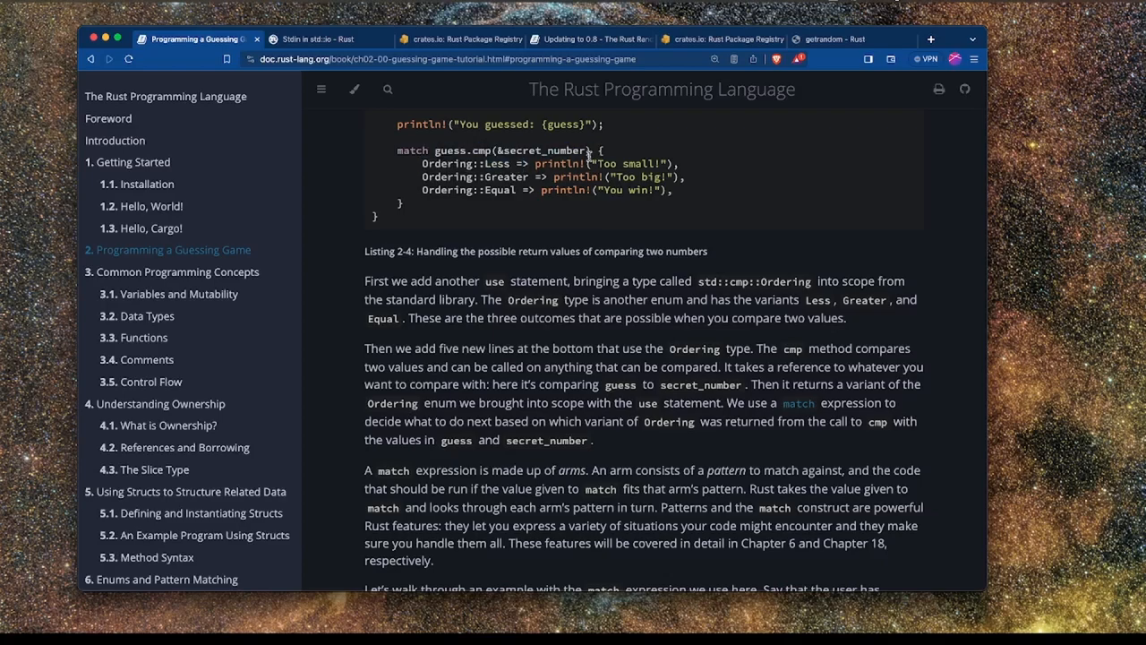
mouse_move(506, 209)
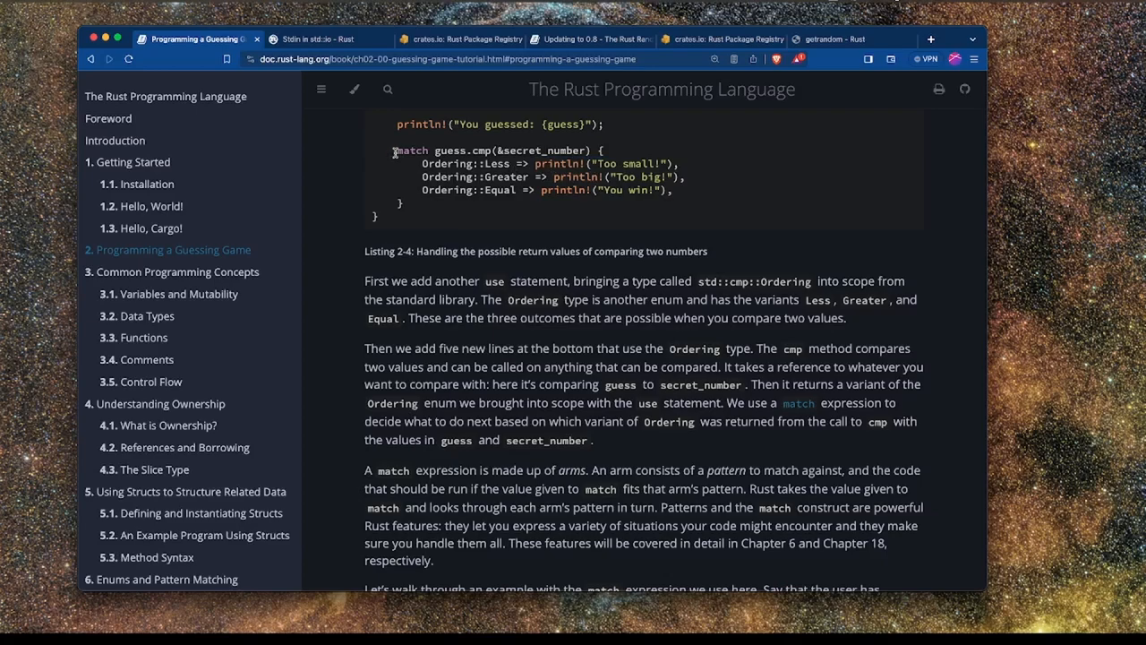
mouse_move(446, 177)
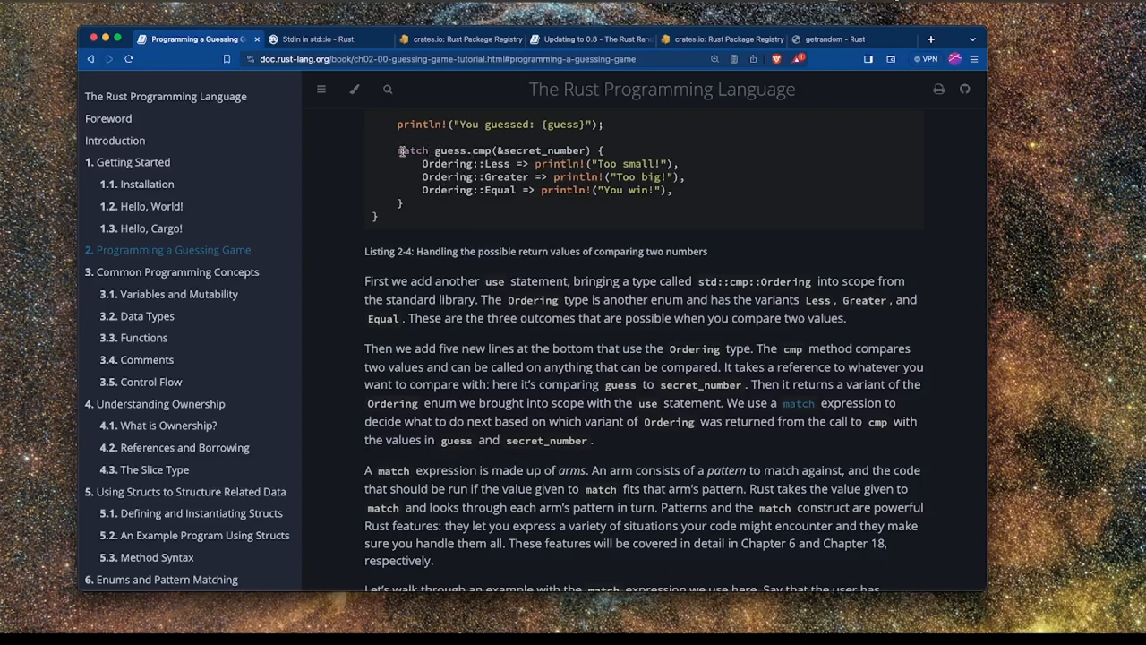
drag(434, 150, 593, 150)
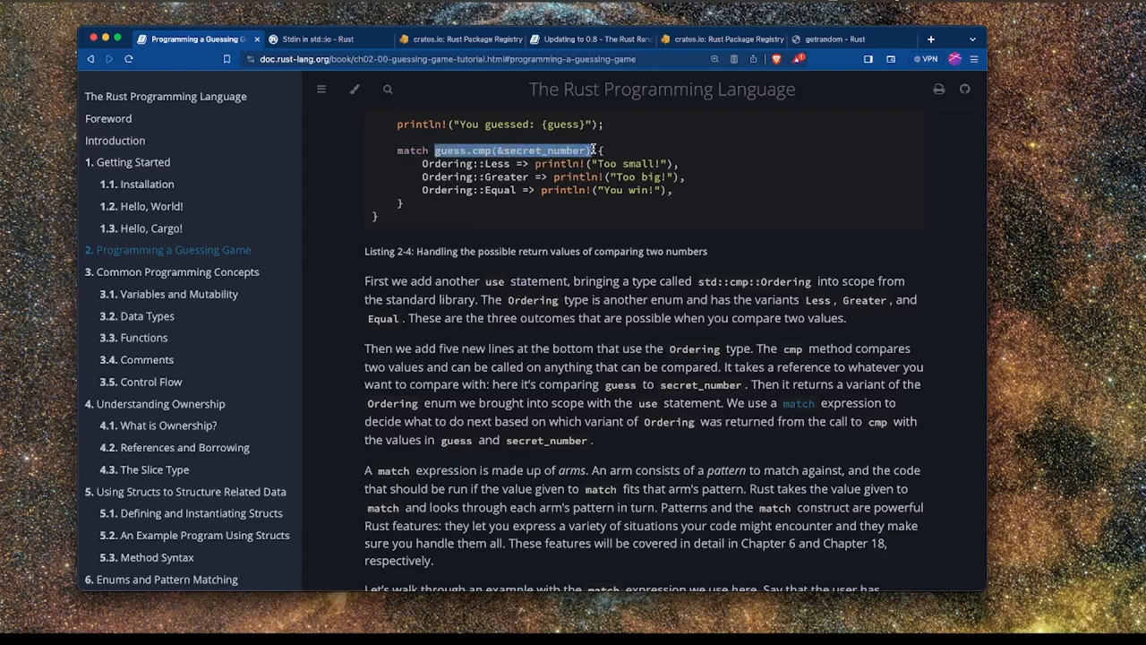
click(571, 149)
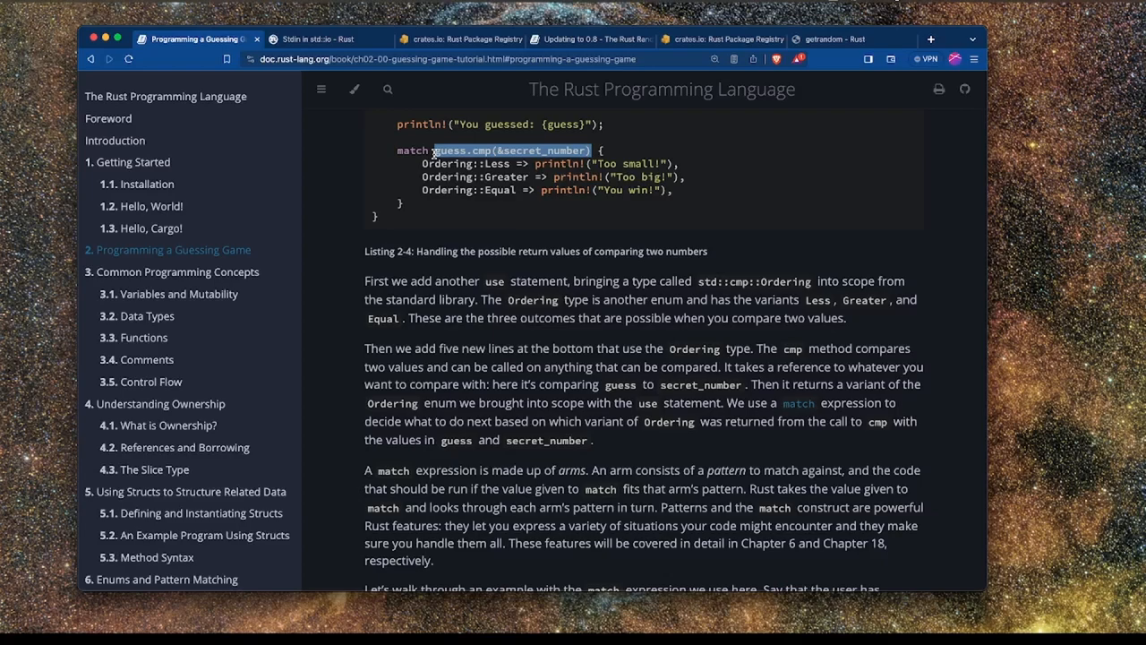
Read the 50-versus-38 walkthrough, highlighting 38 and Ordering::Greater.
scroll(down, 3)
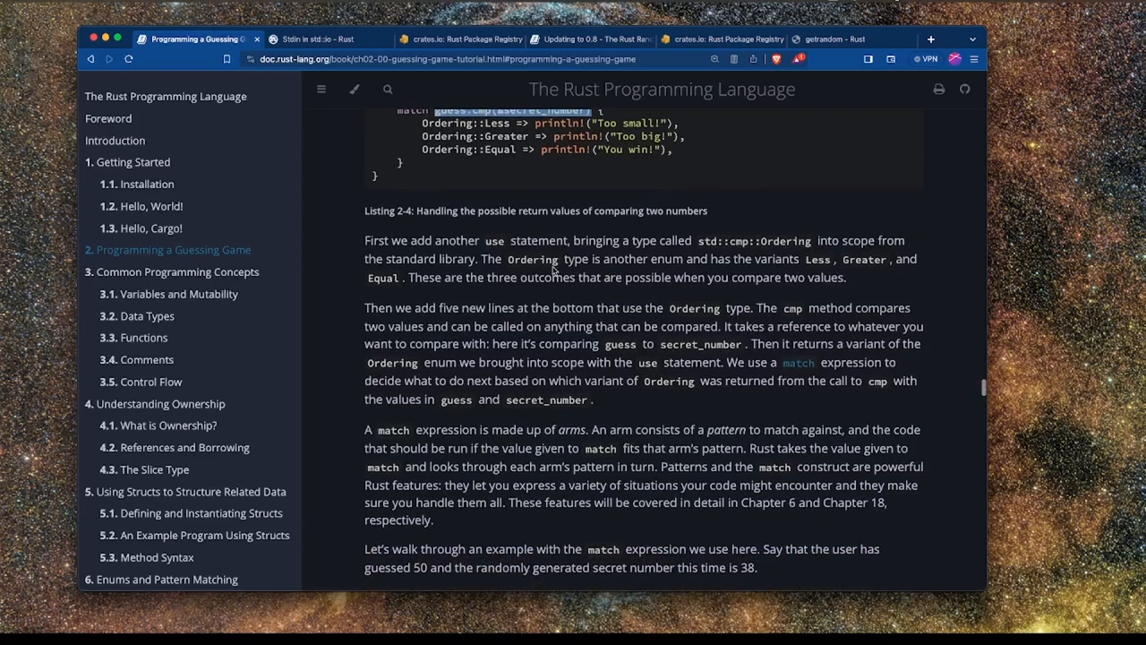
scroll(up, 3)
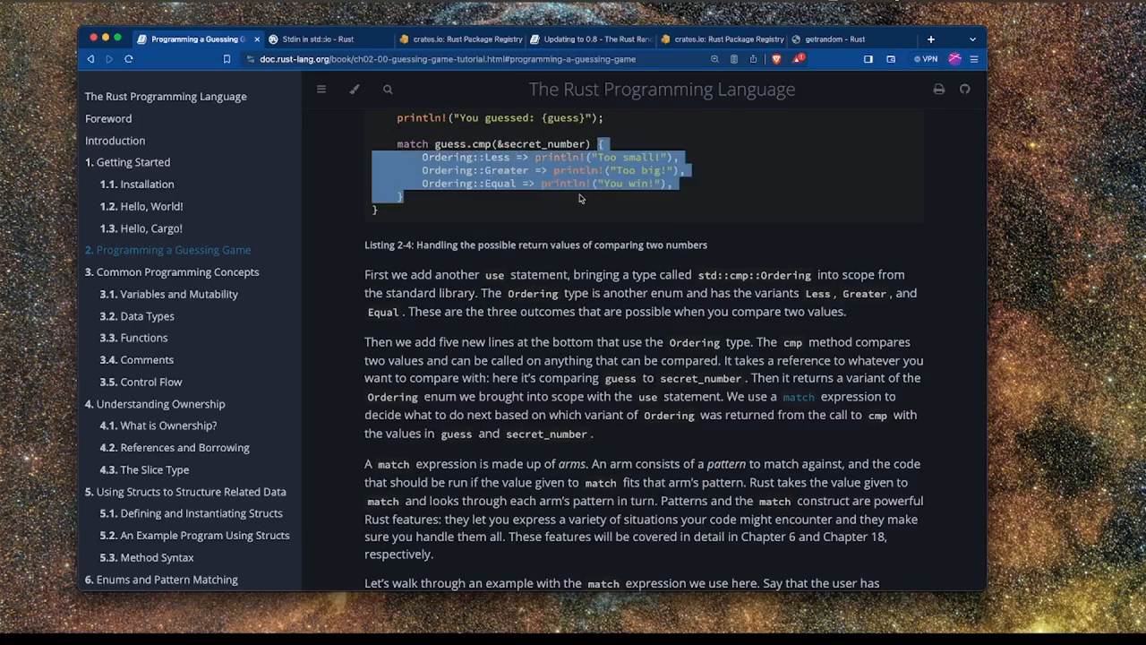
scroll(down, 3)
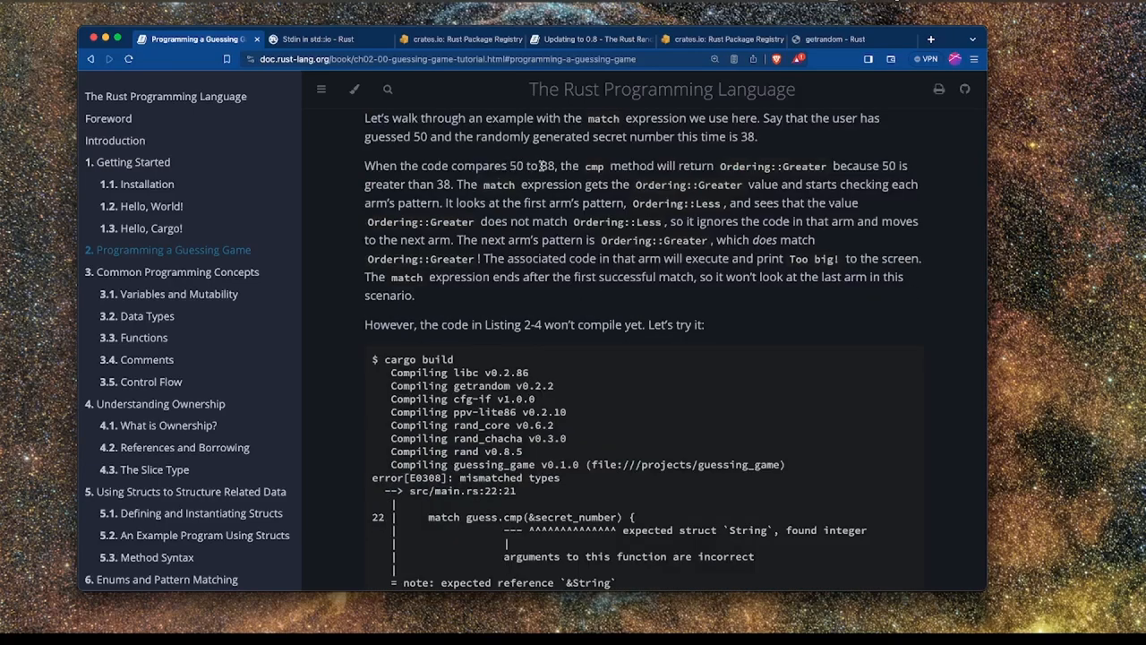
double_click(547, 166)
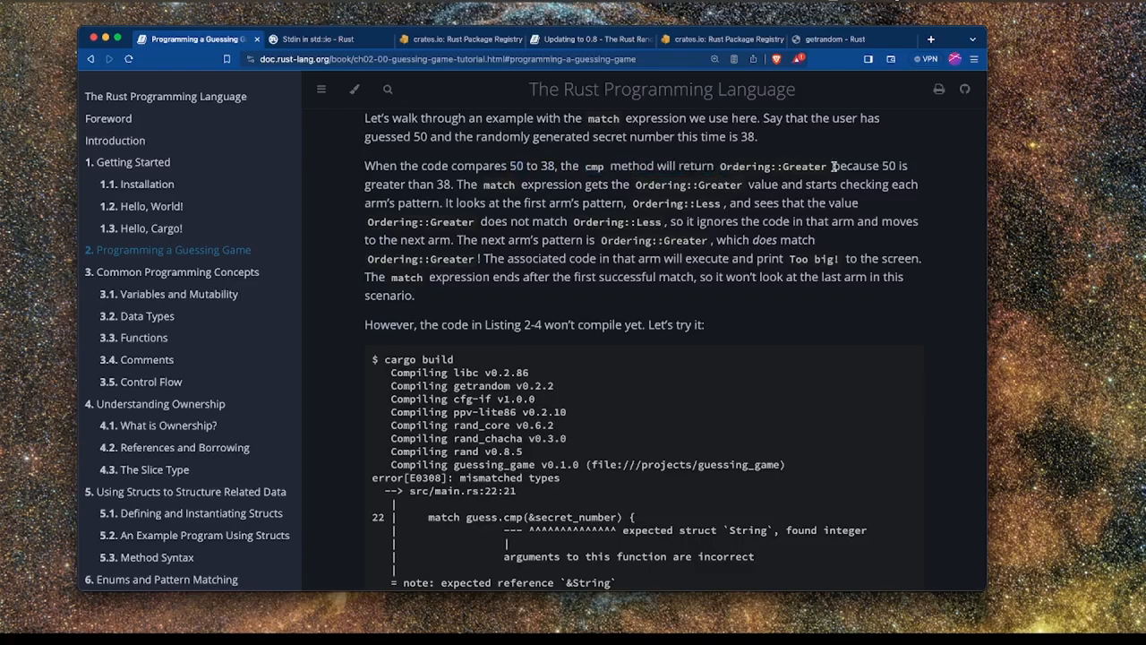
double_click(772, 166)
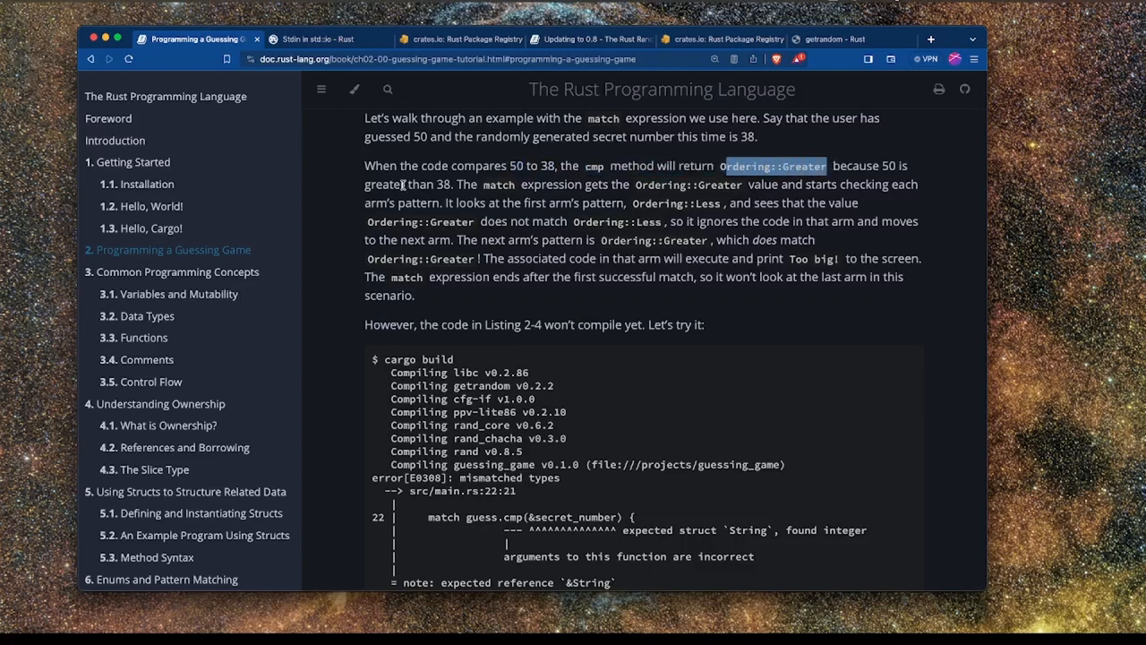
Highlight the non-matching Ordering::Less arm and scroll on toward the compile error.
scroll(down, 3)
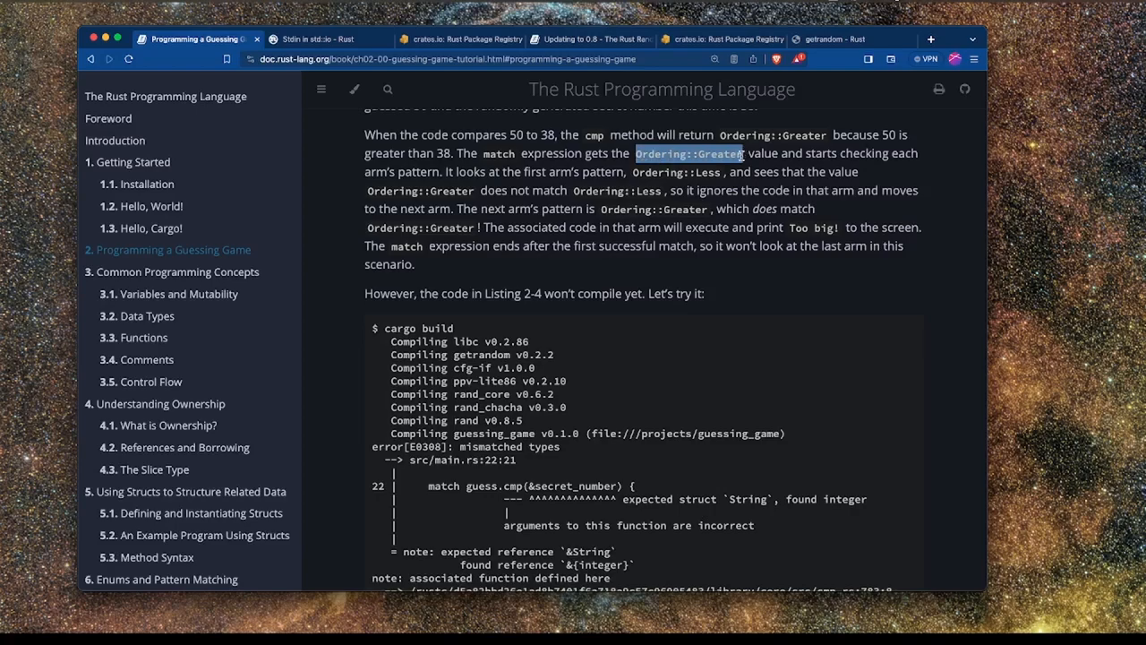
scroll(down, 3)
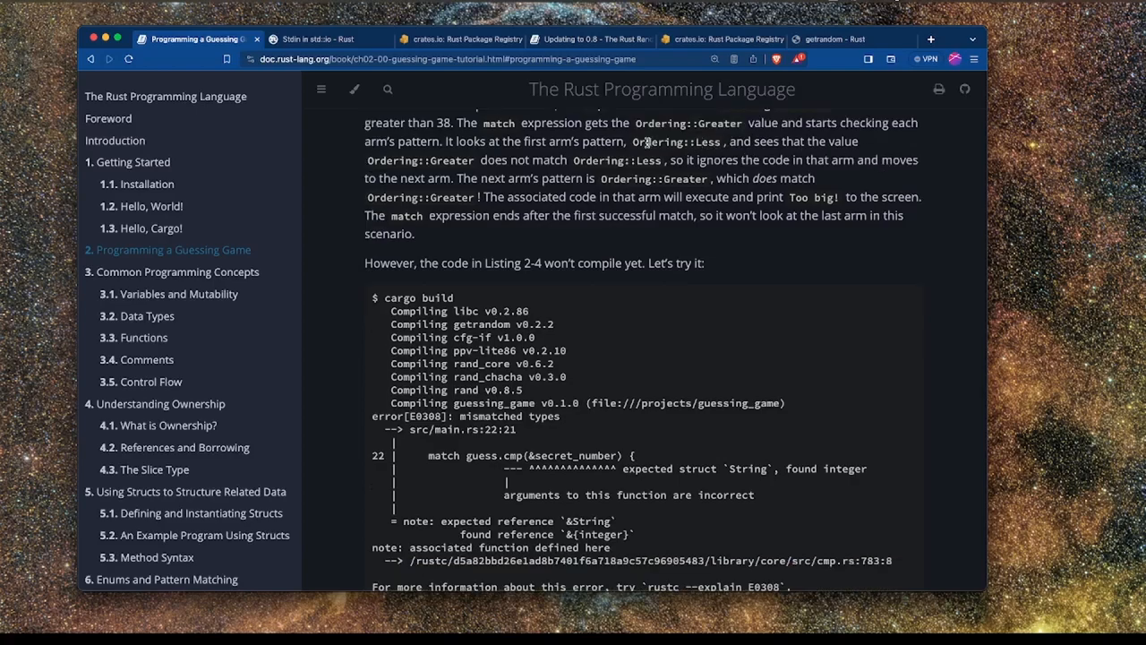
double_click(616, 159)
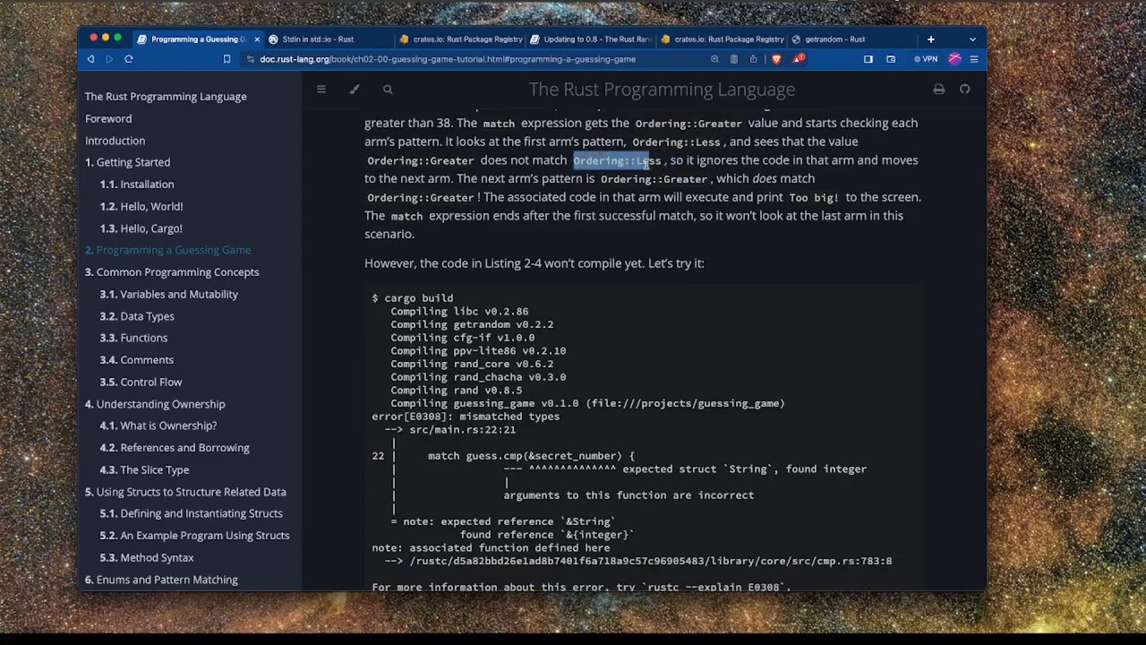
scroll(down, 3)
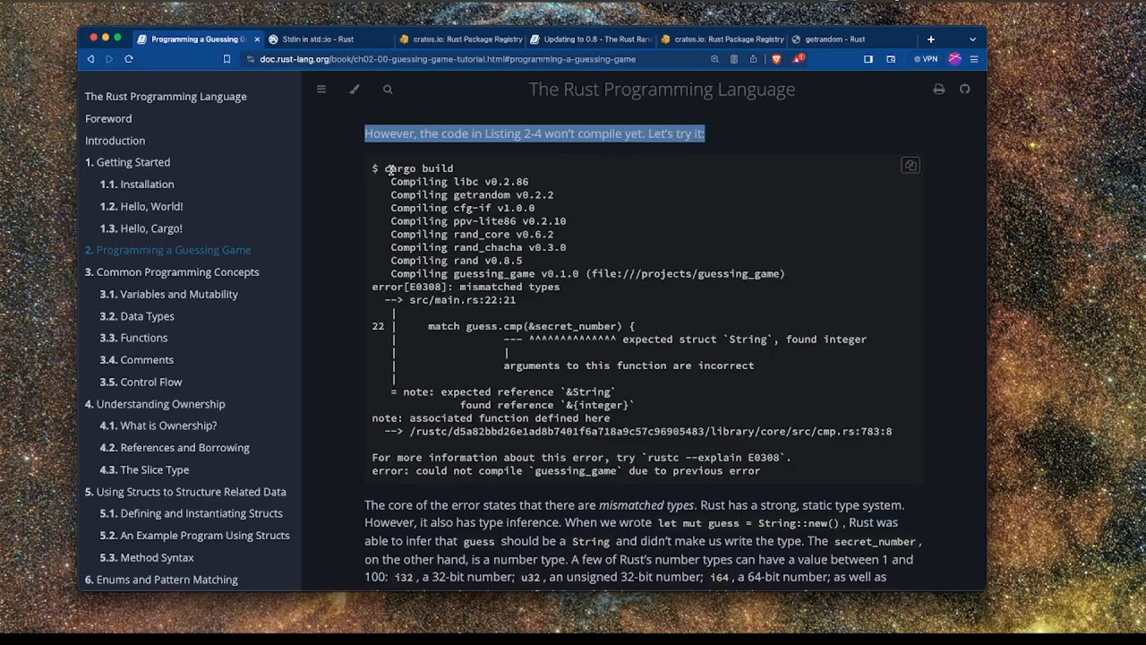
mouse_move(490, 276)
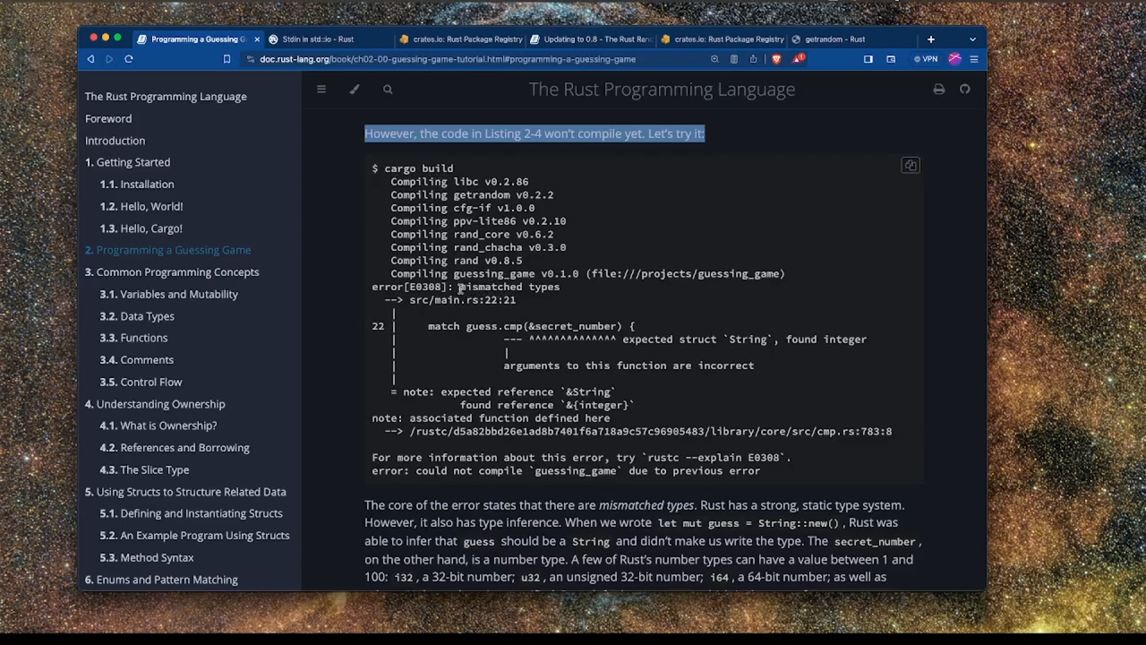
Highlight parts of the E0308 mismatched types error, including guess in the failing line.
double_click(509, 286)
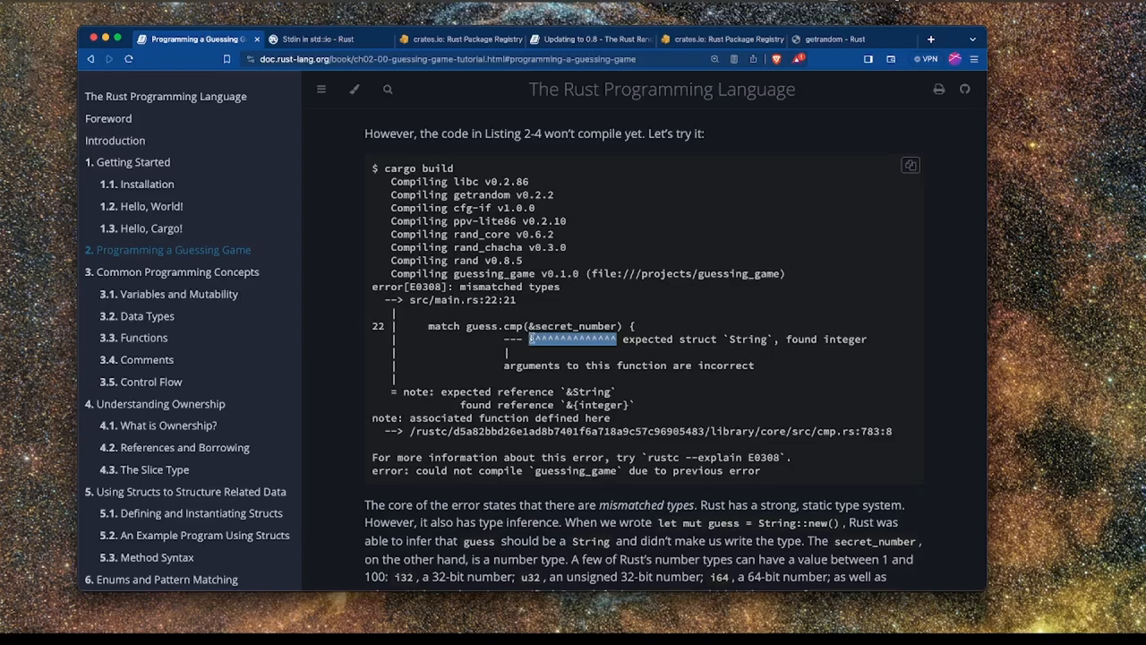
mouse_move(587, 323)
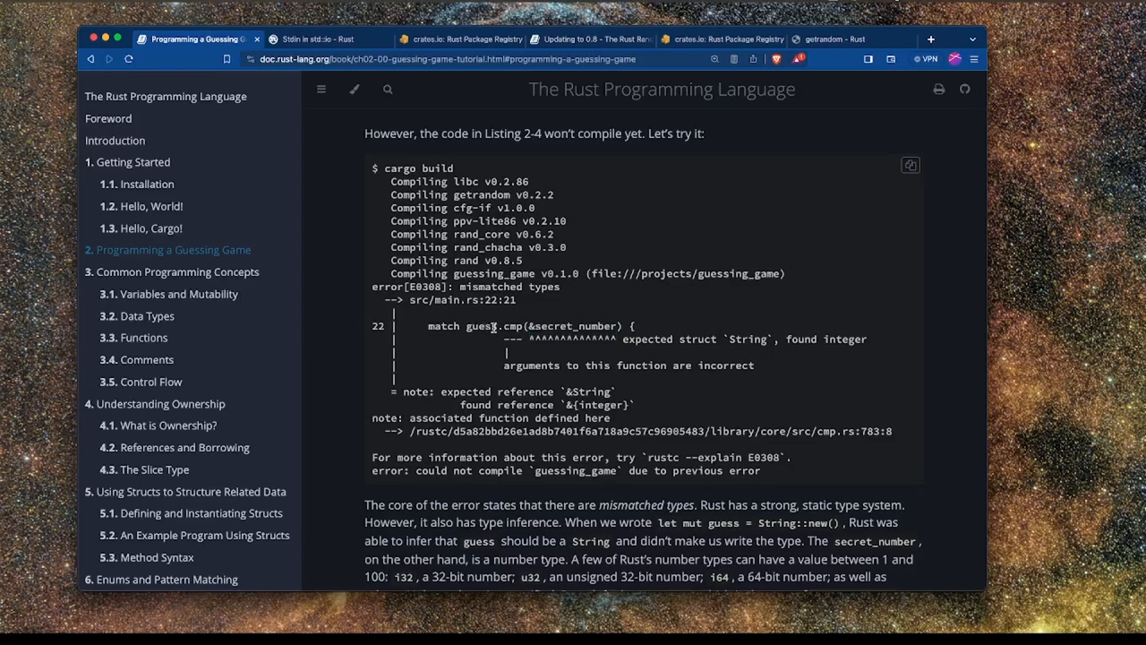
double_click(572, 326)
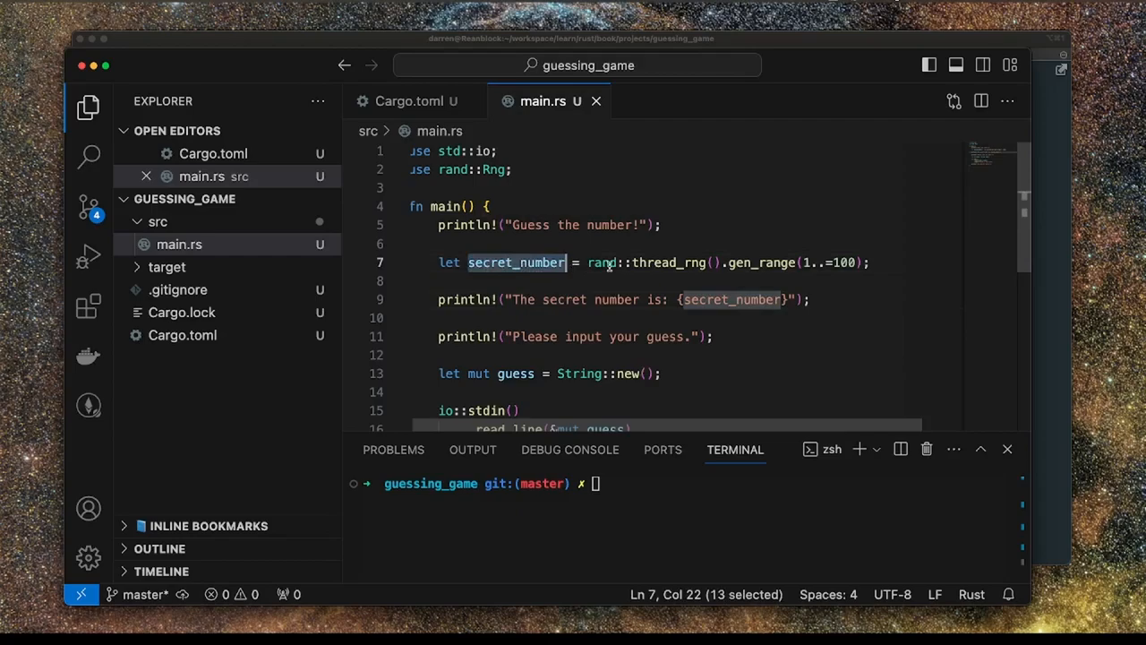
Highlight secret_number where it is defined on line 7 of main.rs.
double_click(604, 263)
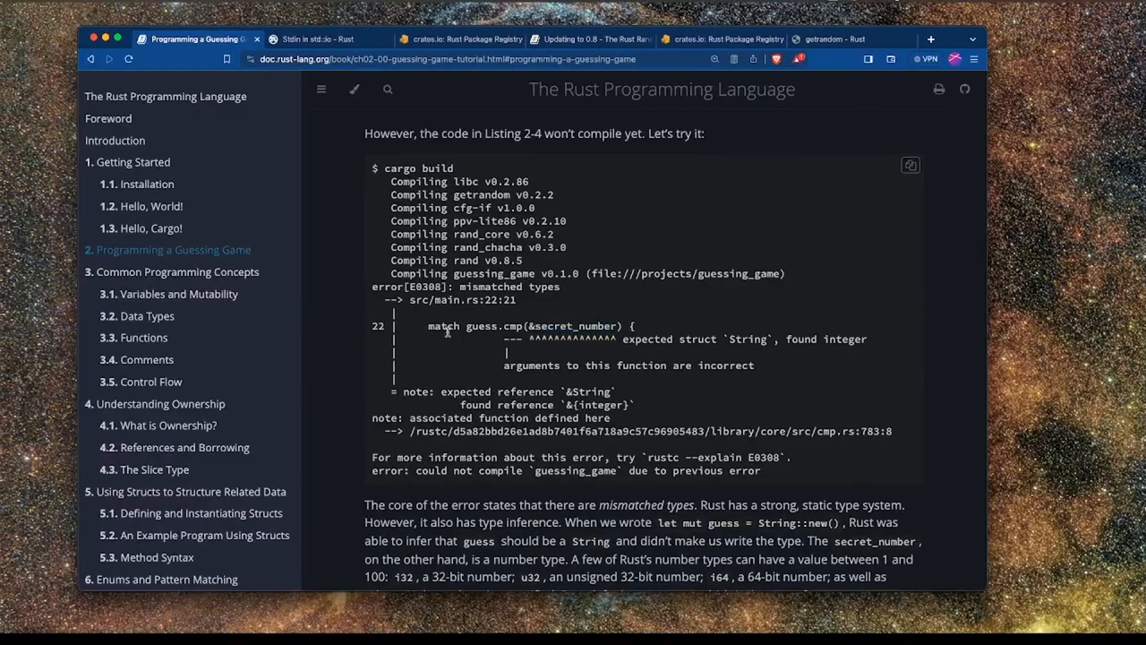
Scroll to the mismatched types paragraph and highlight the i32 and u32 type names.
scroll(down, 3)
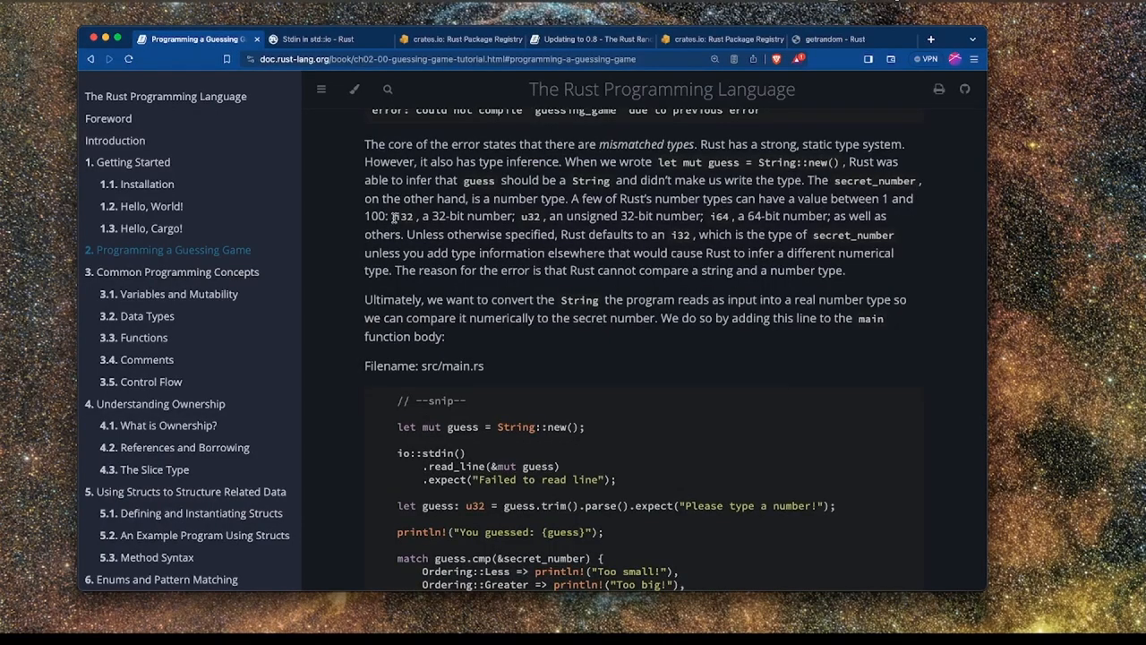
double_click(402, 216)
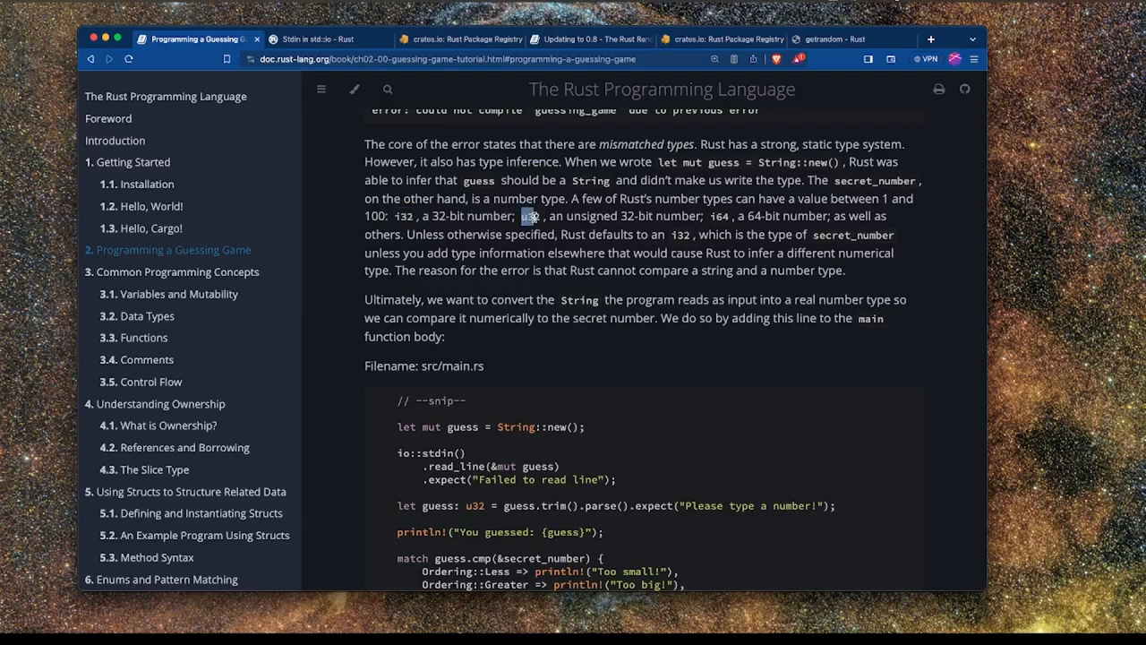
double_click(528, 216)
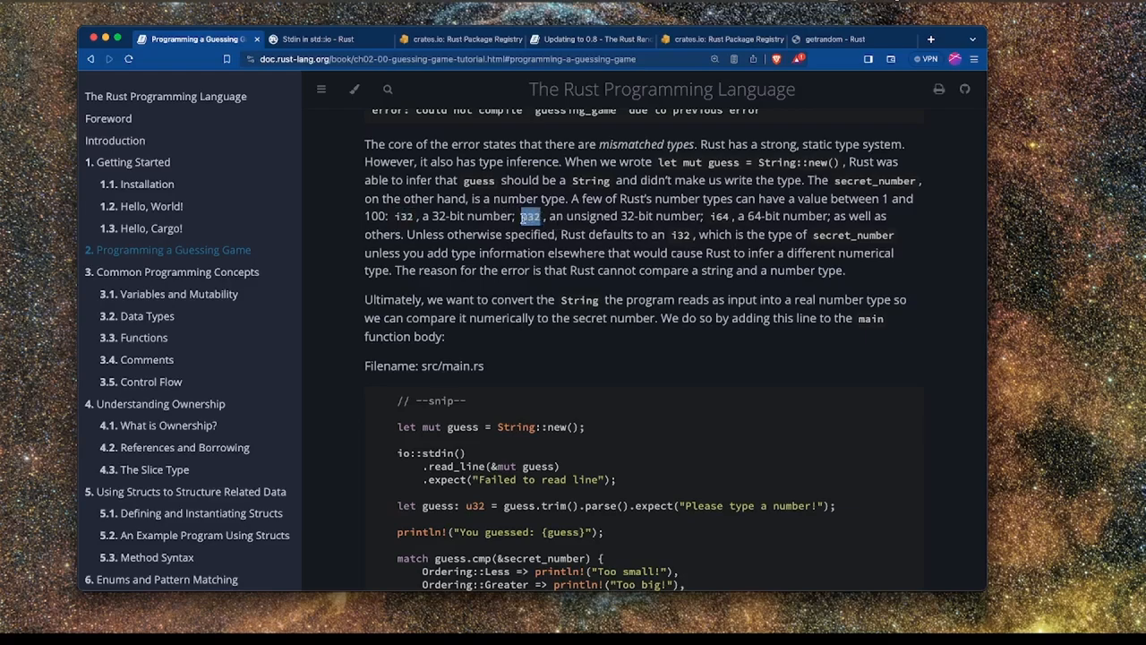
drag(529, 216, 708, 216)
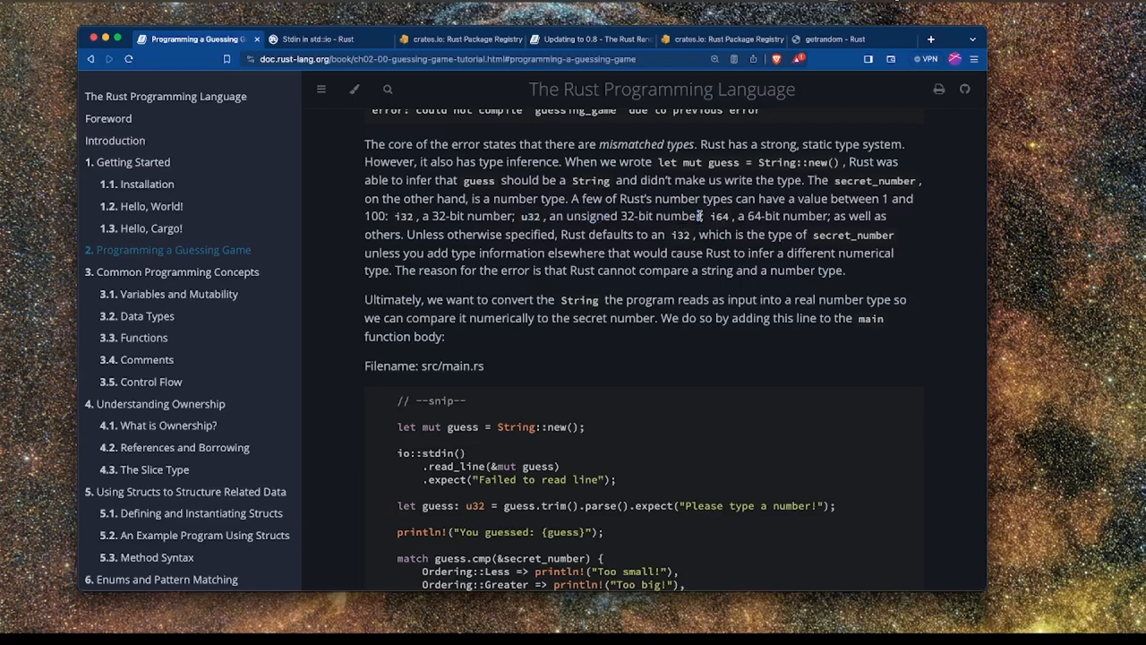
mouse_move(544, 215)
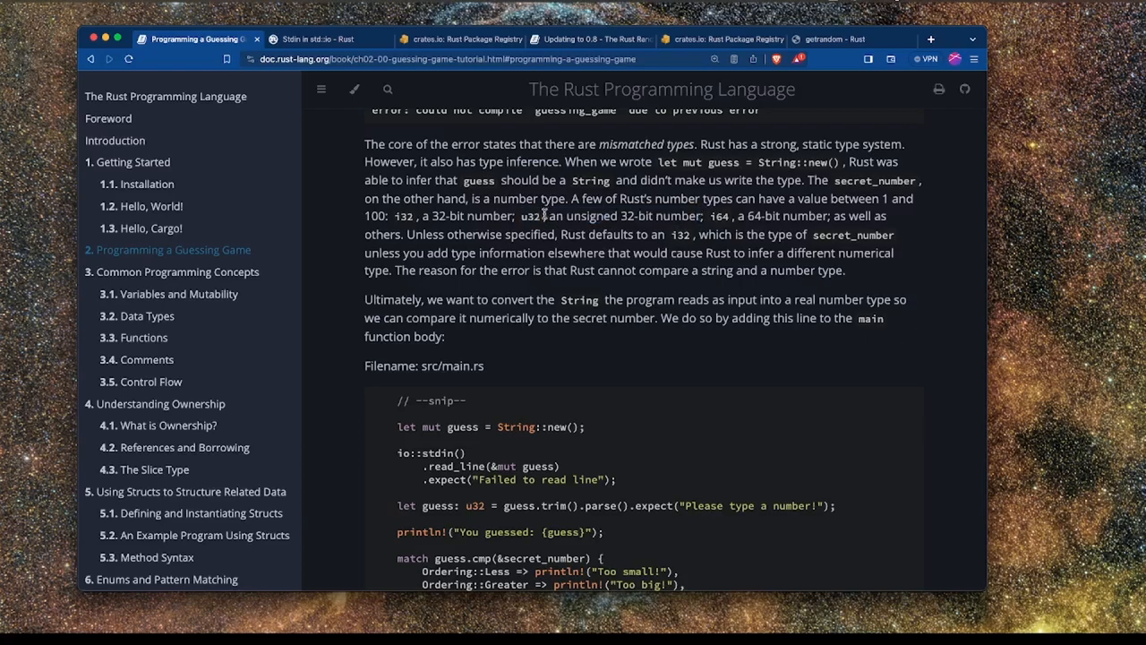
double_click(533, 216)
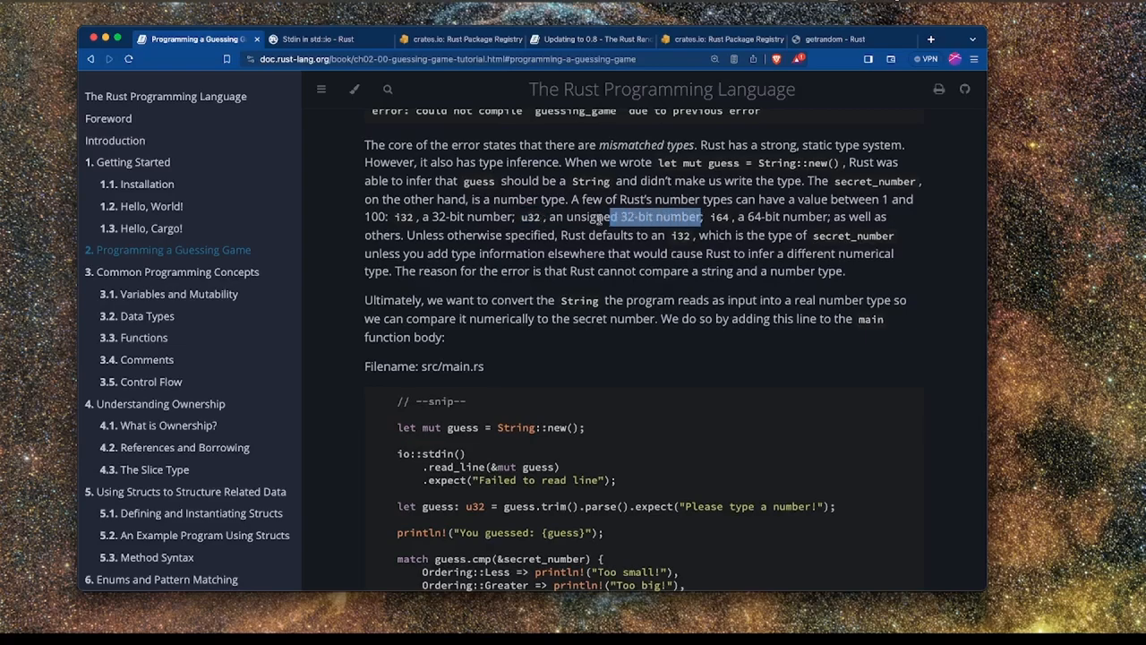
click(685, 216)
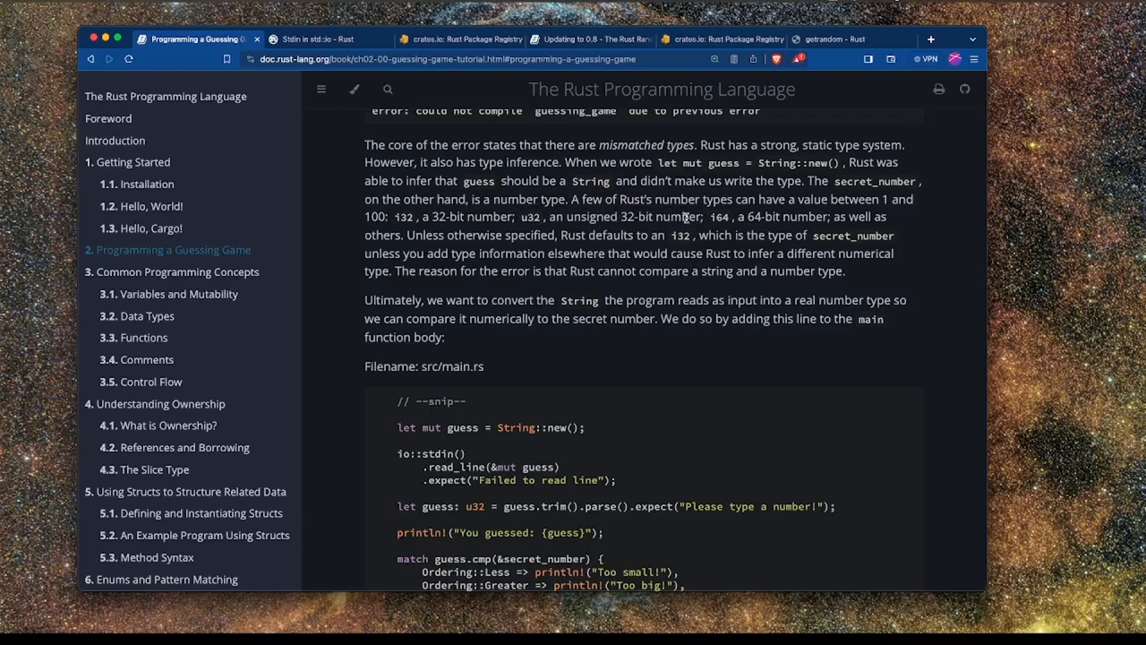
Highlight the unsigned 32-bit wording and the note that secret_number defaults to i32.
double_click(633, 216)
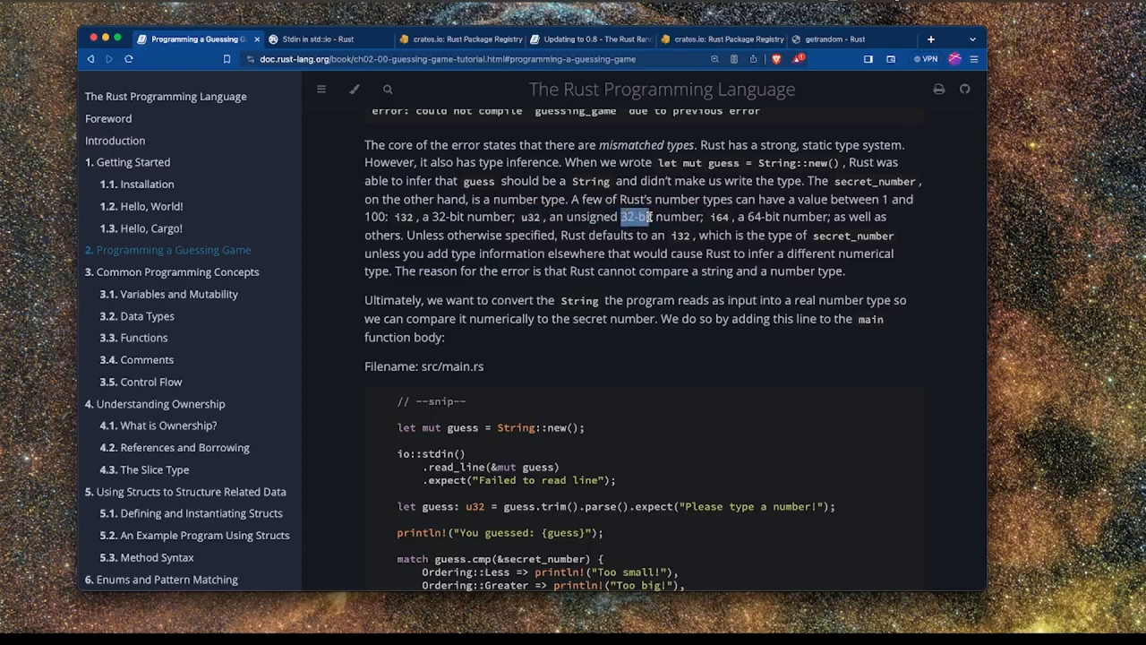
mouse_move(716, 217)
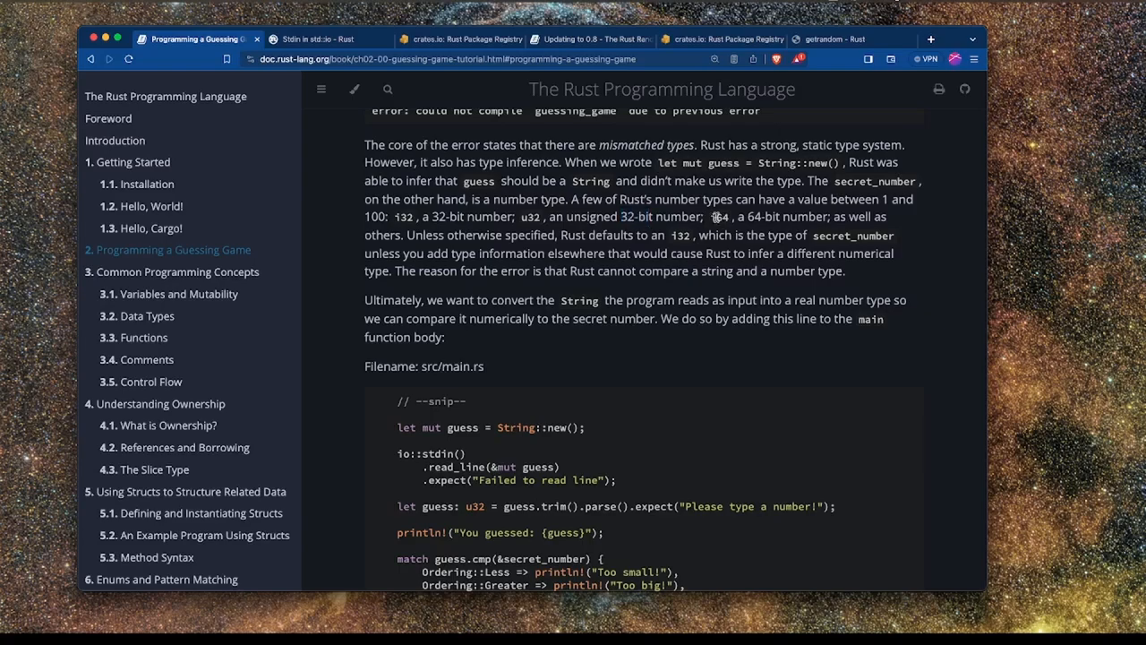
double_click(719, 216)
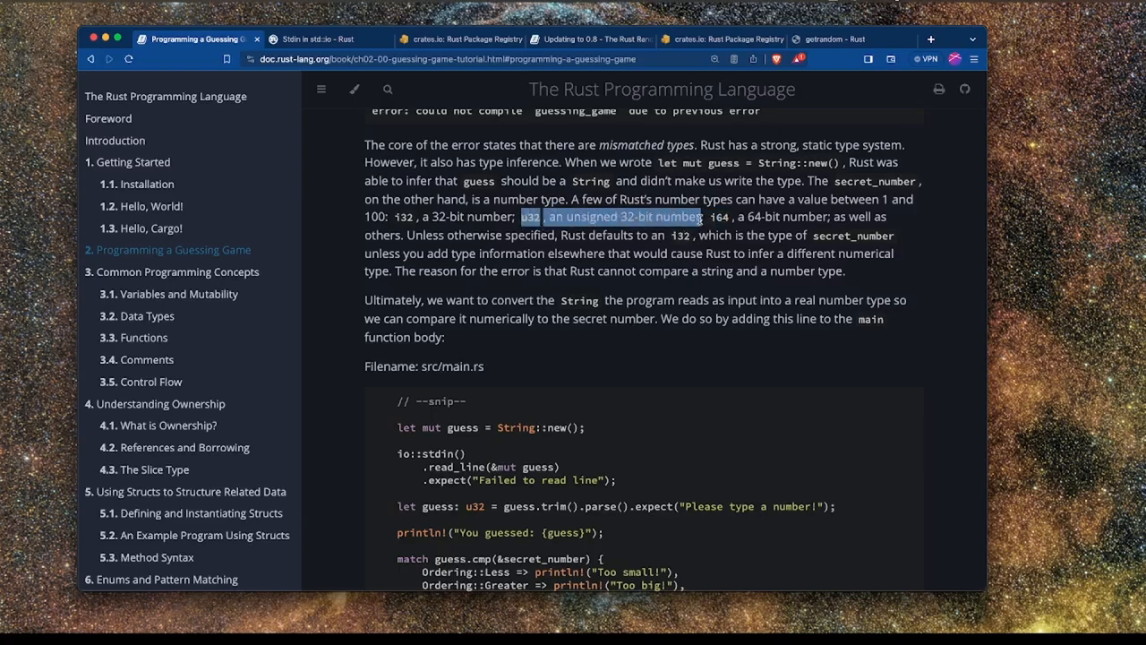
click(520, 217)
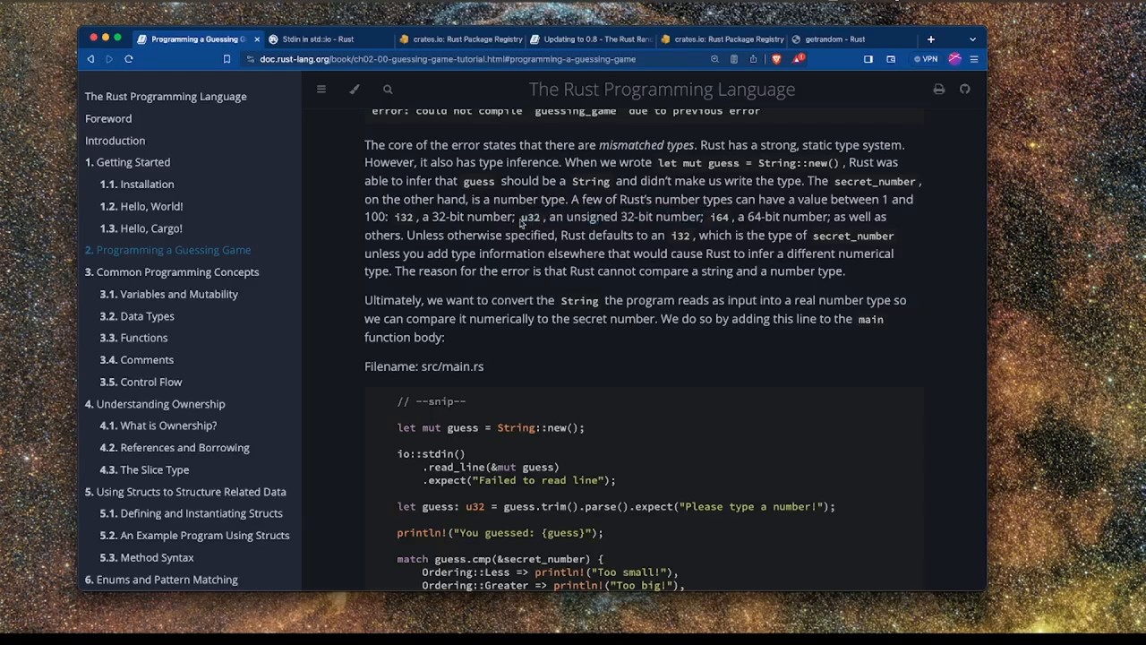
double_click(720, 216)
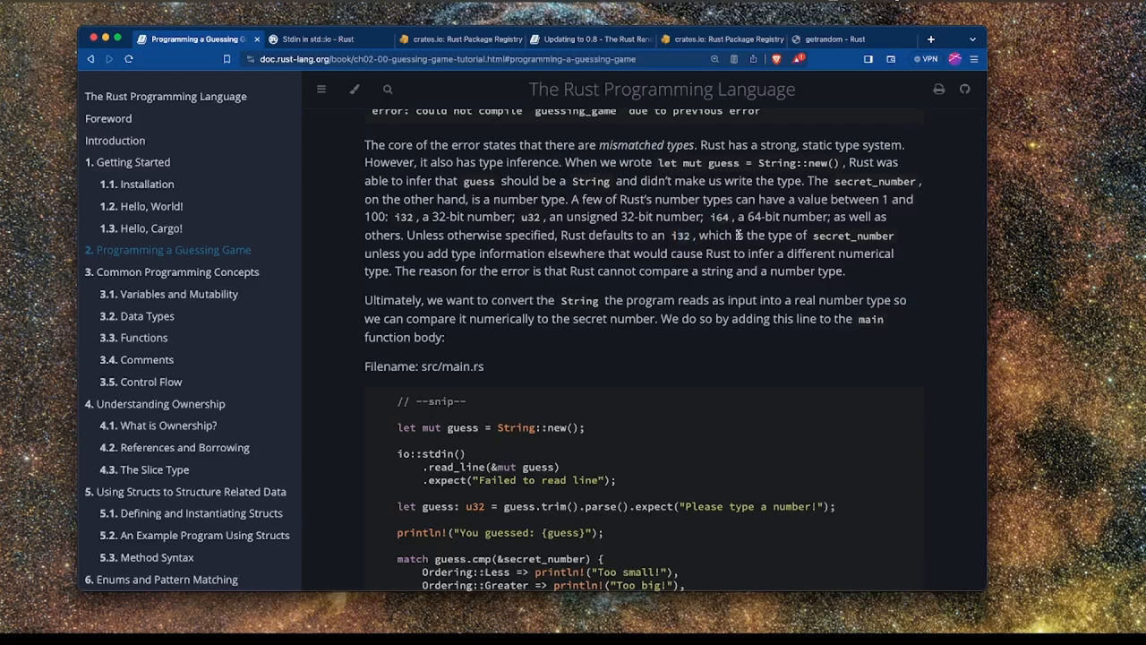
scroll(down, 3)
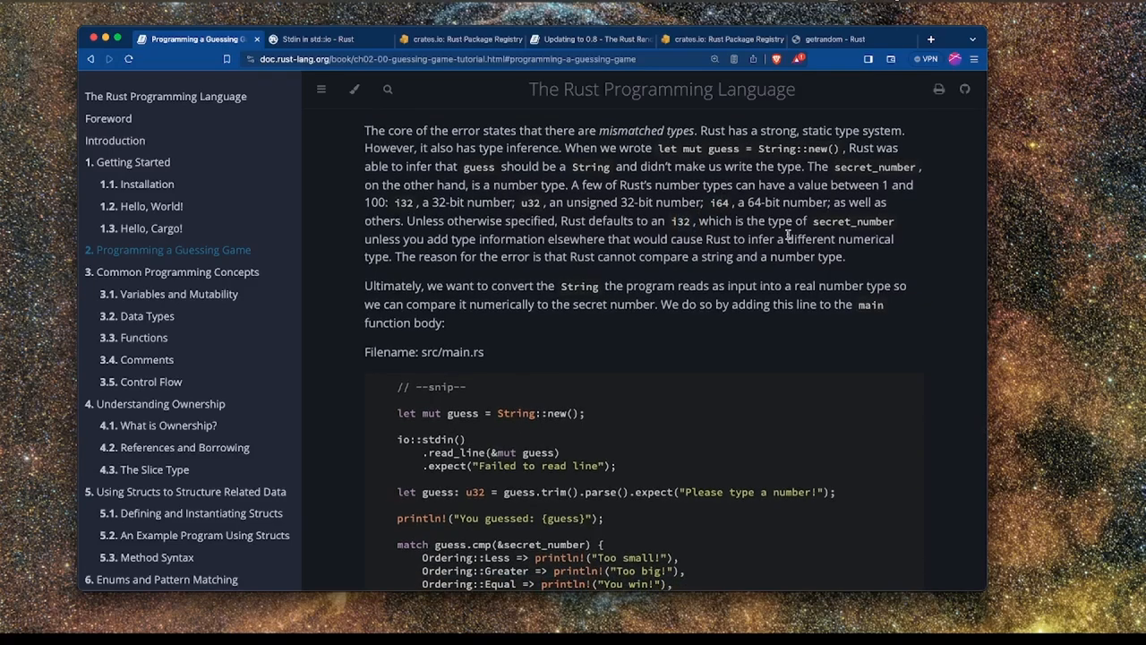
mouse_move(578, 227)
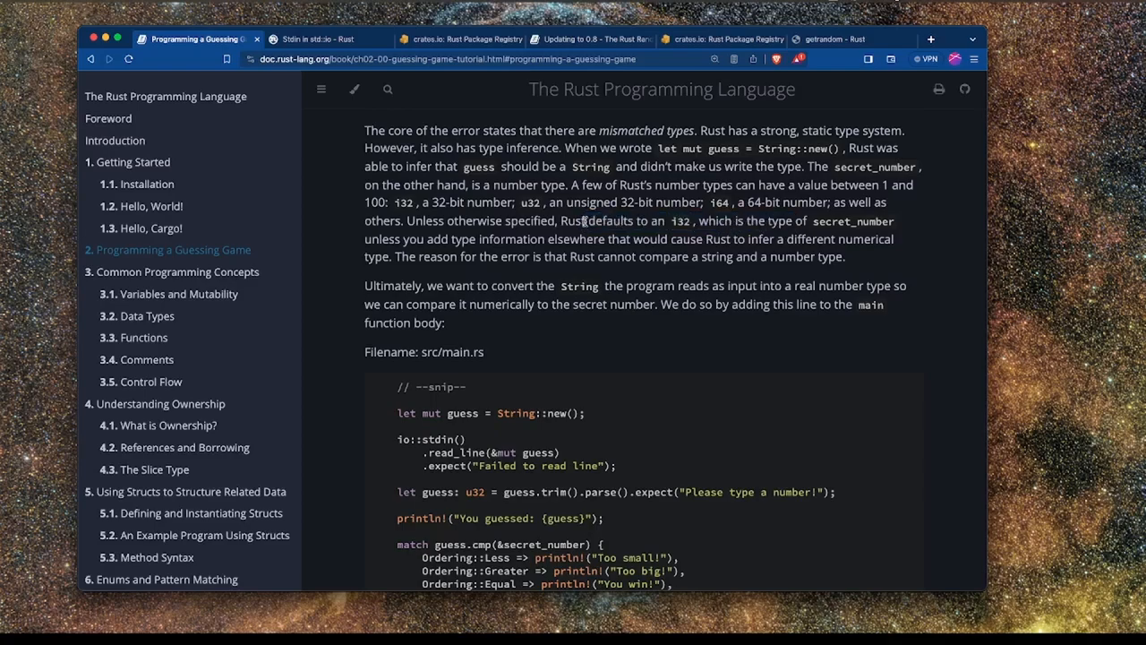
double_click(678, 221)
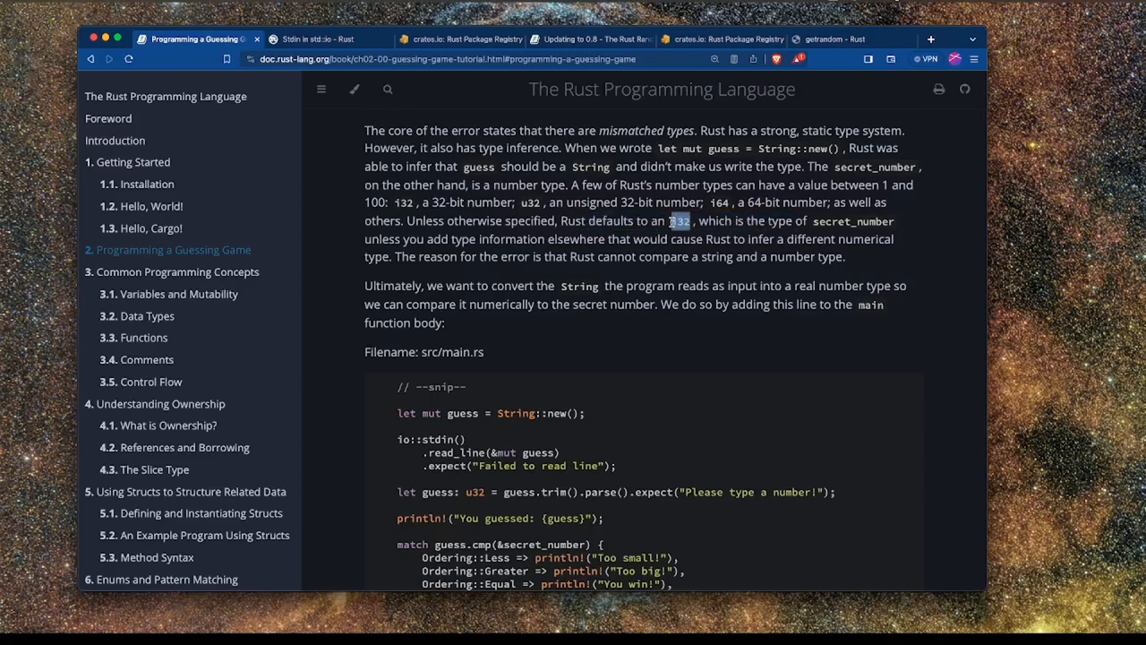
drag(682, 221, 797, 221)
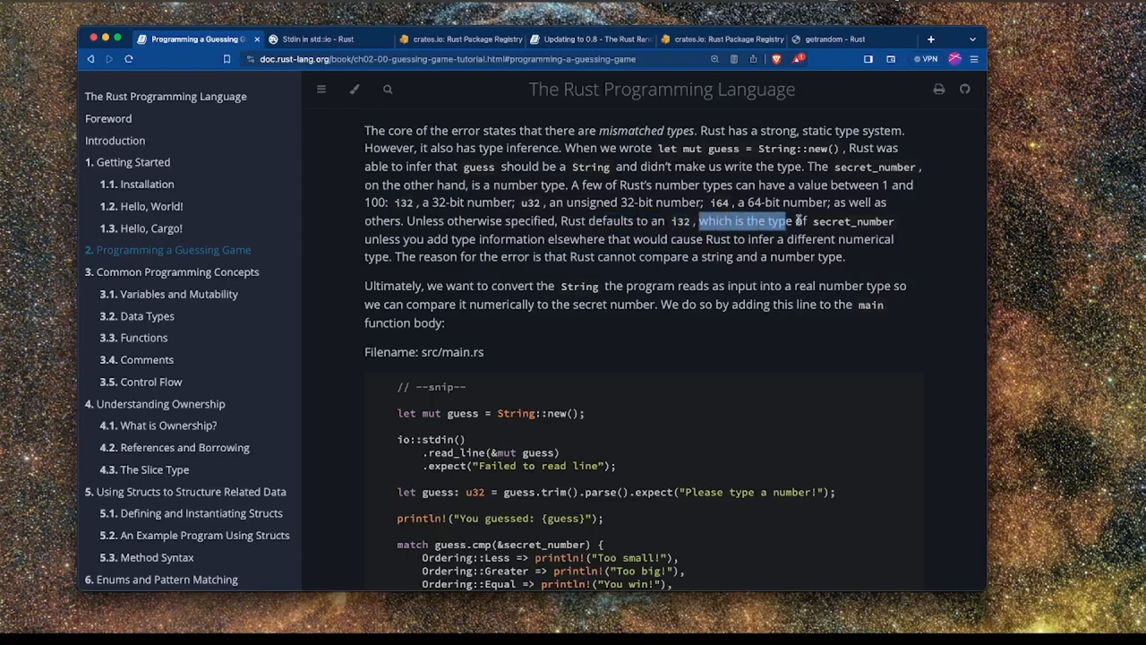
scroll(down, 3)
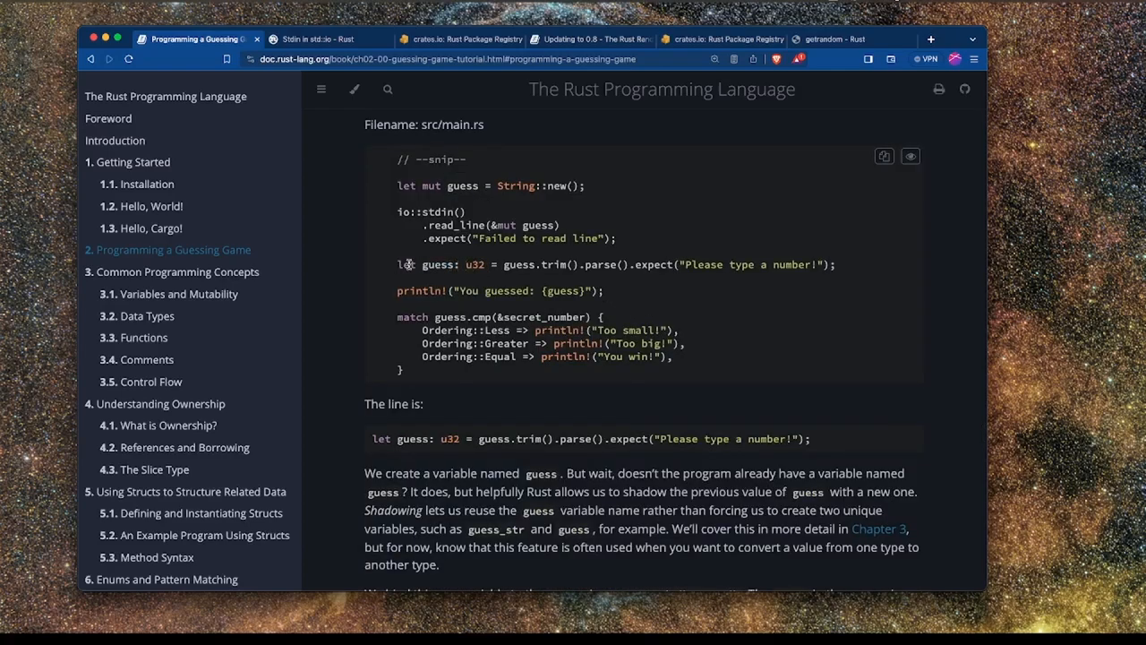
double_click(515, 264)
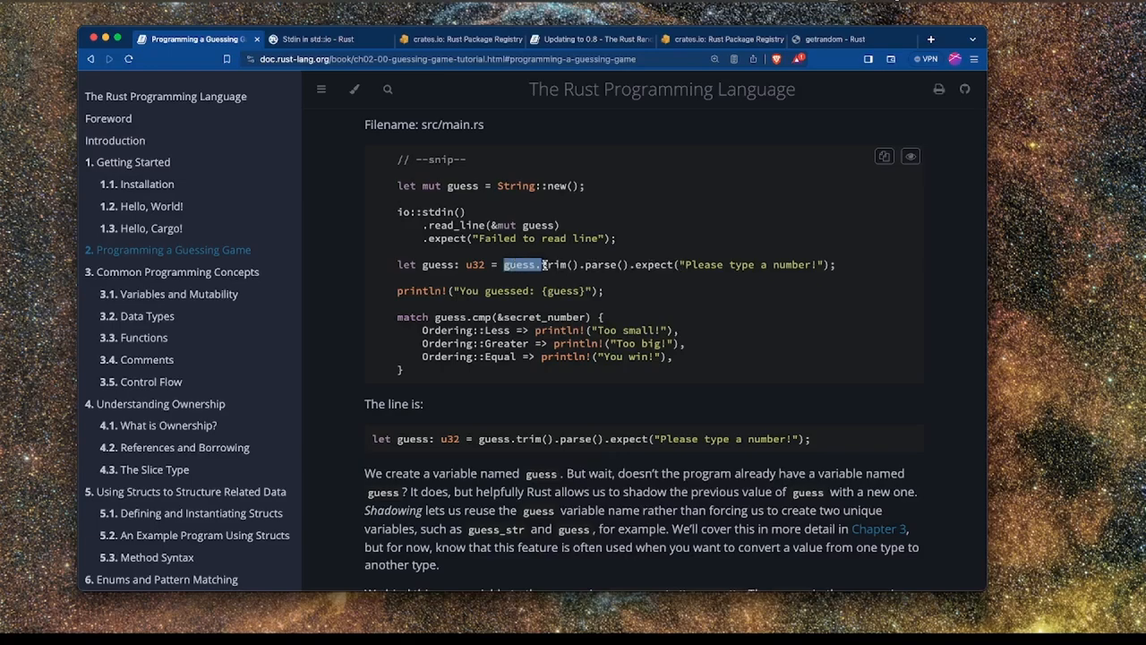
click(528, 264)
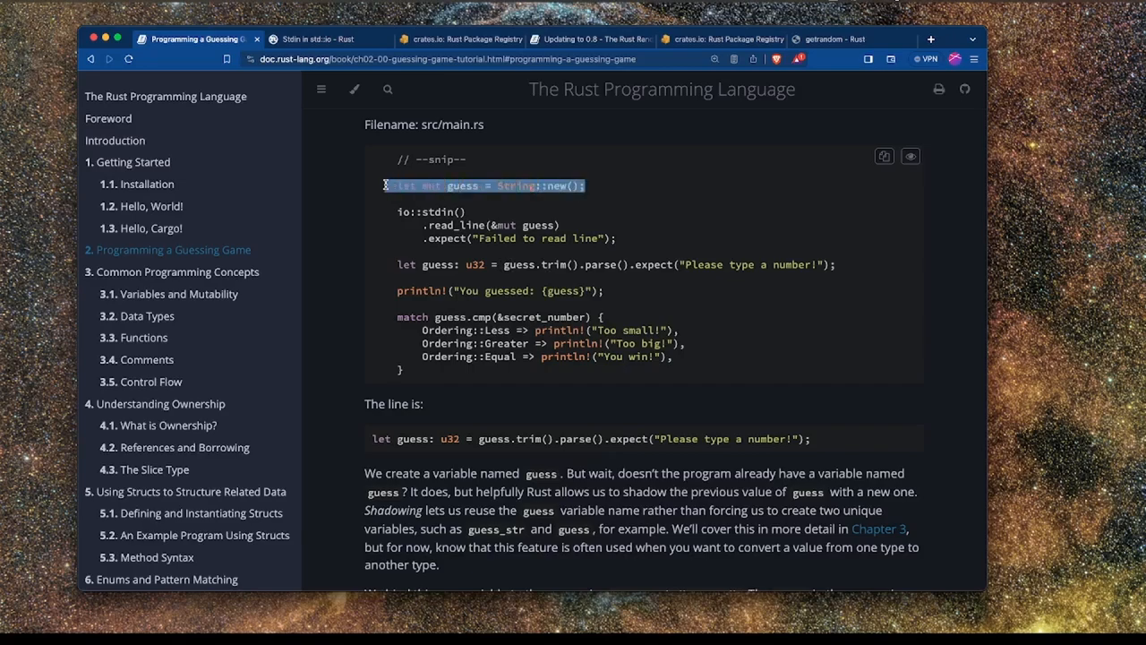
double_click(462, 185)
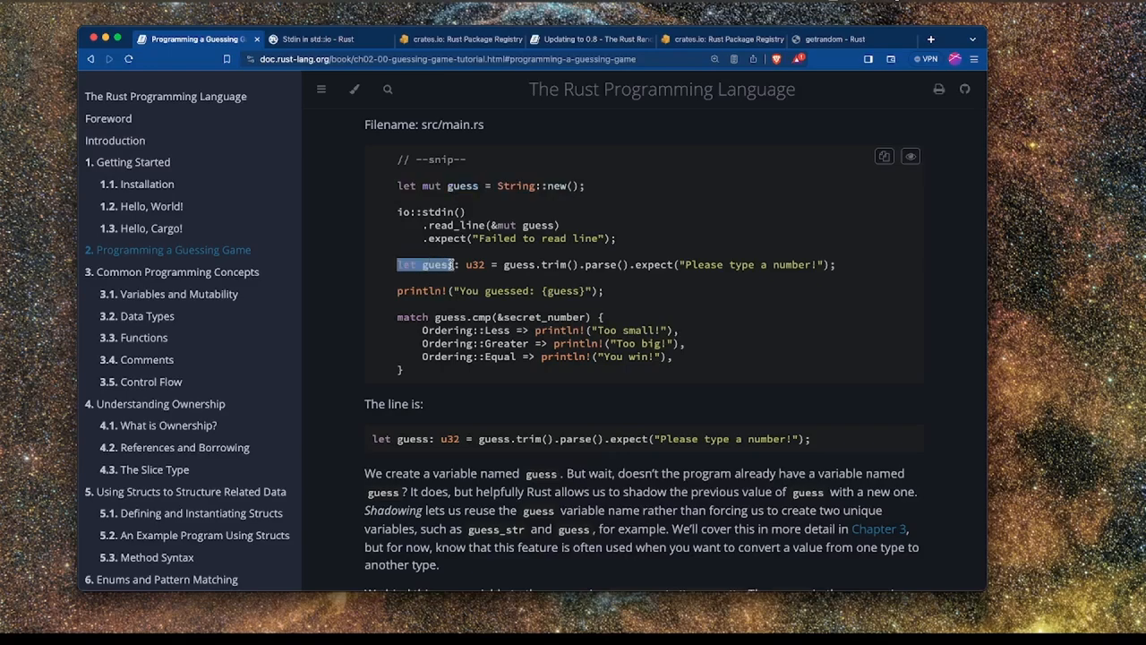
double_click(437, 264)
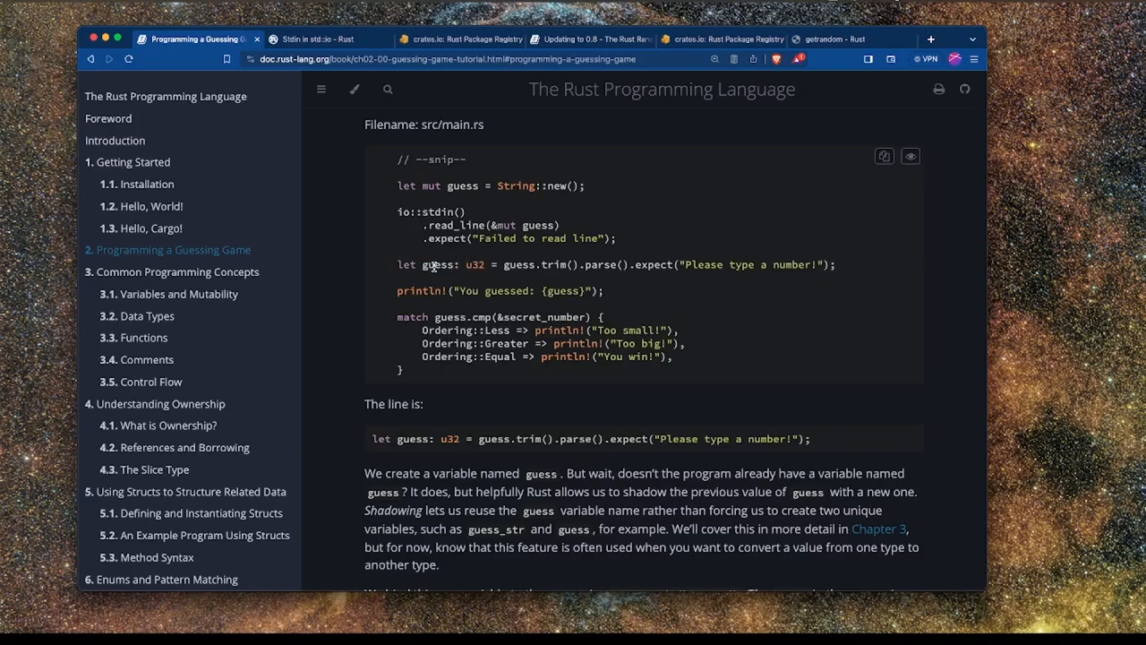
mouse_move(484, 265)
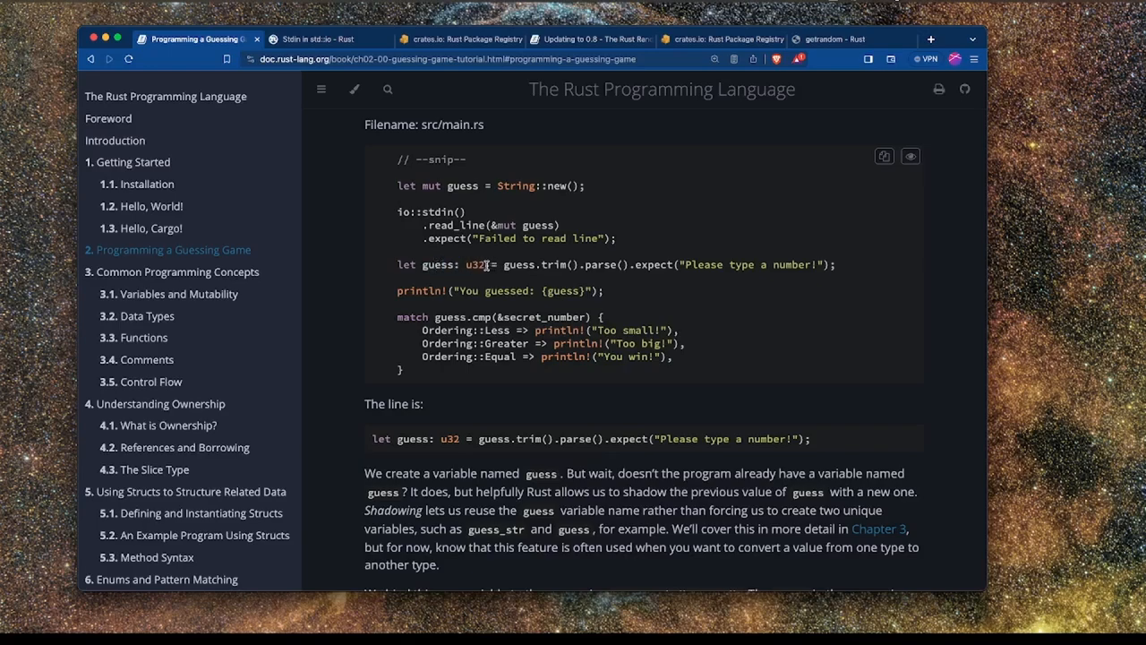
double_click(457, 264)
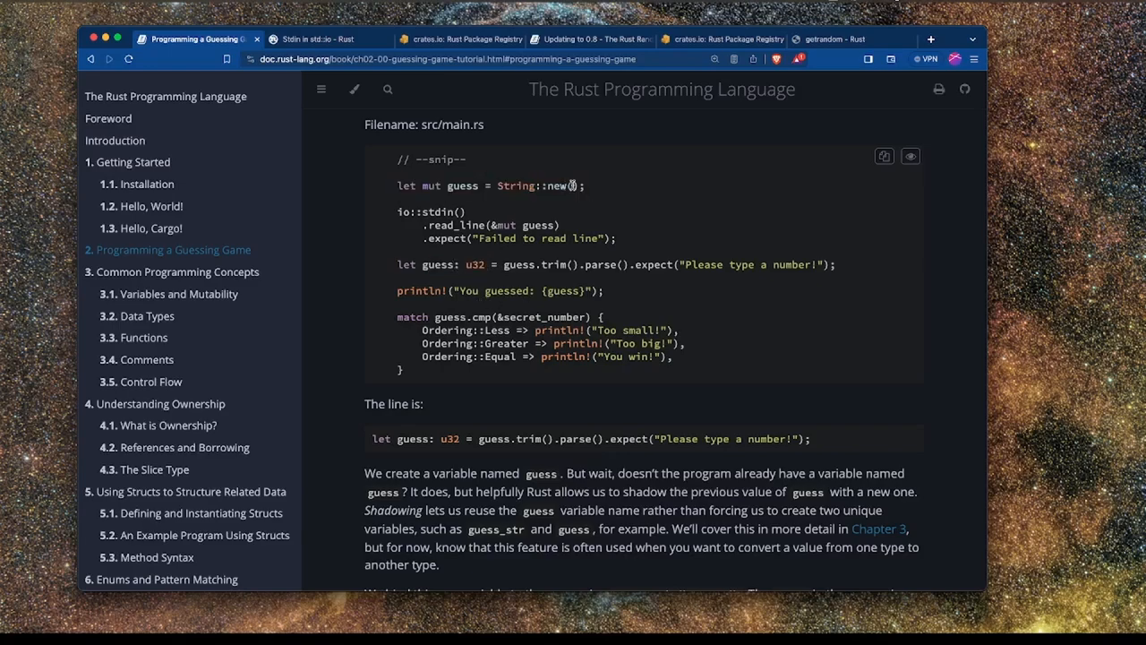
double_click(529, 185)
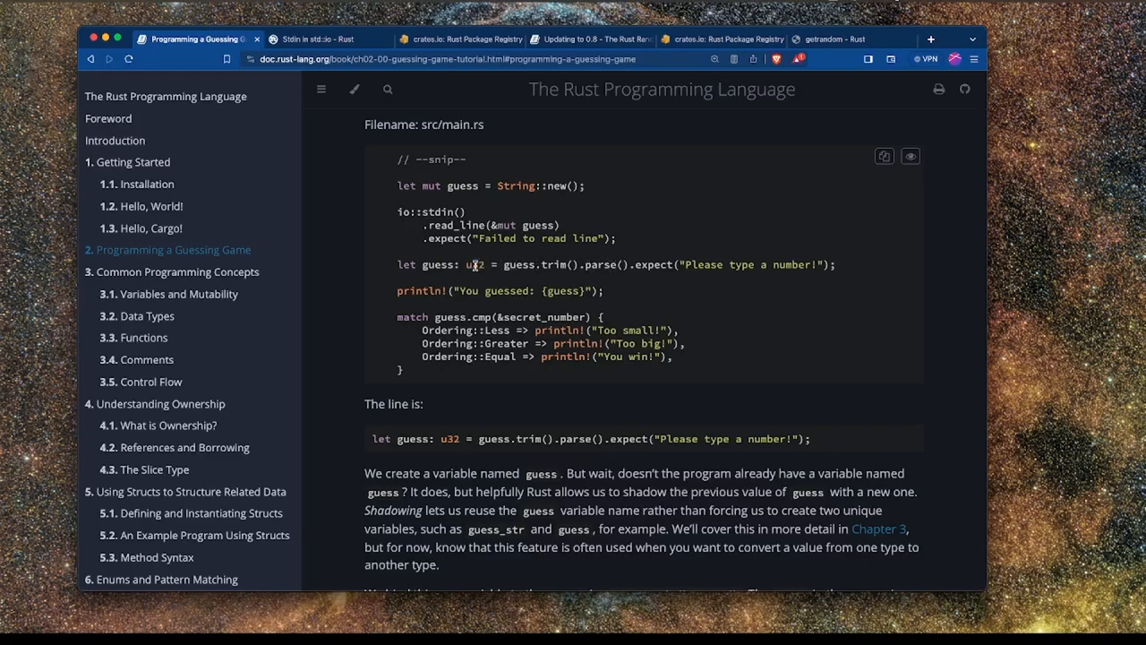
drag(421, 265, 497, 264)
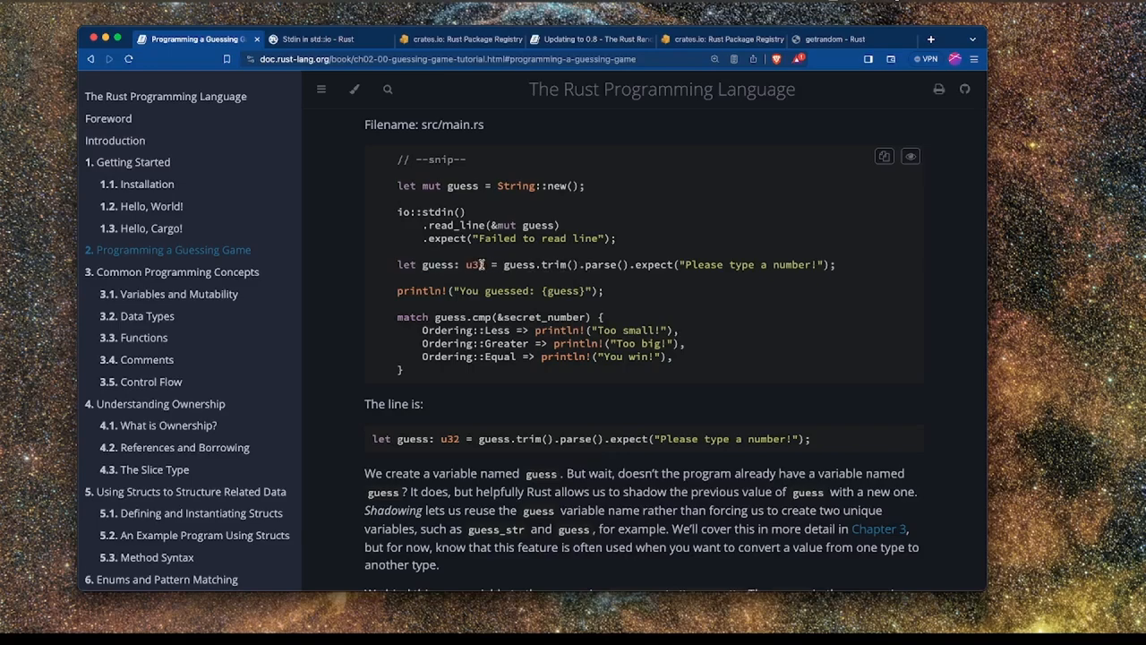
double_click(473, 264)
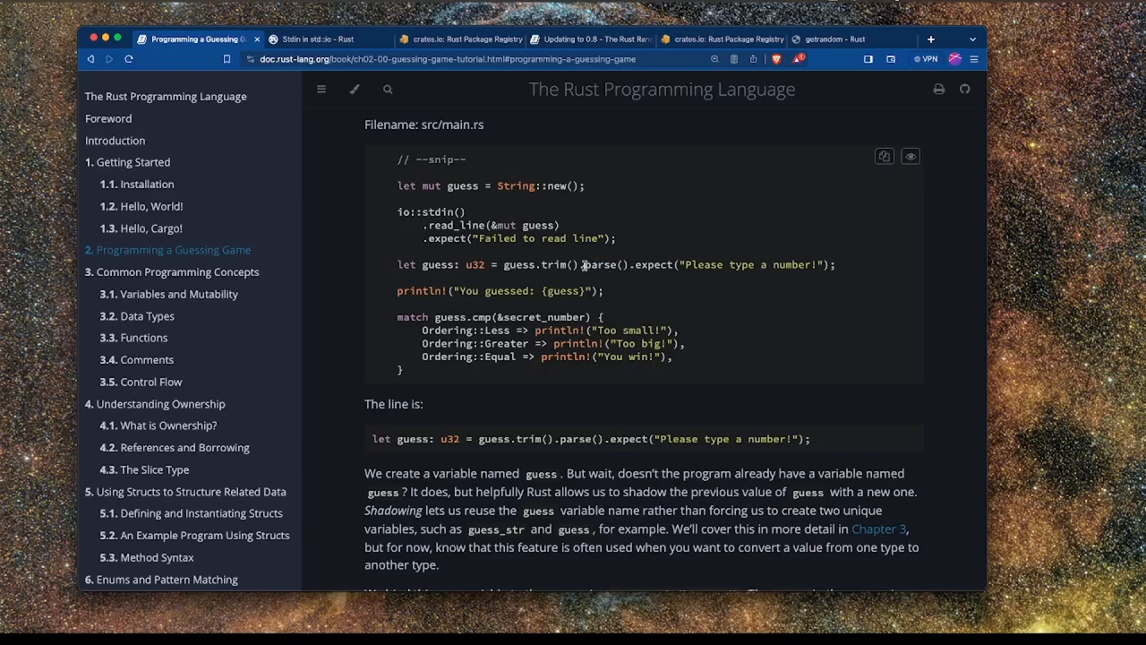
double_click(598, 264)
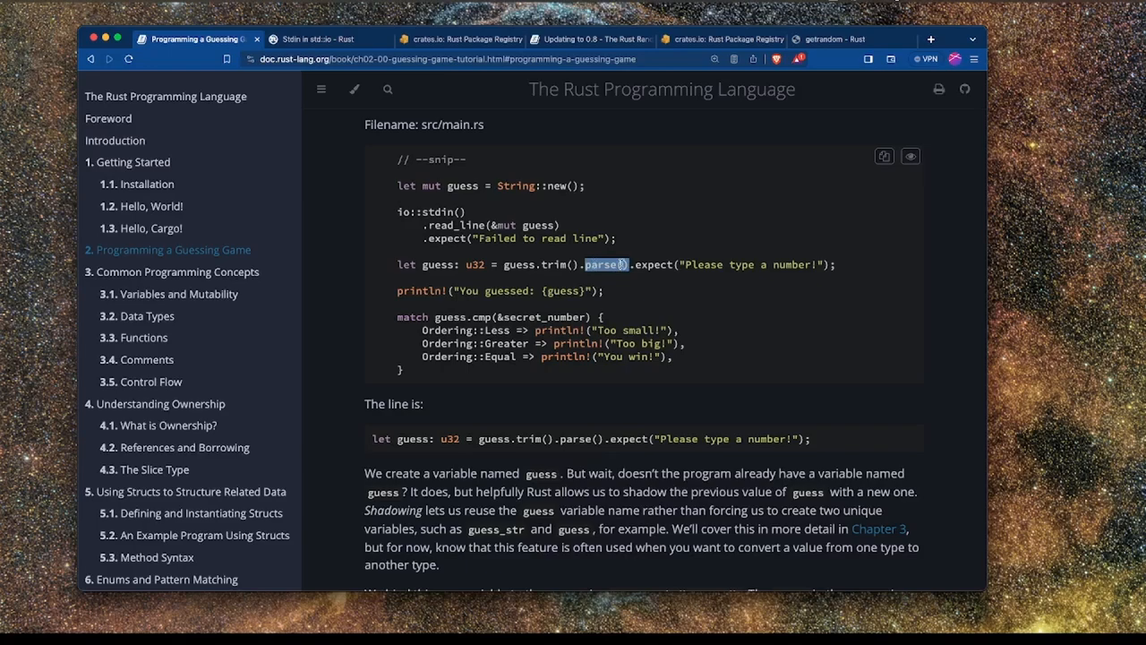
double_click(477, 264)
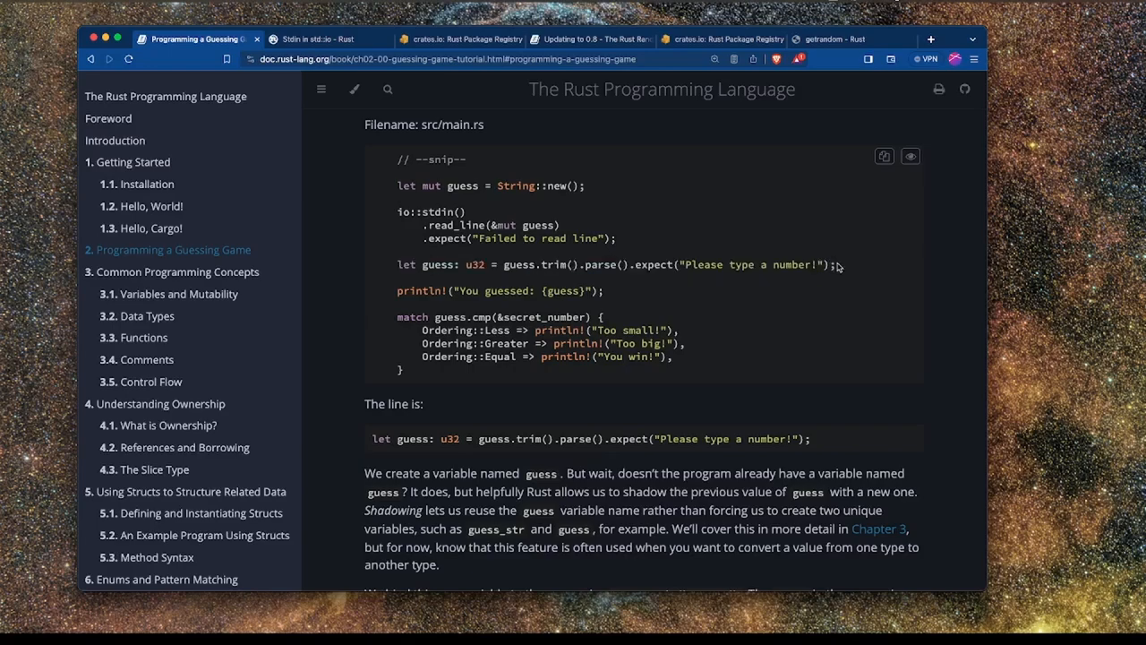
triple_click(616, 264)
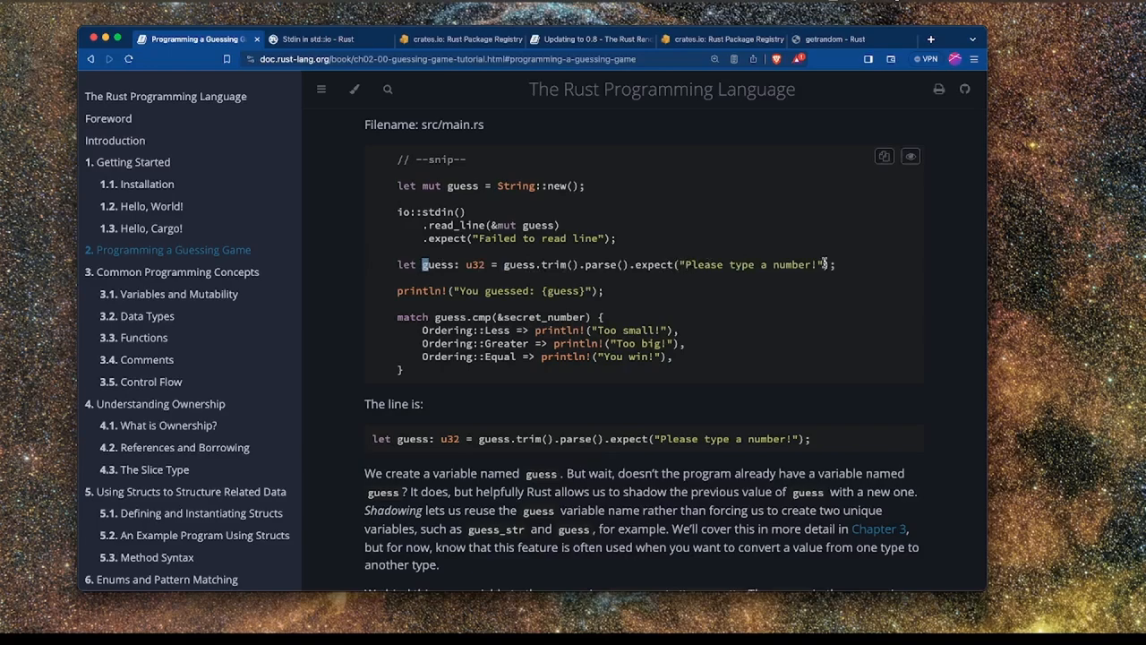
drag(636, 264, 833, 264)
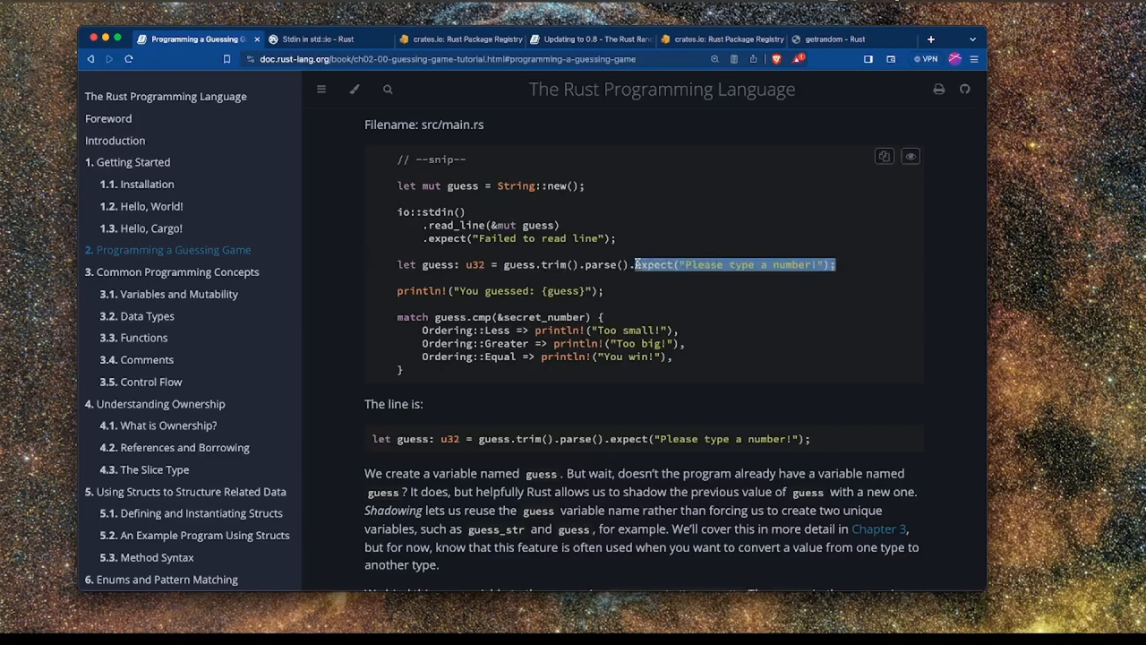
double_click(437, 265)
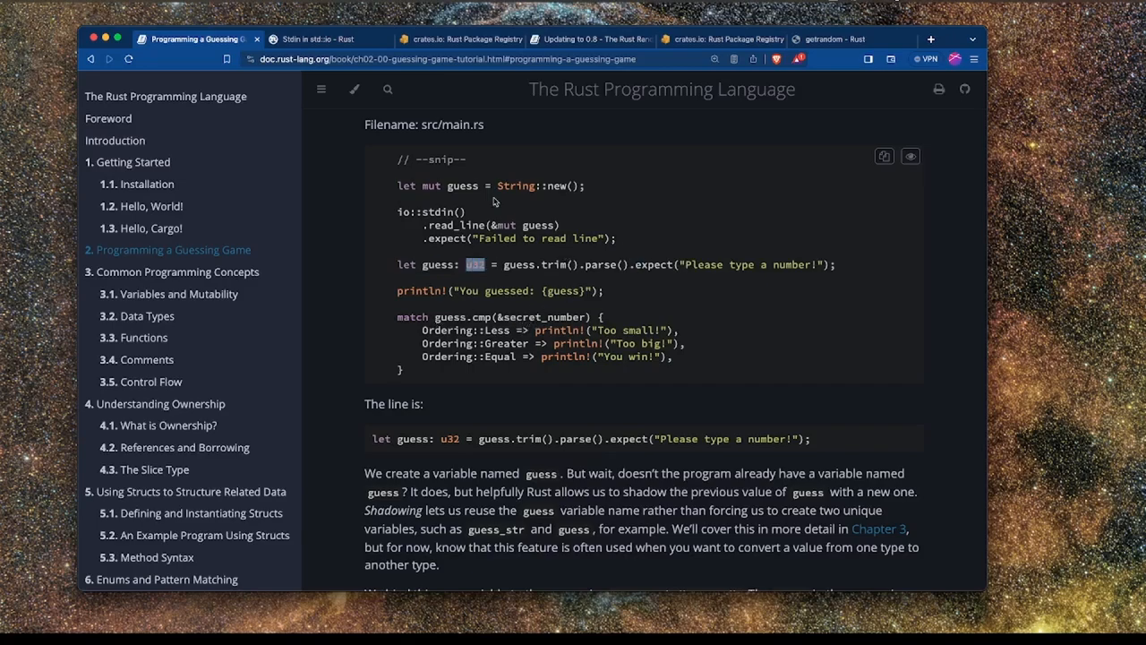
double_click(545, 317)
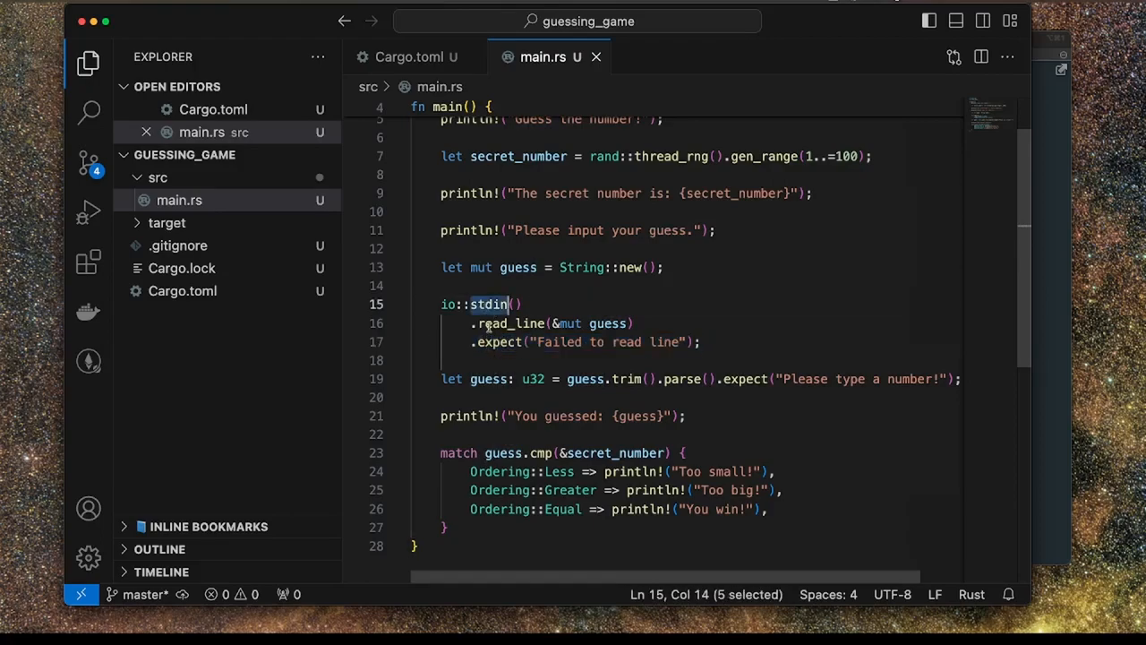
click(597, 324)
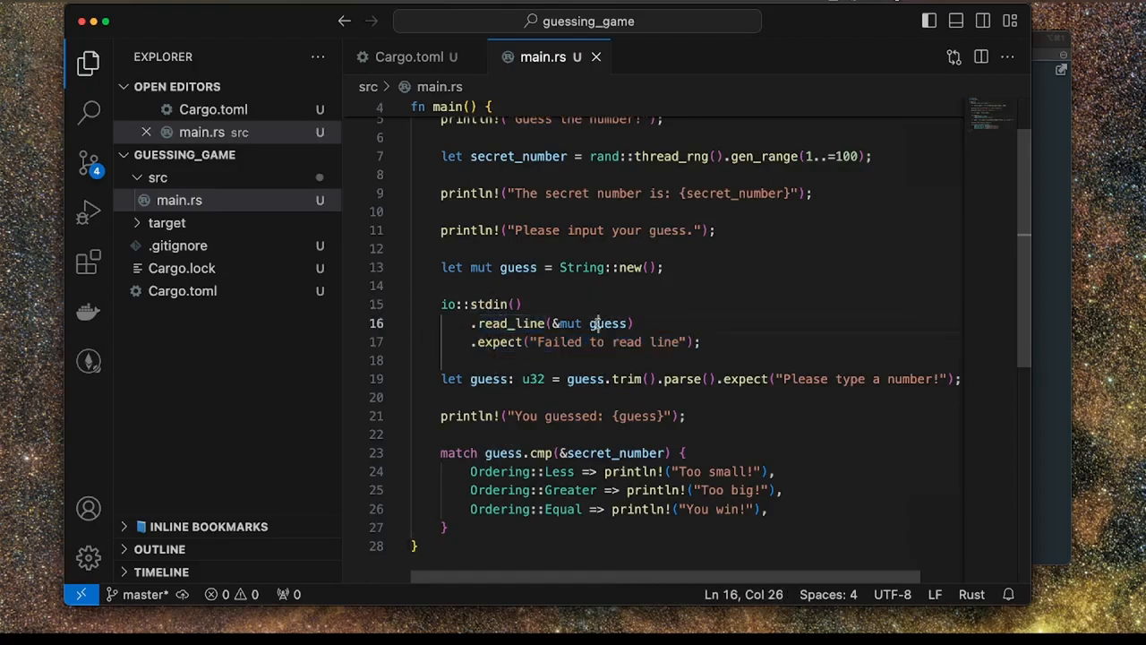
click(504, 342)
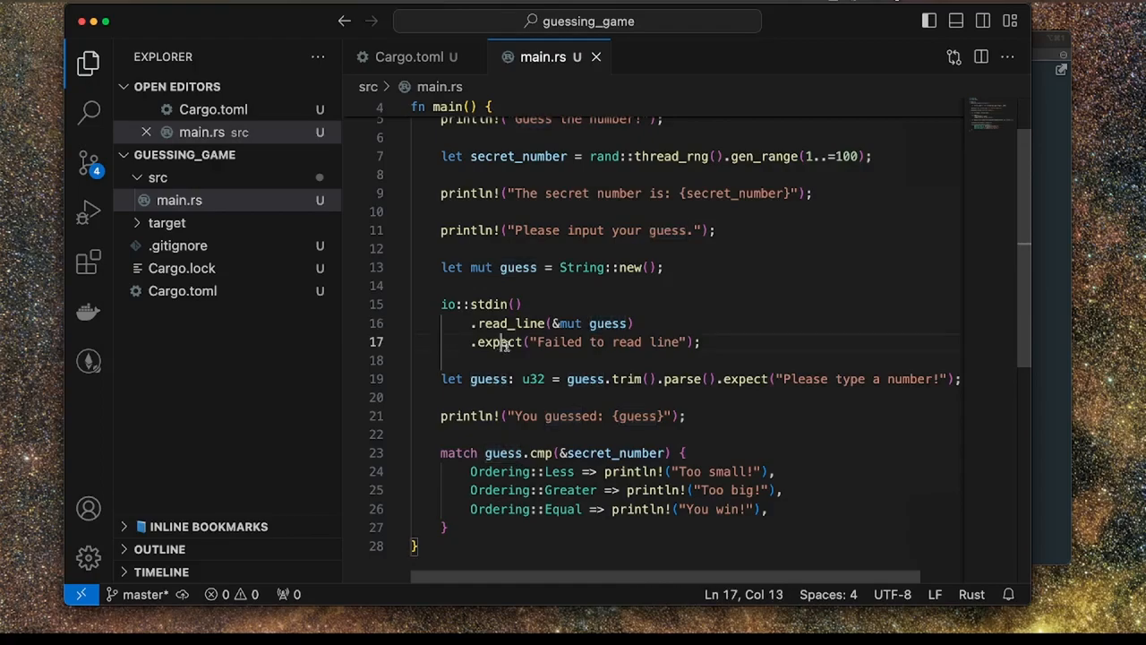
drag(470, 342, 703, 341)
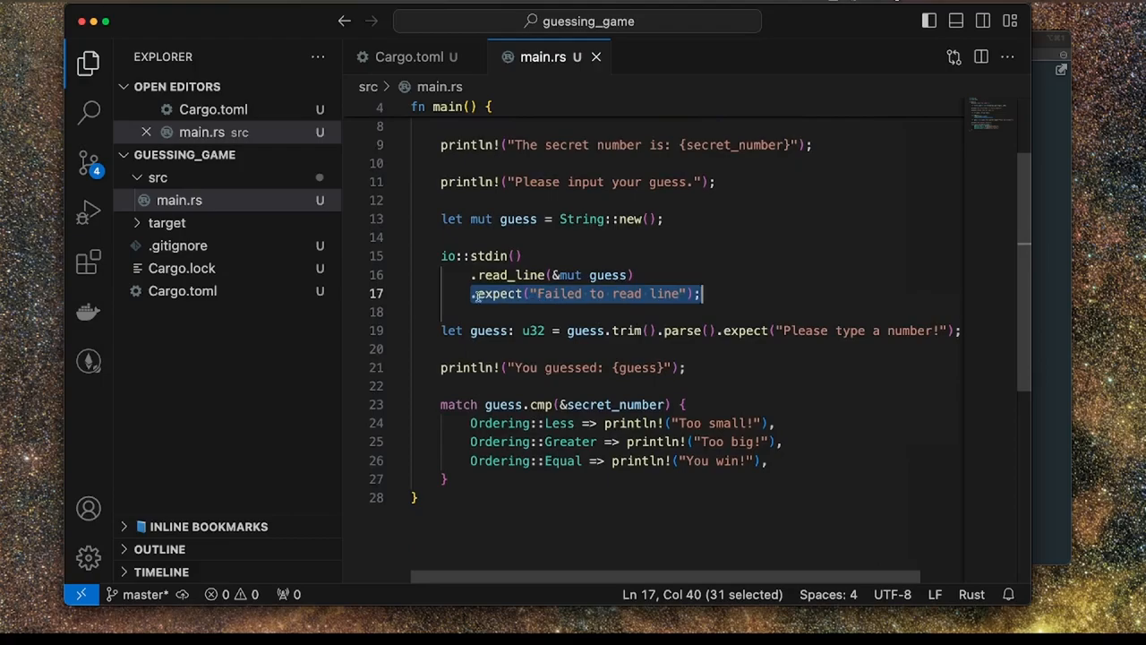
click(705, 294)
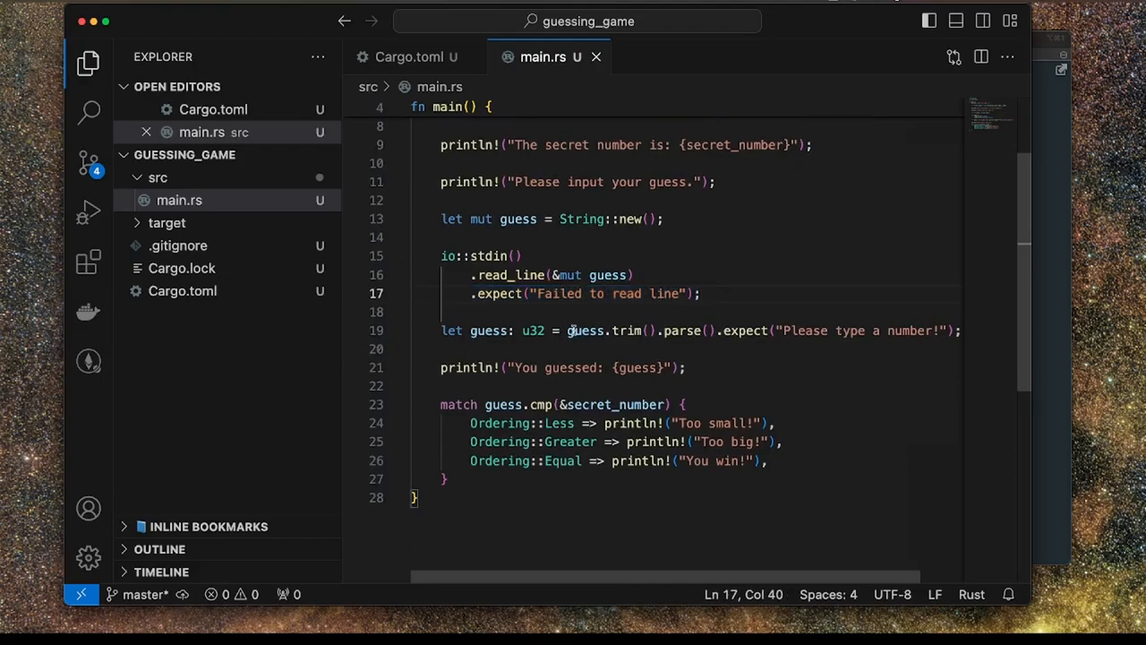
double_click(609, 275)
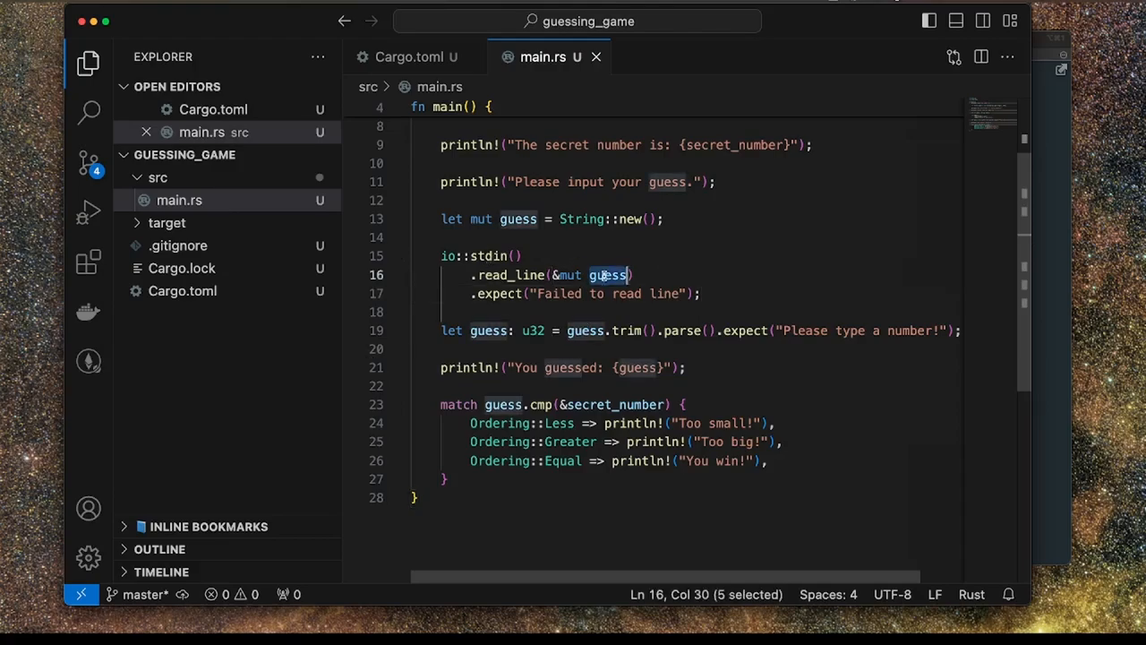
double_click(534, 330)
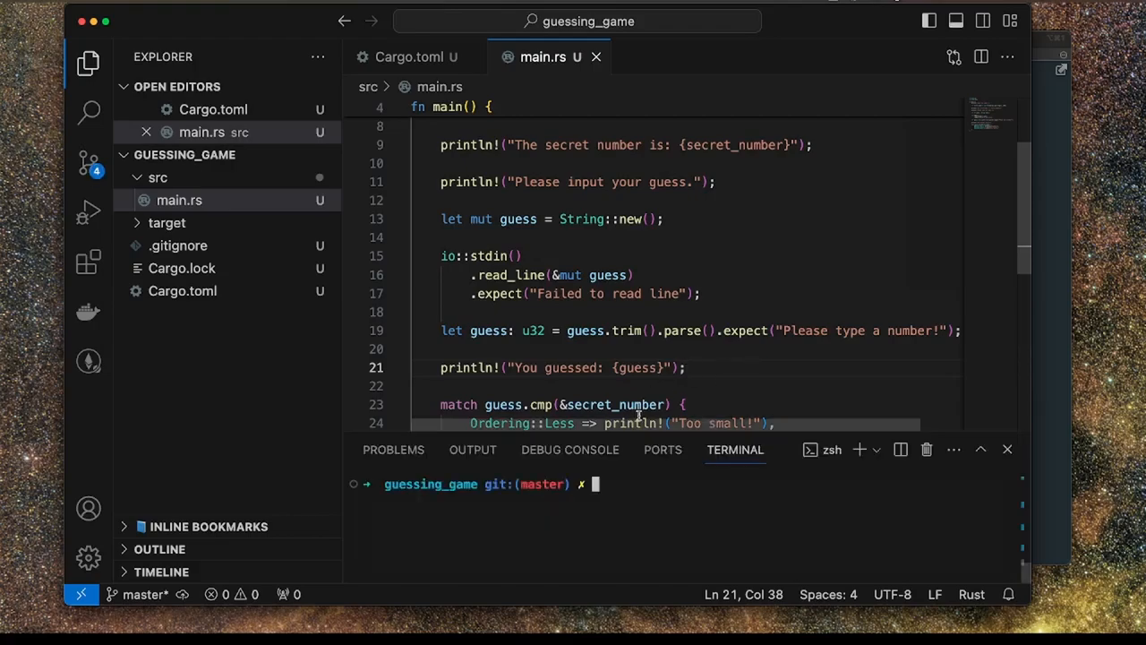
Run cargo run in the terminal to rebuild with std::cmp::Ordering imported.
text(car)
text(use std::cmp::Ordering;)
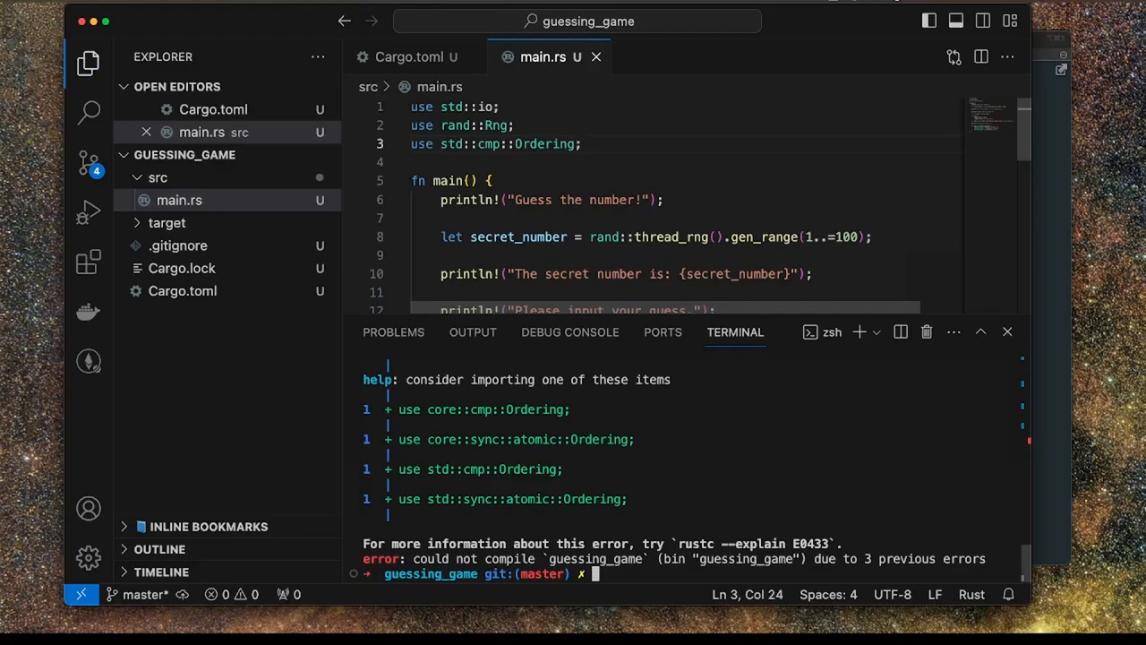
text(cargo run)
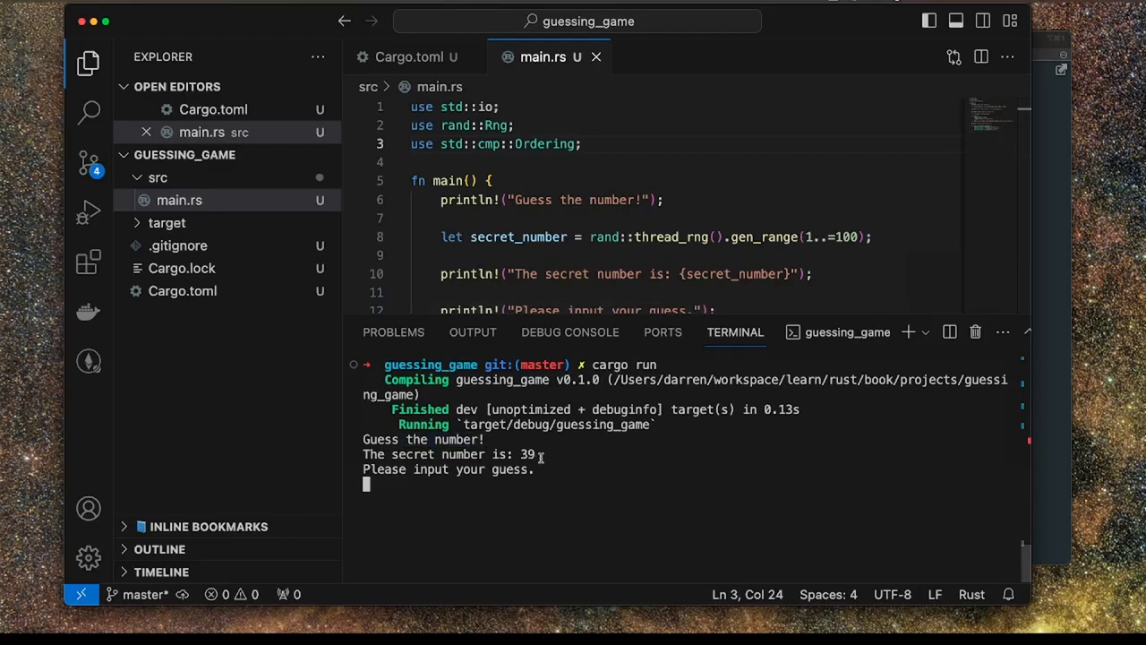
Guess 66, then enter crab to trigger the panic and highlight the panicked line.
text(66)
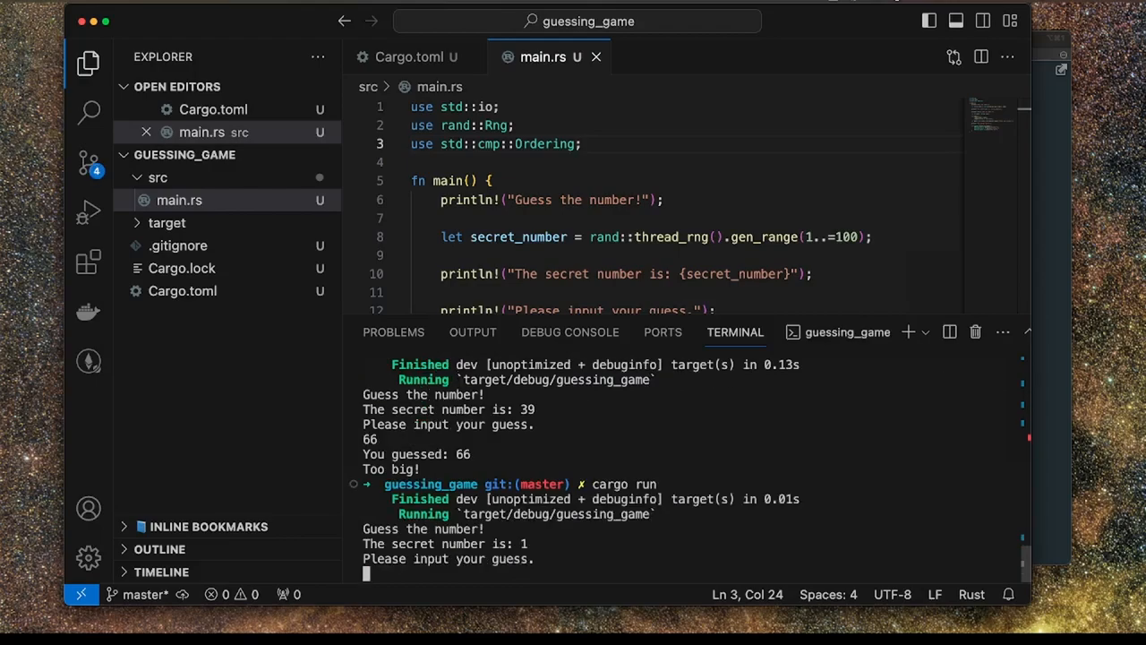
text(crab)
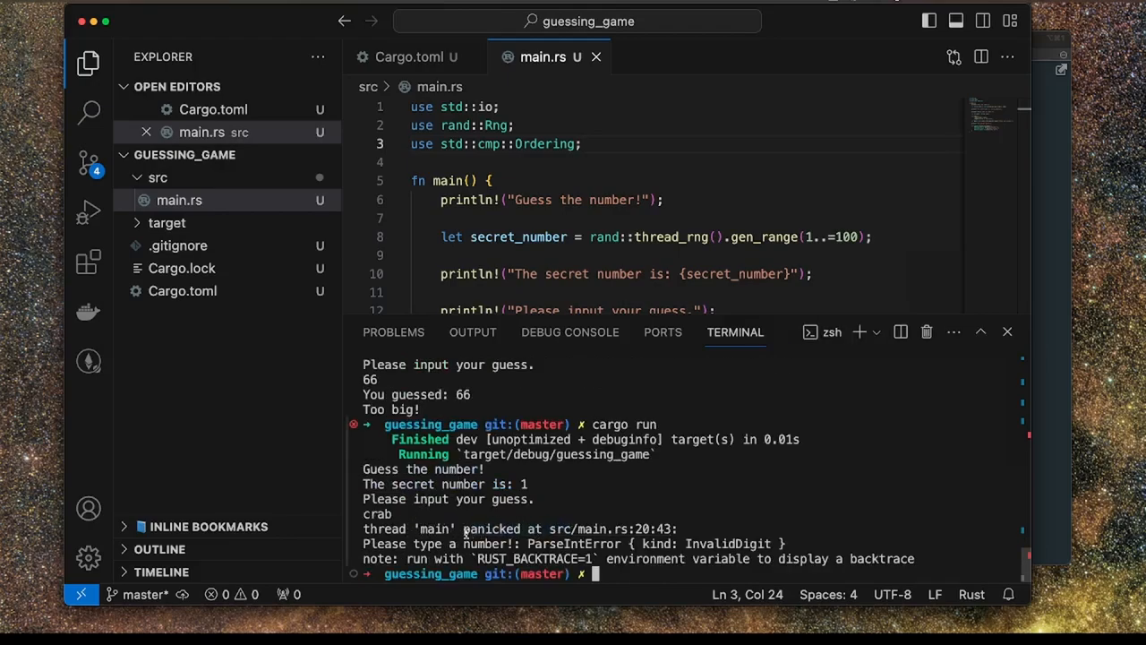
double_click(408, 529)
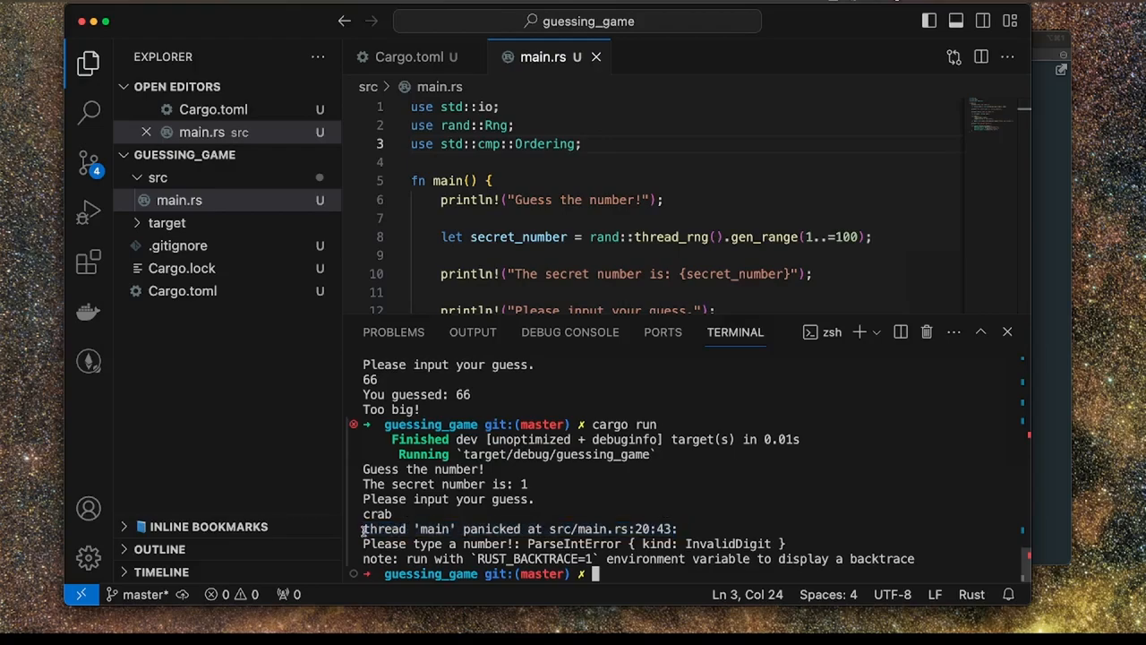
drag(363, 528, 678, 528)
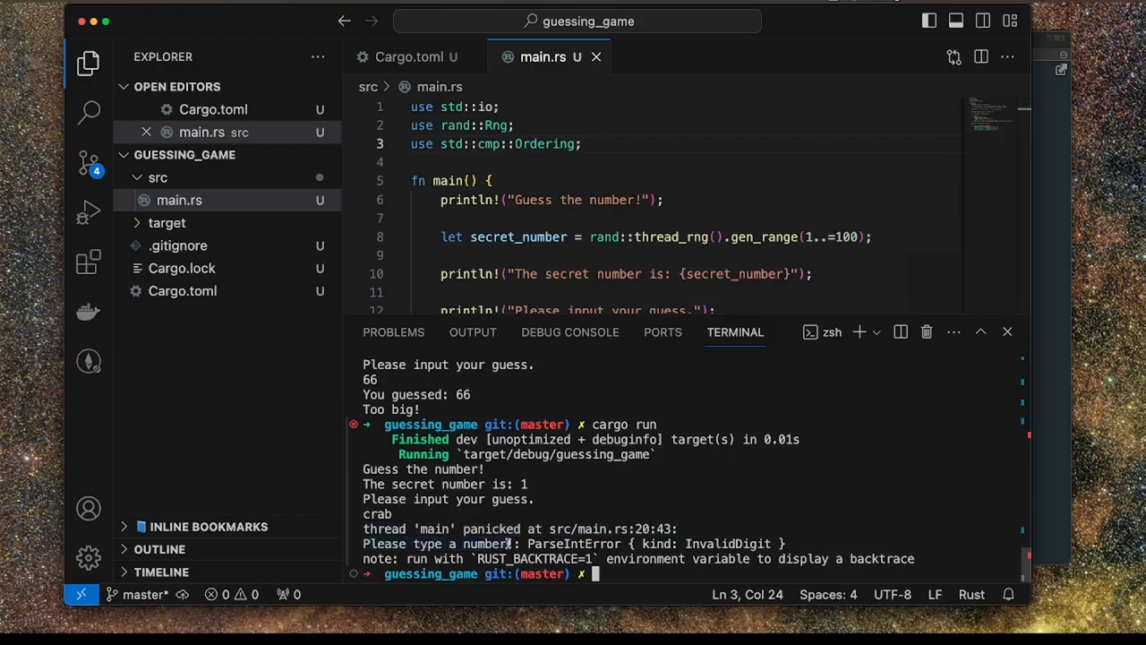
Highlight the 'Please type a number!' and ParseIntError output, then guess 82.
drag(528, 544, 773, 544)
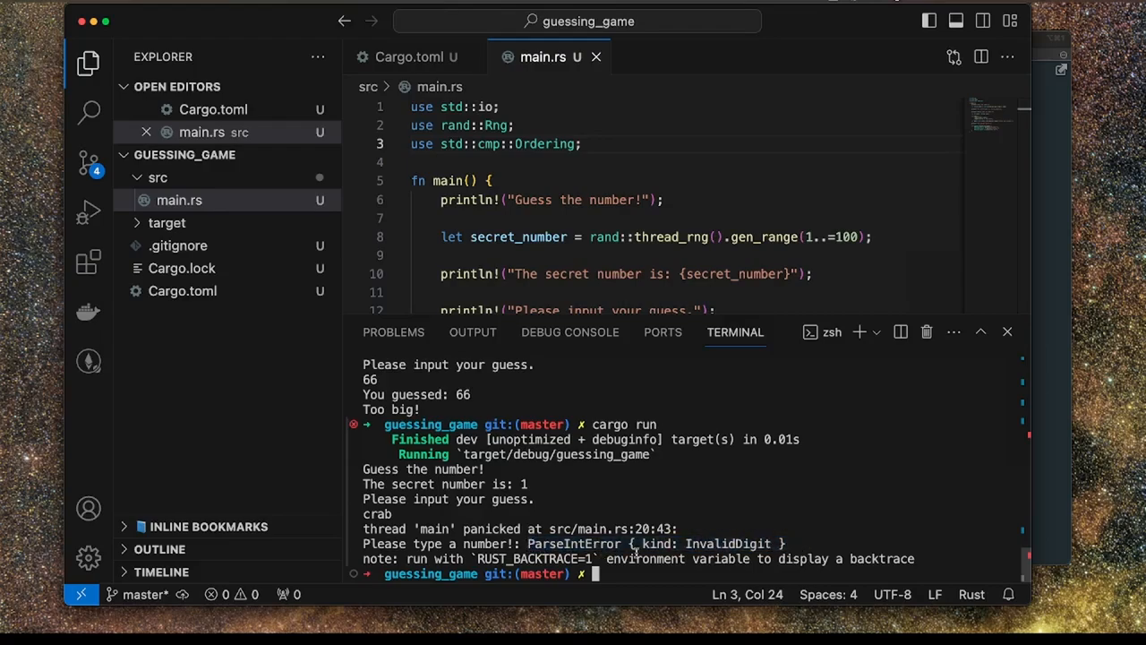
drag(408, 558, 513, 558)
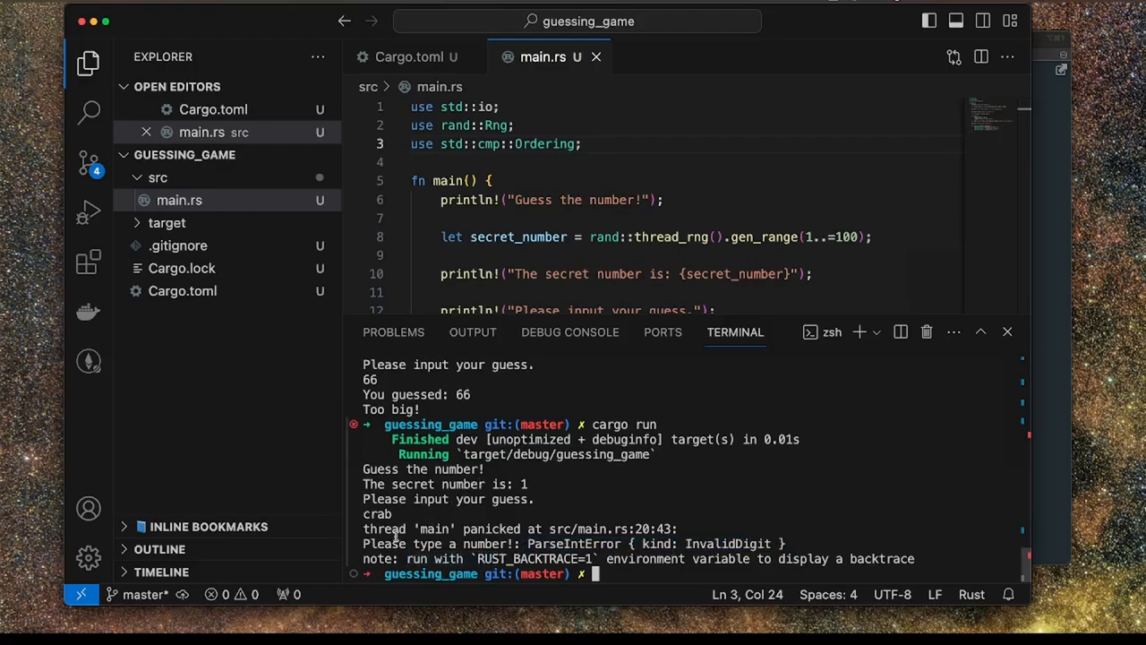
drag(363, 528, 679, 529)
text(cargo run)
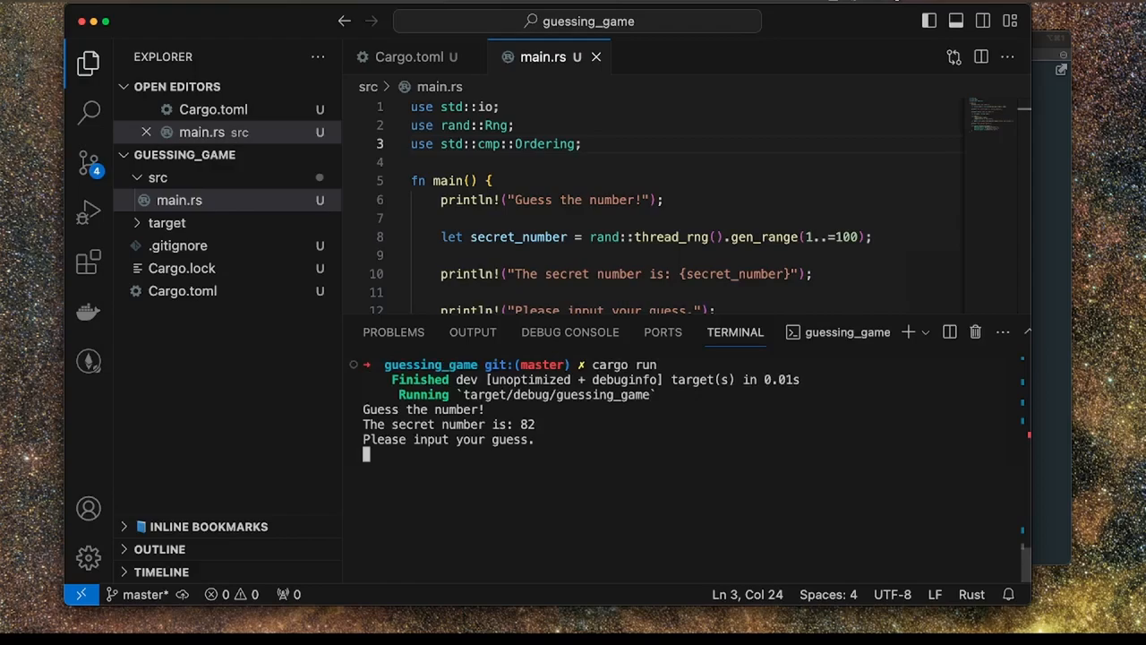
text(82)
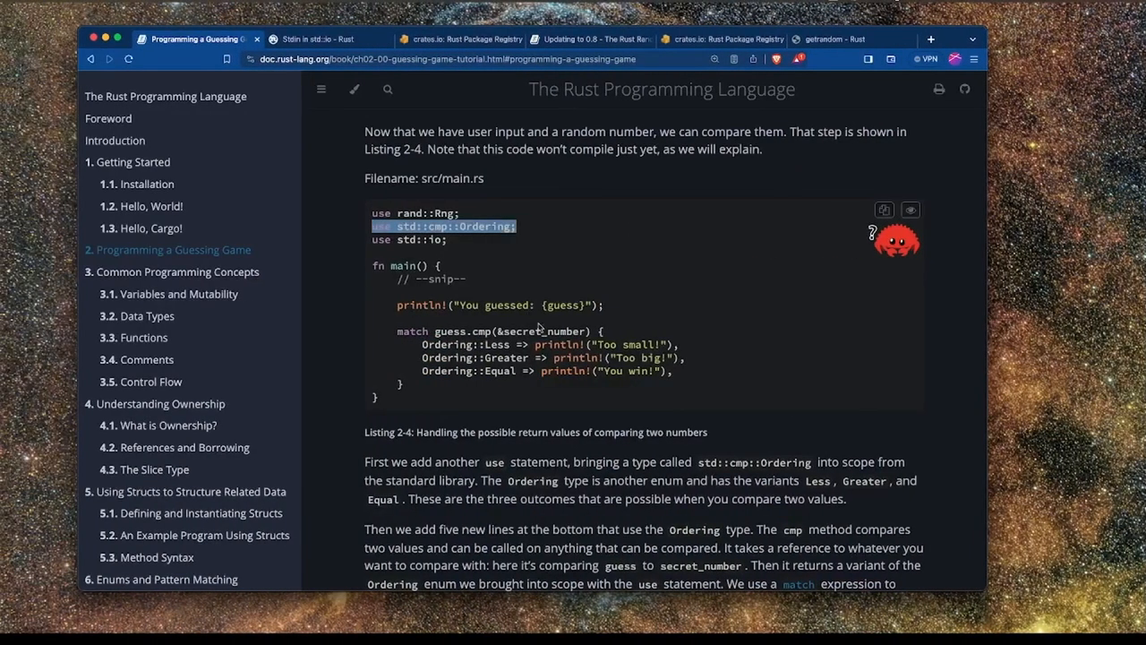
Scroll the guessing game chapter to the loop listing and highlight a word in it.
scroll(down, 3)
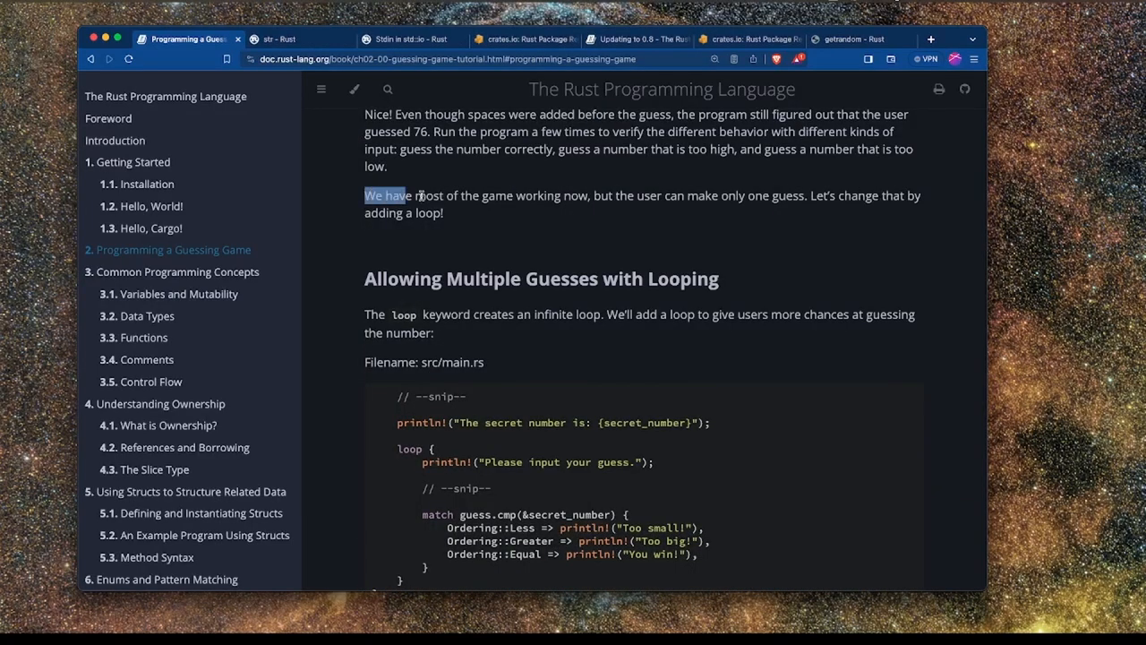
scroll(down, 3)
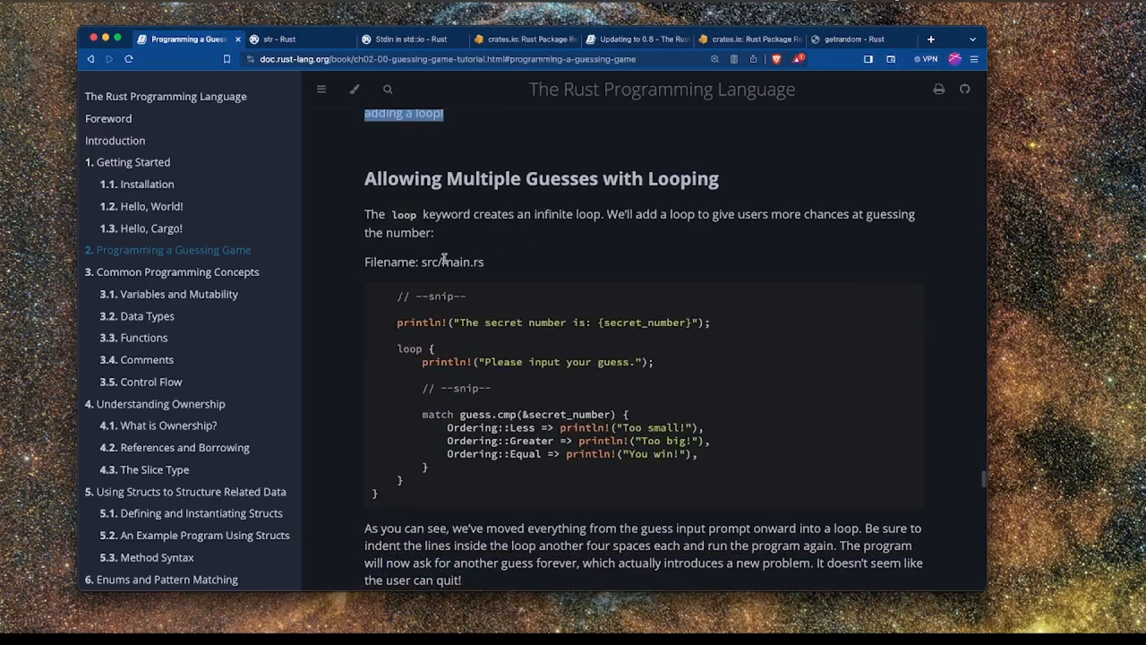
scroll(down, 3)
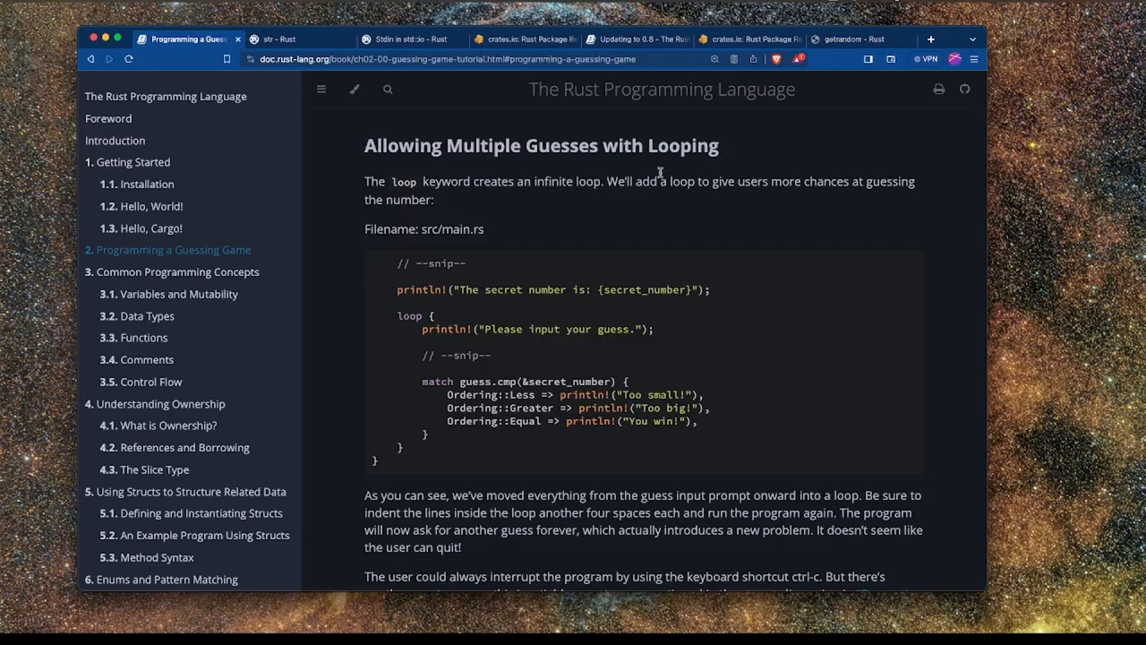
scroll(down, 3)
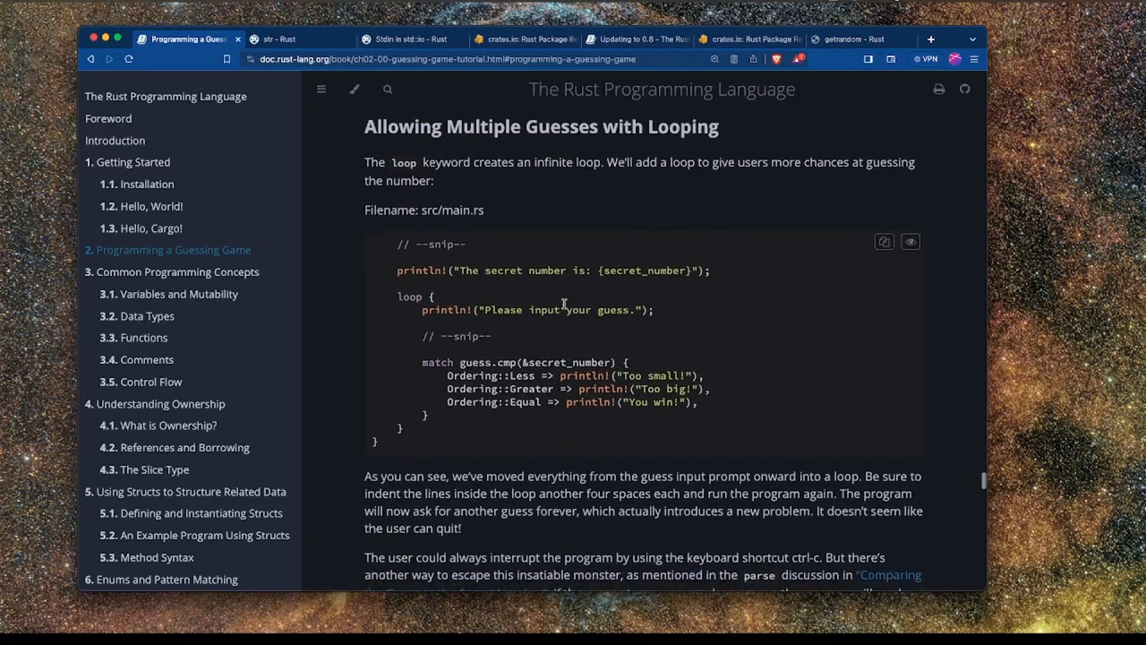
double_click(409, 297)
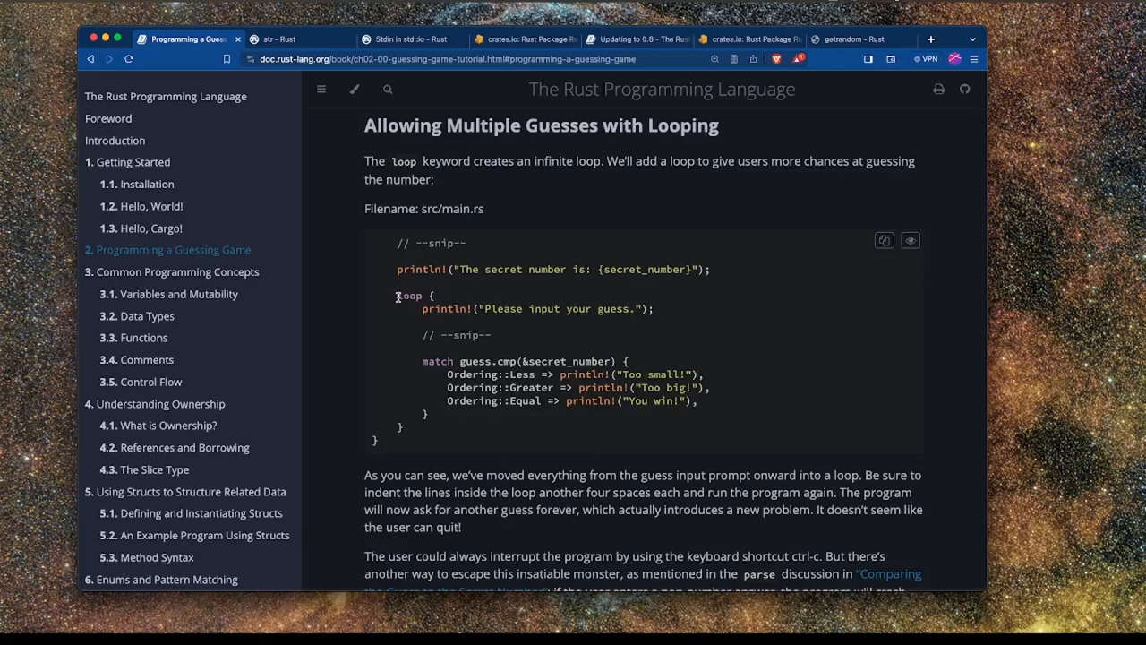
scroll(down, 3)
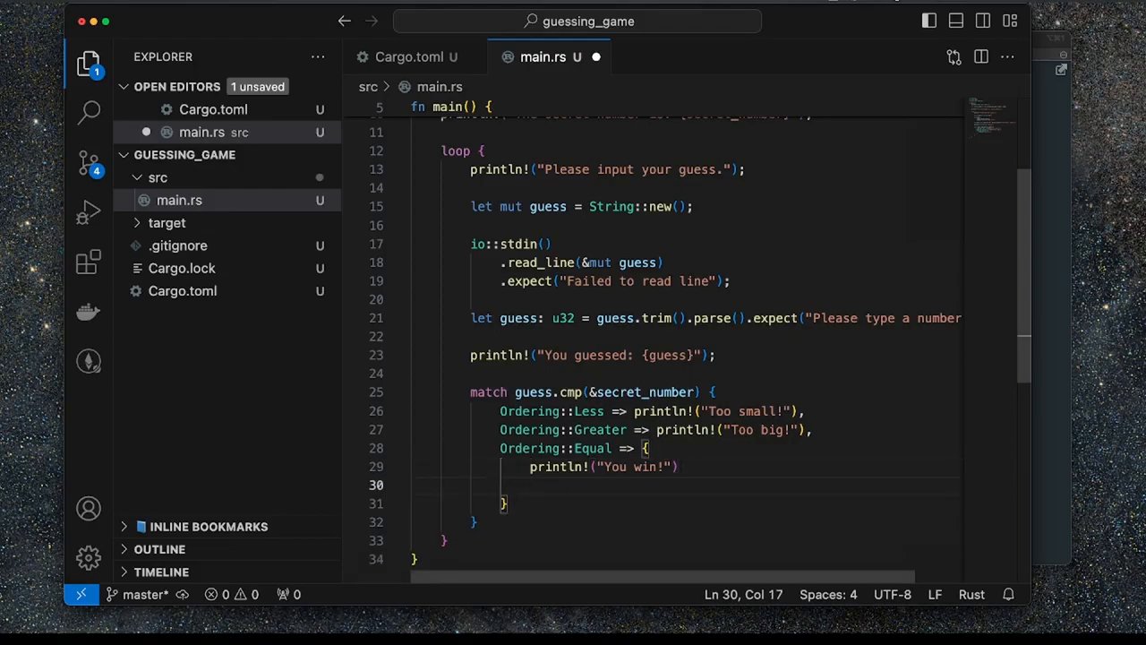
Type break; after the You win! println in the Equal arm block.
text(break;)
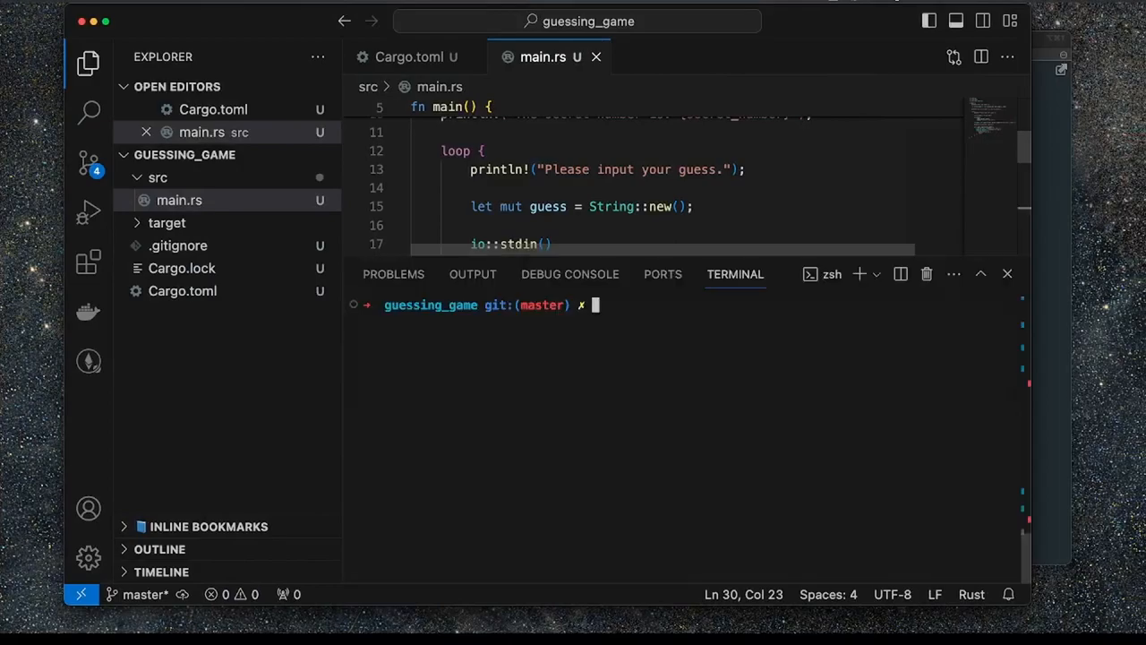
Add the missing semicolon on the println line, rerun, and enter guesses including 10 and a.
text(cargo run)
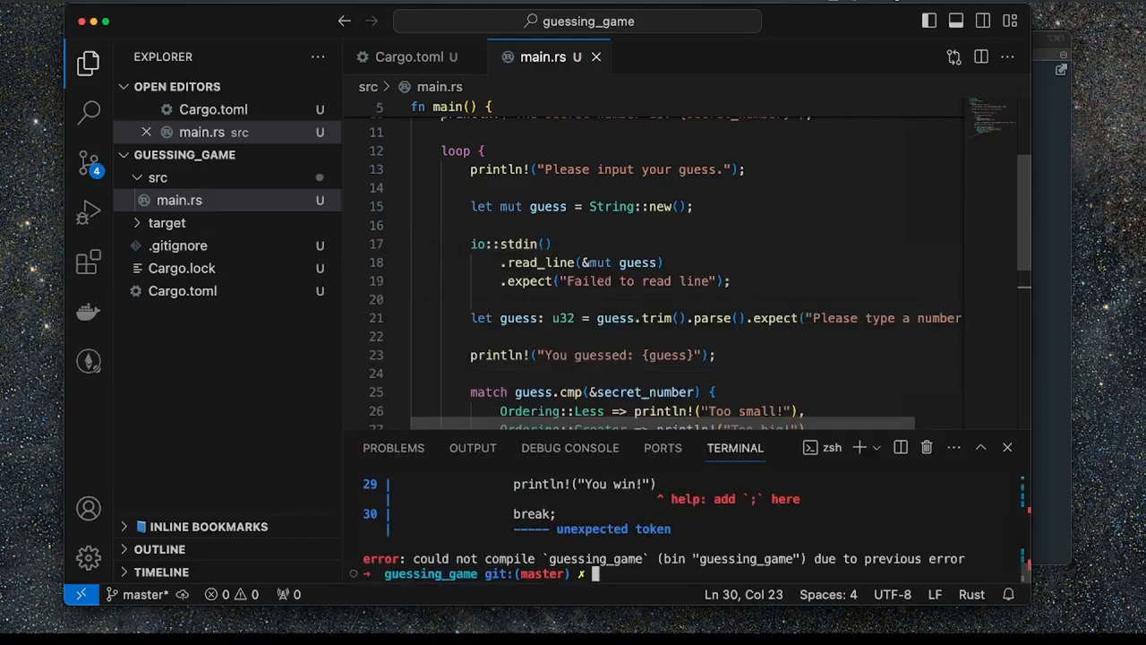
click(1006, 447)
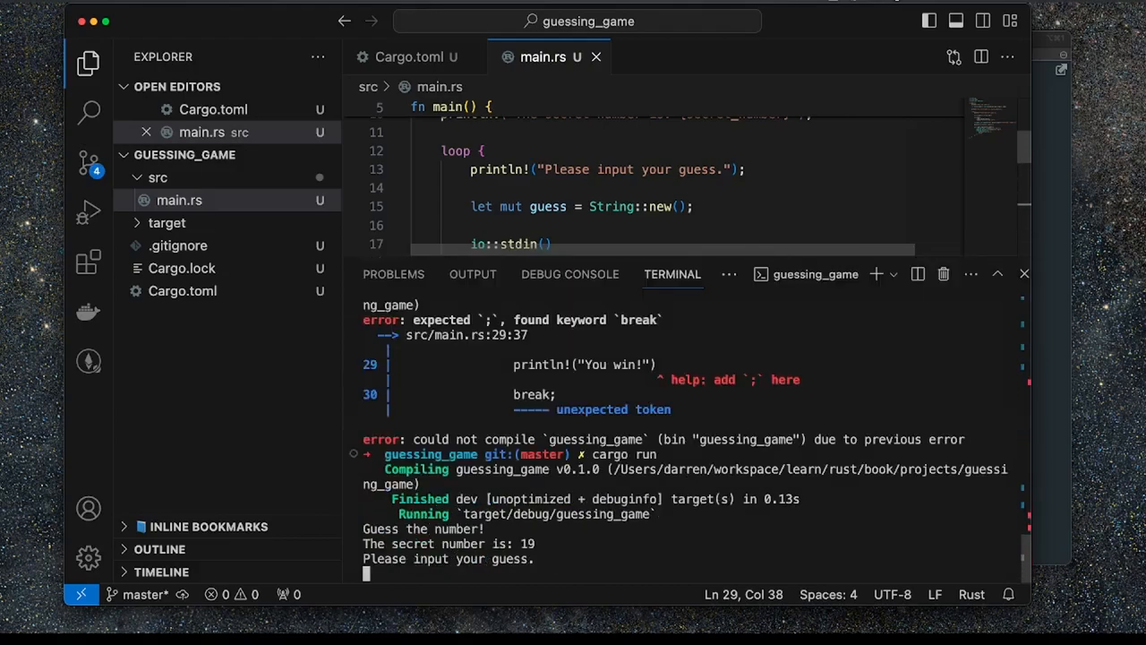
text(2)
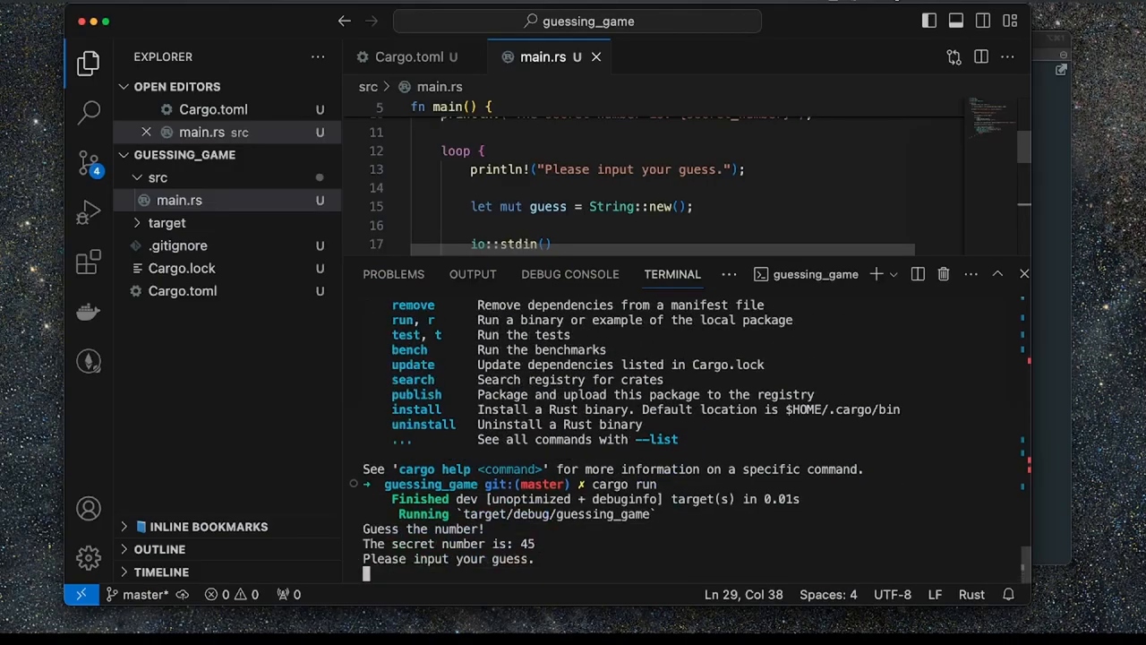
text(10)
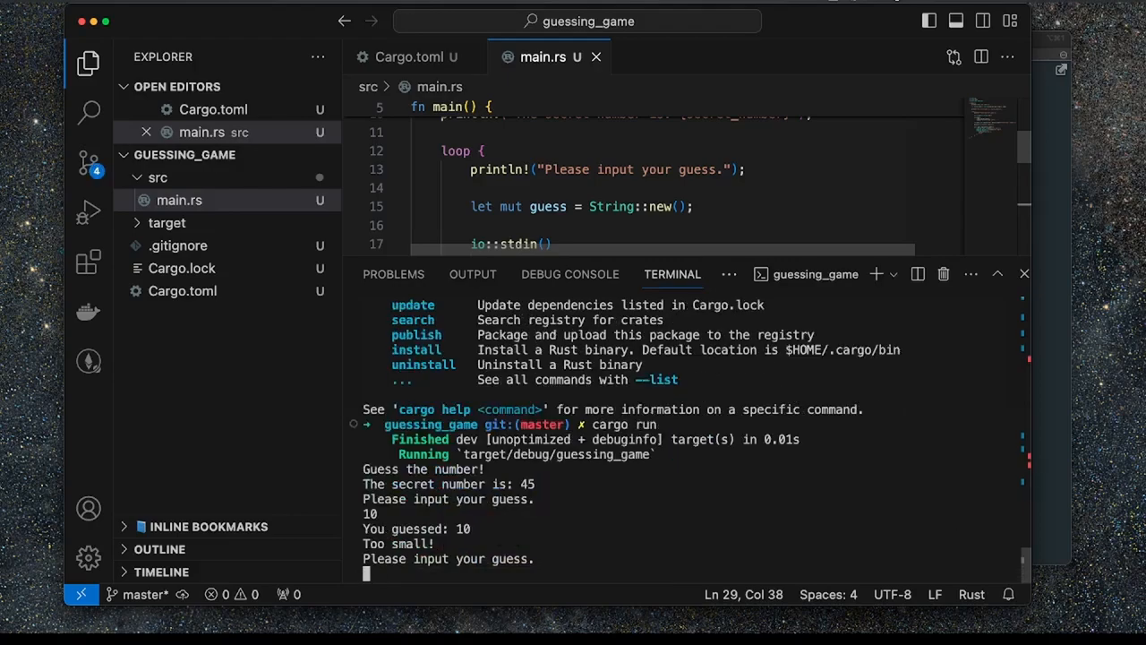
text(a)
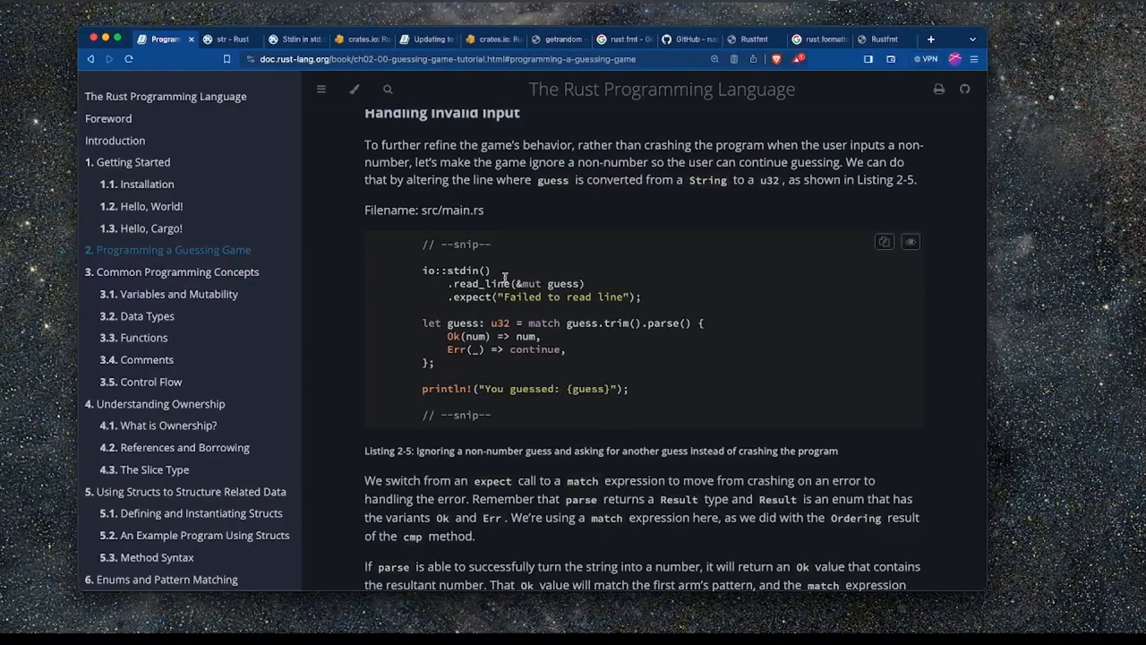
Highlight the phrases about ignoring non-number guesses and converting guess.
double_click(450, 322)
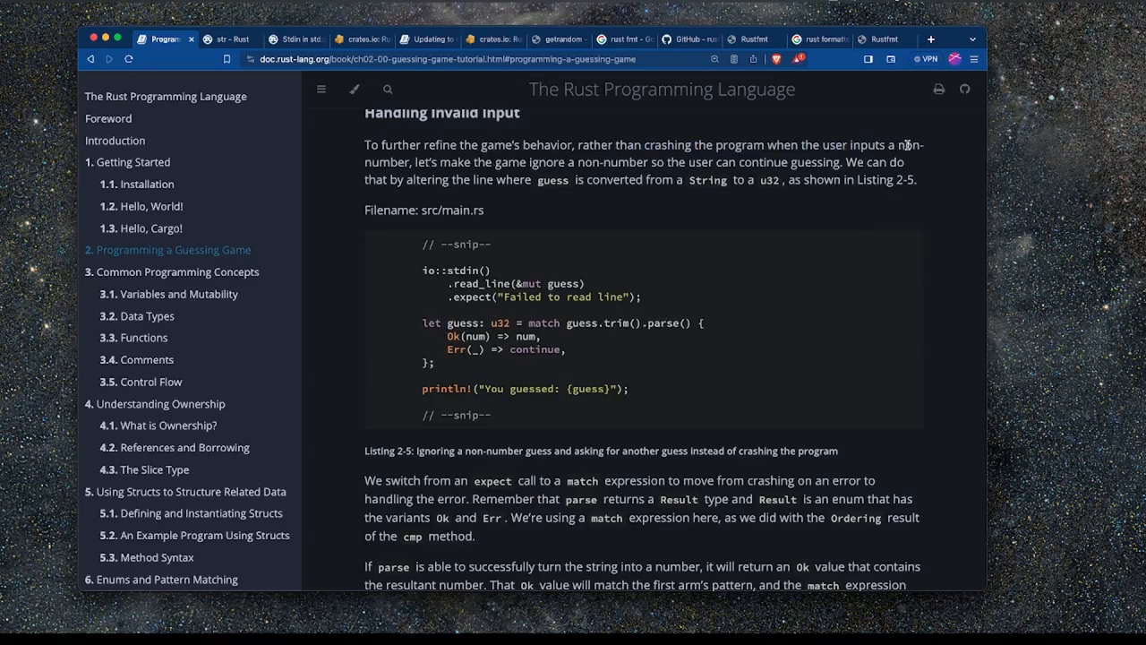
drag(495, 162, 680, 163)
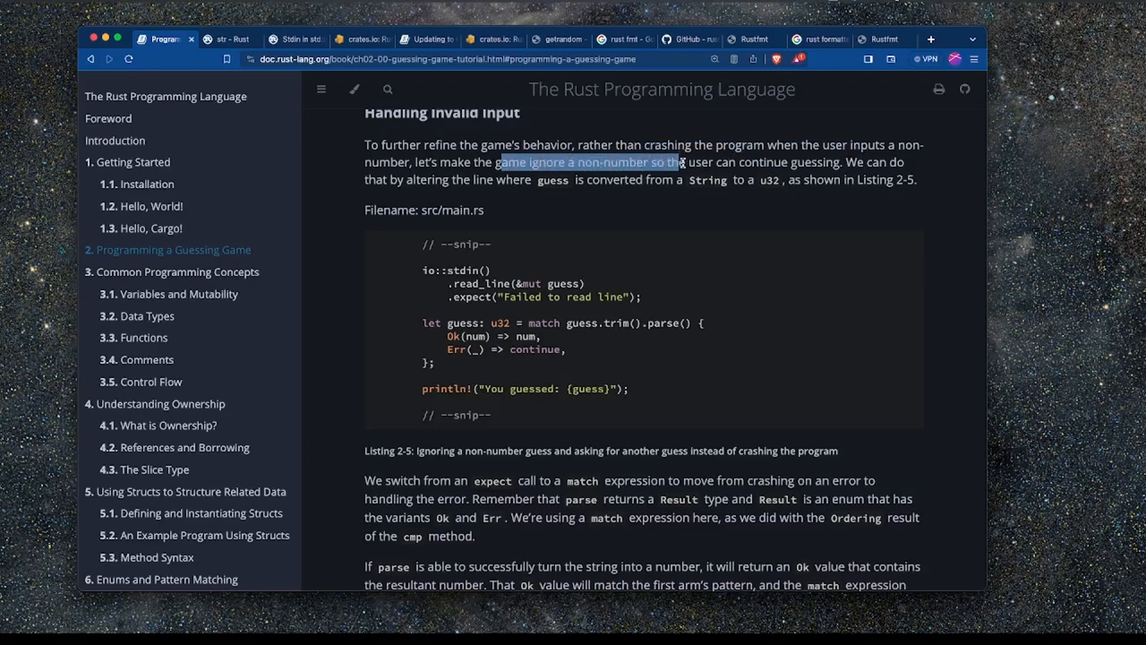
click(610, 189)
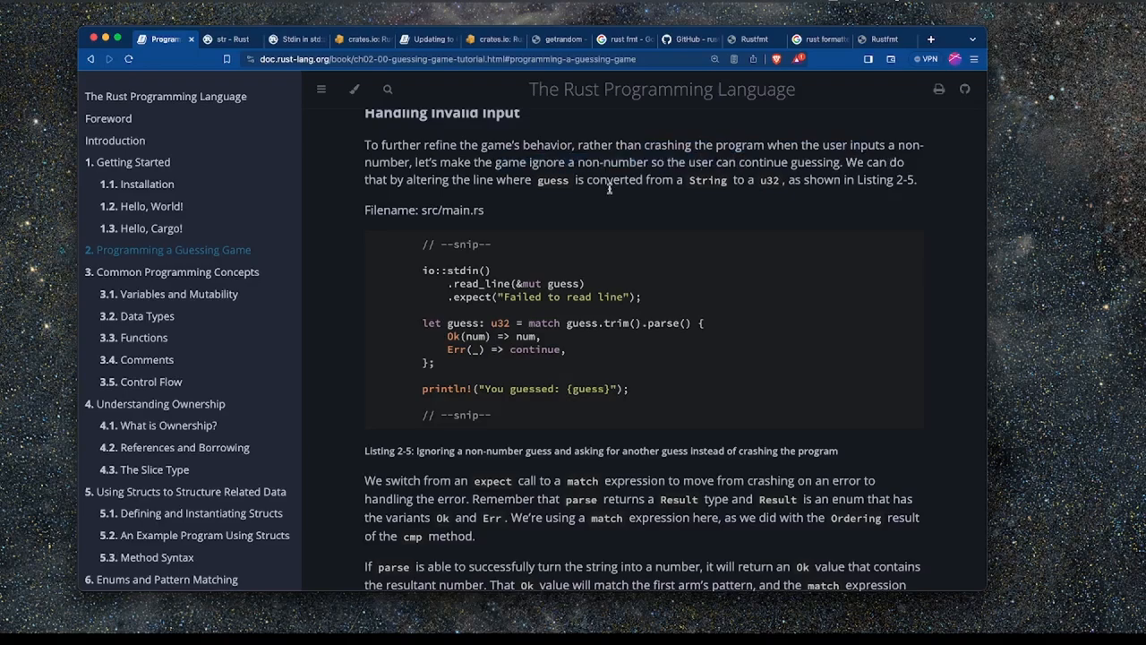
mouse_move(553, 180)
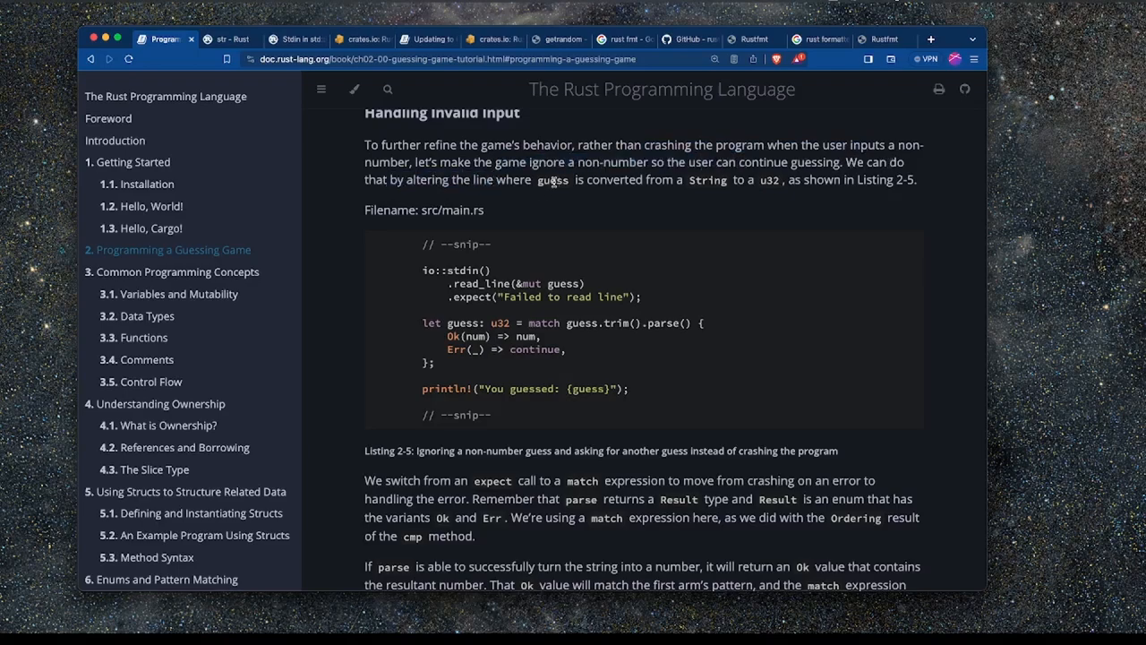
mouse_move(923, 179)
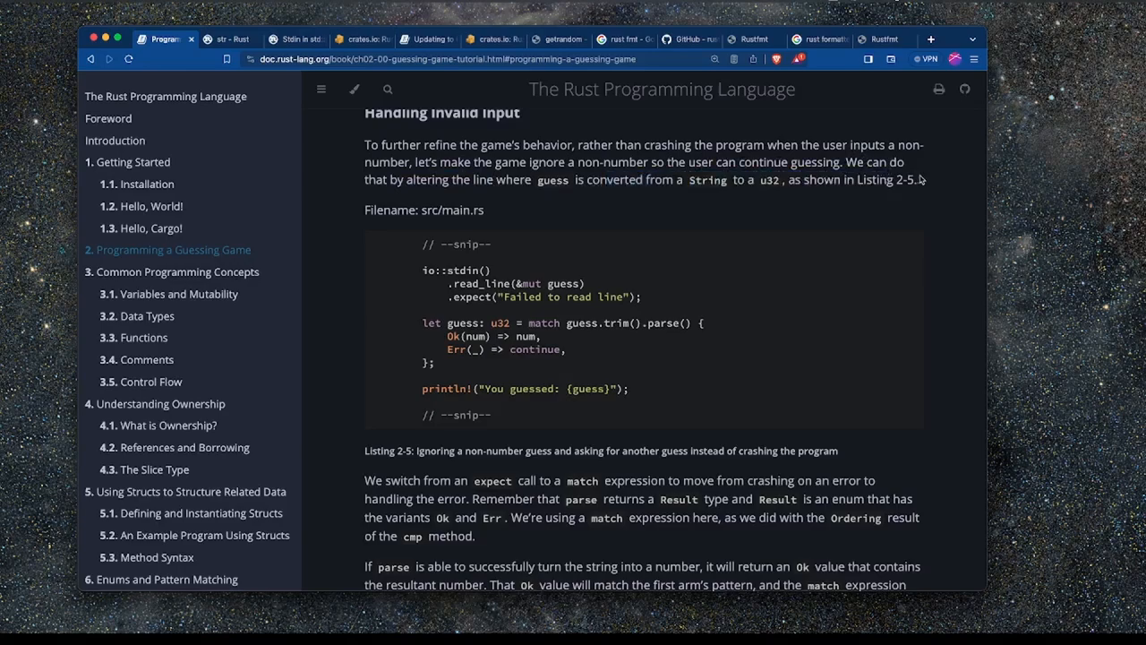
drag(423, 323, 582, 322)
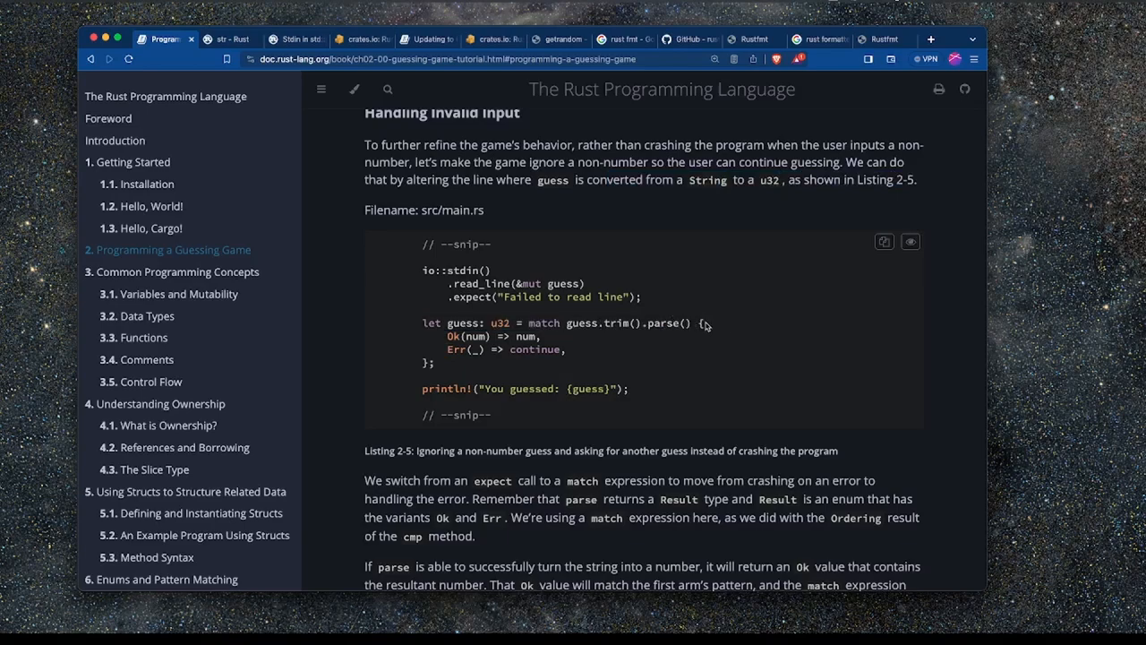
Select Listing 2-5's match arms, then num in Ok and the Err(_) => continue arm.
drag(703, 324, 432, 362)
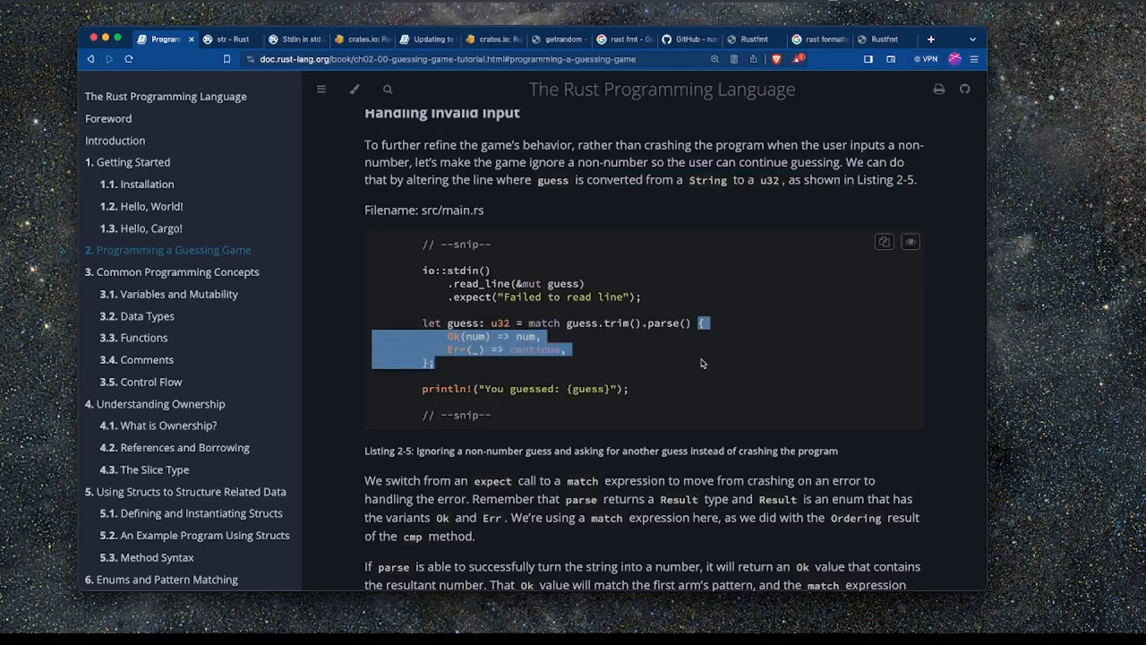
mouse_move(577, 317)
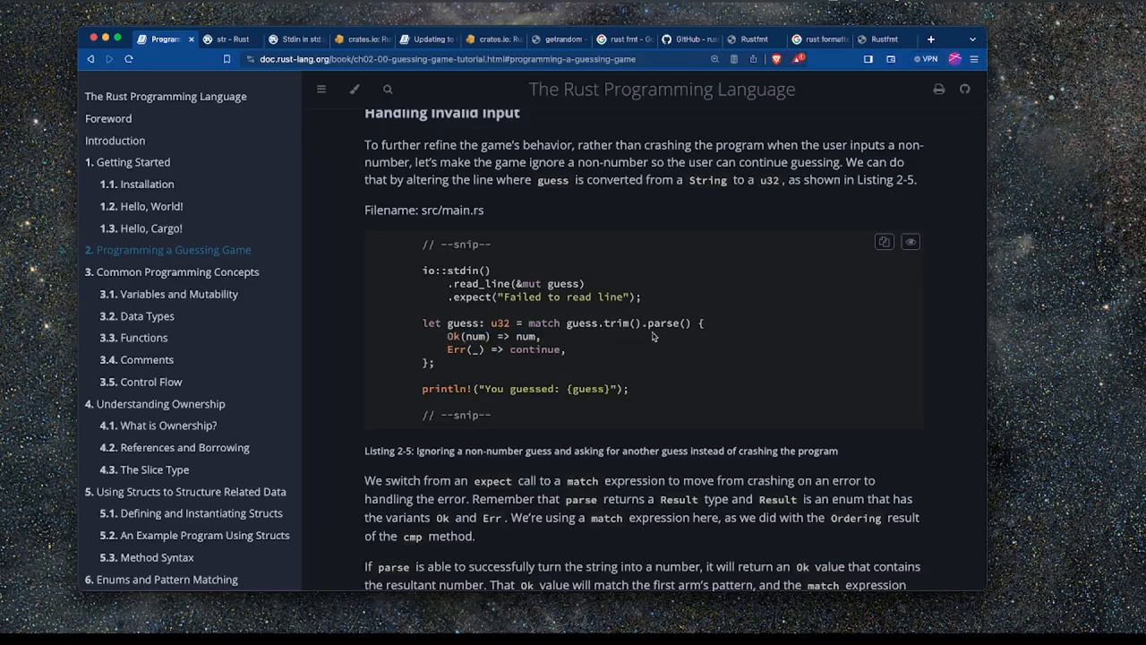
double_click(669, 322)
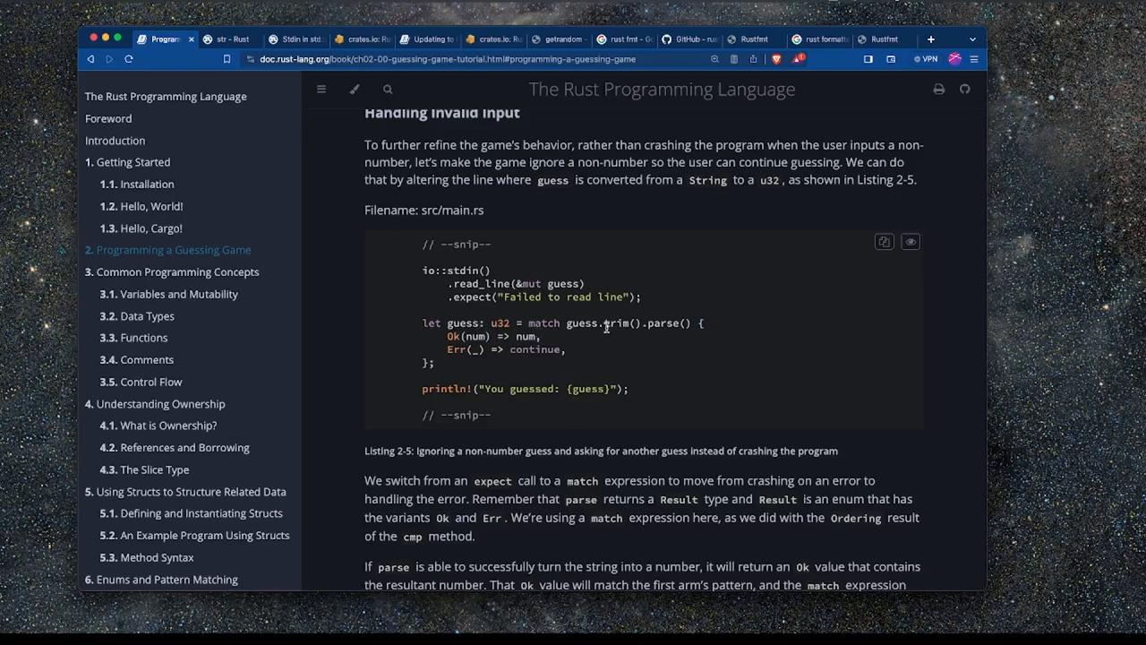
scroll(down, 3)
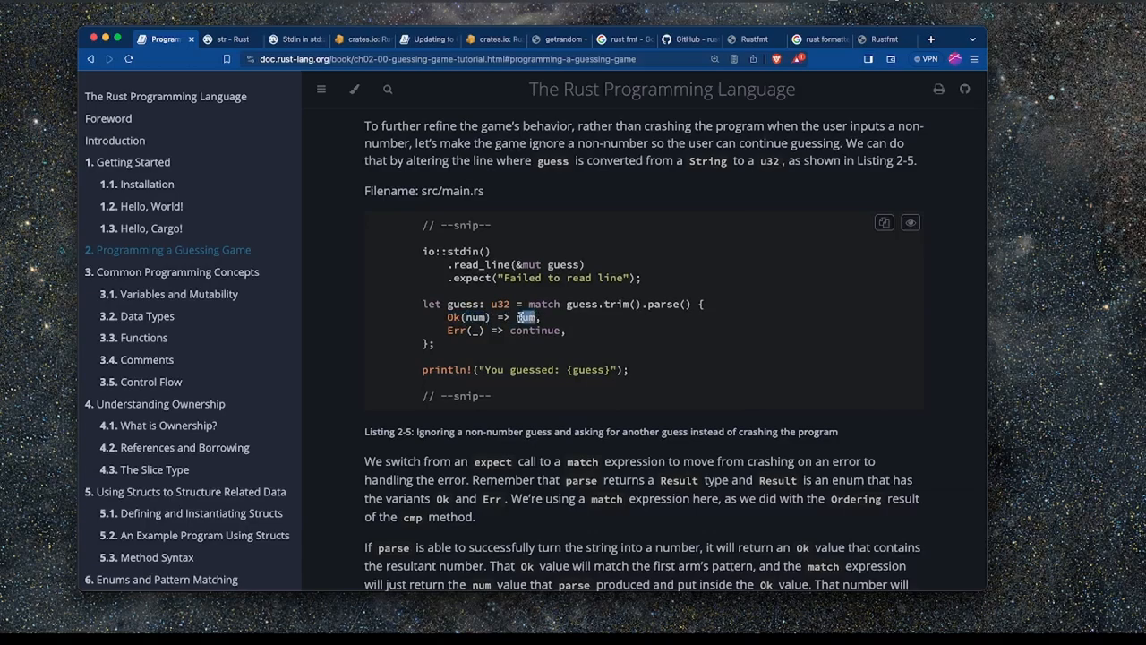
double_click(524, 317)
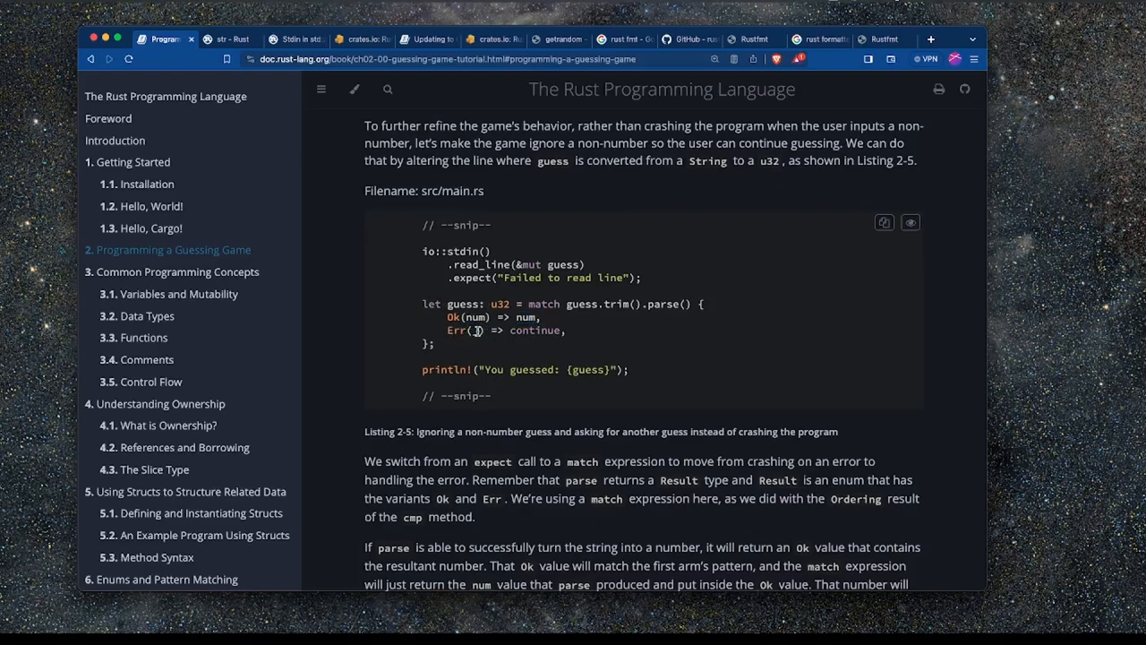
double_click(534, 331)
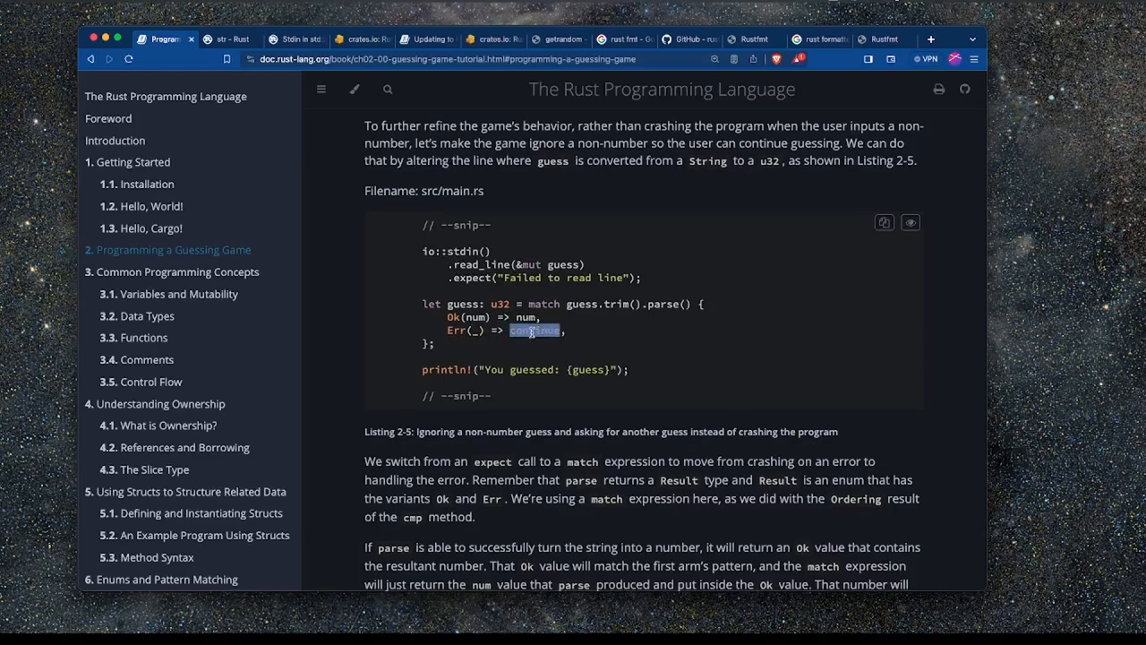
mouse_move(397, 310)
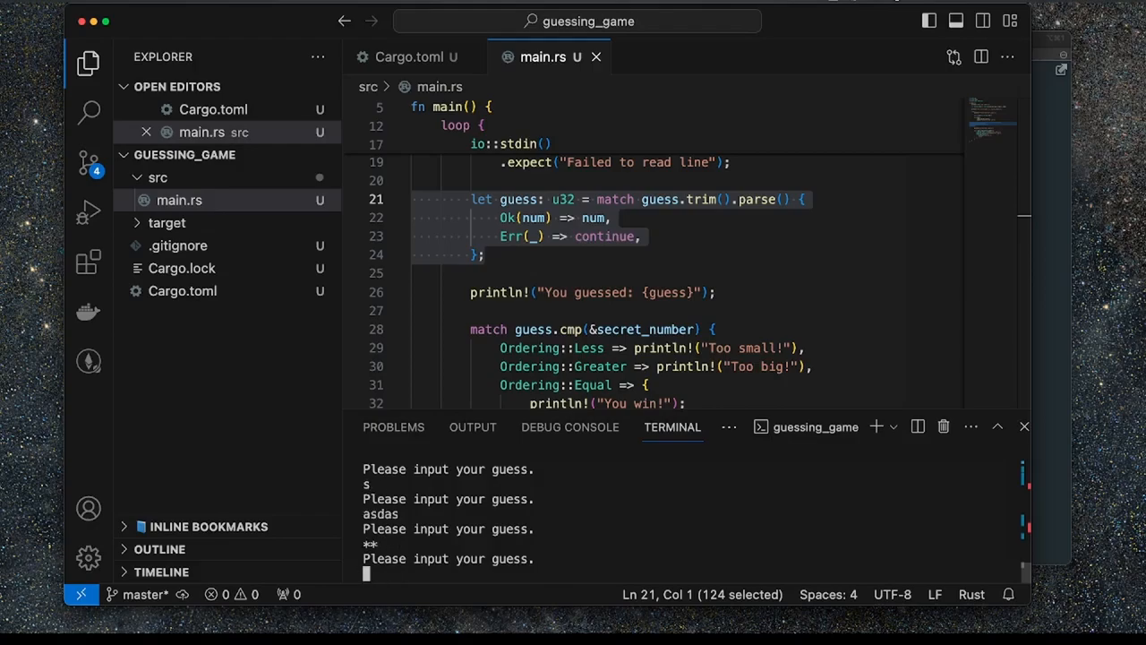
Enter 10 at the 'Please input your guess.' prompt.
text(10)
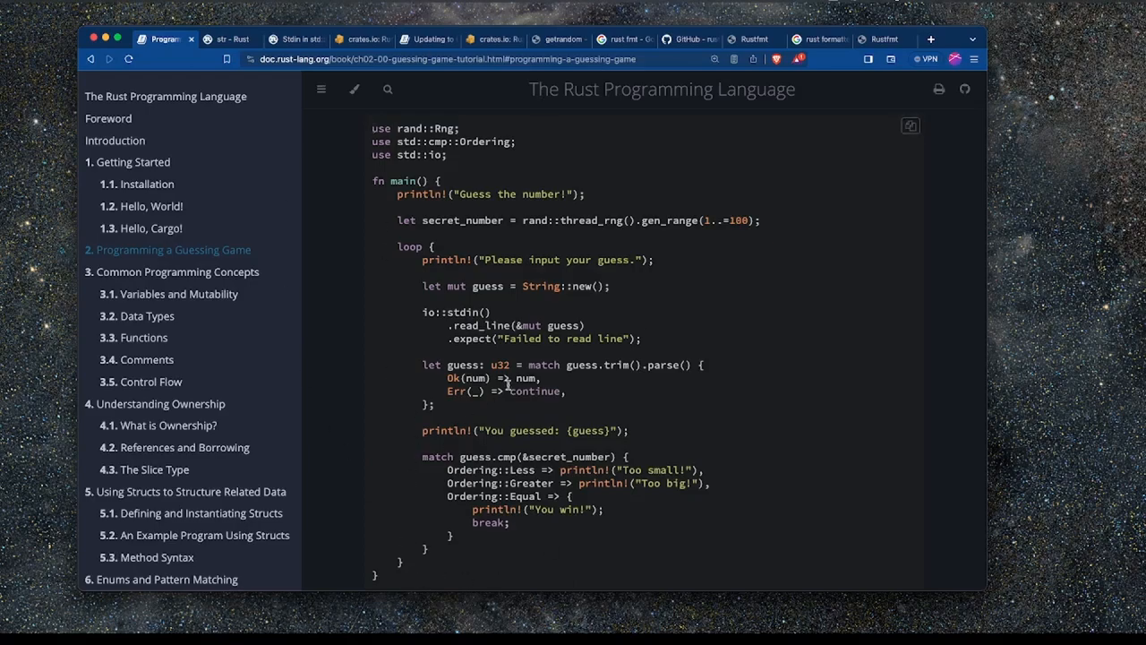
mouse_move(461, 169)
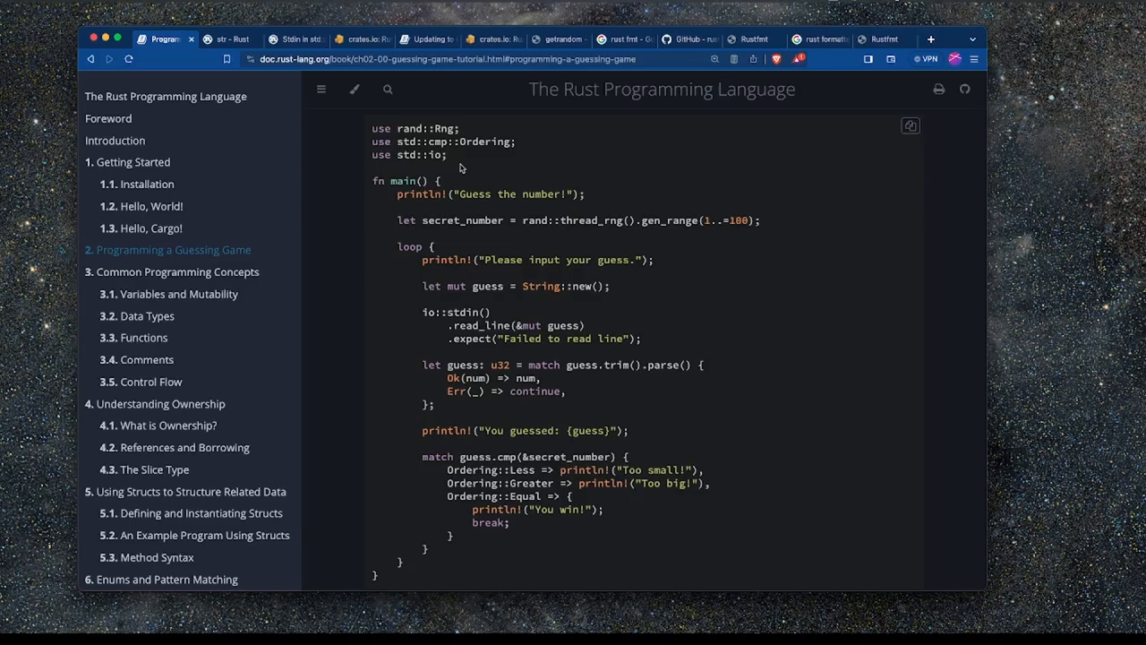
mouse_move(459, 173)
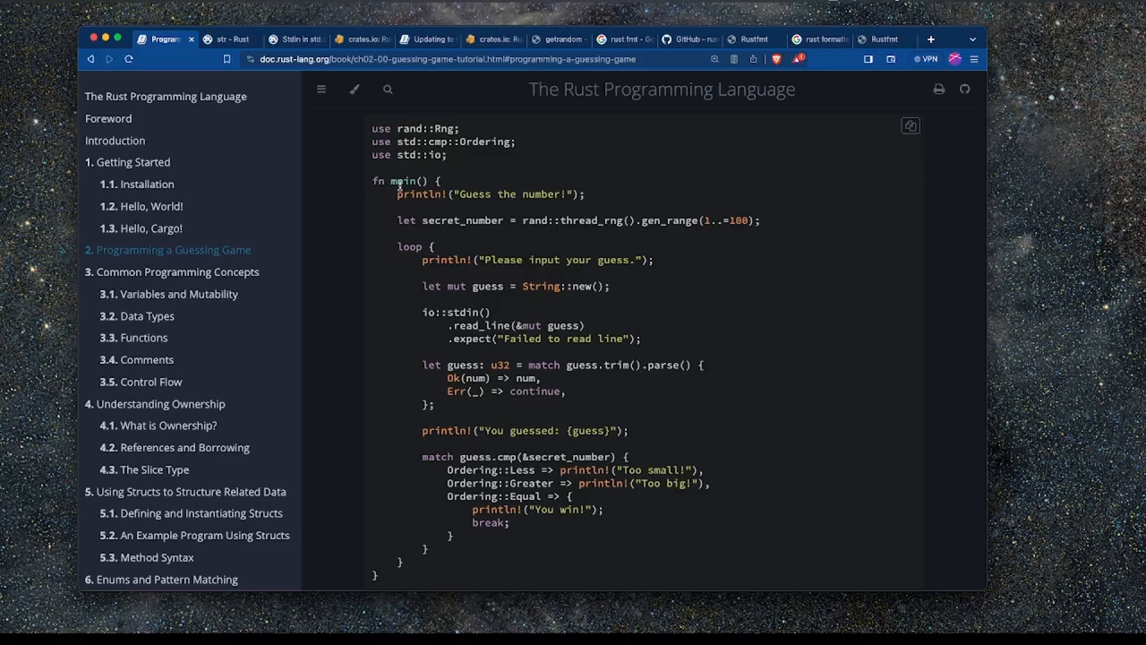
mouse_move(504, 356)
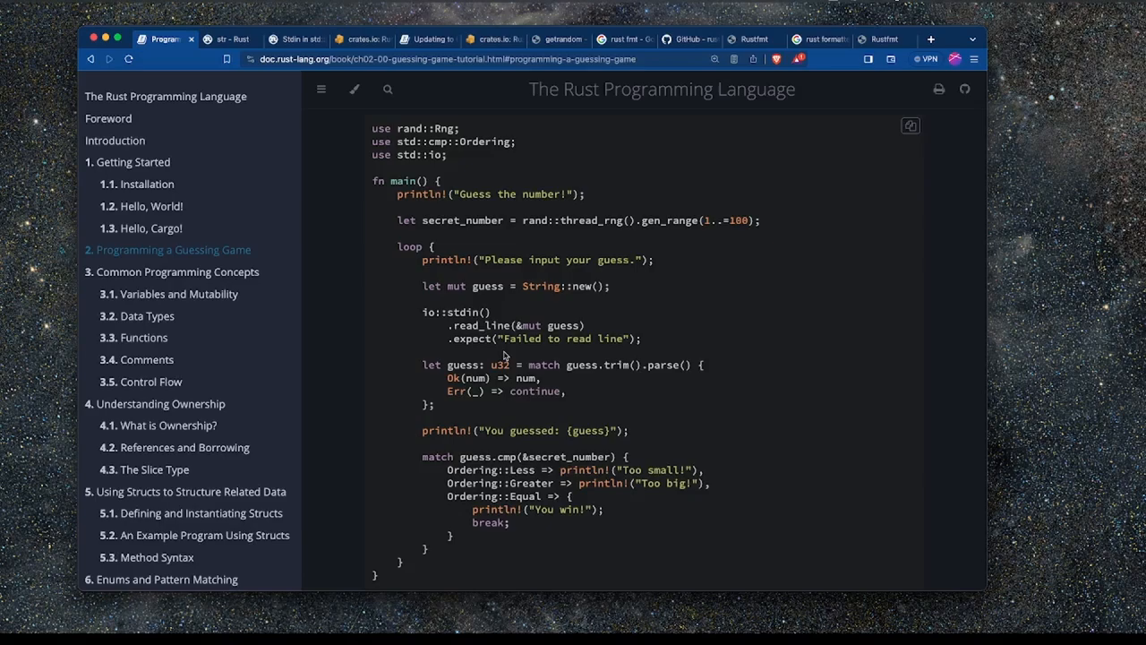
mouse_move(371, 139)
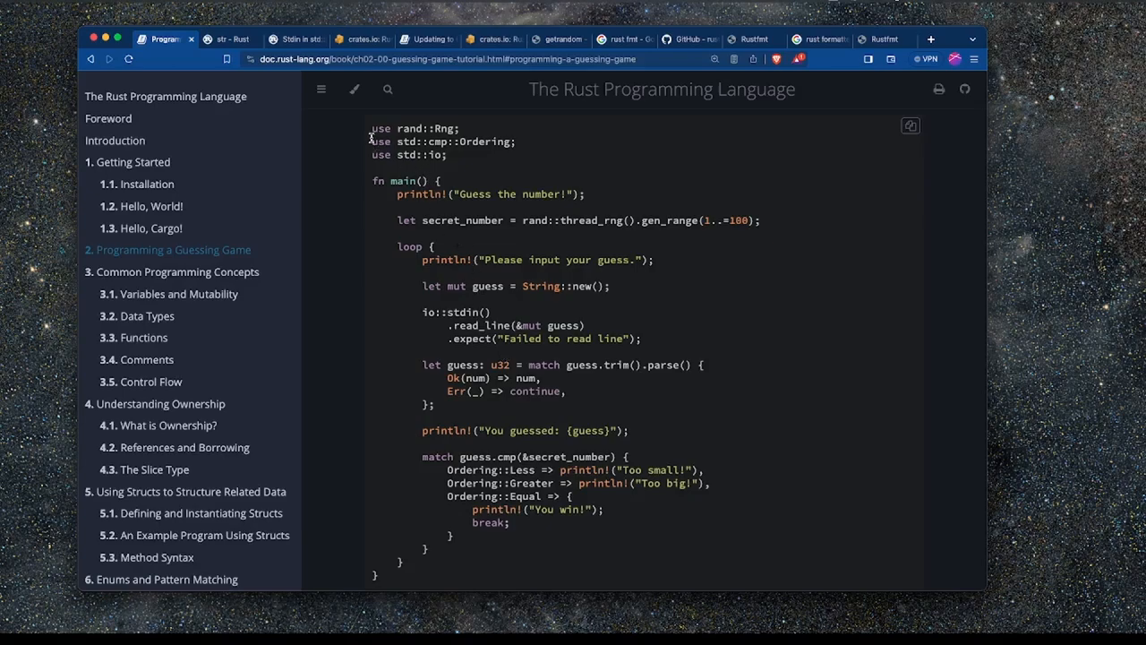
mouse_move(496, 366)
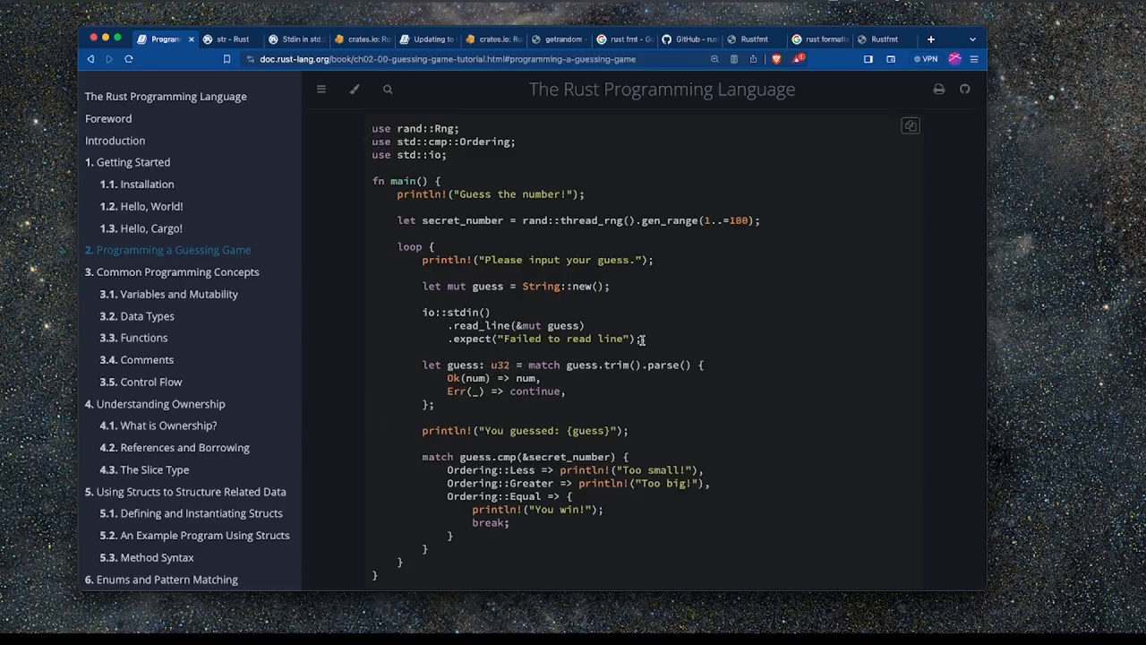
mouse_move(649, 343)
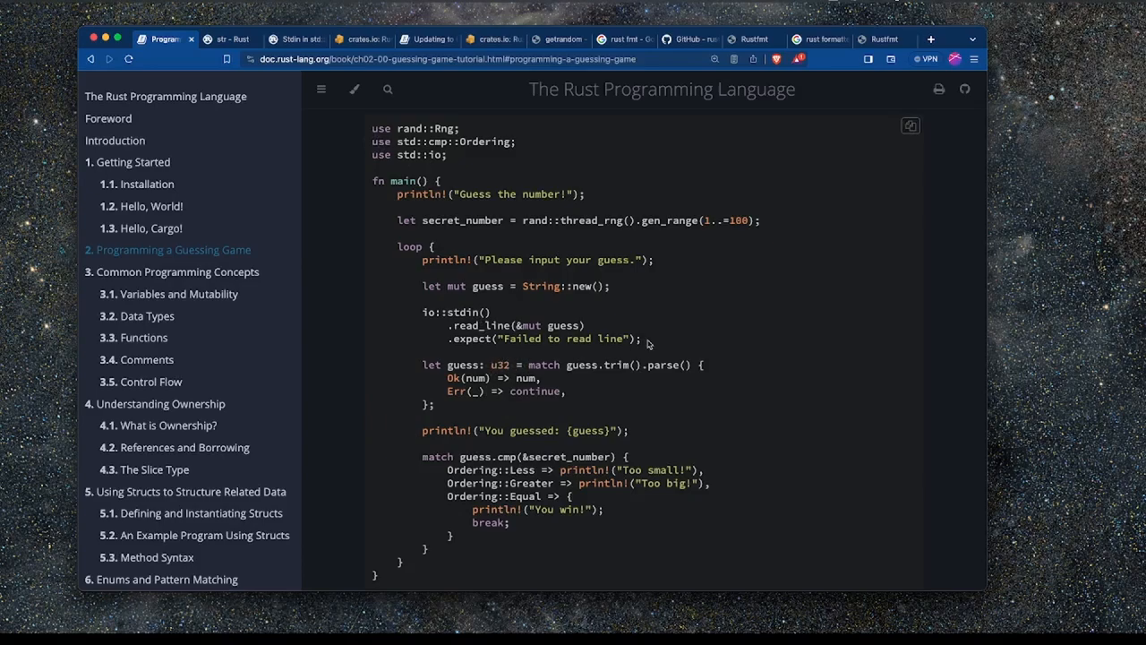
mouse_move(423, 313)
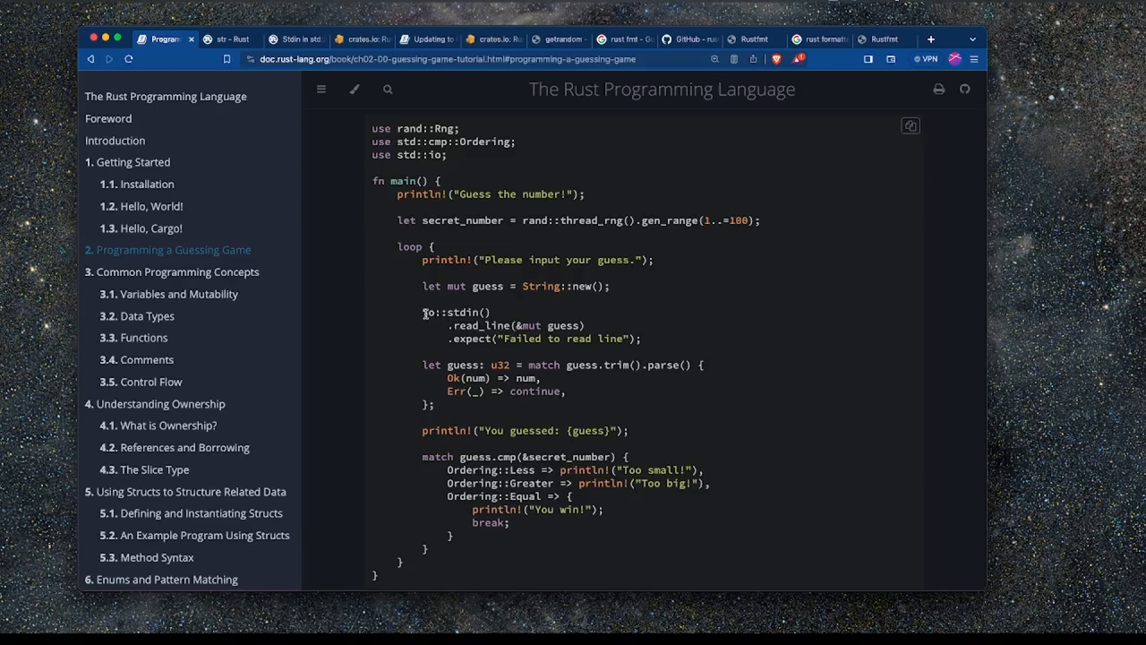
mouse_move(524, 419)
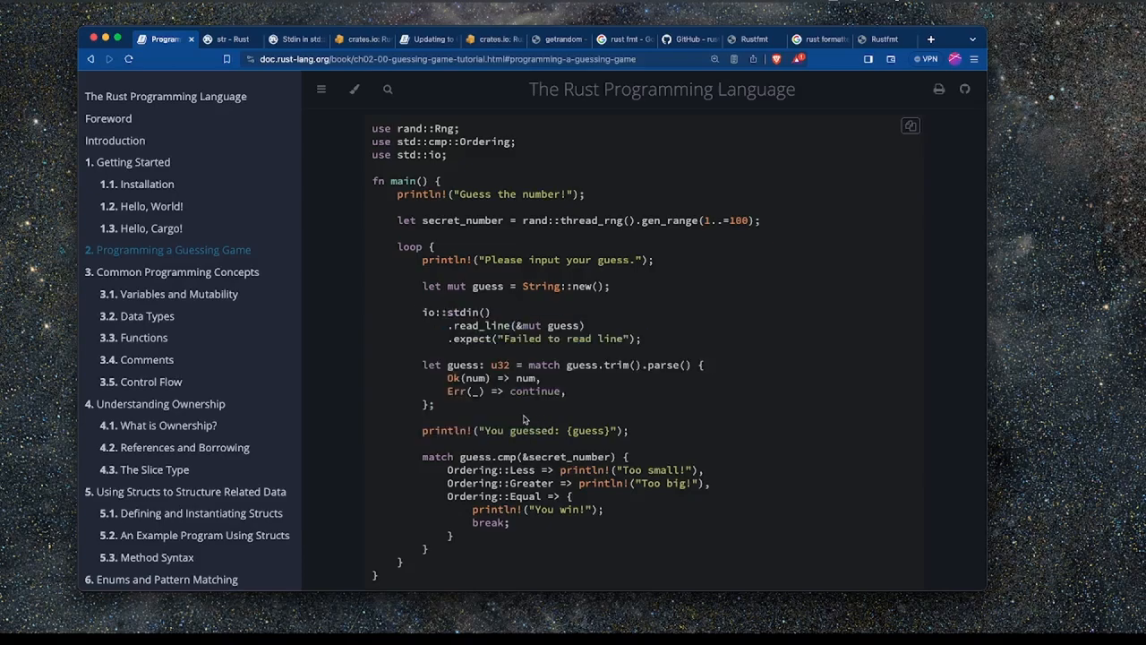
mouse_move(428, 207)
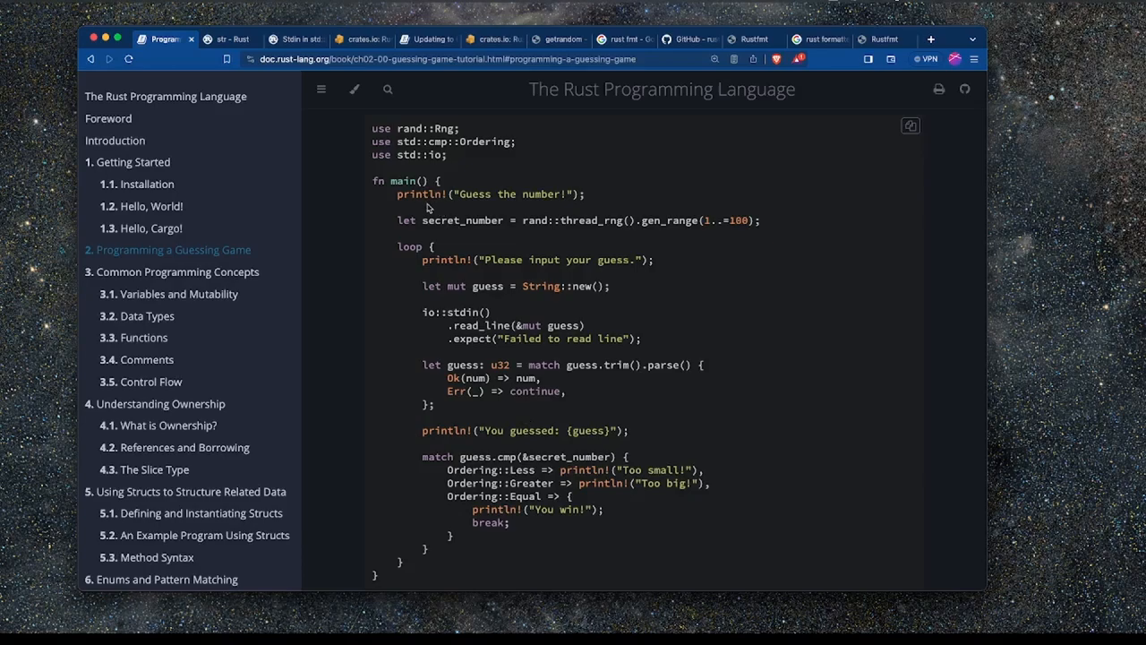
mouse_move(522, 290)
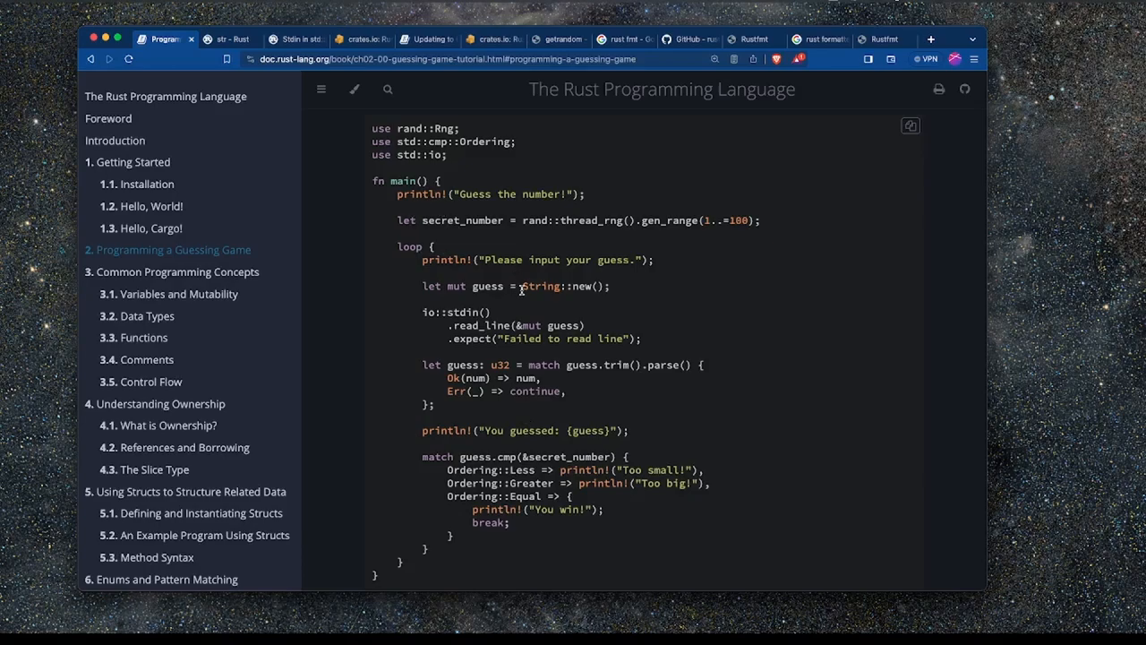
Point out String::new, &mut guess, the shadowed guess and the parse match in Listing 2-6.
double_click(409, 246)
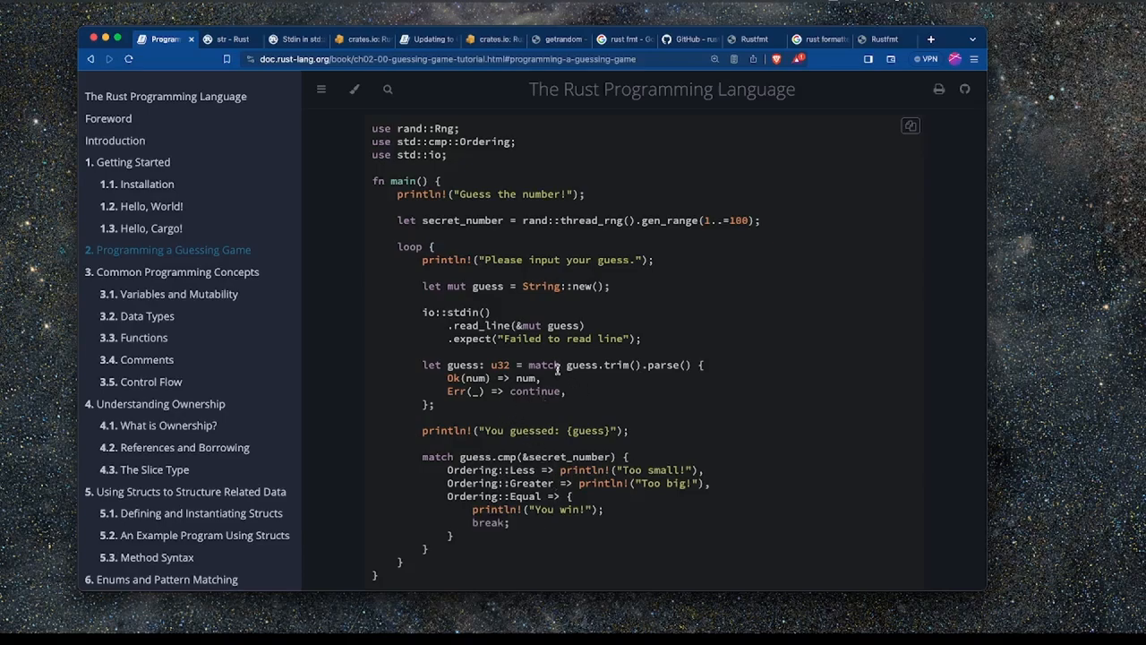
double_click(537, 365)
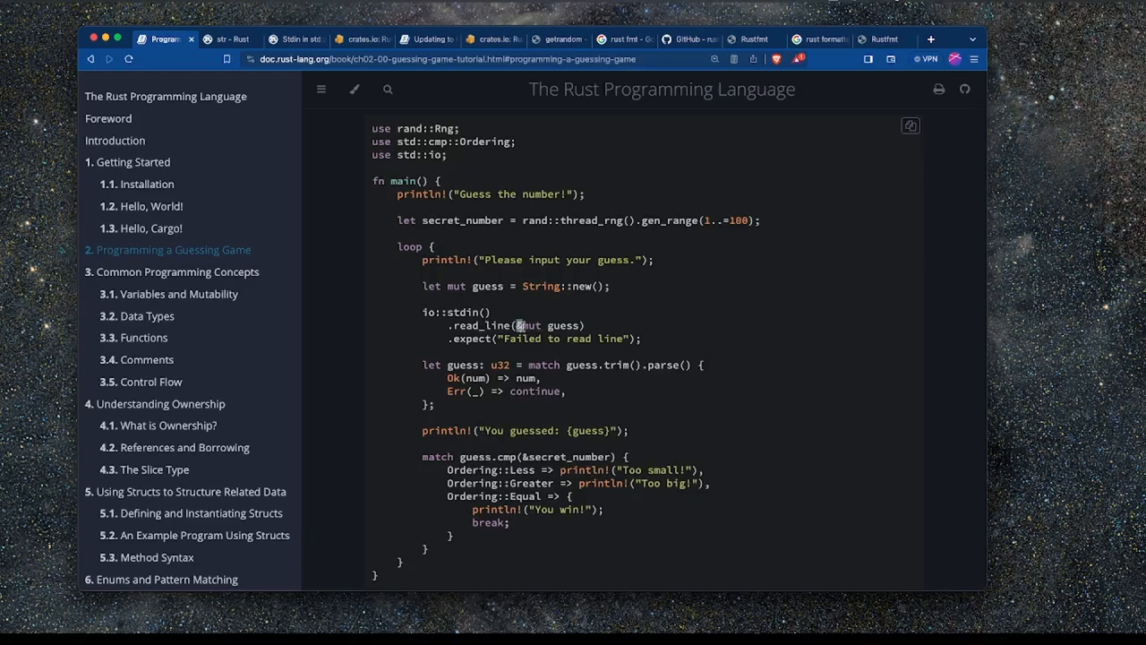
double_click(522, 325)
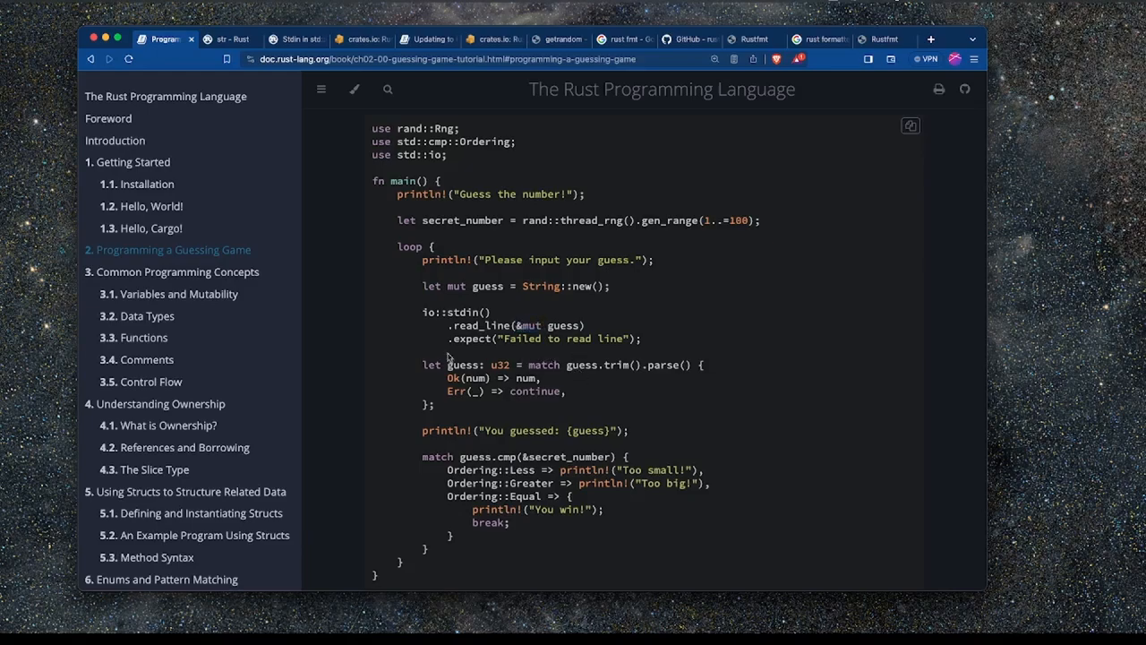
double_click(462, 364)
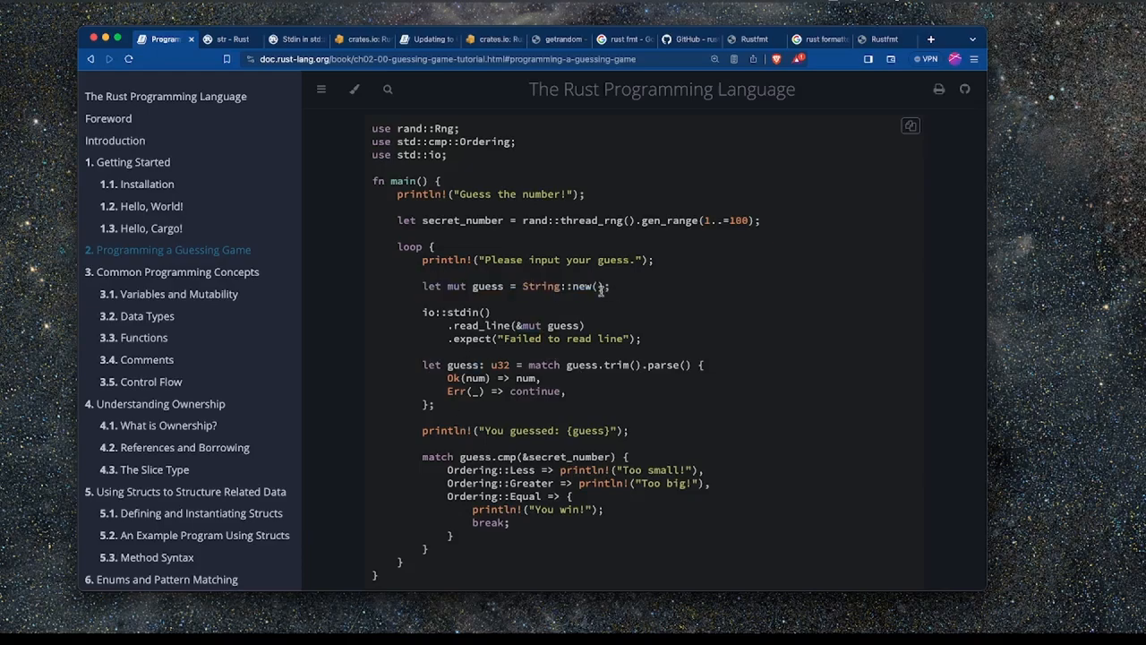
double_click(461, 365)
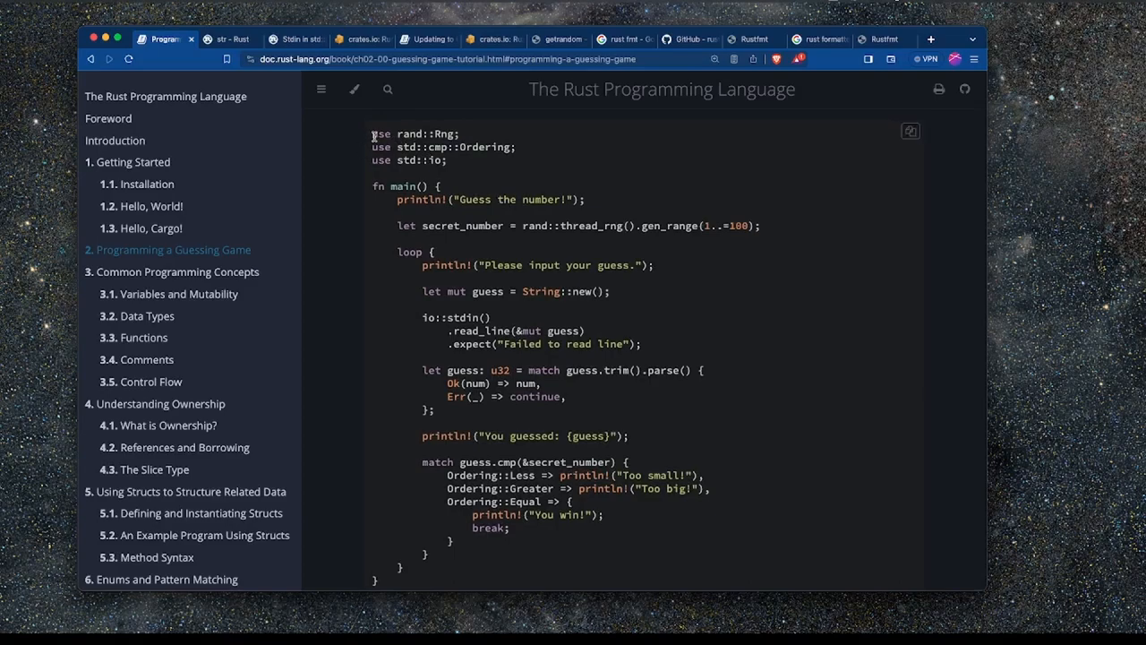
mouse_move(761, 231)
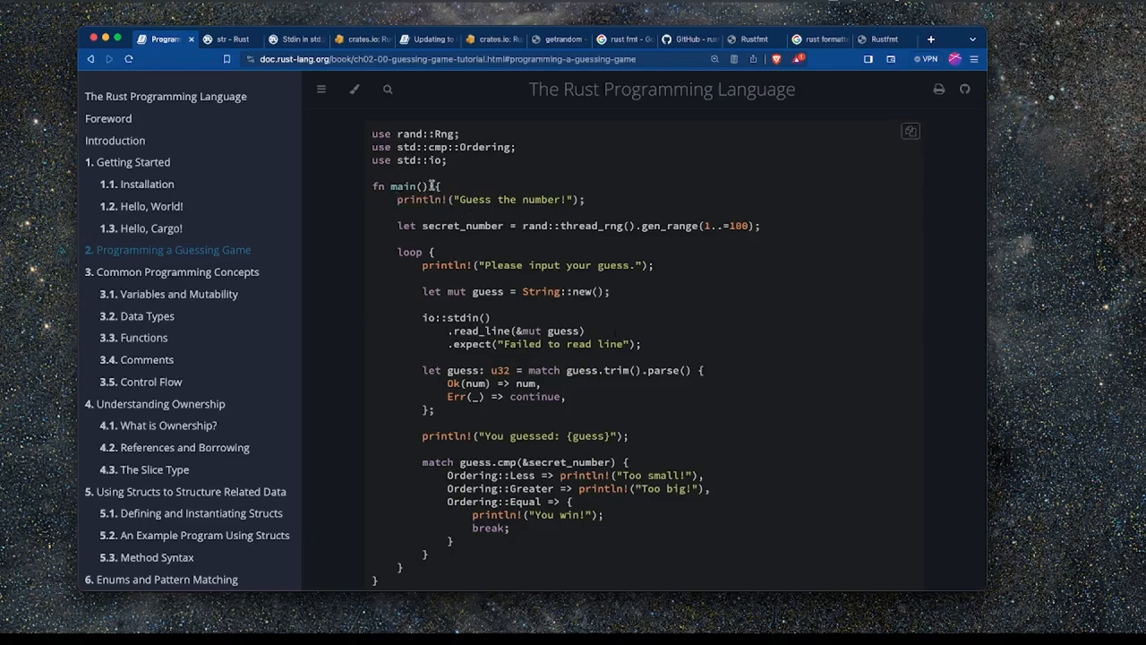
scroll(down, 3)
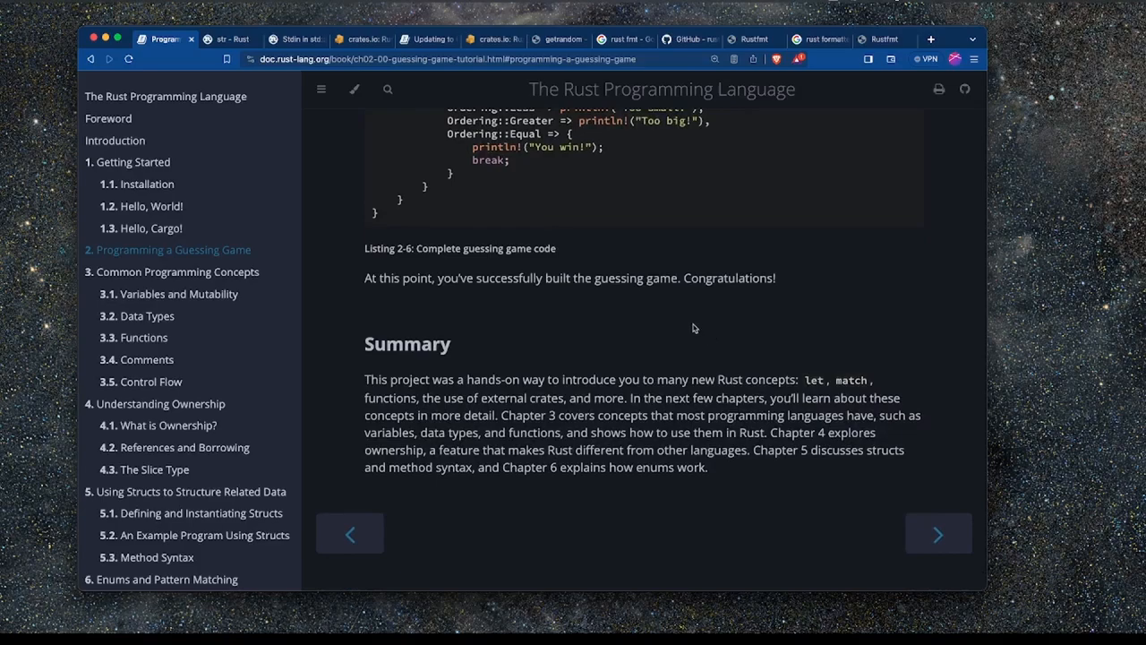
mouse_move(948, 550)
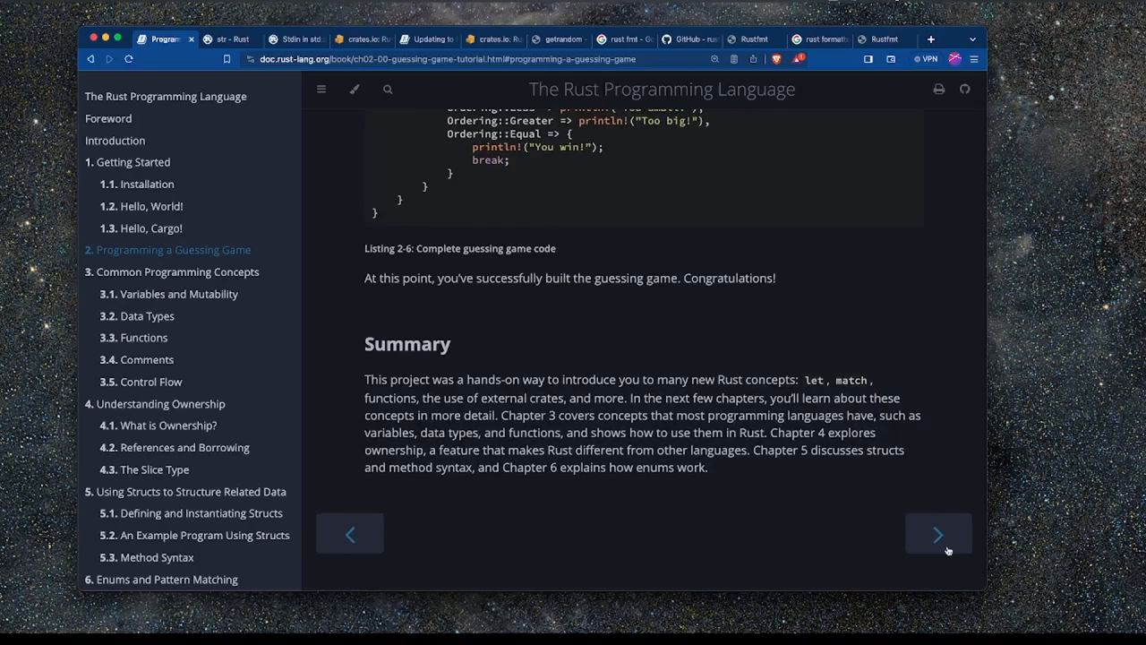
mouse_move(938, 534)
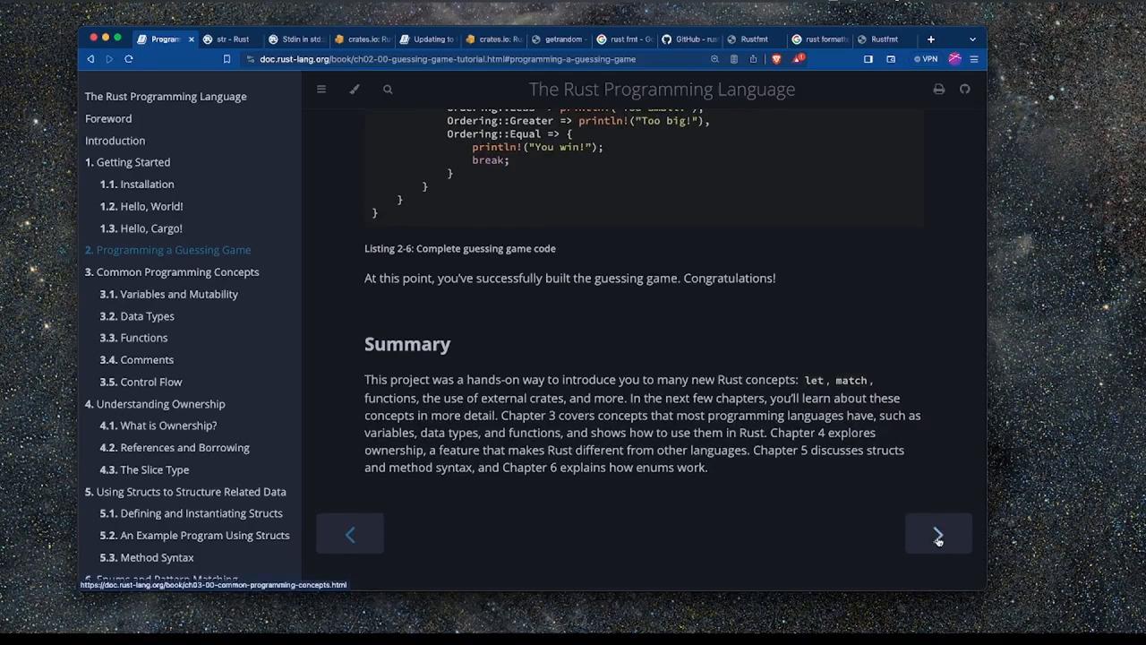
Advance to Chapter 3, Common Programming Concepts, via the next-chapter arrow.
click(938, 533)
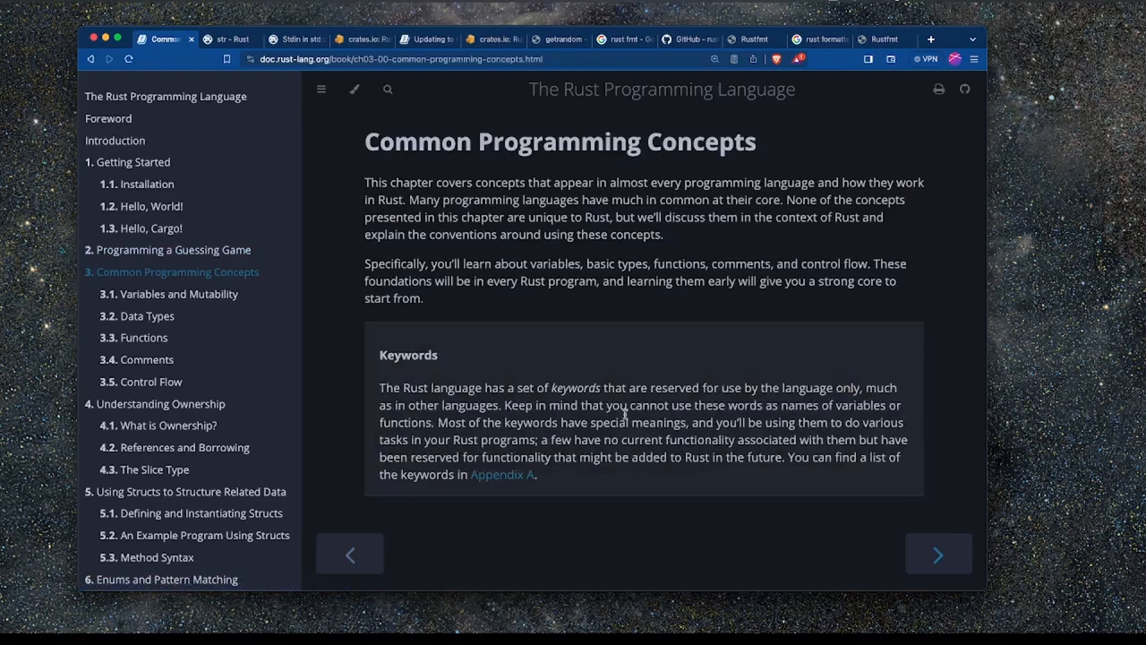